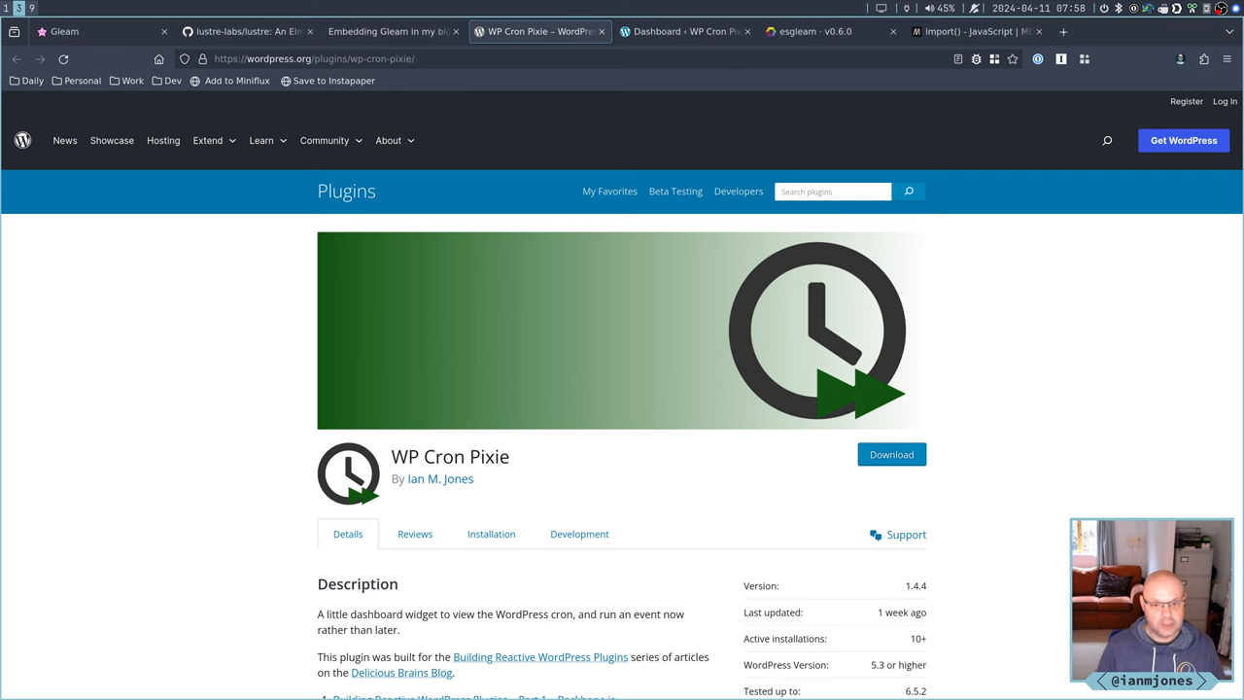
pyautogui.moveTo(179, 404)
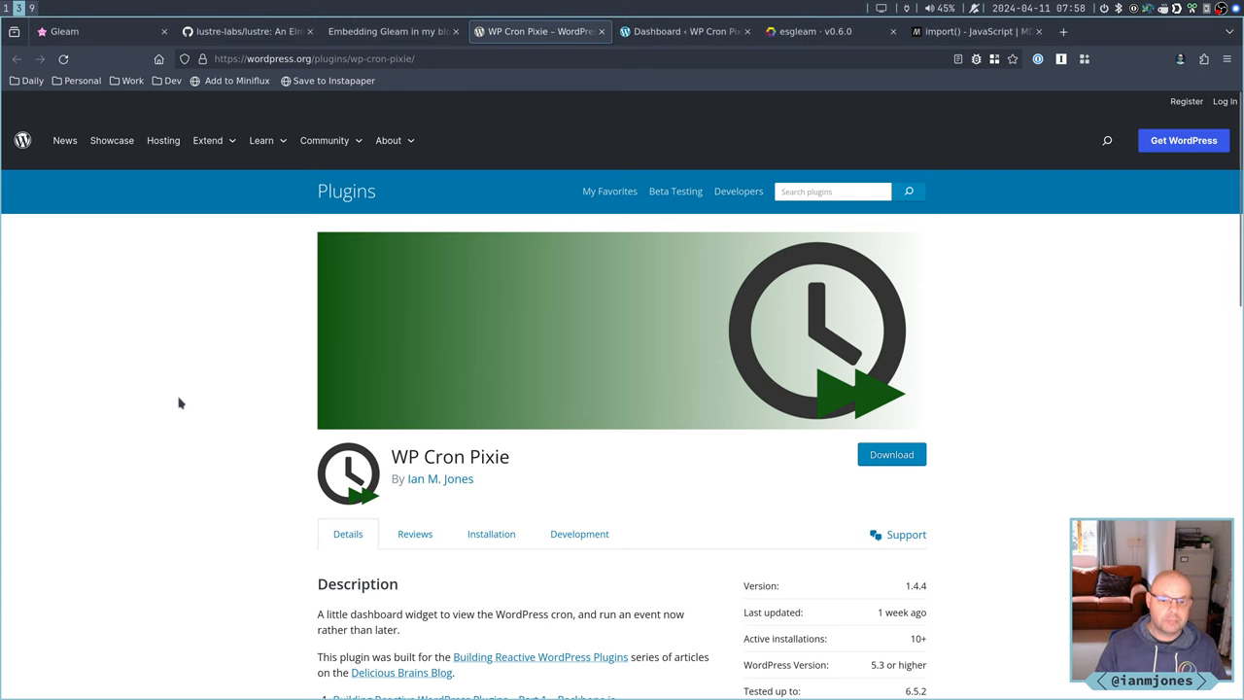
# Scroll the WP Cron Pixie listing to its widget screenshot, then view the Gleam homepage
pyautogui.scroll(-3)
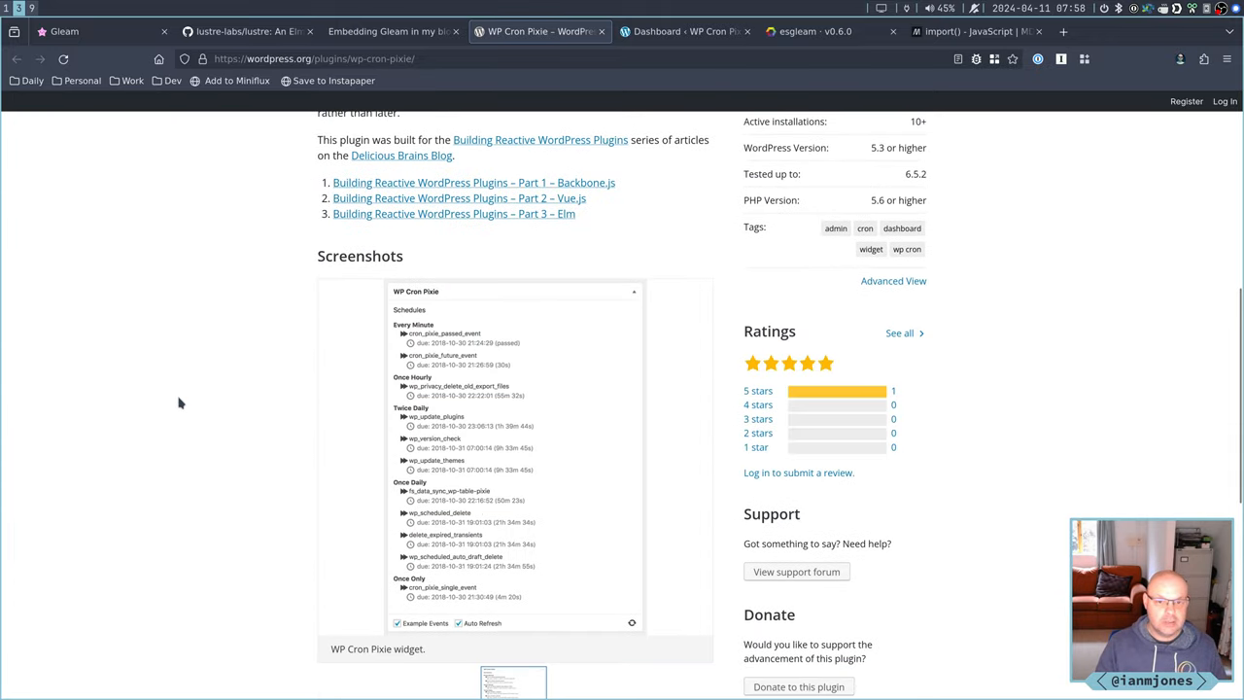
pyautogui.scroll(-3)
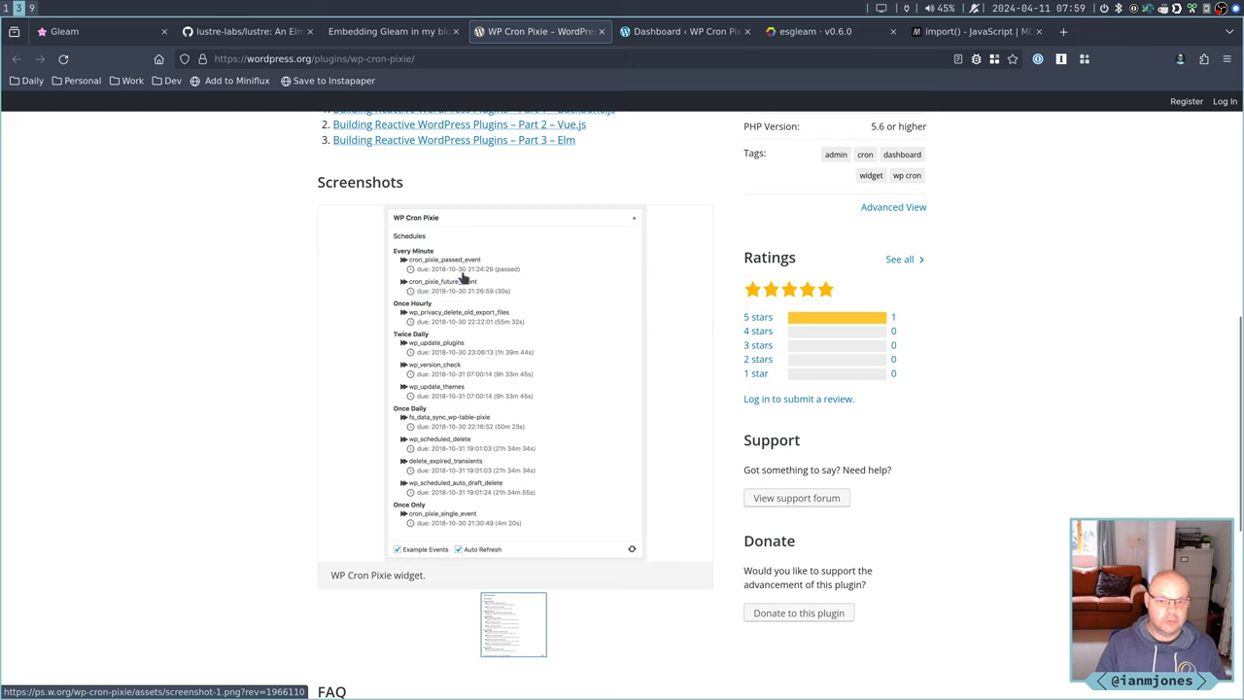
pyautogui.moveTo(282, 273)
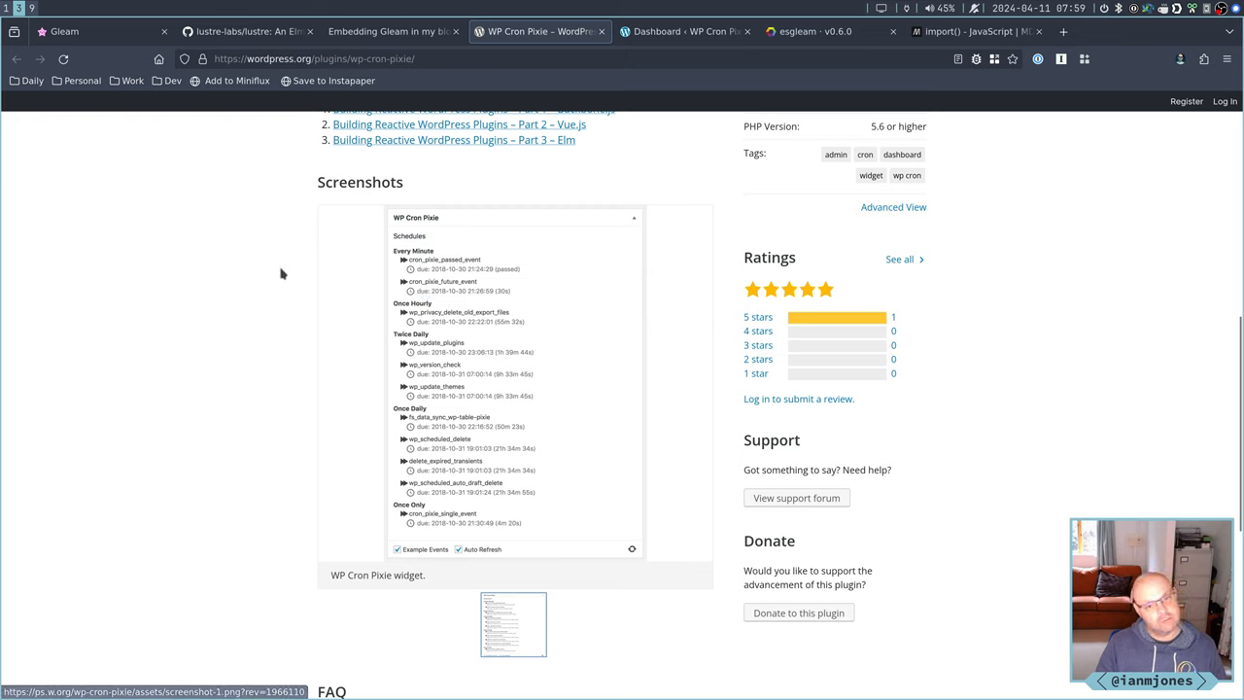
pyautogui.moveTo(262, 271)
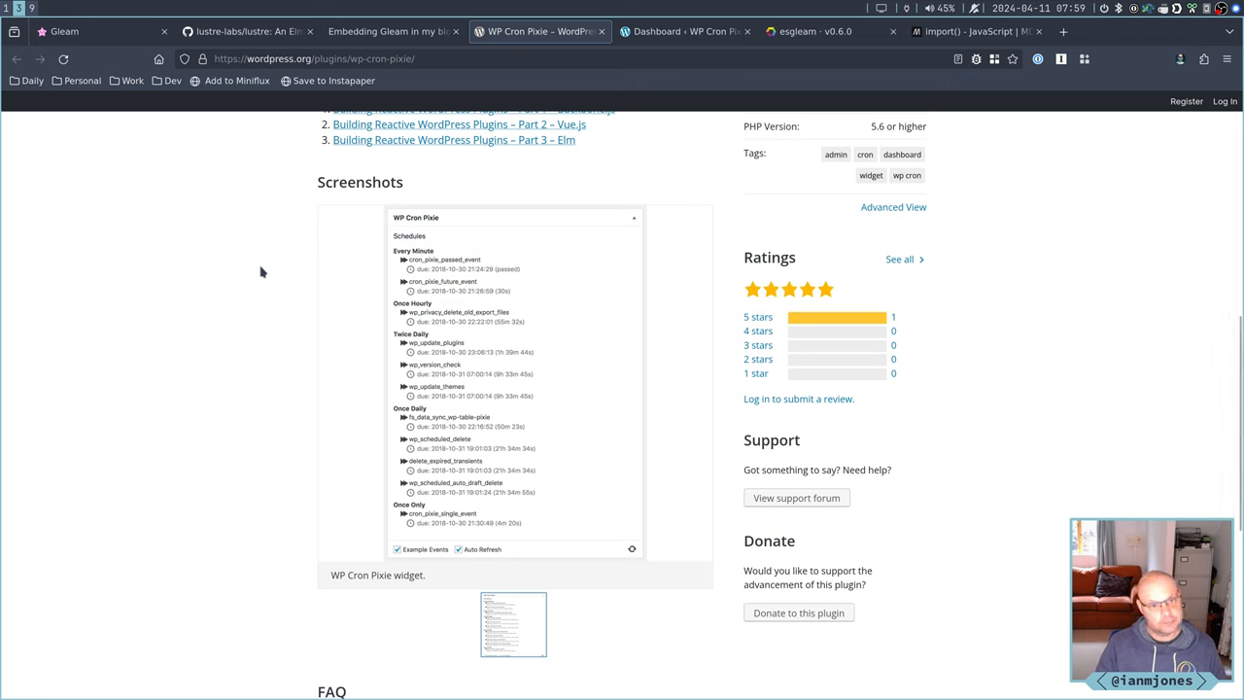
pyautogui.moveTo(472, 282)
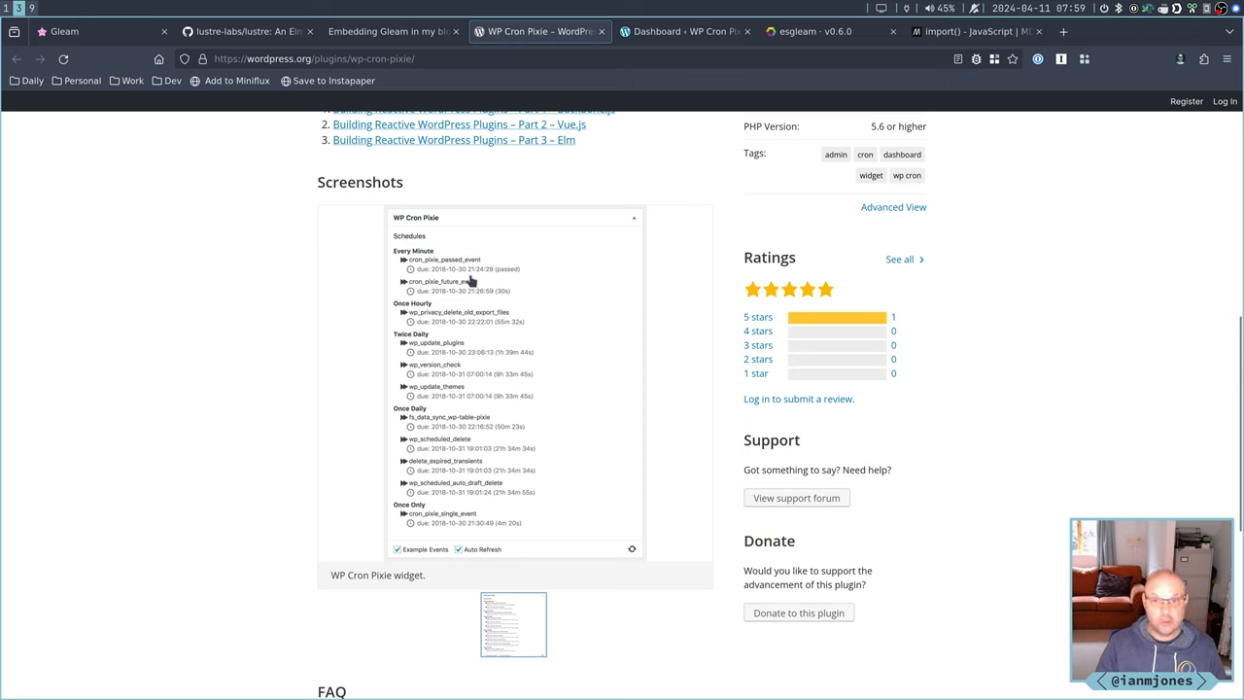
pyautogui.moveTo(415, 309)
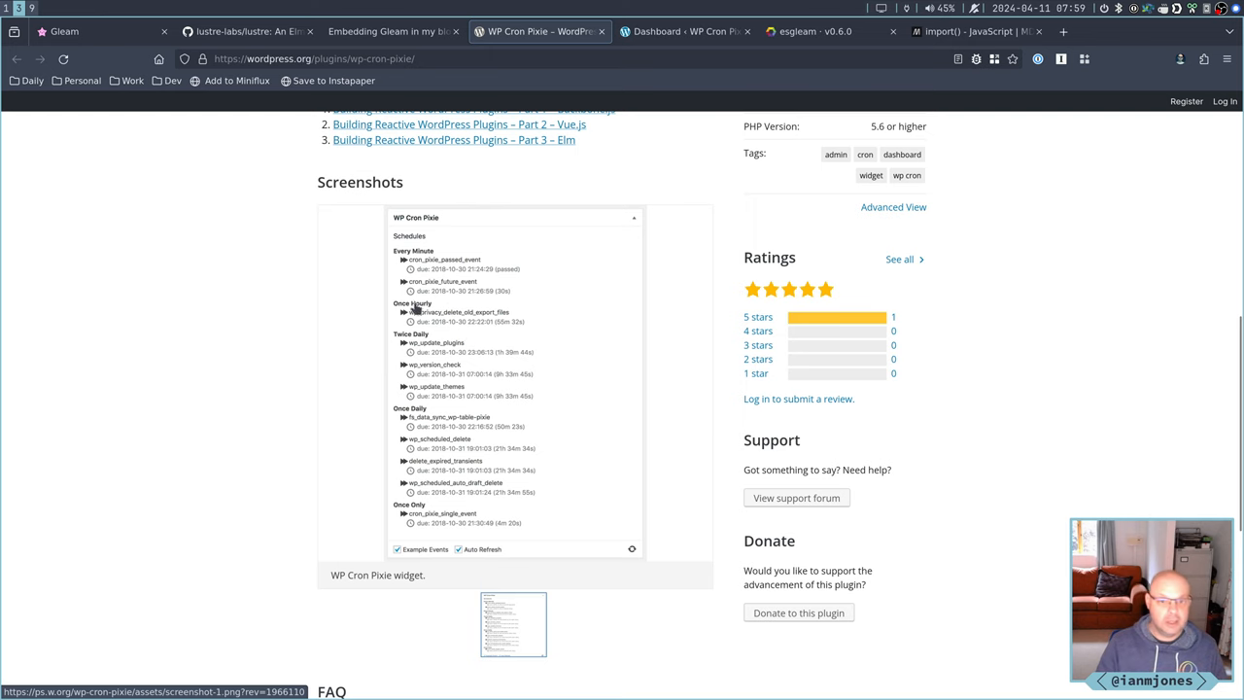
pyautogui.click(97, 32)
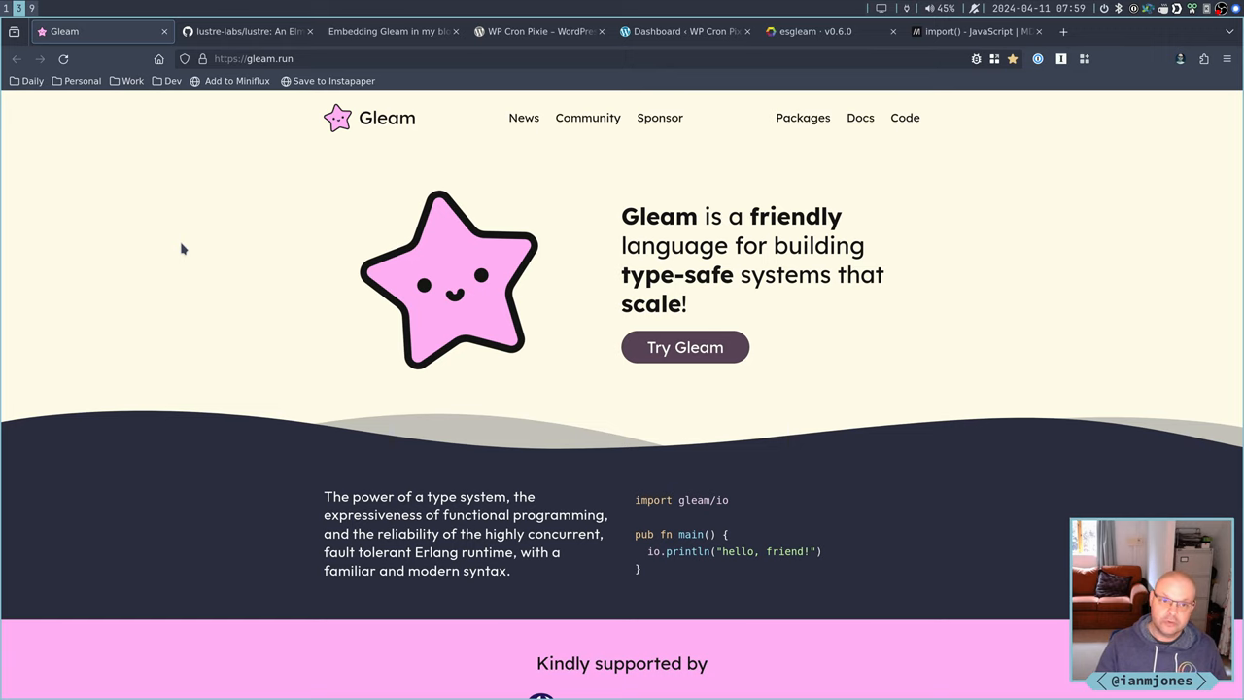
# Read the lustre-labs/lustre README features and its Gleam counter example
pyautogui.click(248, 31)
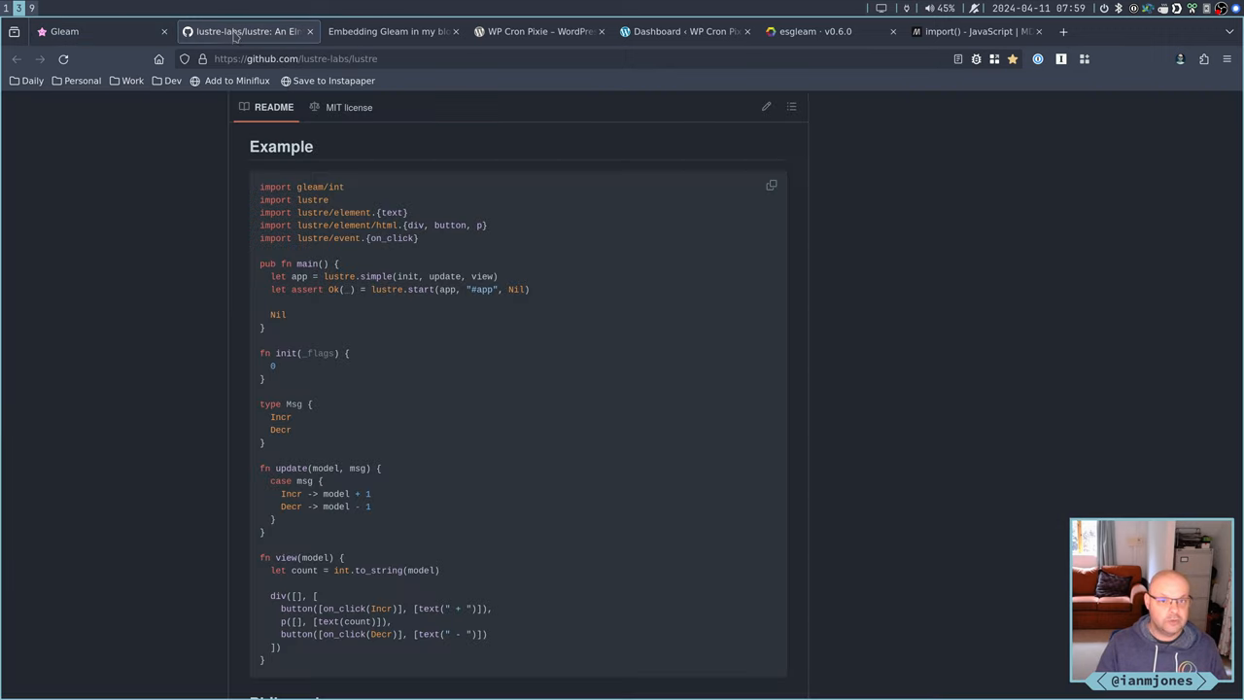
pyautogui.scroll(3)
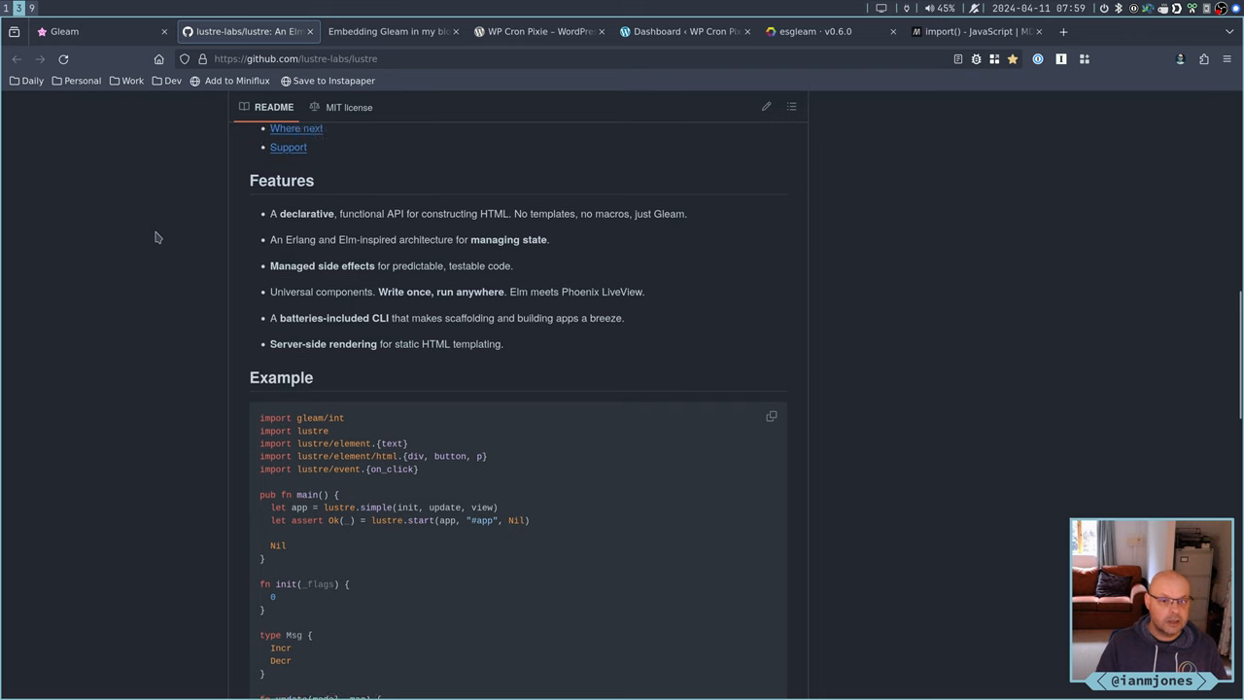
pyautogui.scroll(3)
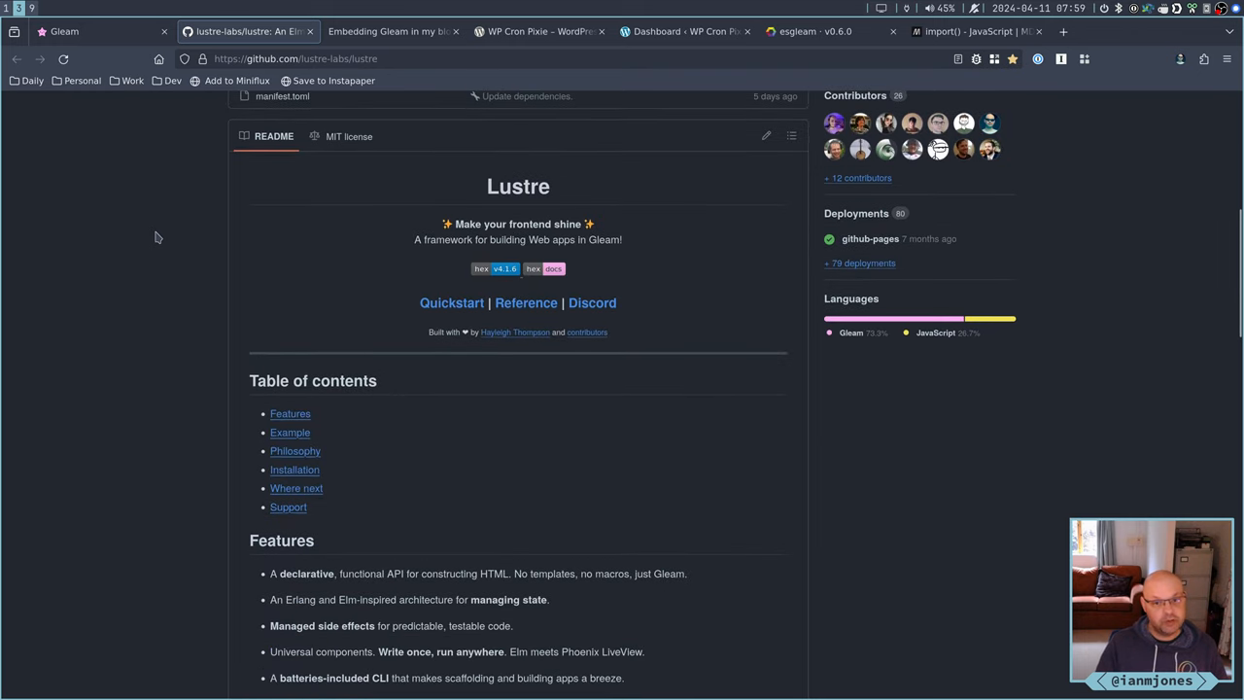
pyautogui.scroll(-3)
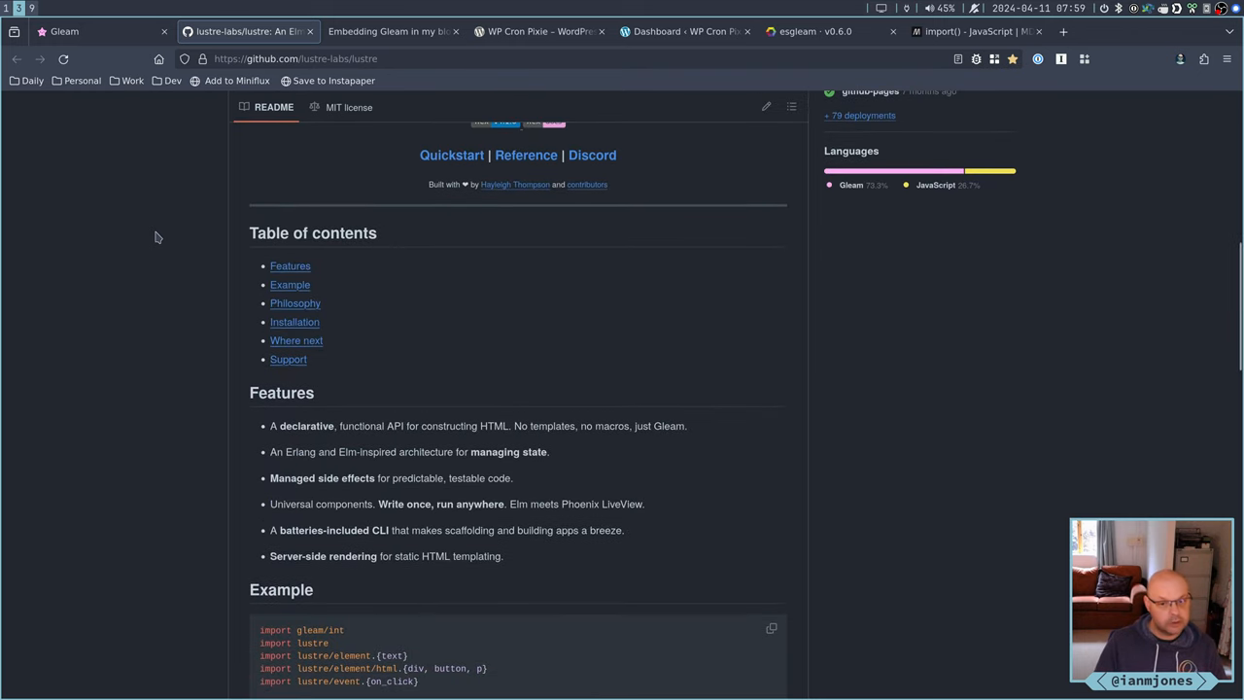
pyautogui.scroll(-3)
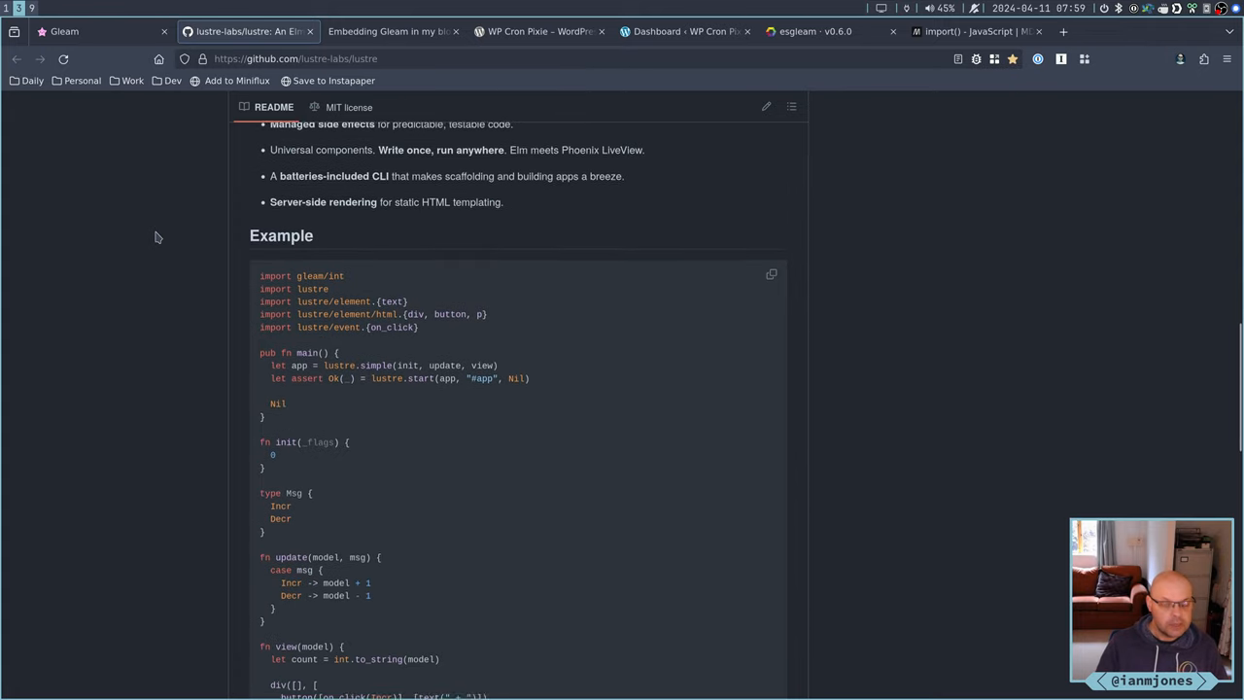
pyautogui.scroll(-3)
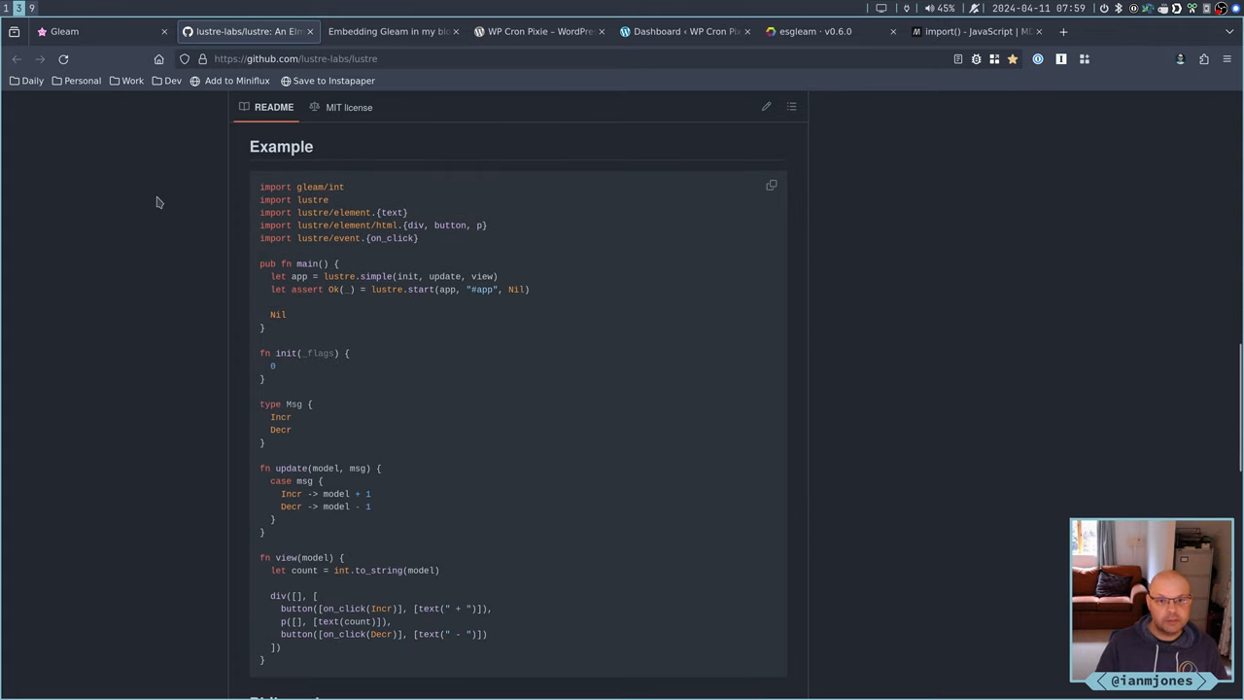
pyautogui.moveTo(154, 206)
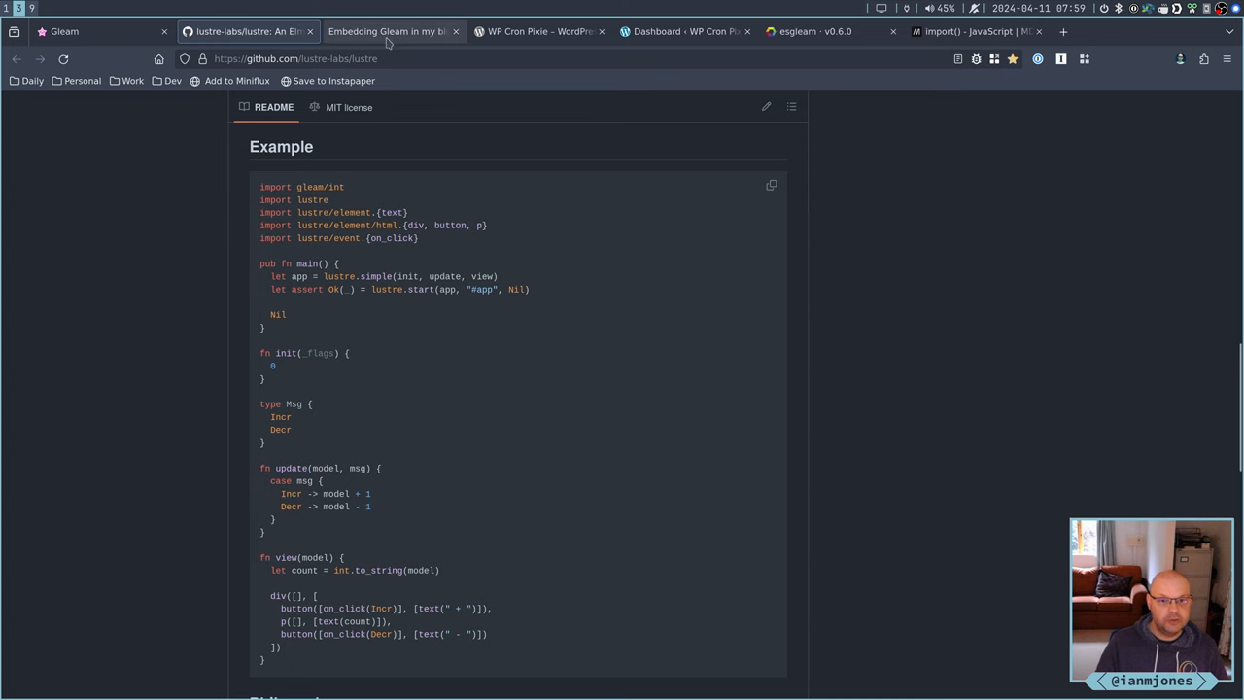
# View the top of the esgleam v0.6.0 HexDocs README with Quick start and Advanced Usage
pyautogui.click(388, 31)
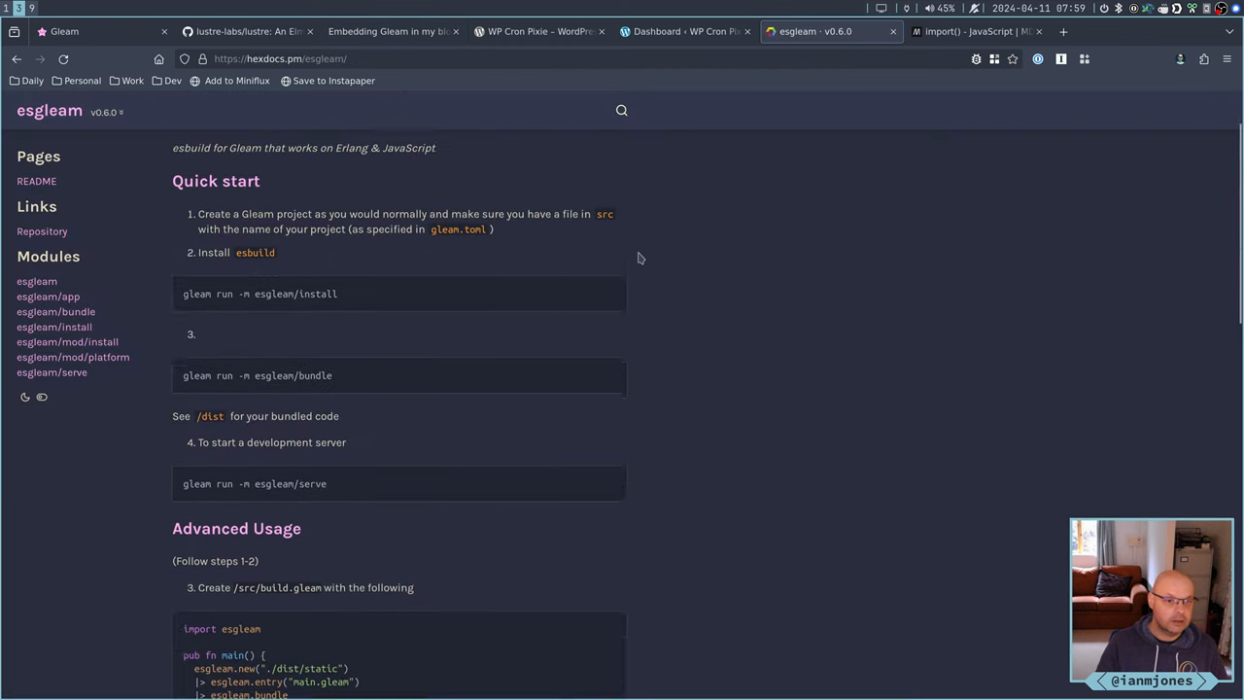
pyautogui.scroll(3)
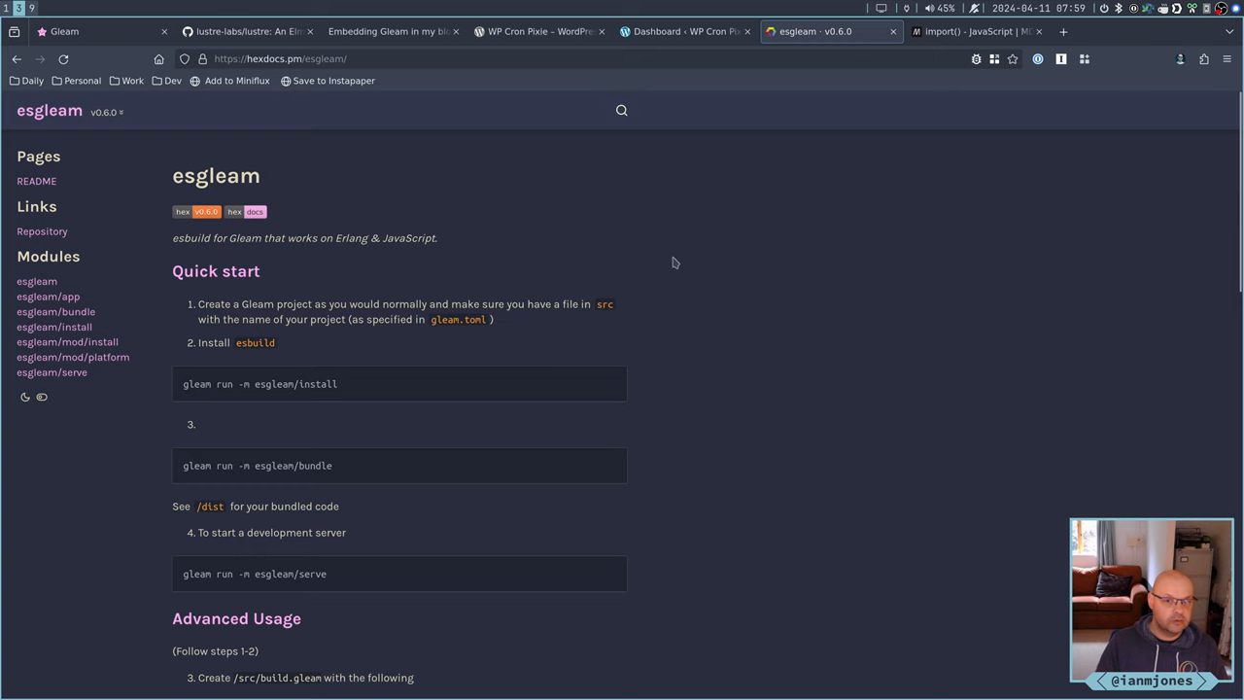
pyautogui.moveTo(390, 31)
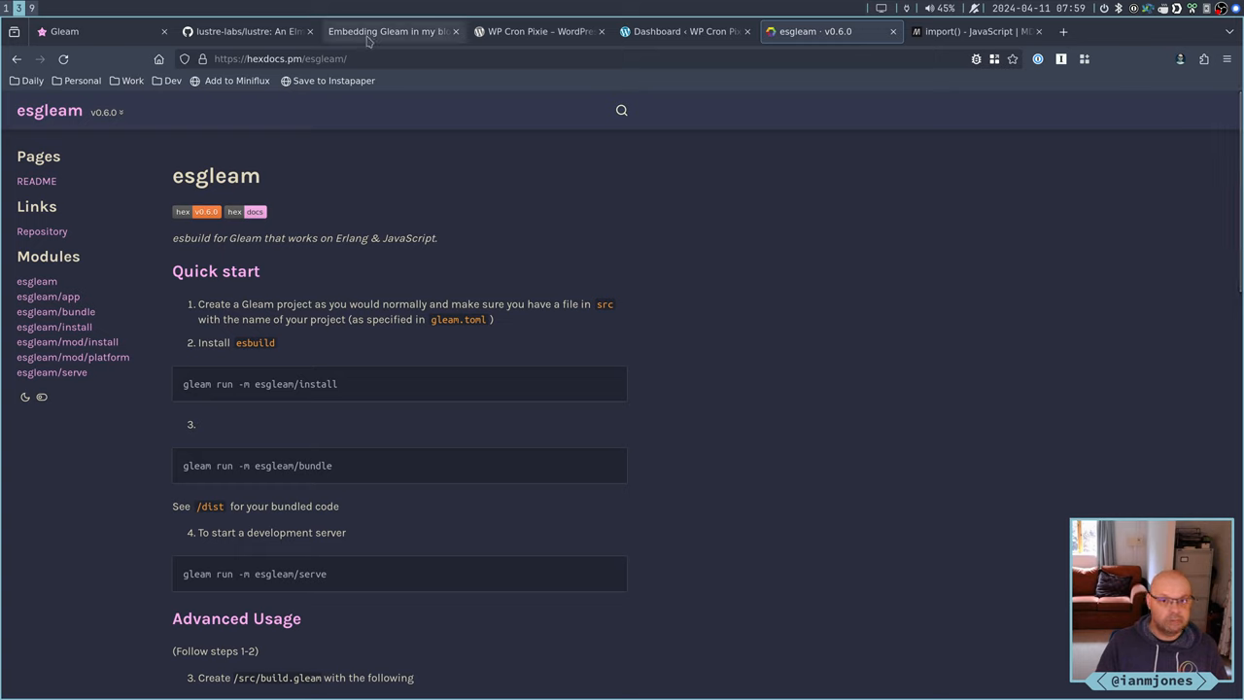
pyautogui.moveTo(459, 162)
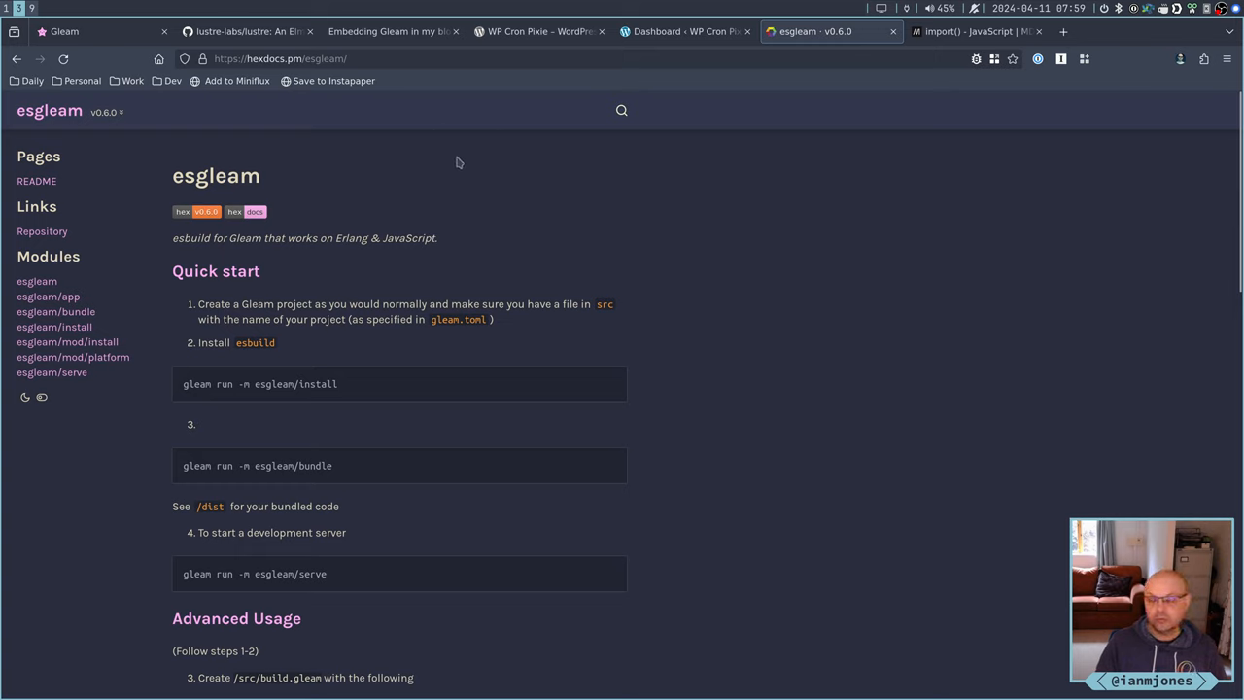
pyautogui.moveTo(662, 235)
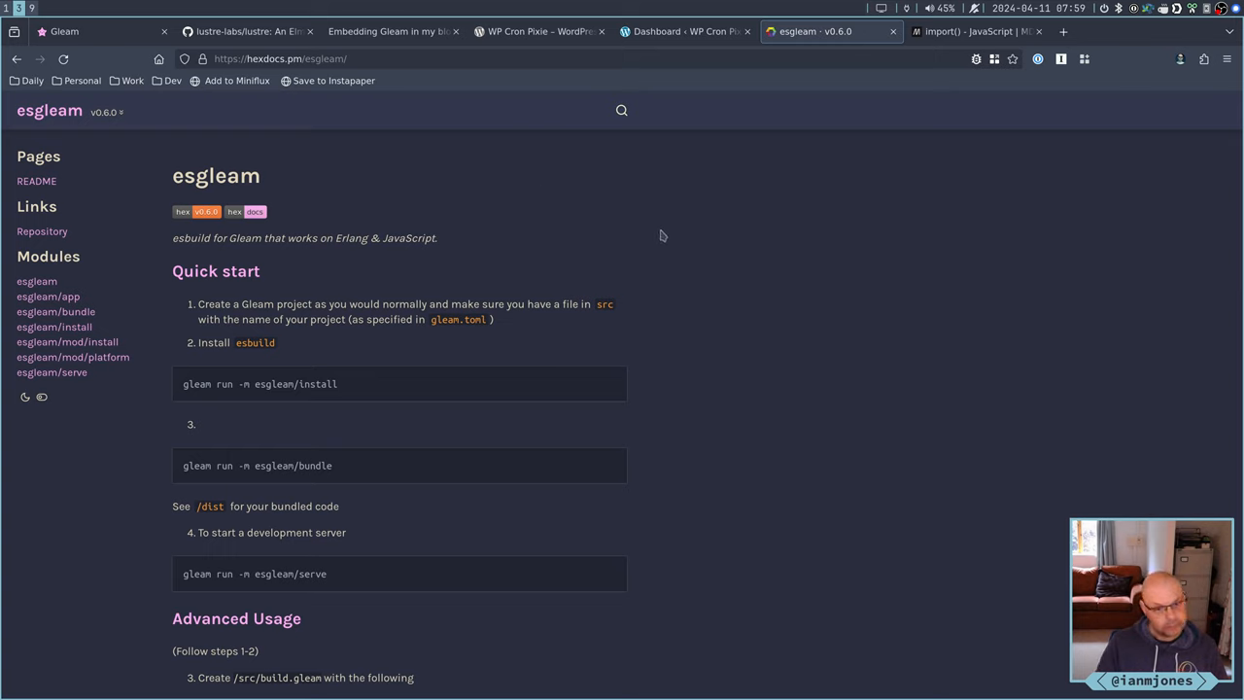
pyautogui.moveTo(620, 231)
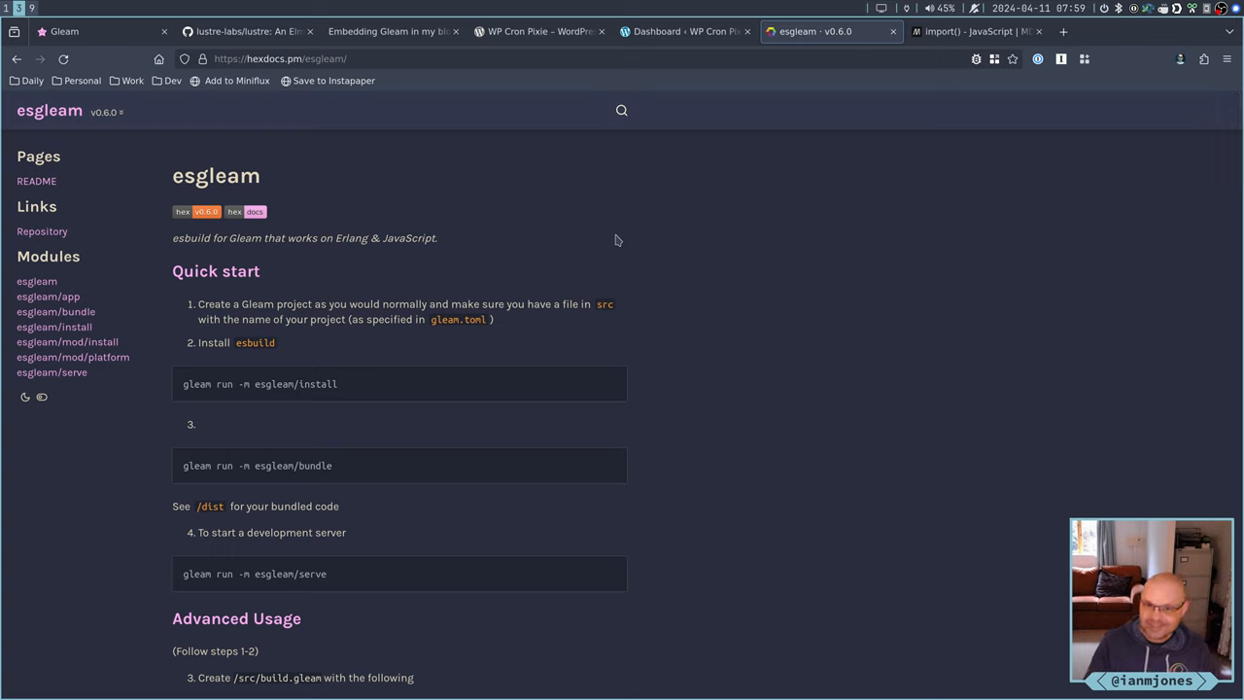
pyautogui.moveTo(638, 232)
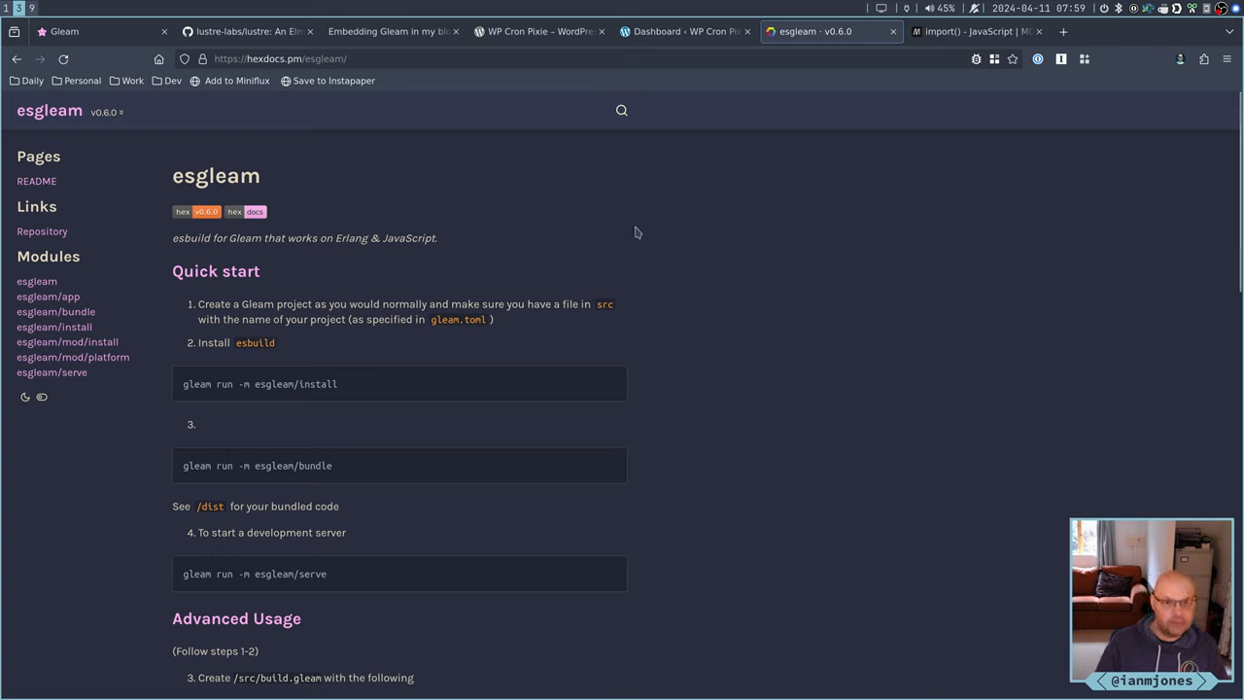
pyautogui.moveTo(627, 225)
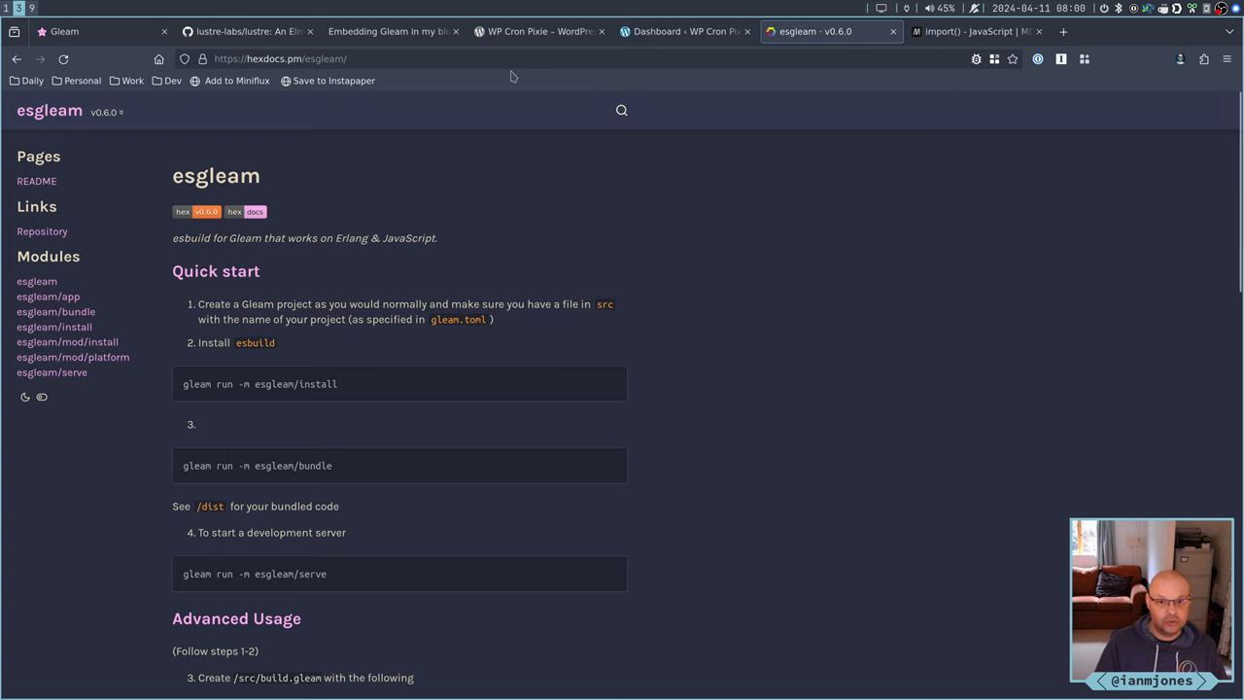
pyautogui.moveTo(394, 32)
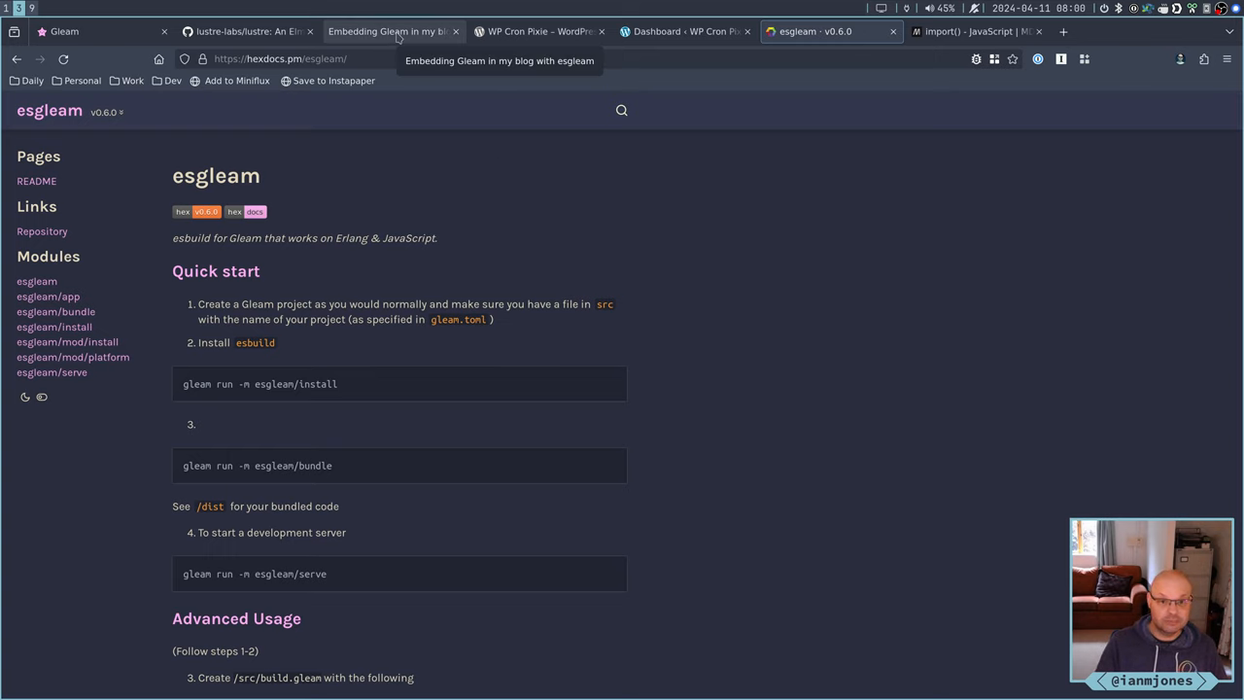
# Go to the WordPress dashboard and bump the WP Cron Pixie counter to 5
pyautogui.click(248, 31)
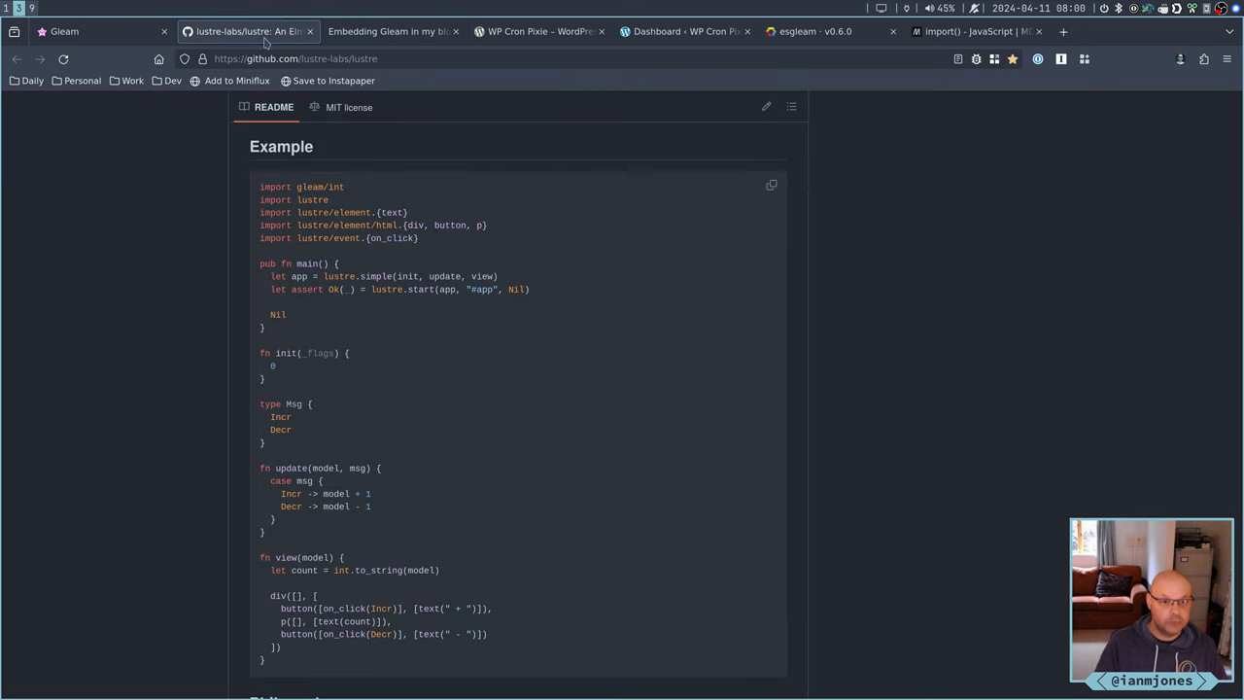
pyautogui.moveTo(188, 293)
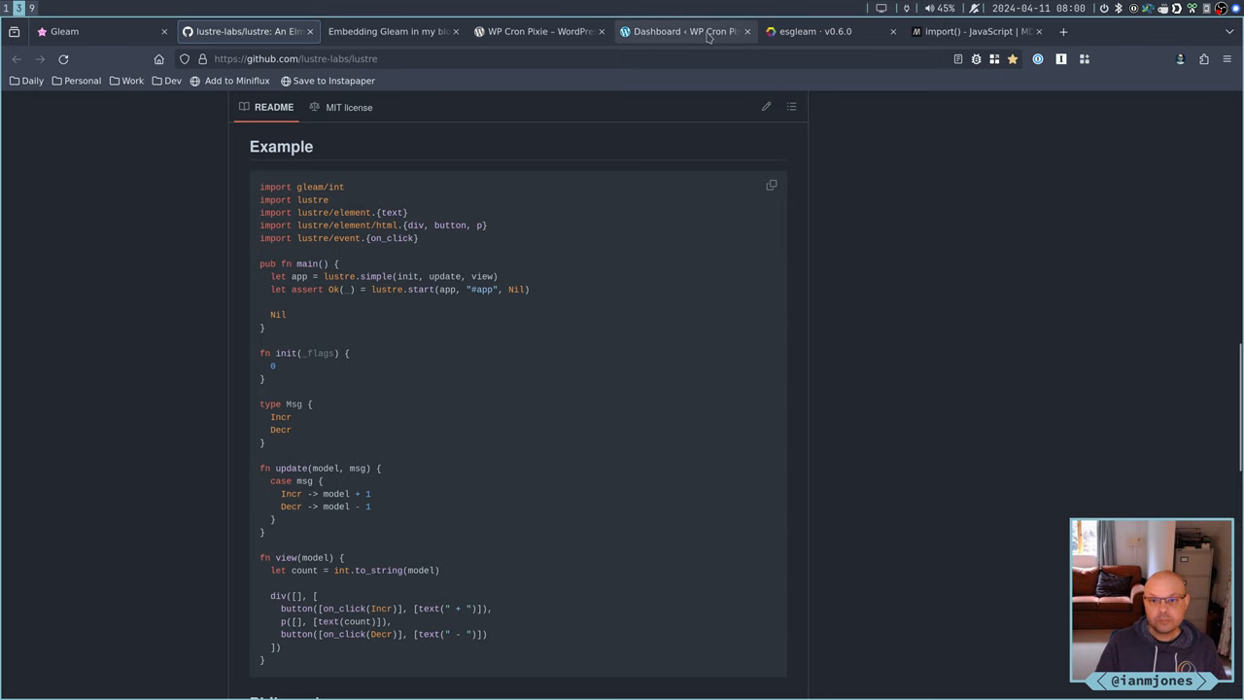
pyautogui.click(685, 31)
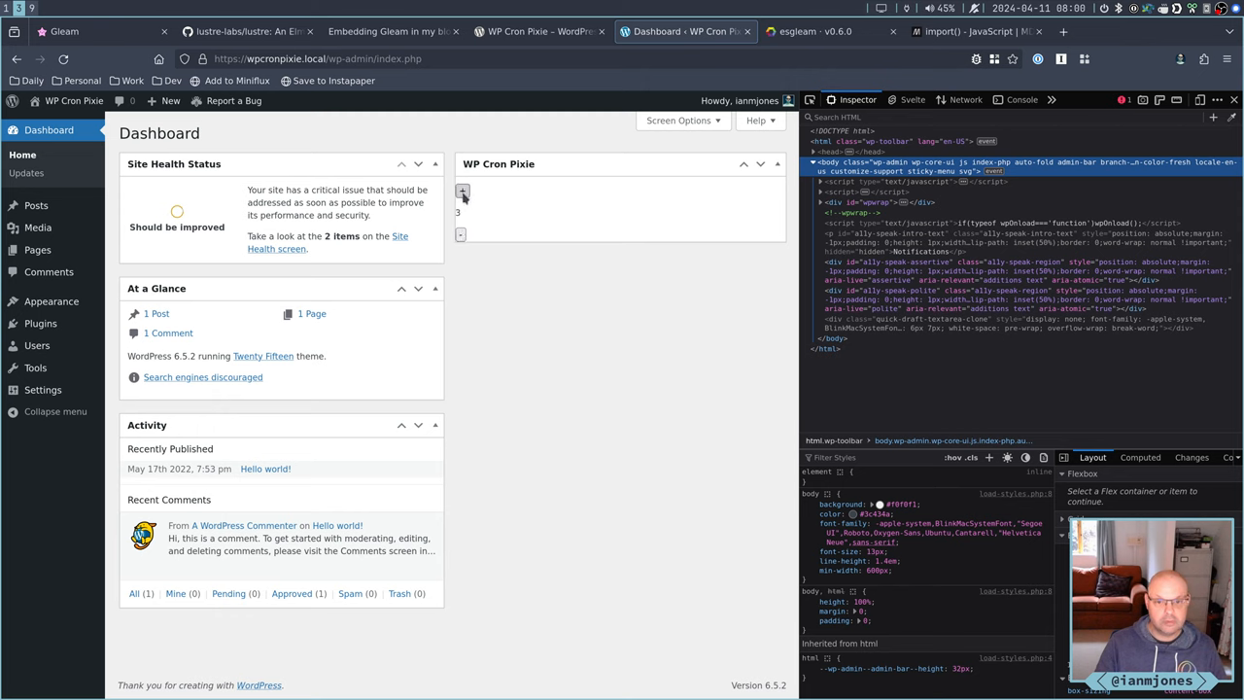
pyautogui.click(462, 190)
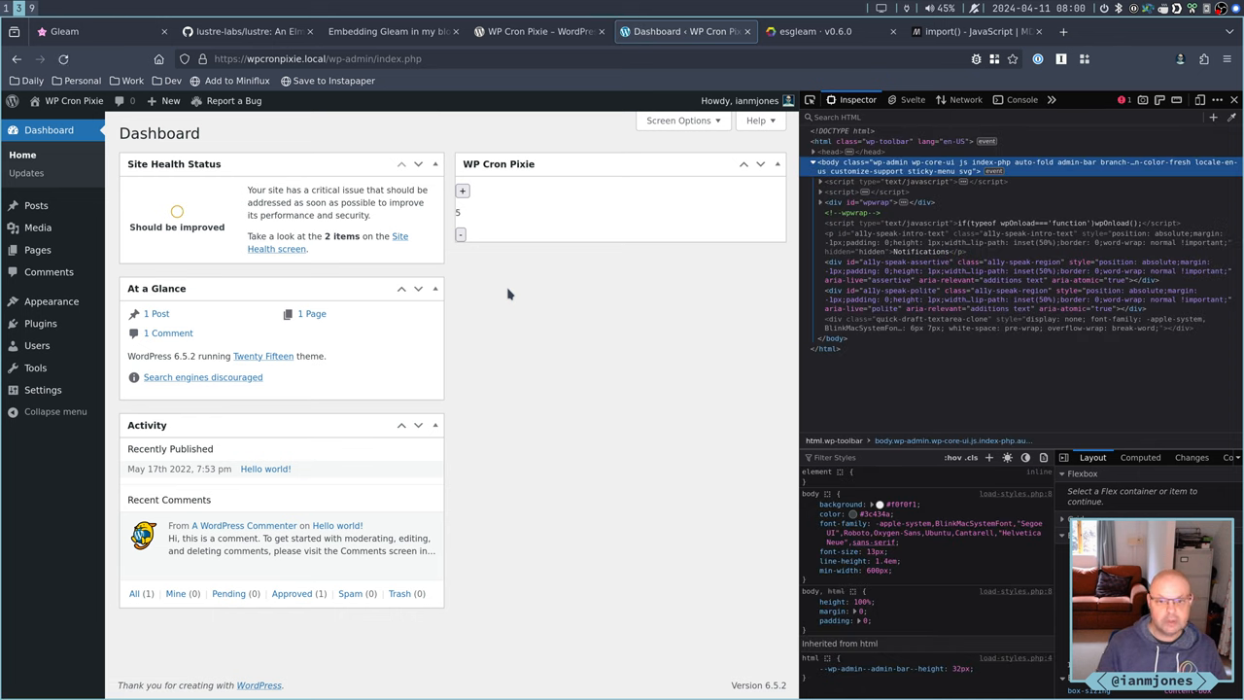
pyautogui.moveTo(544, 379)
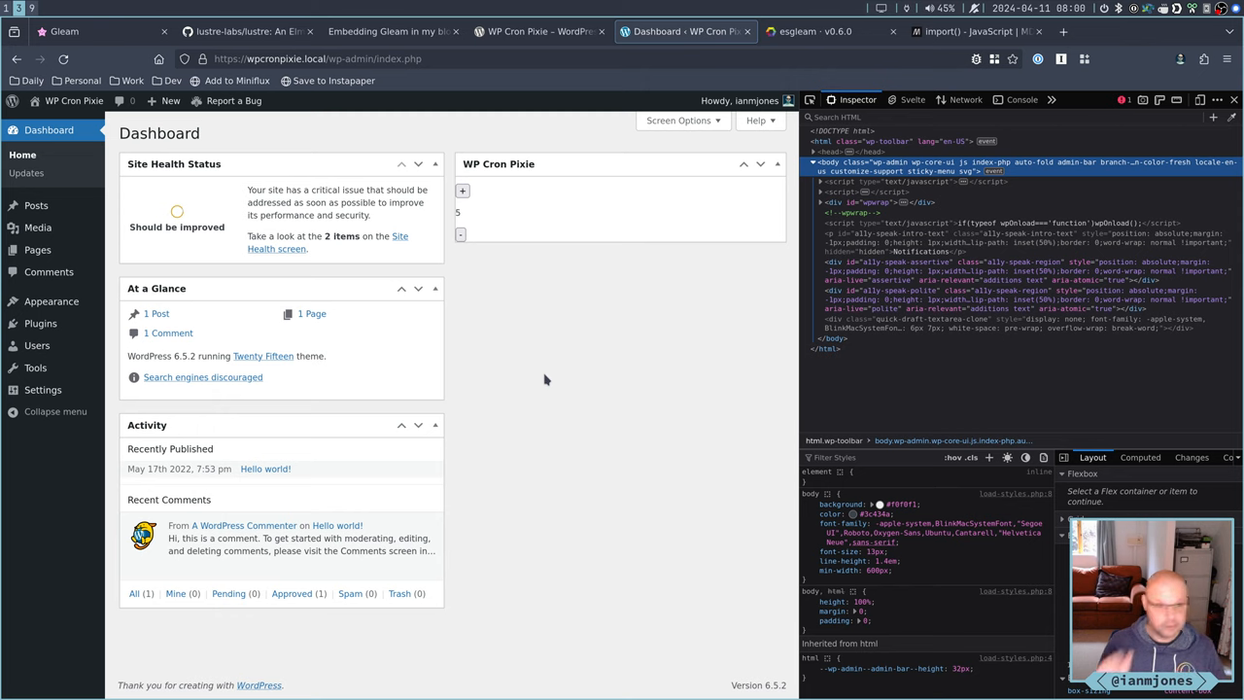
pyautogui.moveTo(556, 353)
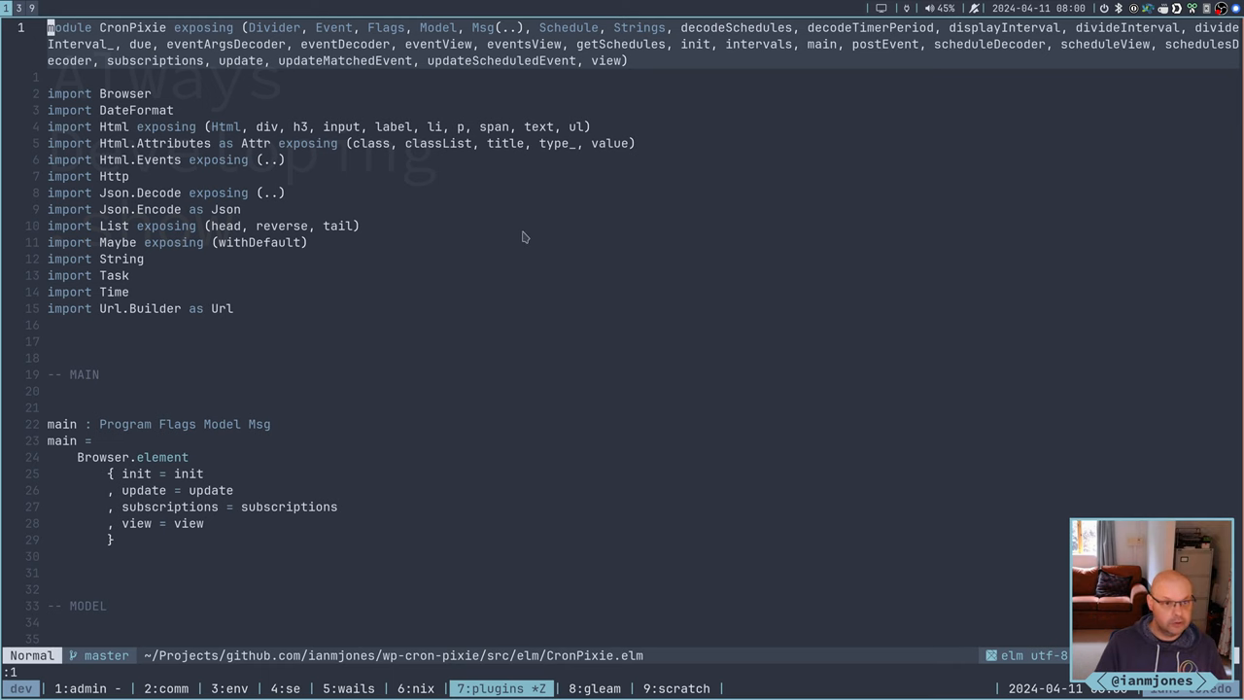
pyautogui.moveTo(736, 249)
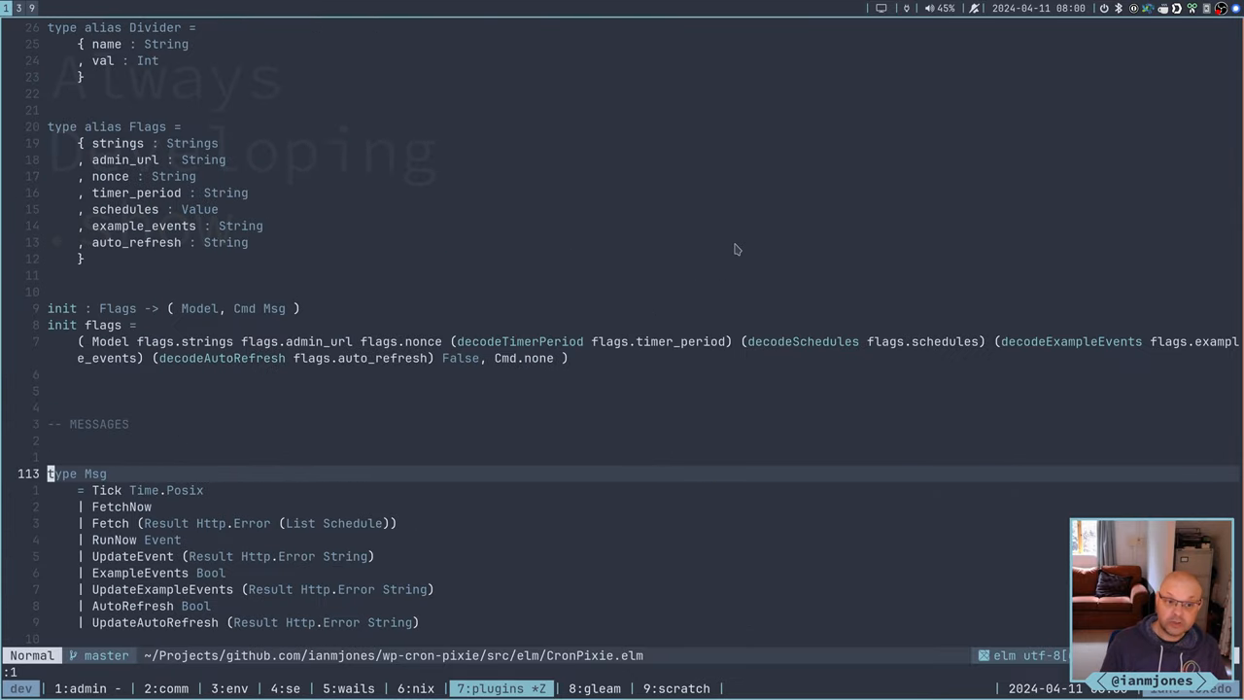
# Review src/elm/CronPixie.elm from the top in Neovim
pyautogui.press('gg')
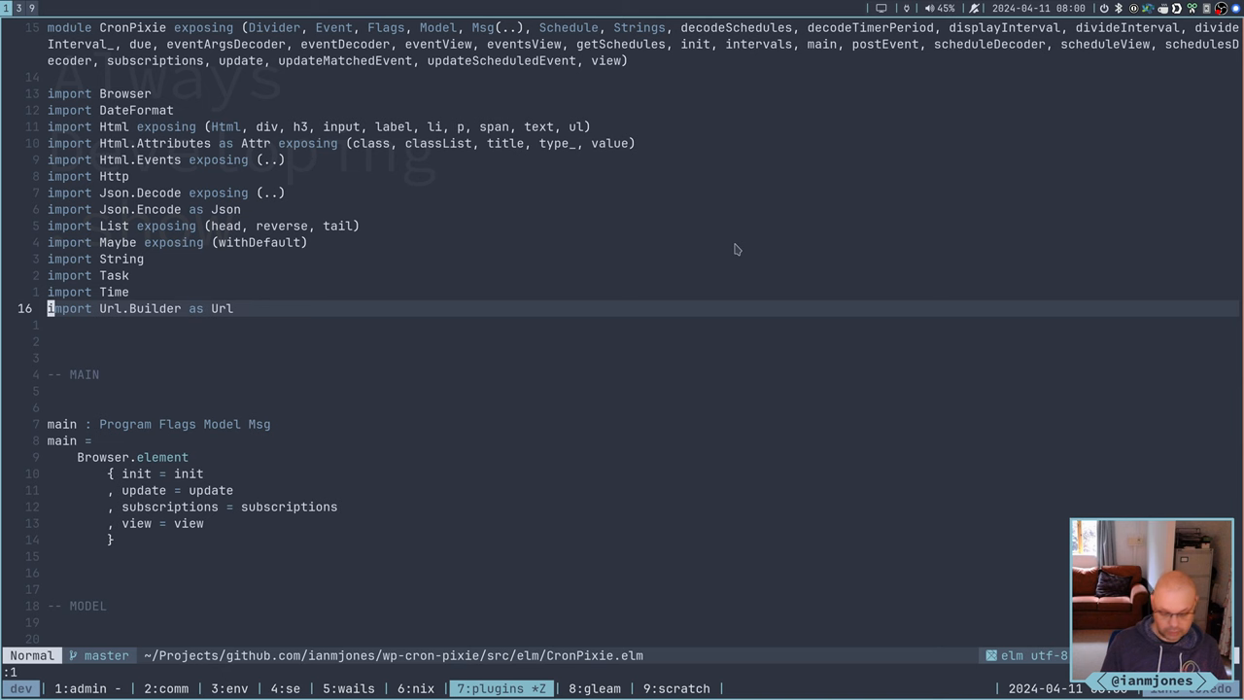
pyautogui.scroll(-3)
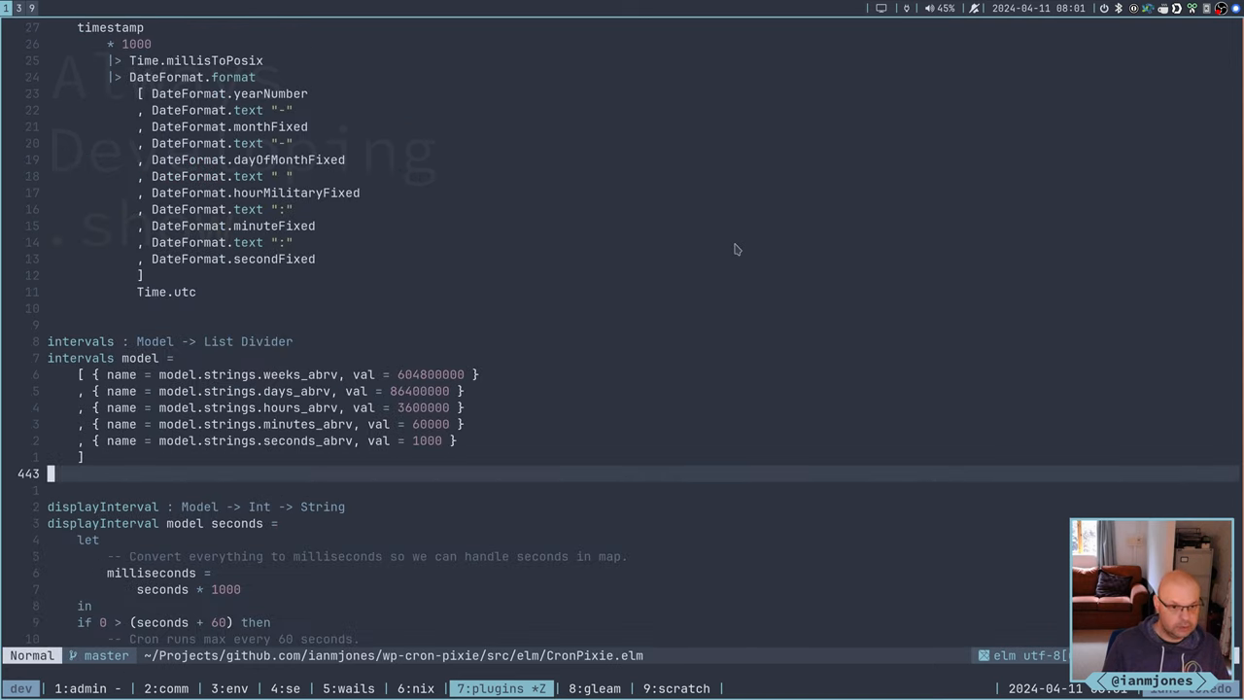
pyautogui.scroll(3)
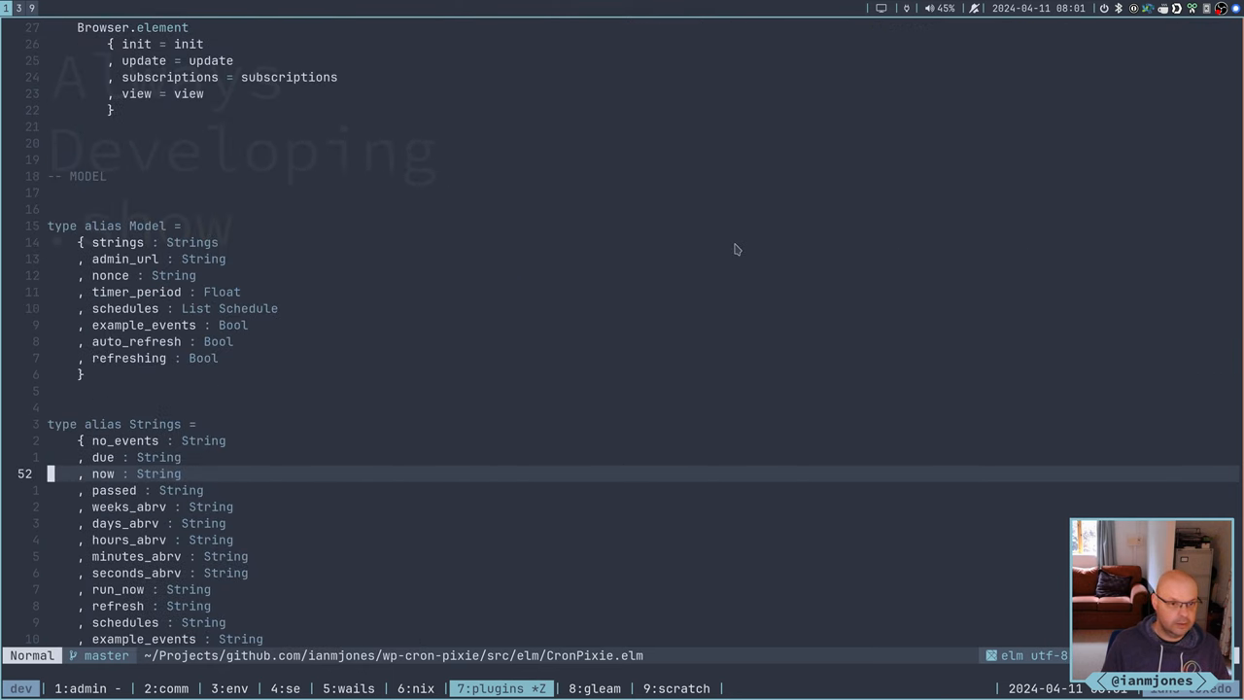
pyautogui.scroll(3)
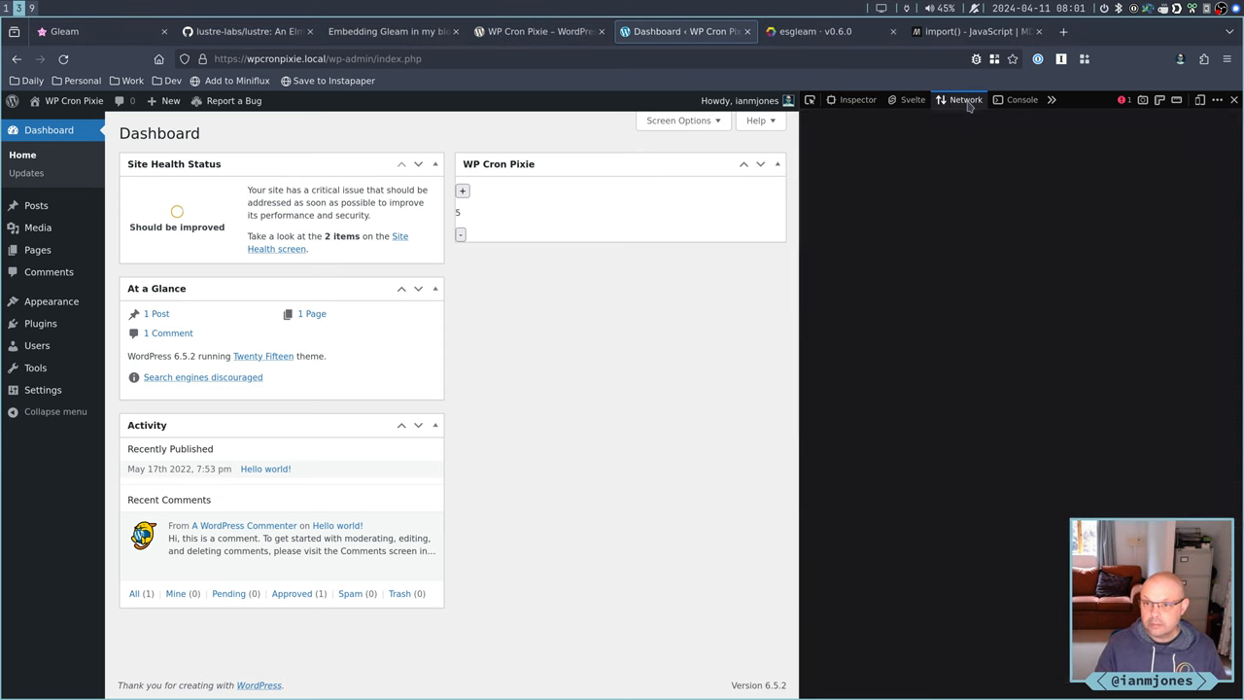
# Inspect the DevTools Network requests for ui.js with the split console shown
pyautogui.click(964, 99)
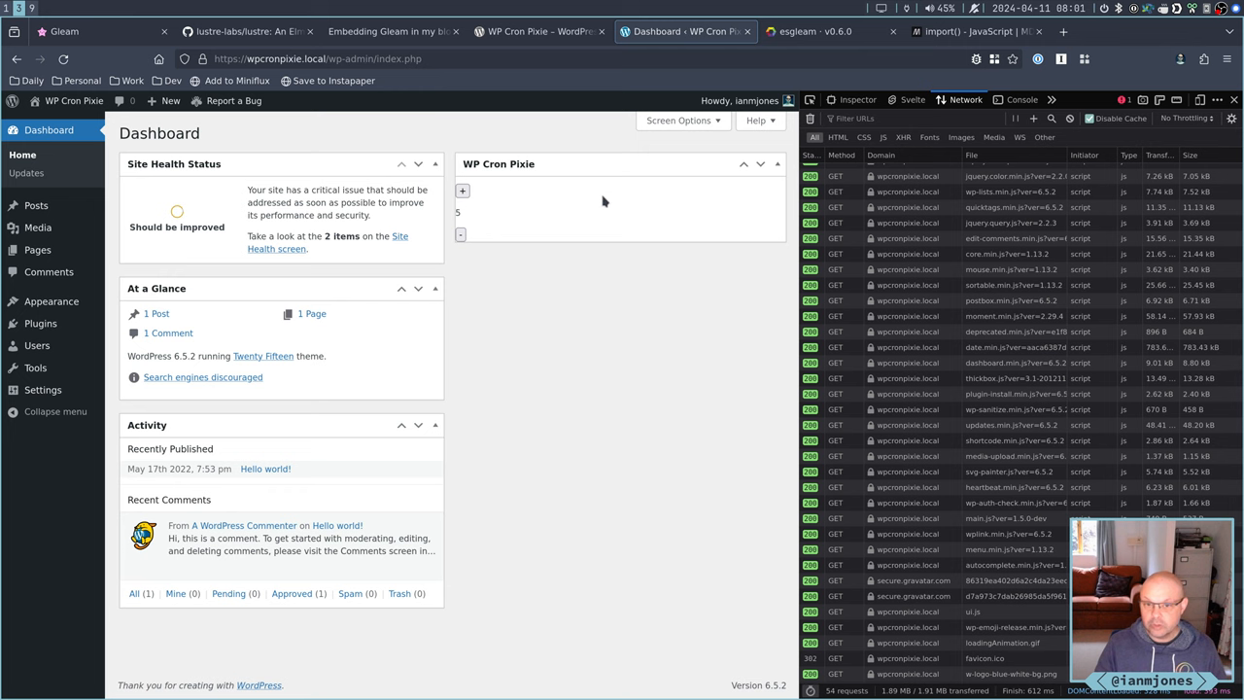
pyautogui.scroll(3)
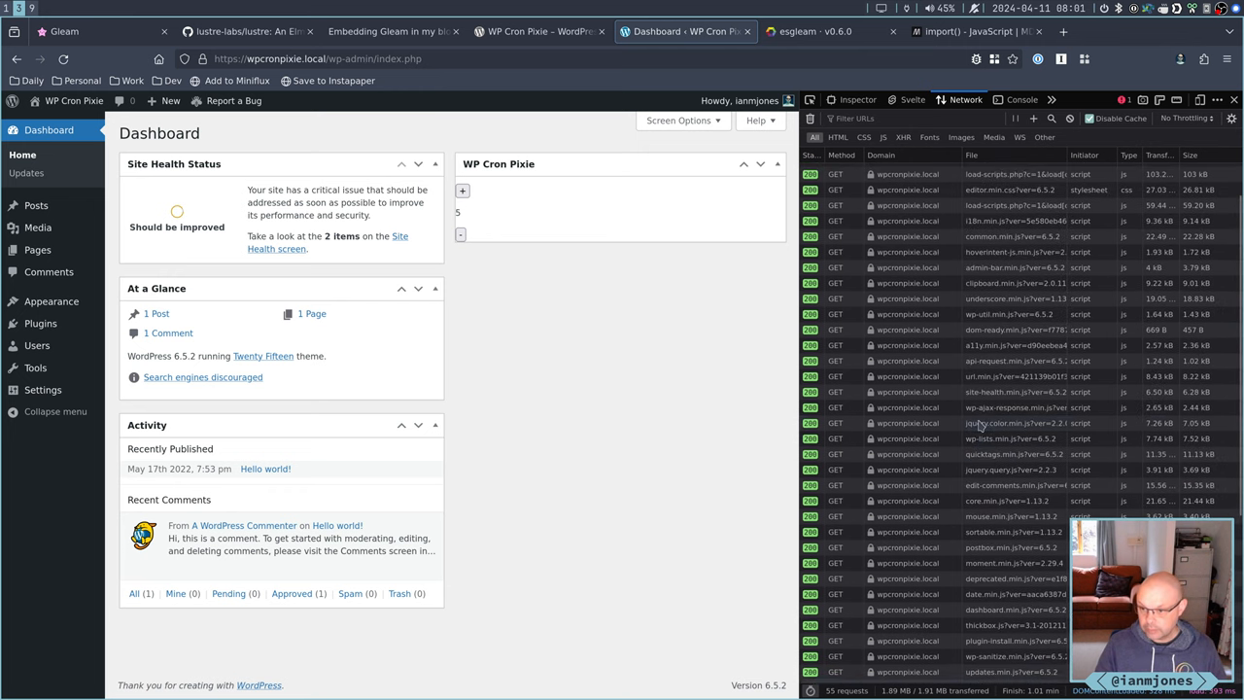
pyautogui.scroll(-3)
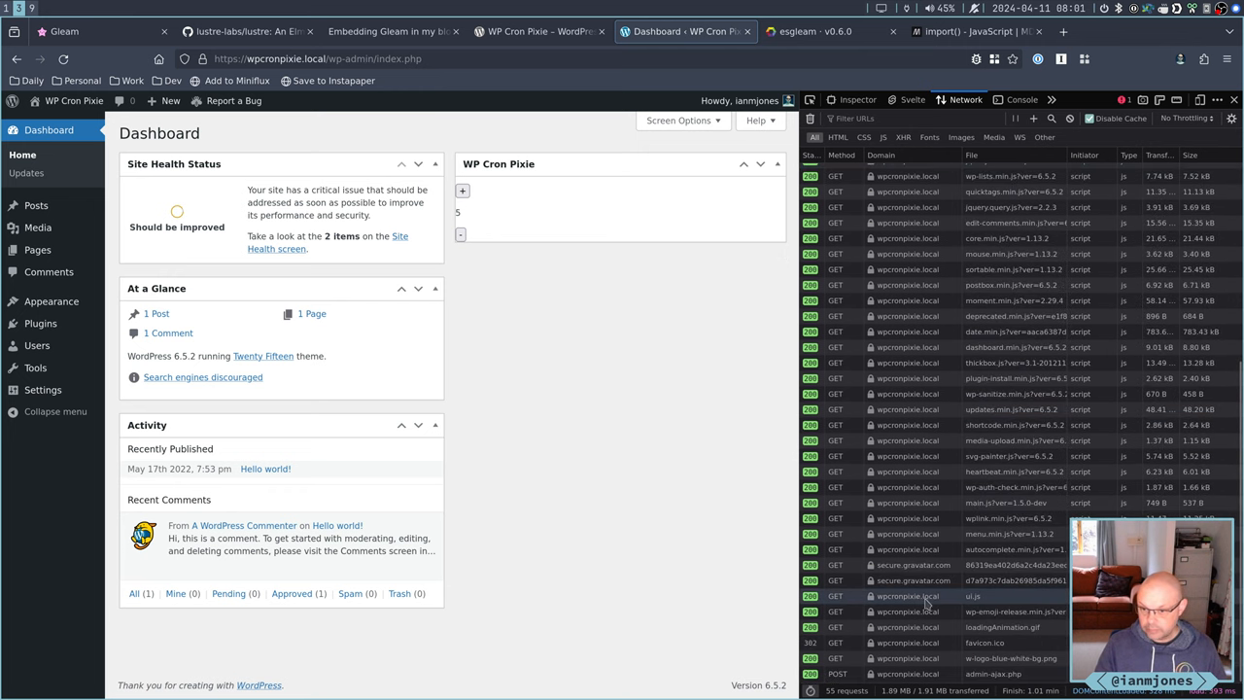
pyautogui.moveTo(974, 602)
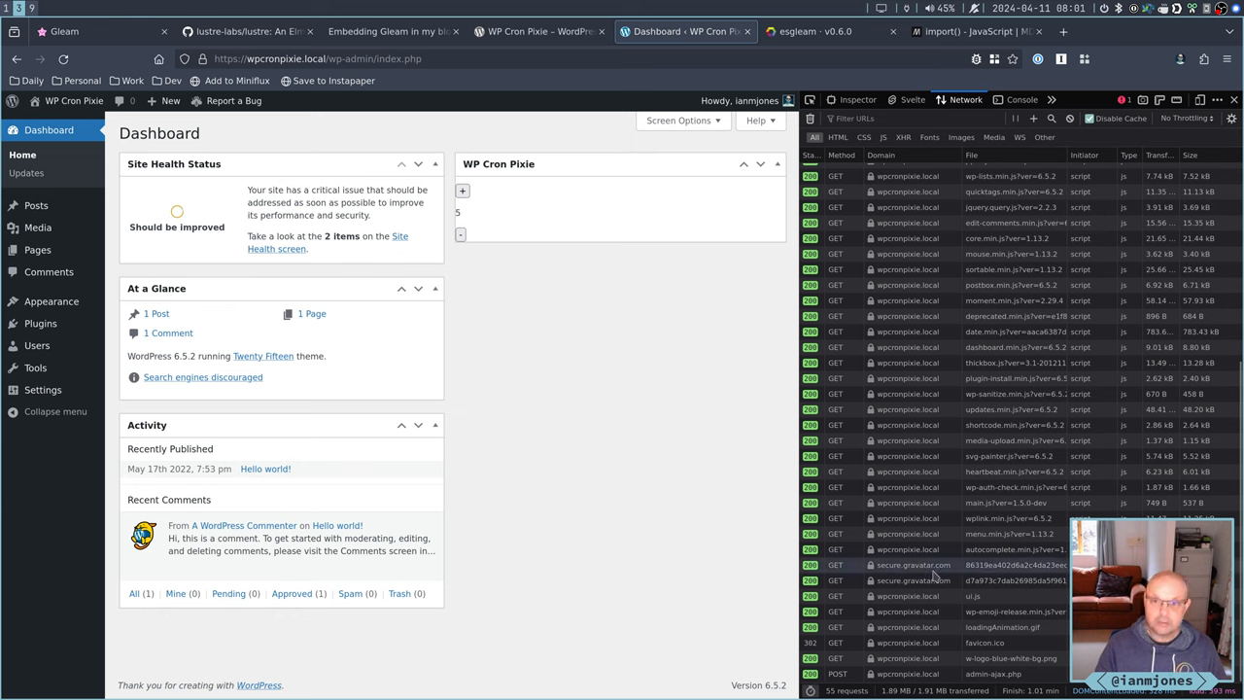
pyautogui.moveTo(941, 564)
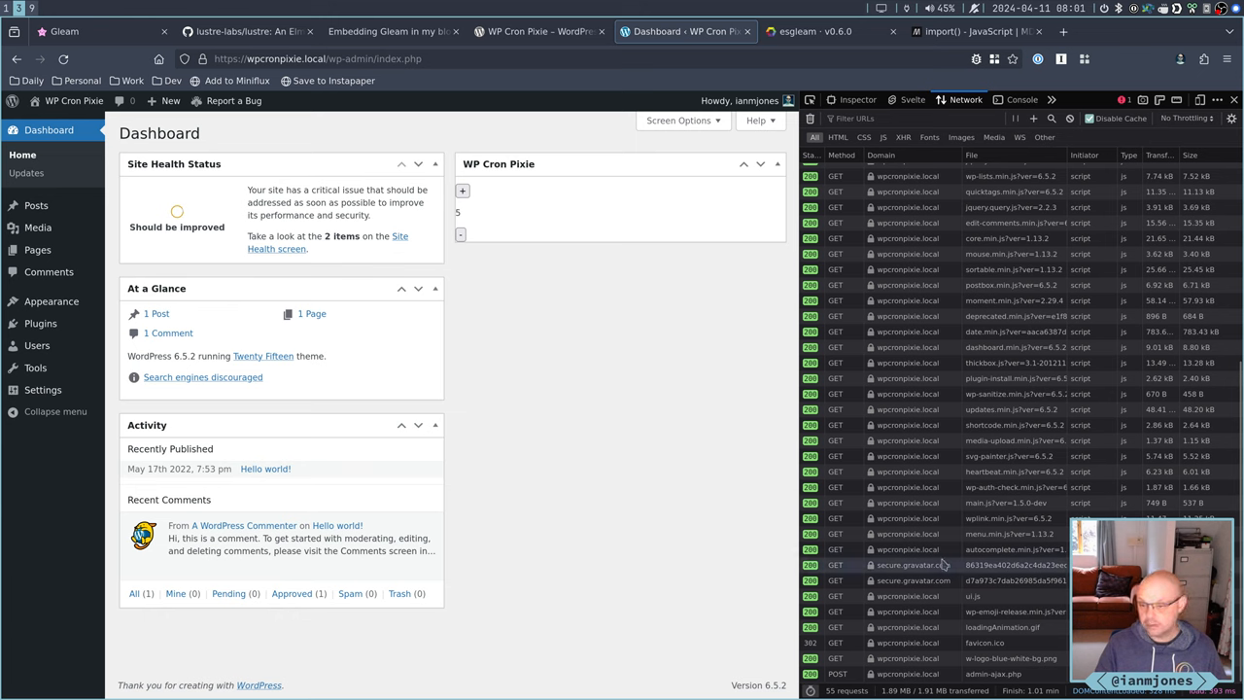
pyautogui.moveTo(972, 596)
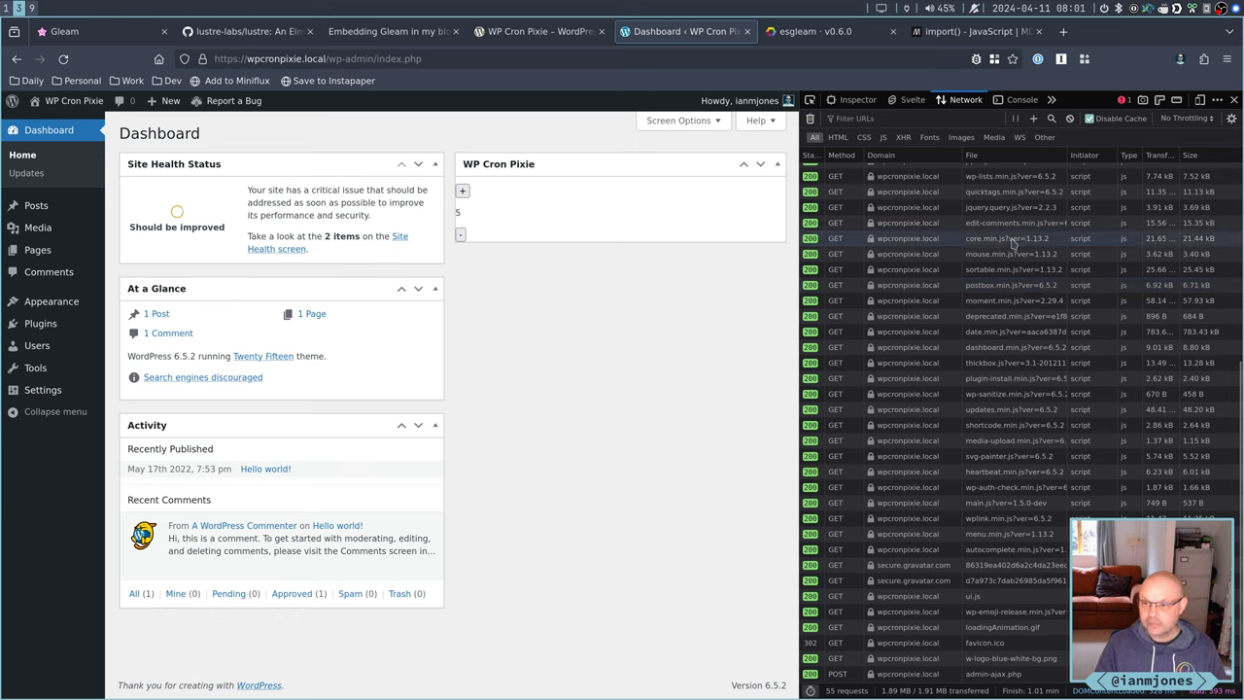
pyautogui.moveTo(1008, 279)
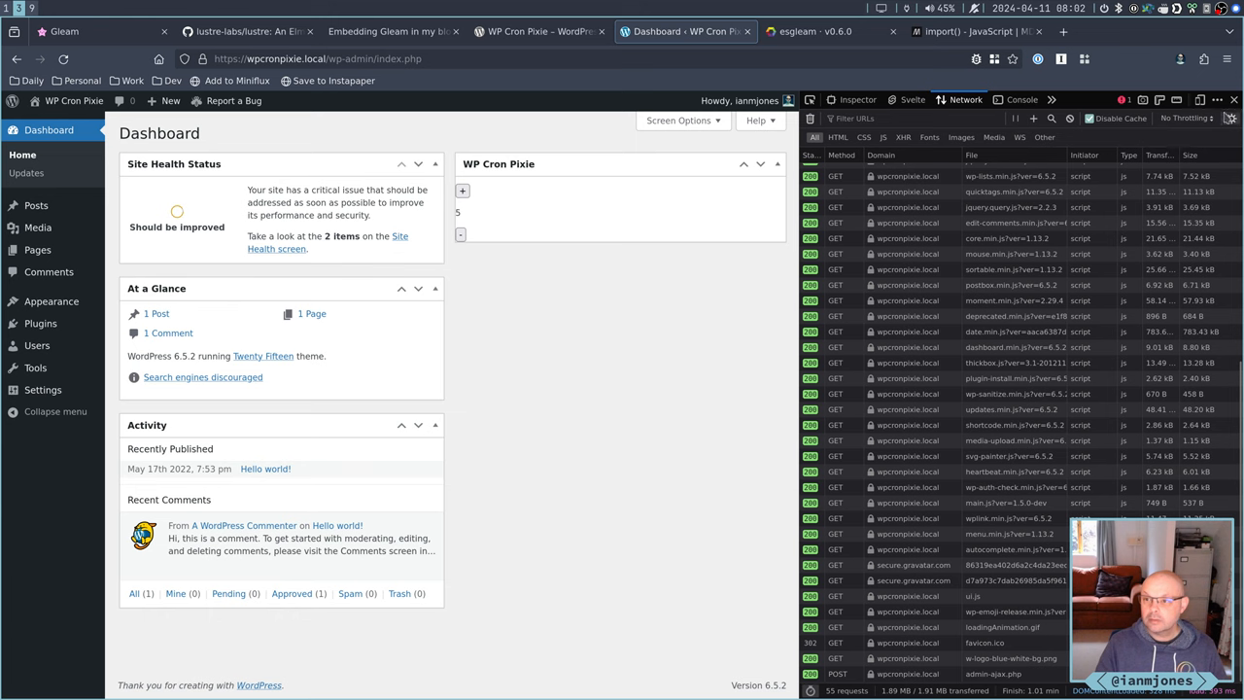
pyautogui.click(1217, 99)
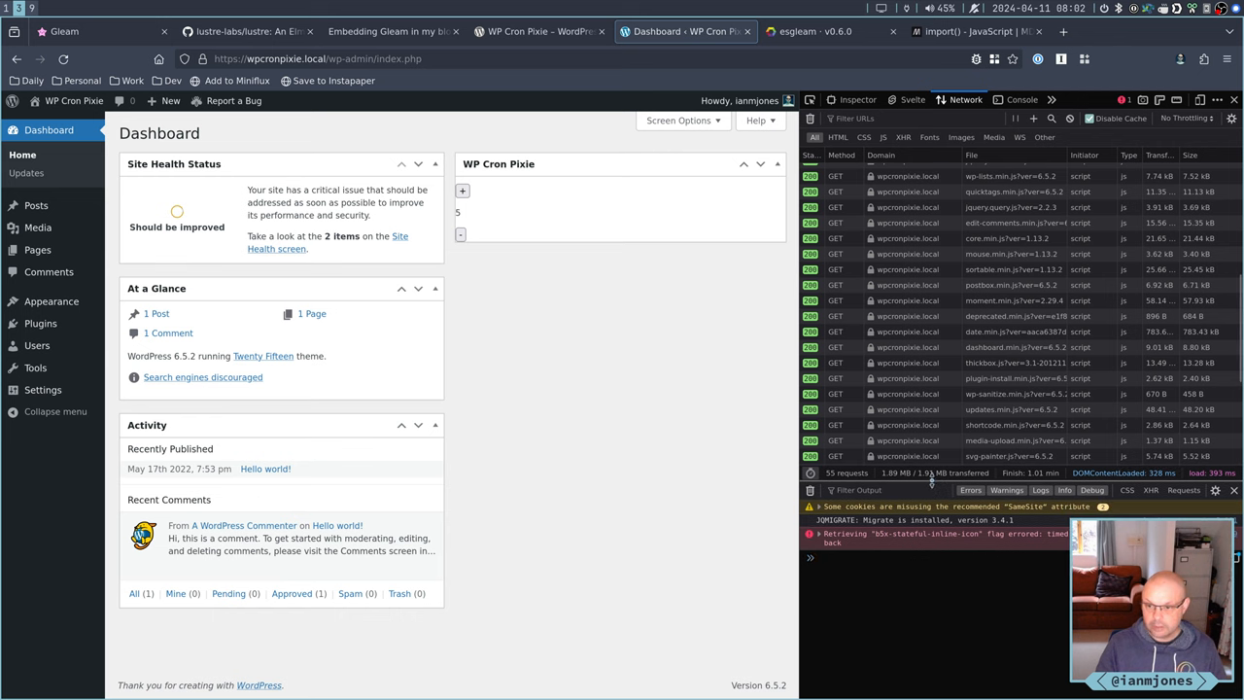
pyautogui.scroll(-3)
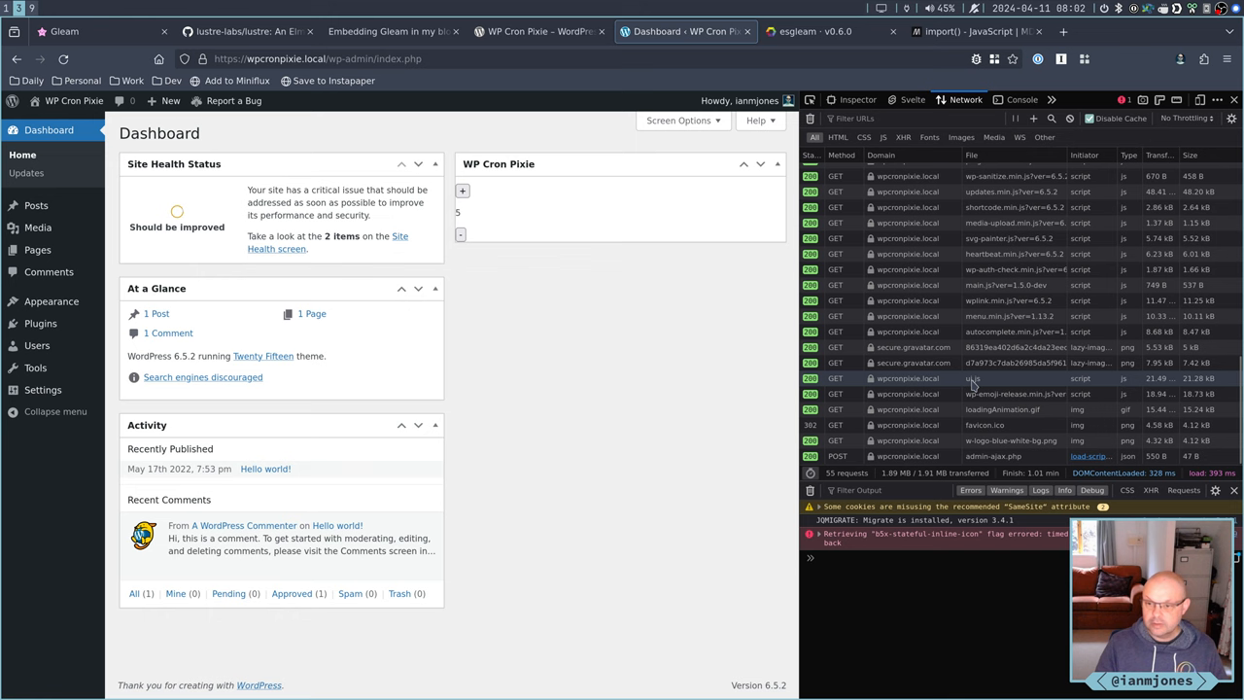
pyautogui.moveTo(973, 378)
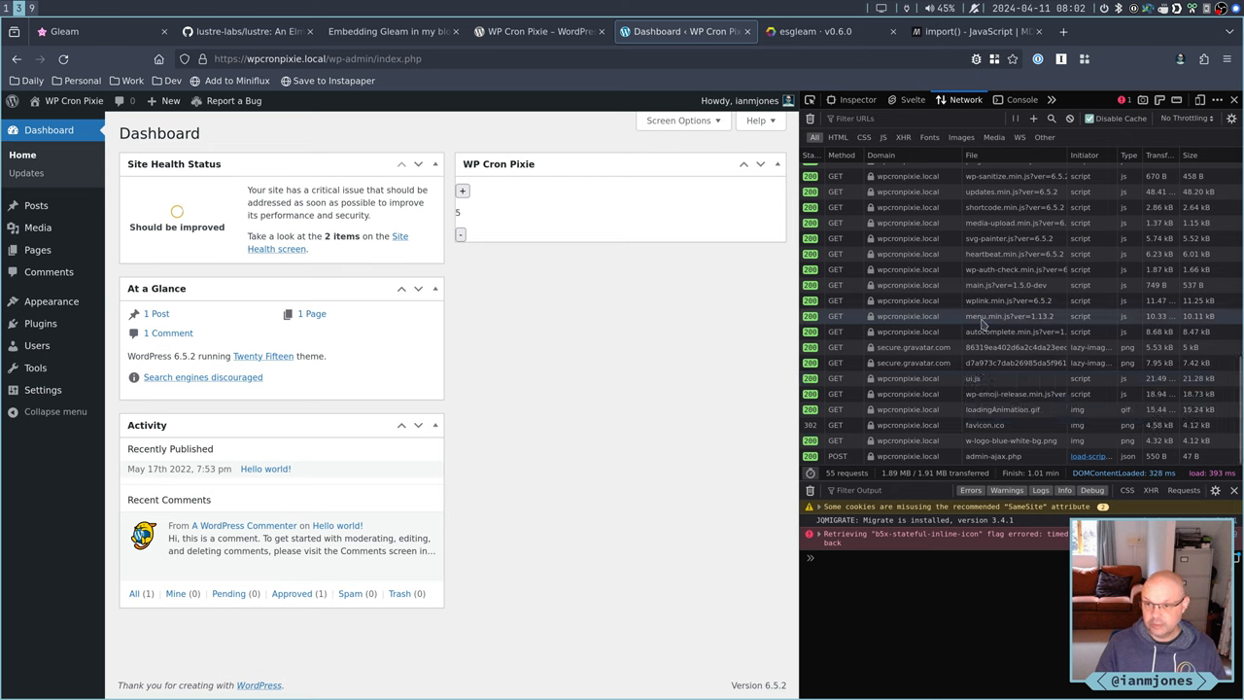
pyautogui.moveTo(985, 316)
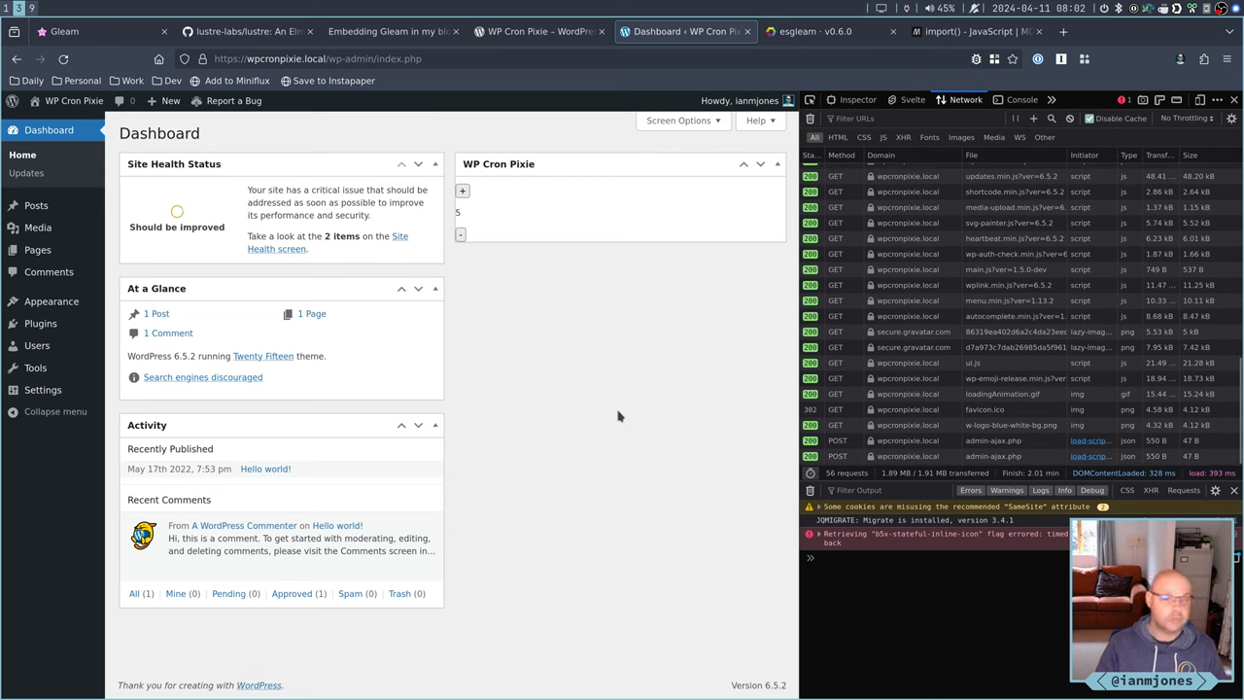
pyautogui.moveTo(615, 340)
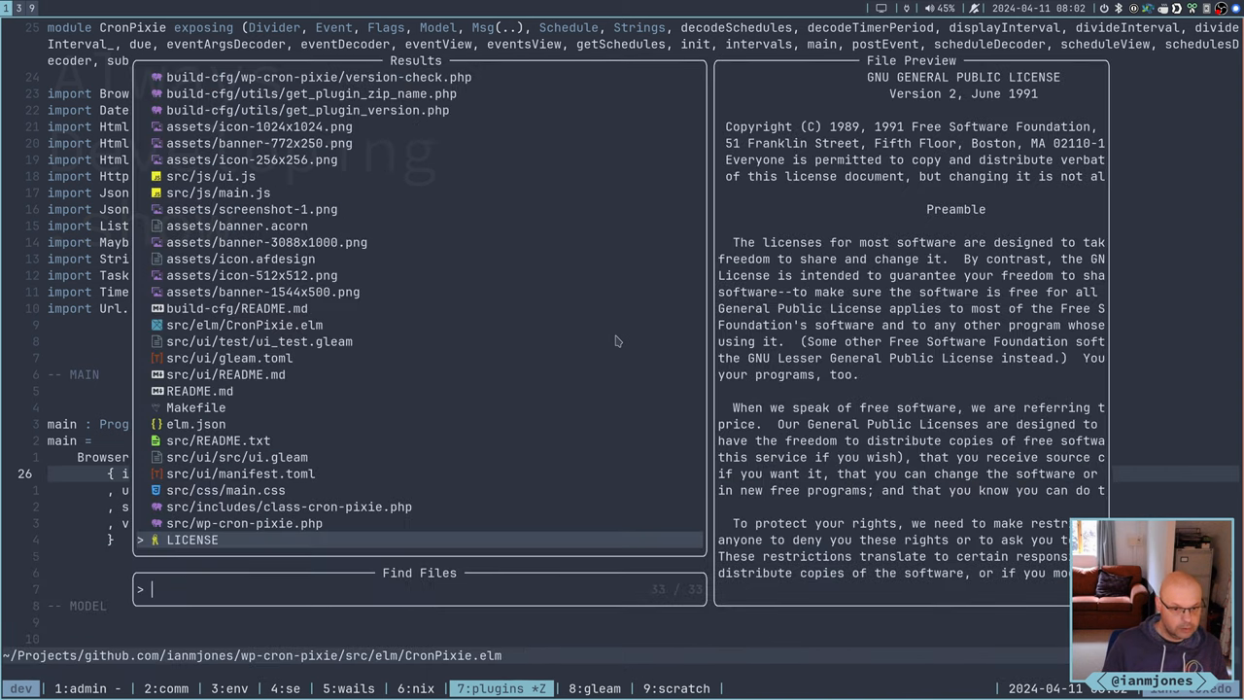
# Open main.js and append '?ver=' to the ./ui.js import
pyautogui.write('main')
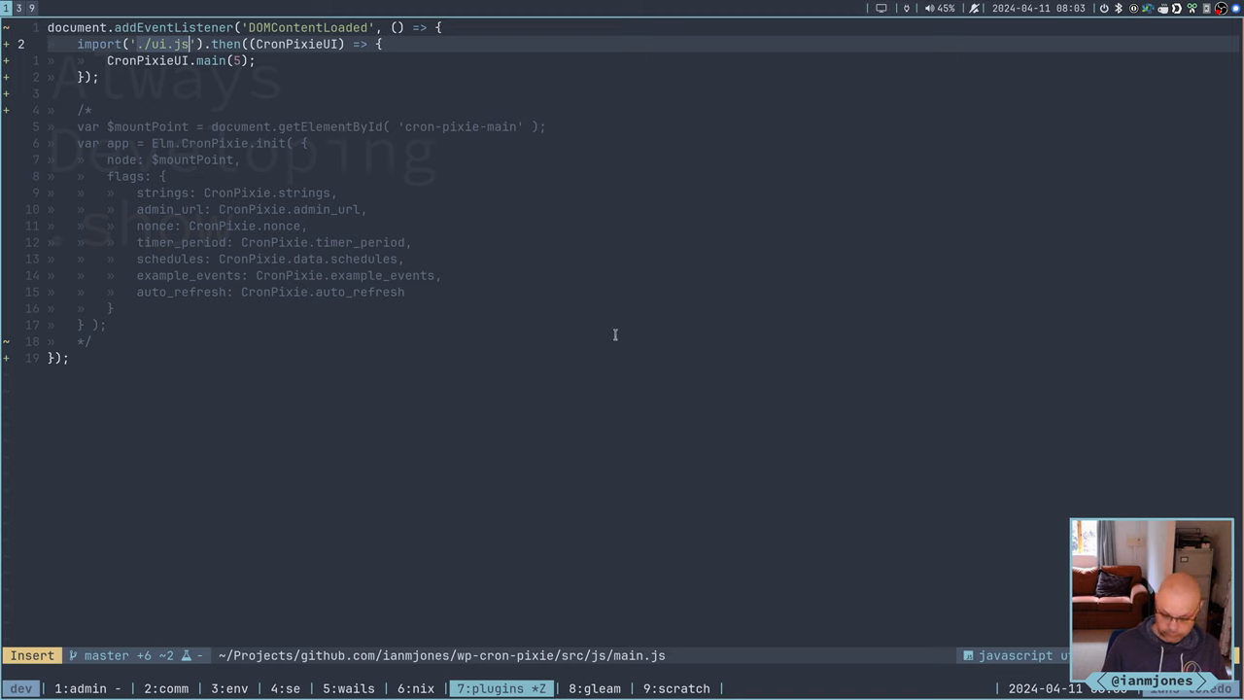
pyautogui.write('?ver')
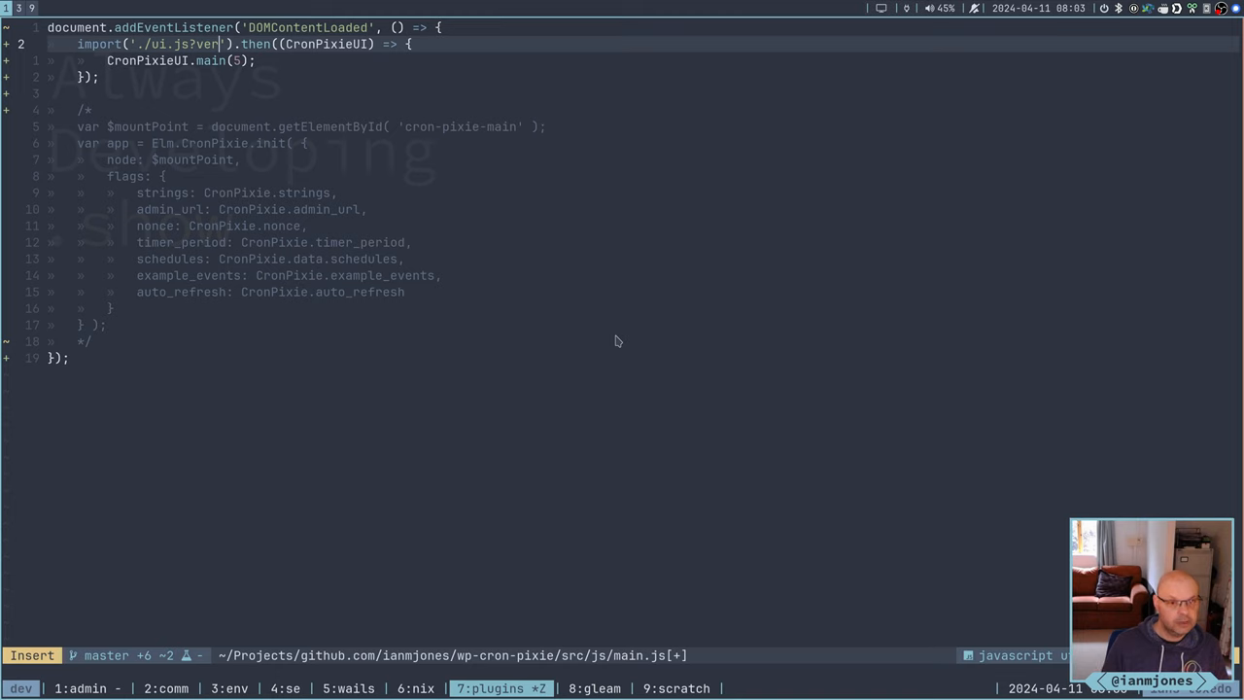
pyautogui.press('Escape')
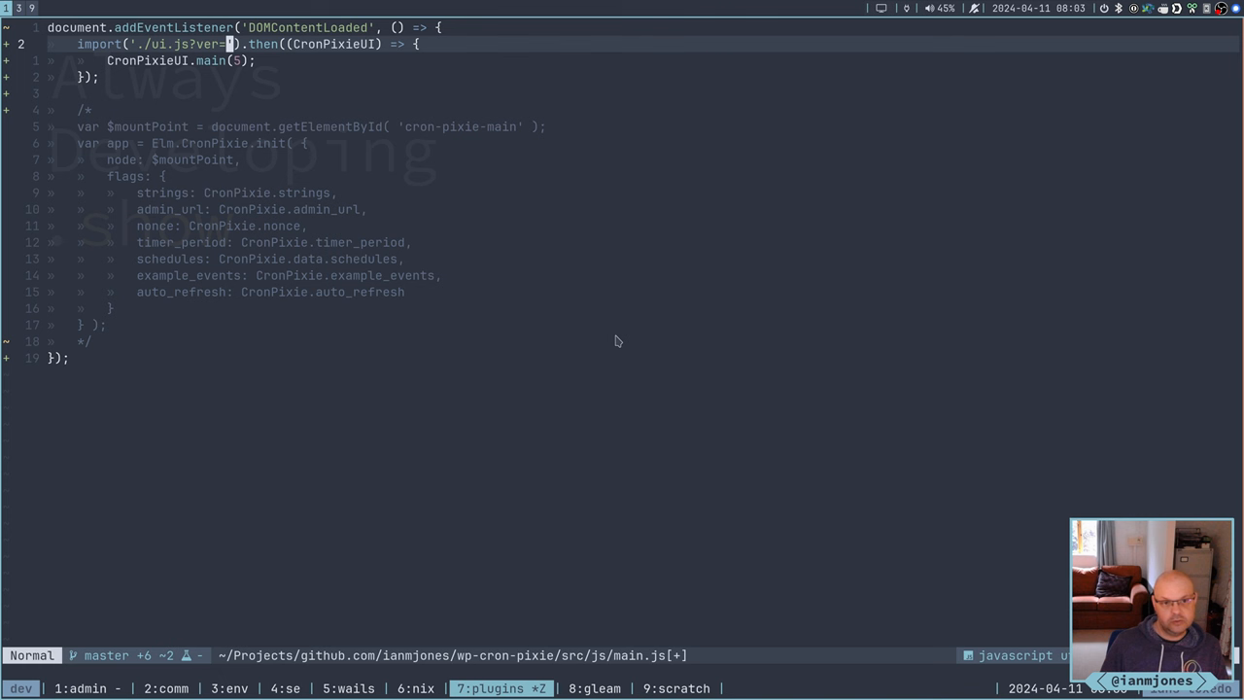
pyautogui.press('space')
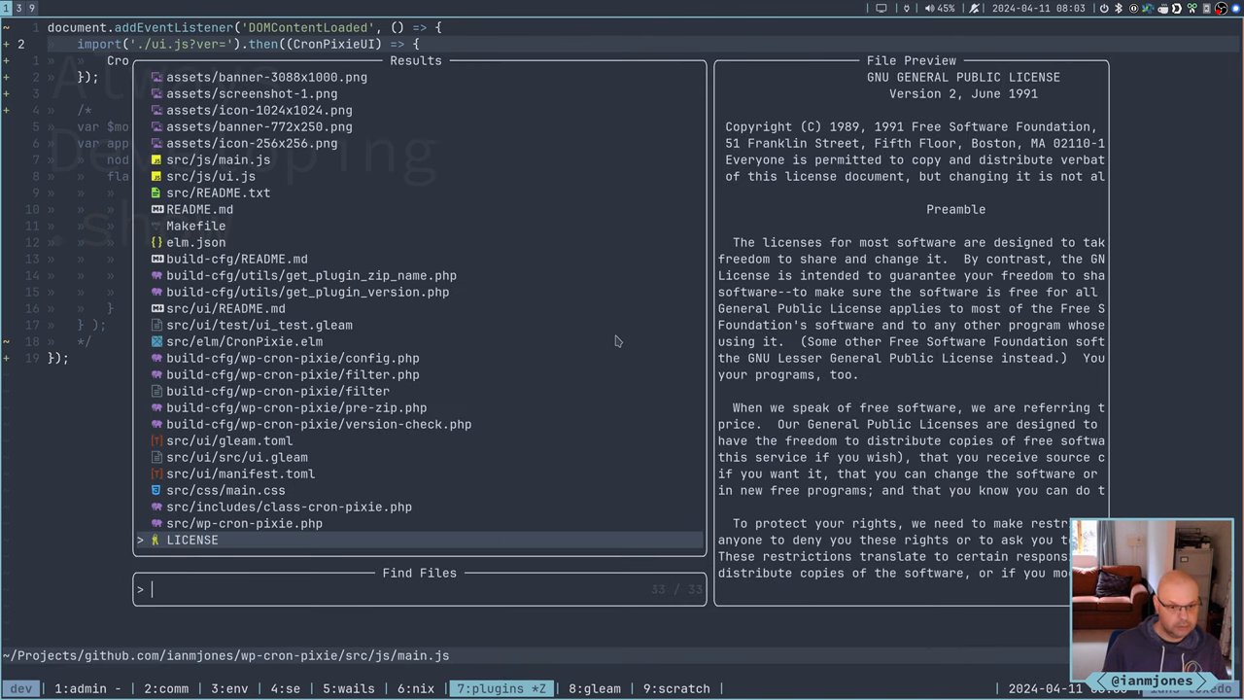
# Open class-cron-pixie.php and review the plugin version and CronPixie data in enqueue_scripts
pyautogui.write('cl')
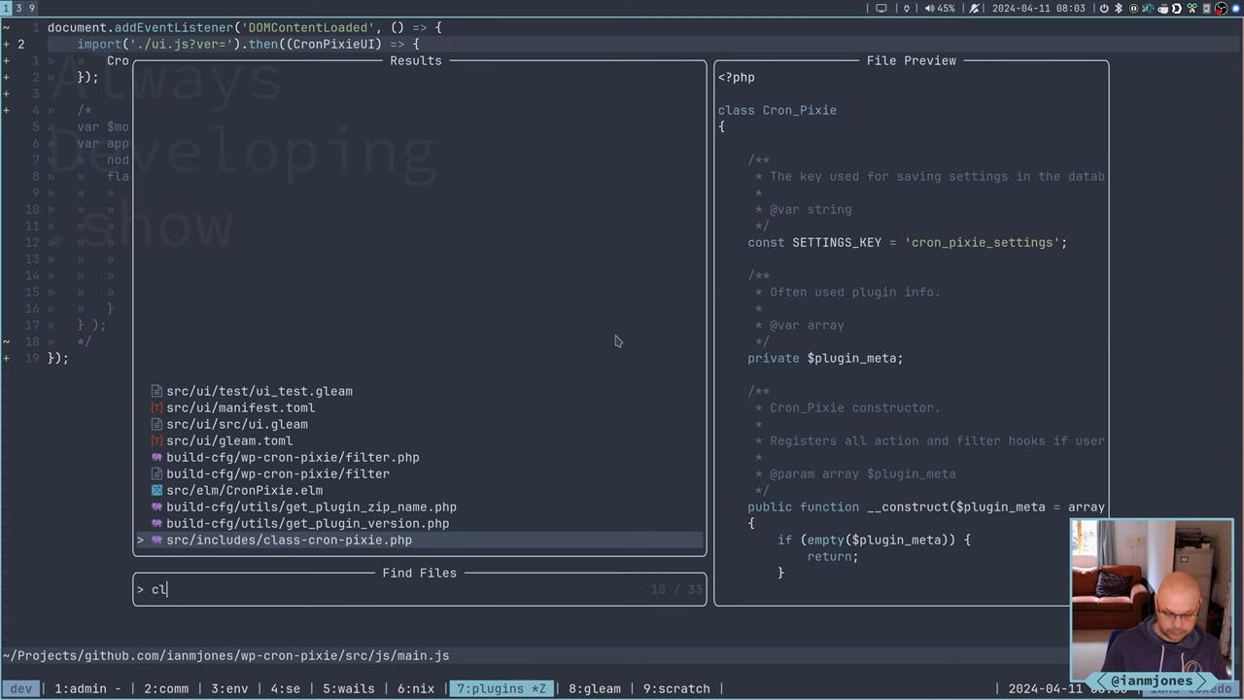
pyautogui.press('Return')
pyautogui.write('/version')
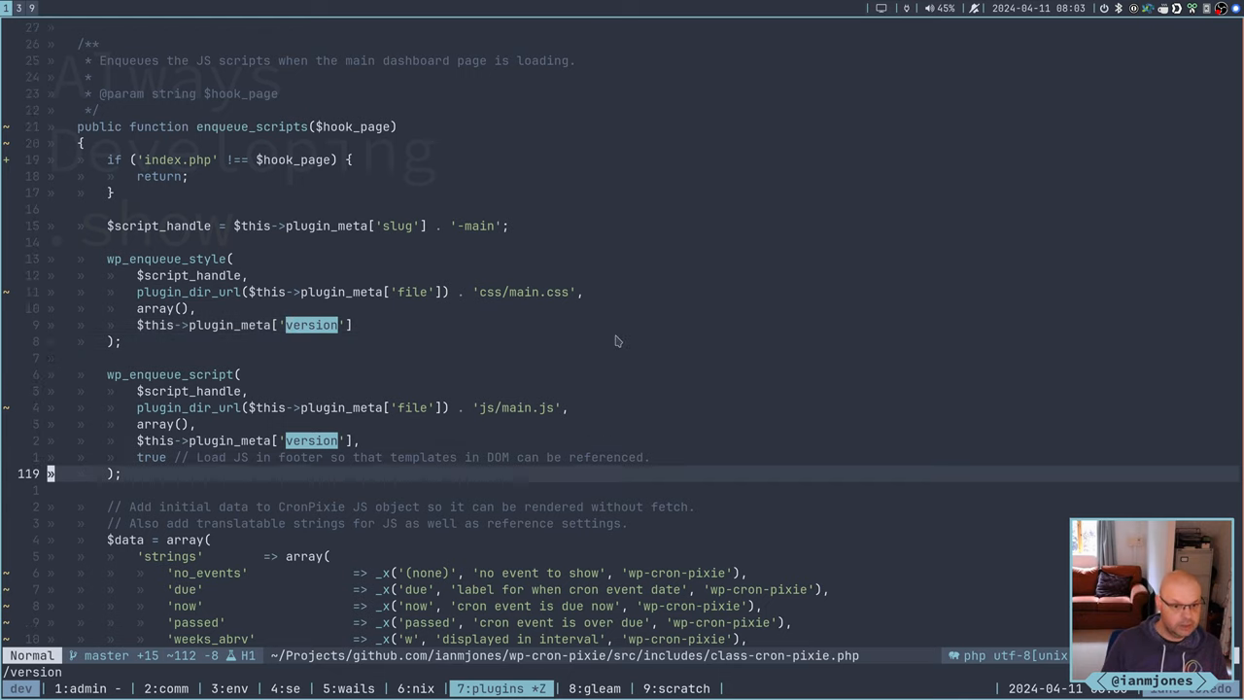
pyautogui.scroll(-3)
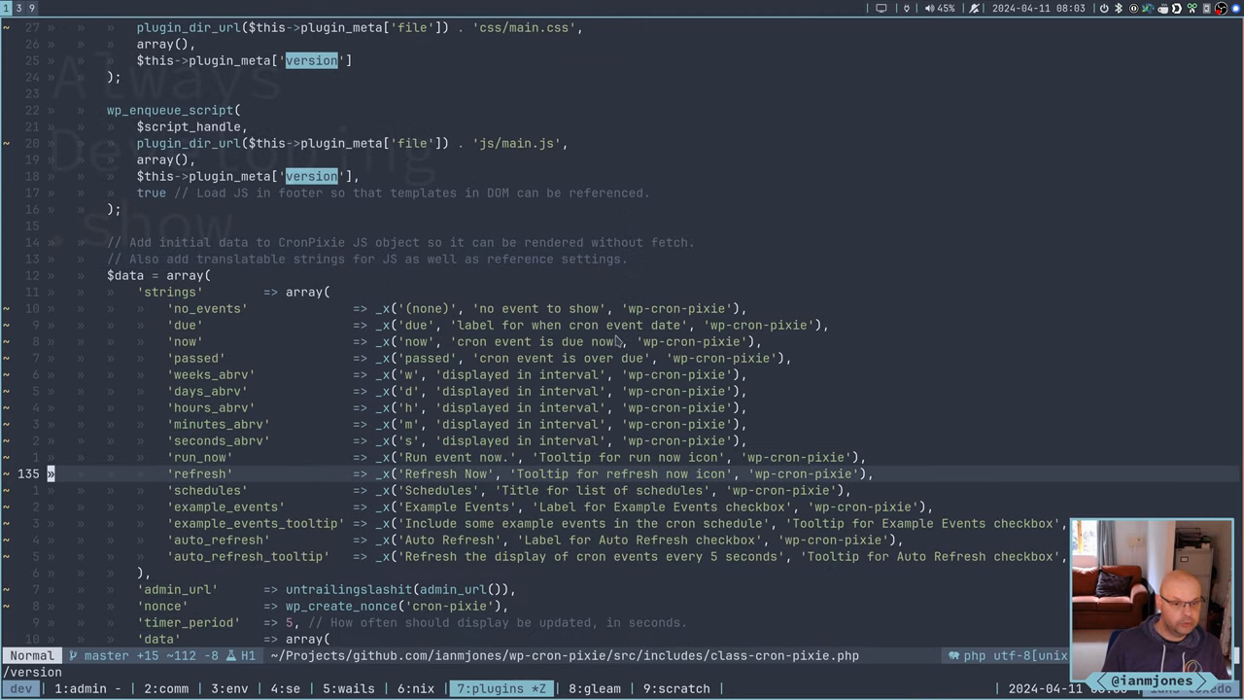
pyautogui.scroll(-3)
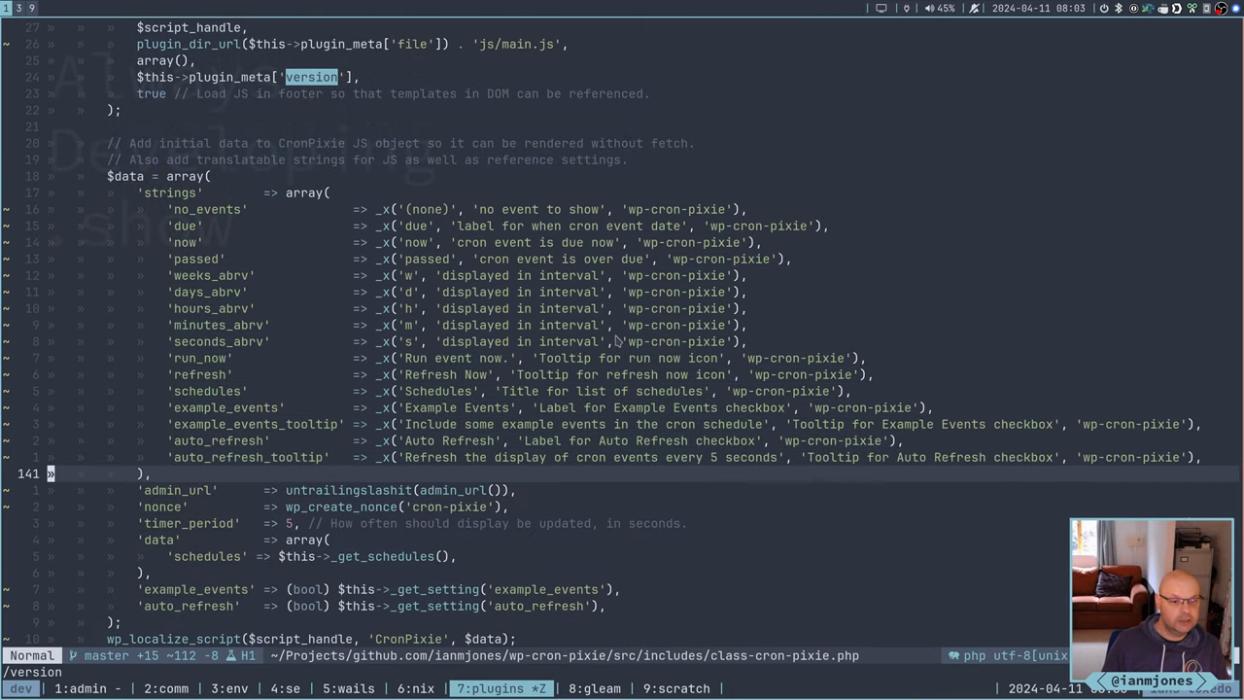
pyautogui.scroll(3)
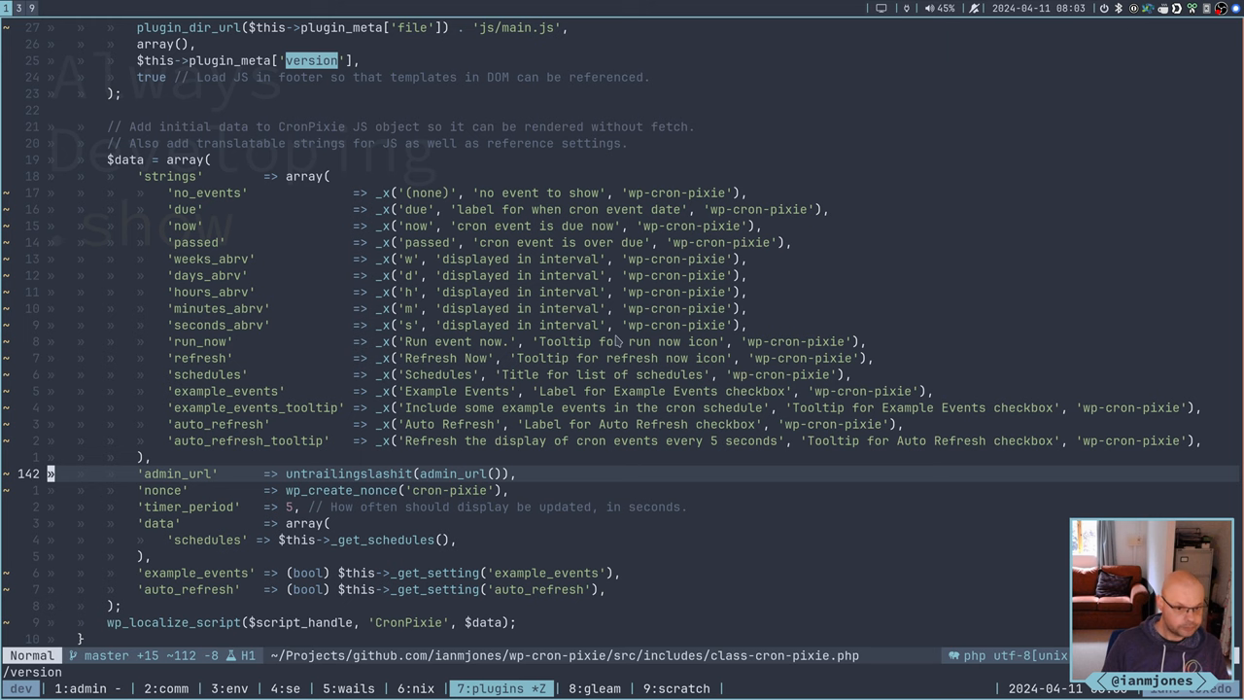
pyautogui.scroll(-3)
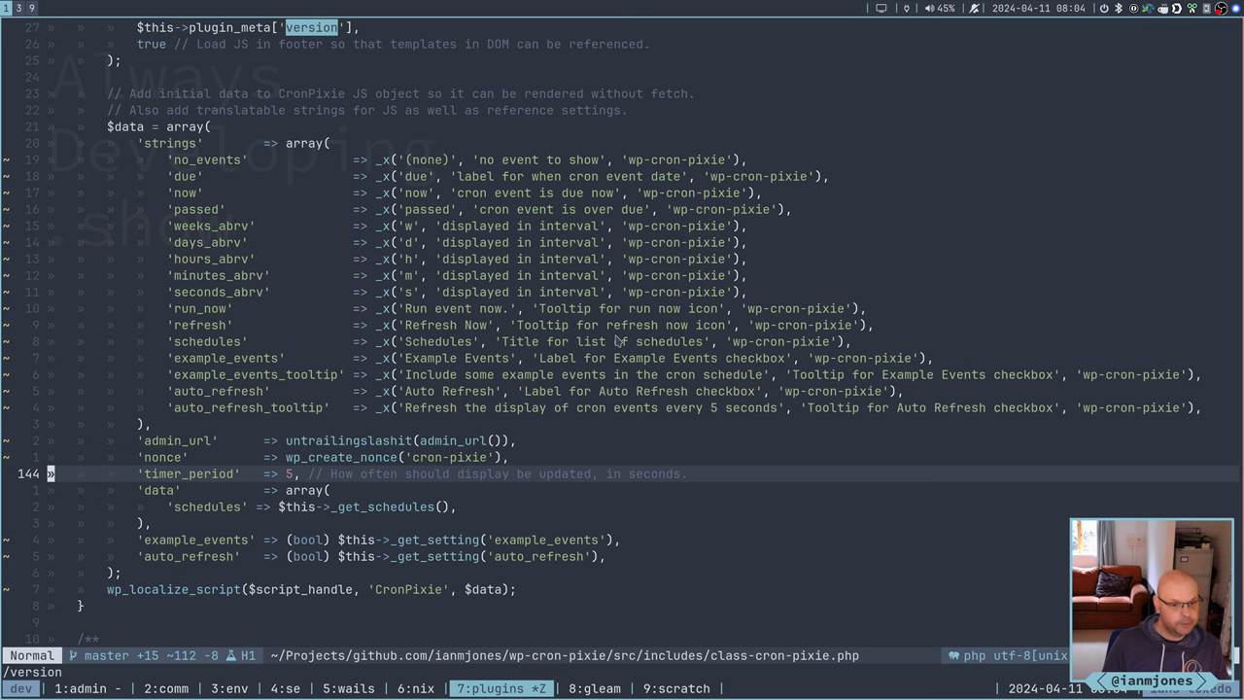
pyautogui.scroll(-3)
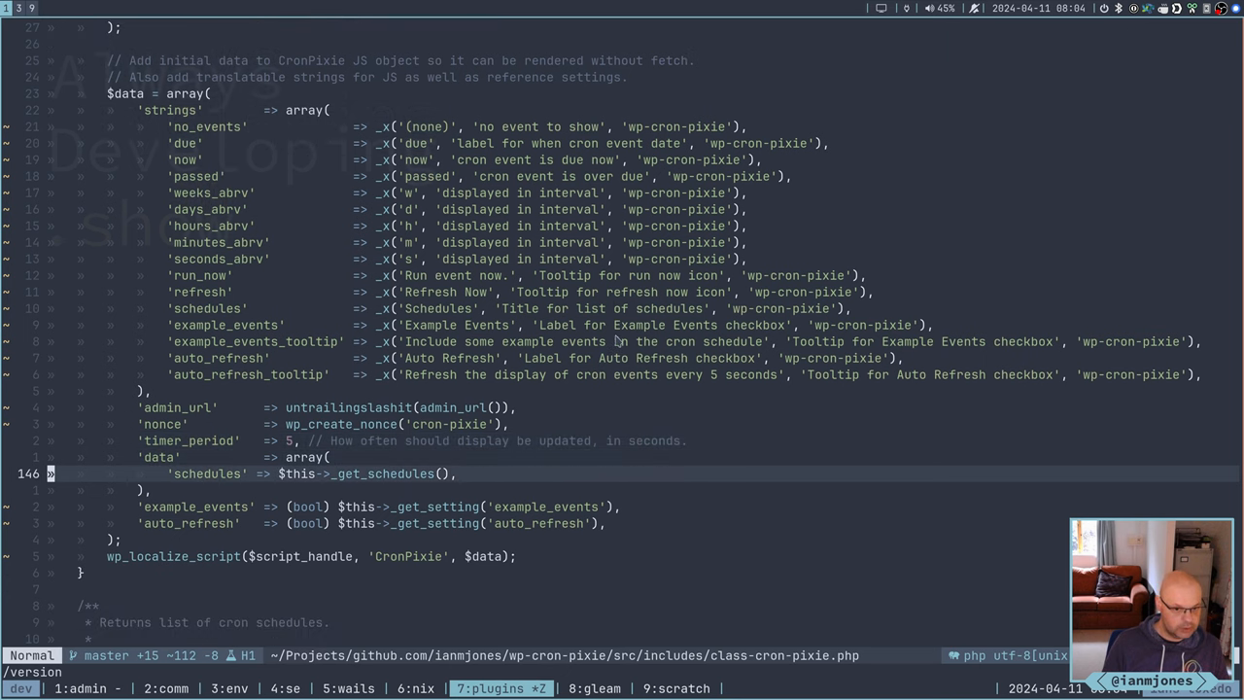
pyautogui.scroll(-3)
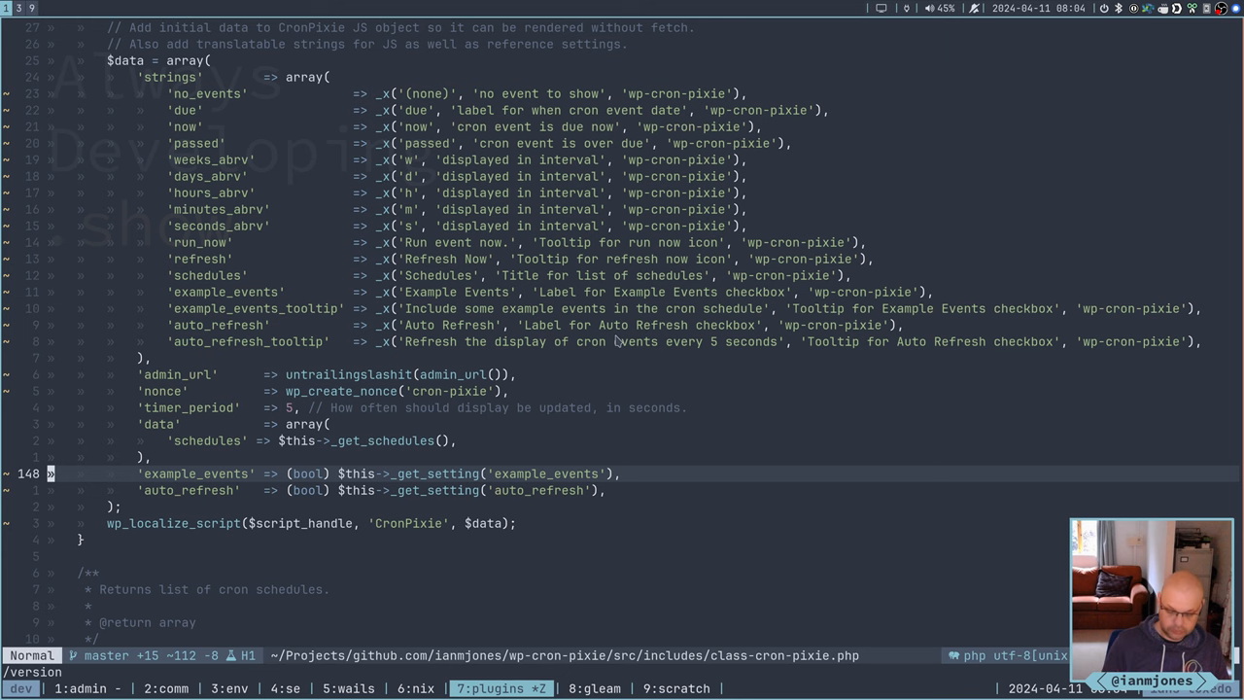
pyautogui.scroll(-3)
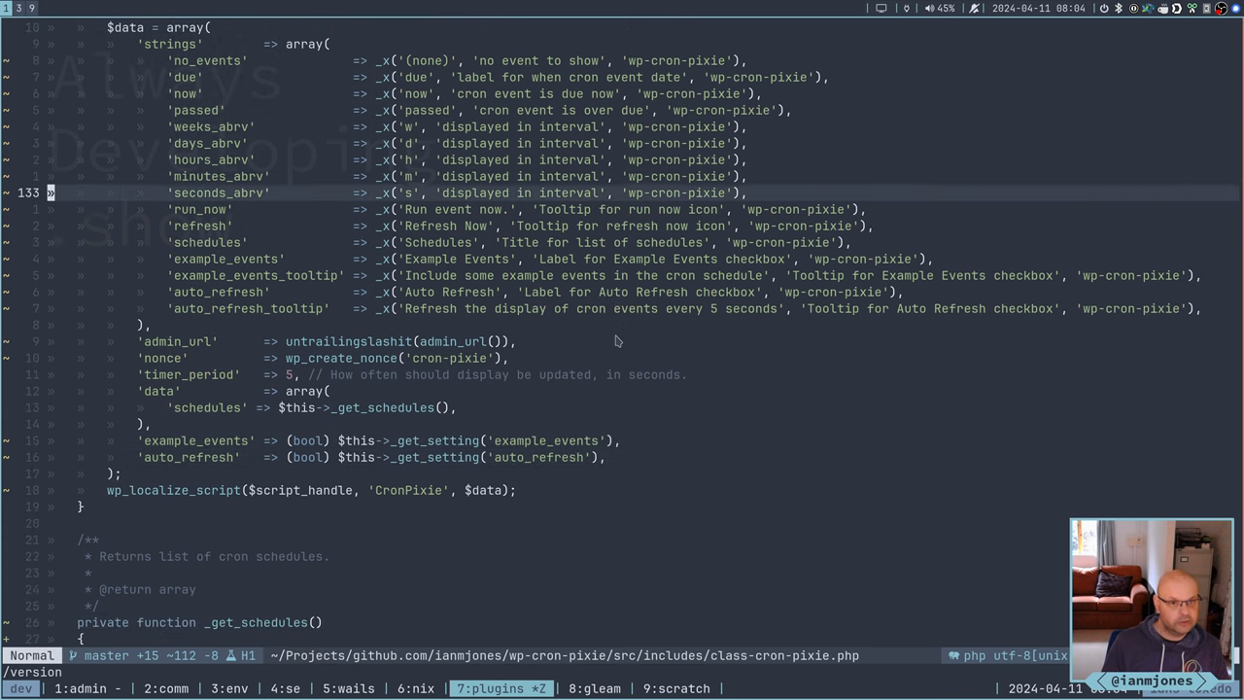
pyautogui.scroll(3)
pyautogui.write('/plugin_meta')
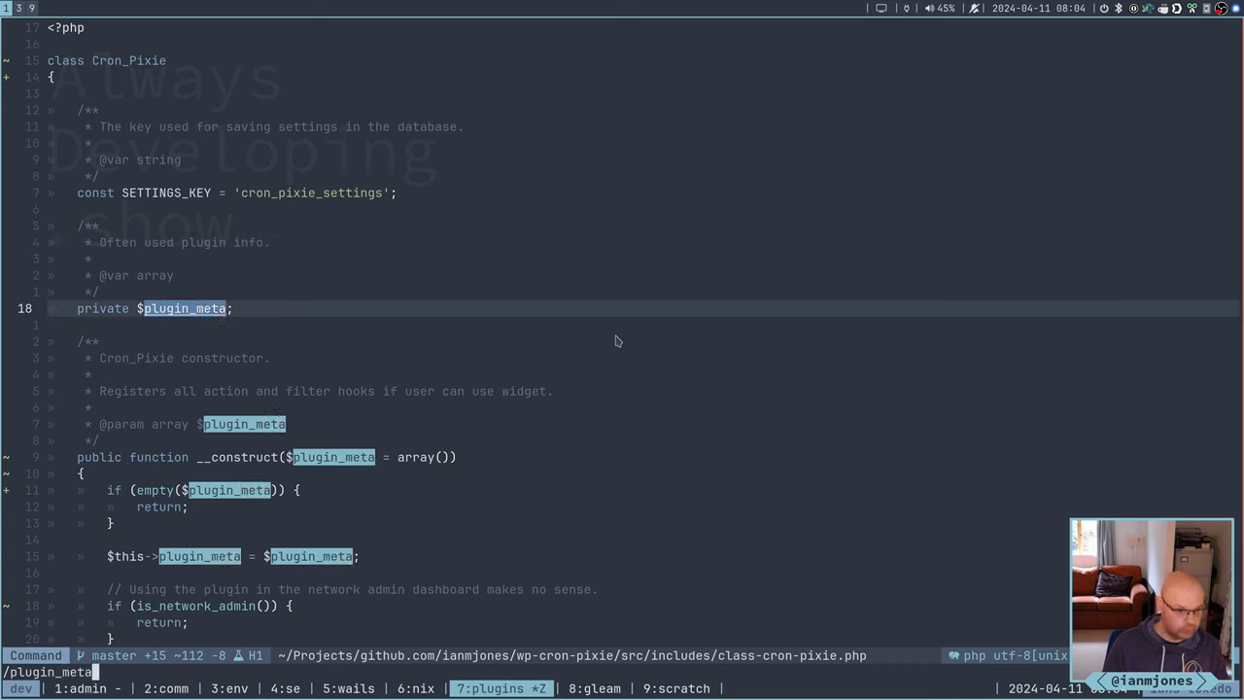
# Step through cron_pixie_meta's slug, name, file and version fields in wp-cron-pixie.php
pyautogui.press('Escape')
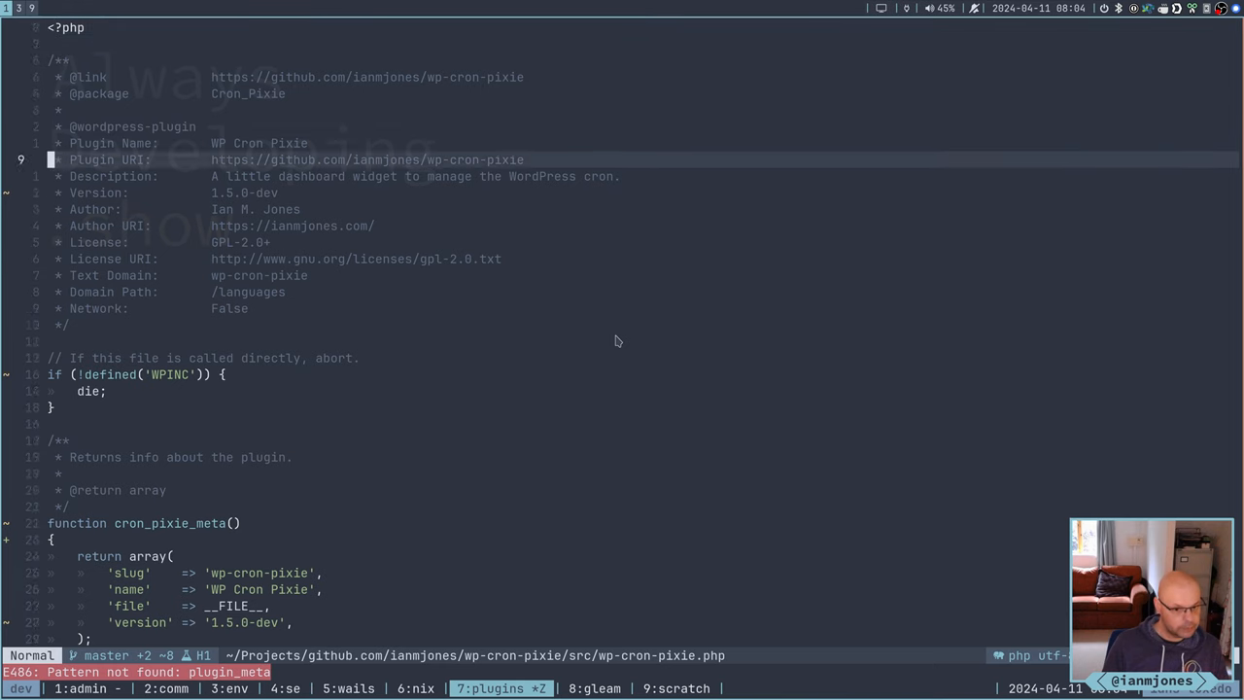
pyautogui.scroll(-3)
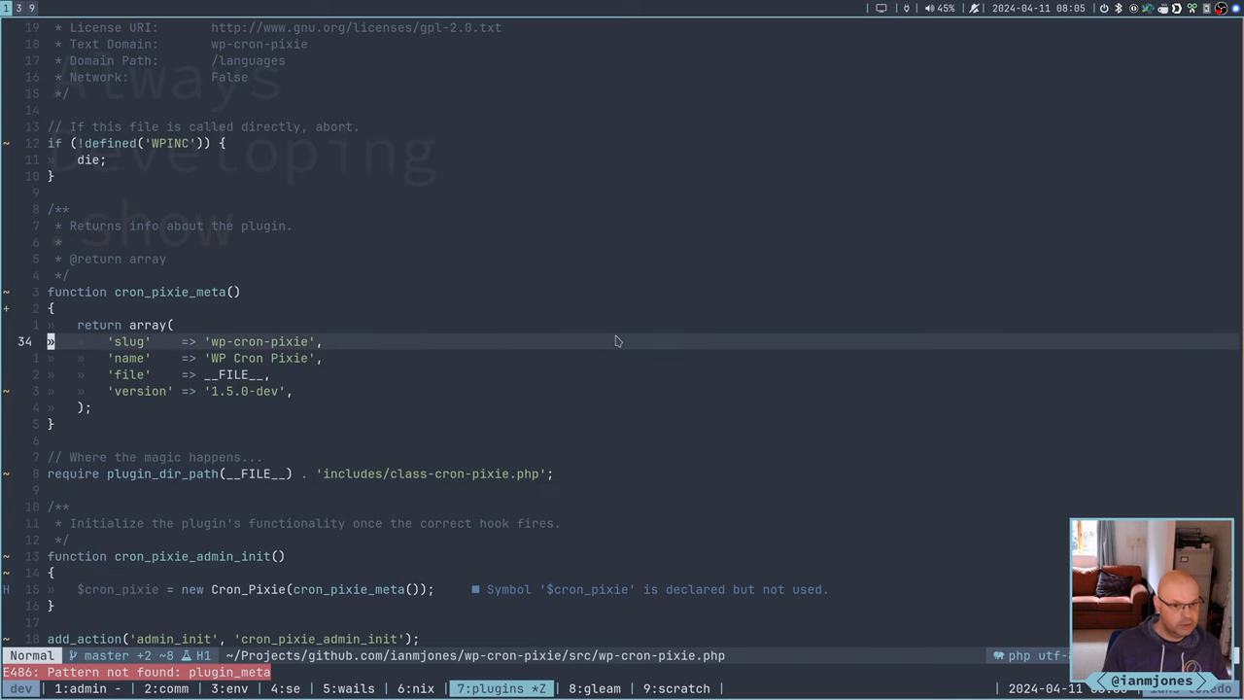
pyautogui.press('j')
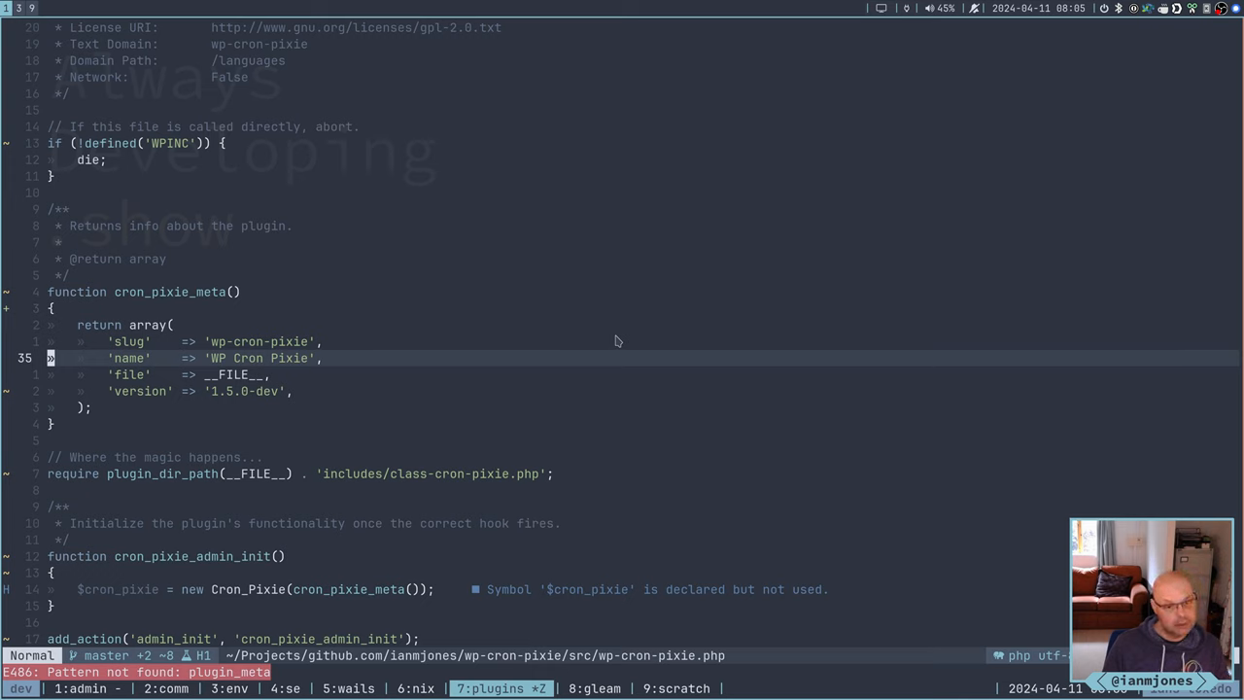
pyautogui.press('j')
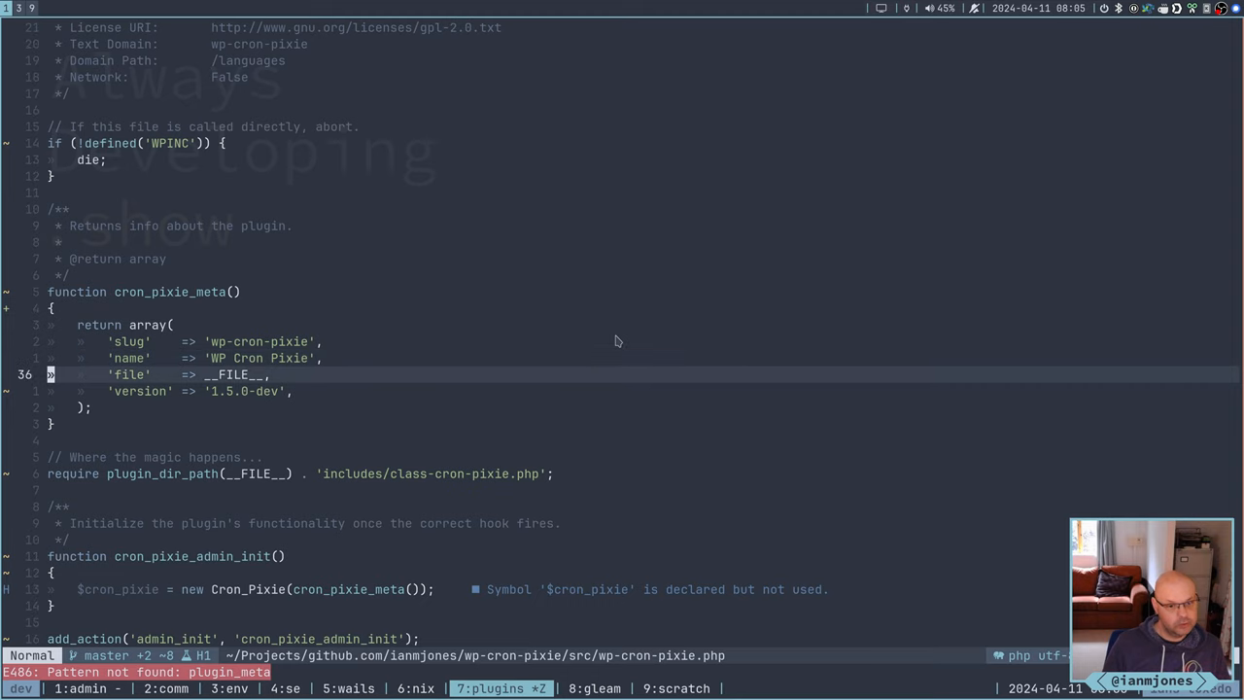
pyautogui.press('j')
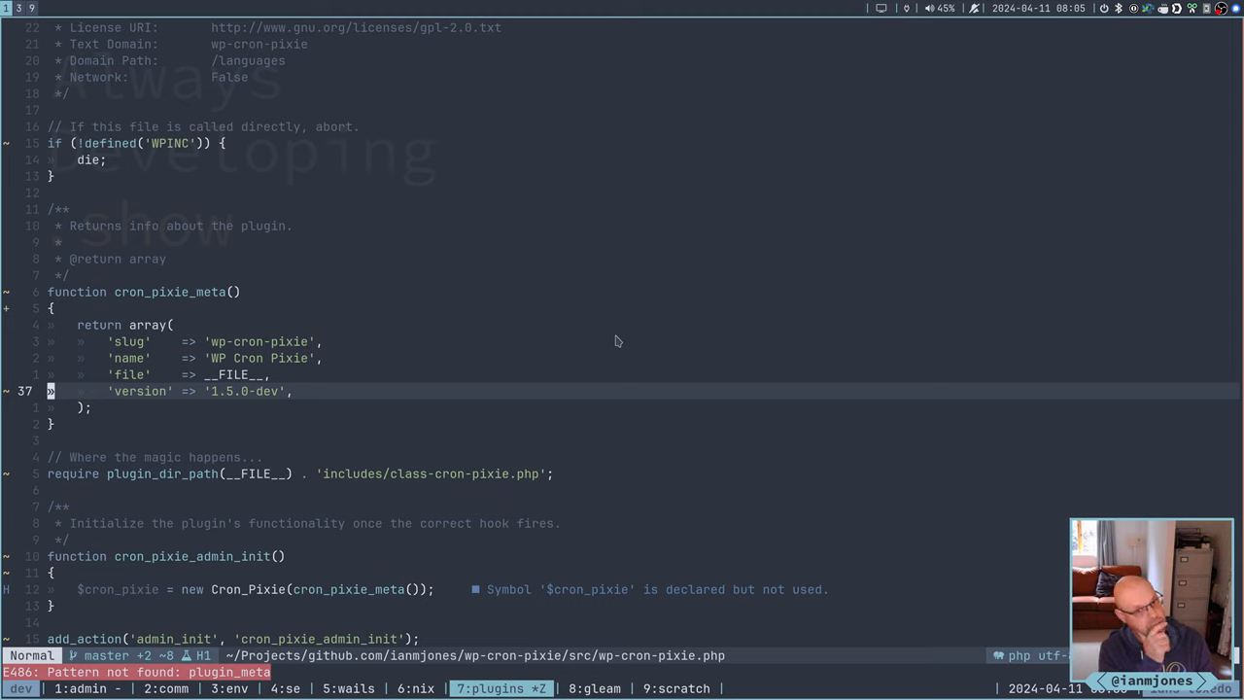
pyautogui.press('ctrl+p')
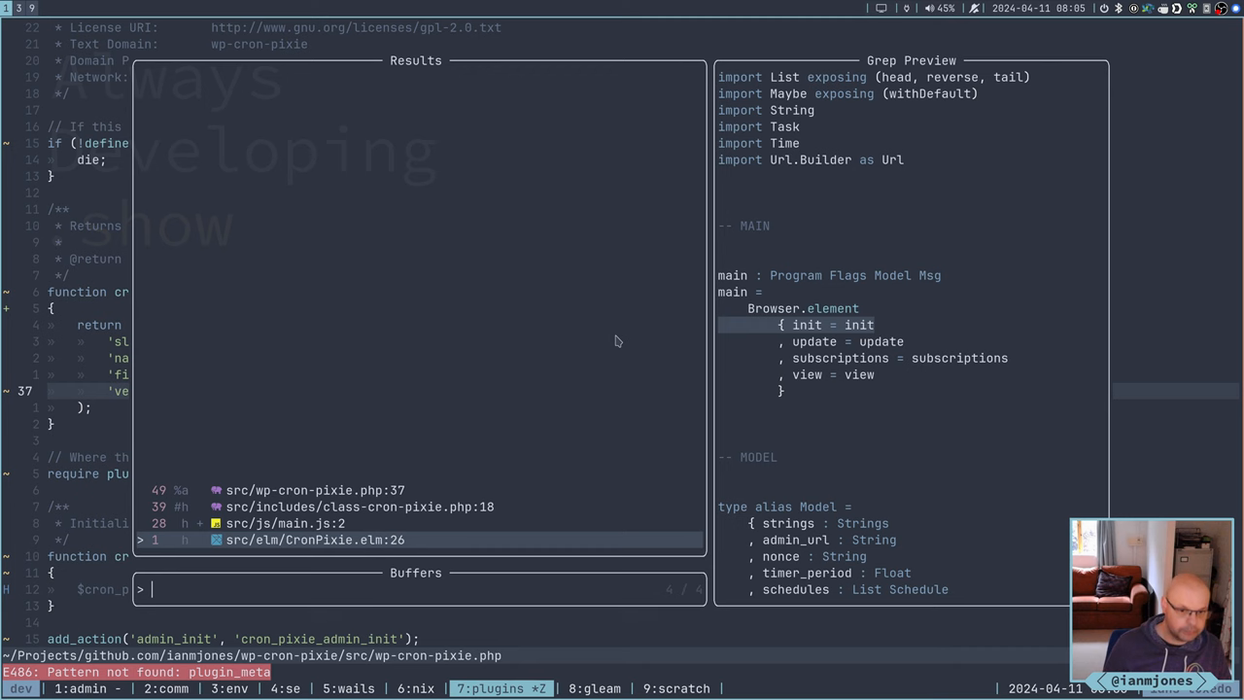
# Switch to class-cron-pixie.php and find the plugin_meta name and version usages
pyautogui.click(340, 507)
pyautogui.write("/'name")
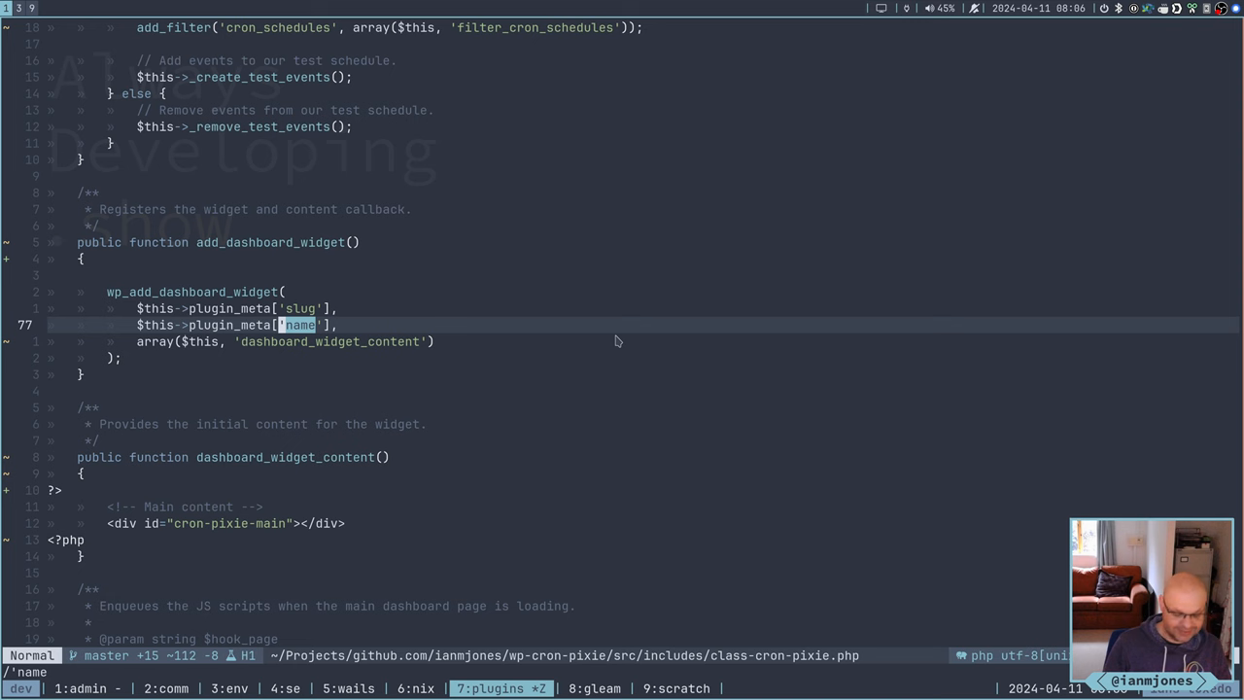
pyautogui.scroll(-3)
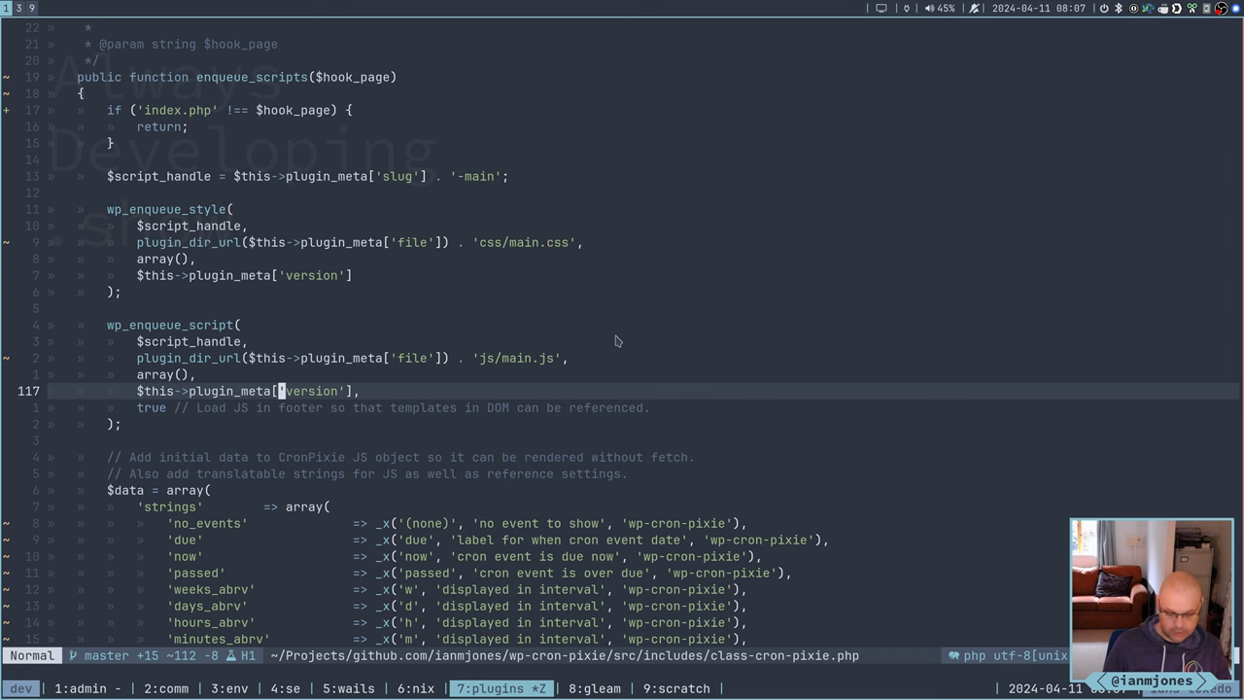
# Add an aligned 'version' => $this->plugin_meta['version'] entry to the $data array and save
pyautogui.scroll(-3)
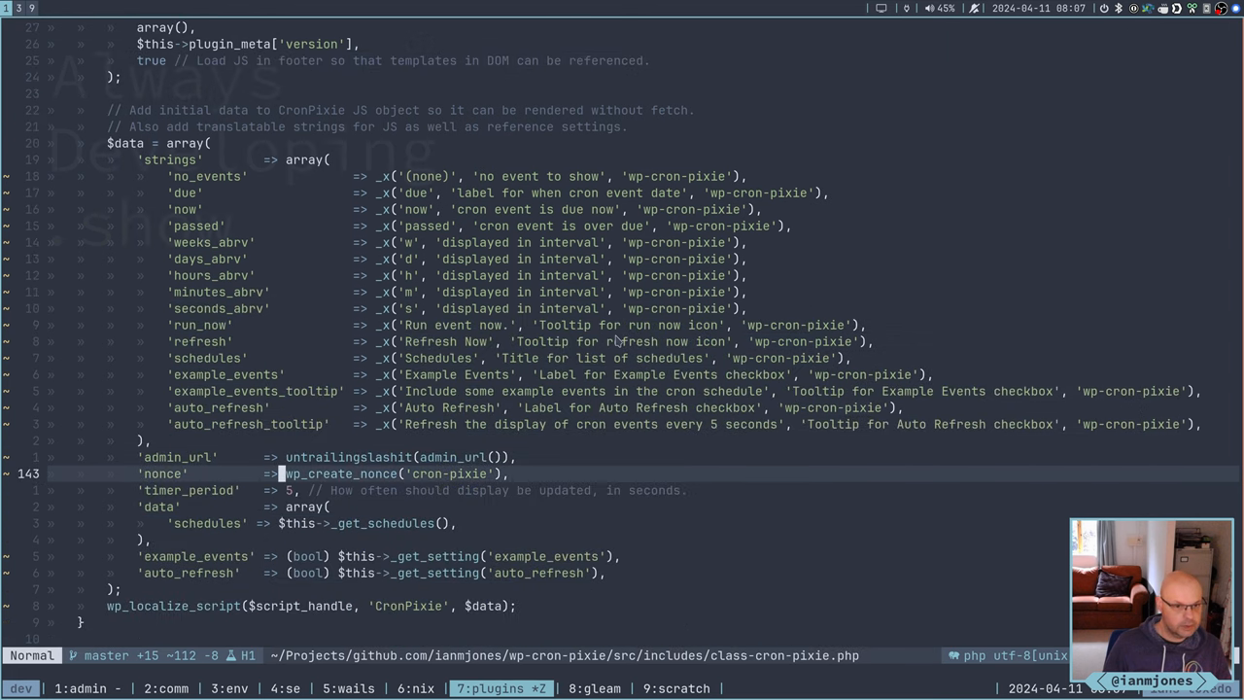
pyautogui.scroll(-3)
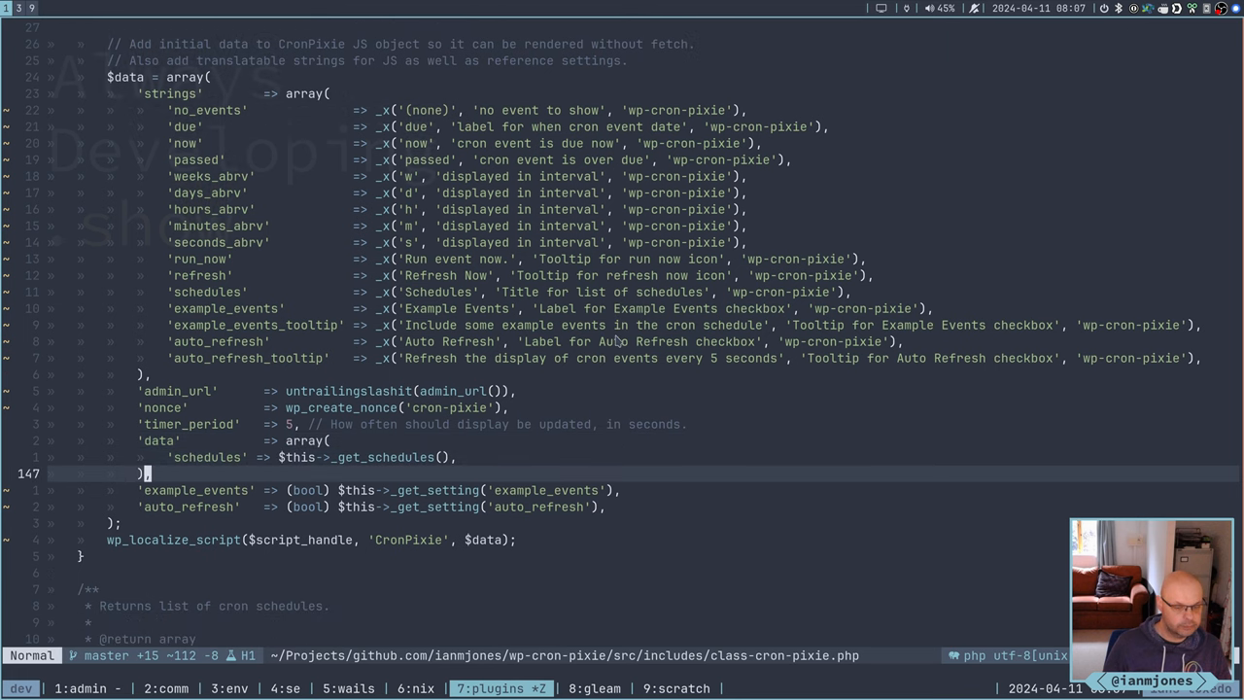
pyautogui.scroll(-3)
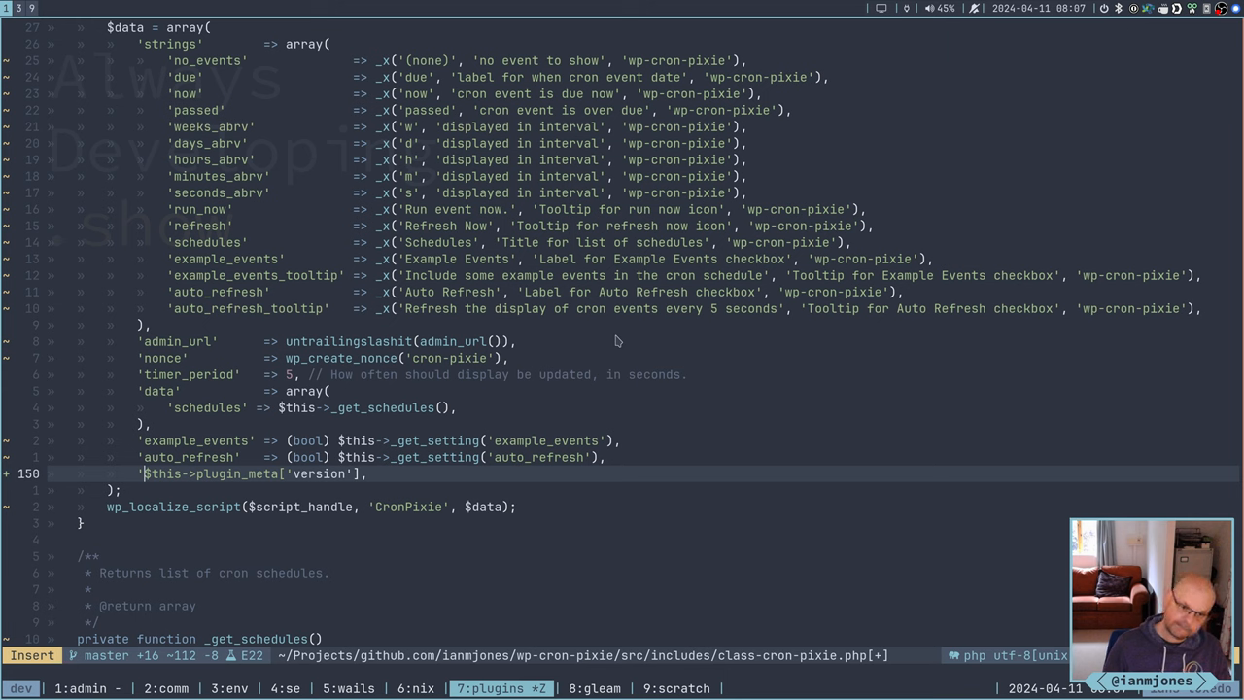
pyautogui.write("'version' =")
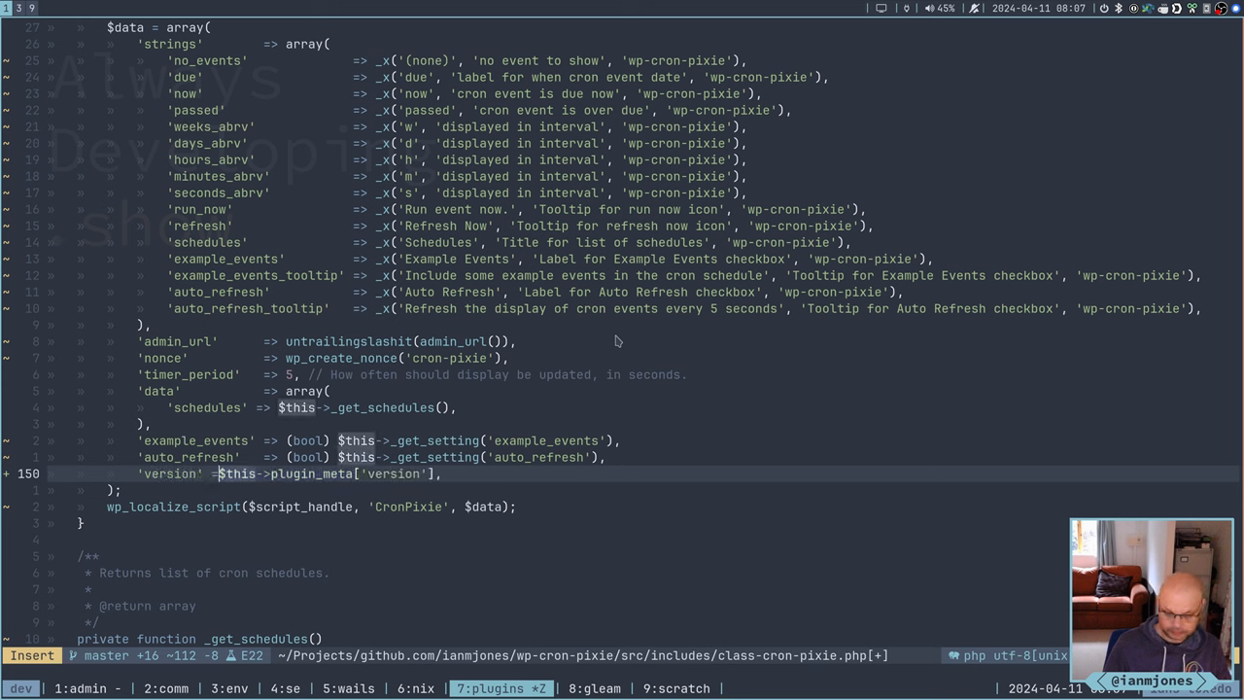
pyautogui.press('Escape')
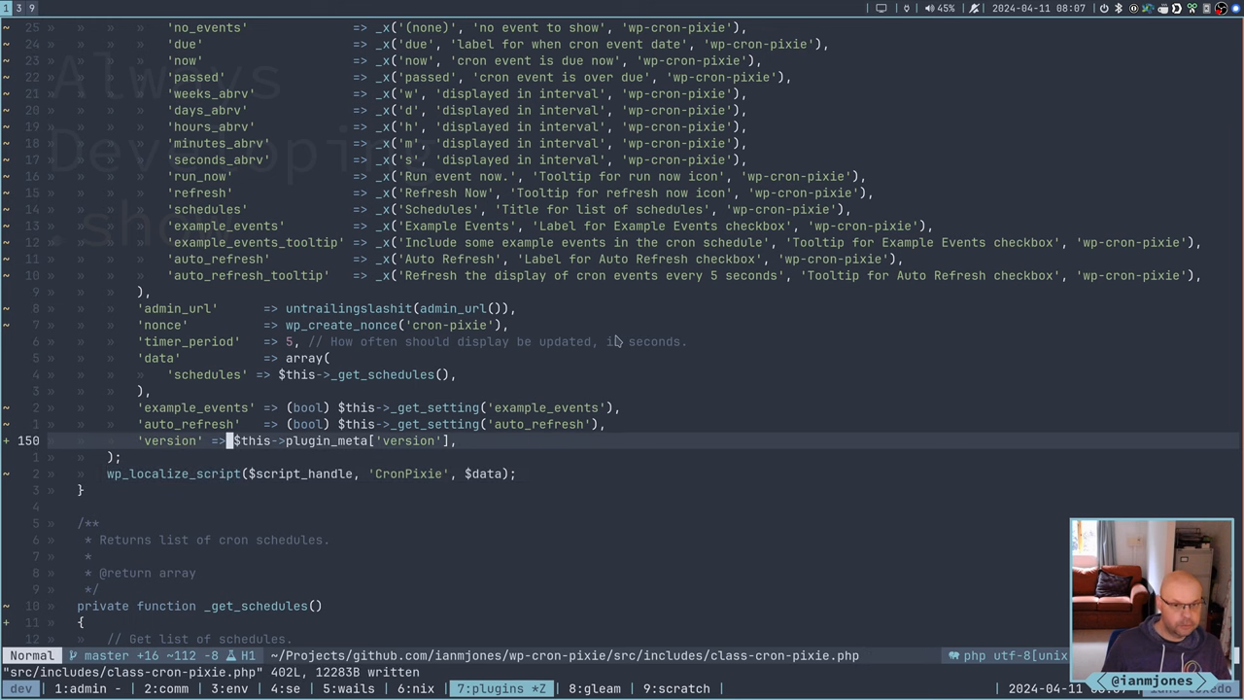
pyautogui.moveTo(225, 441)
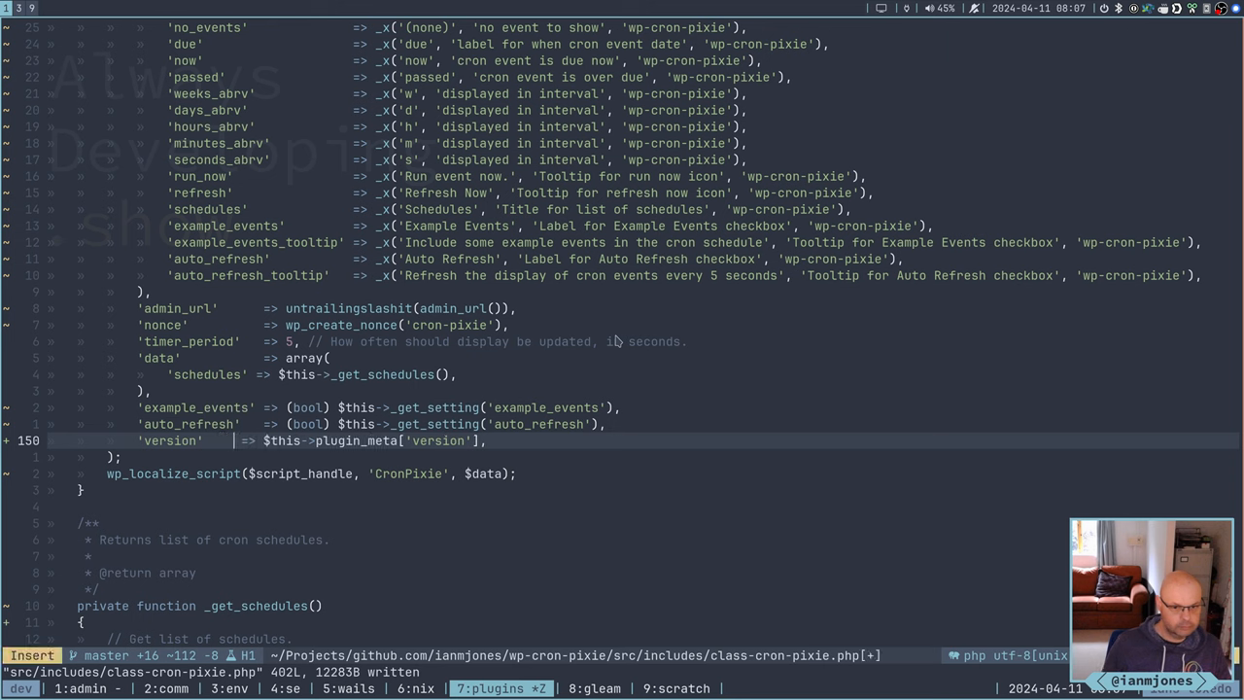
pyautogui.press('Escape')
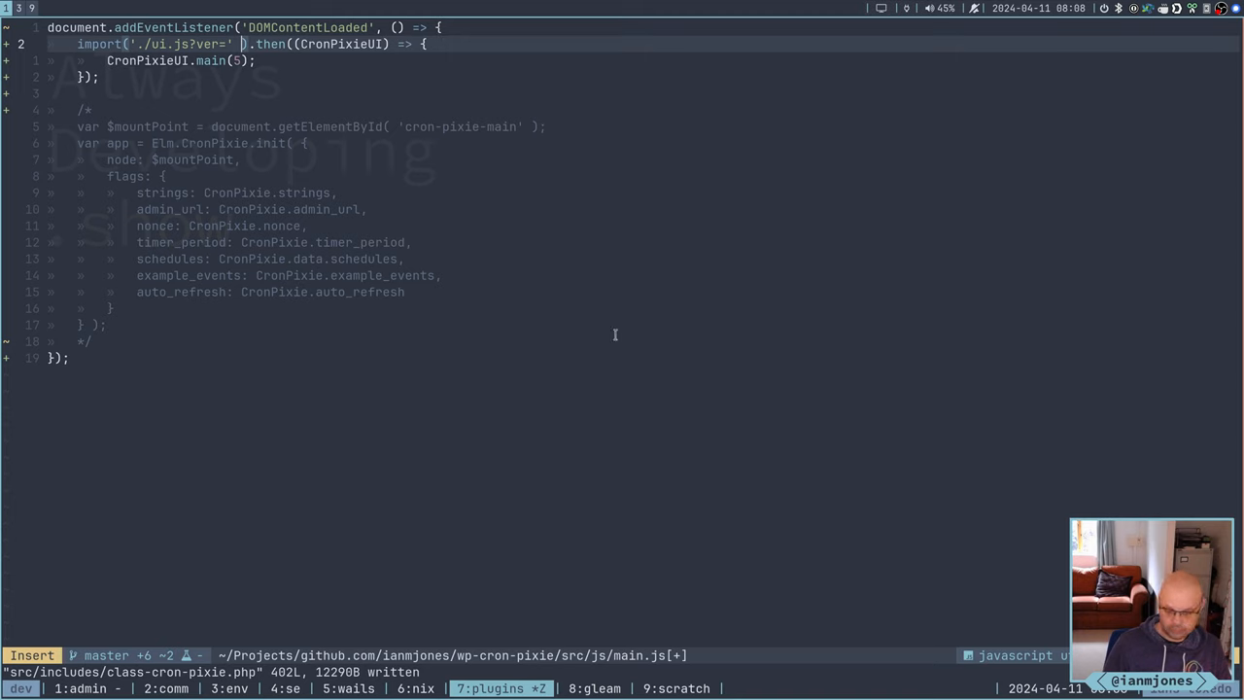
# Change the main.js import to './ui.js?ver=' + CronPixie.version
pyautogui.write('+')
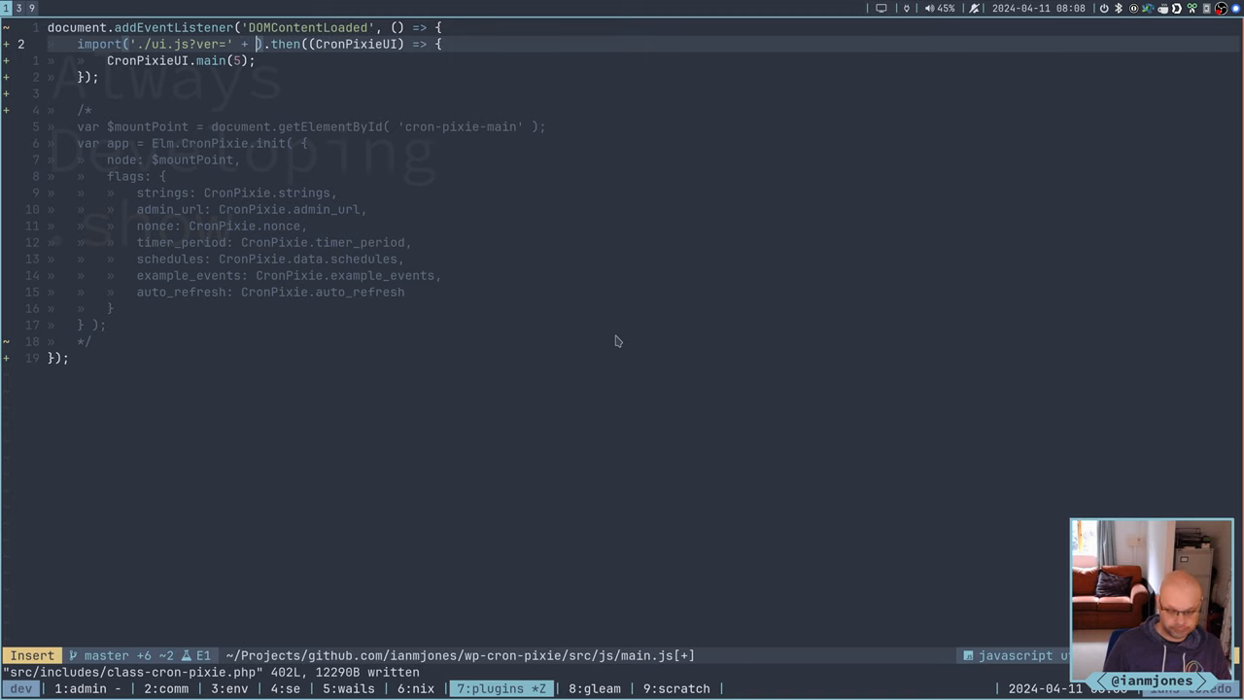
pyautogui.write('CronPixie.')
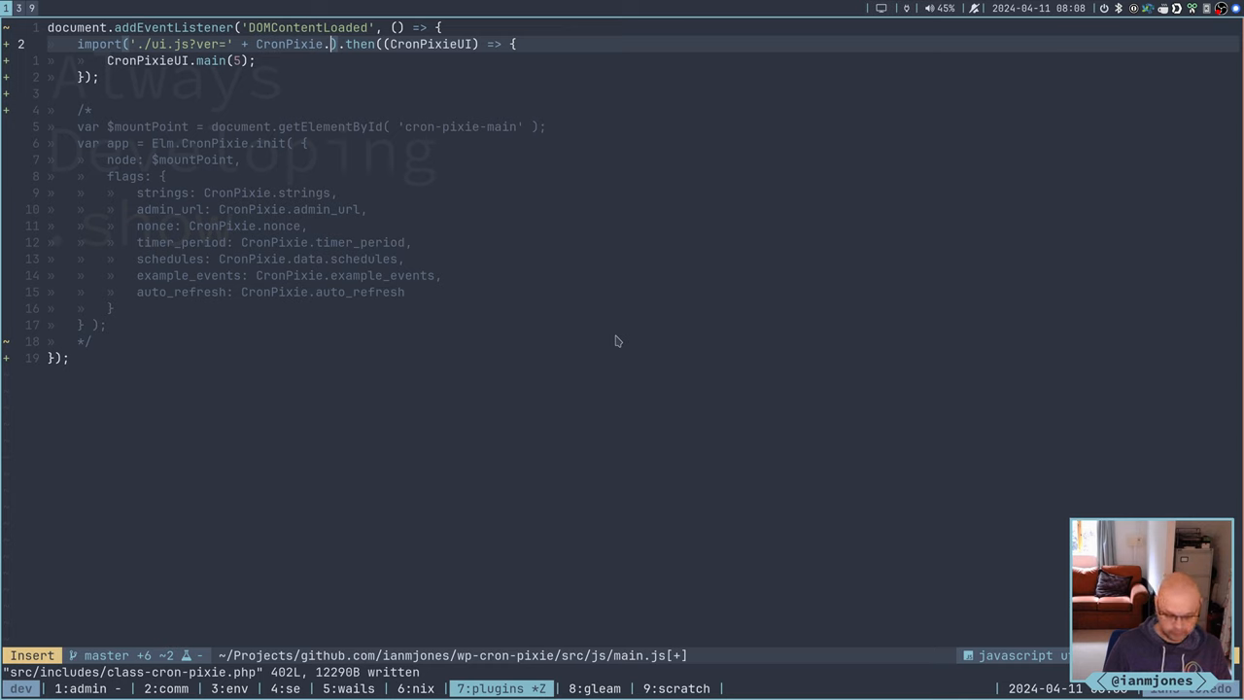
pyautogui.press('Escape')
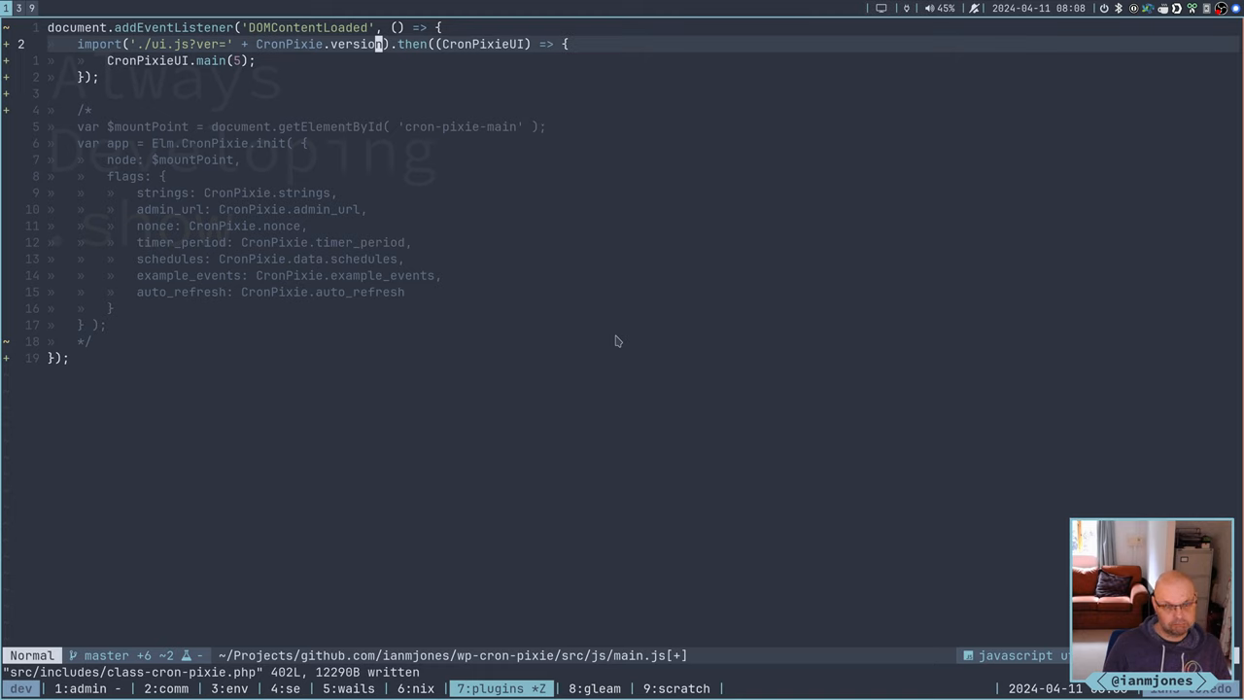
pyautogui.moveTo(615, 335)
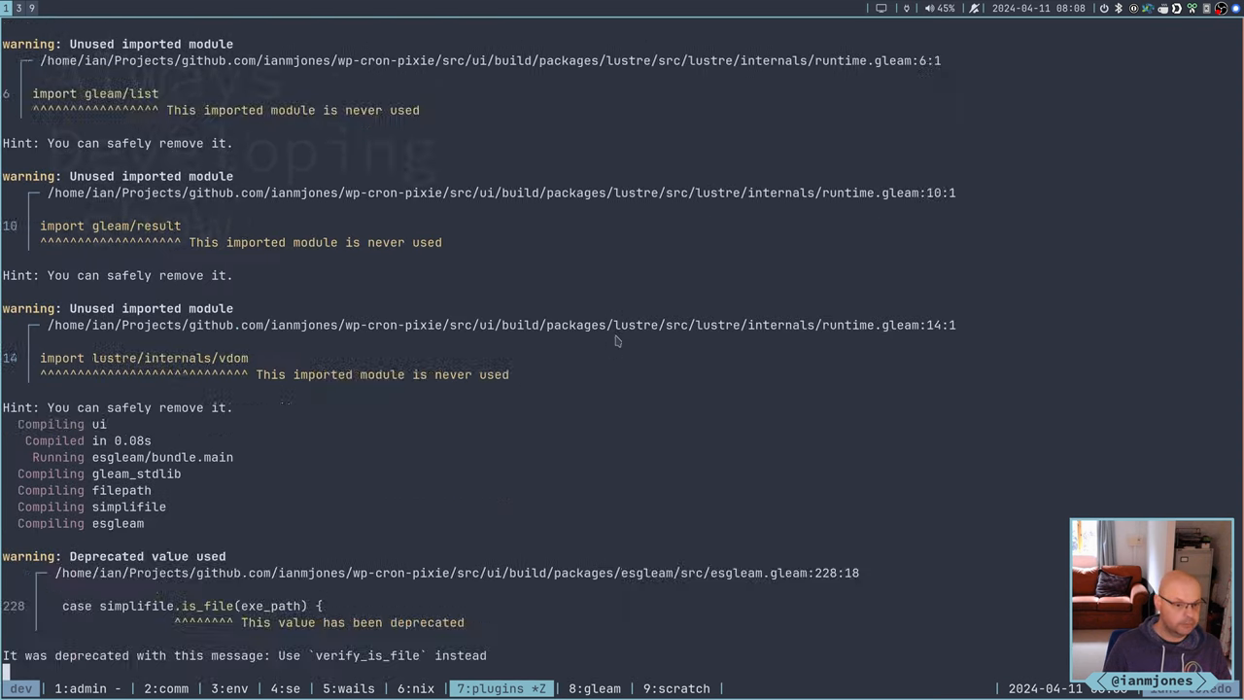
# Scroll through the make build output compiling the Gleam UI and fetching esbuild
pyautogui.scroll(-3)
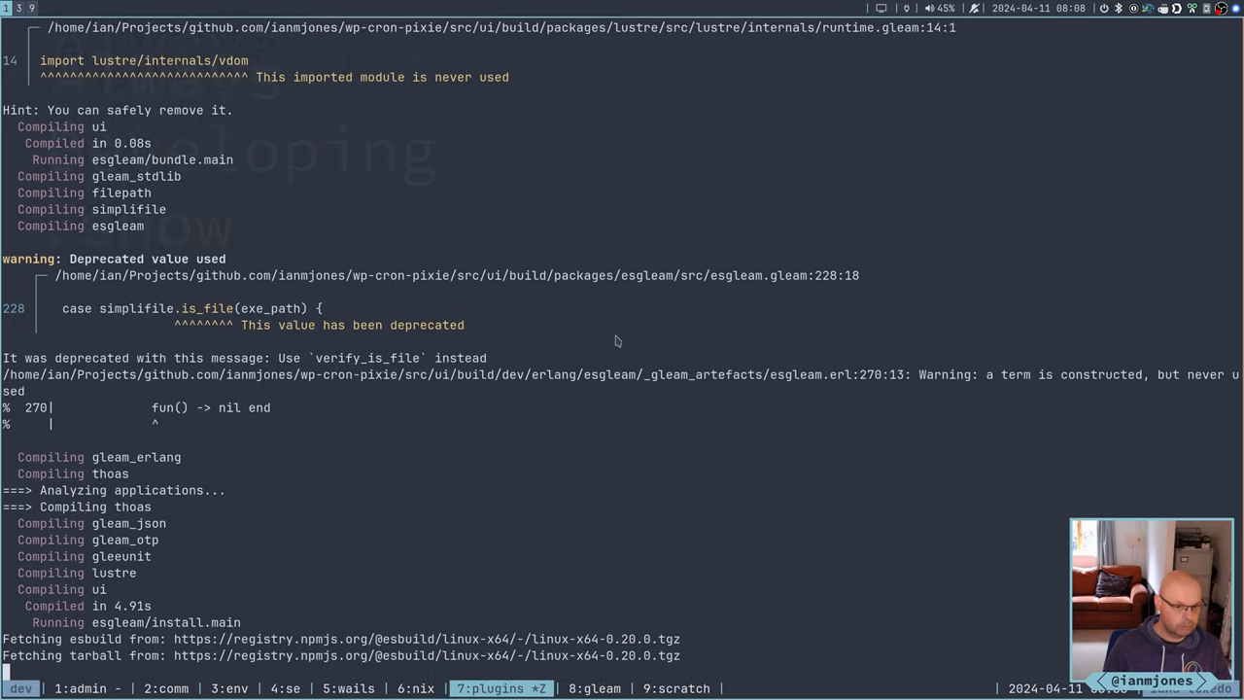
pyautogui.scroll(-3)
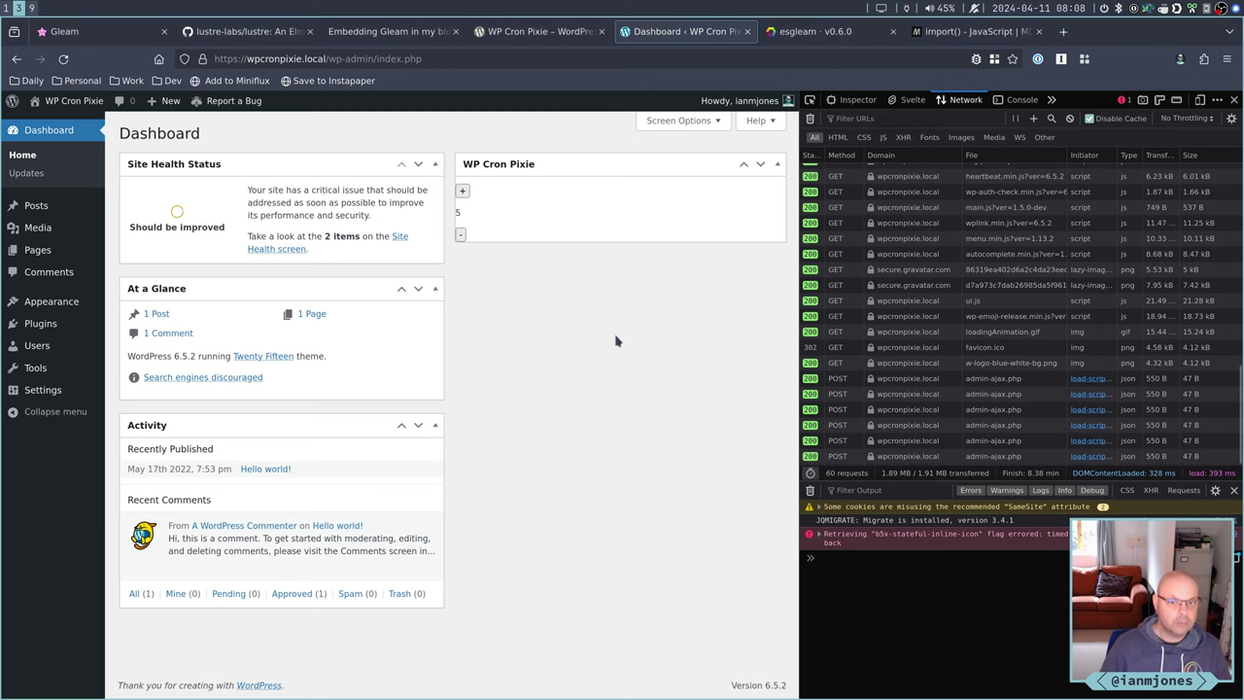
pyautogui.moveTo(40, 322)
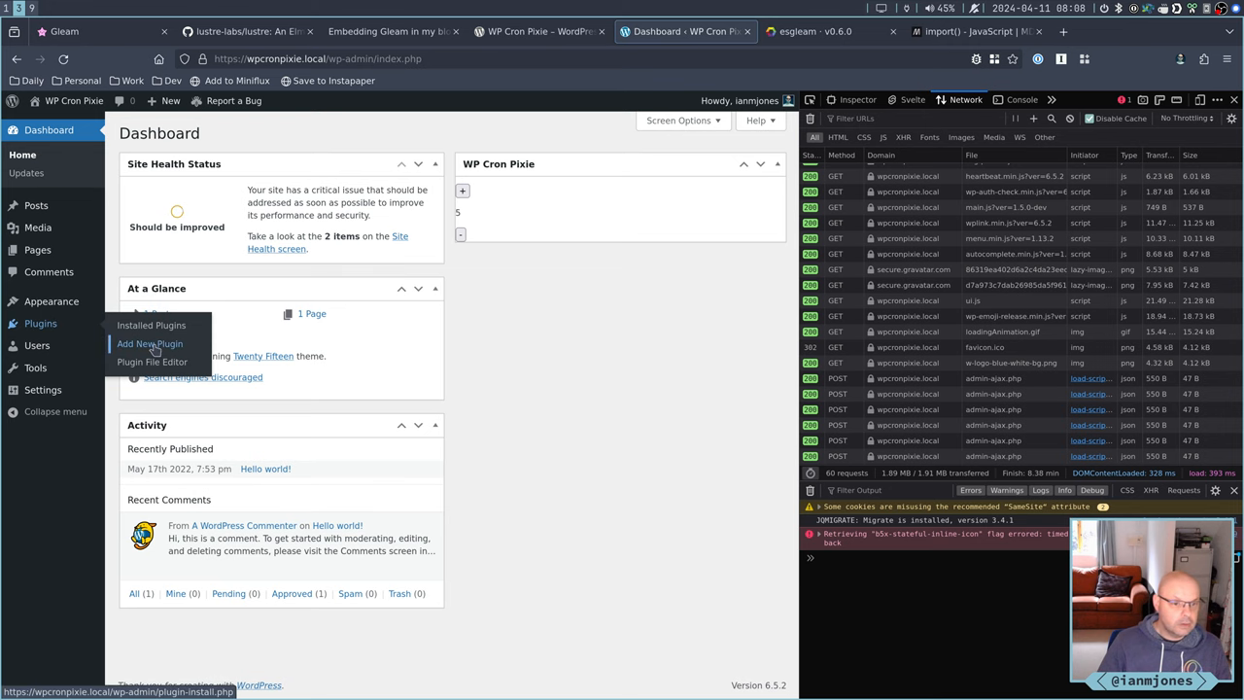
# Upload wp-cron-pixie-1.5.0-dev.zip, replace the installed plugin, and go back to Dashboard
pyautogui.click(149, 343)
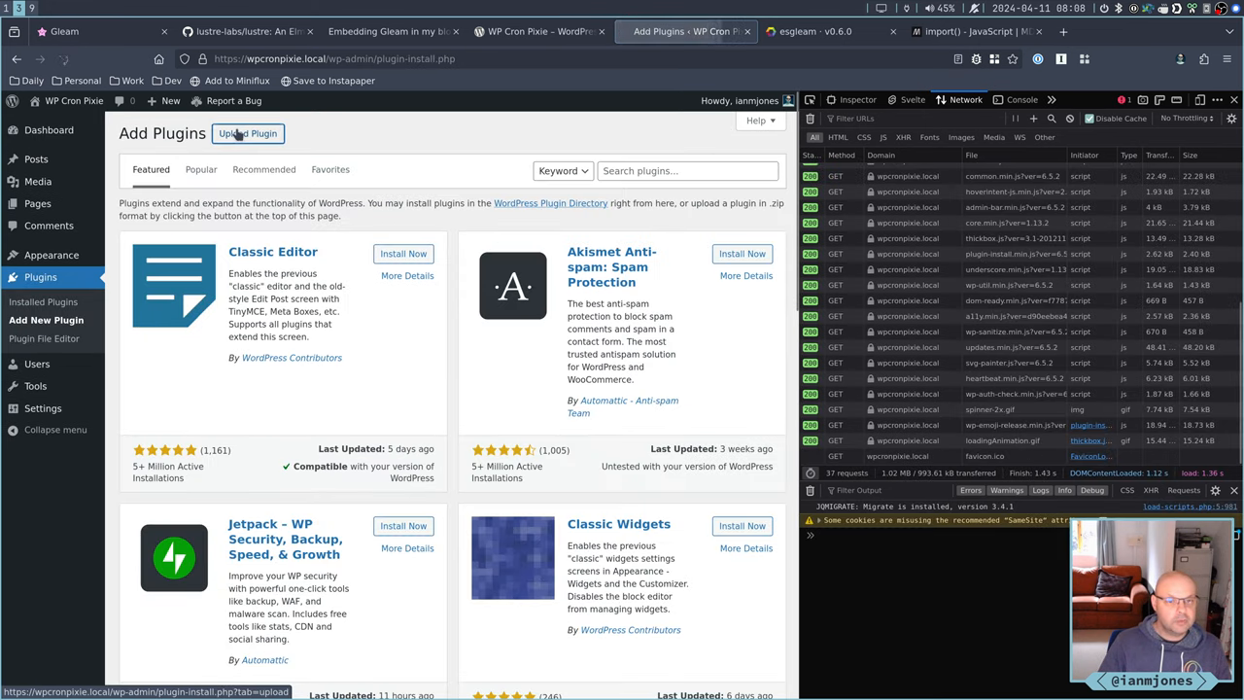
pyautogui.click(247, 133)
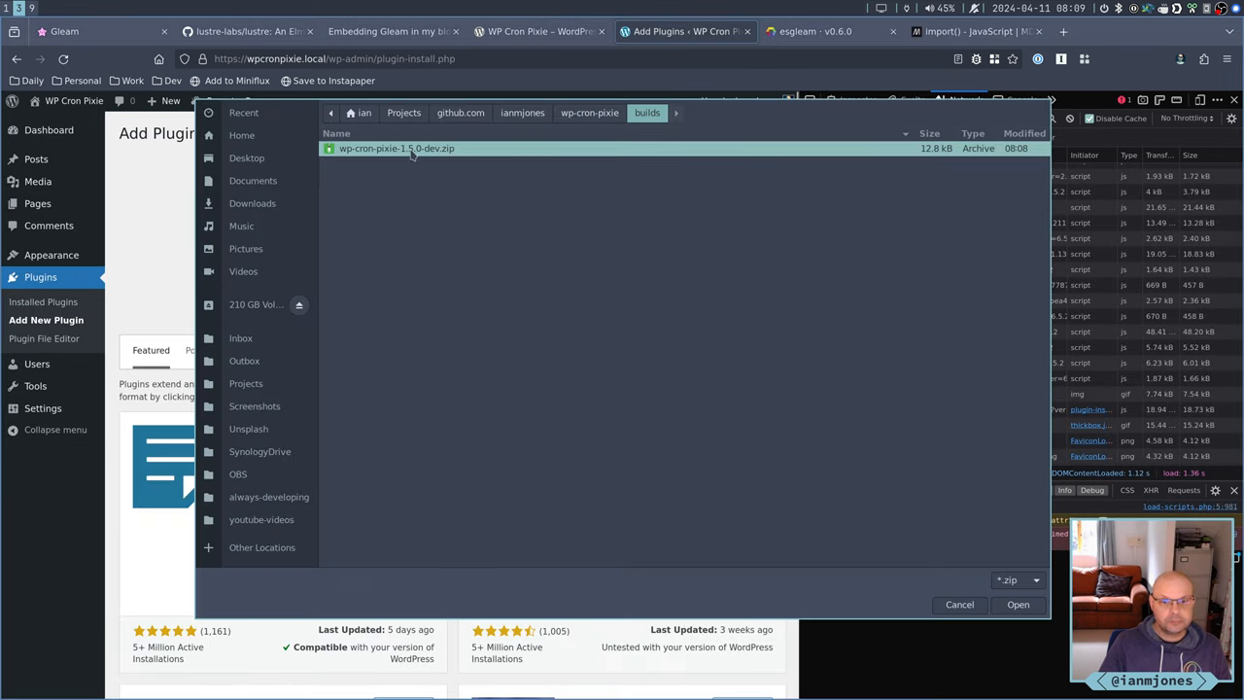
pyautogui.click(1017, 604)
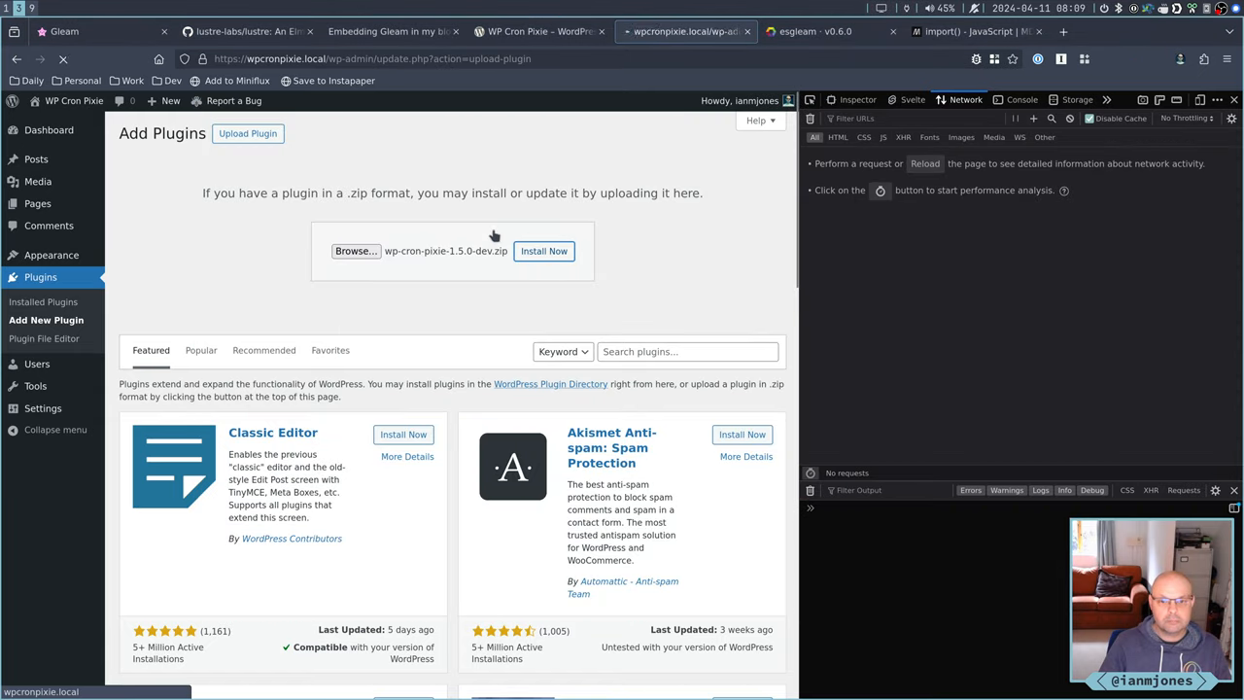
pyautogui.click(543, 251)
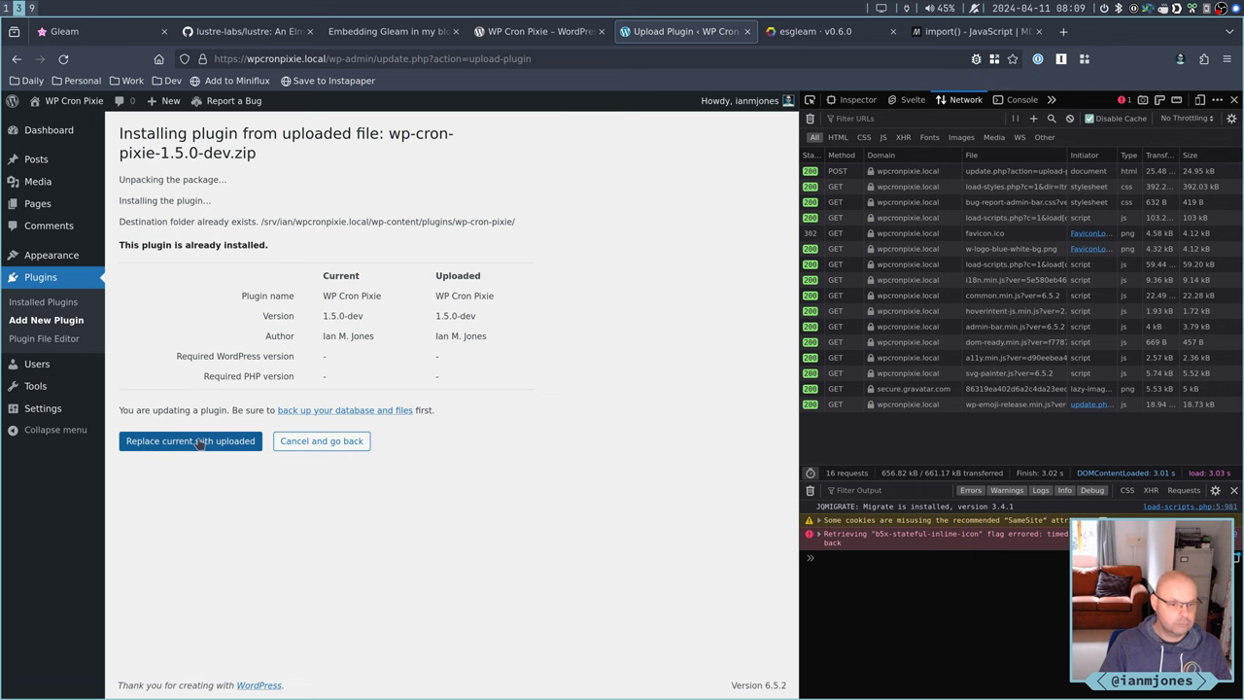
pyautogui.click(189, 441)
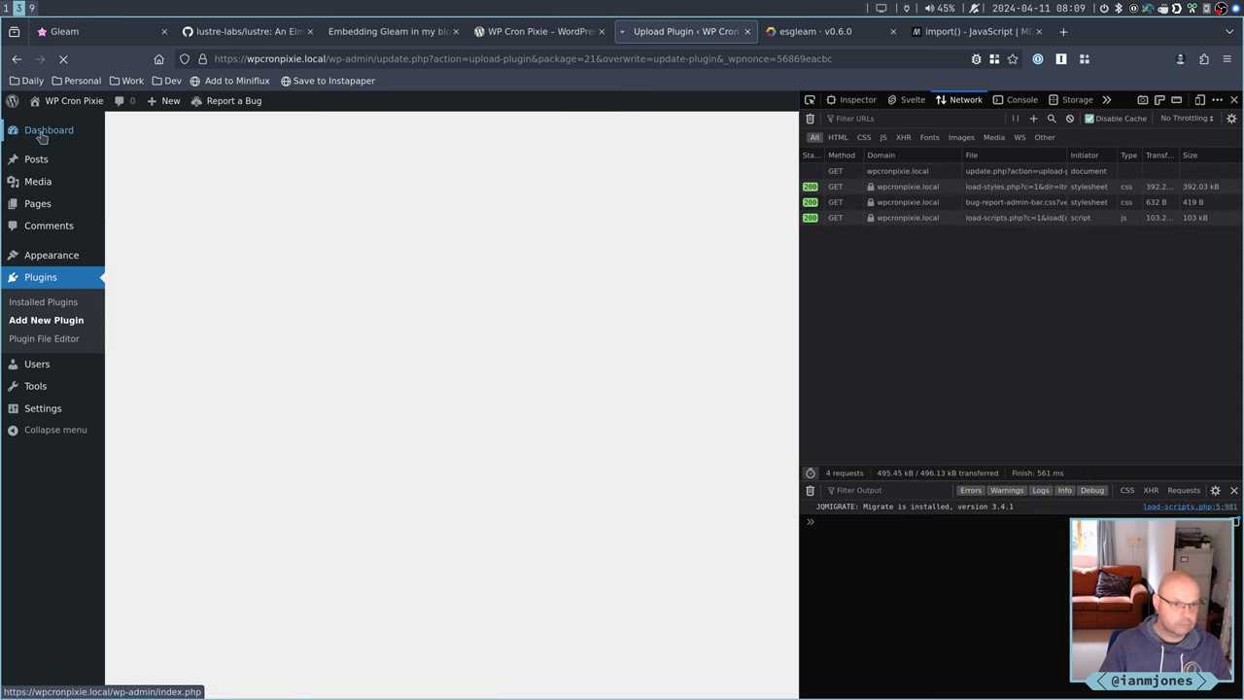
pyautogui.click(49, 129)
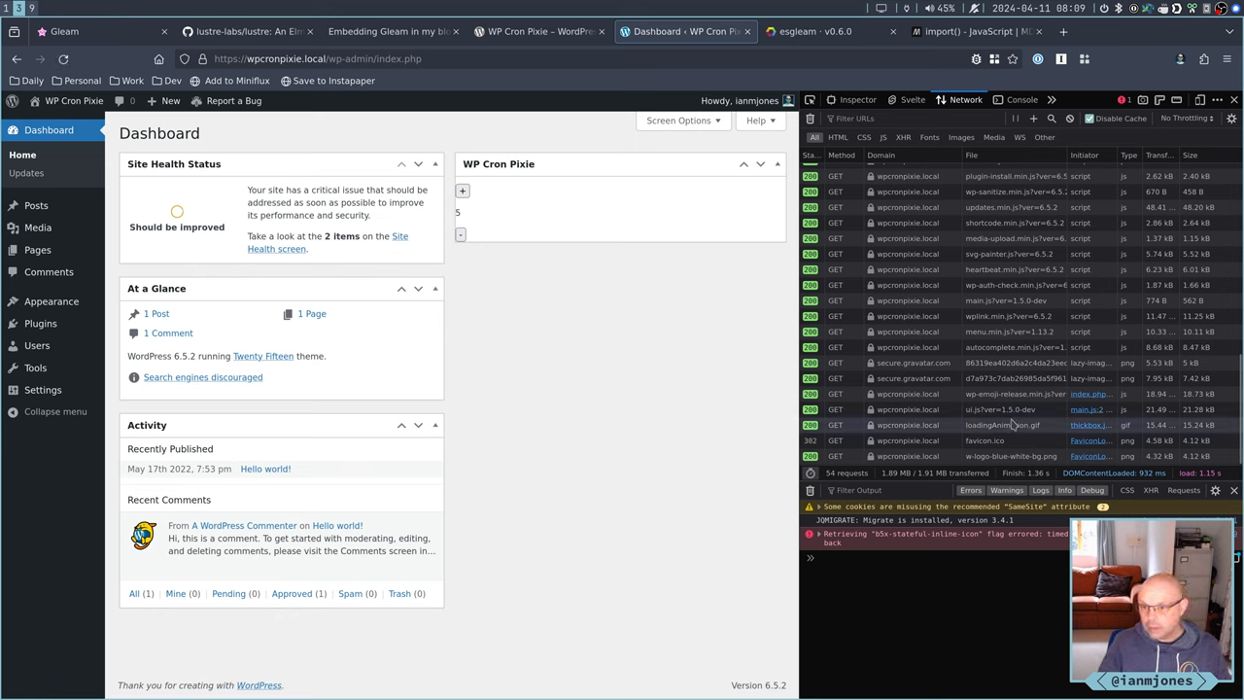
pyautogui.moveTo(1001, 408)
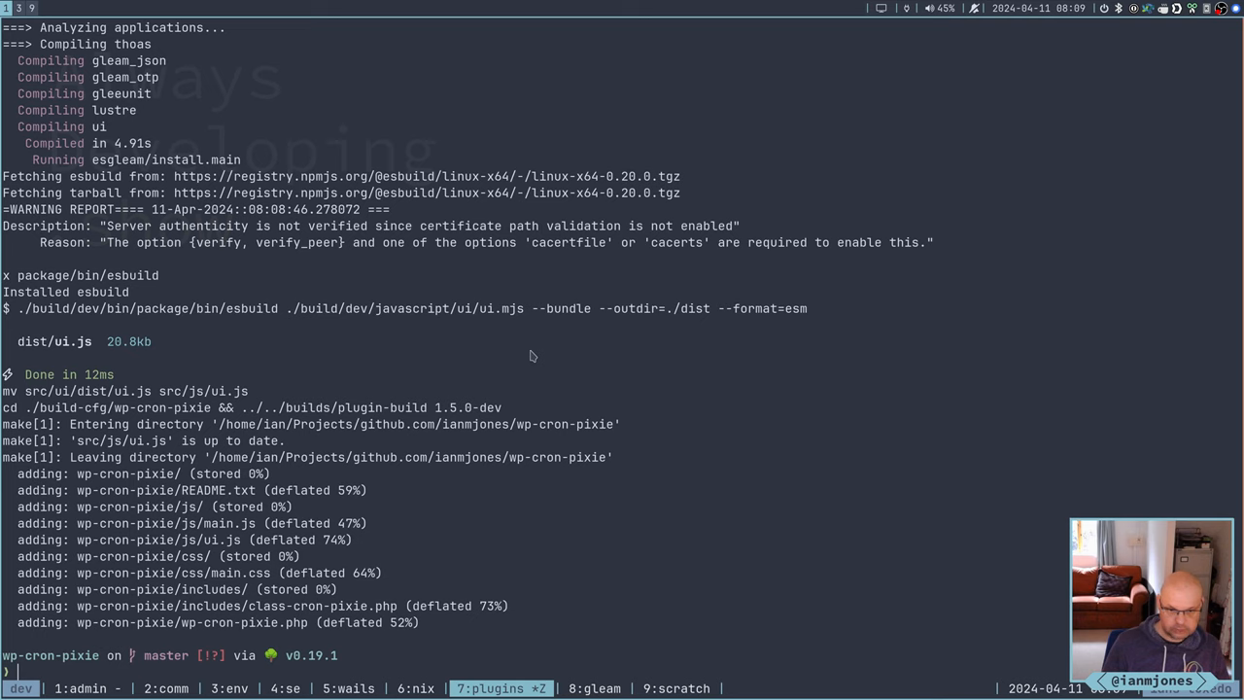
pyautogui.moveTo(871, 344)
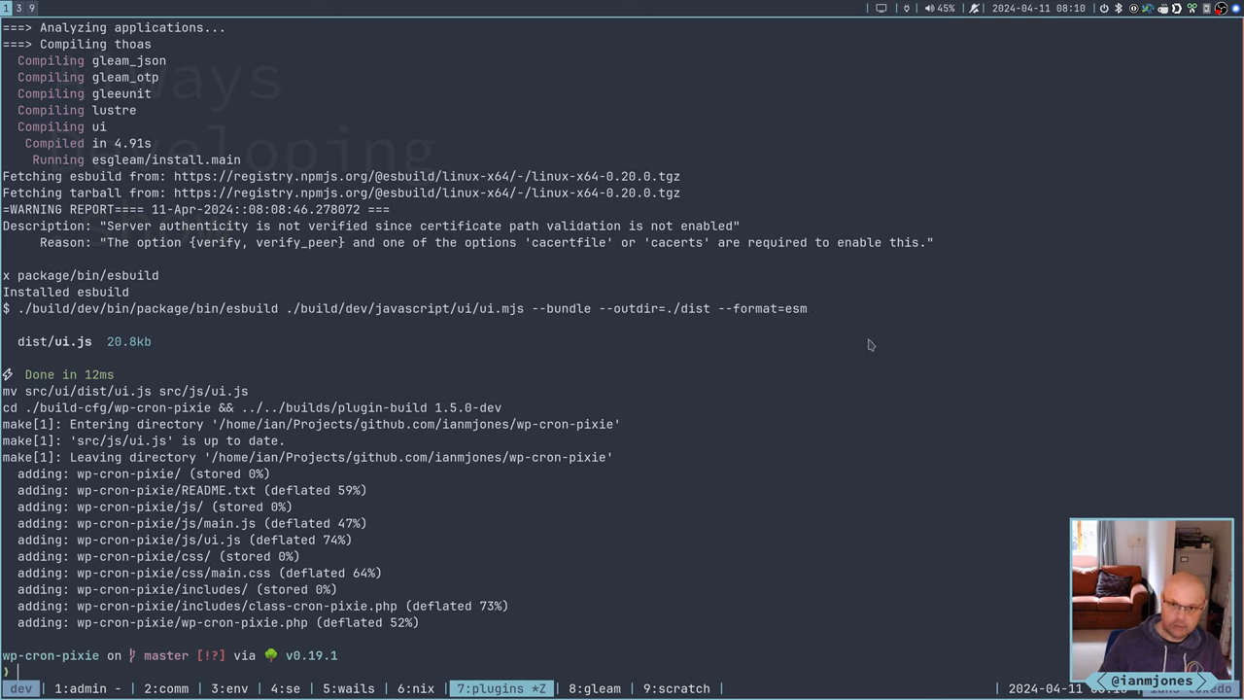
pyautogui.moveTo(1062, 201)
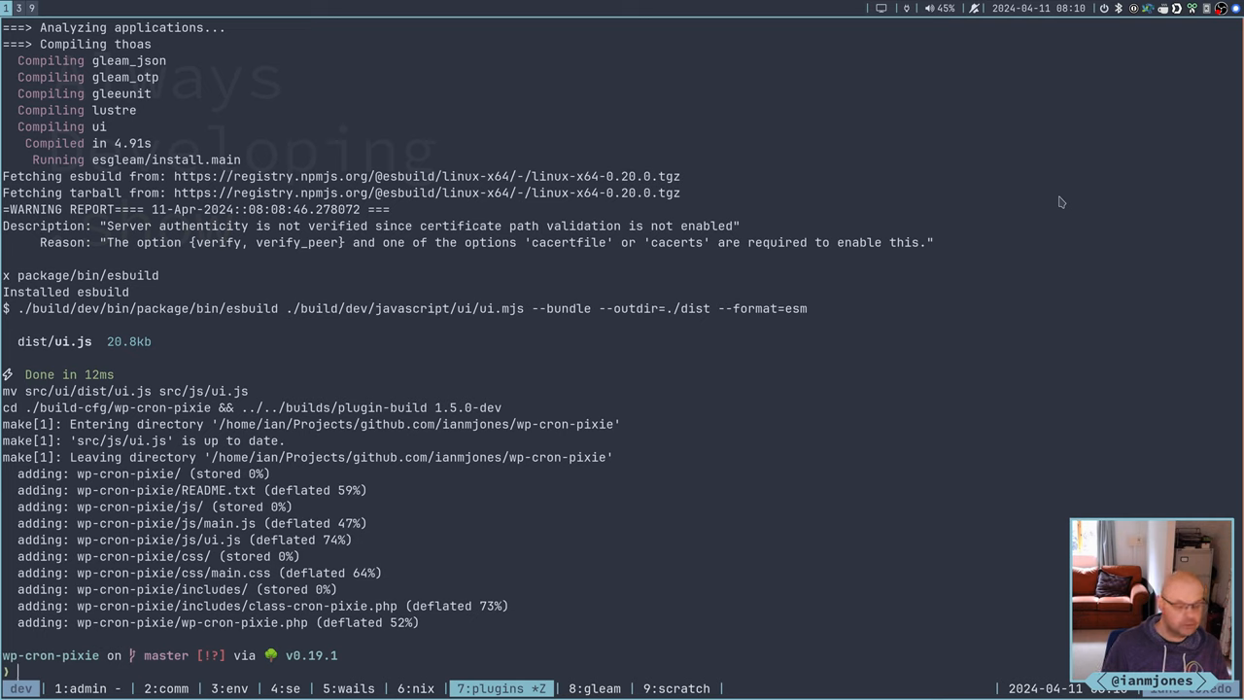
# Enter 'v src/ui/src/ui.gleam' at the shell prompt to edit the Gleam UI source
pyautogui.write('v')
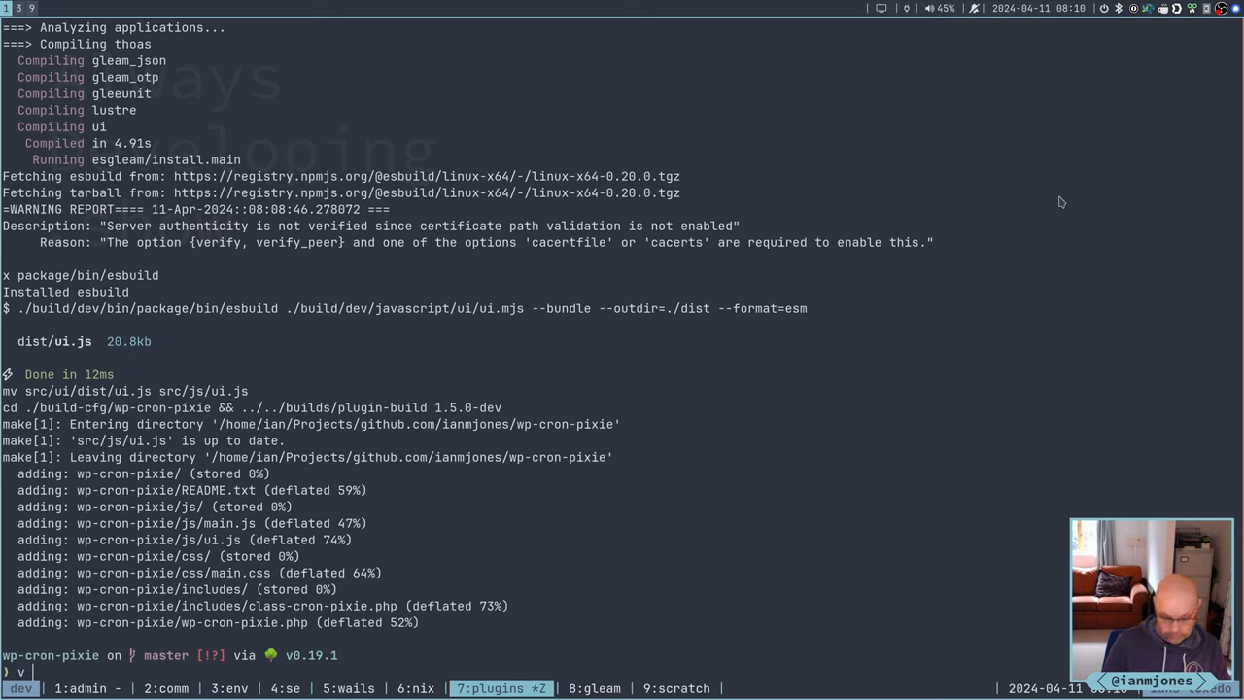
pyautogui.write('src/ui')
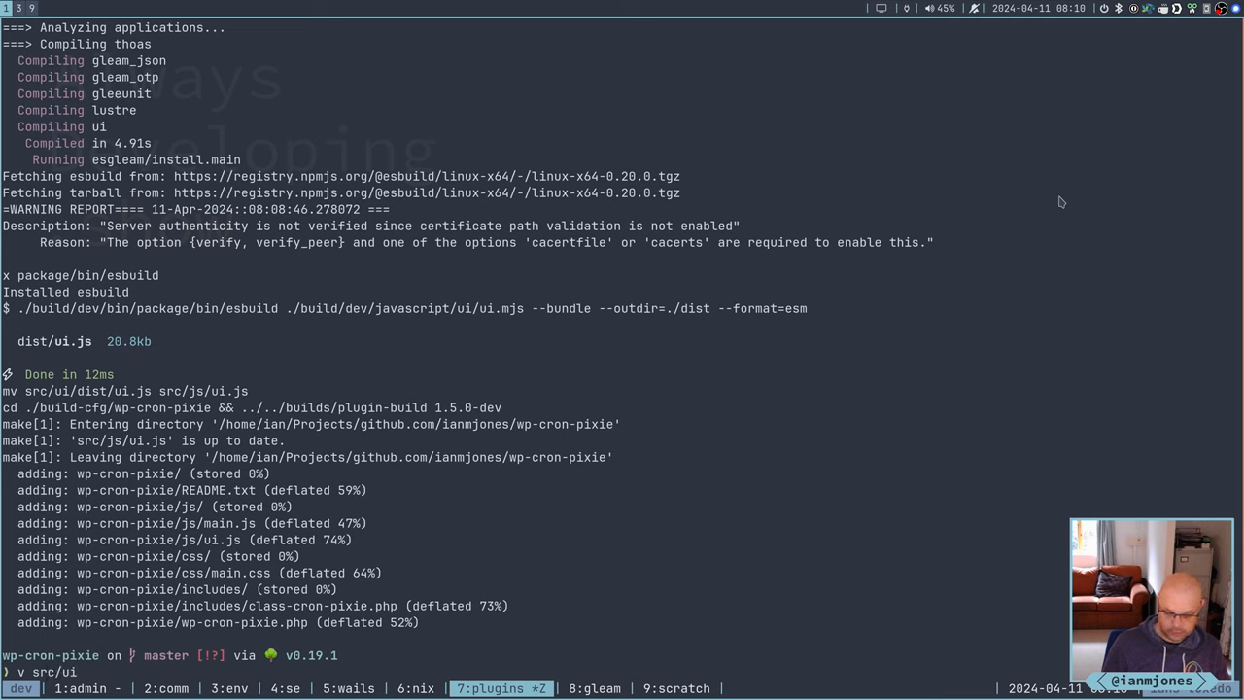
pyautogui.write('src/ui.gleam')
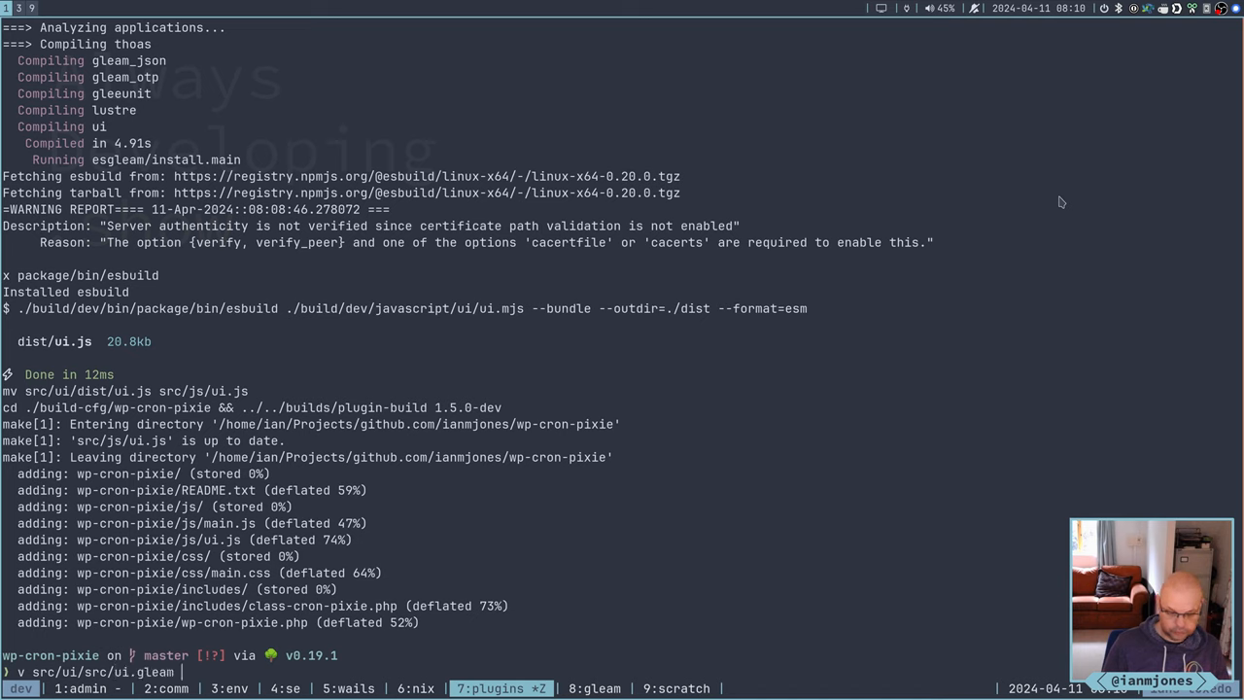
pyautogui.write('src')
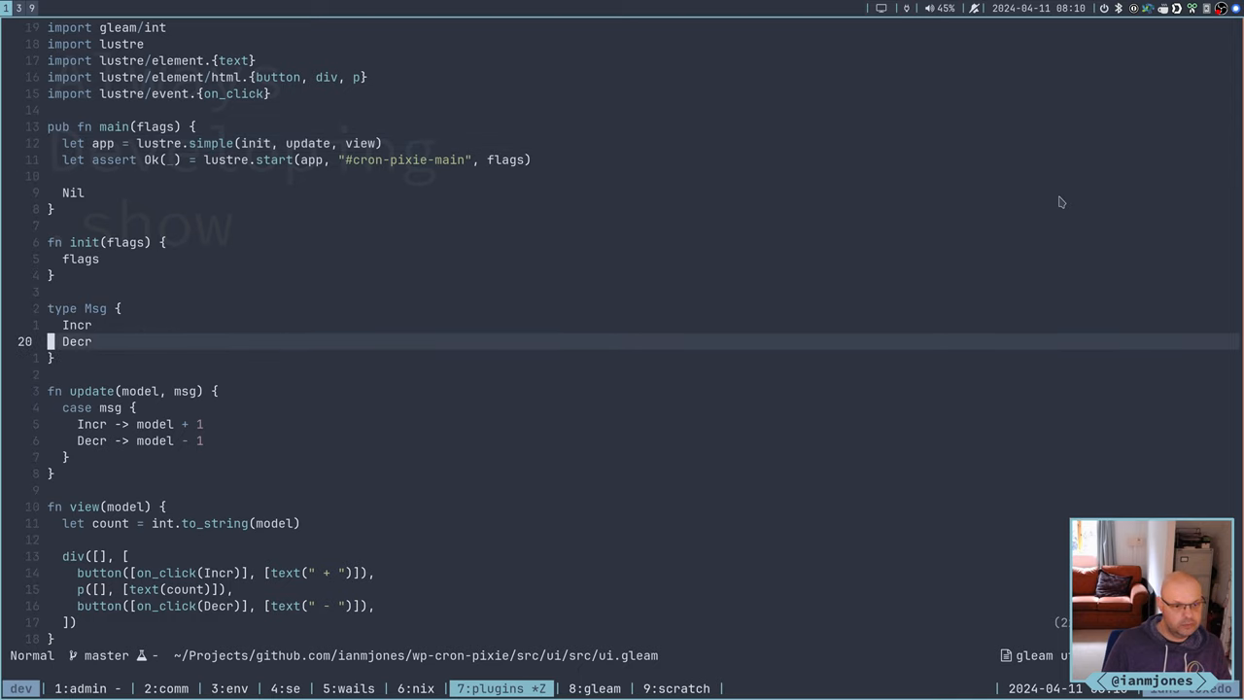
# Open src/elm/CronPixie.elm in Neovim as a reference
pyautogui.press('k')
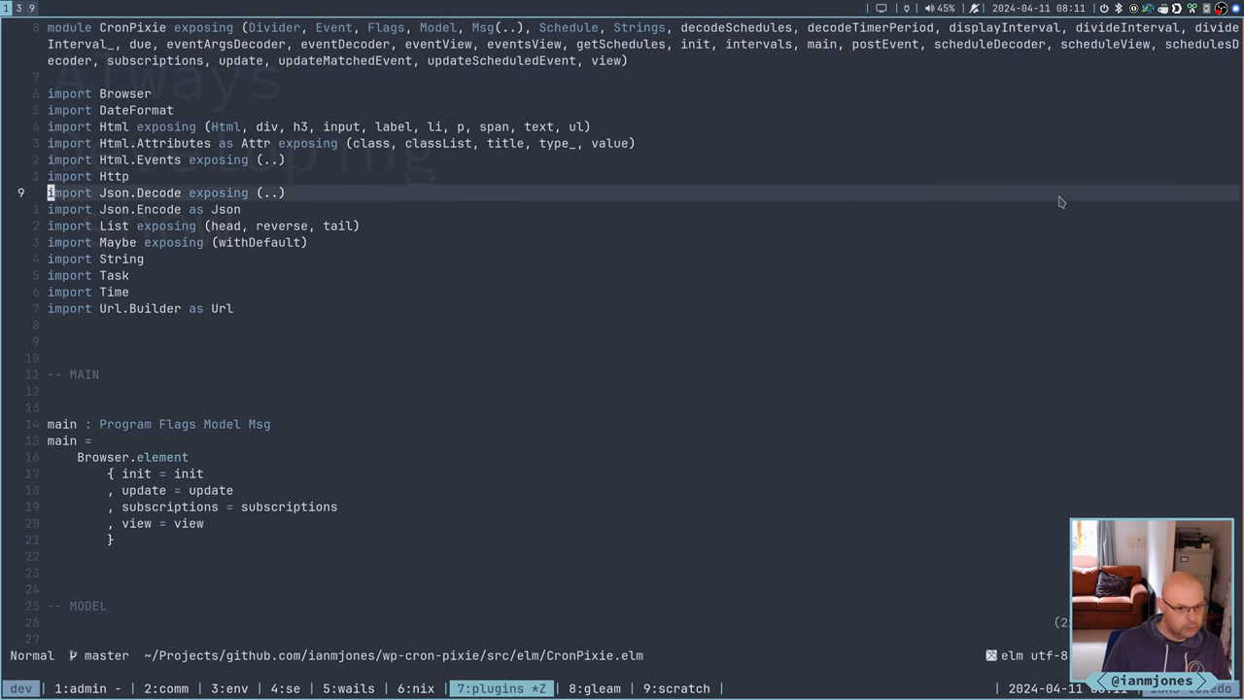
pyautogui.scroll(-3)
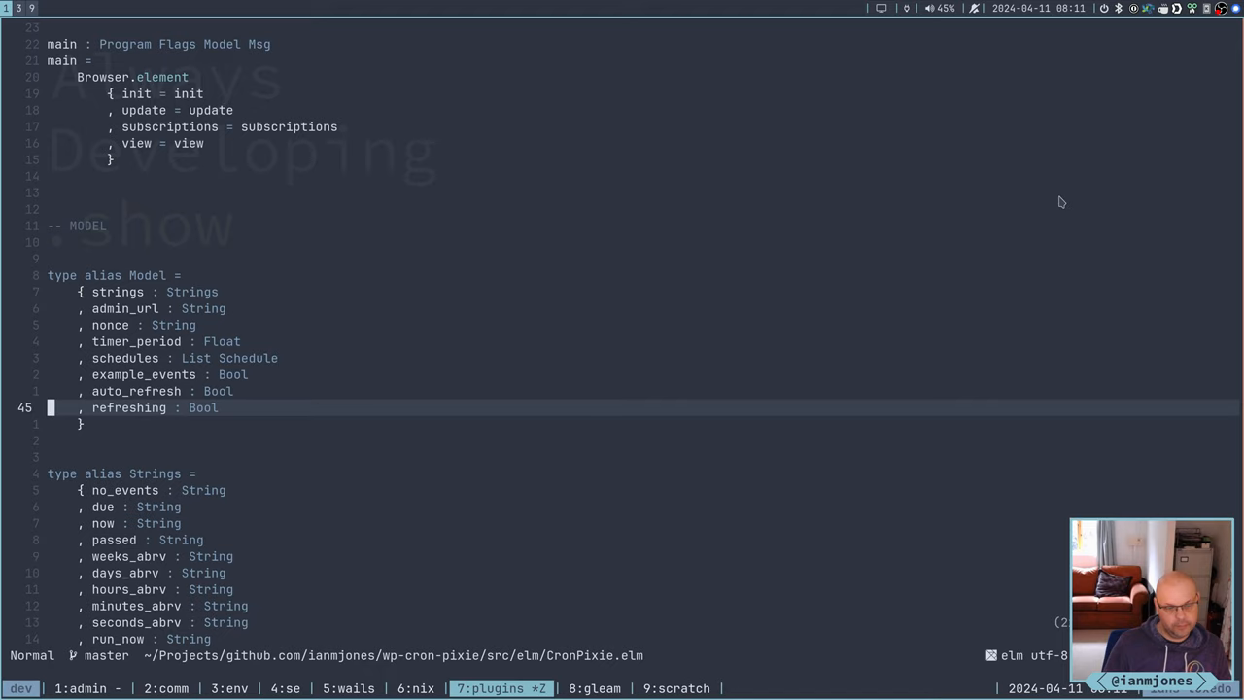
pyautogui.press('j')
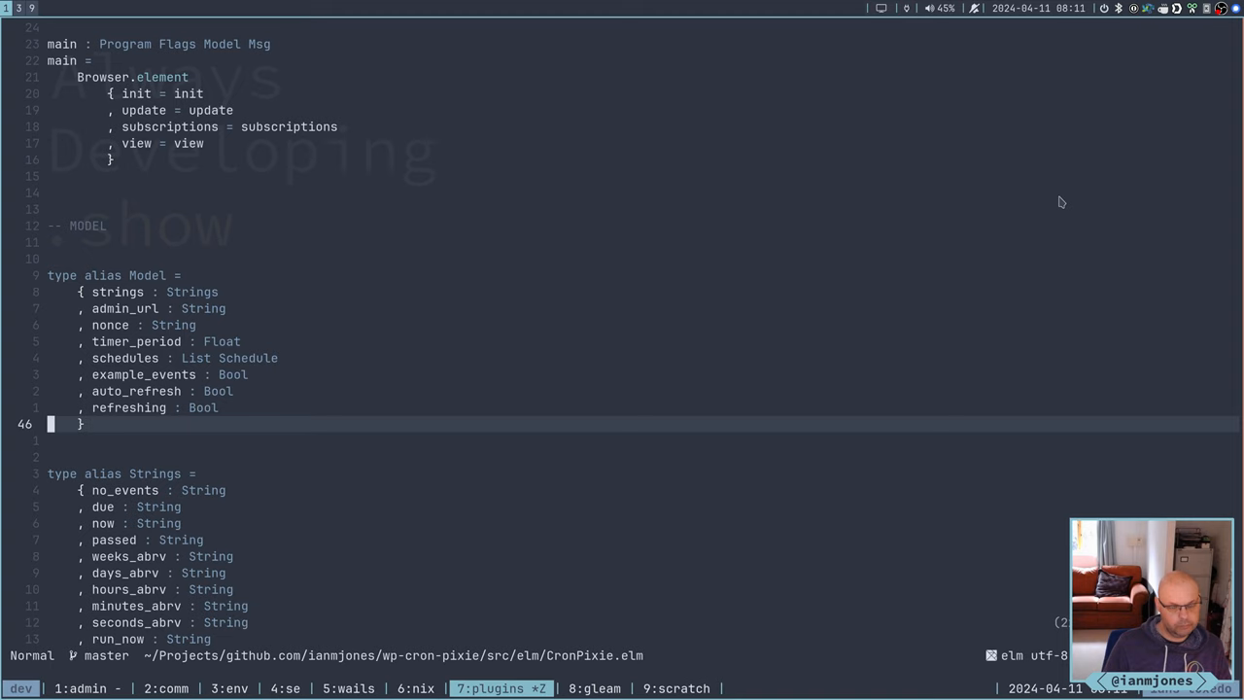
pyautogui.scroll(-3)
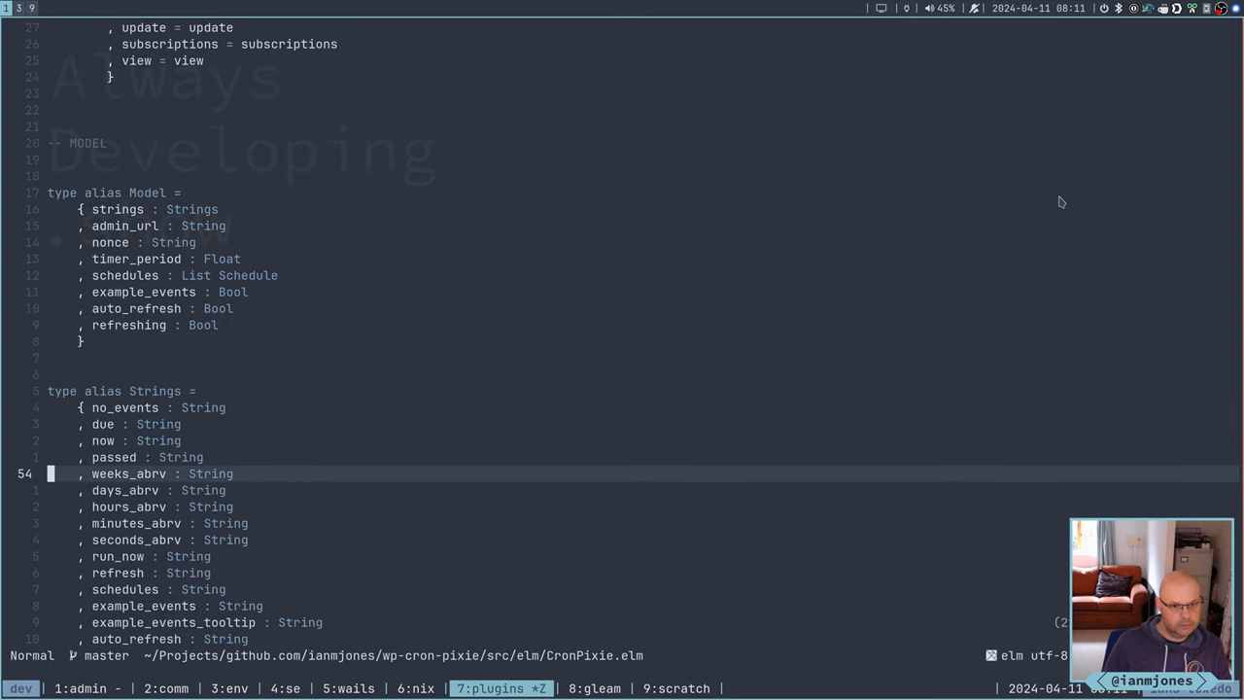
pyautogui.press('up')
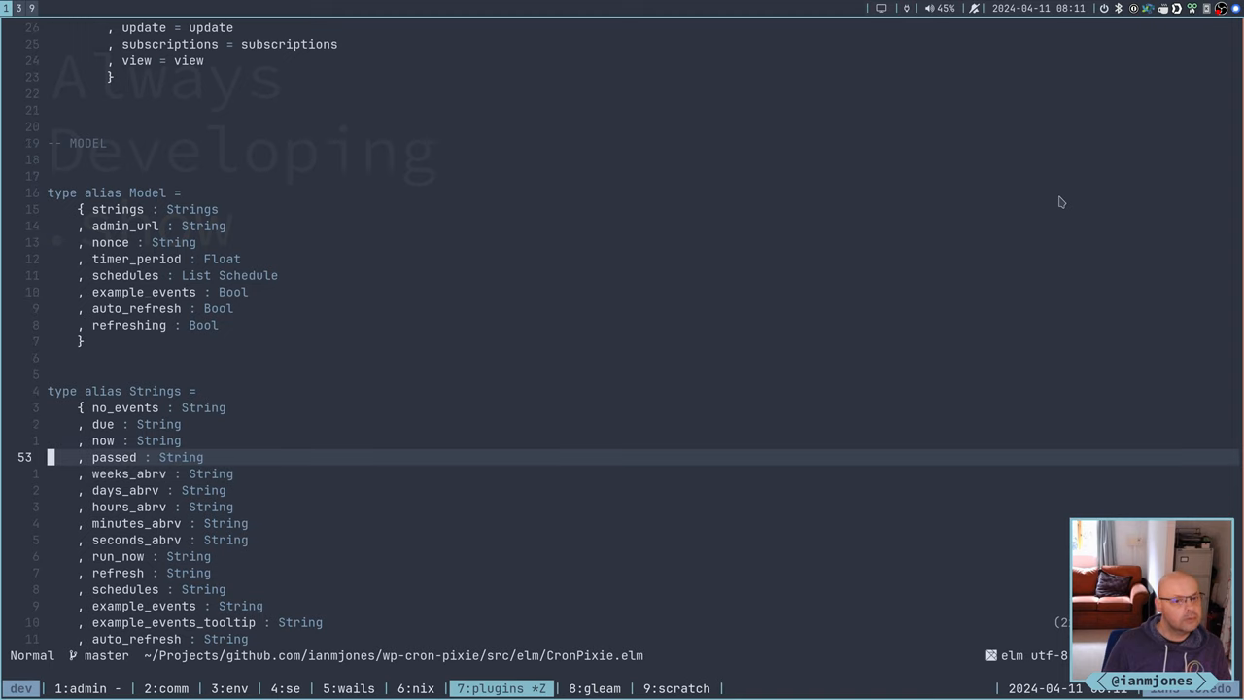
pyautogui.scroll(3)
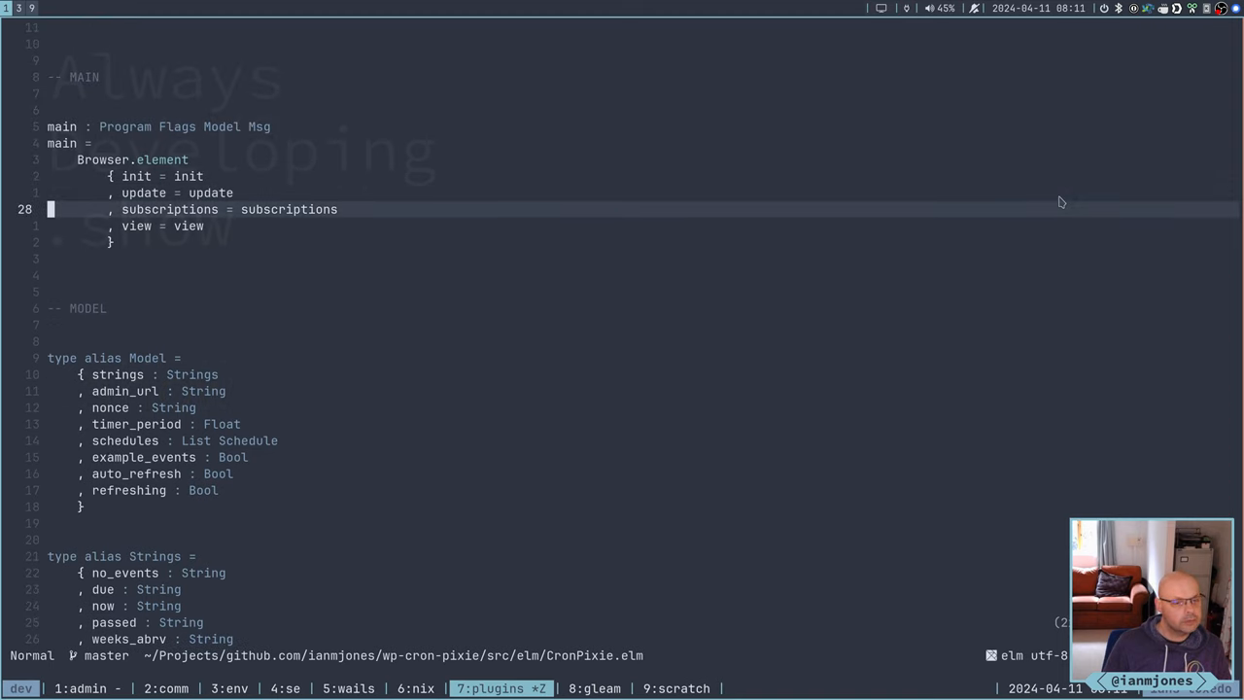
pyautogui.scroll(-3)
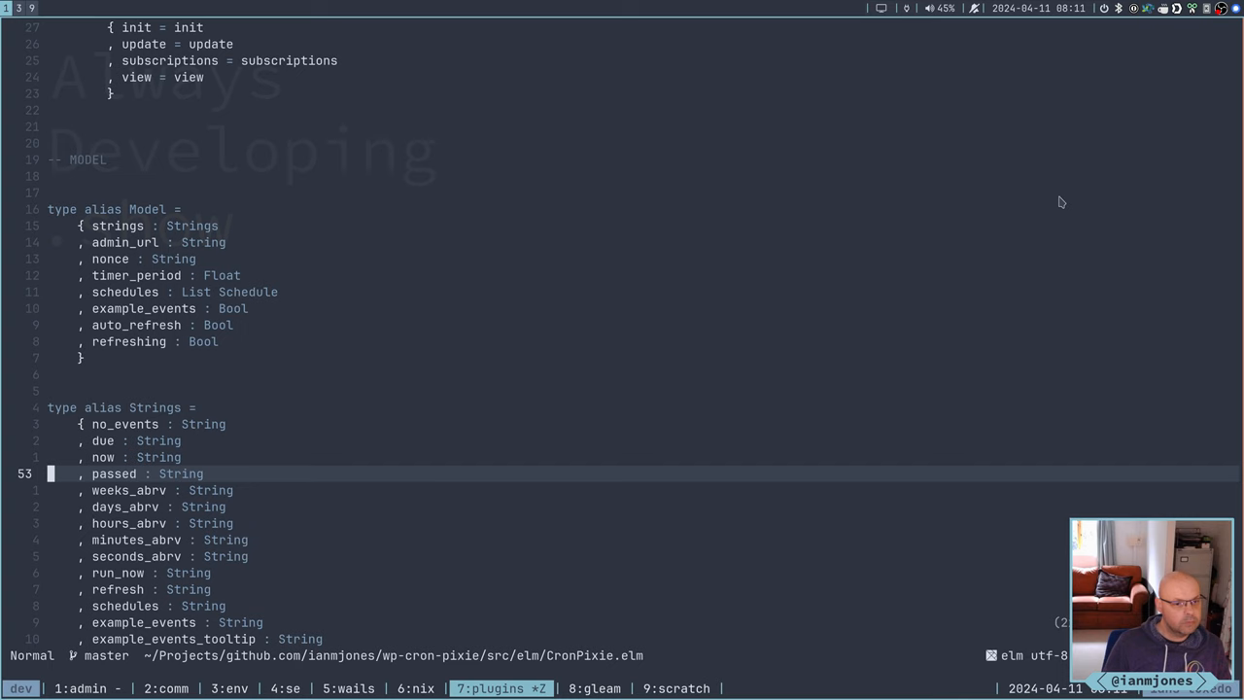
pyautogui.scroll(-3)
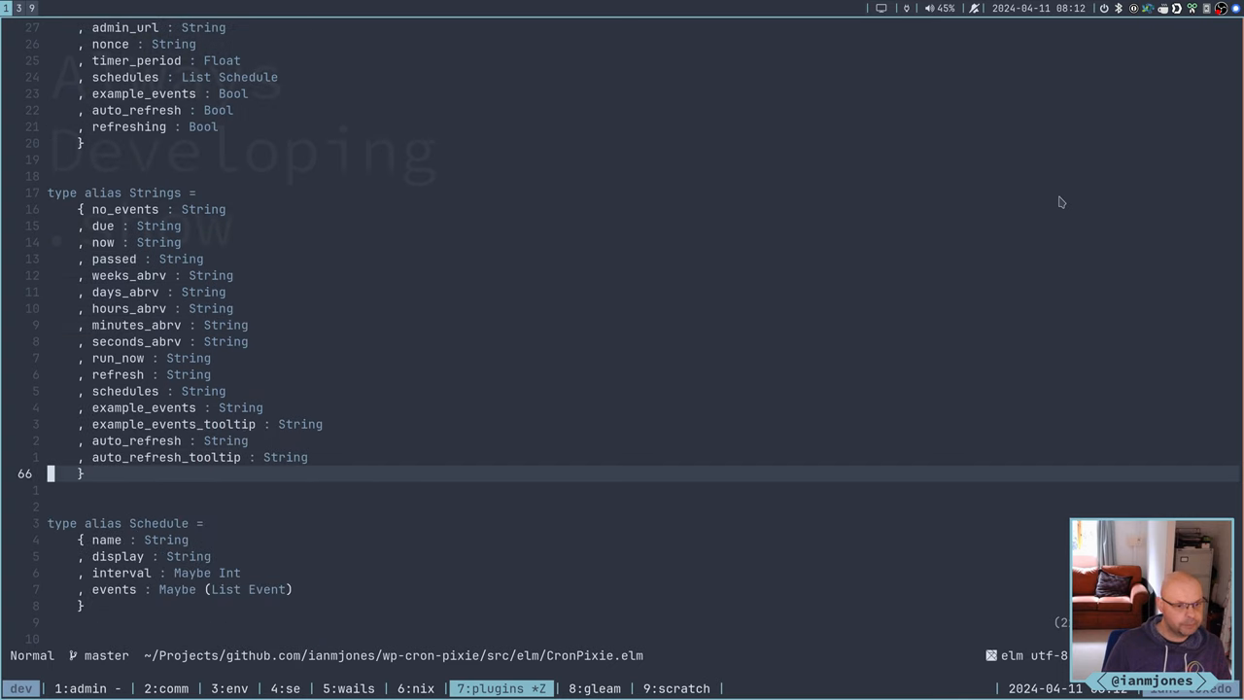
pyautogui.scroll(-3)
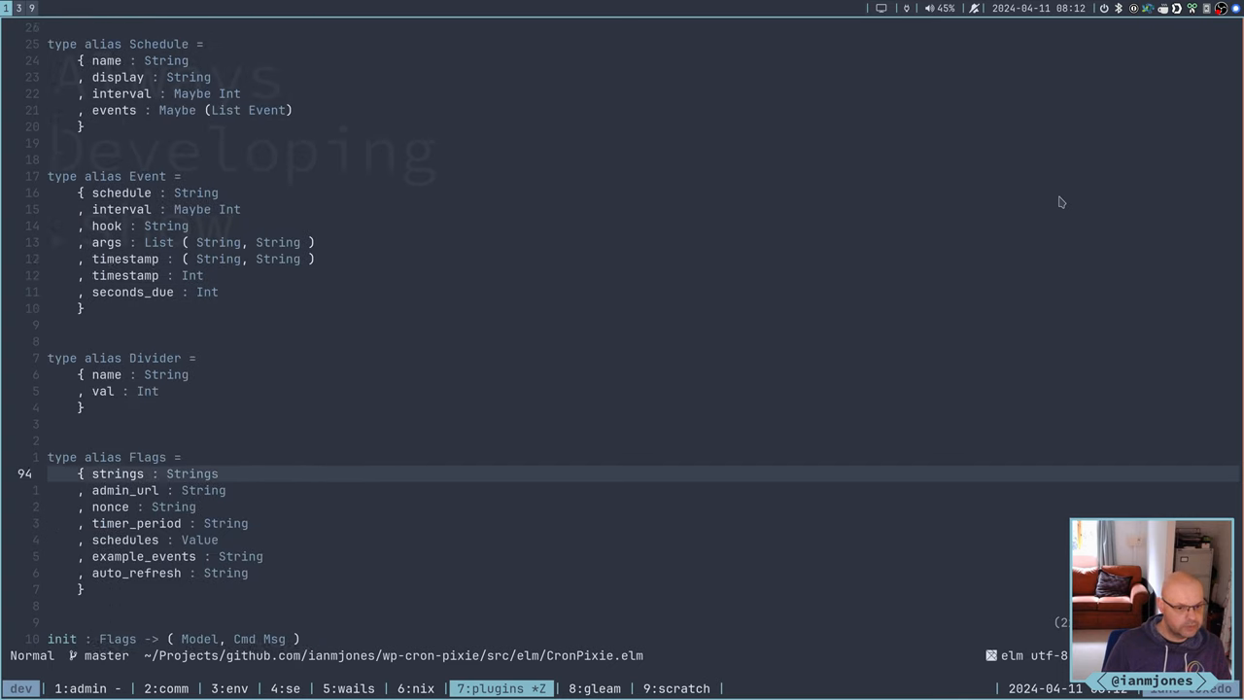
pyautogui.scroll(-3)
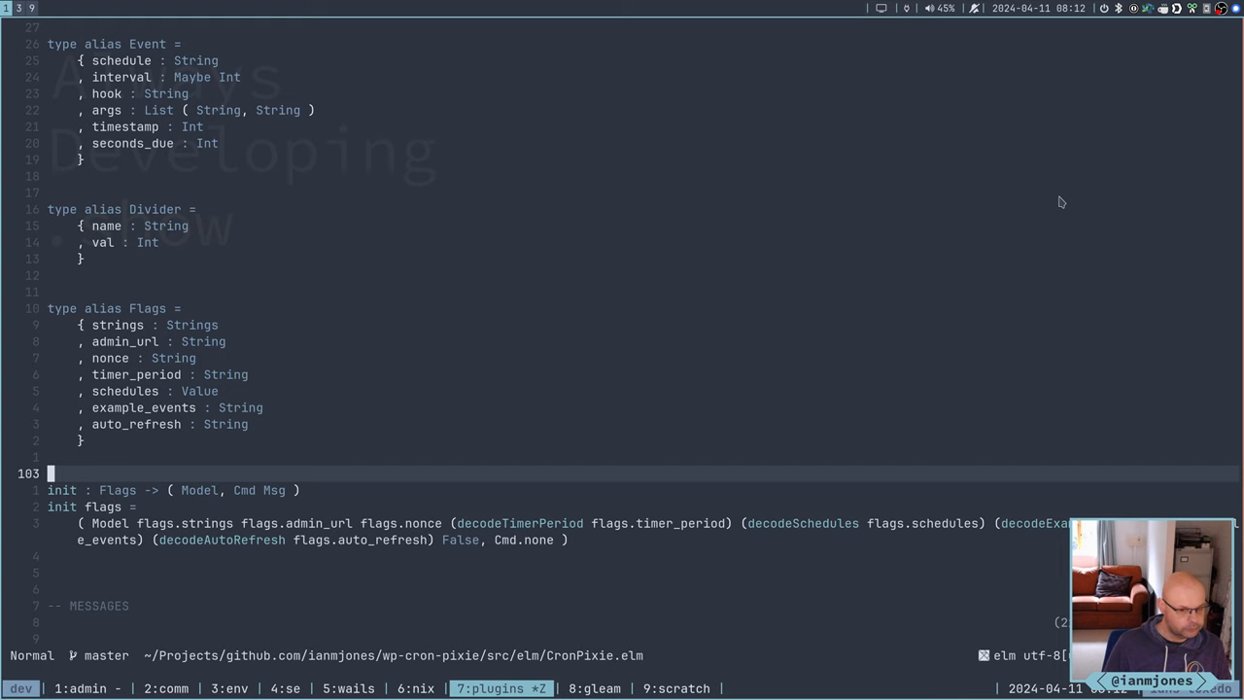
pyautogui.scroll(-3)
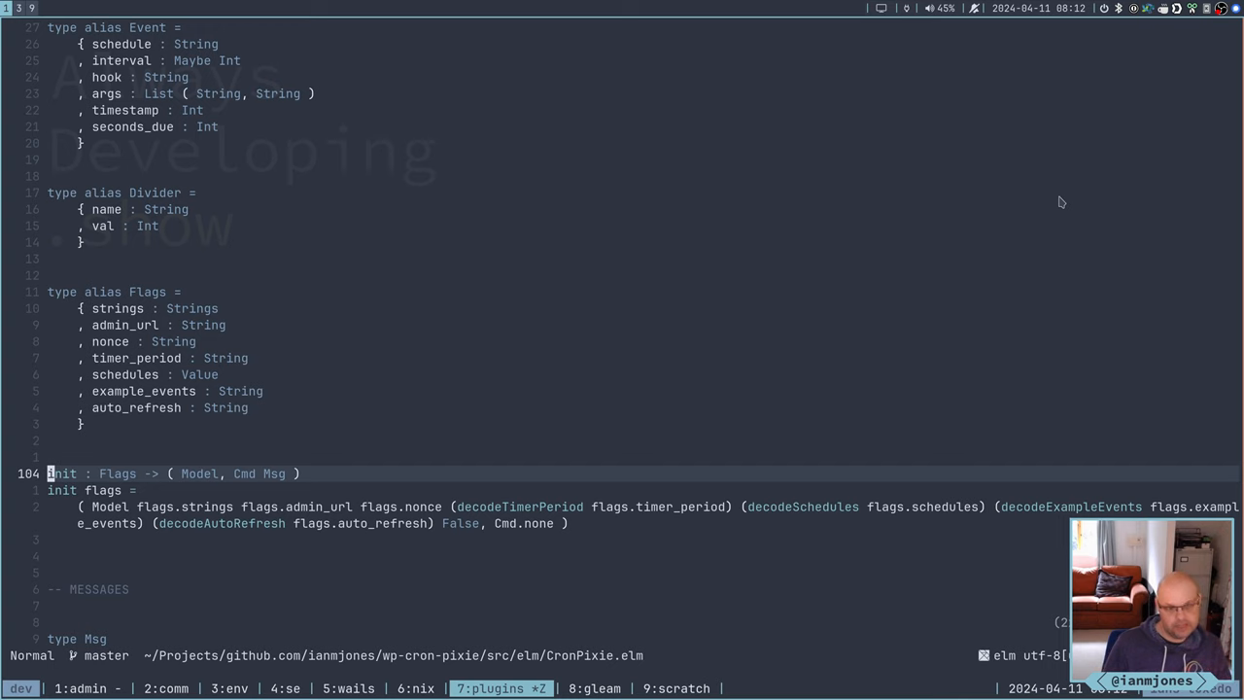
pyautogui.scroll(-3)
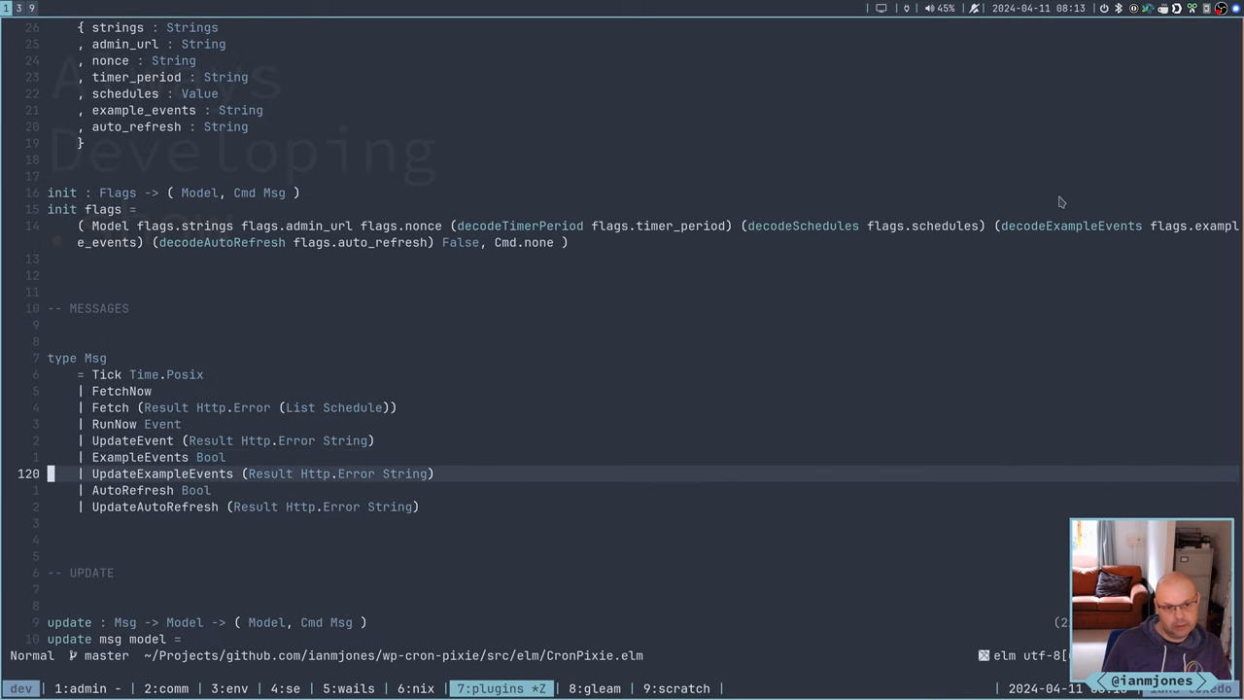
pyautogui.scroll(-3)
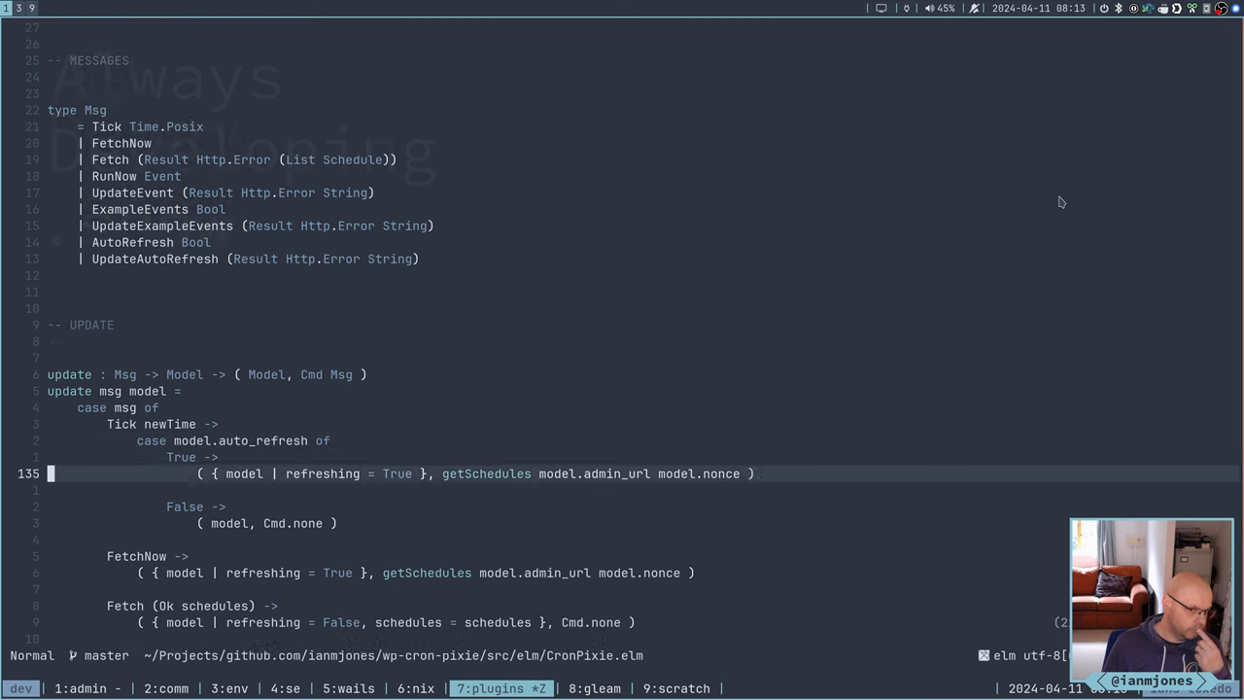
pyautogui.scroll(-3)
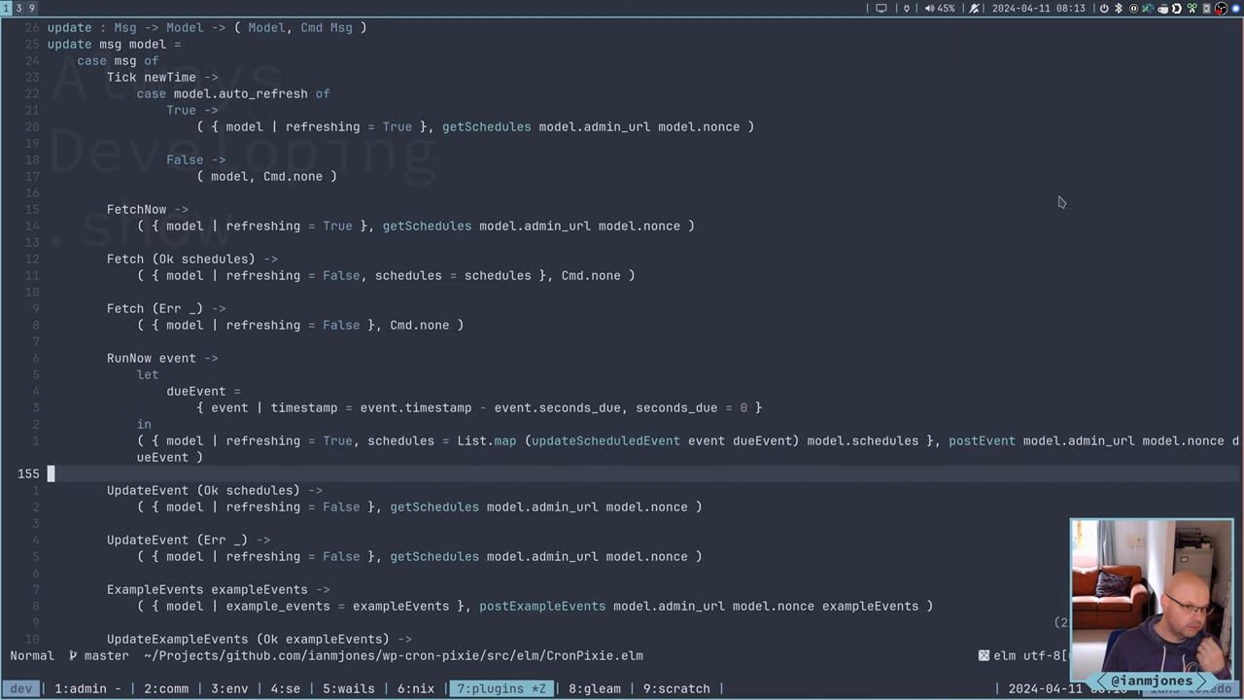
pyautogui.scroll(-3)
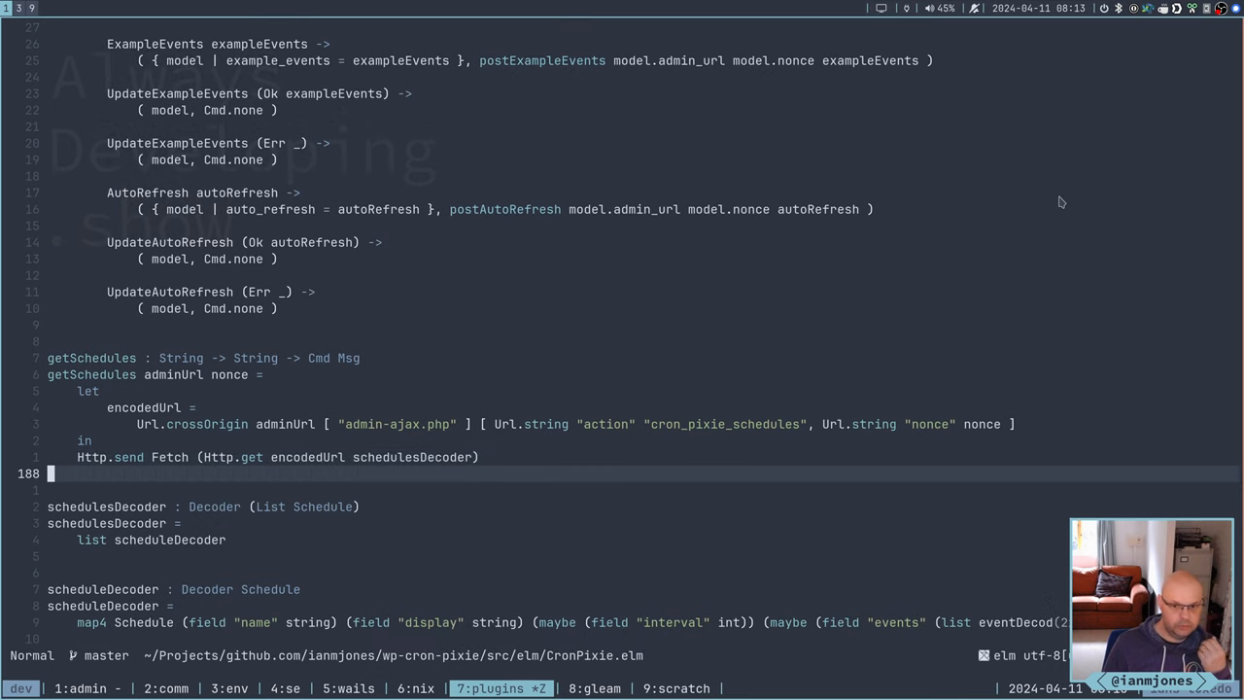
pyautogui.scroll(-3)
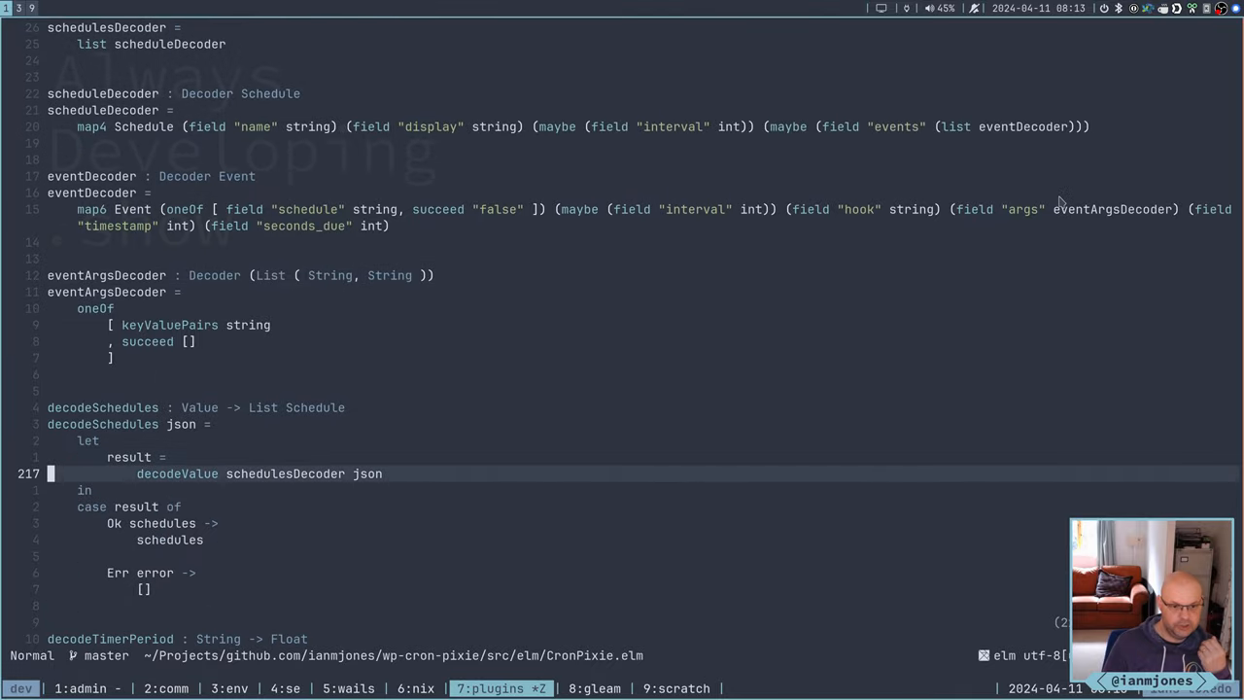
pyautogui.scroll(-3)
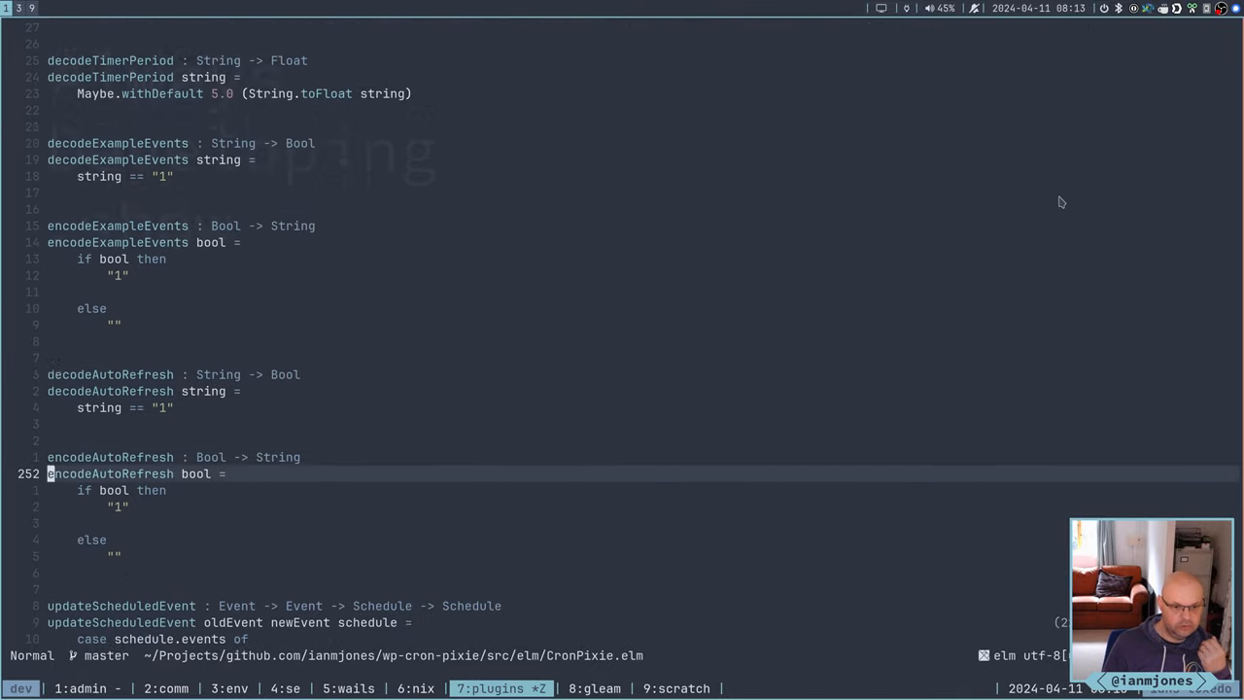
pyautogui.scroll(-3)
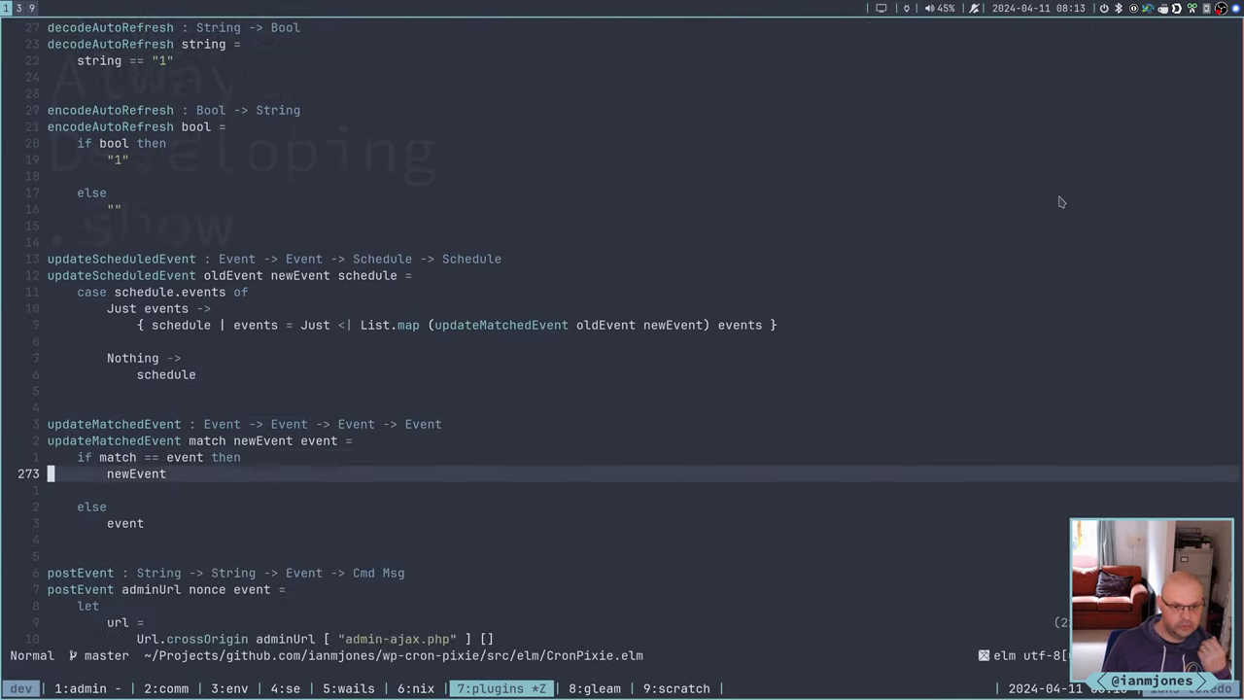
pyautogui.scroll(-3)
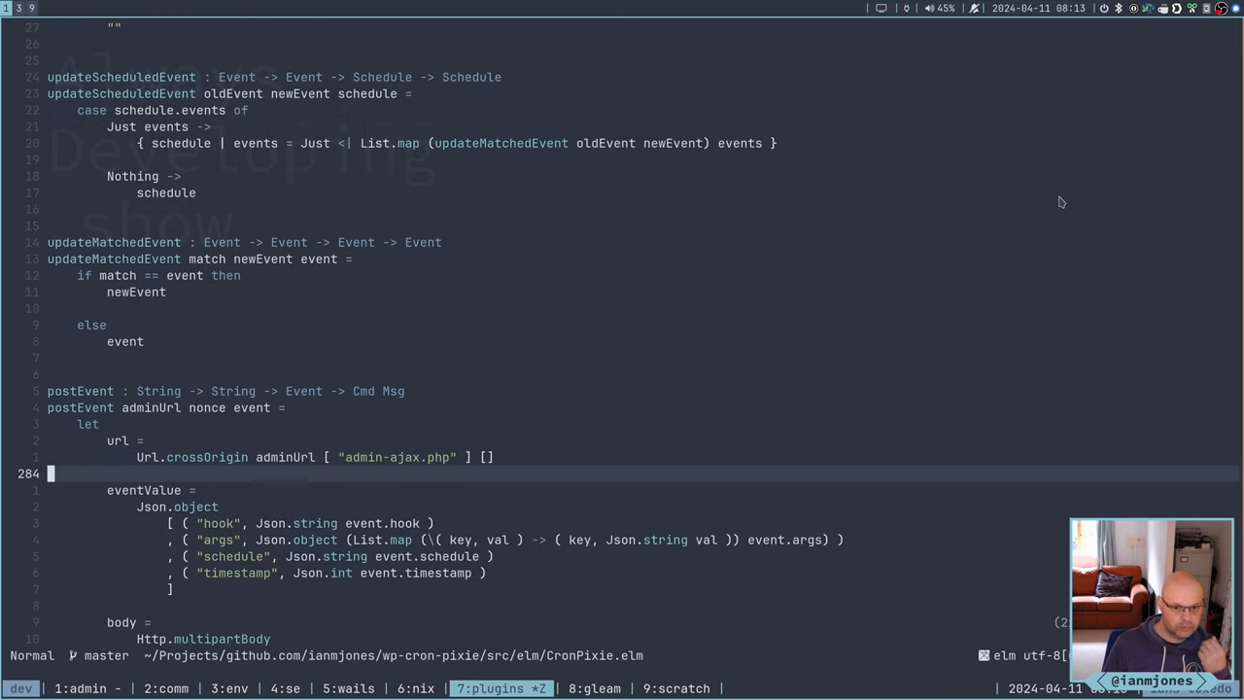
pyautogui.scroll(-3)
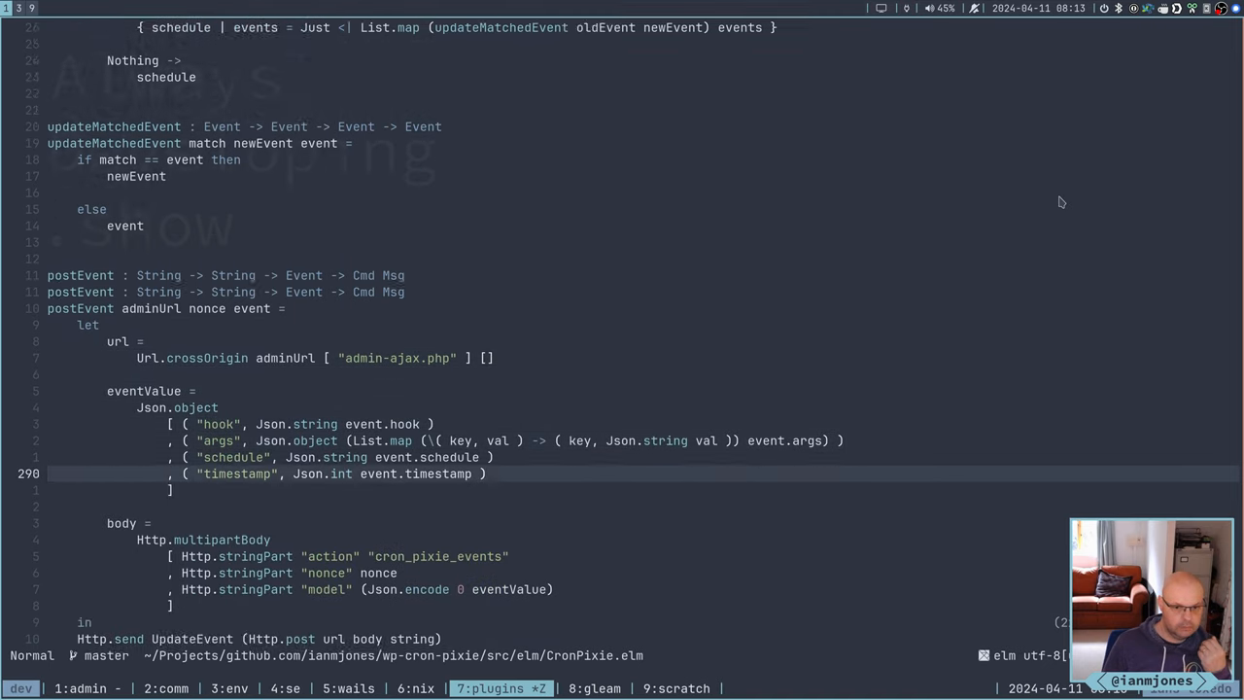
pyautogui.scroll(-3)
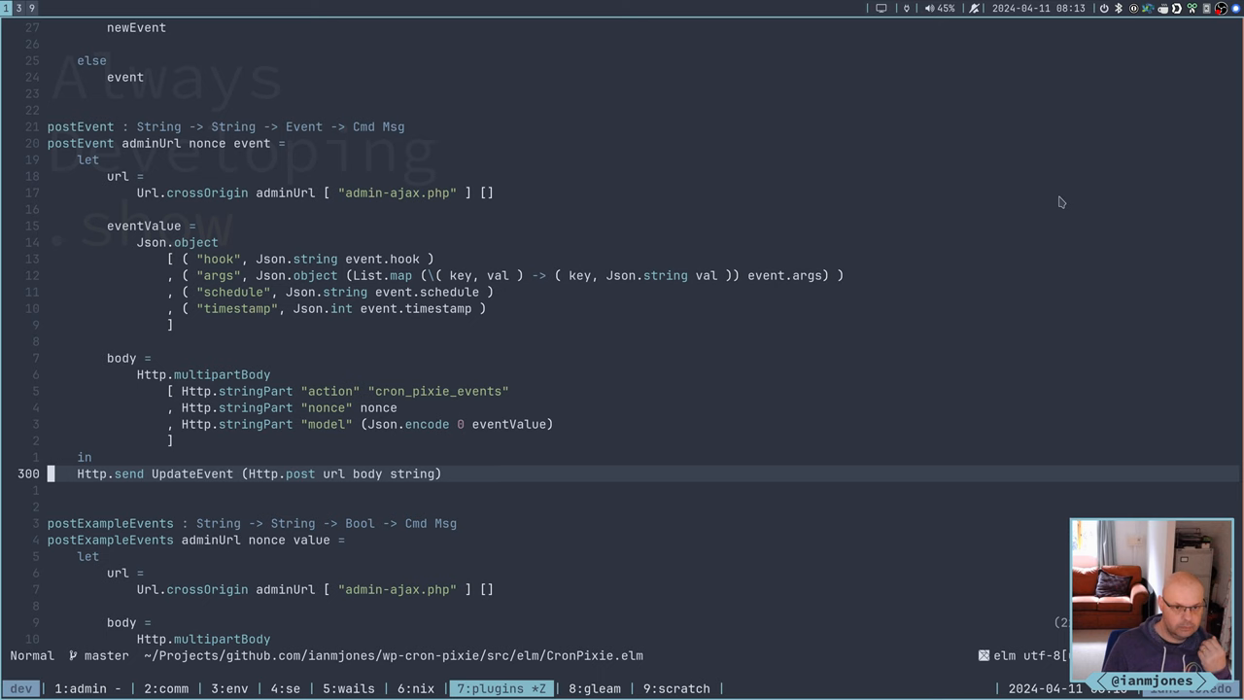
pyautogui.scroll(-3)
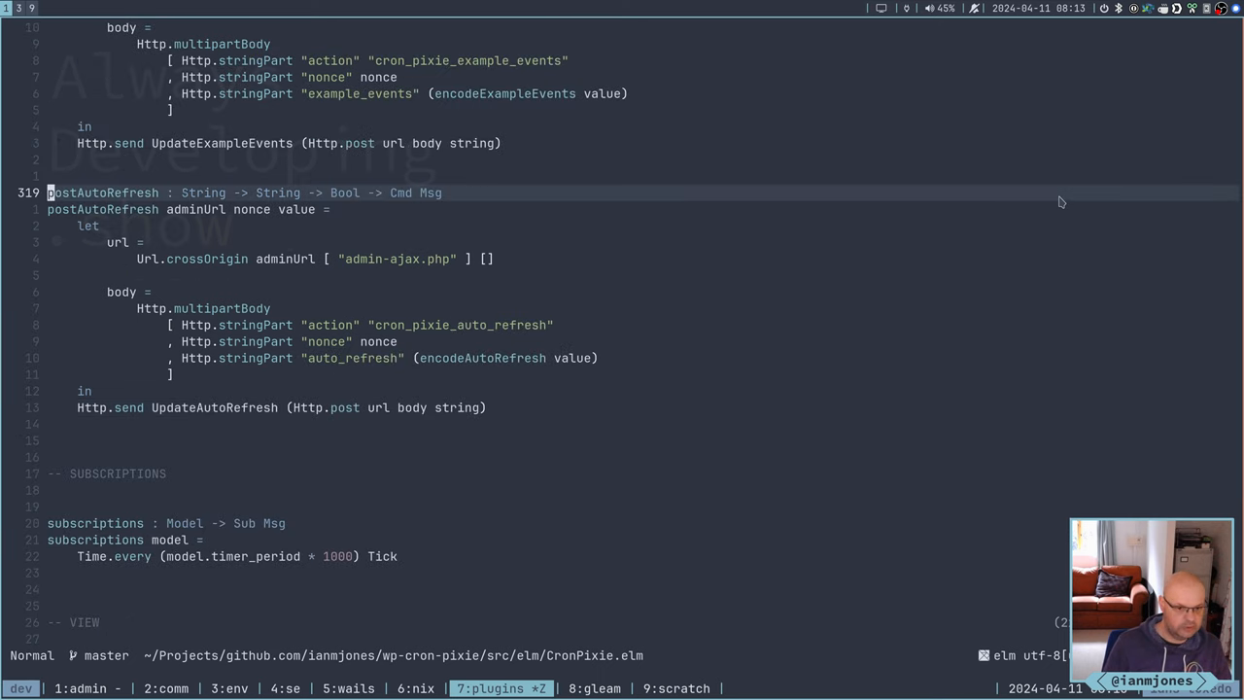
pyautogui.scroll(-3)
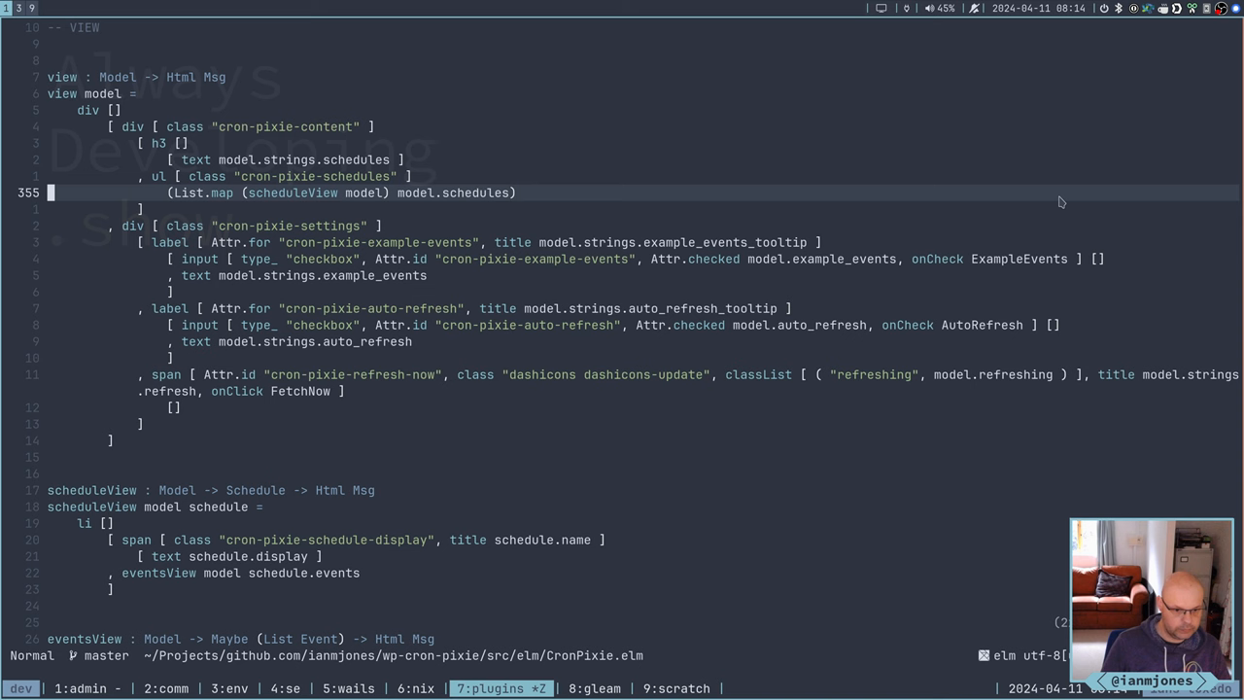
pyautogui.scroll(-3)
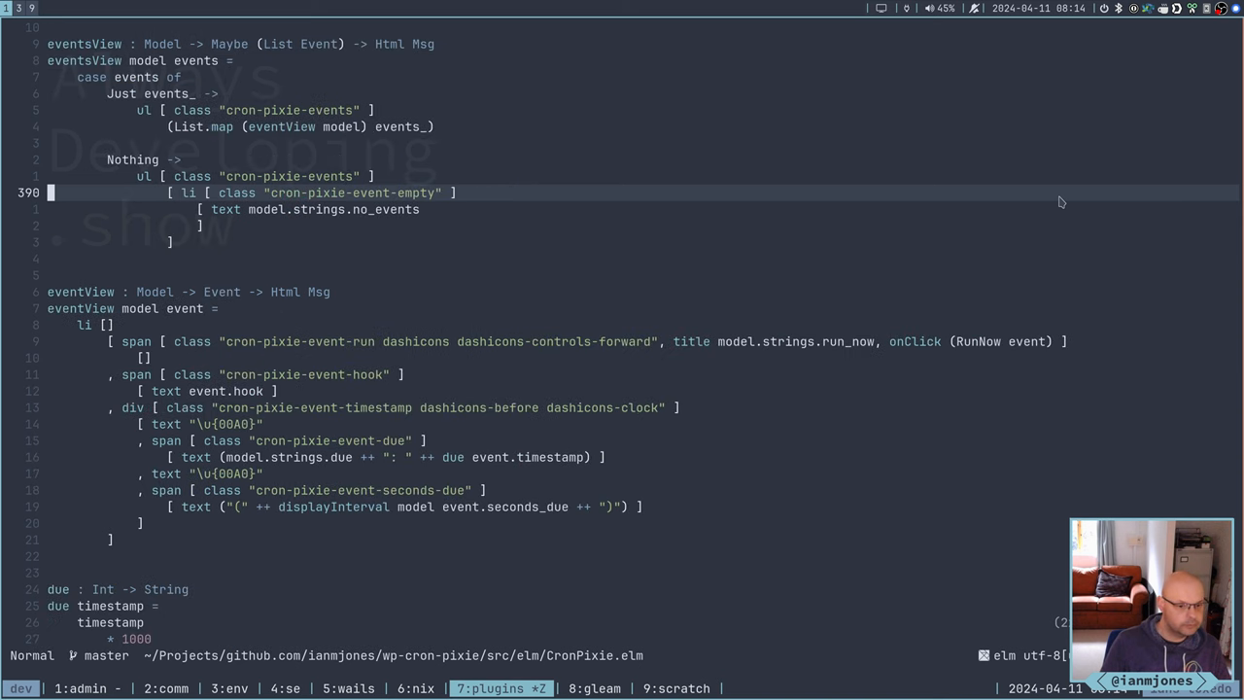
pyautogui.scroll(-3)
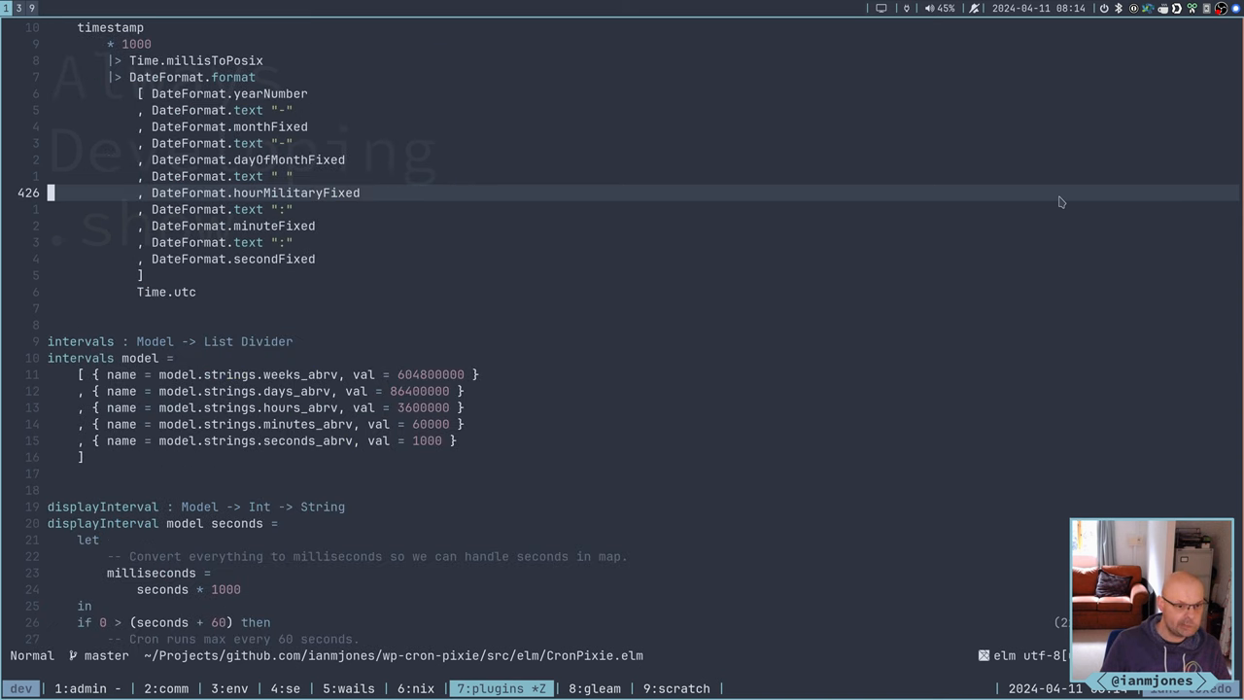
pyautogui.scroll(-3)
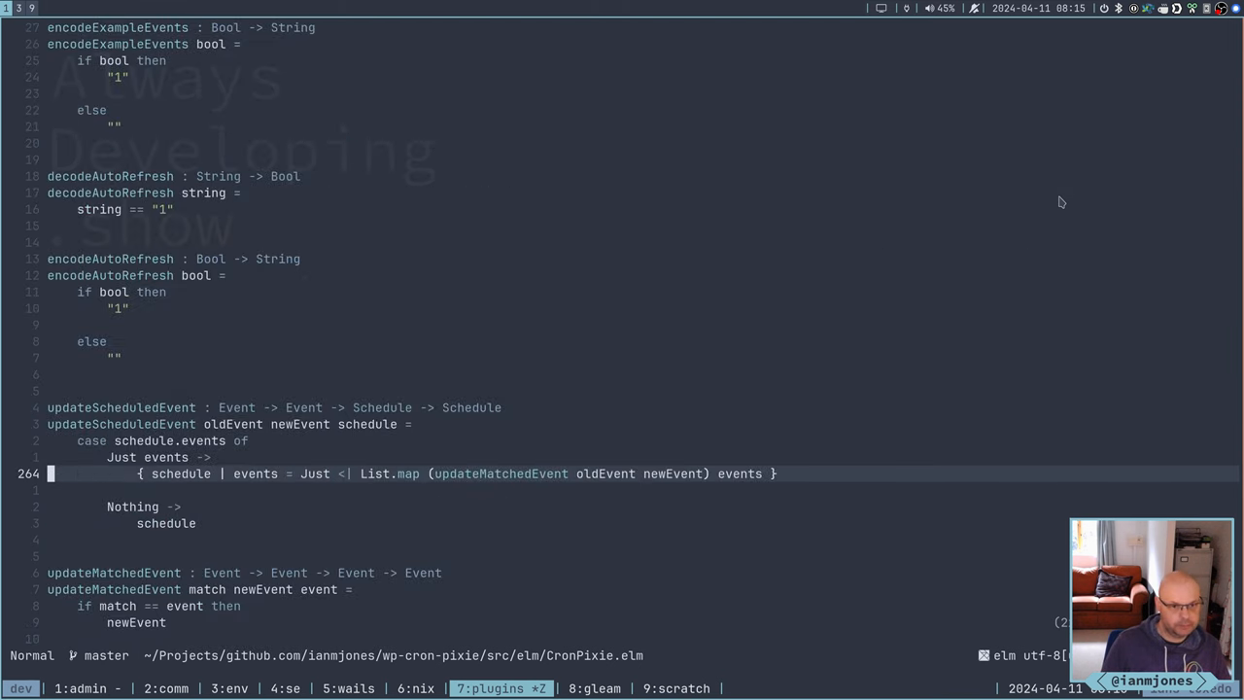
pyautogui.scroll(3)
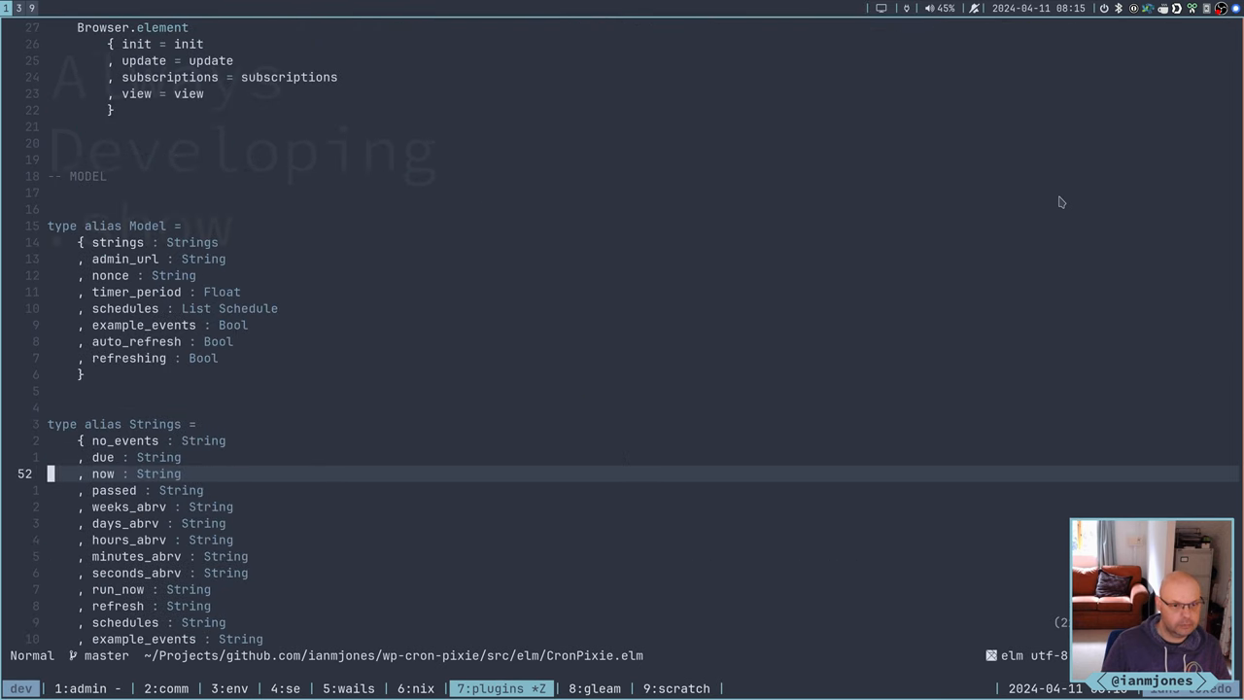
pyautogui.scroll(3)
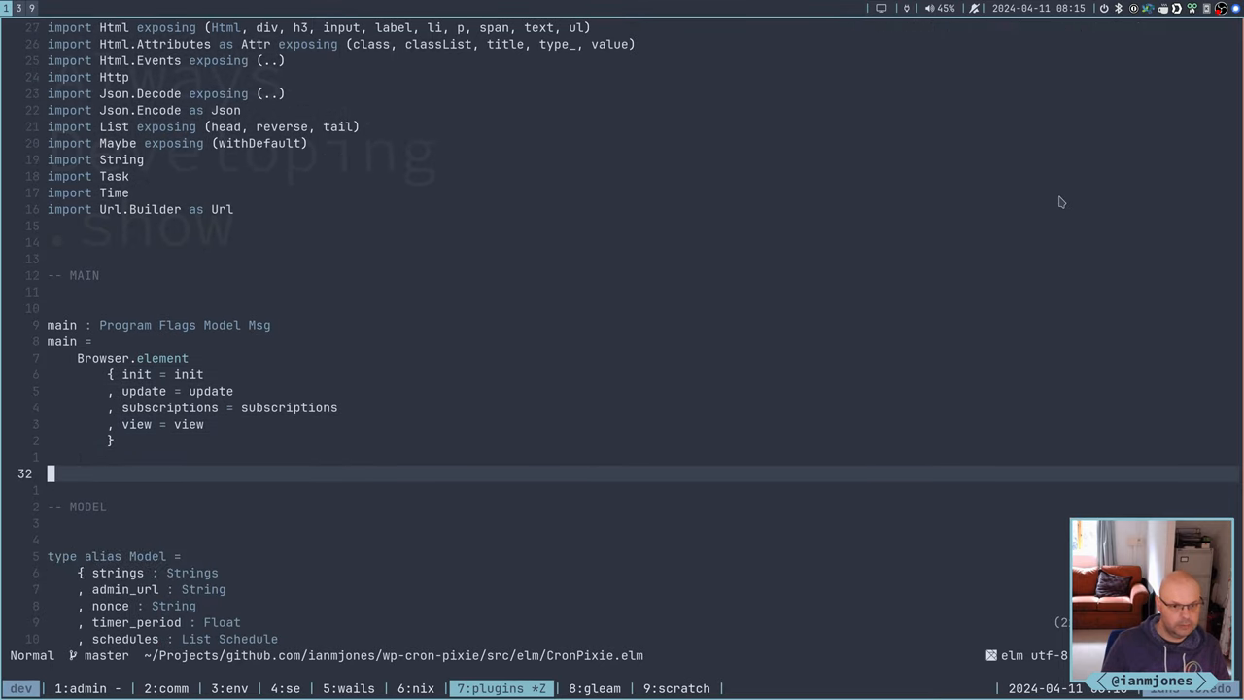
pyautogui.scroll(-3)
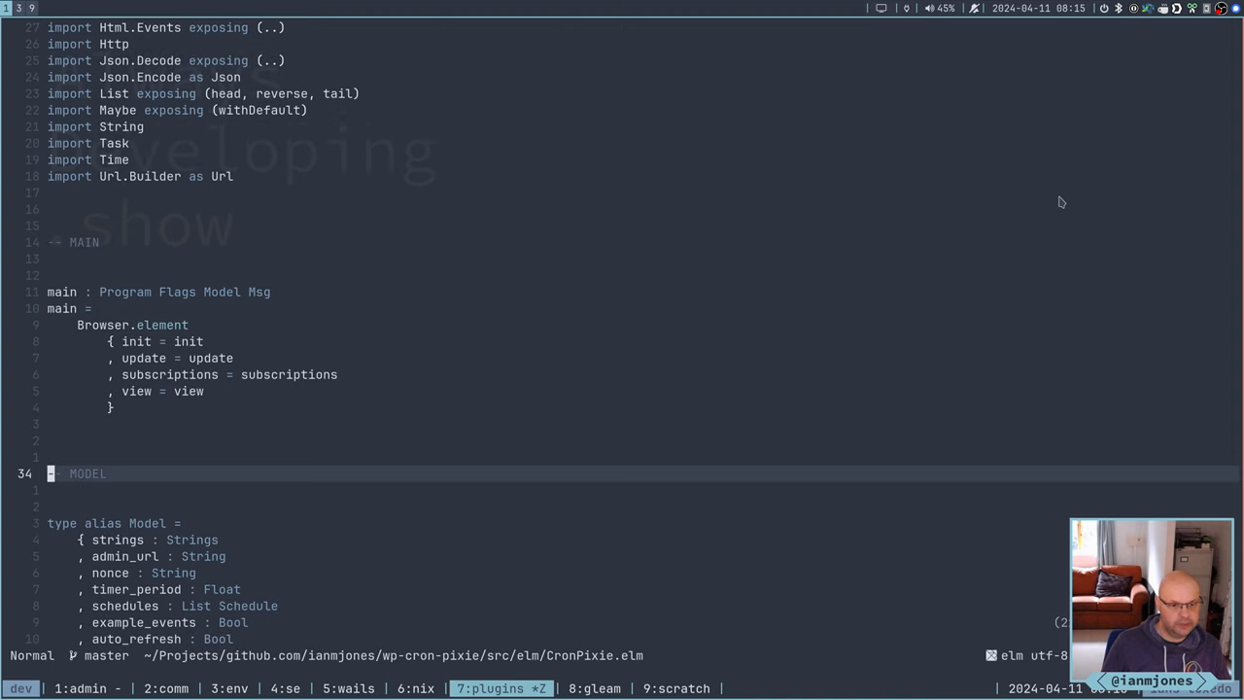
pyautogui.scroll(-3)
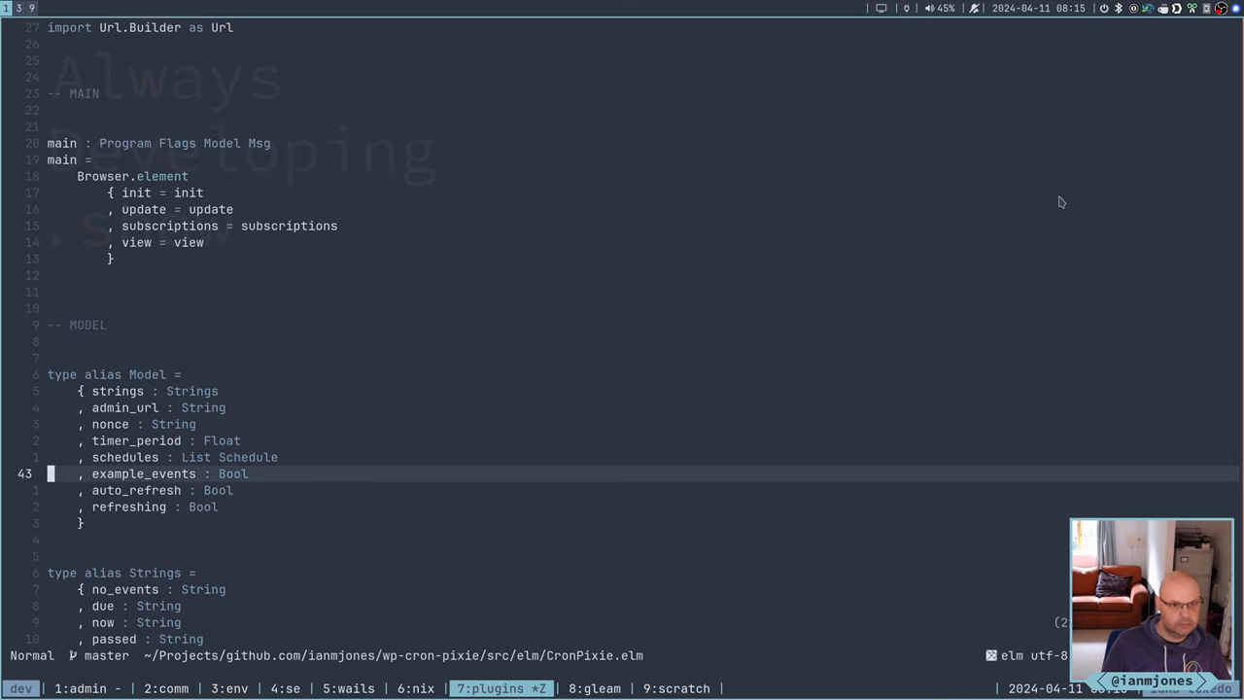
pyautogui.scroll(-3)
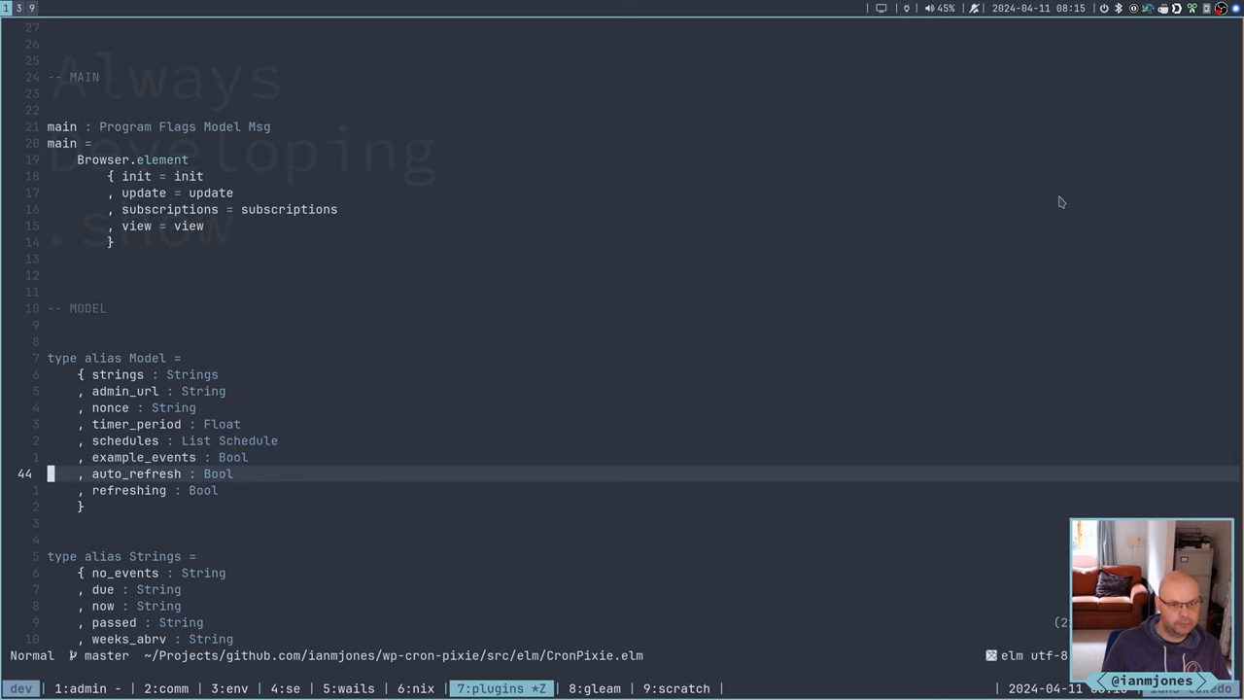
pyautogui.scroll(-3)
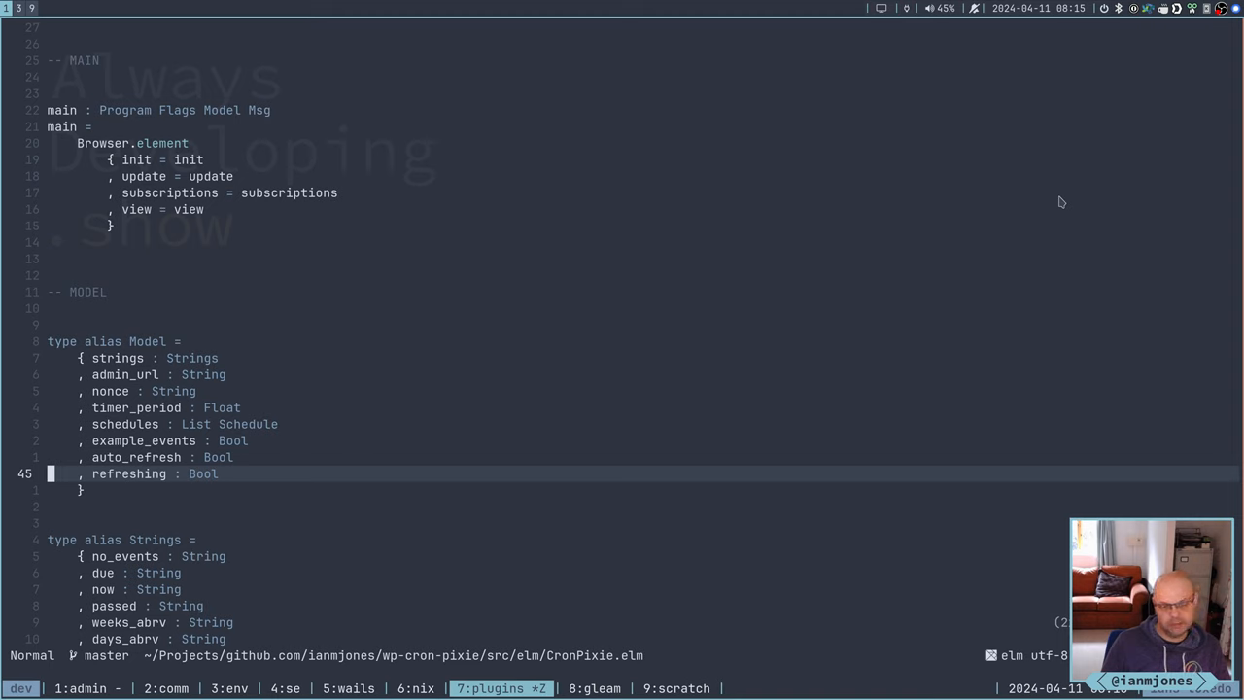
# Scroll the WP Cron Pixie dashboard with its Cron Pixie widget and network requests
pyautogui.scroll(-3)
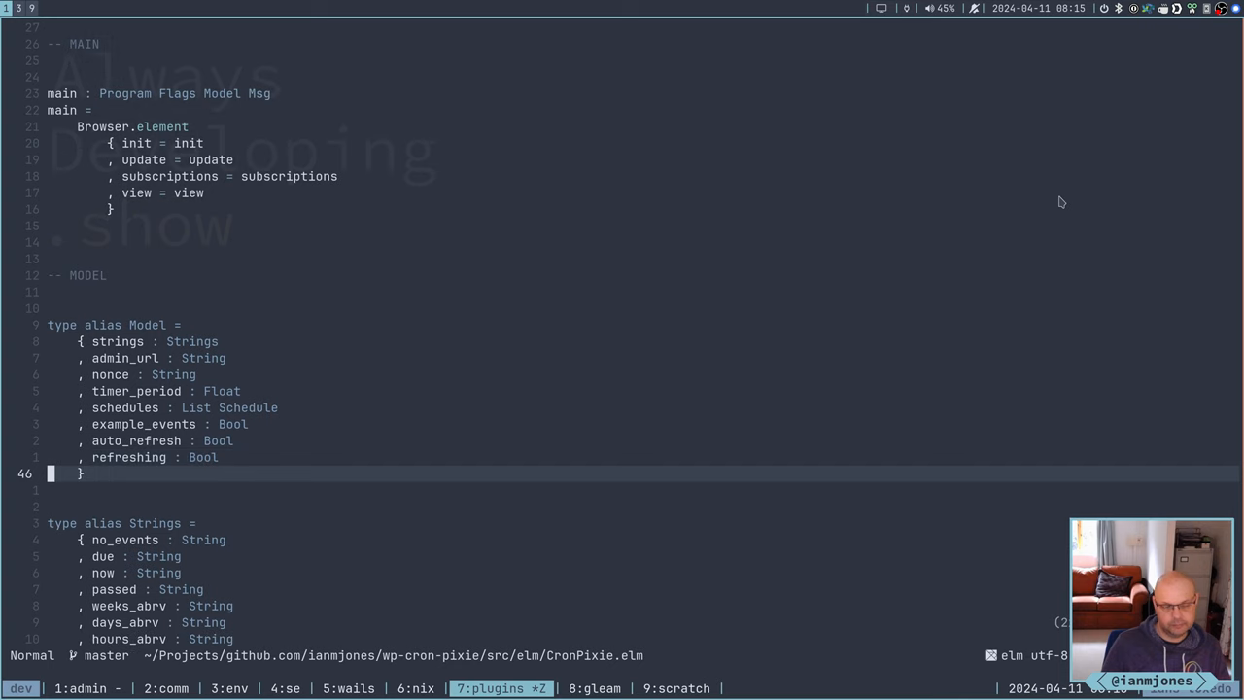
pyautogui.scroll(-3)
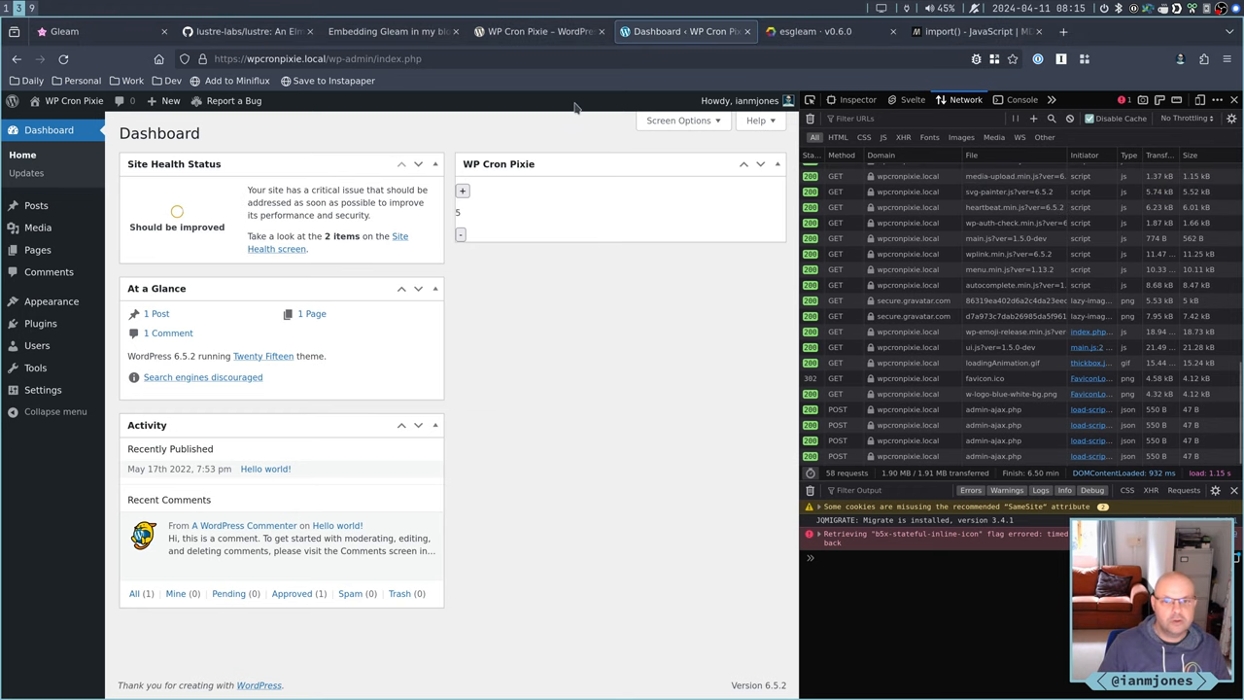
# Open Lustre's HexDocs via the badge in the lustre-labs/lustre GitHub README
pyautogui.click(246, 32)
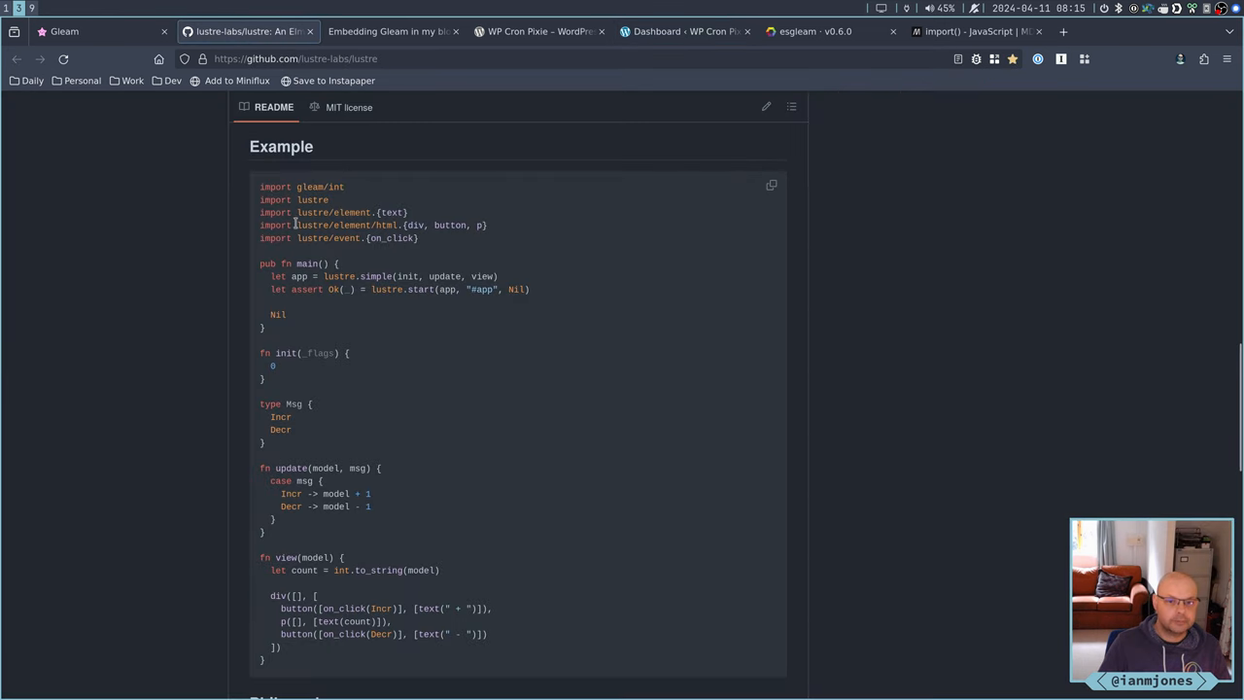
pyautogui.scroll(3)
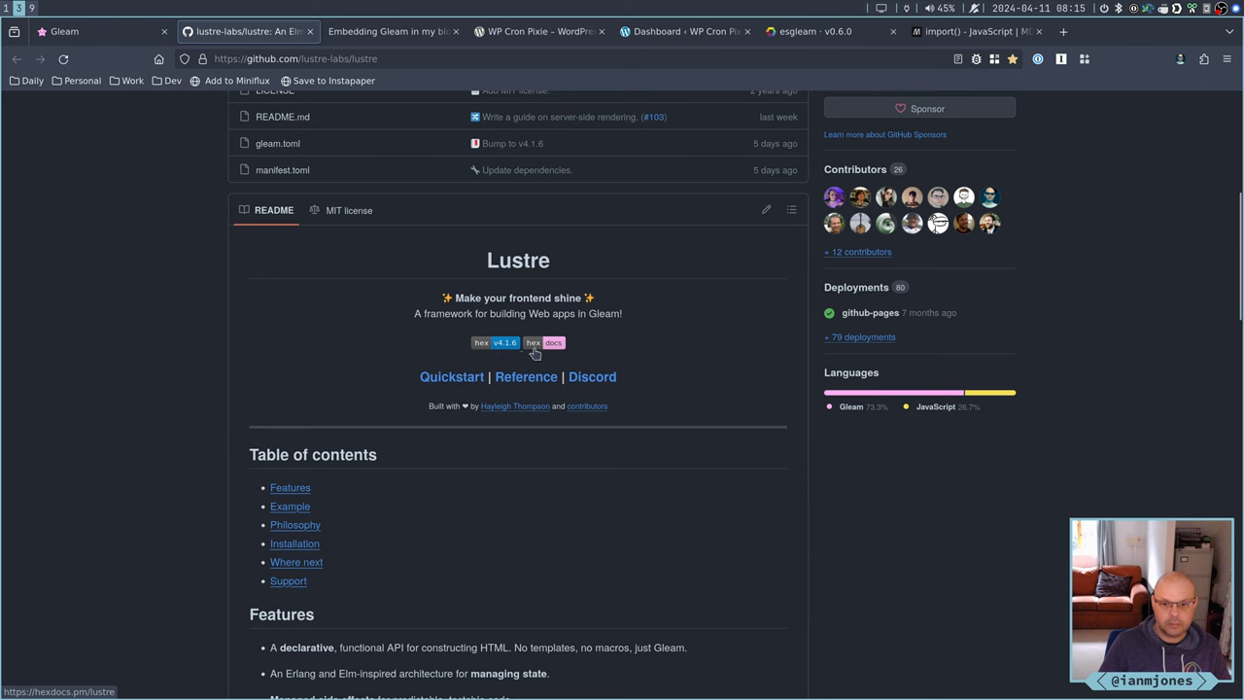
pyautogui.click(544, 342)
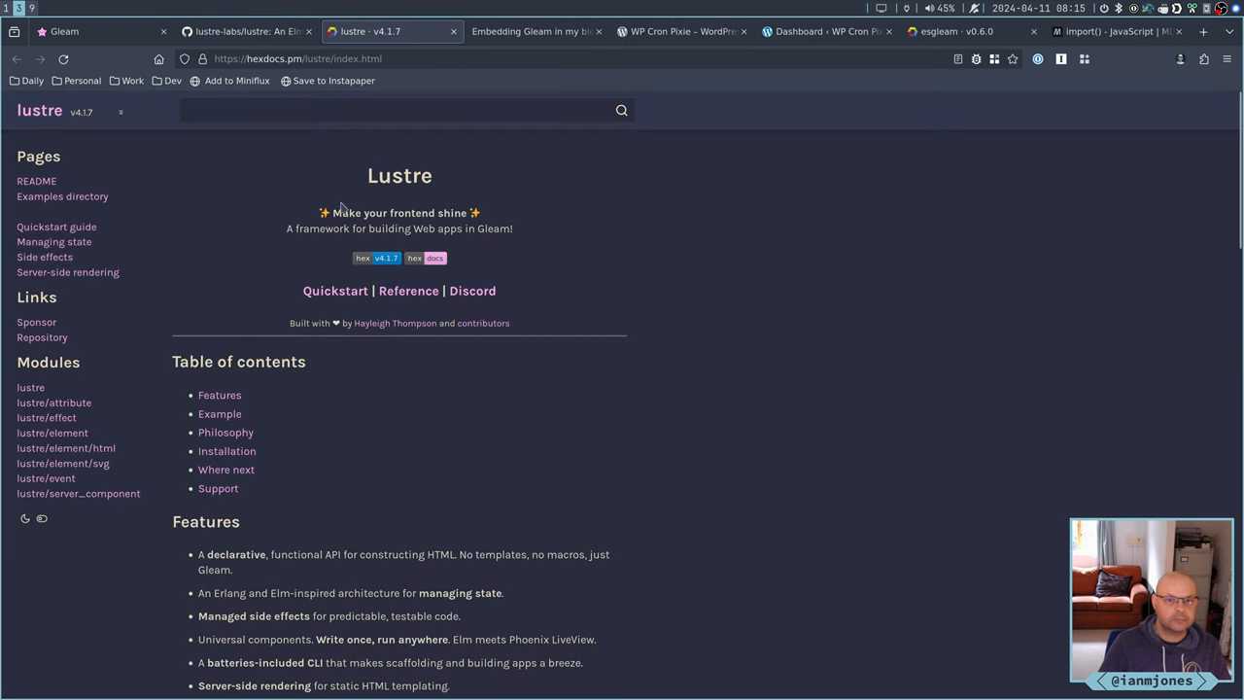
pyautogui.moveTo(681, 434)
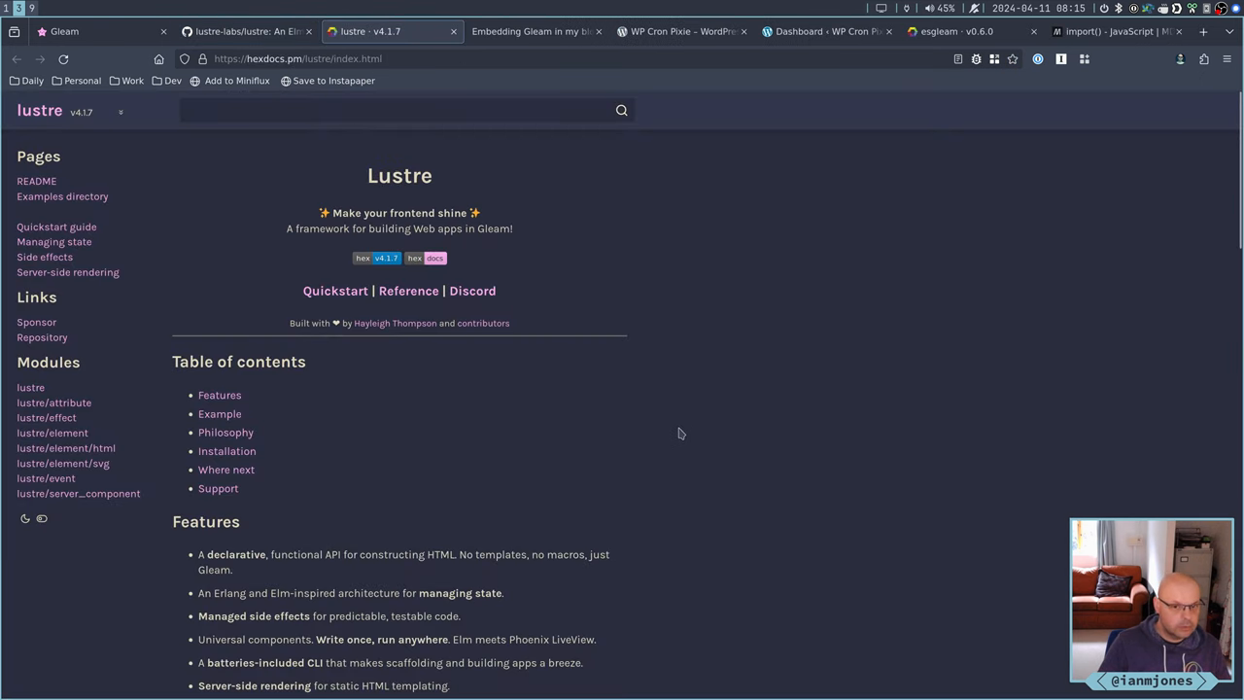
# Scroll the Lustre v4.1.7 README through features, counter example, philosophy and installation
pyautogui.scroll(-3)
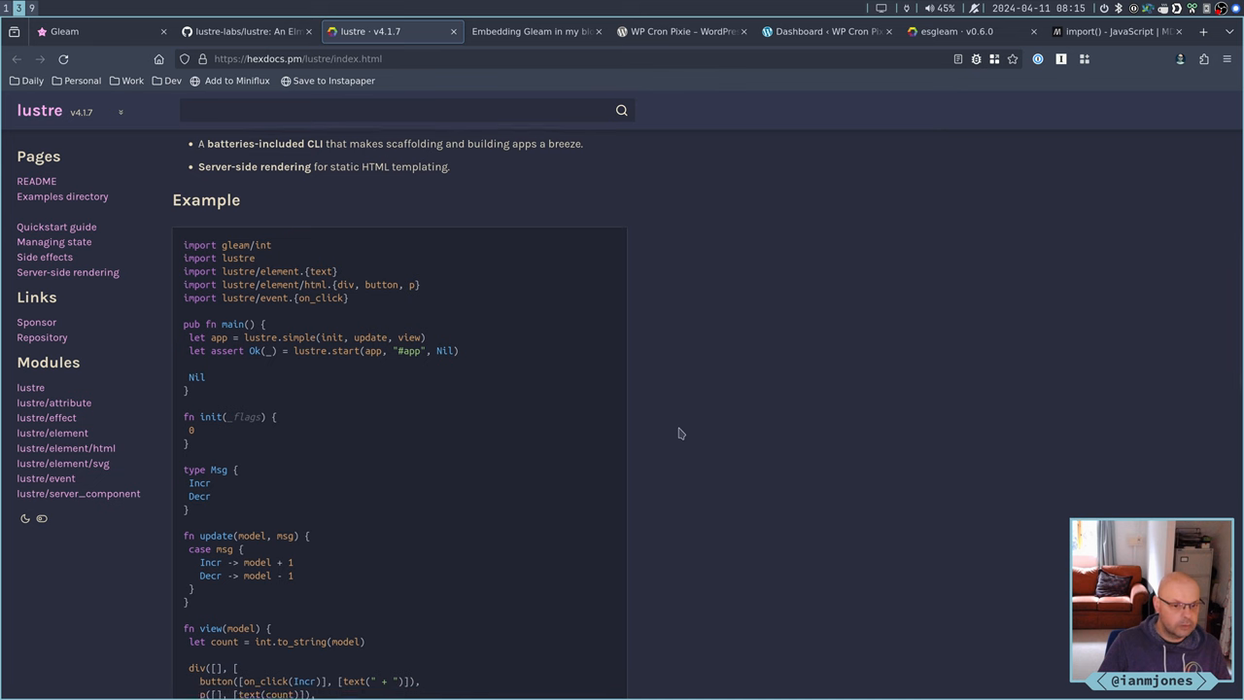
pyautogui.scroll(-3)
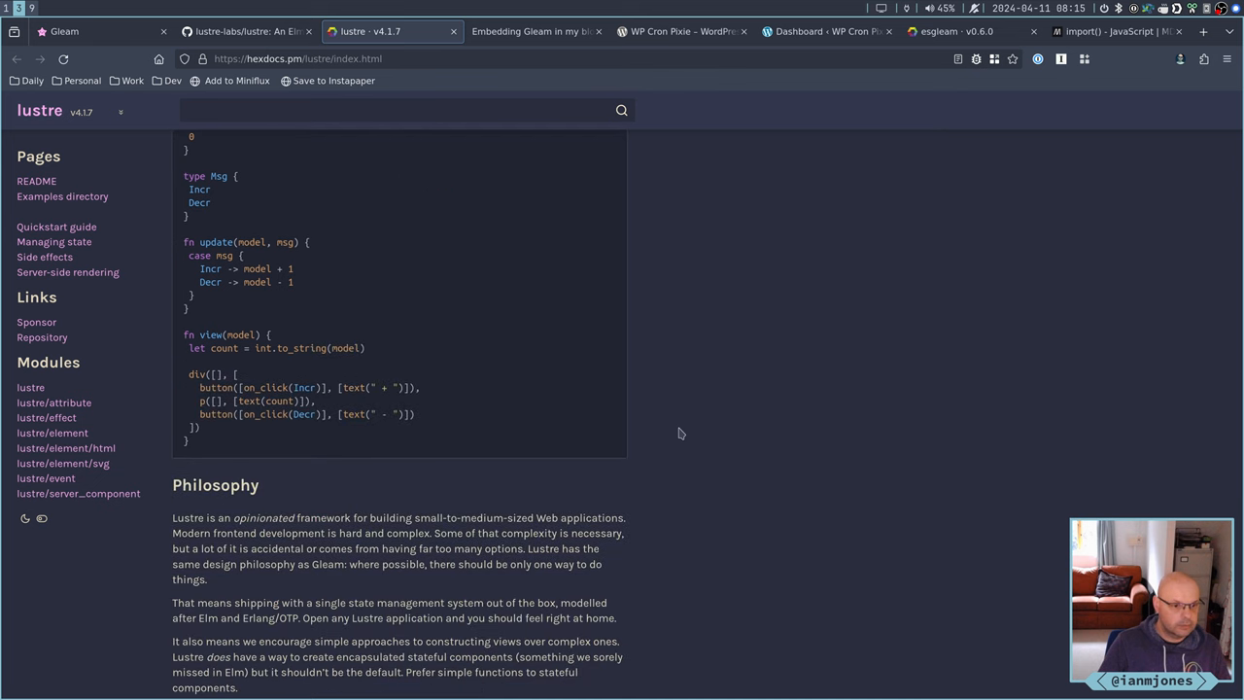
pyautogui.scroll(-3)
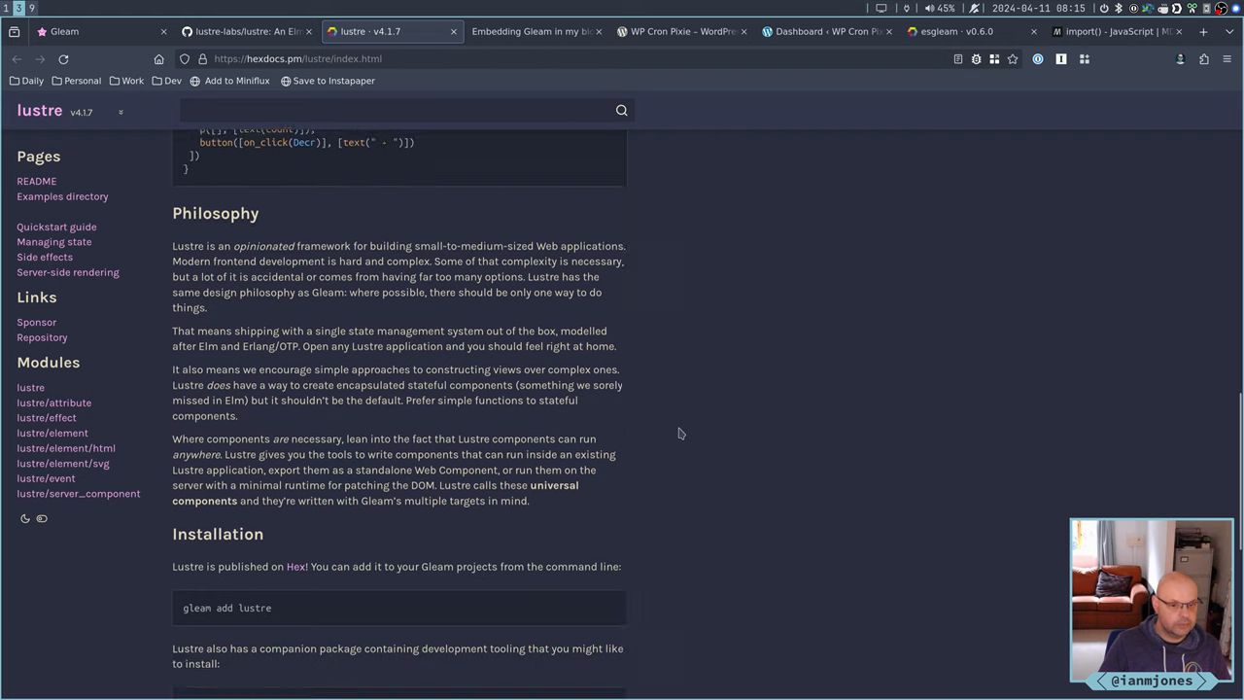
pyautogui.scroll(-3)
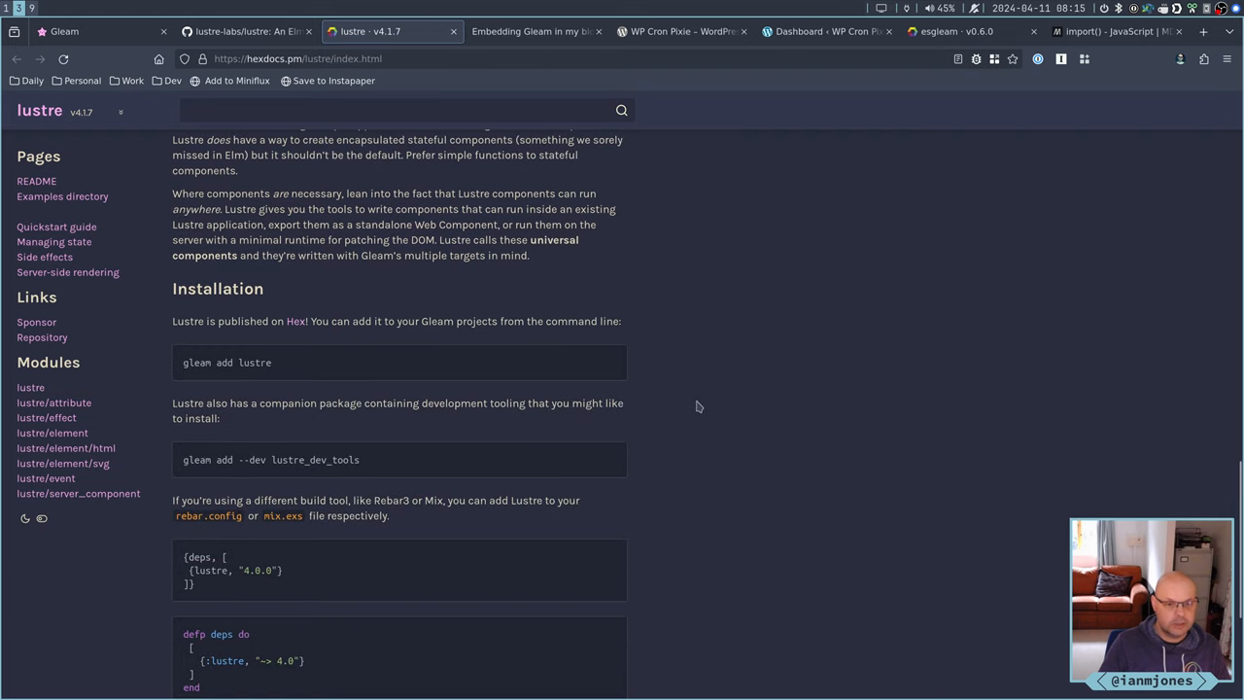
pyautogui.scroll(-3)
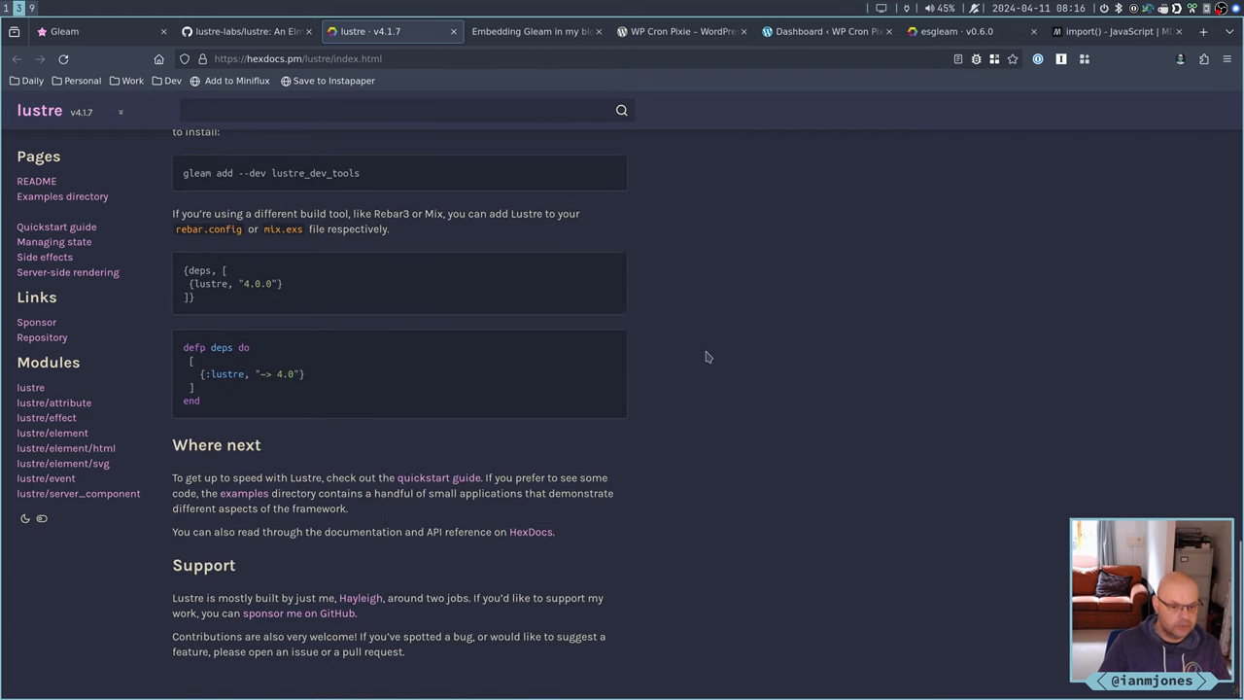
pyautogui.moveTo(31, 387)
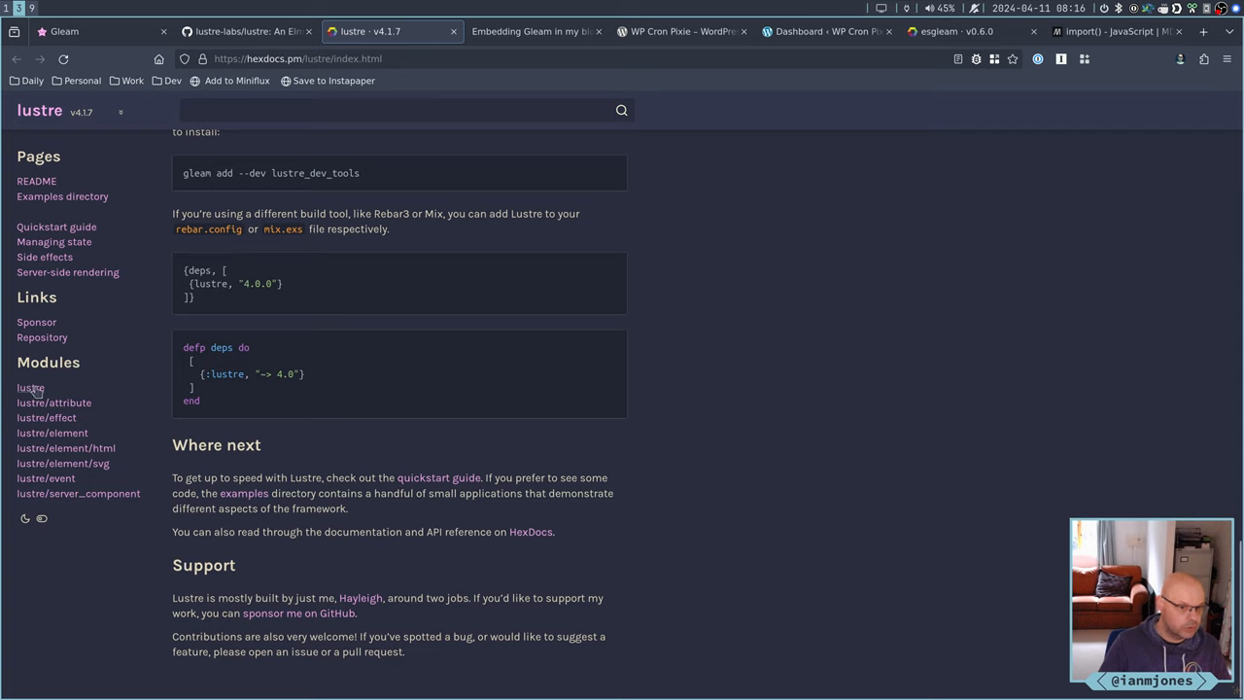
pyautogui.moveTo(30, 388)
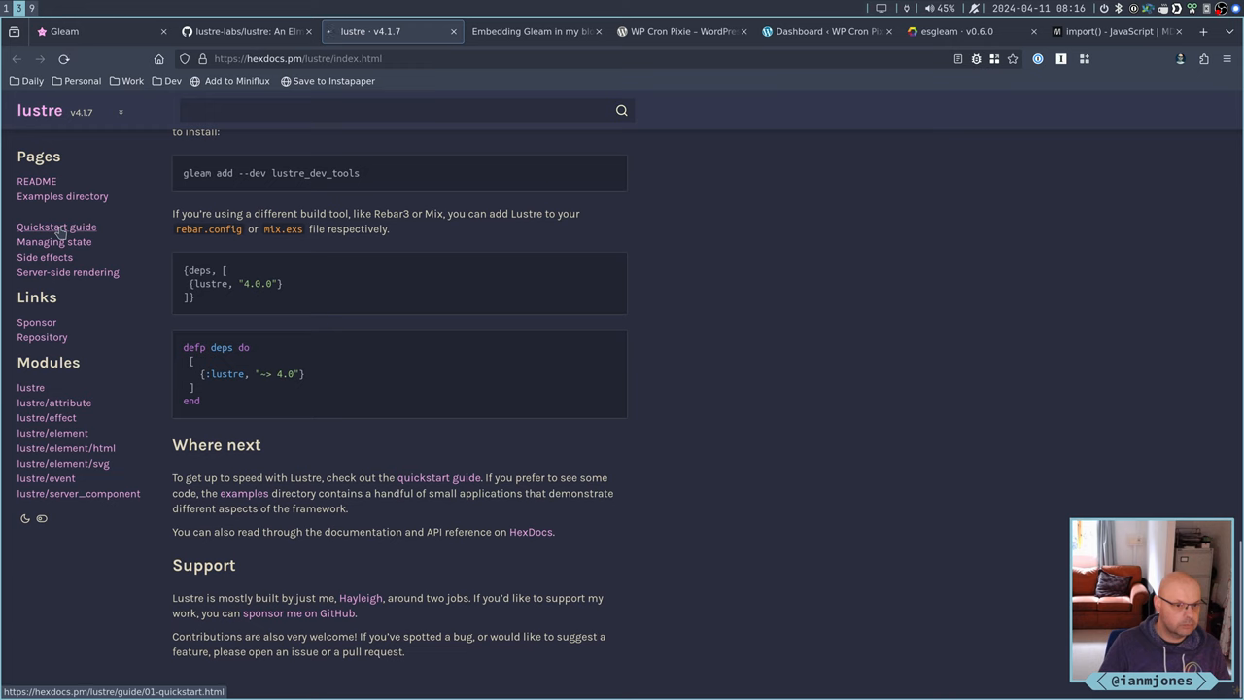
# Open the Quickstart guide and scroll to the side-effects init example using effect.none
pyautogui.click(56, 227)
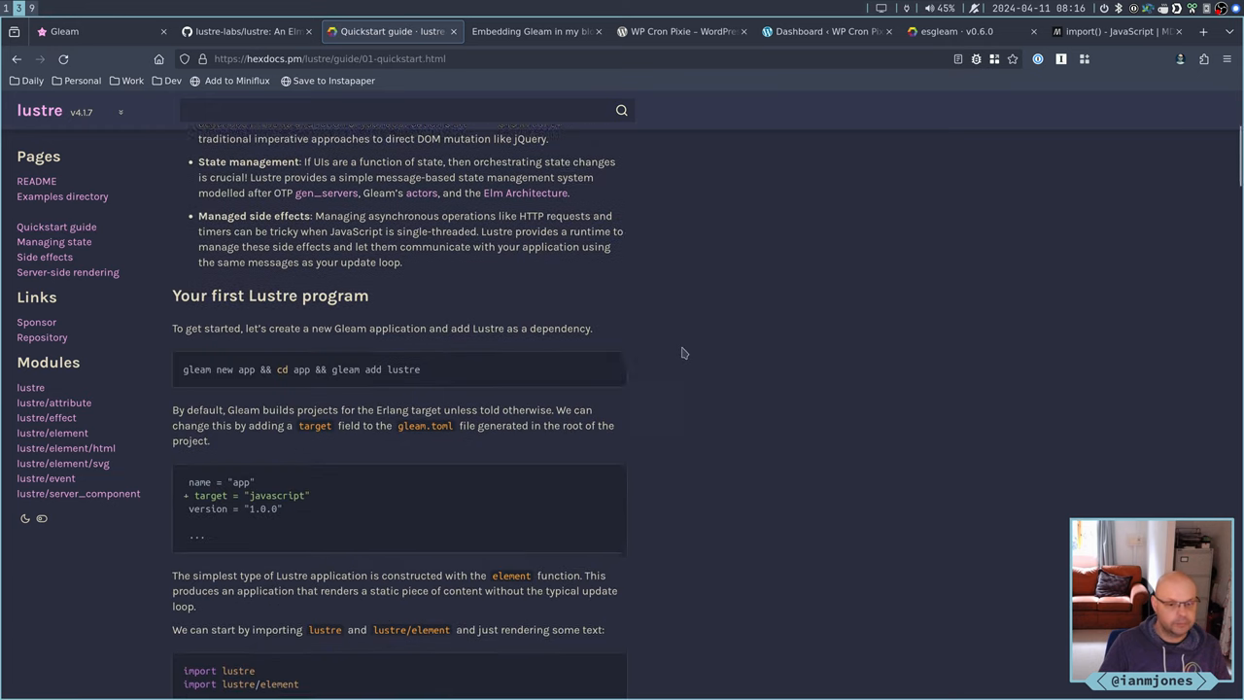
pyautogui.scroll(-3)
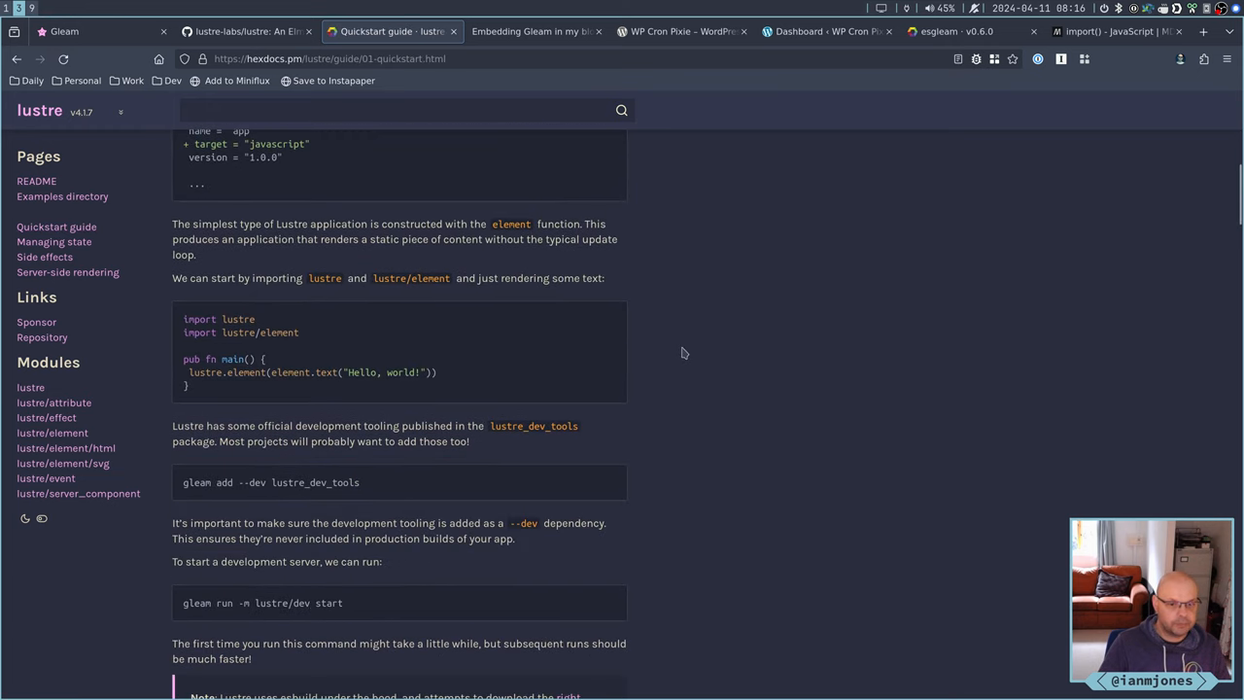
pyautogui.moveTo(724, 368)
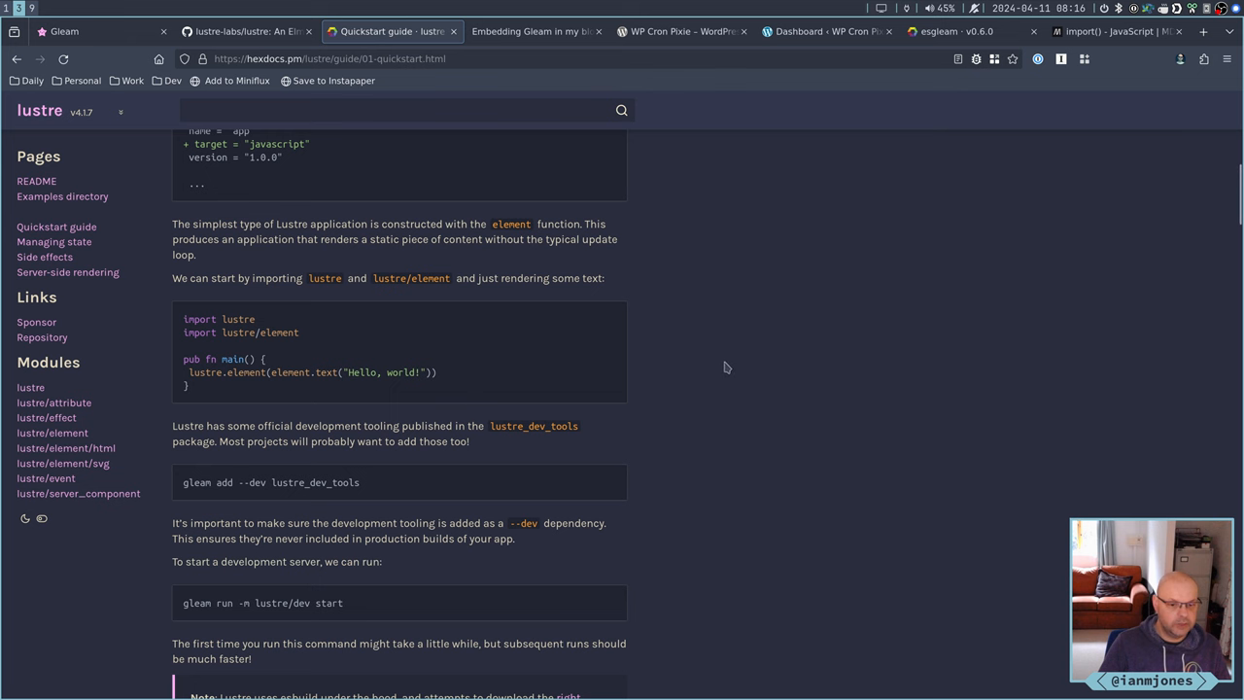
pyautogui.scroll(-3)
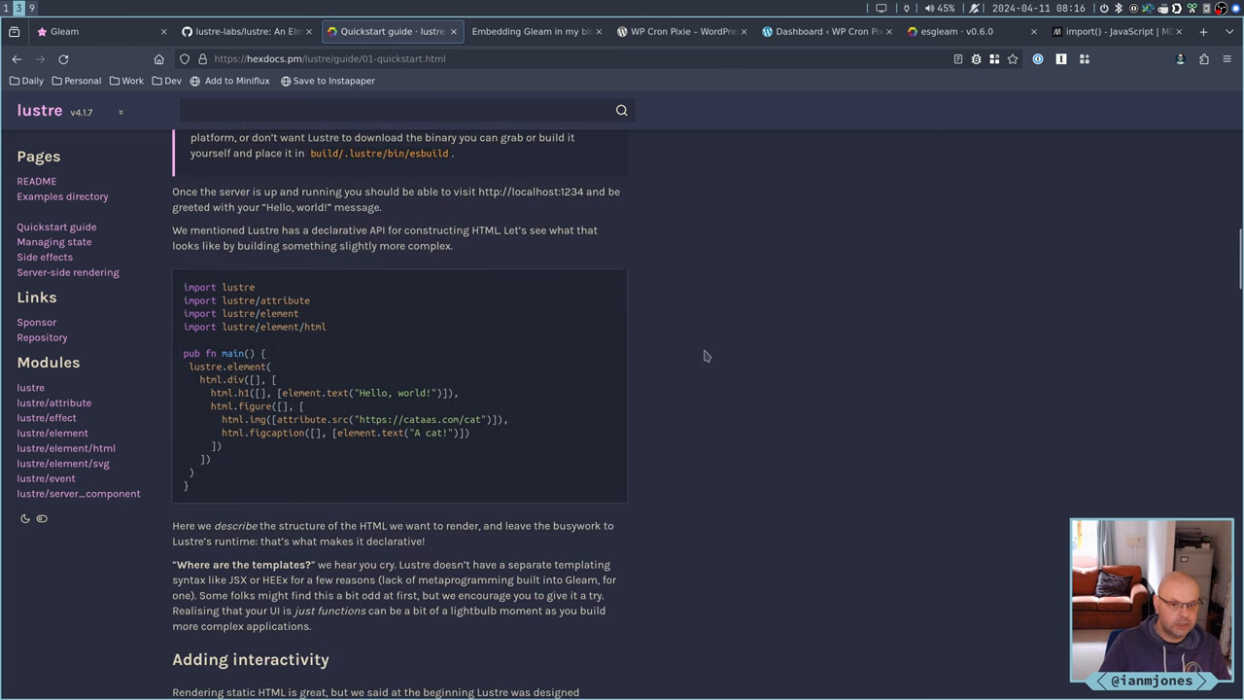
pyautogui.scroll(-3)
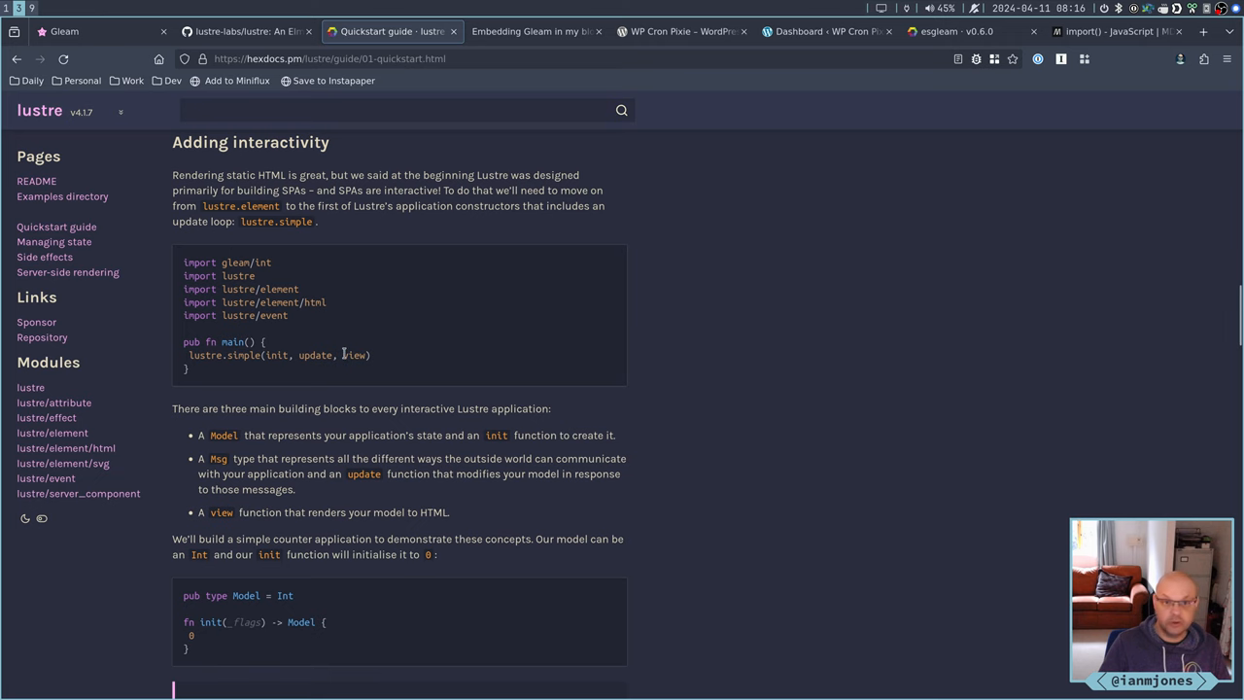
pyautogui.scroll(-3)
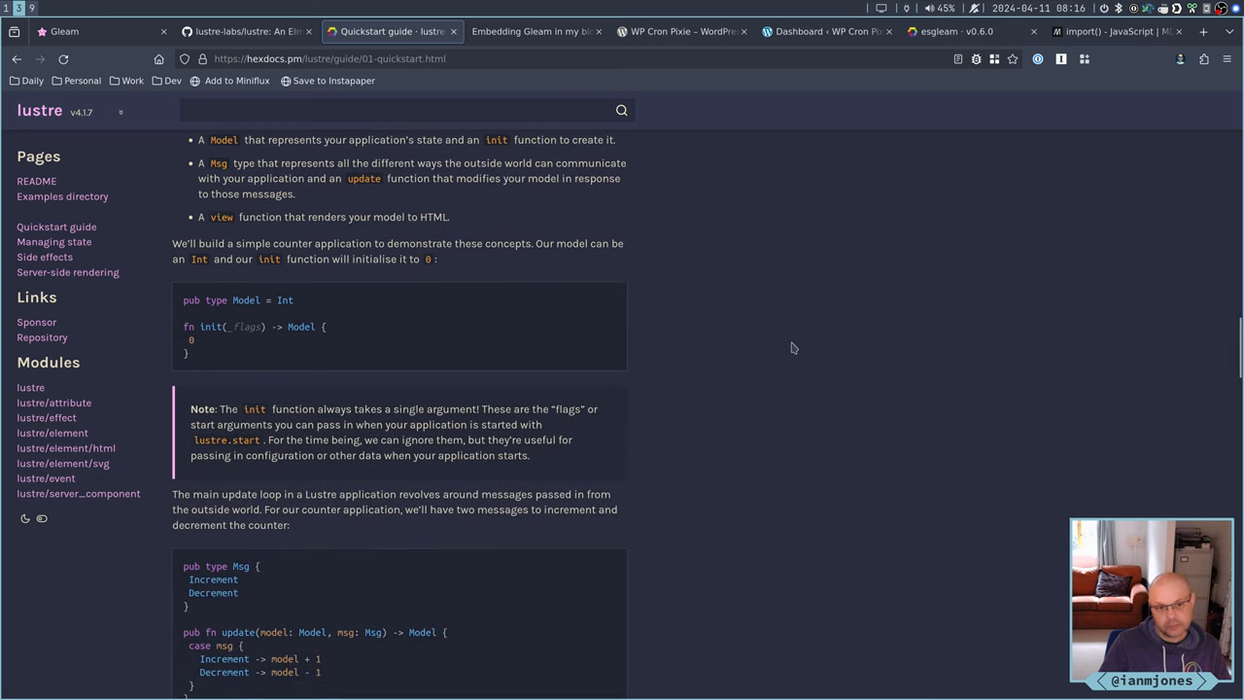
pyautogui.scroll(-3)
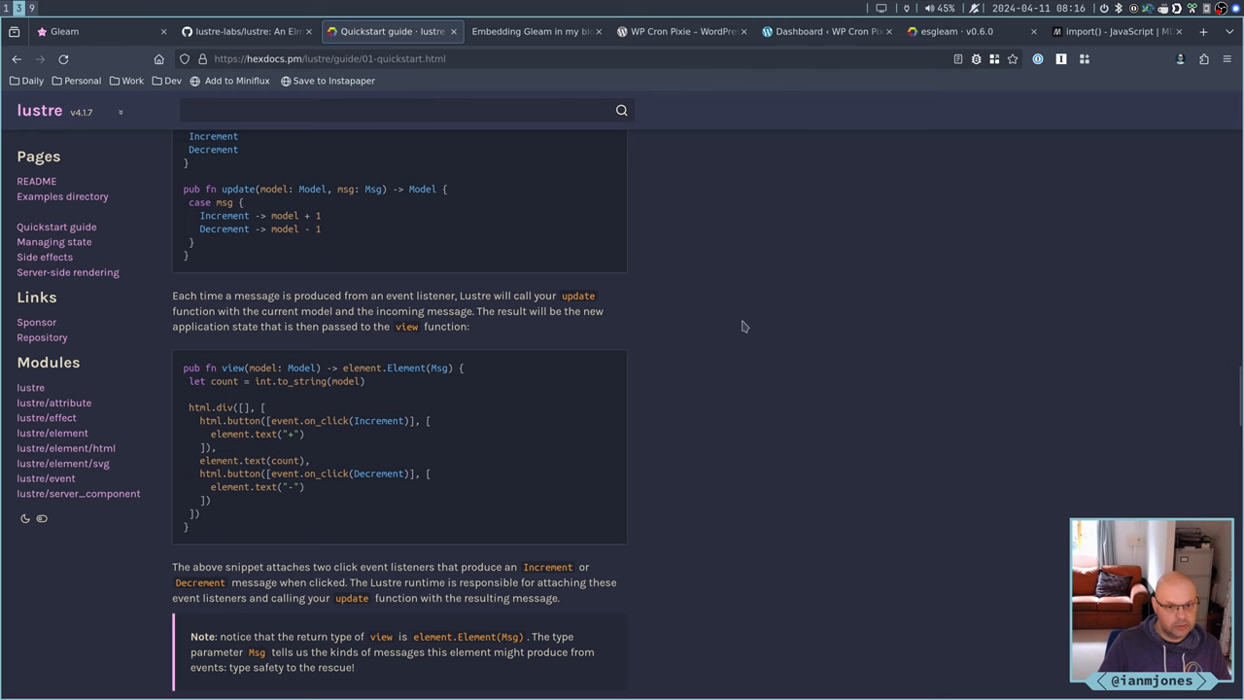
pyautogui.scroll(-3)
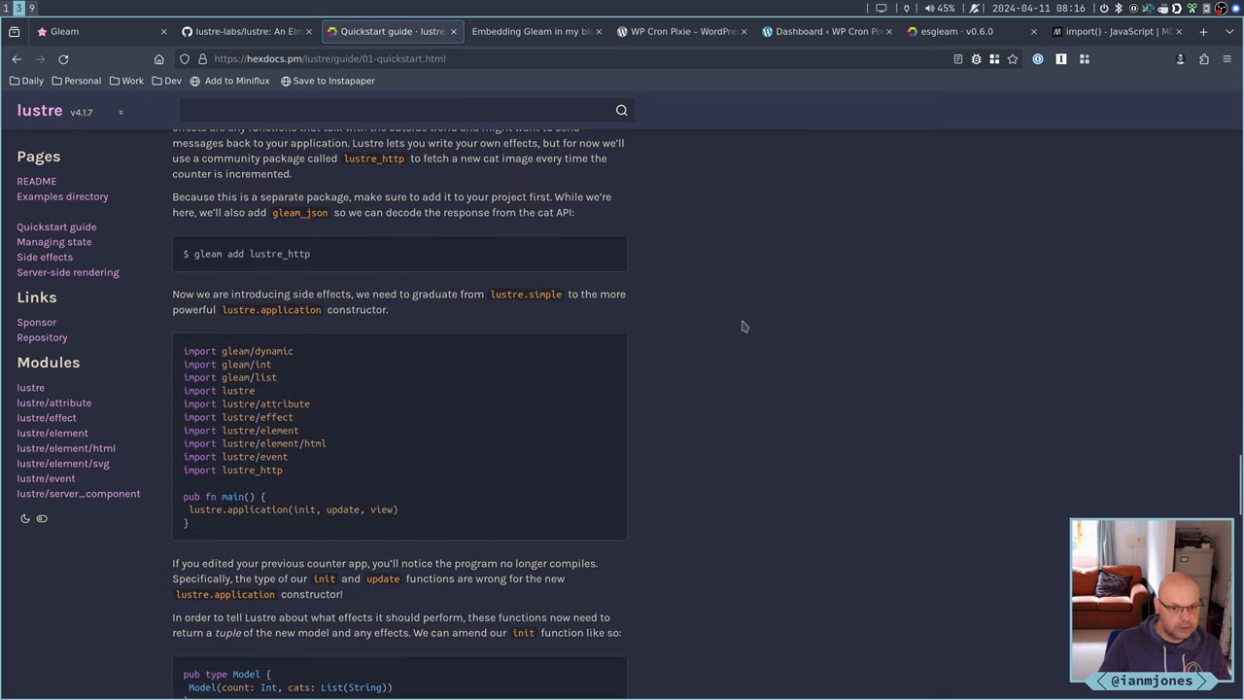
pyautogui.scroll(-3)
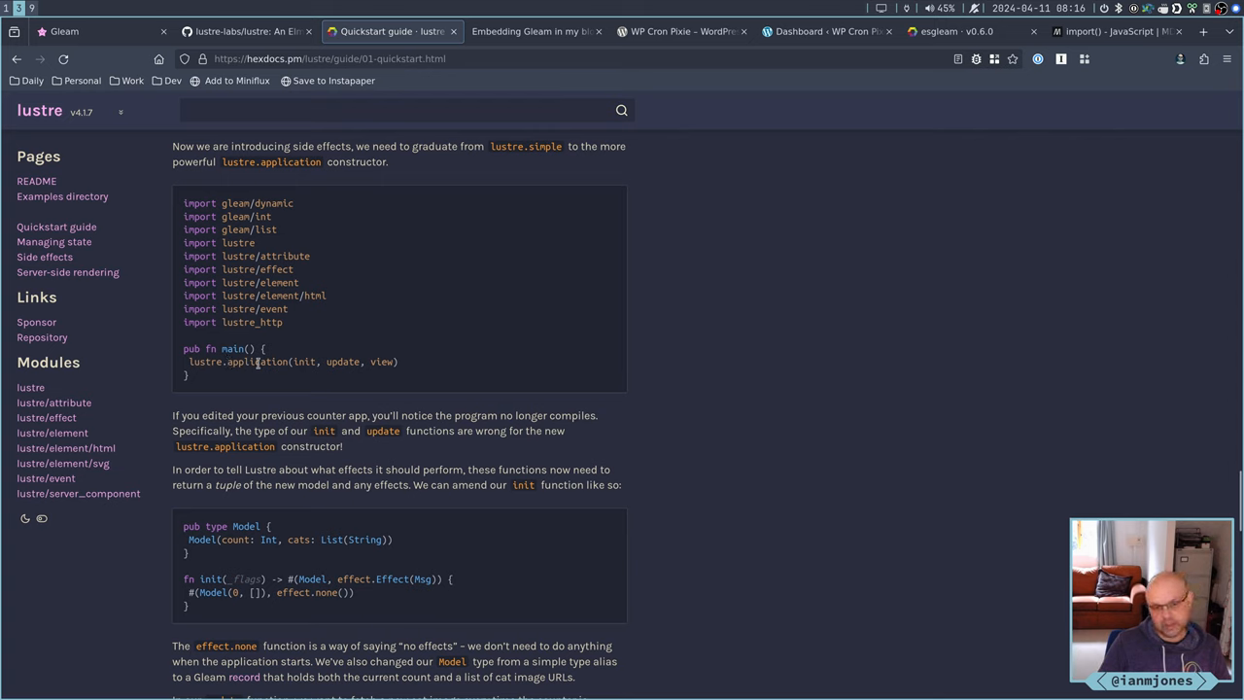
pyautogui.moveTo(342, 354)
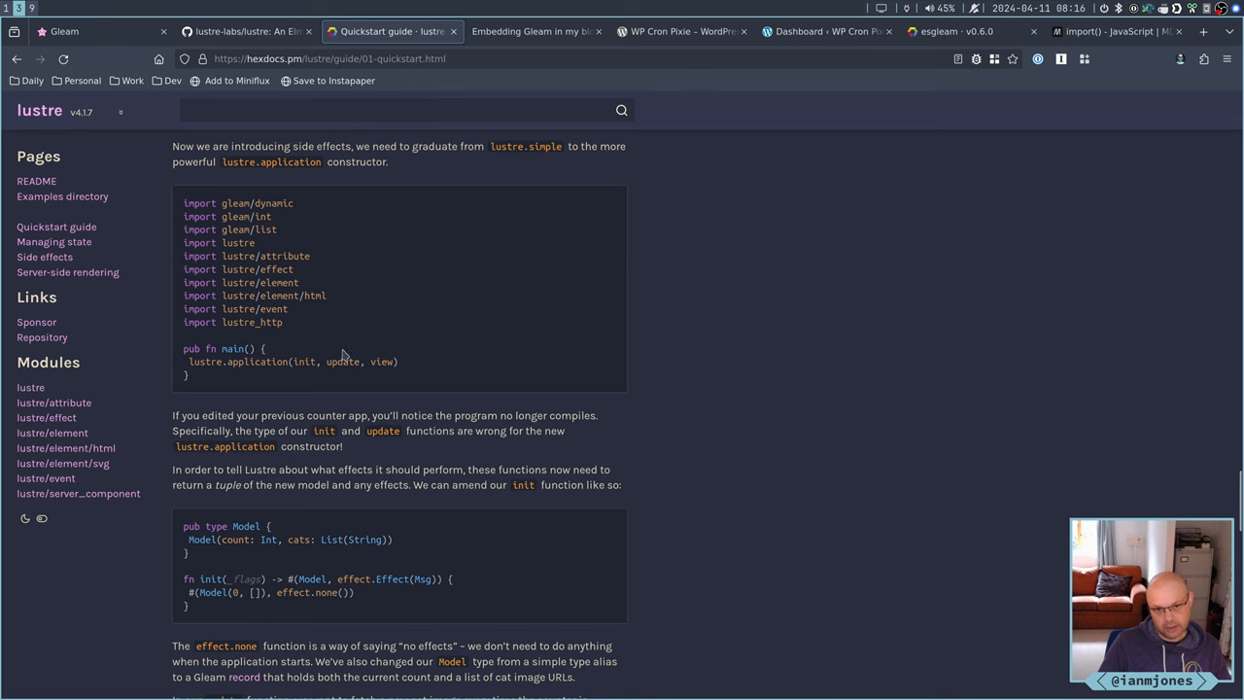
pyautogui.scroll(-3)
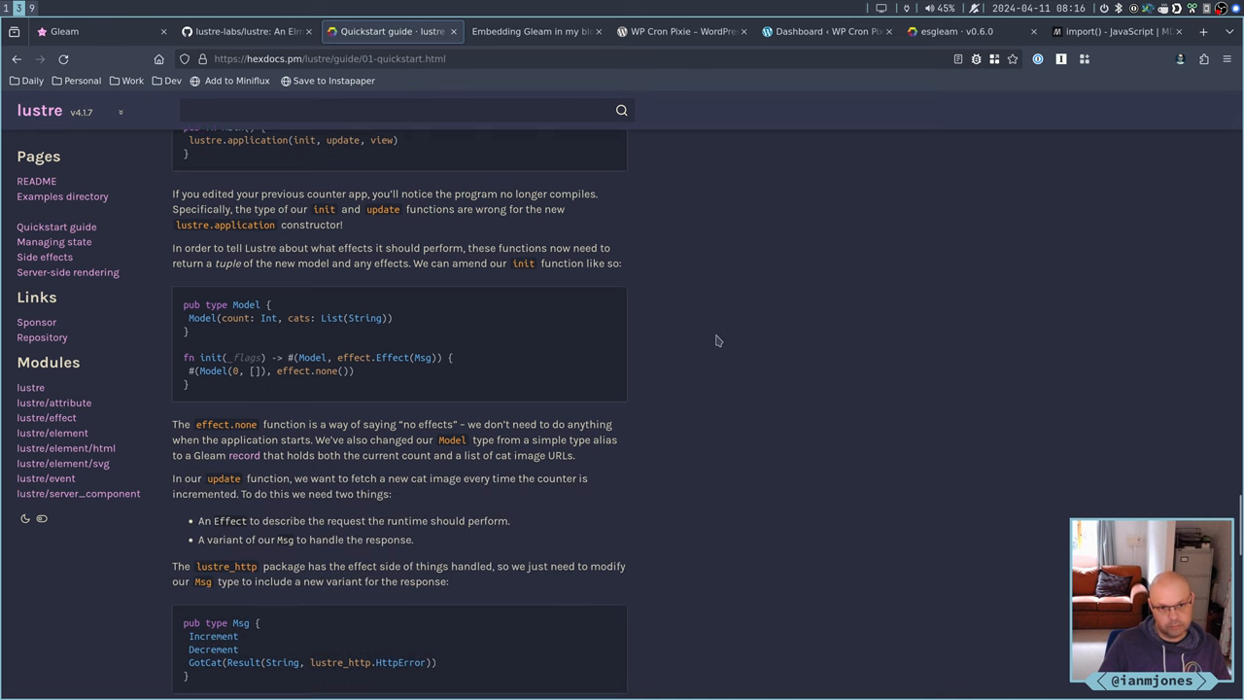
pyautogui.moveTo(277, 388)
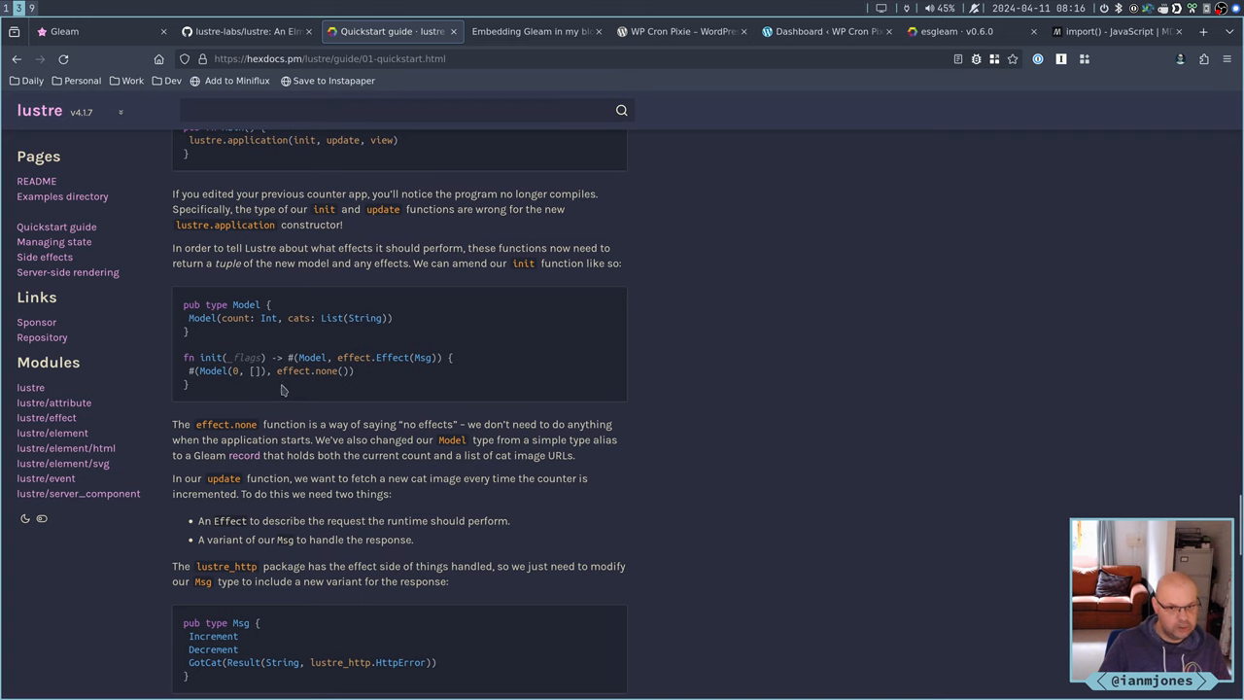
pyautogui.moveTo(293, 397)
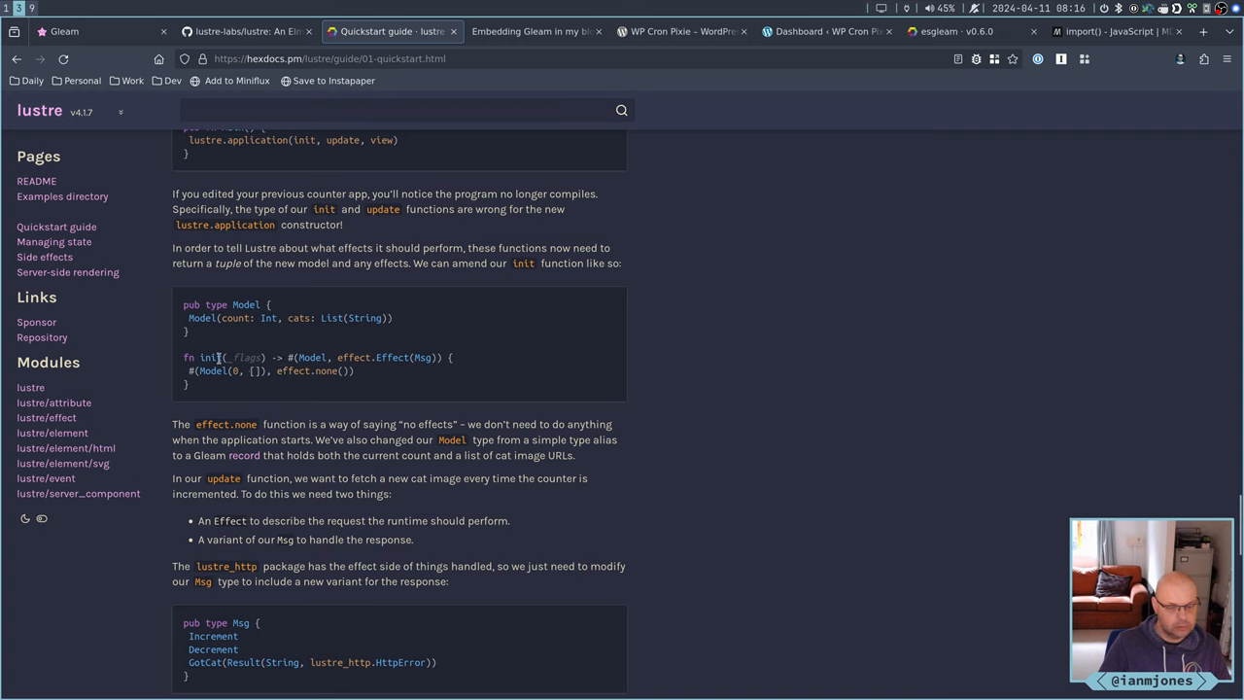
pyautogui.moveTo(216, 358)
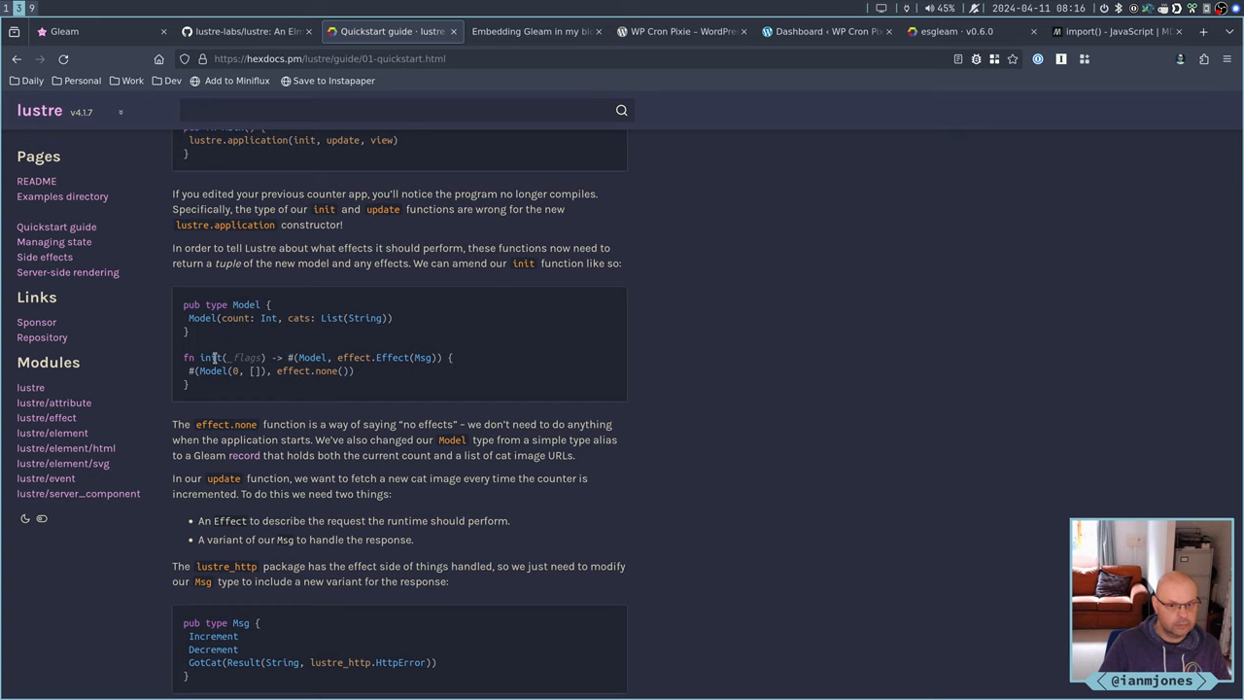
pyautogui.scroll(-3)
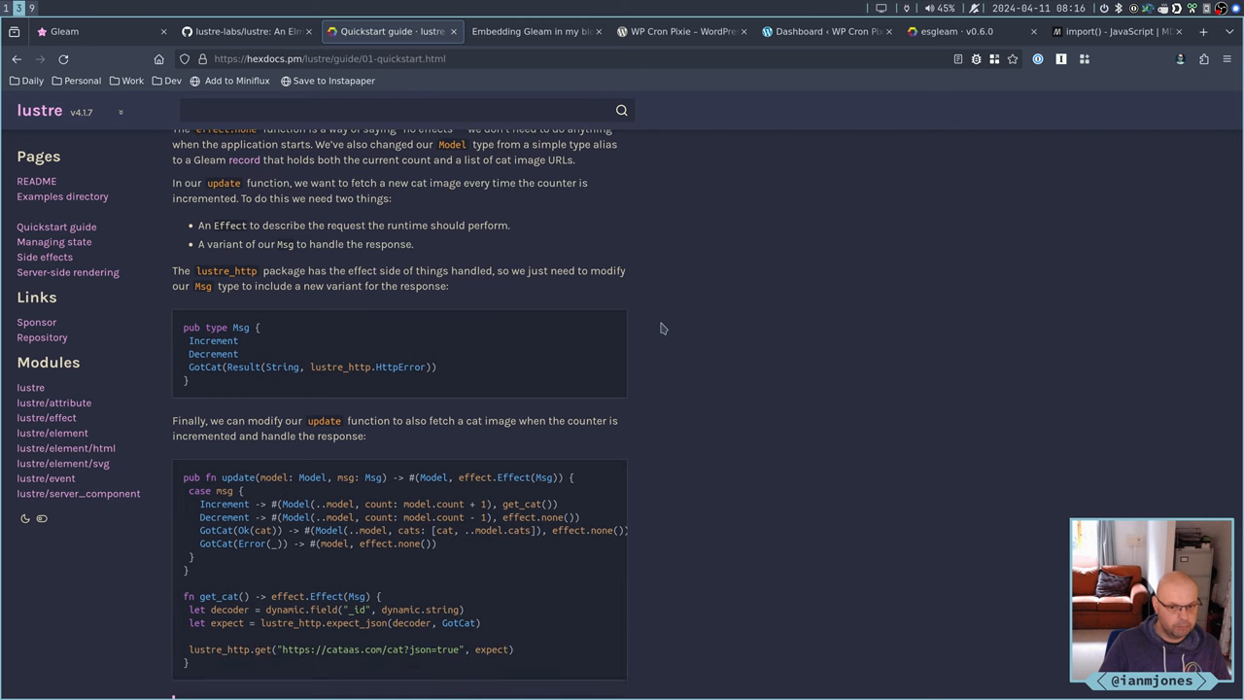
pyautogui.scroll(-3)
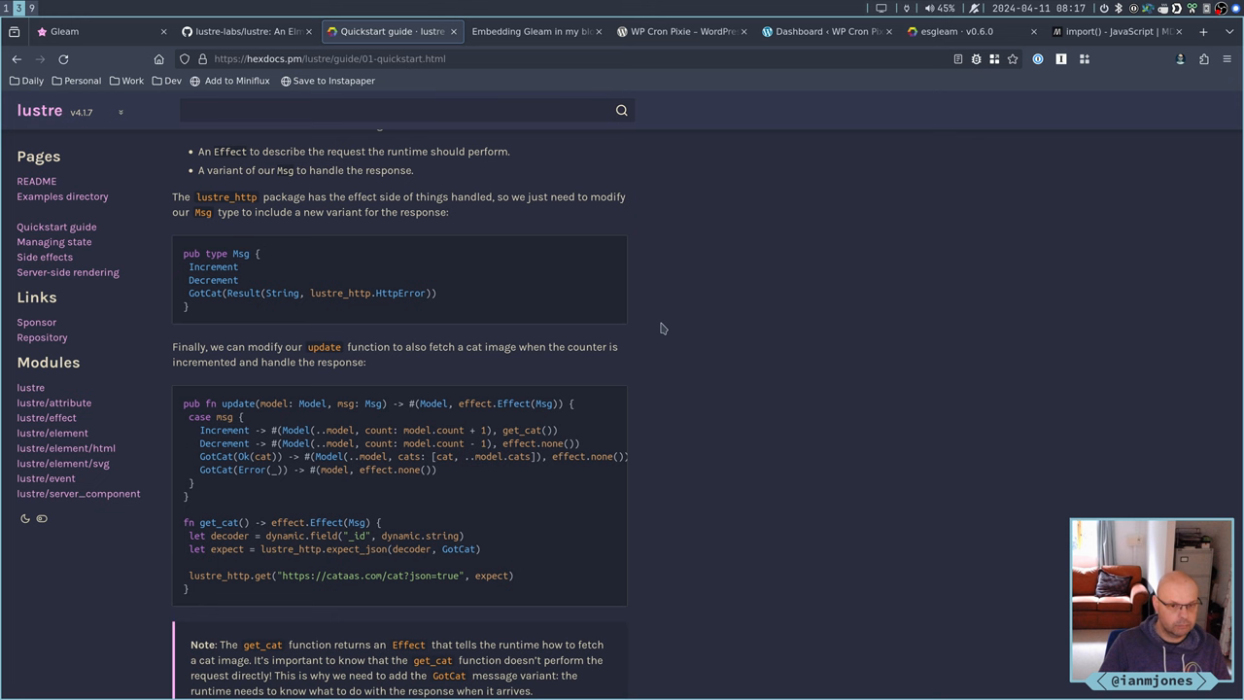
pyautogui.scroll(3)
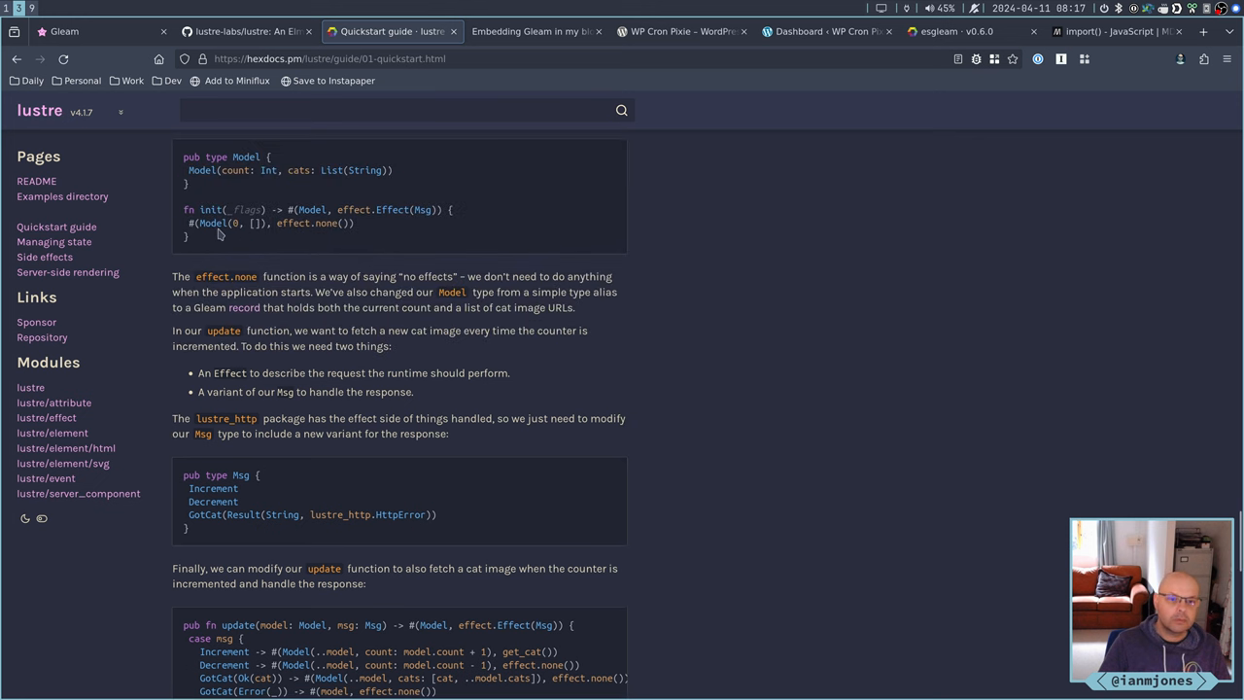
pyautogui.moveTo(216, 224)
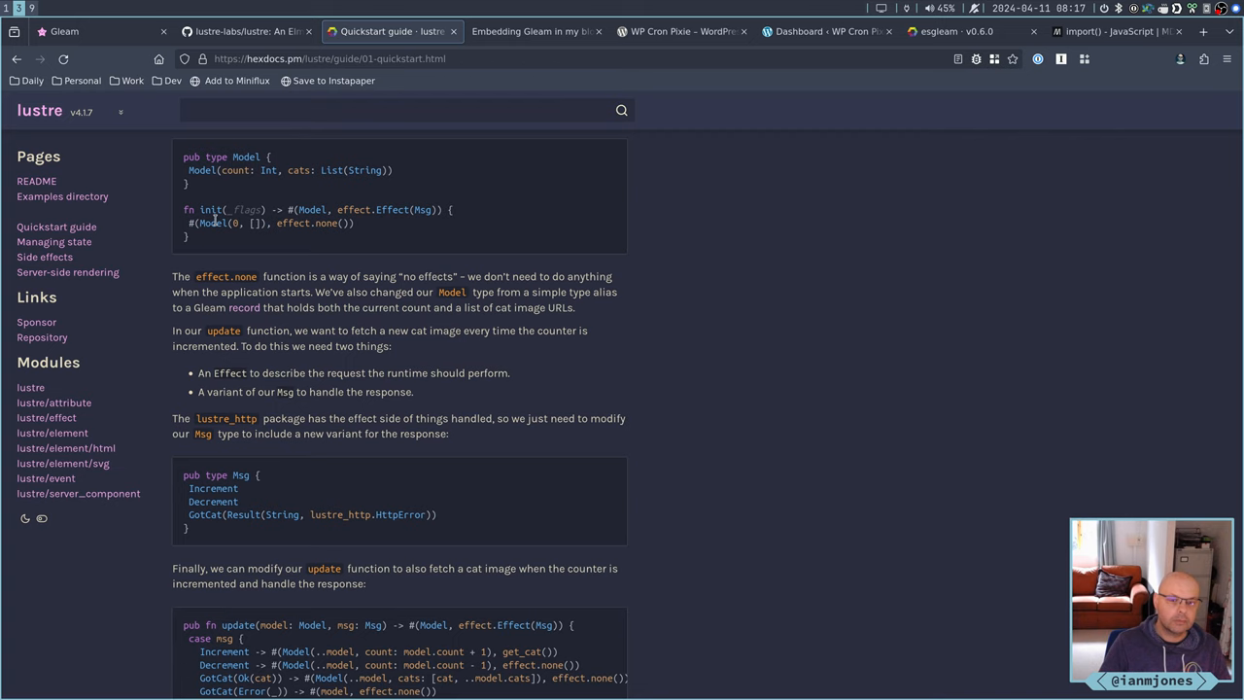
pyautogui.moveTo(219, 245)
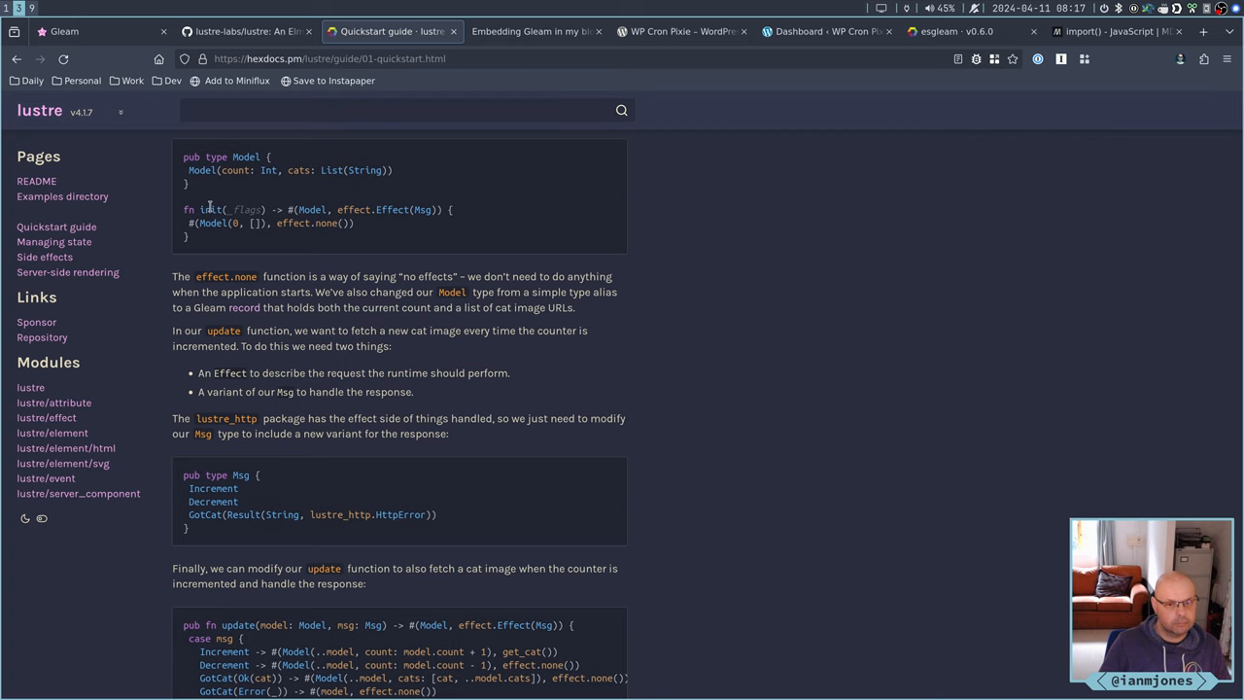
pyautogui.moveTo(668, 390)
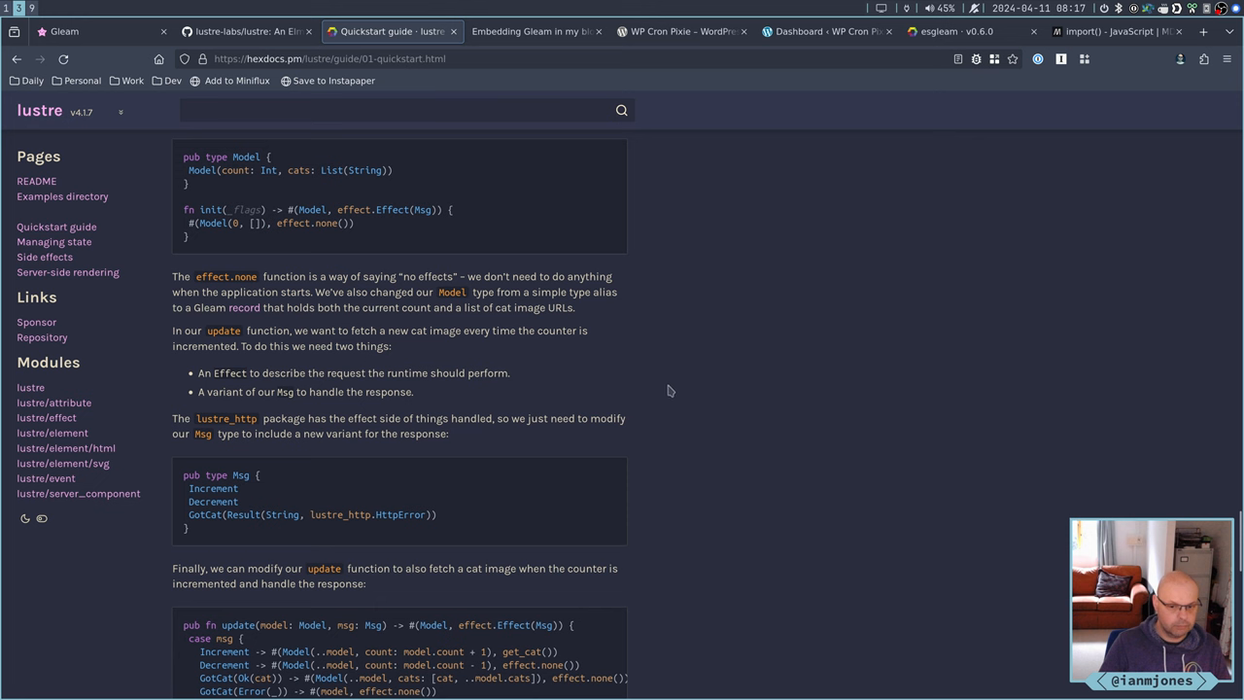
pyautogui.scroll(-3)
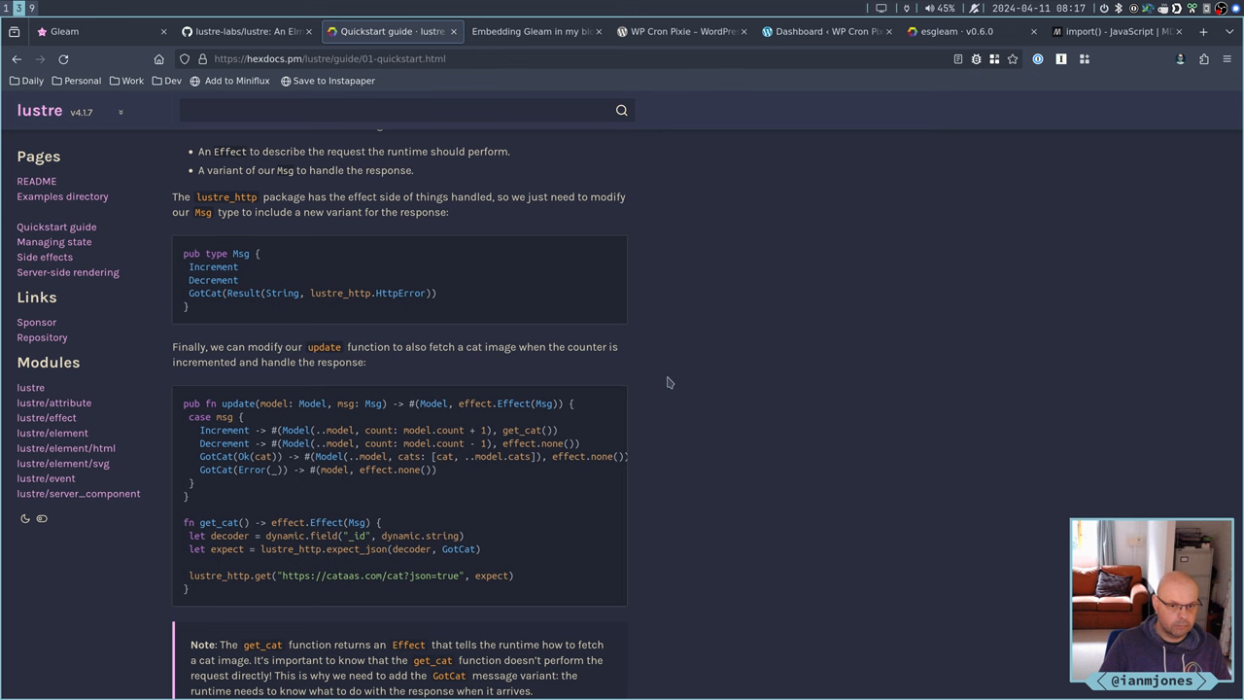
pyautogui.scroll(3)
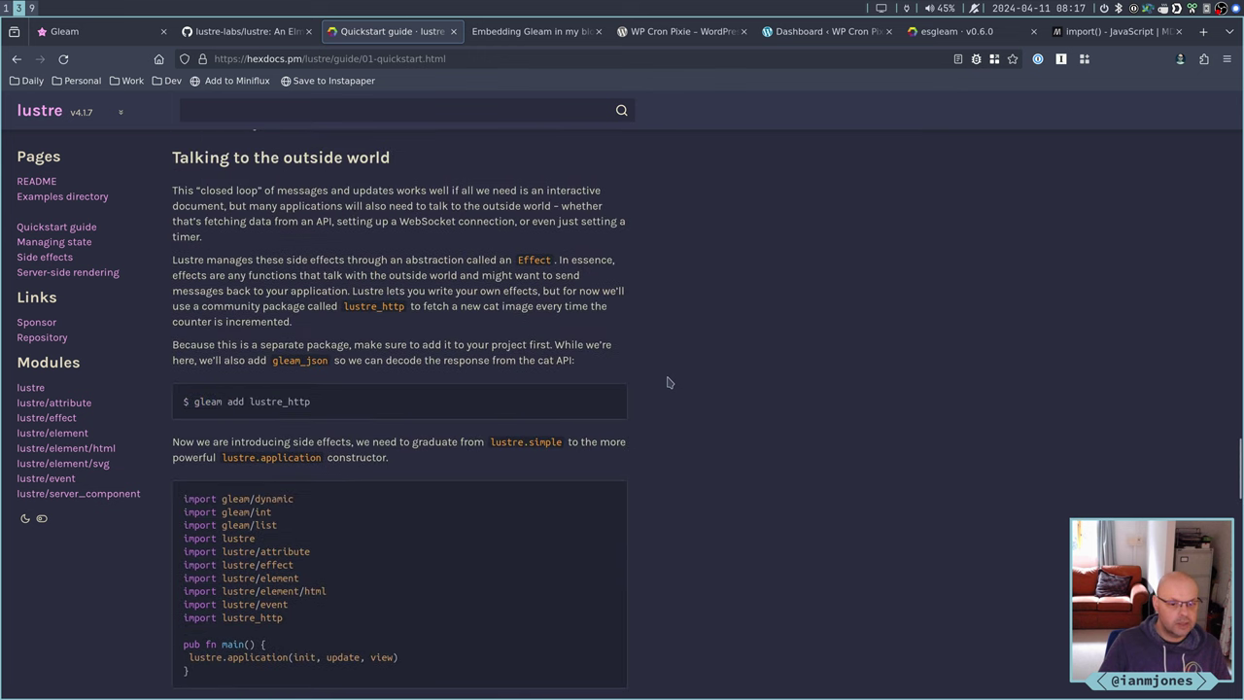
pyautogui.scroll(-3)
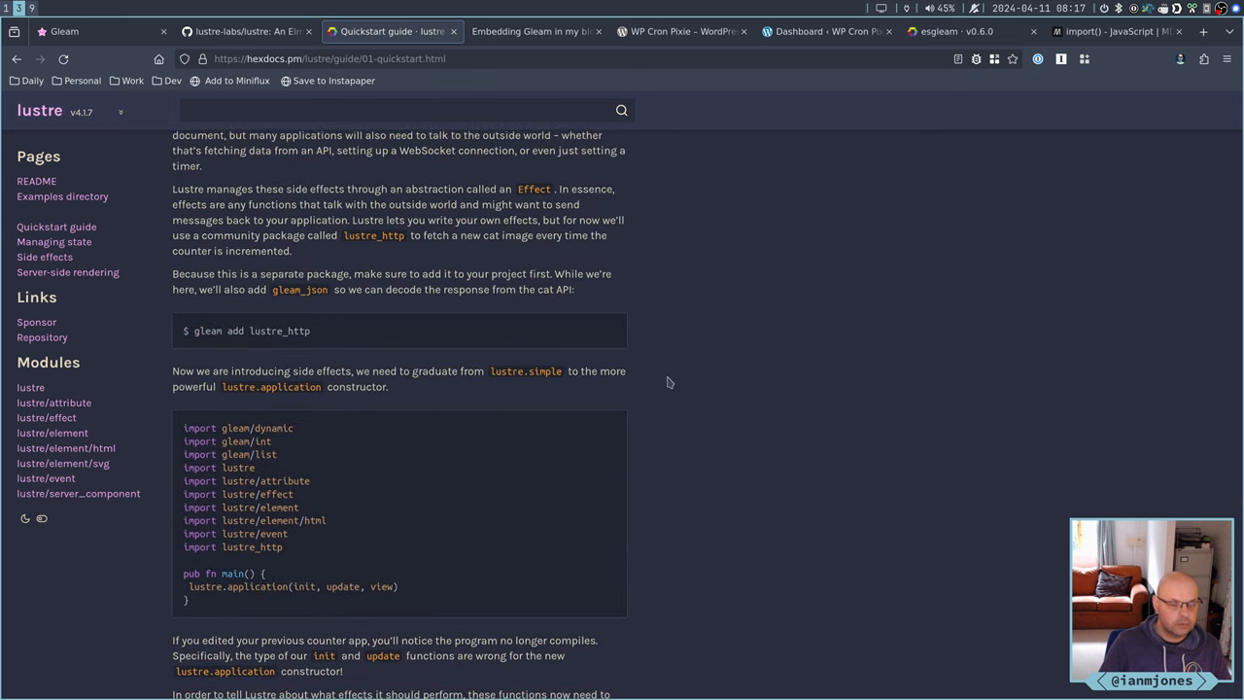
pyautogui.scroll(-3)
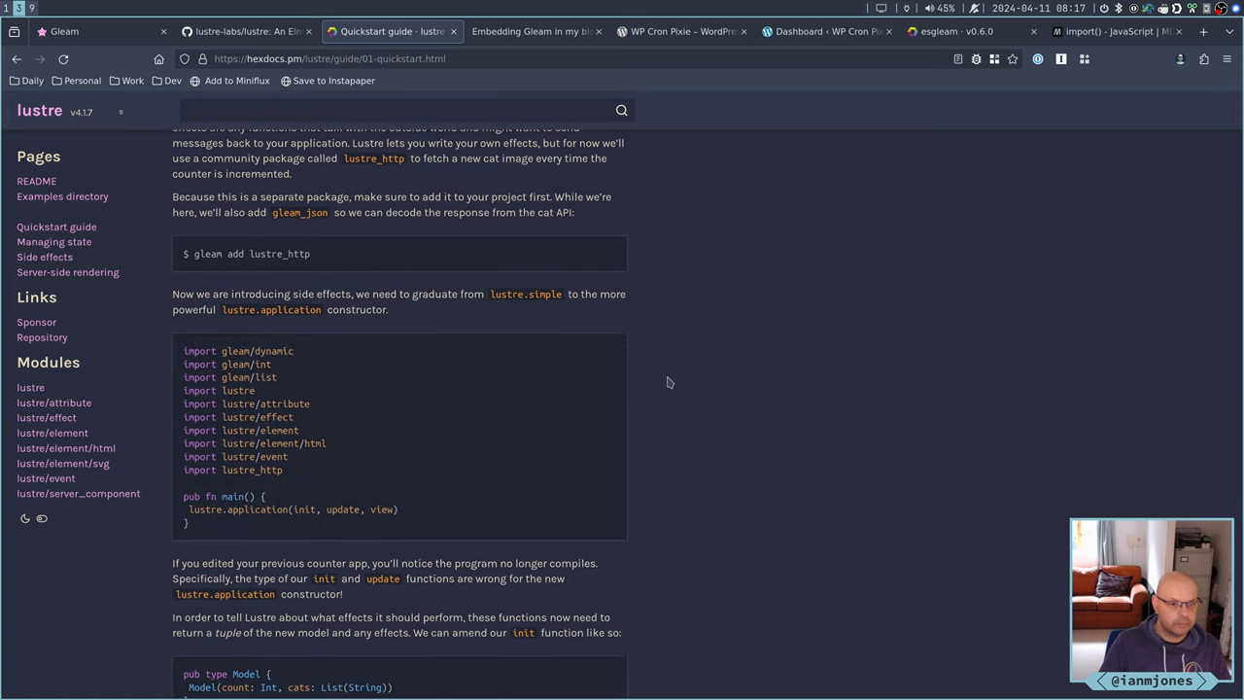
pyautogui.scroll(-3)
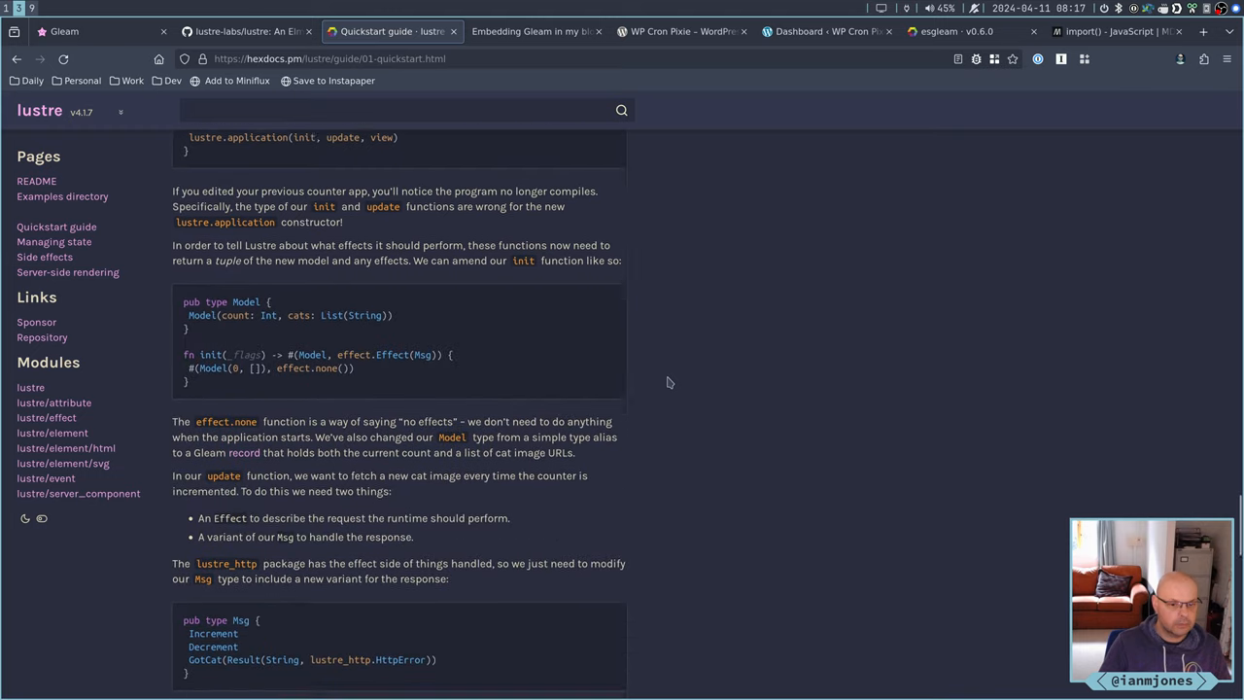
pyautogui.scroll(-3)
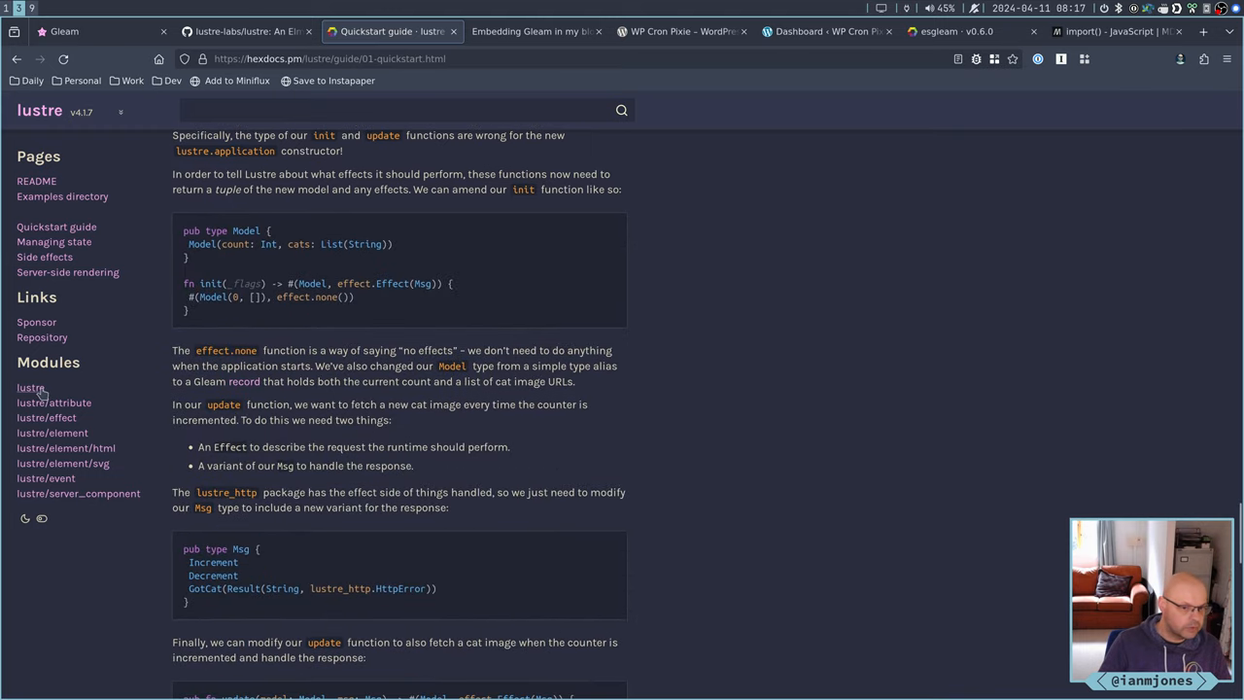
# Open the lustre module page, check application's signature, and view the Model-View-Update diagram
pyautogui.click(30, 386)
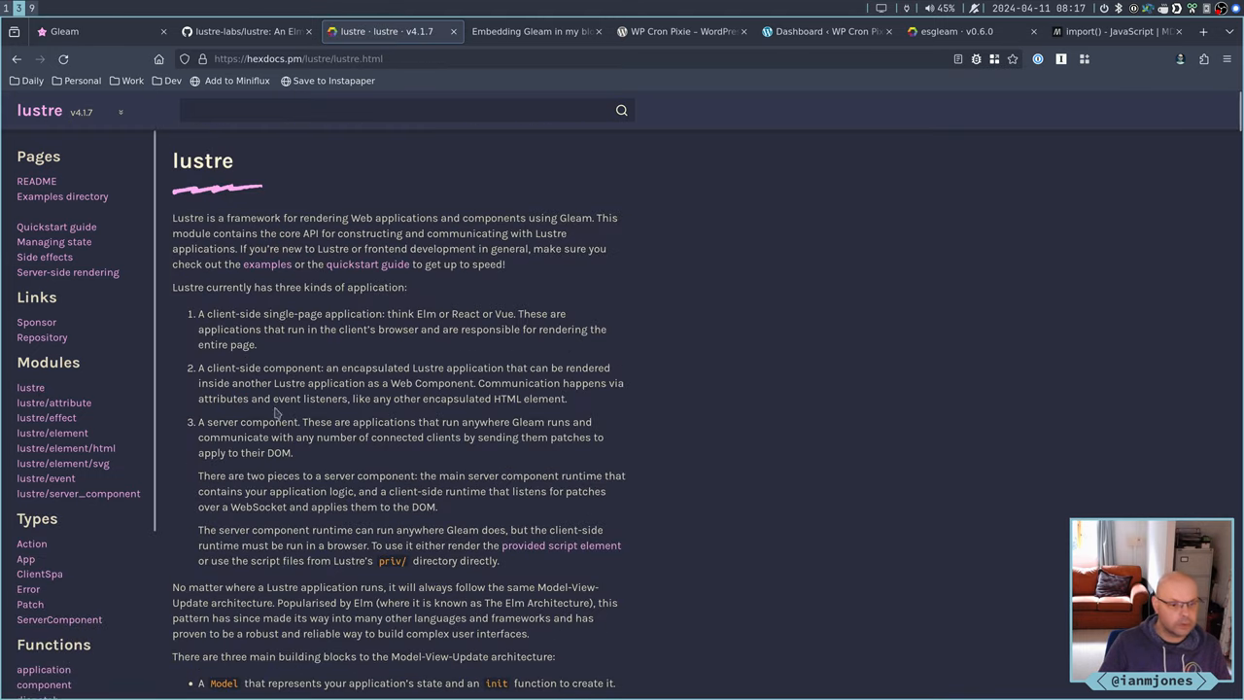
pyautogui.scroll(-3)
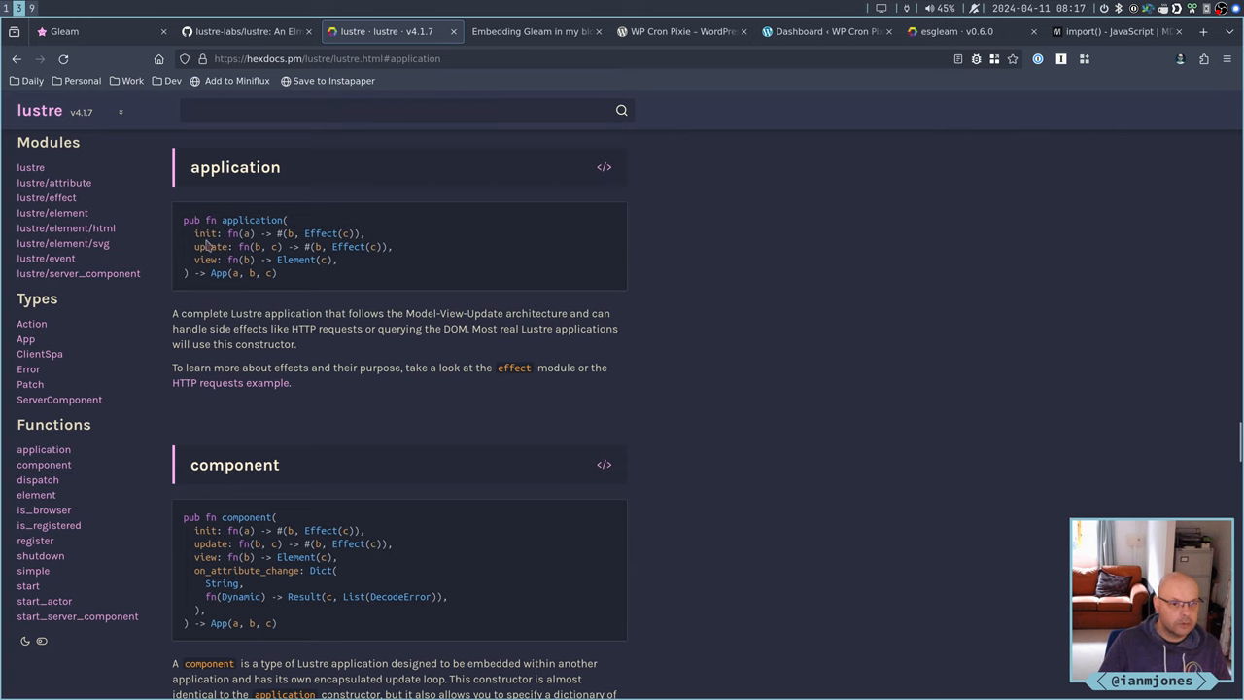
pyautogui.moveTo(207, 240)
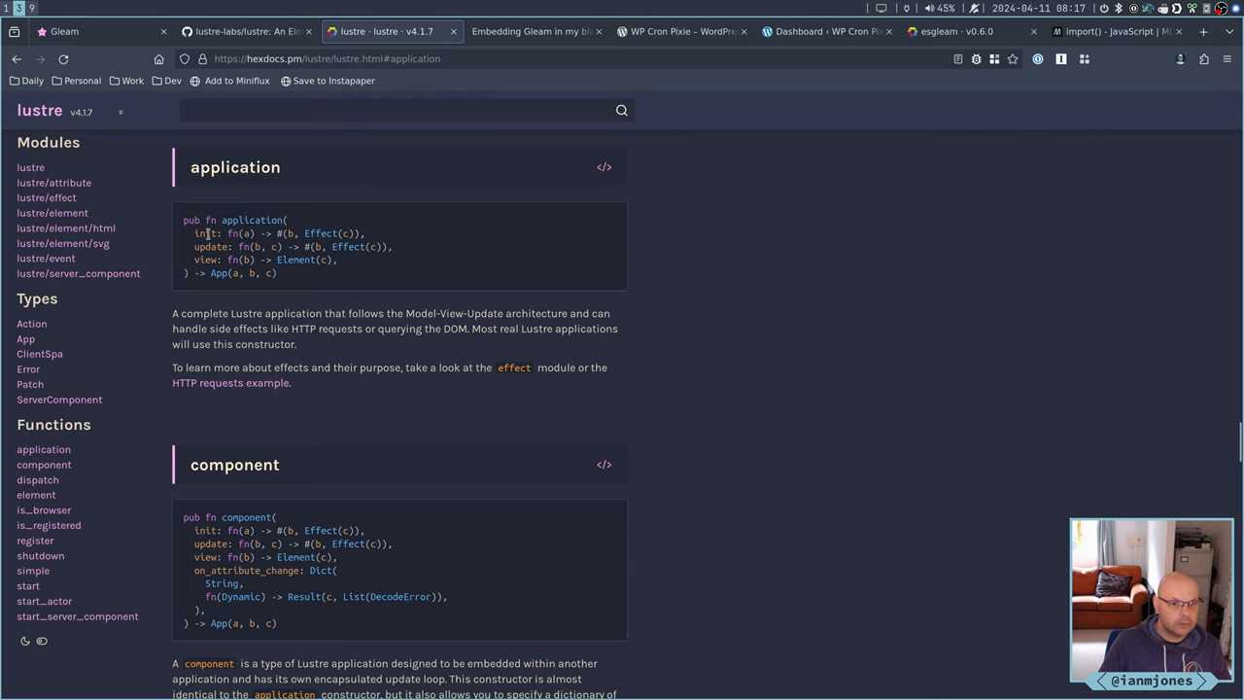
pyautogui.moveTo(318, 234)
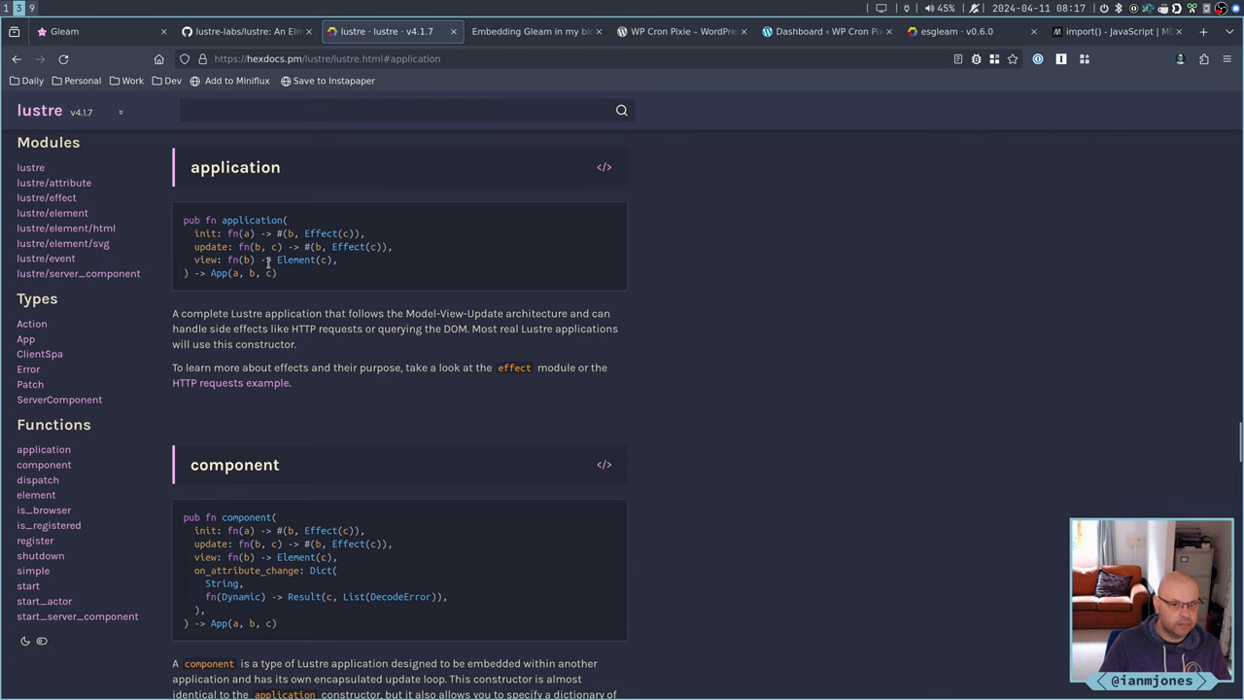
pyautogui.moveTo(297, 271)
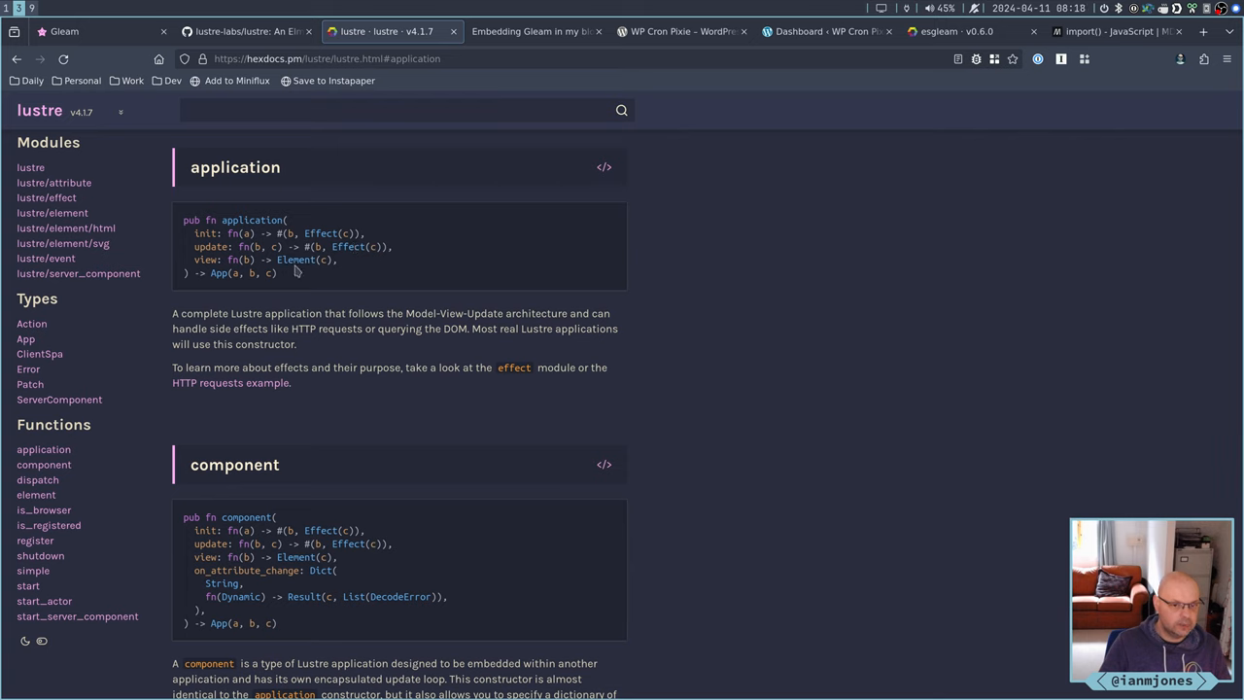
pyautogui.moveTo(244, 272)
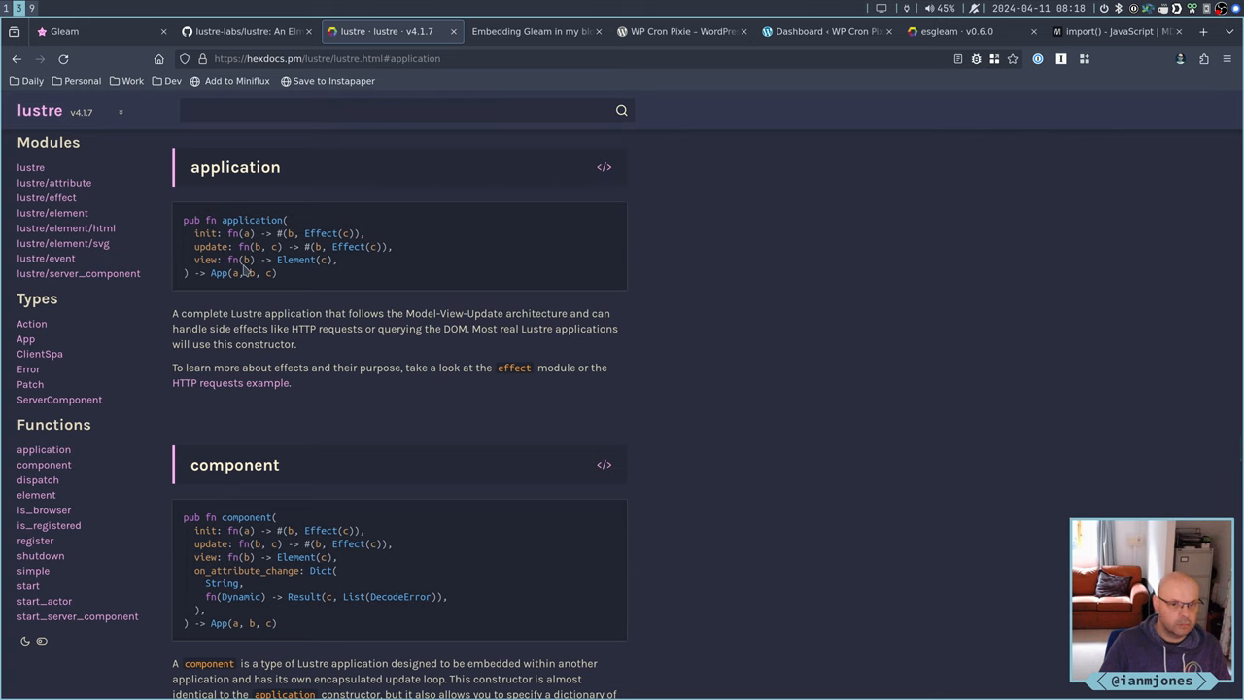
pyautogui.moveTo(299, 265)
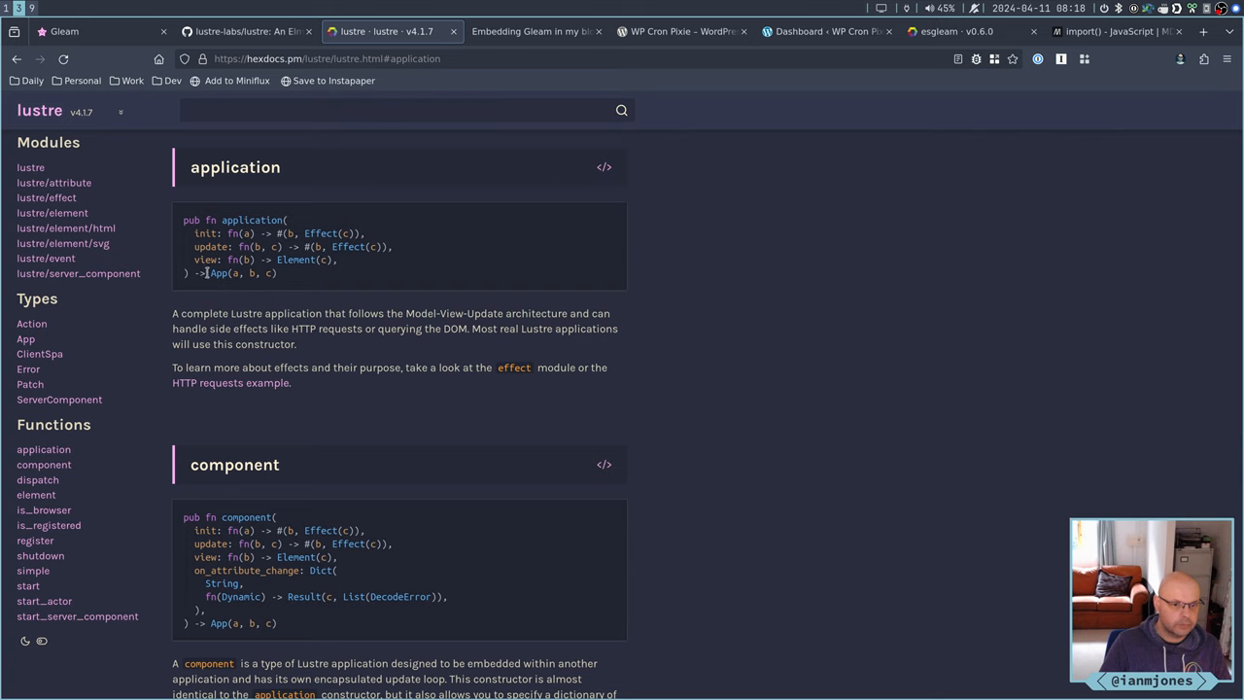
pyautogui.moveTo(59, 418)
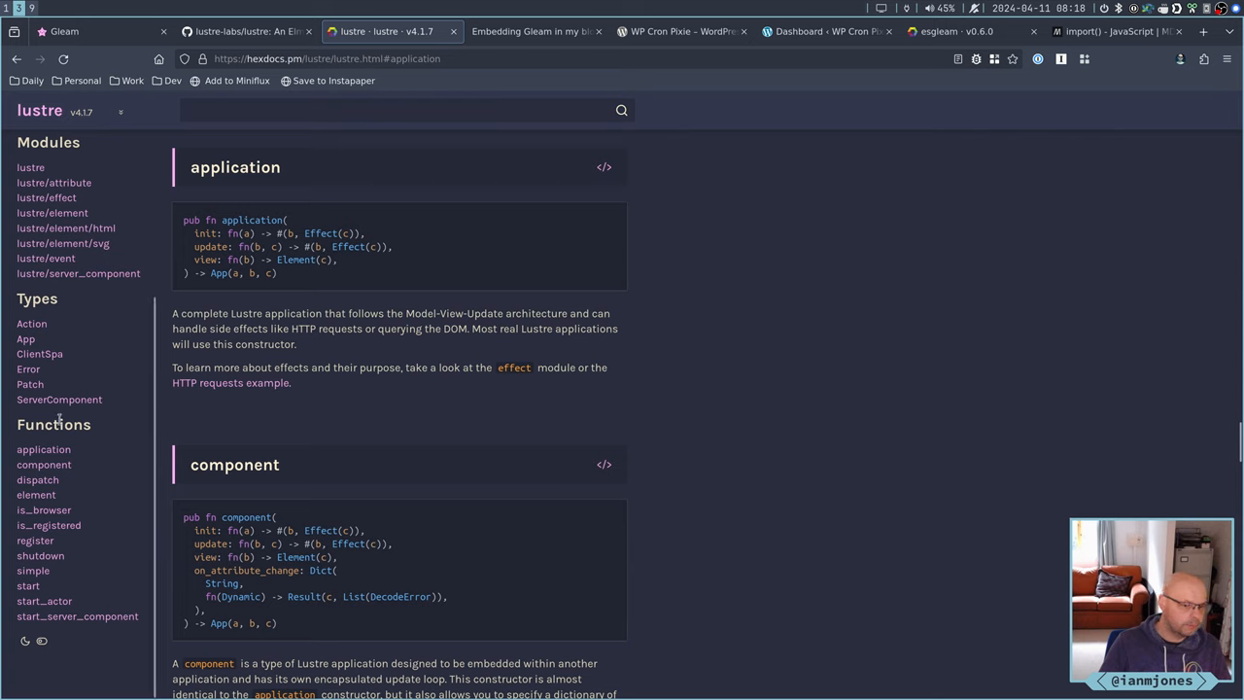
pyautogui.moveTo(44, 601)
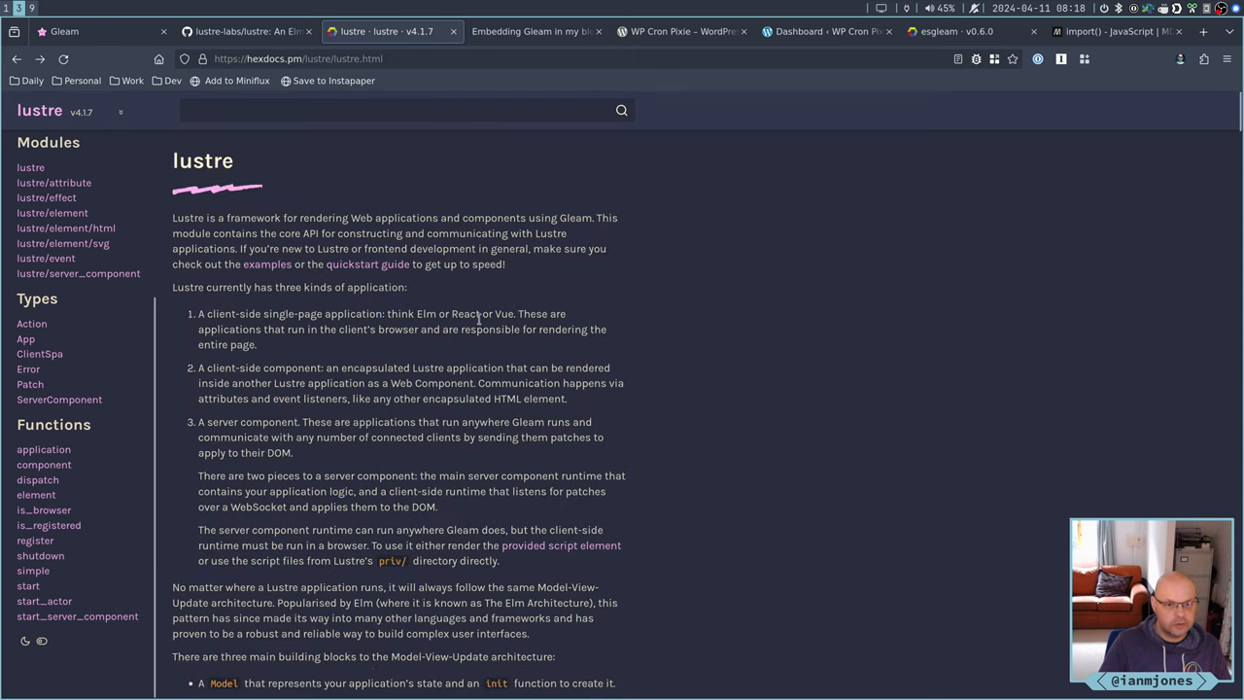
pyautogui.scroll(-3)
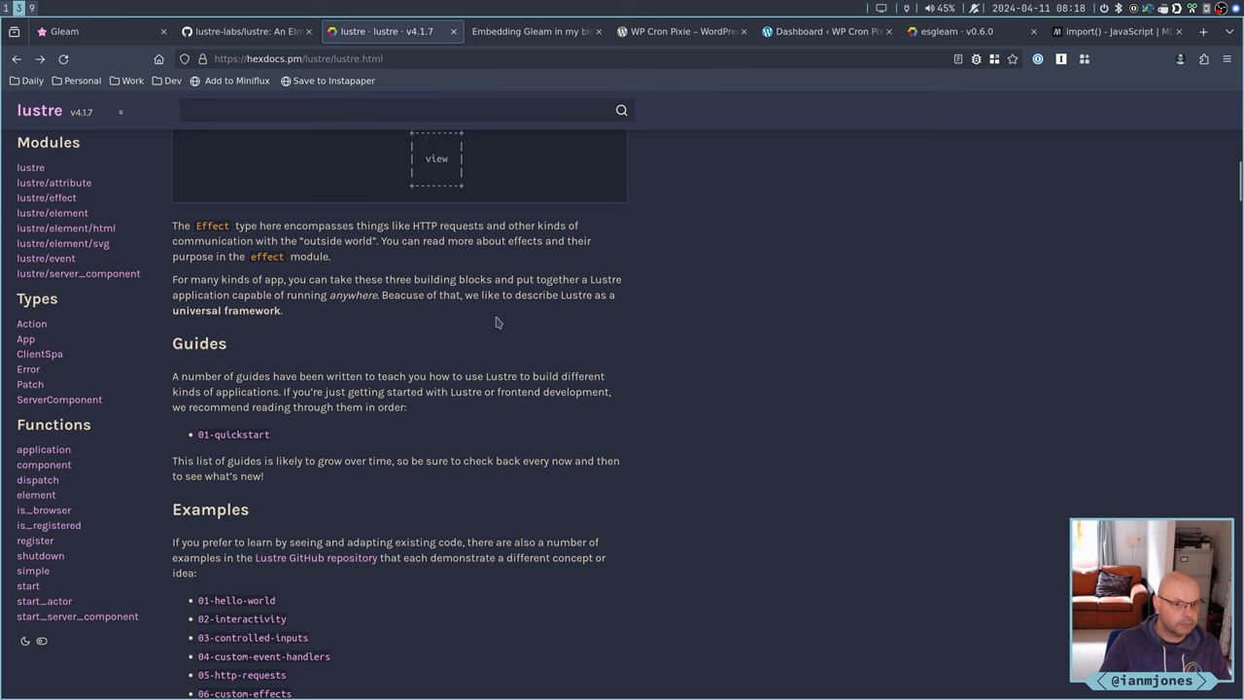
pyautogui.scroll(-3)
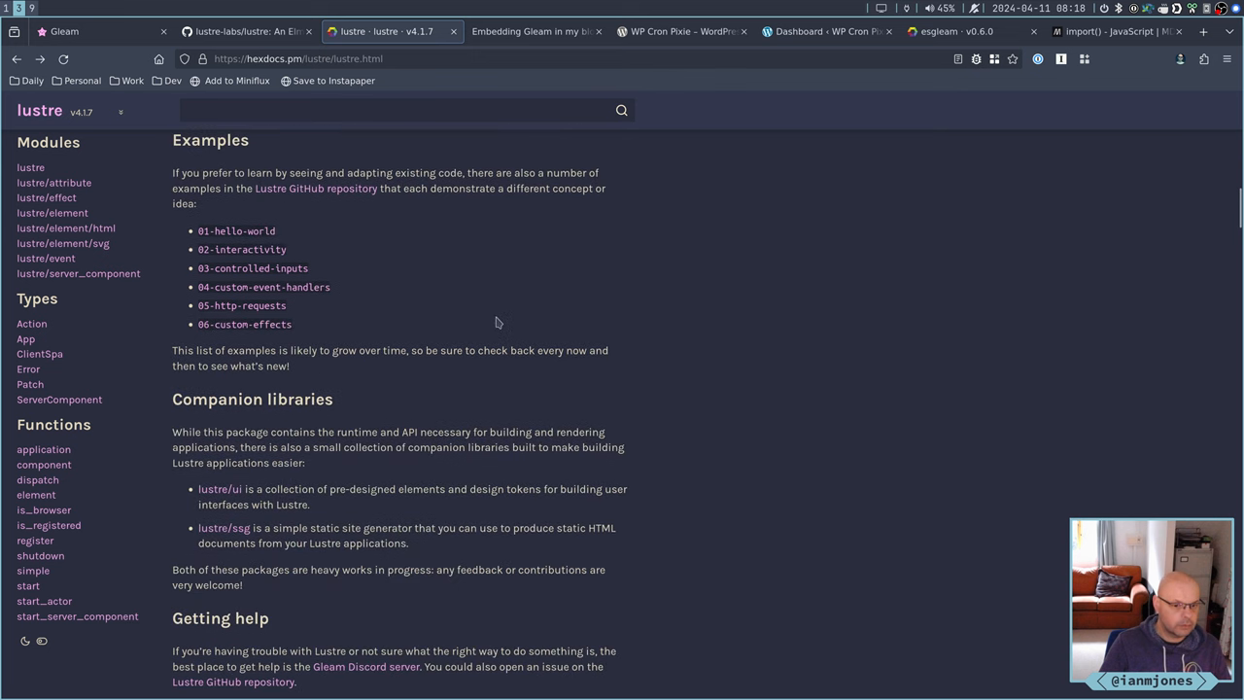
pyautogui.scroll(3)
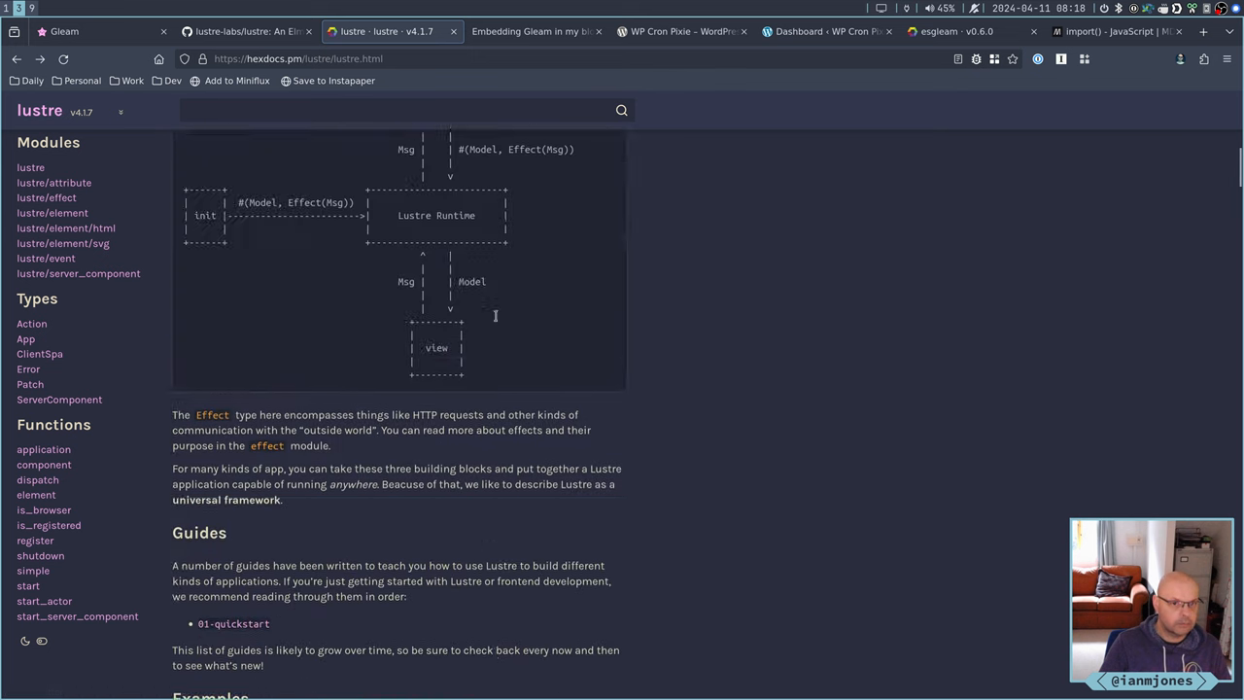
pyautogui.scroll(3)
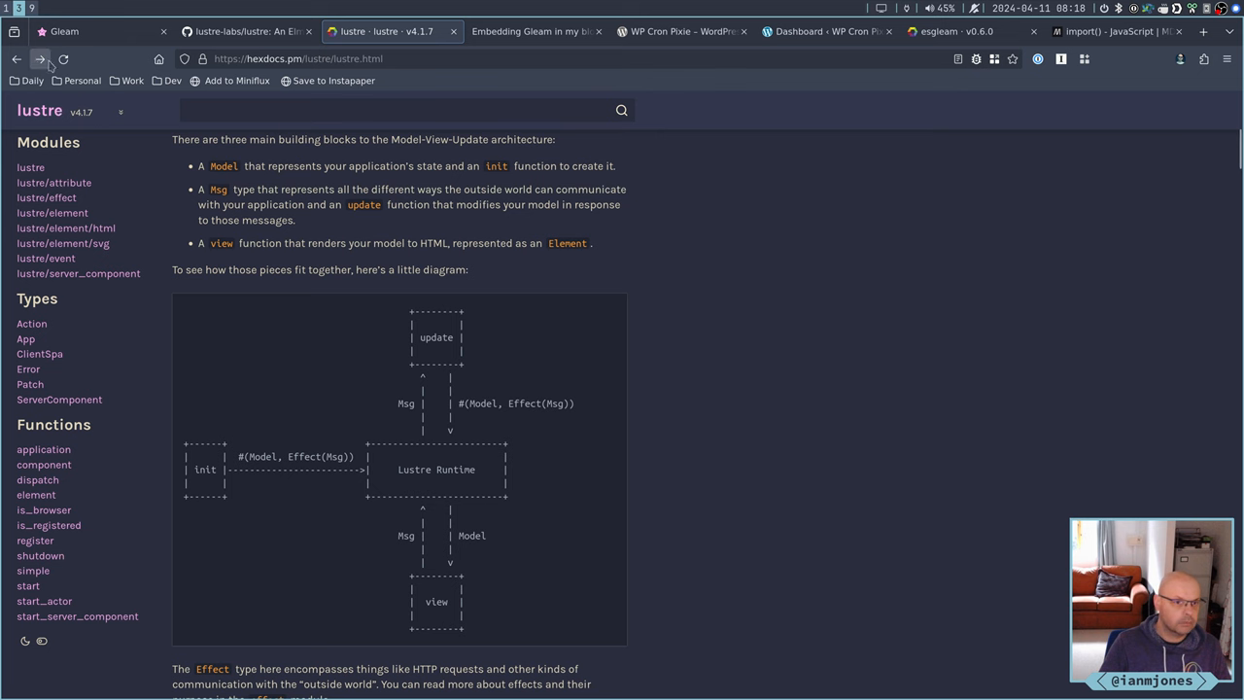
# Go back to the Lustre quickstart example where init returns effect.none
pyautogui.click(39, 58)
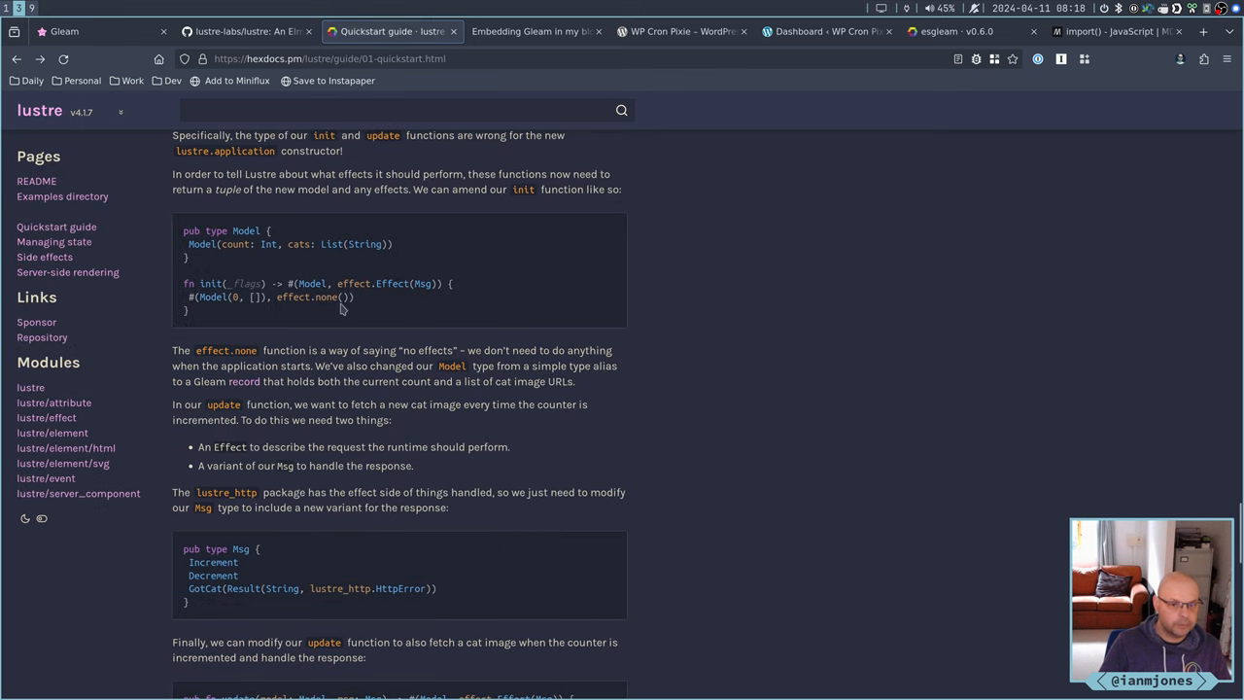
pyautogui.moveTo(246, 295)
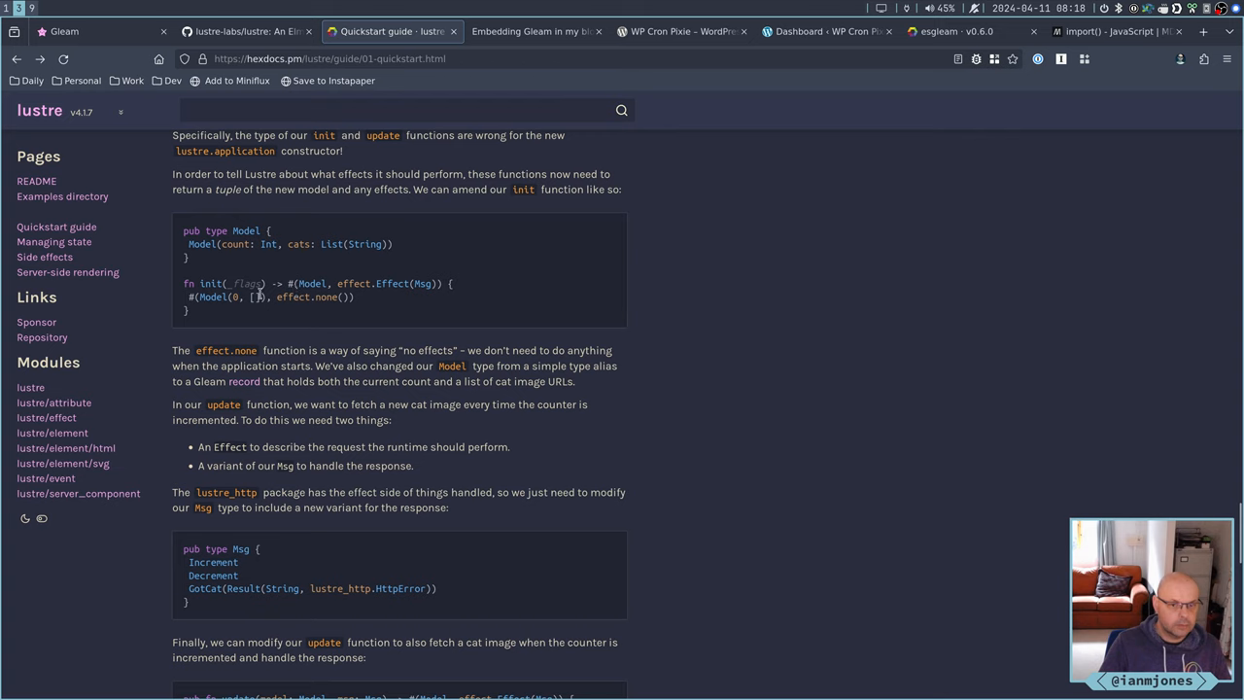
pyautogui.moveTo(396, 306)
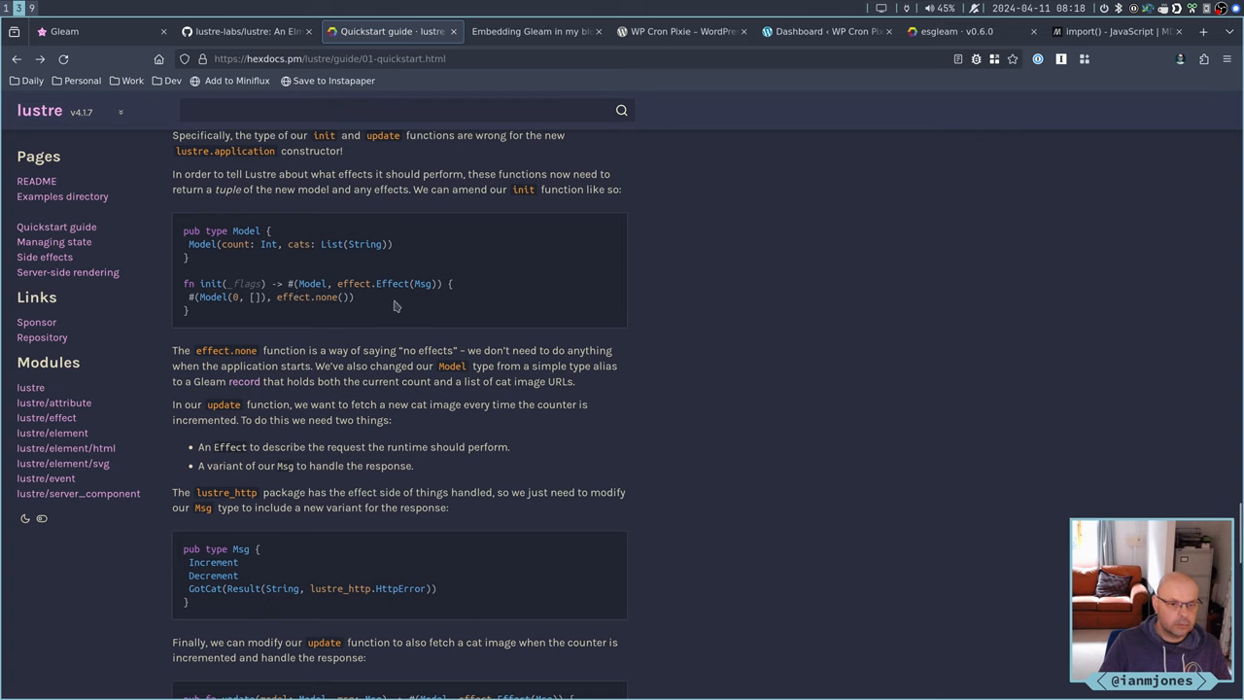
pyautogui.moveTo(443, 283)
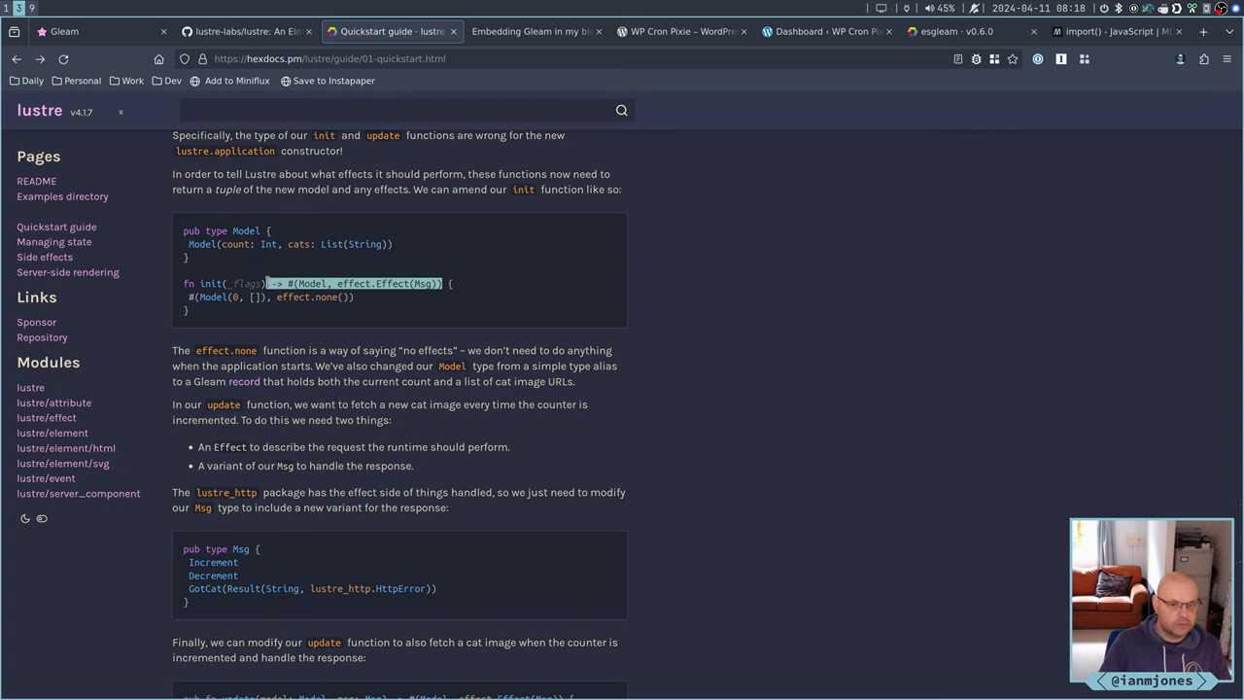
pyautogui.moveTo(403, 301)
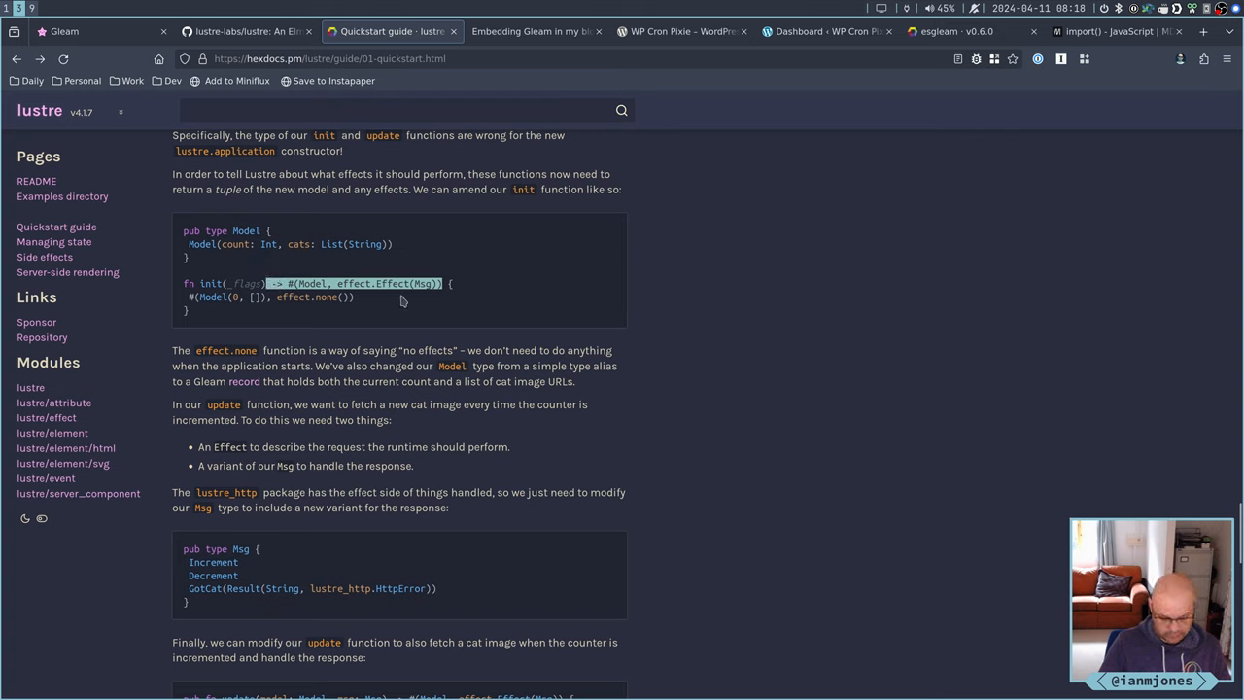
pyautogui.moveTo(464, 332)
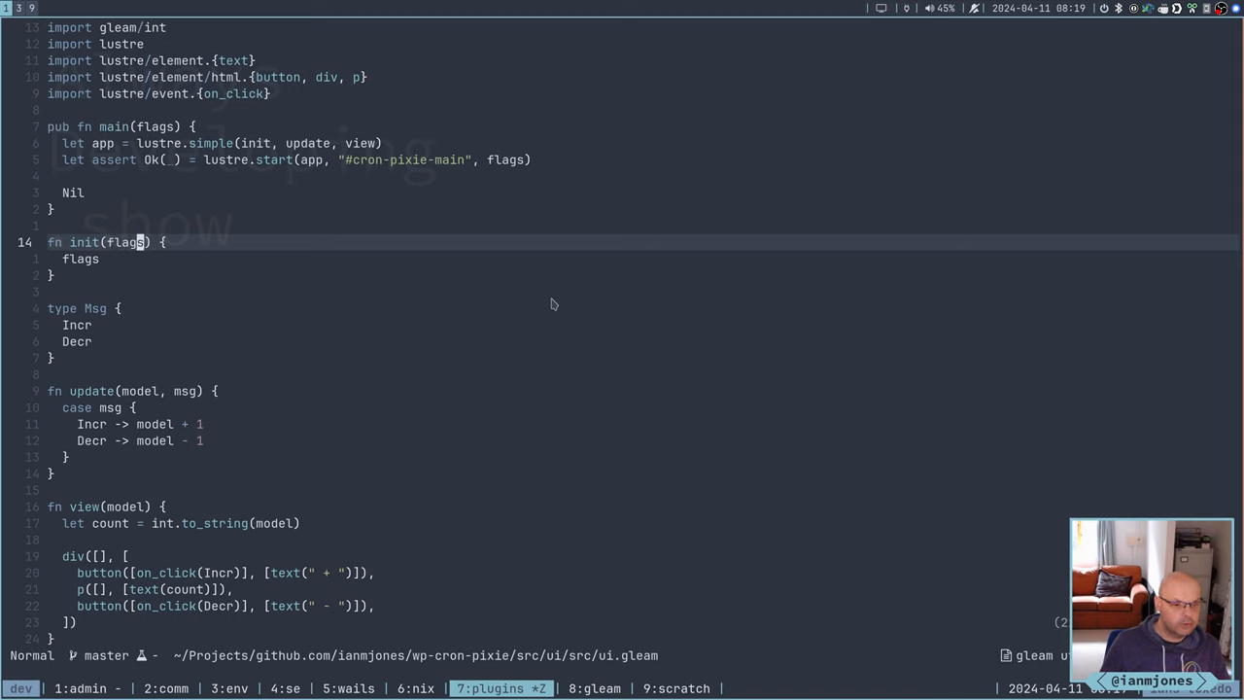
# Type init's return as #(Model, effect.Effect(Msg)) and switch to lustre.application
pyautogui.press('i')
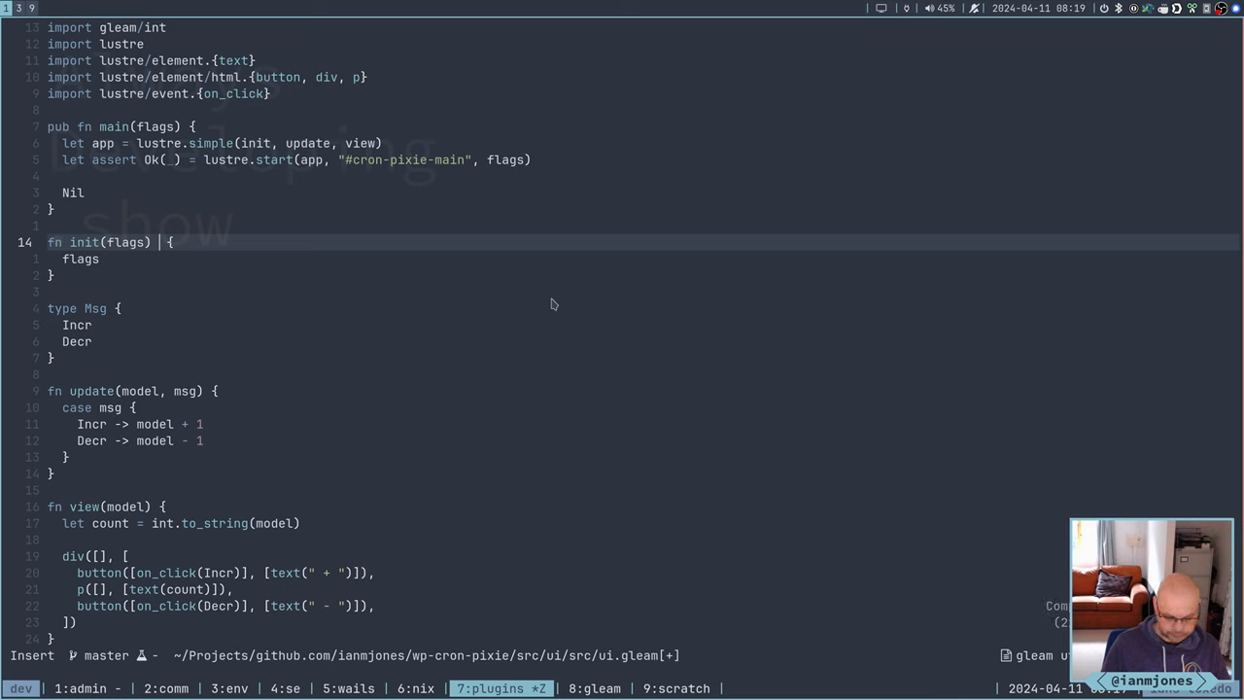
pyautogui.write('-> #(Model, effect.Effect(Msg))')
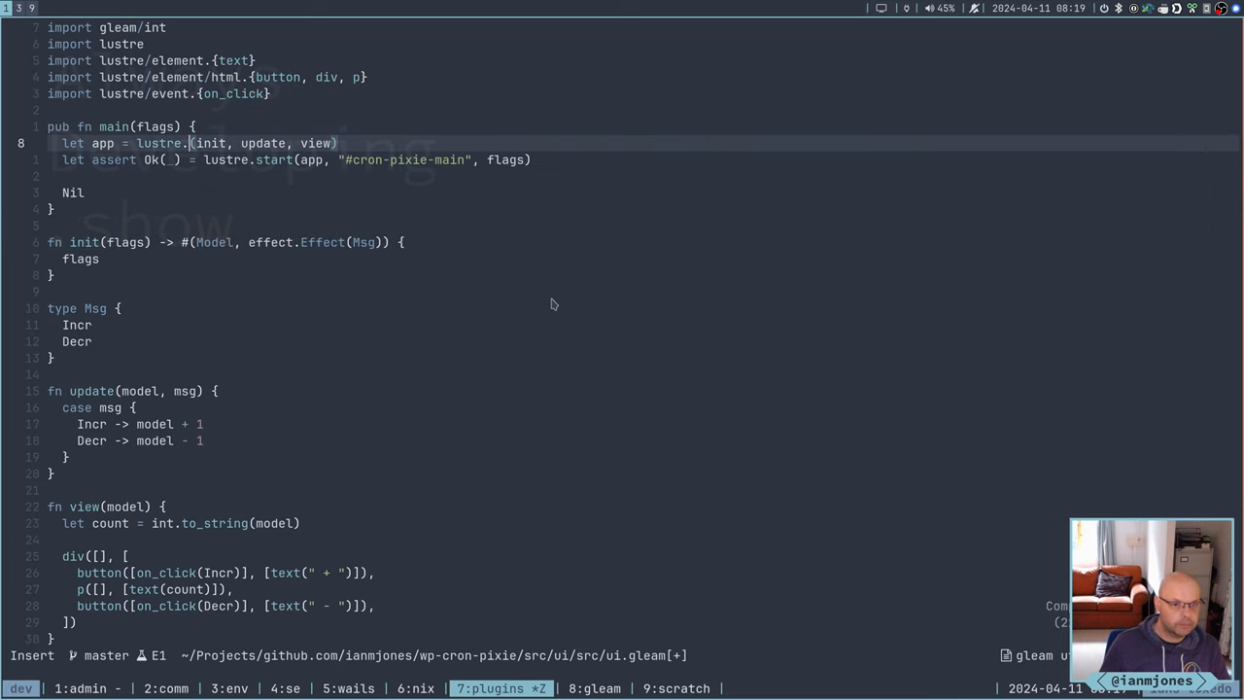
pyautogui.write('applic')
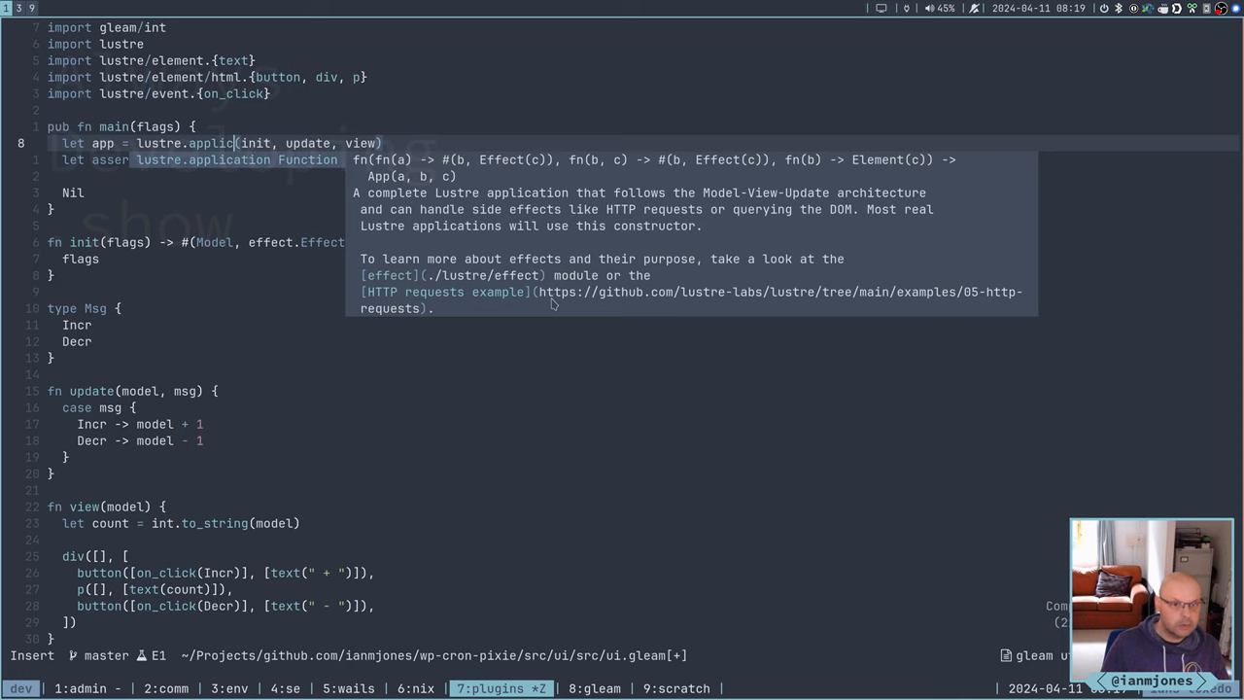
pyautogui.press('Escape')
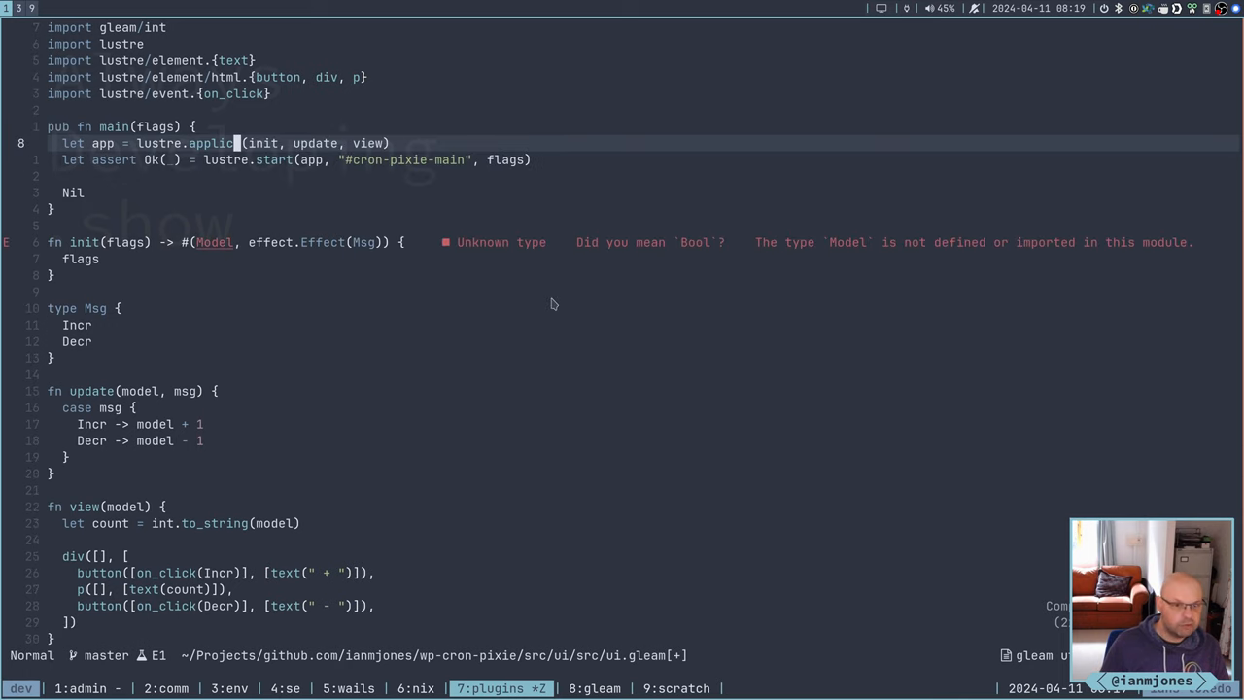
pyautogui.press('i')
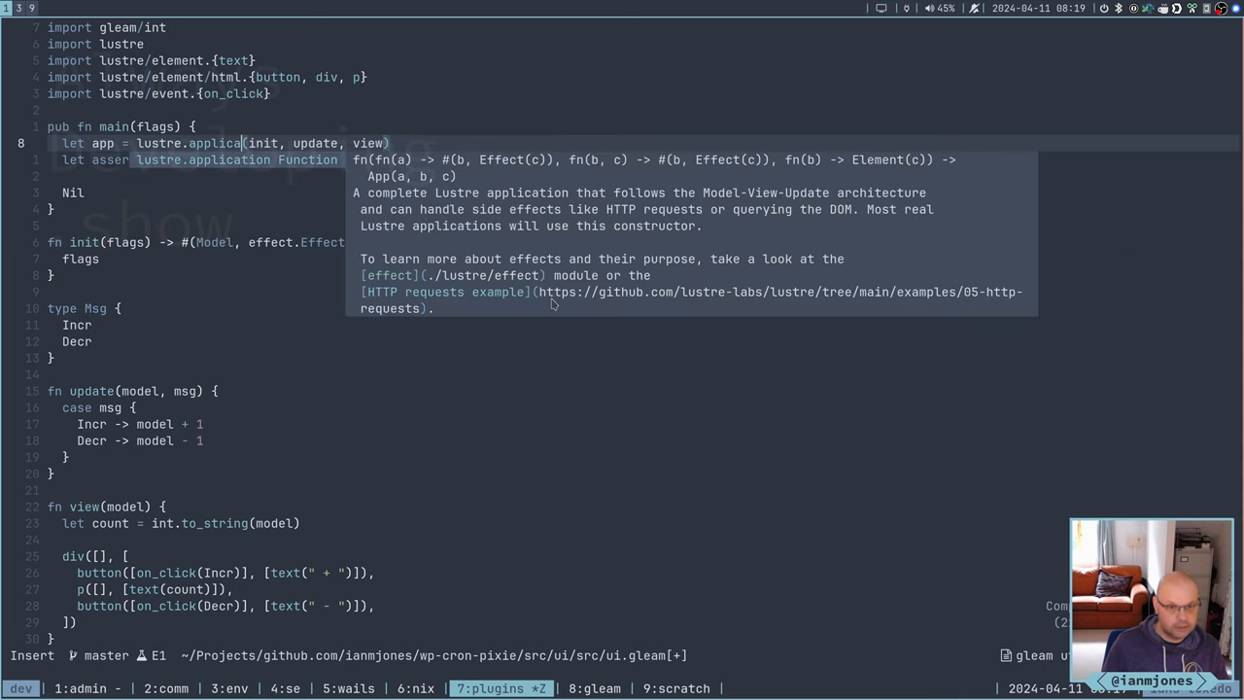
pyautogui.press('Escape')
pyautogui.write('ty')
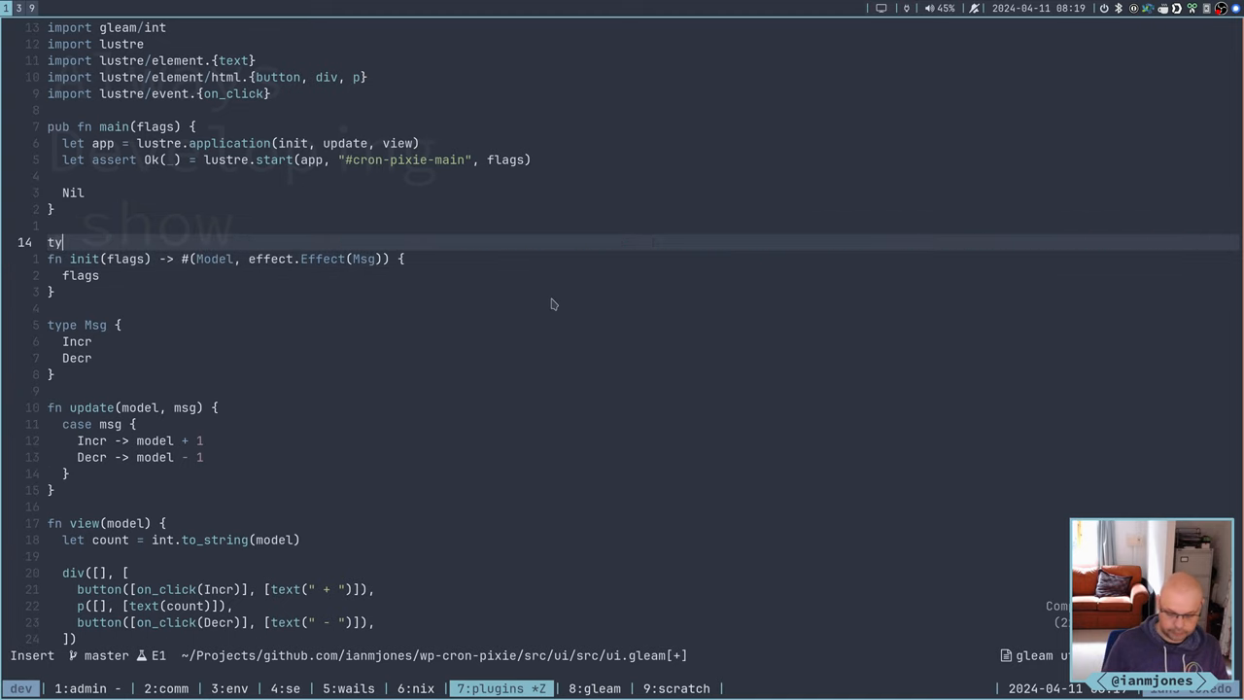
# Start a 'type Model {' block with a partial int field
pyautogui.write('pe Model')
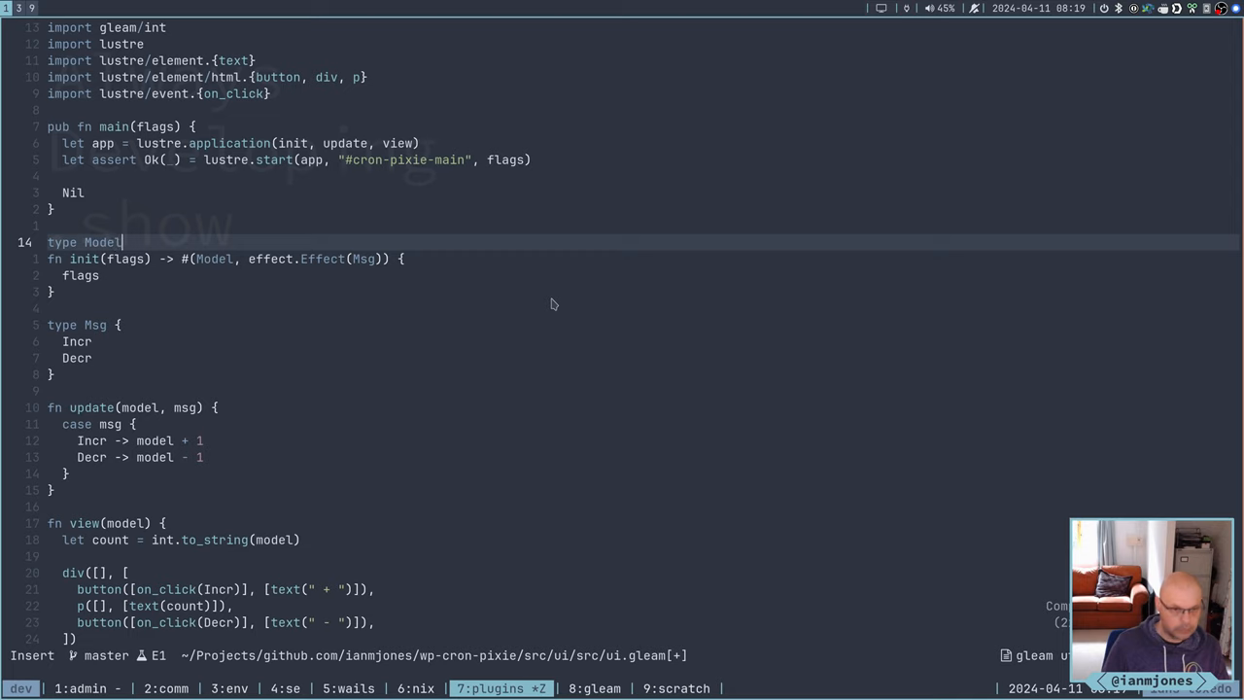
pyautogui.write('{')
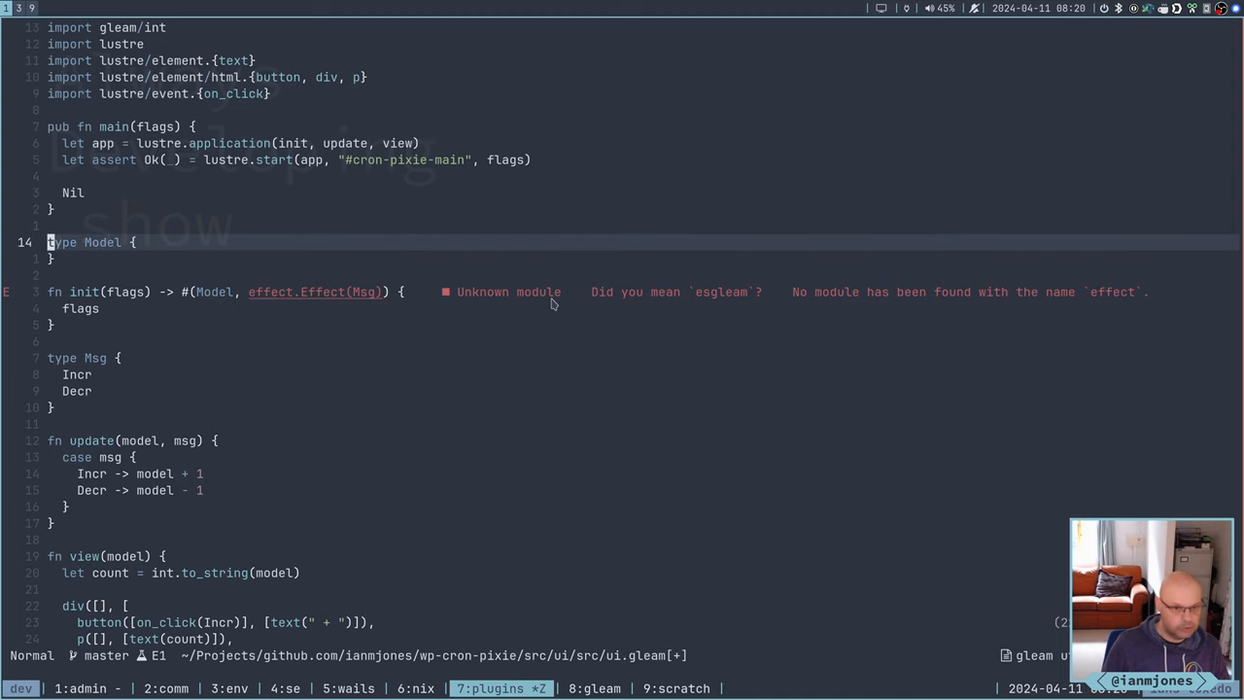
pyautogui.write('int')
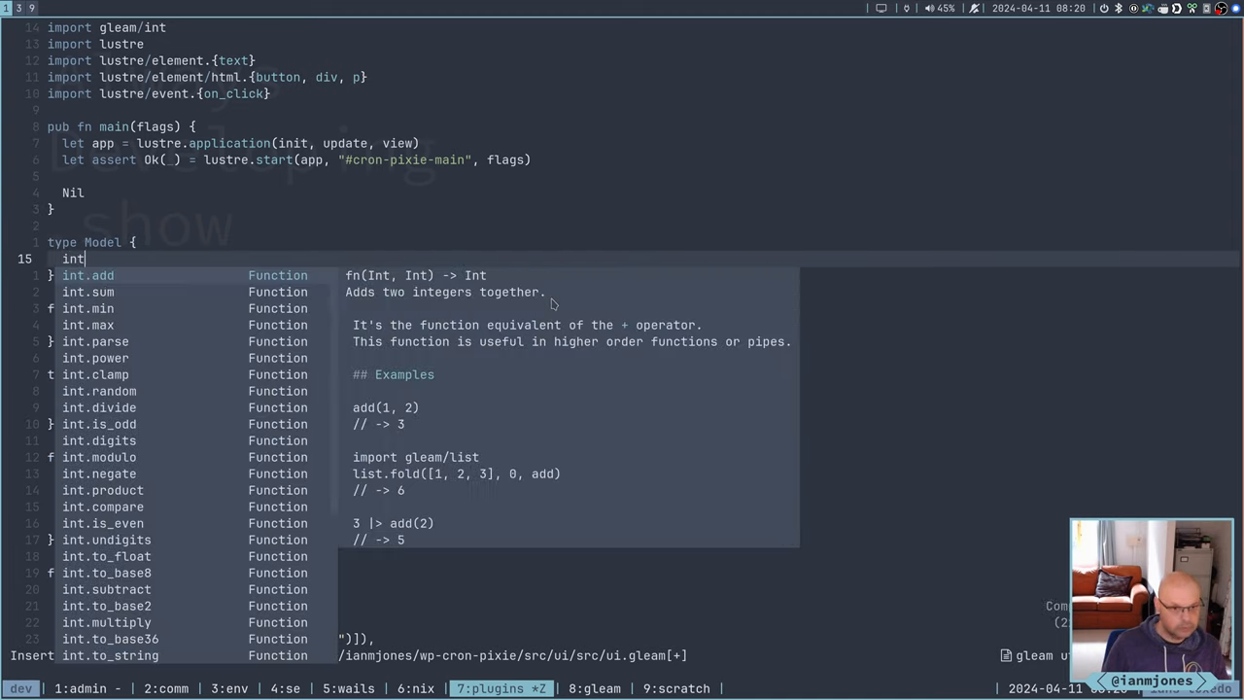
pyautogui.press('Escape')
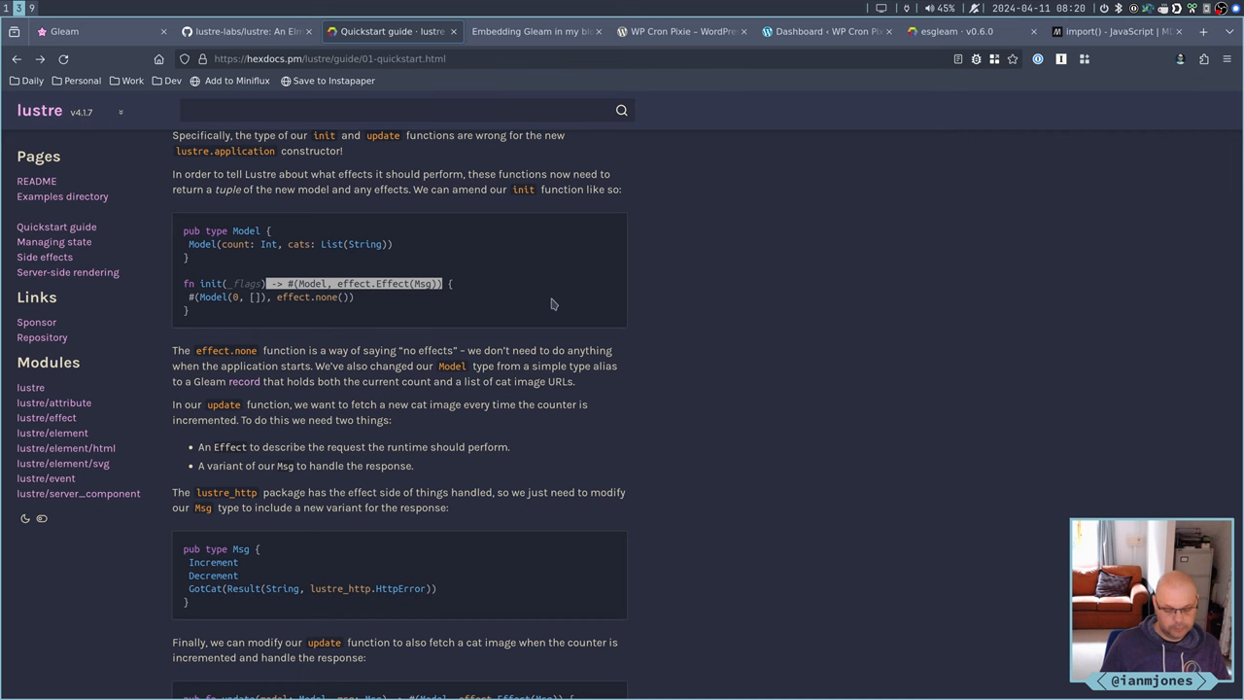
pyautogui.moveTo(533, 309)
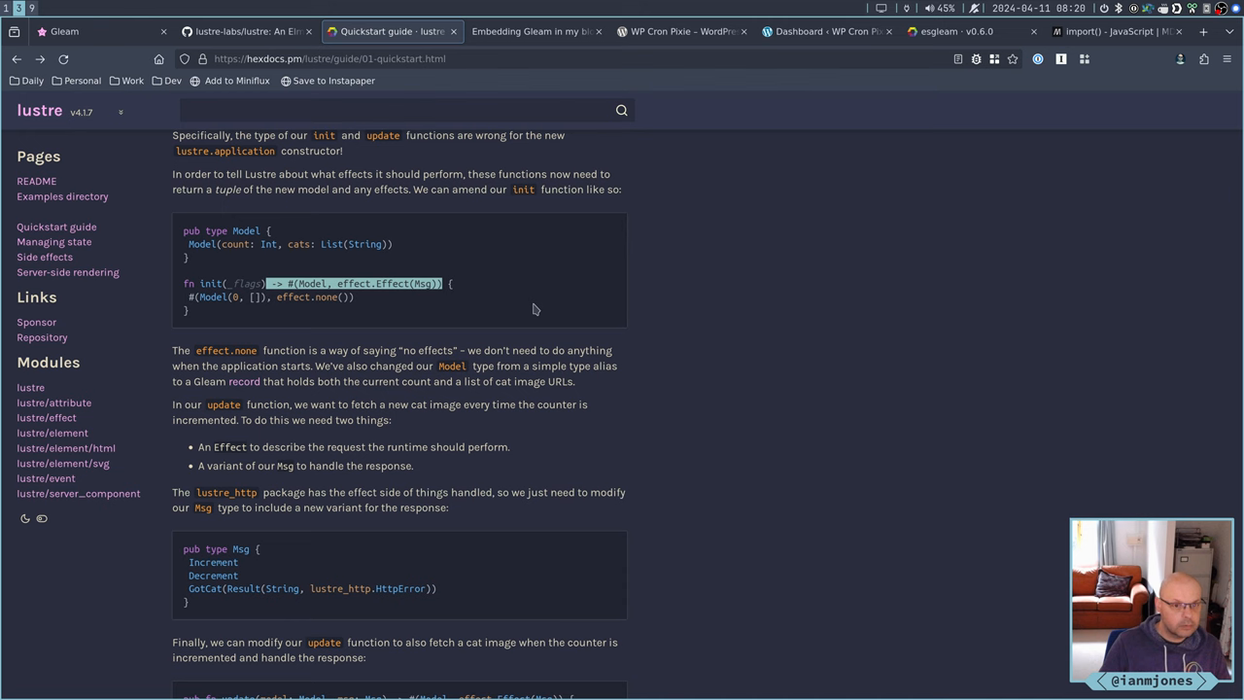
# Scroll through the quickstart's init, Model, Msg and update sections, ending on the Model record
pyautogui.scroll(3)
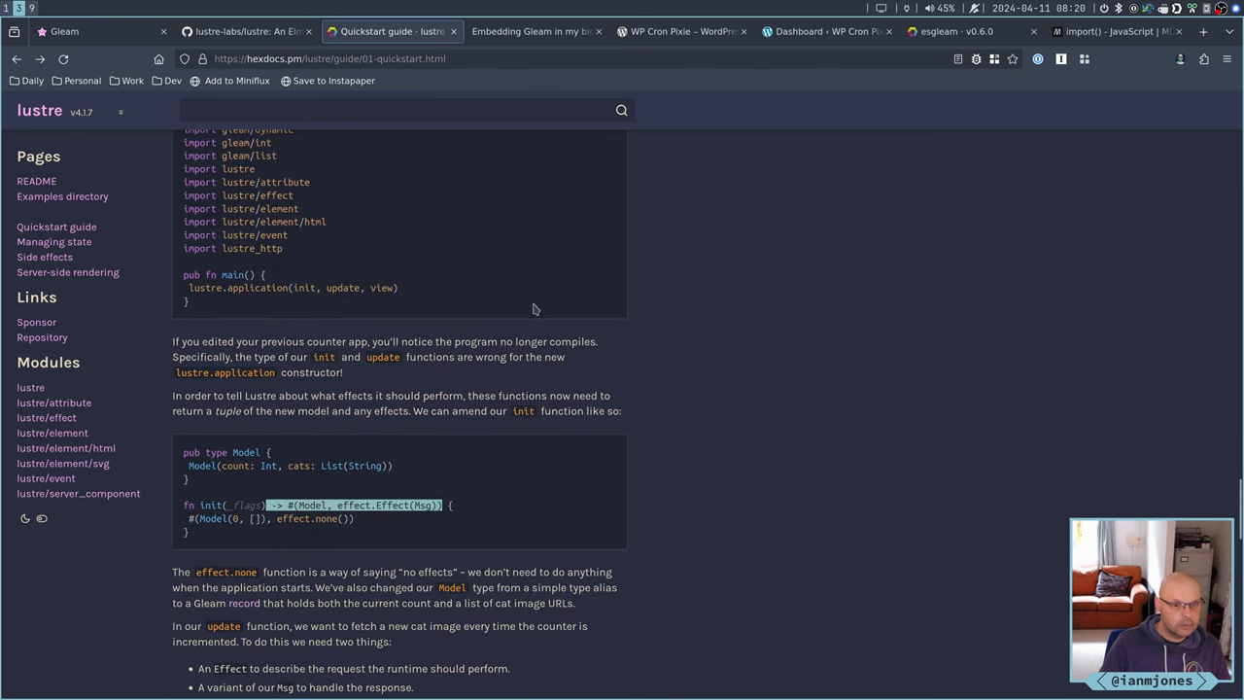
pyautogui.scroll(3)
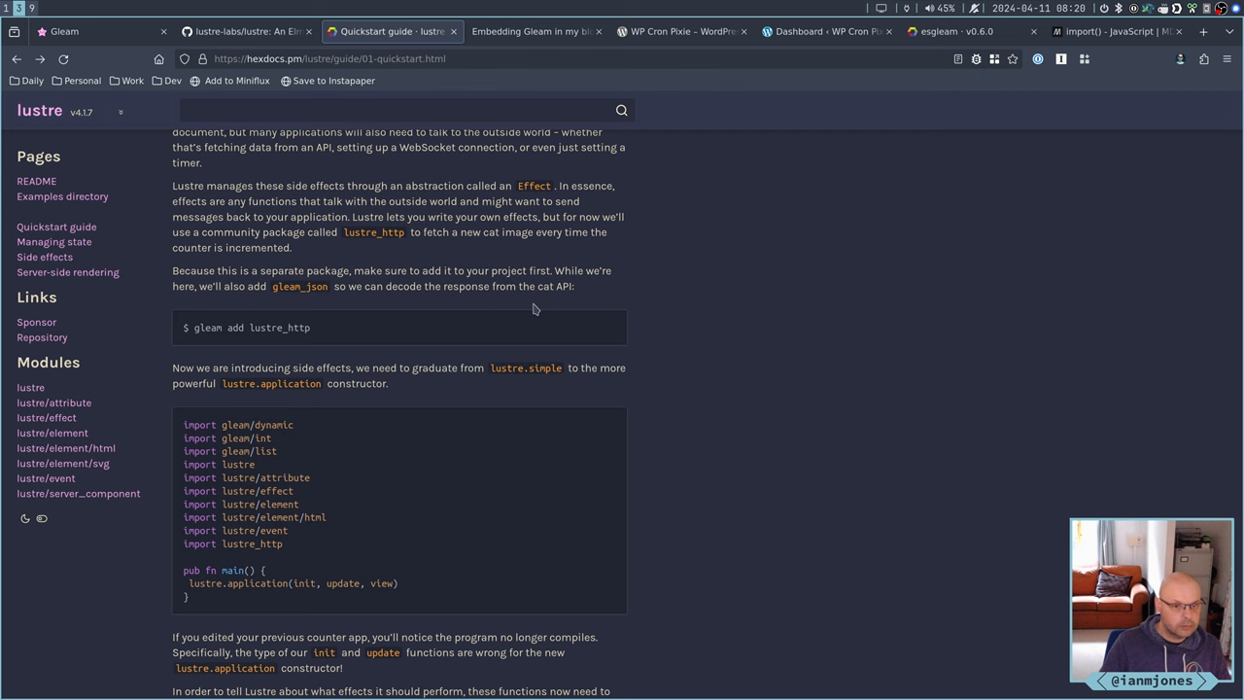
pyautogui.scroll(-3)
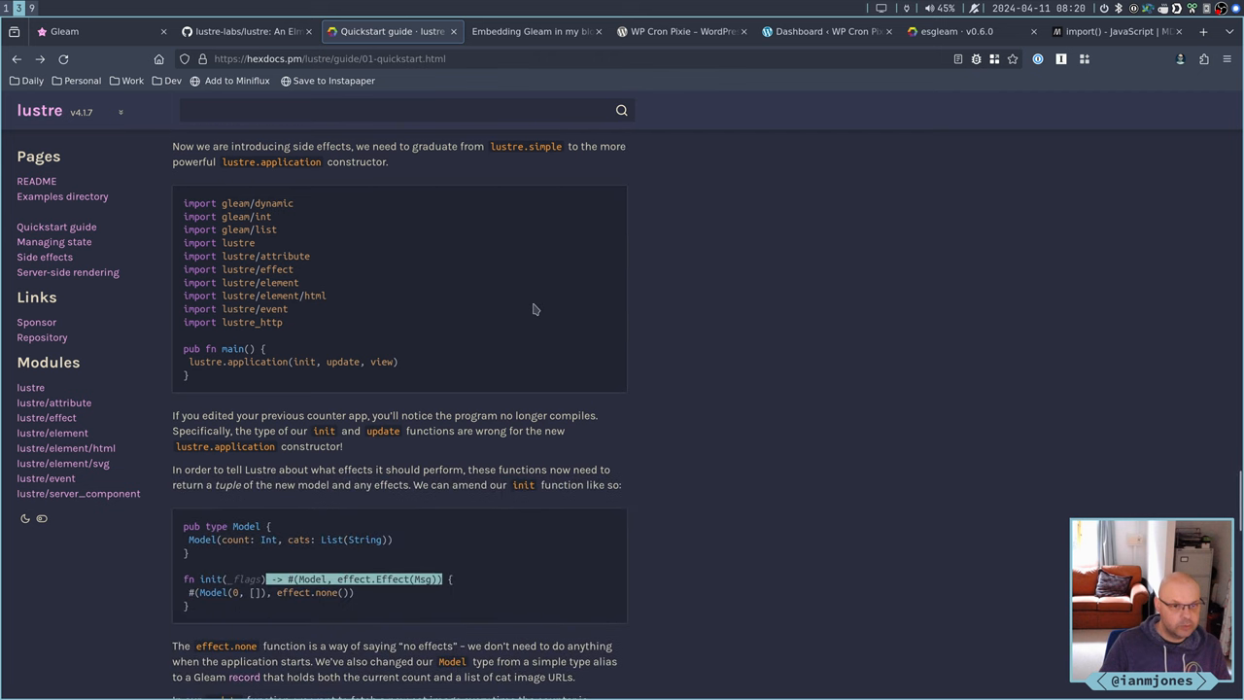
pyautogui.scroll(-3)
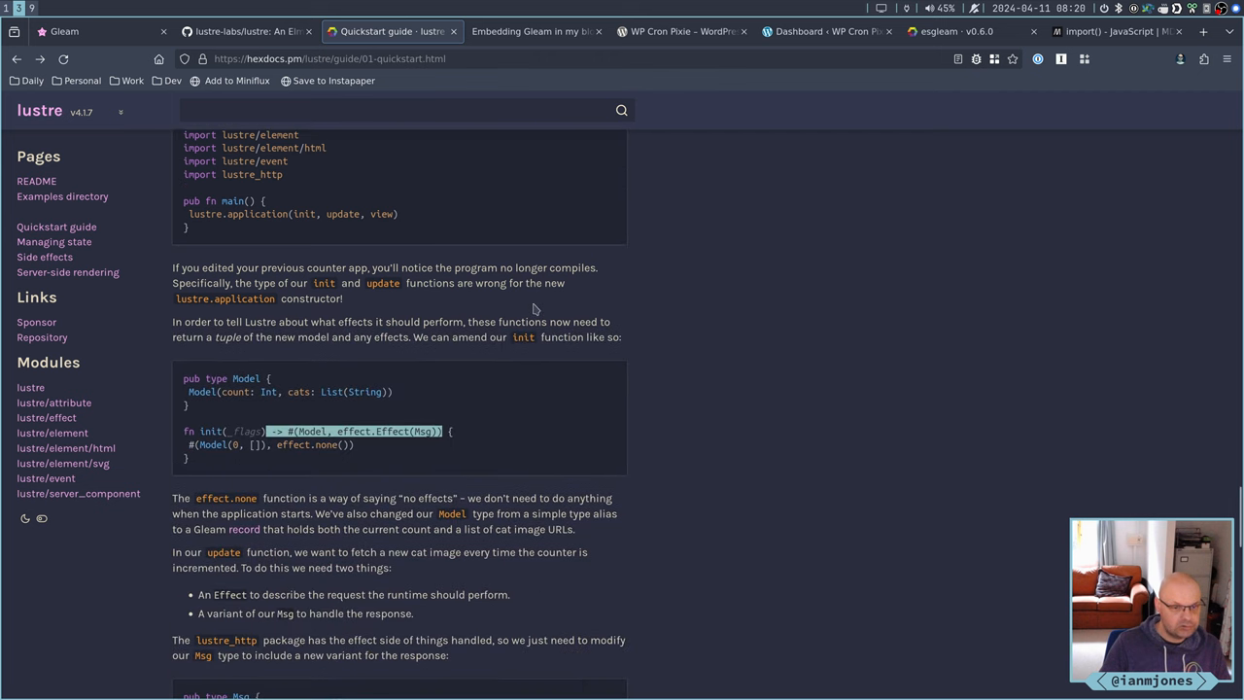
pyautogui.scroll(-3)
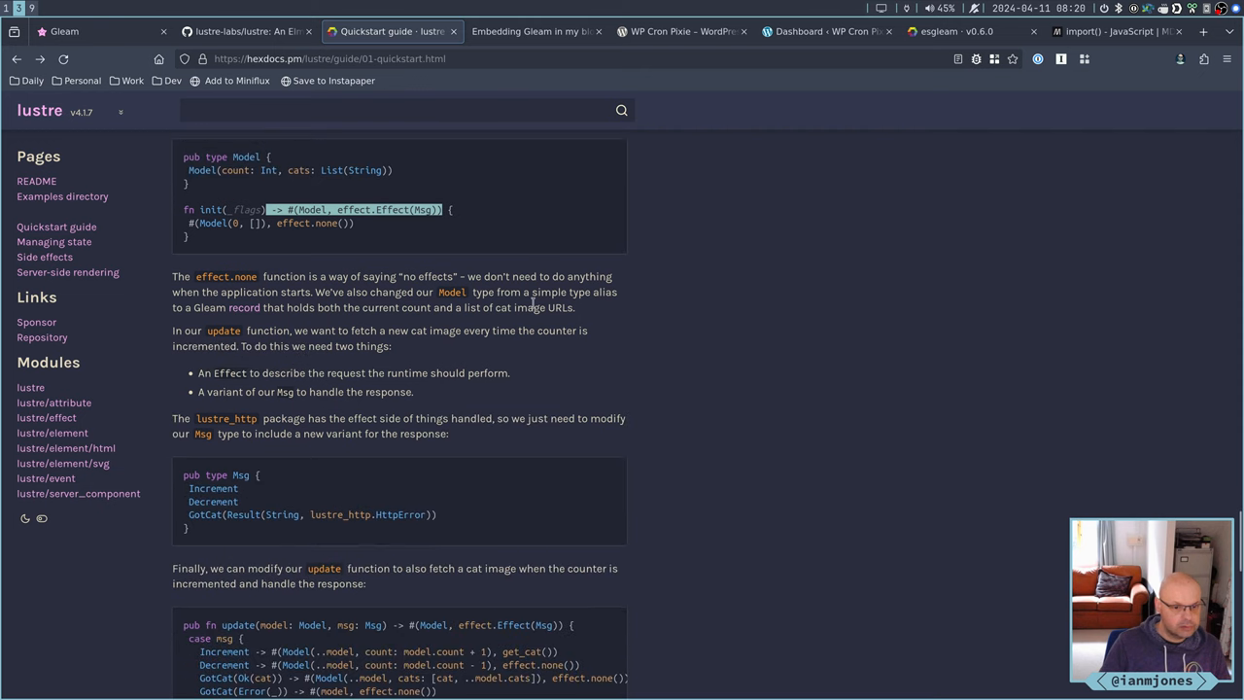
pyautogui.scroll(-3)
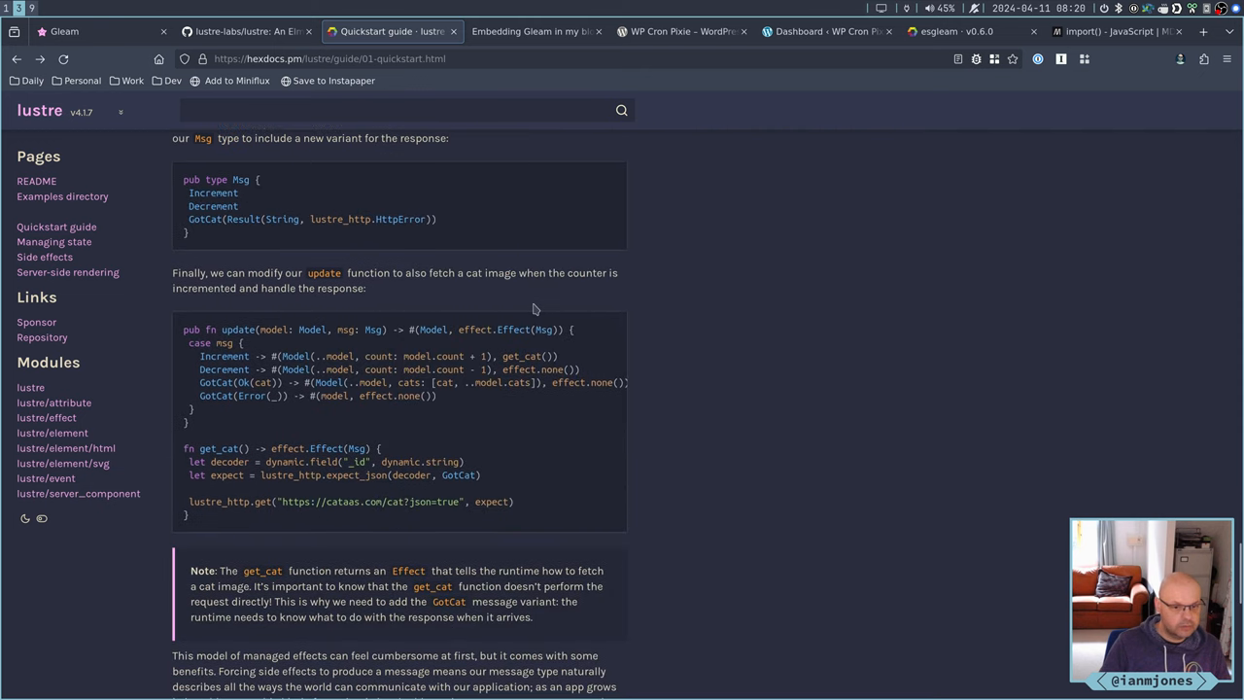
pyautogui.scroll(3)
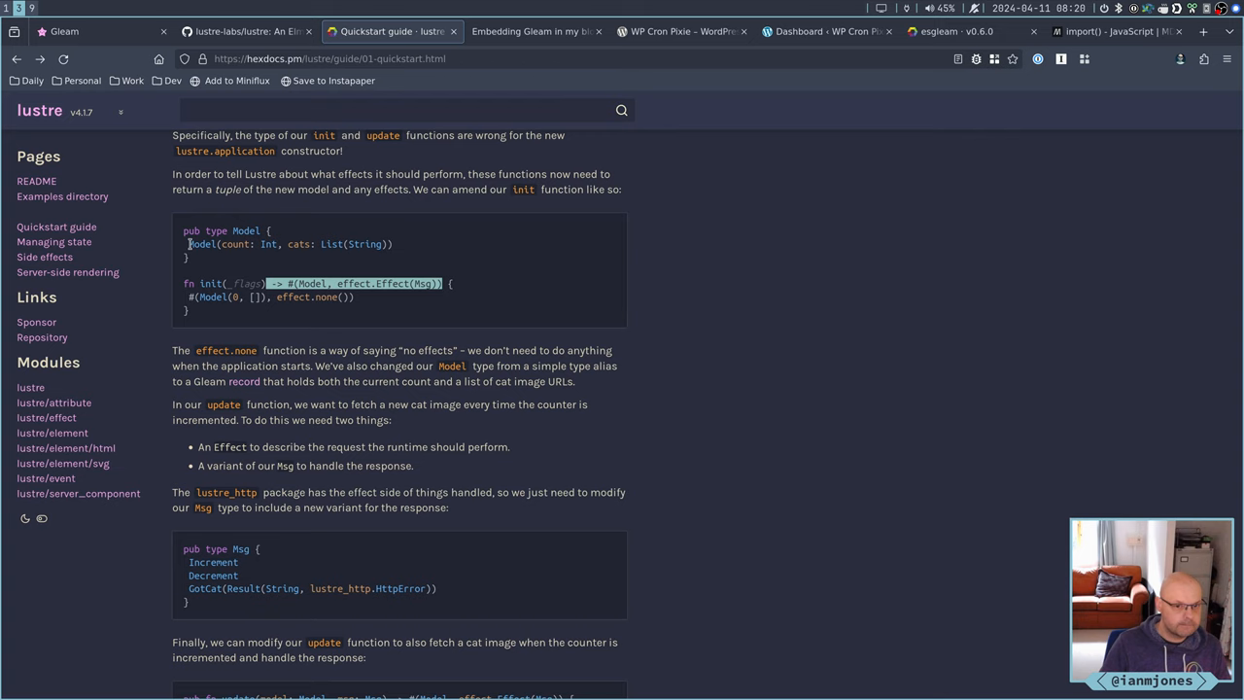
pyautogui.moveTo(469, 346)
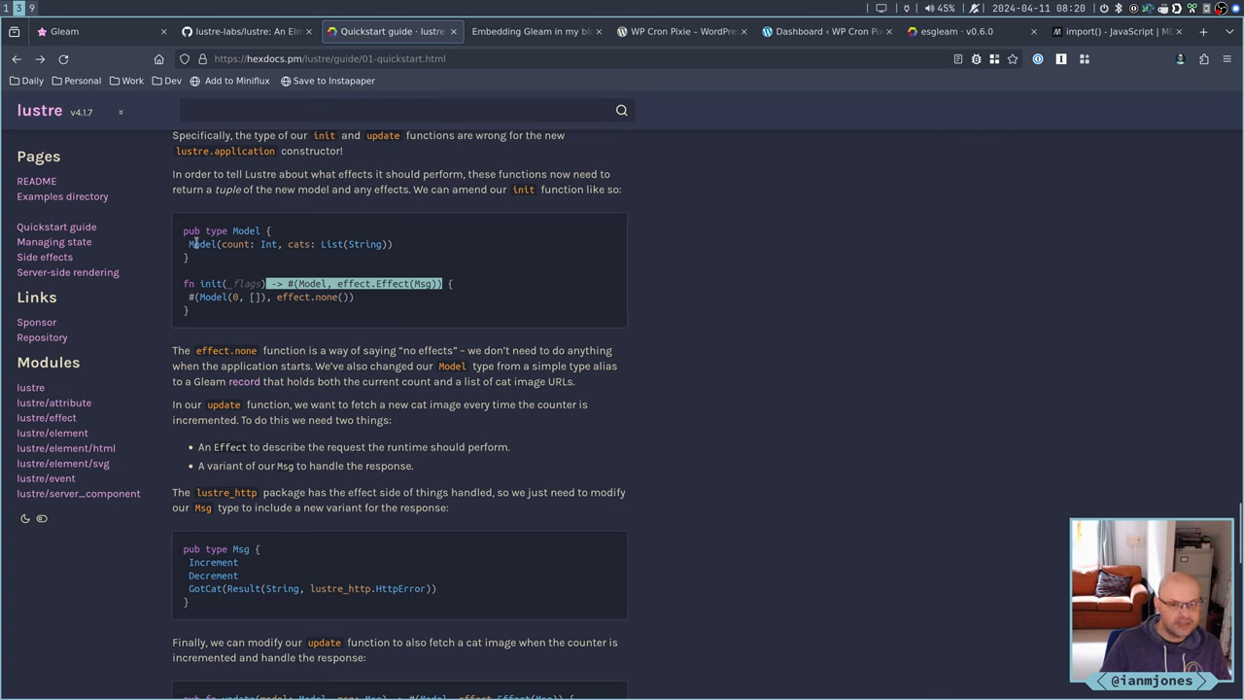
pyautogui.moveTo(739, 344)
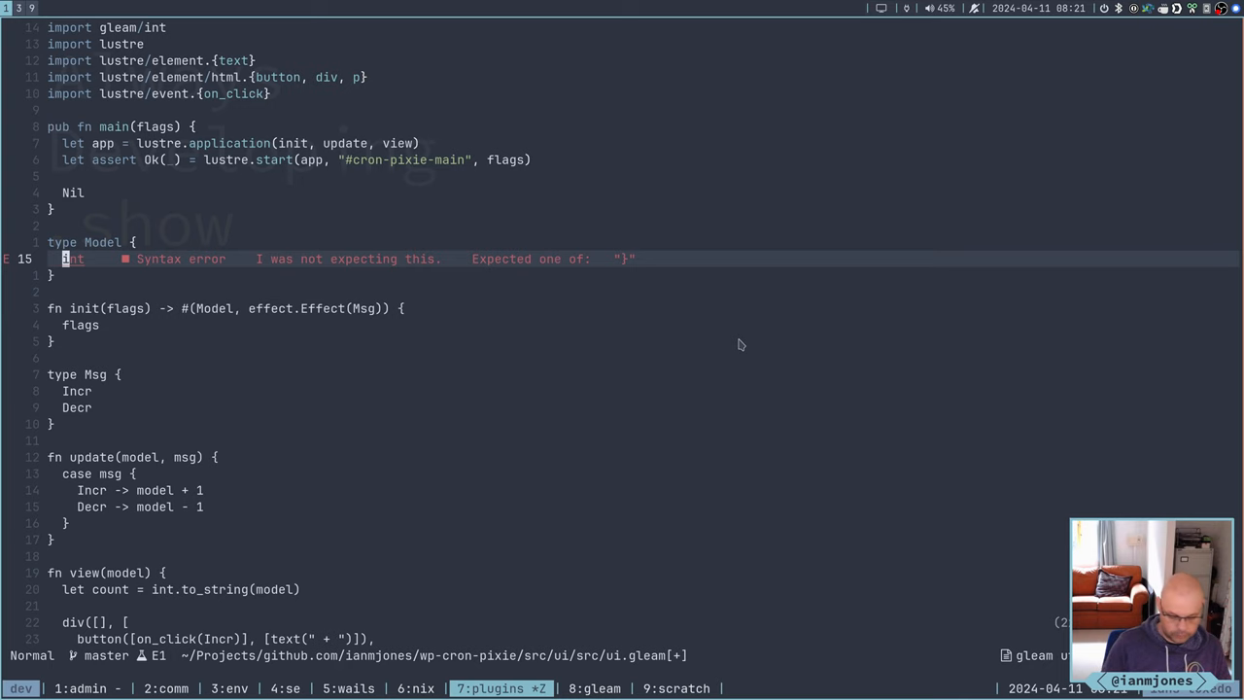
# Define the Model type's field as Model(count: int)
pyautogui.write('Model')
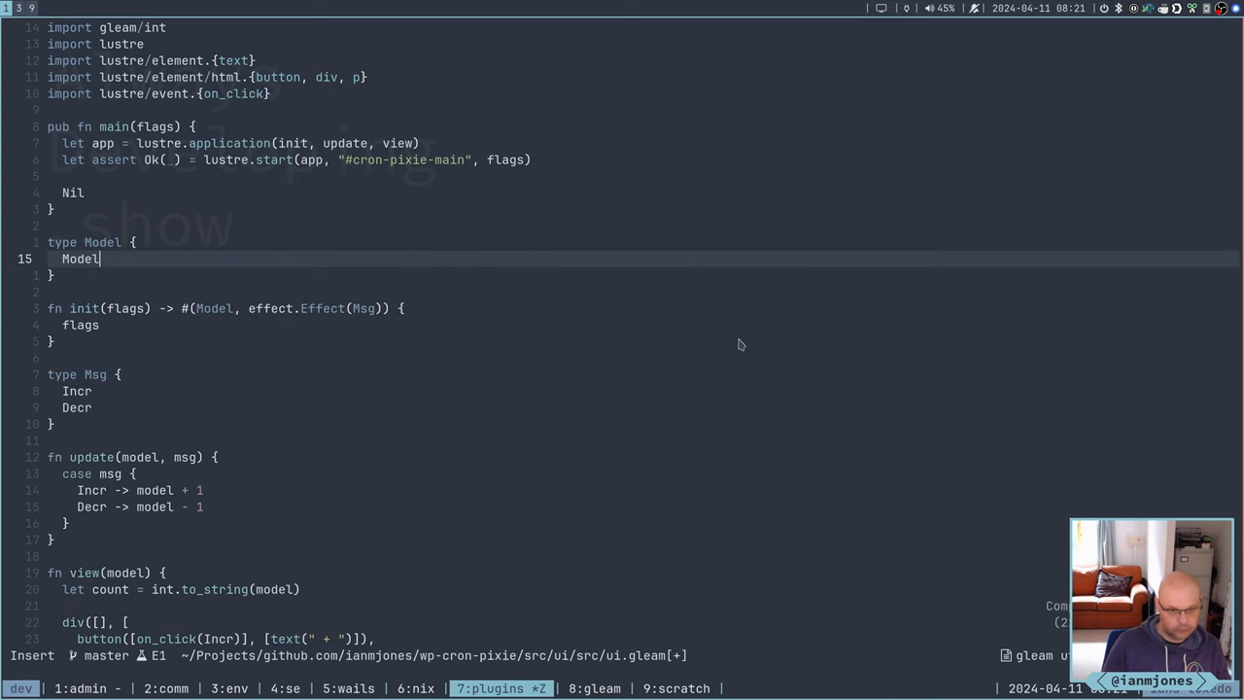
pyautogui.moveTo(737, 338)
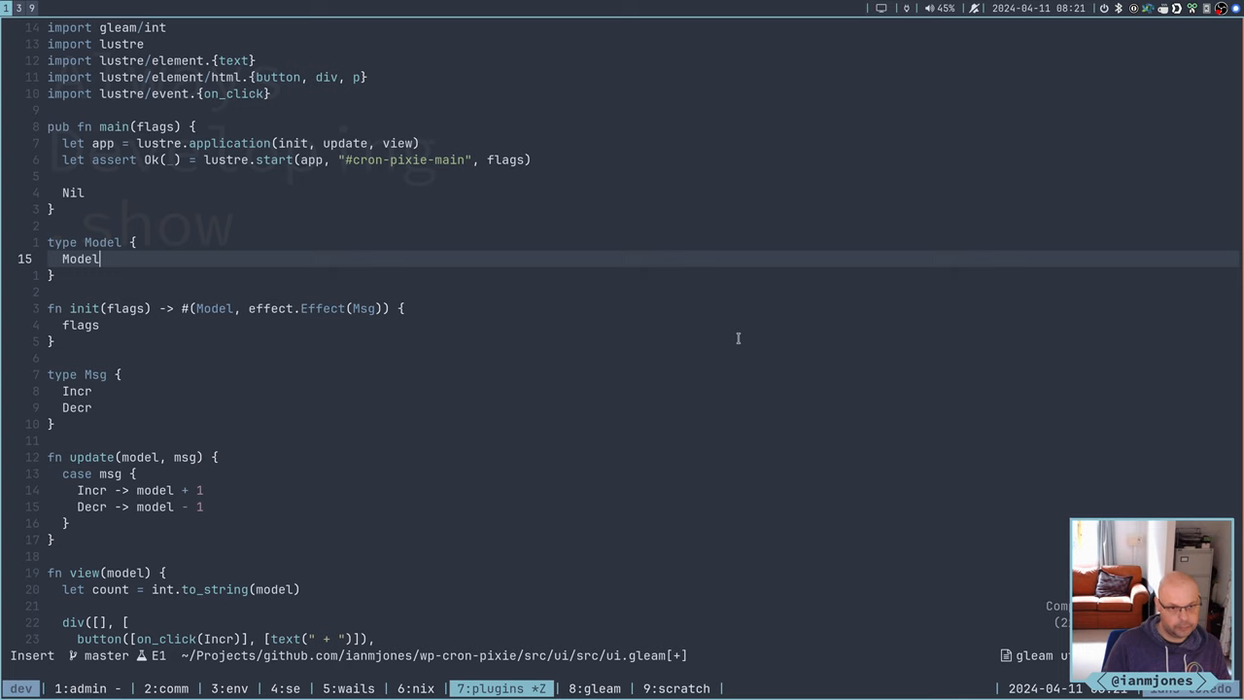
pyautogui.write('(')
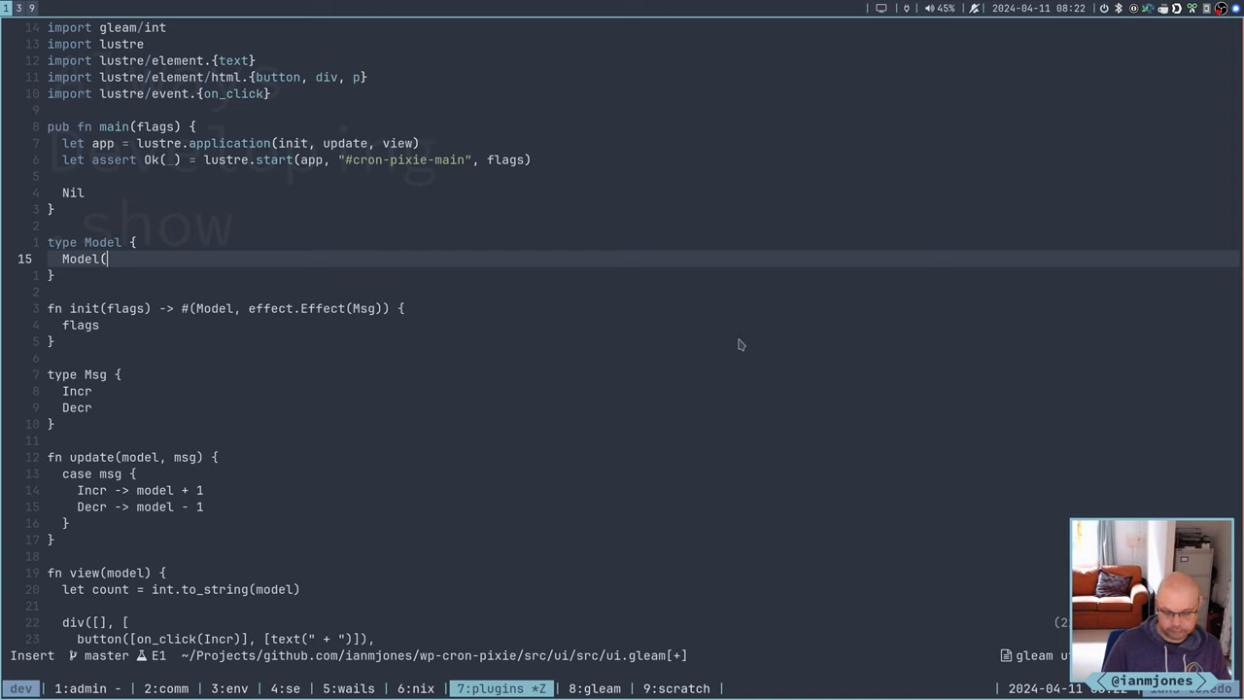
pyautogui.write('count')
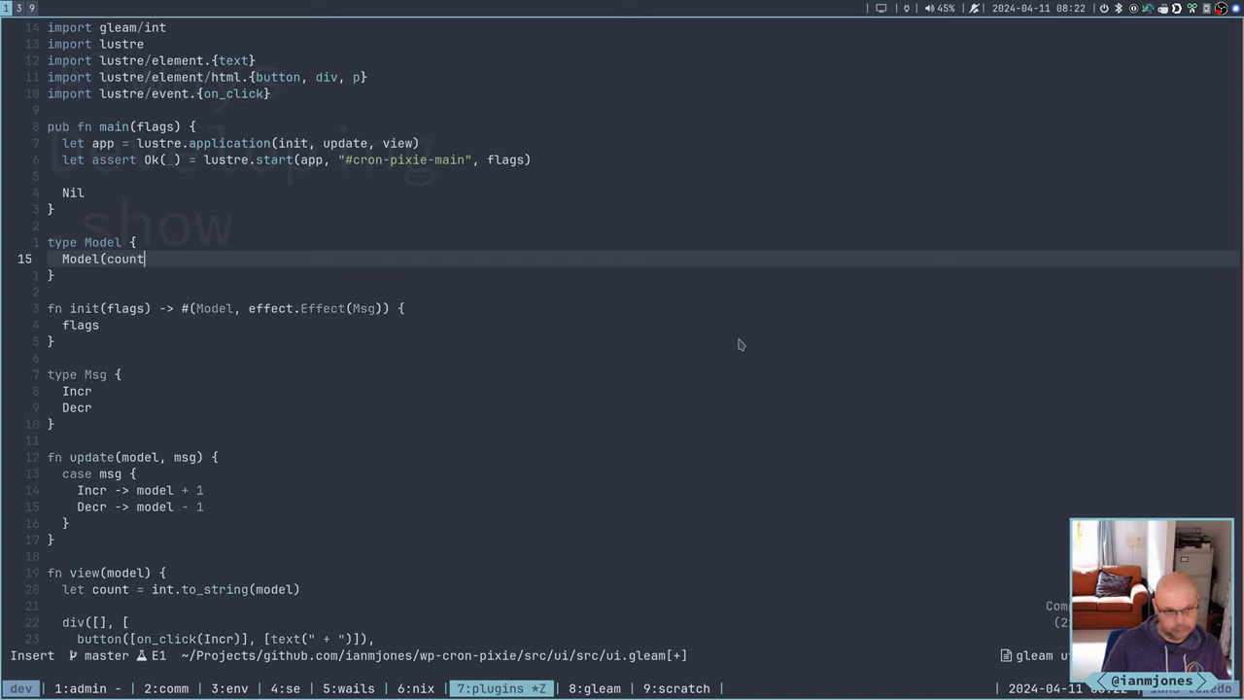
pyautogui.write(': in')
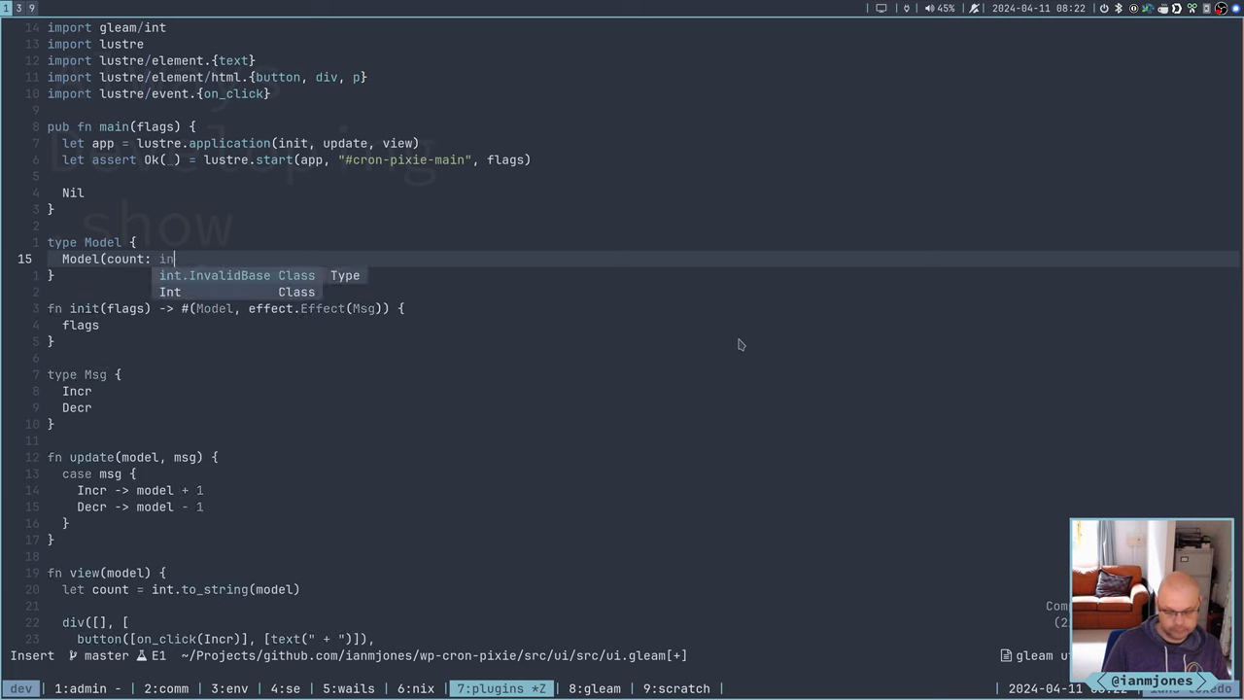
pyautogui.press('Escape')
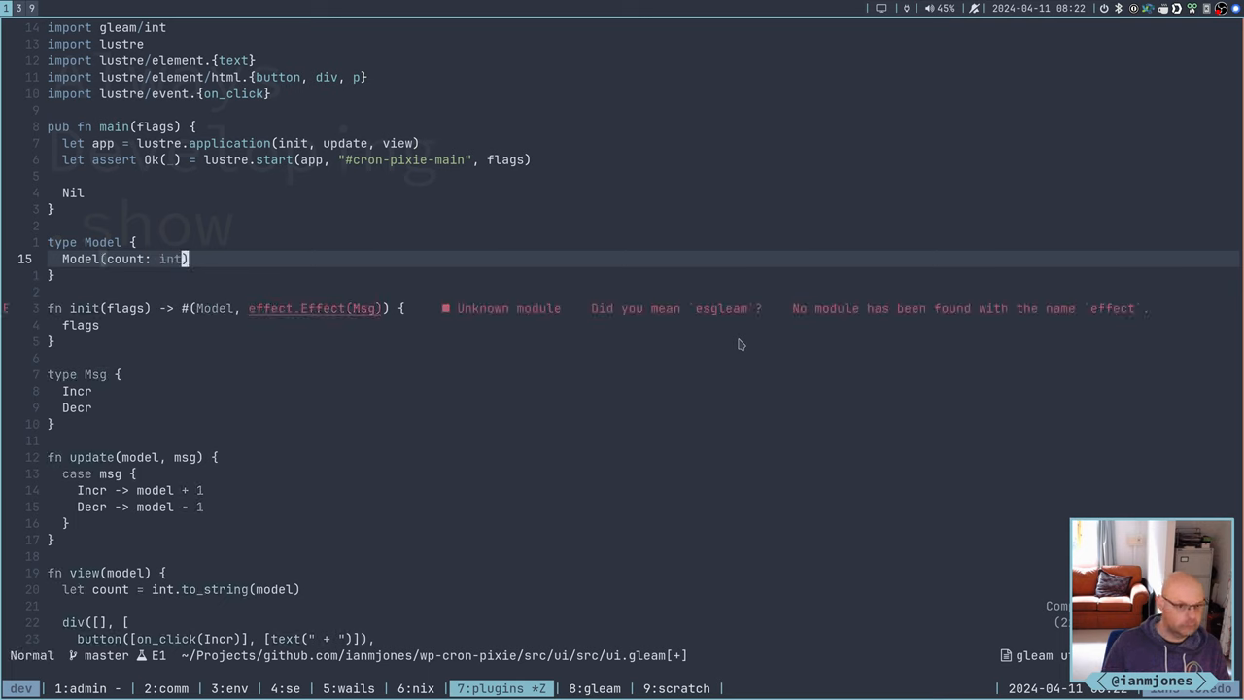
pyautogui.moveTo(117, 259)
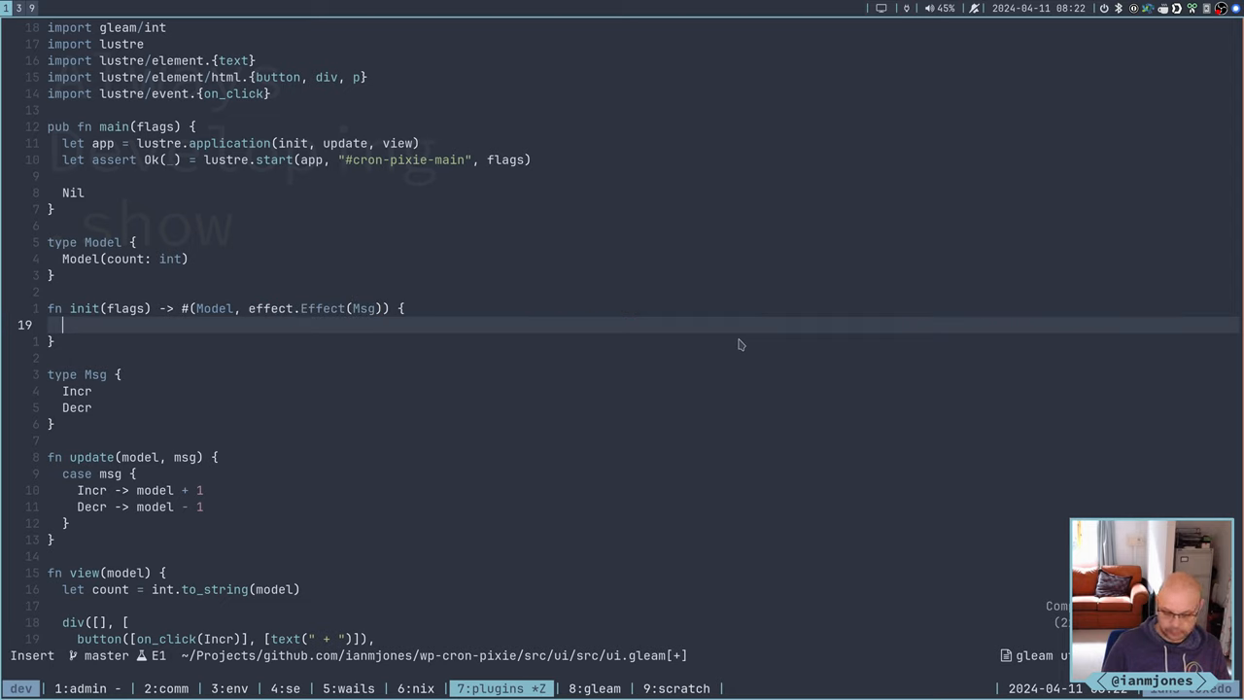
# Make init return the tuple #(Model(flags), effect.none)
pyautogui.write('#(')
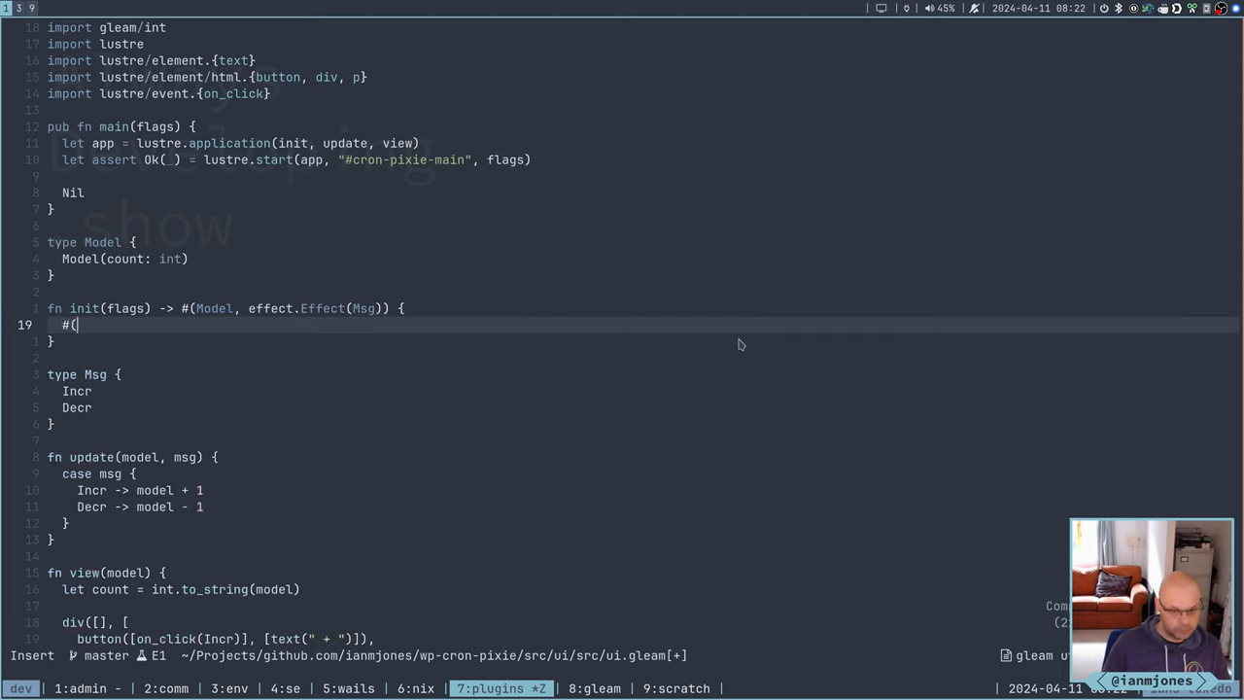
pyautogui.write('Model')
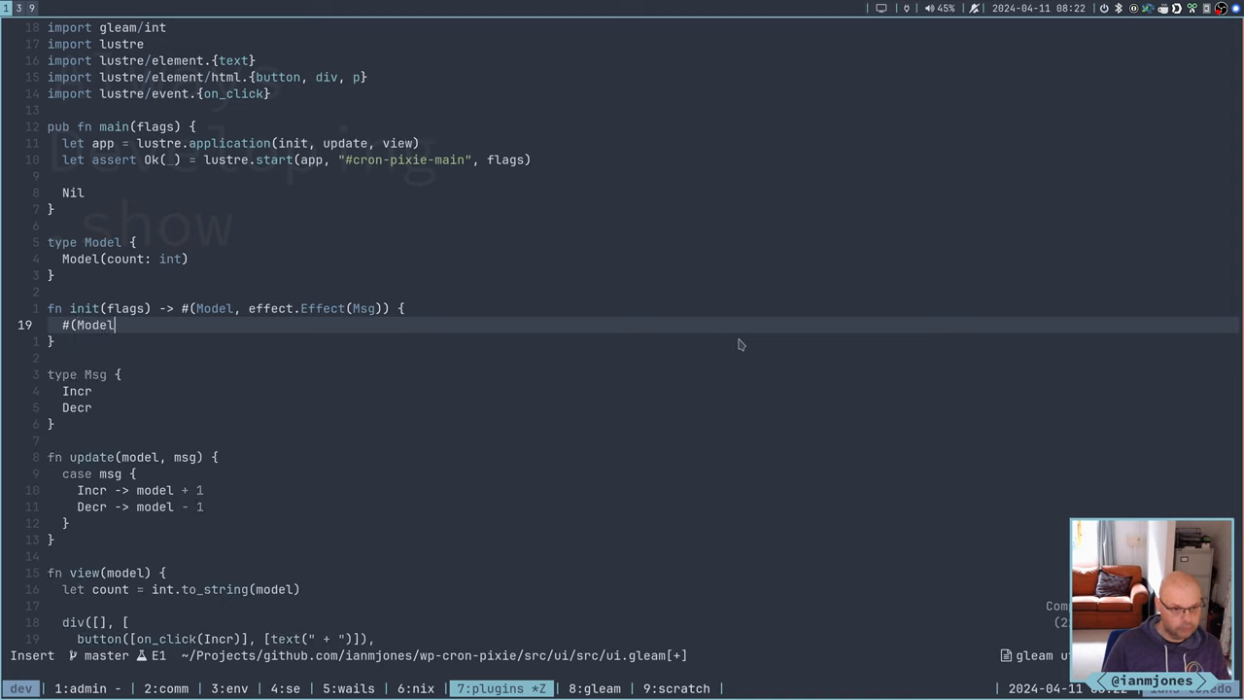
pyautogui.write('(')
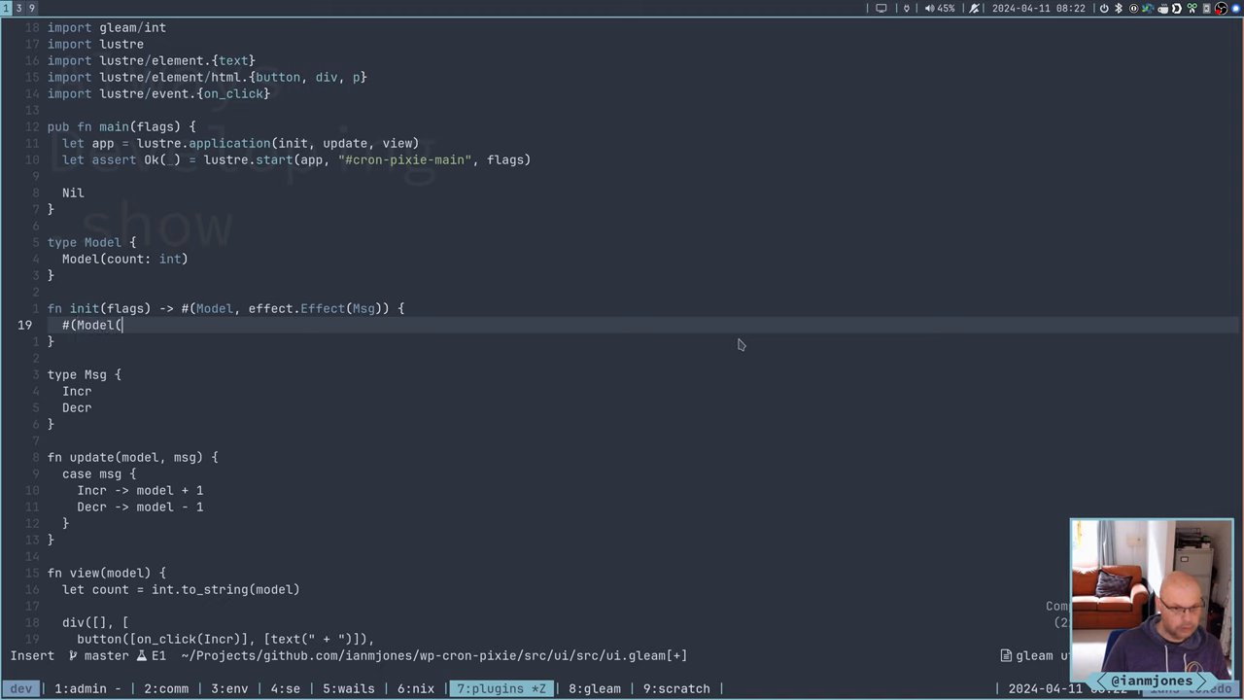
pyautogui.write('flags')
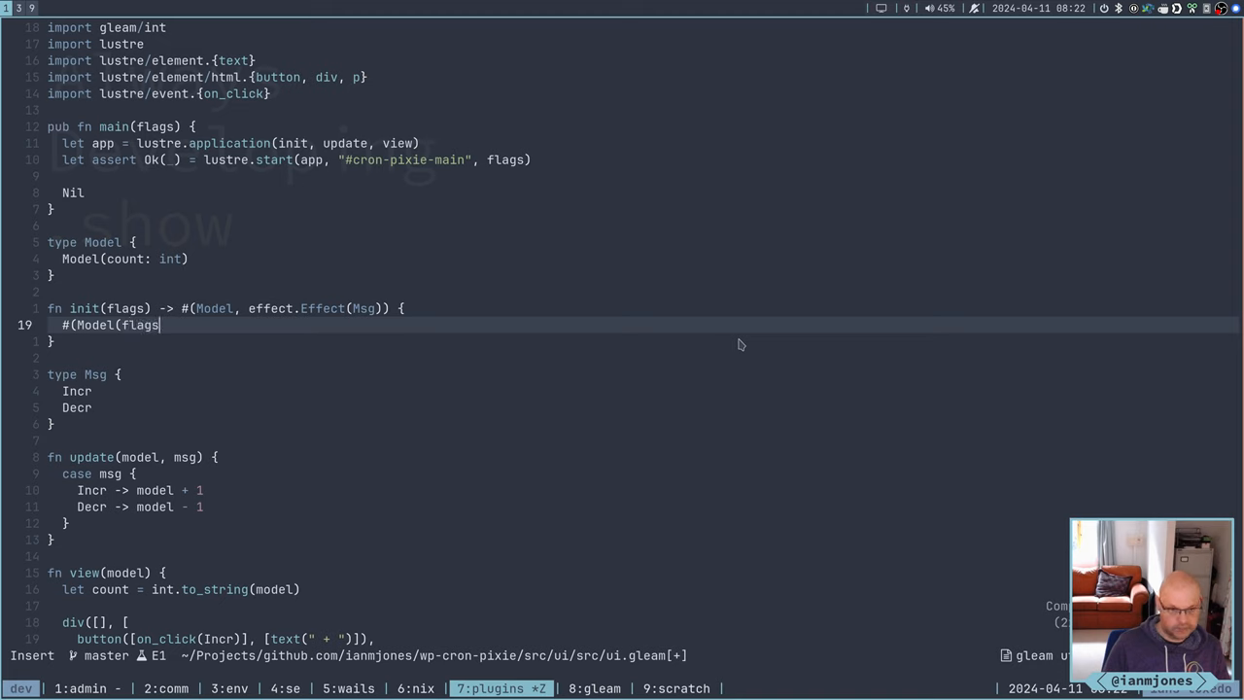
pyautogui.write(')')
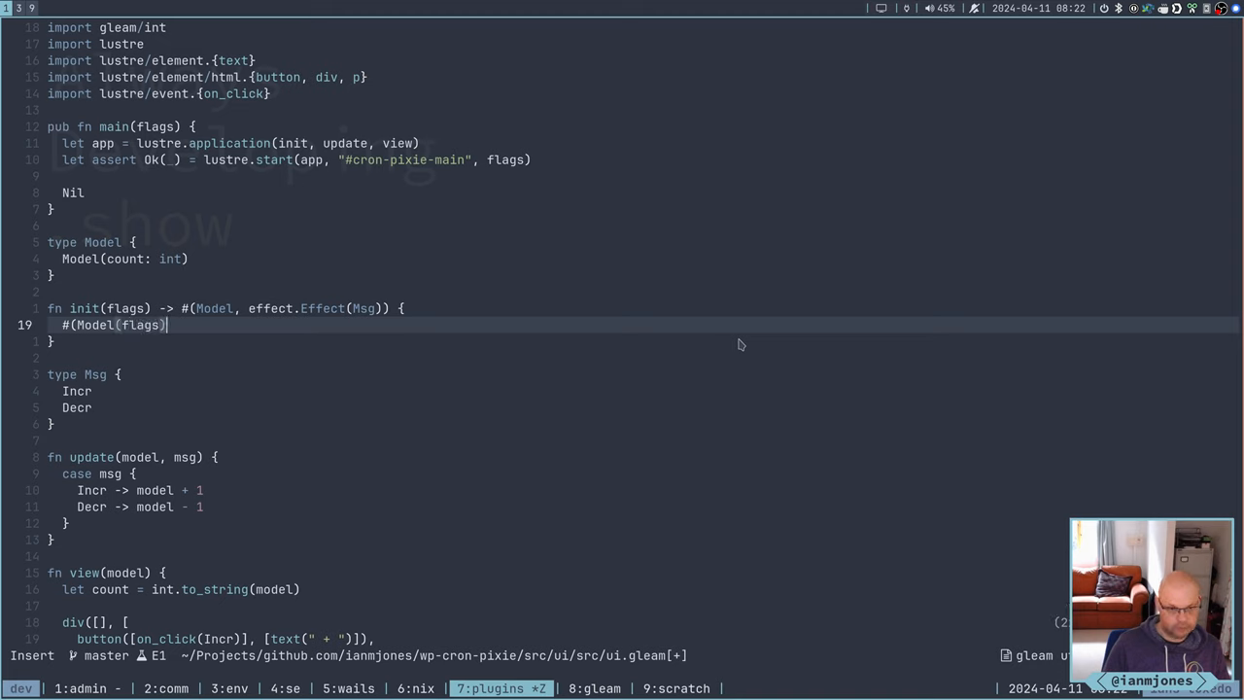
pyautogui.write(',')
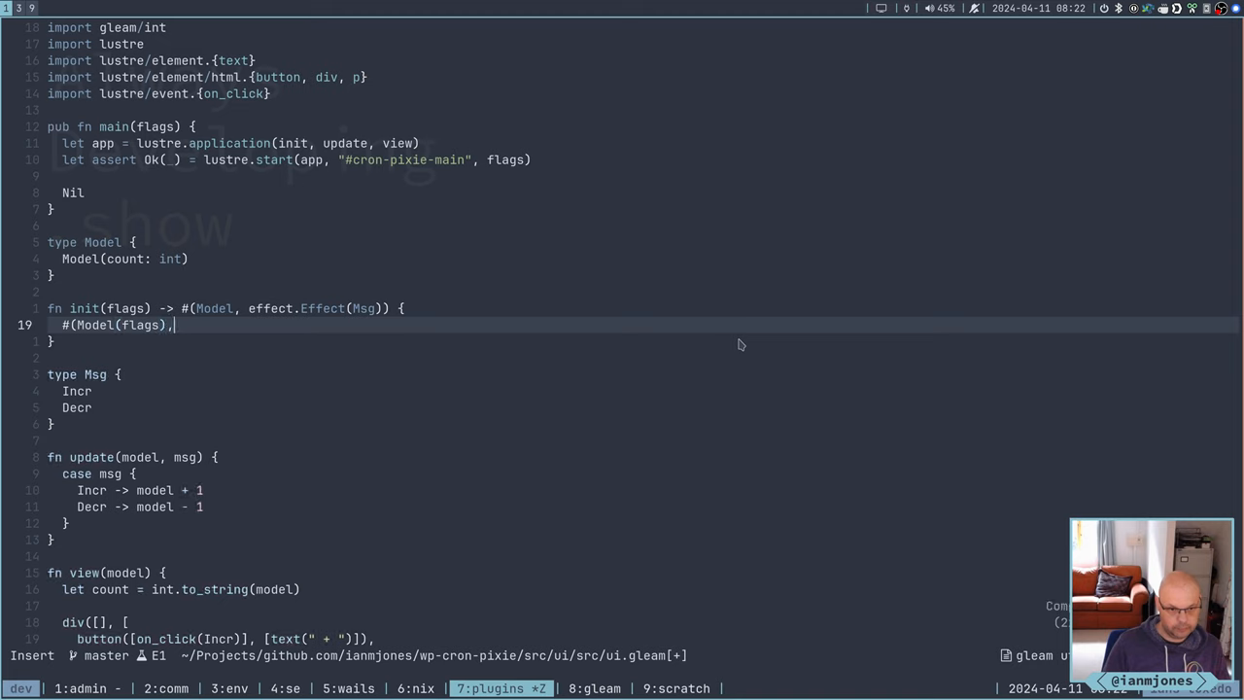
pyautogui.write('effect.')
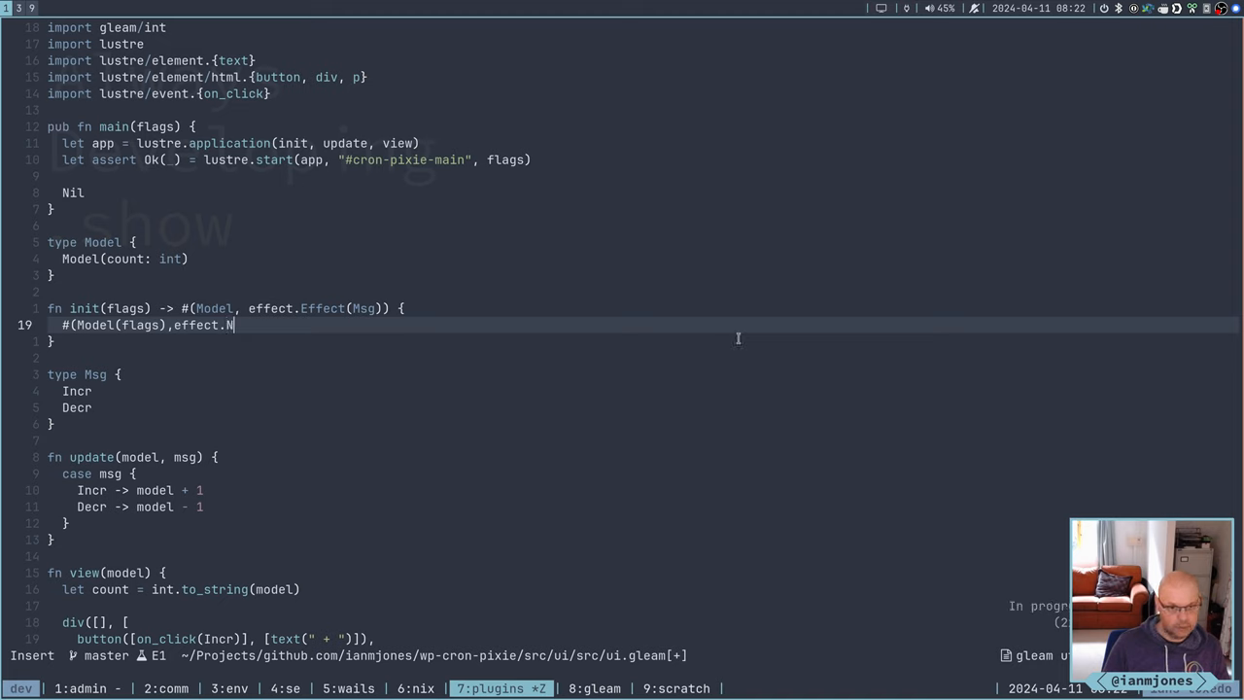
pyautogui.write('N')
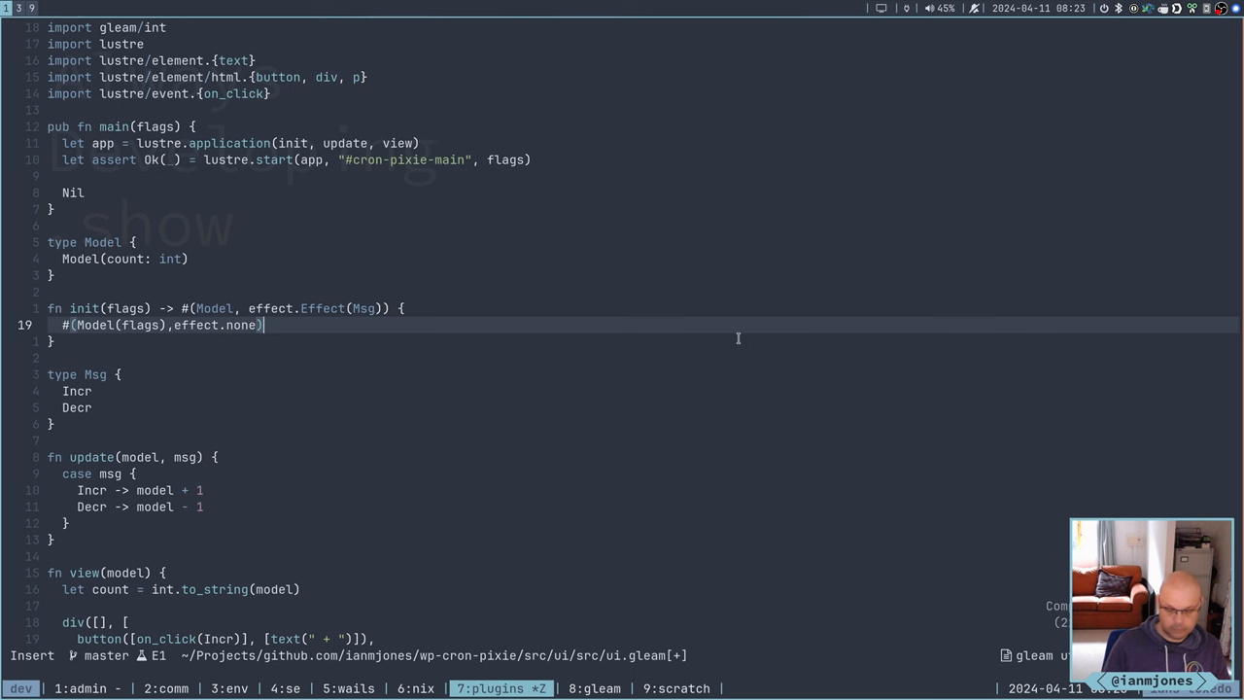
pyautogui.press('Escape')
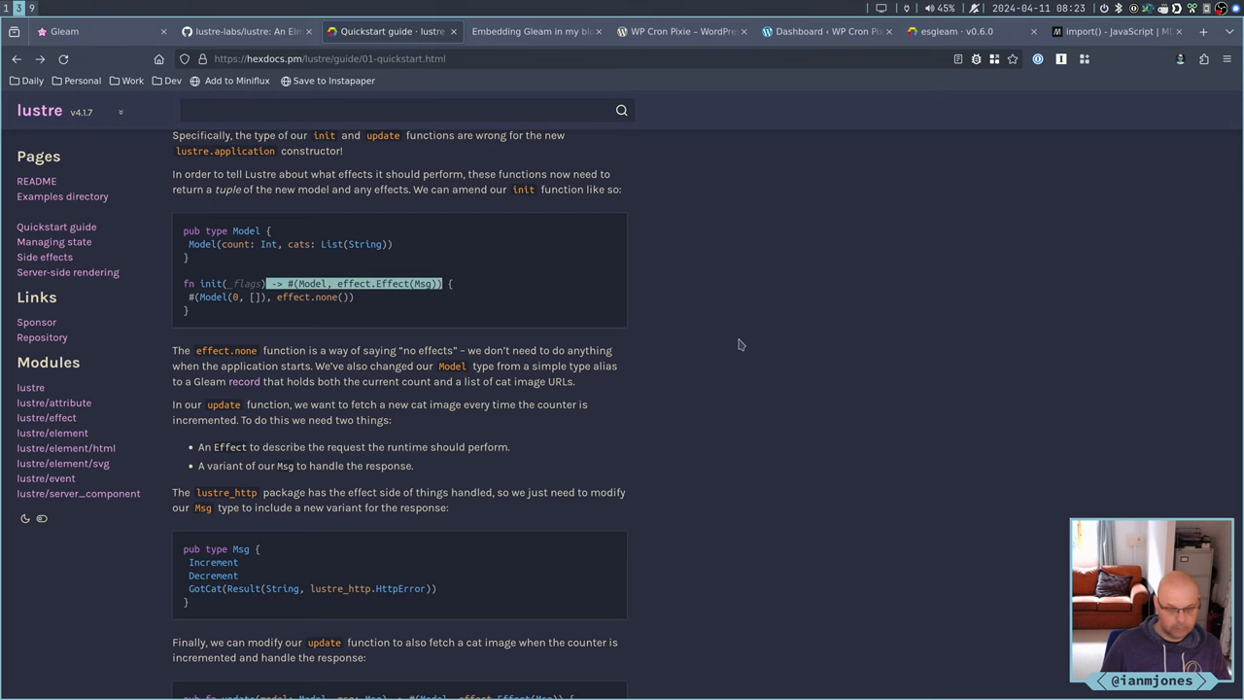
# Scroll the quickstart guide to the update function and get_cat example
pyautogui.scroll(-3)
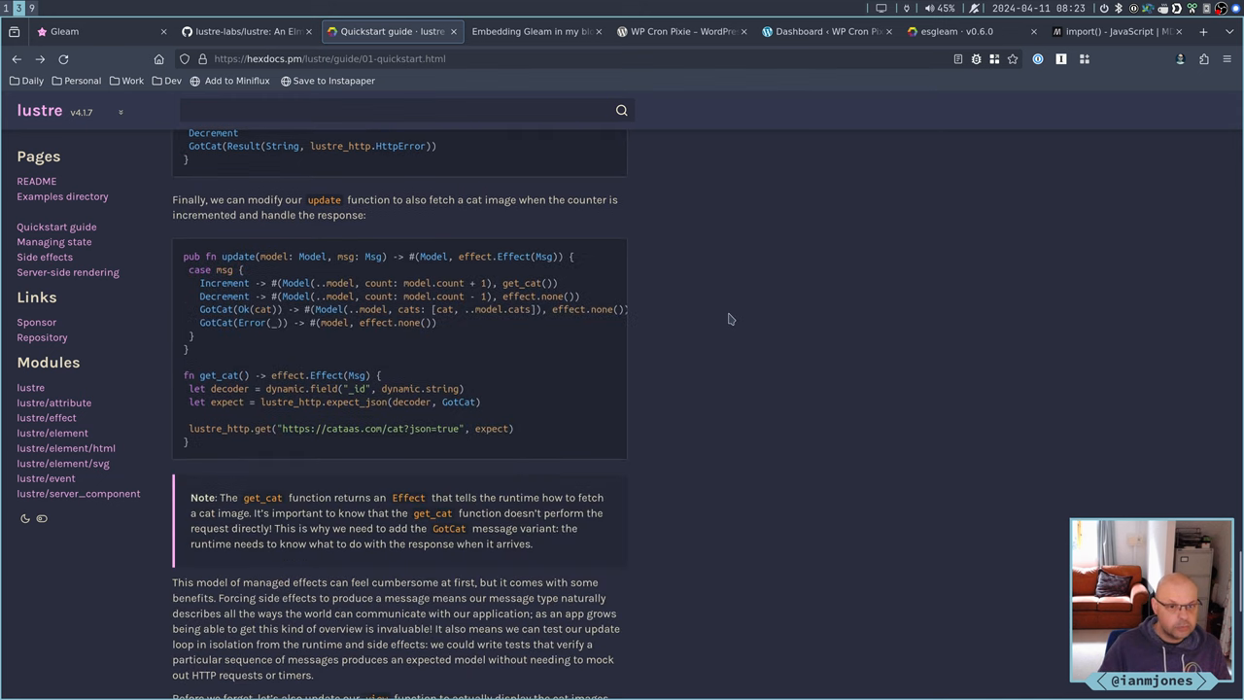
pyautogui.scroll(3)
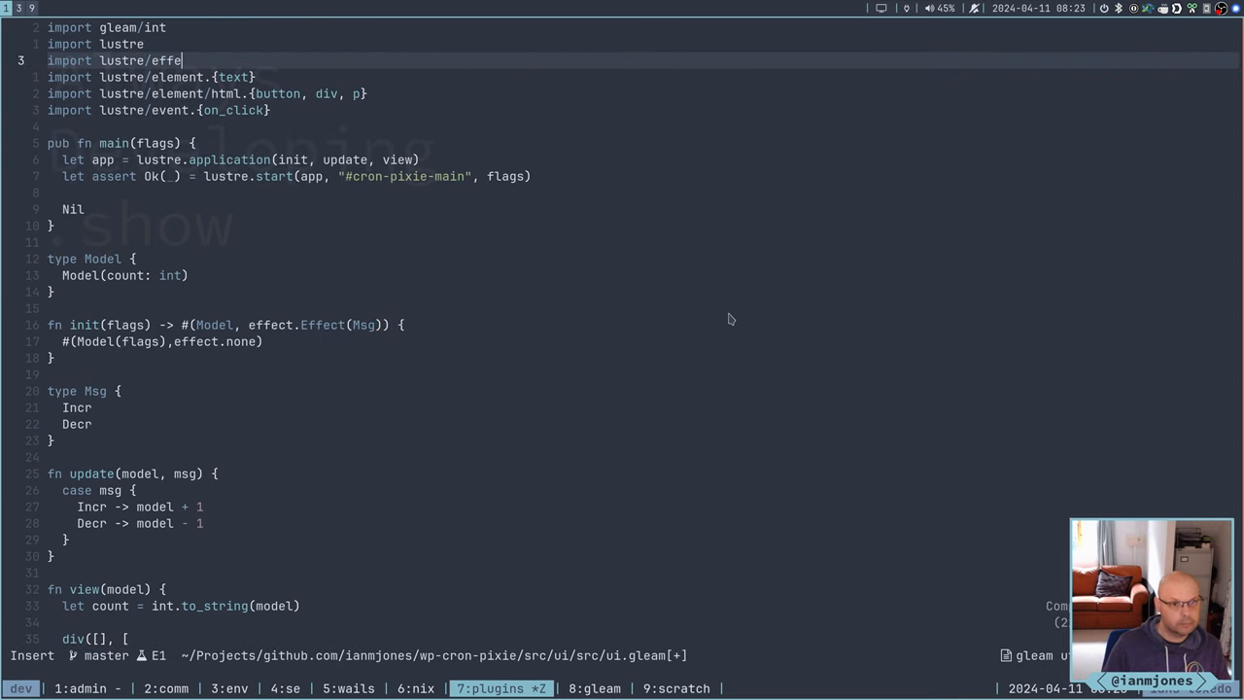
# Finish adding the lustre/effect import line in ui.gleam
pyautogui.press('Escape')
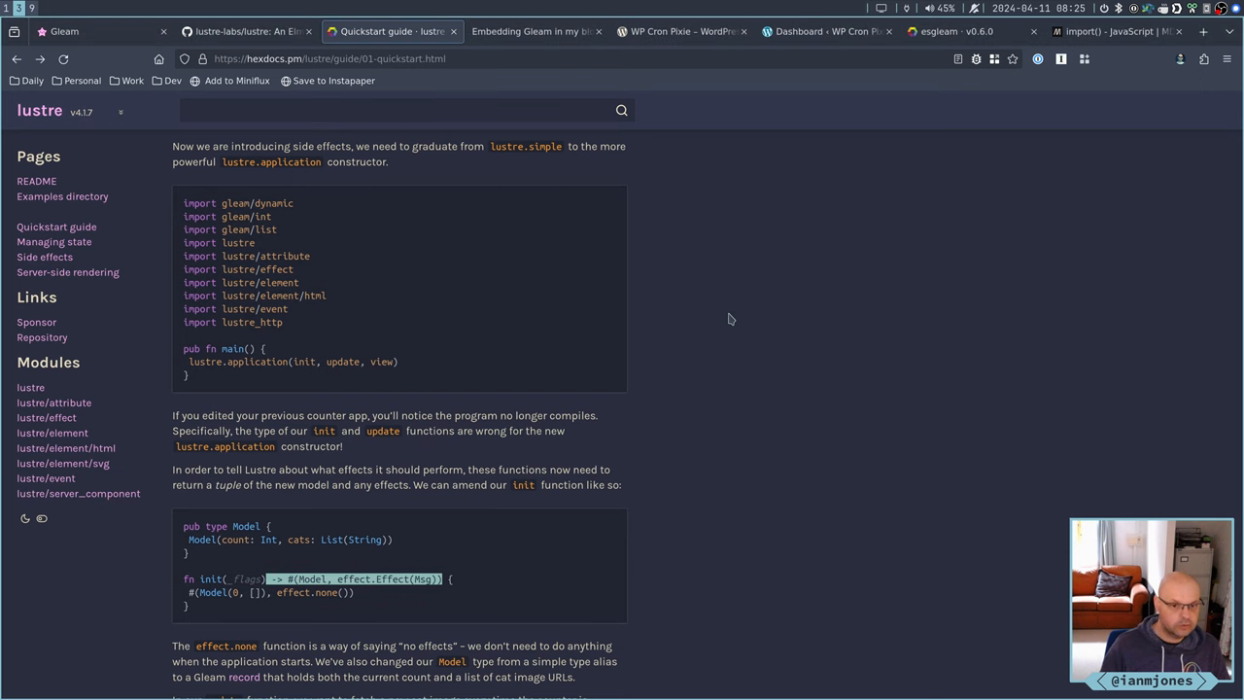
# Scroll the quickstart down to the GotCat variant and update example
pyautogui.scroll(-3)
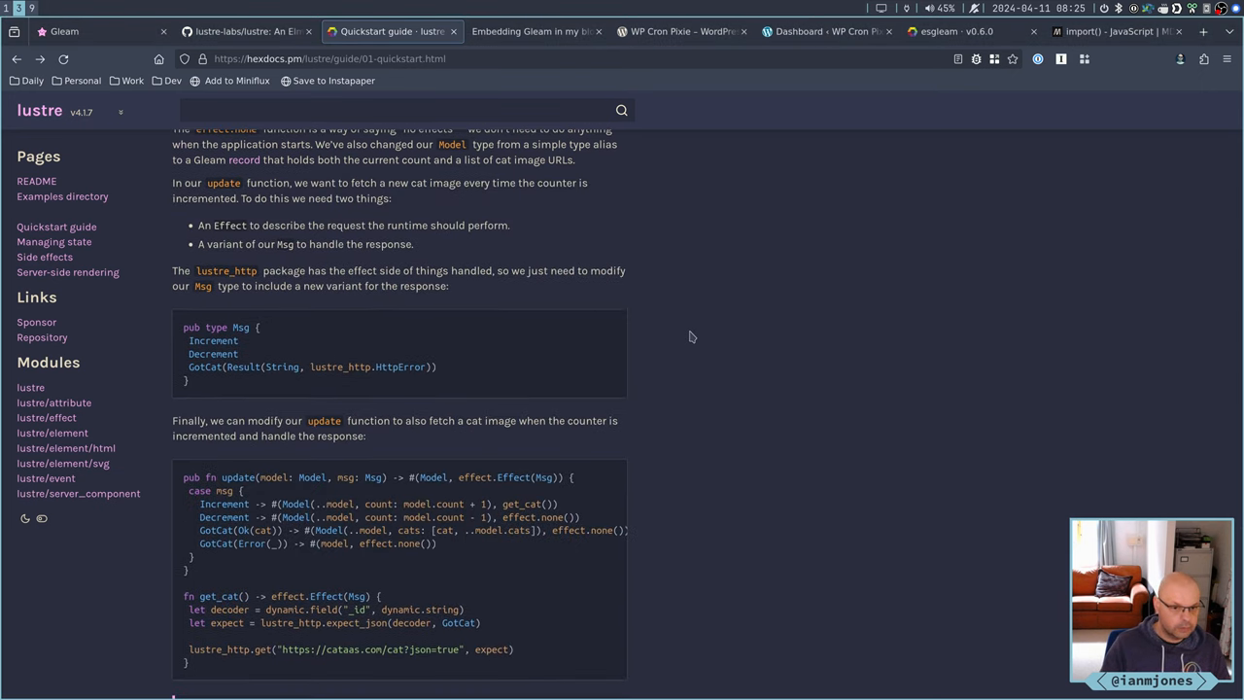
pyautogui.moveTo(384, 463)
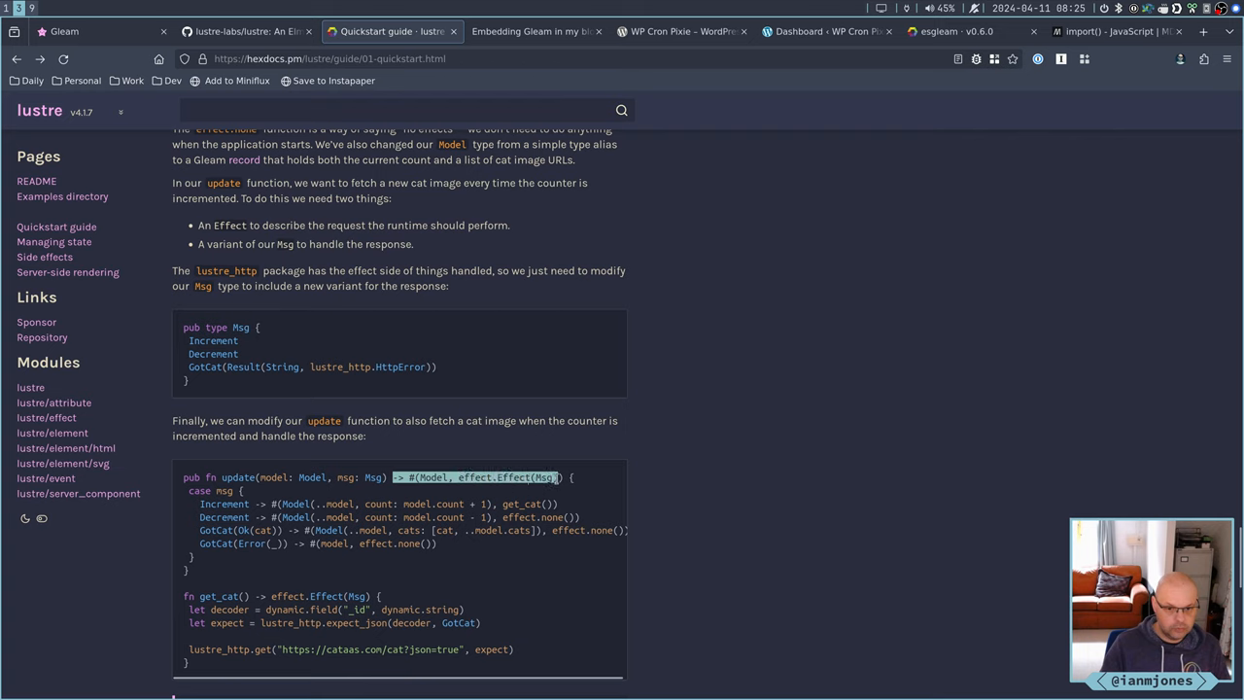
pyautogui.moveTo(700, 397)
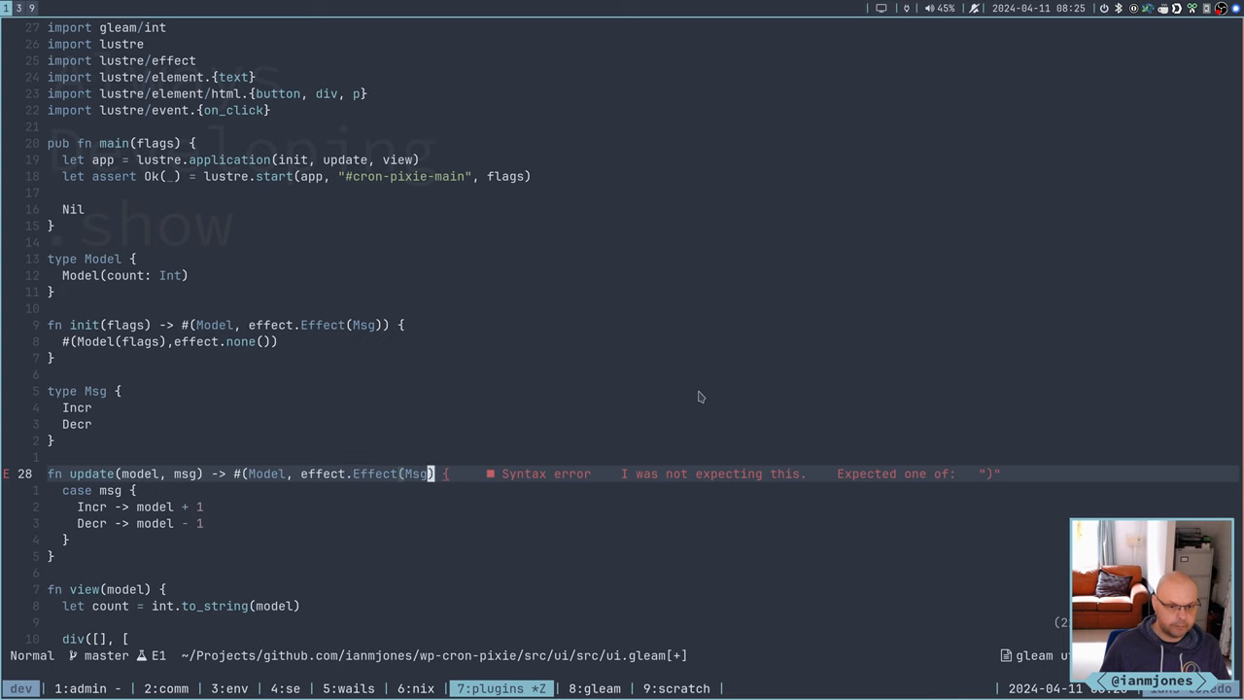
# Close update's model-and-effect tuple return type with the missing ')'
pyautogui.write(')')
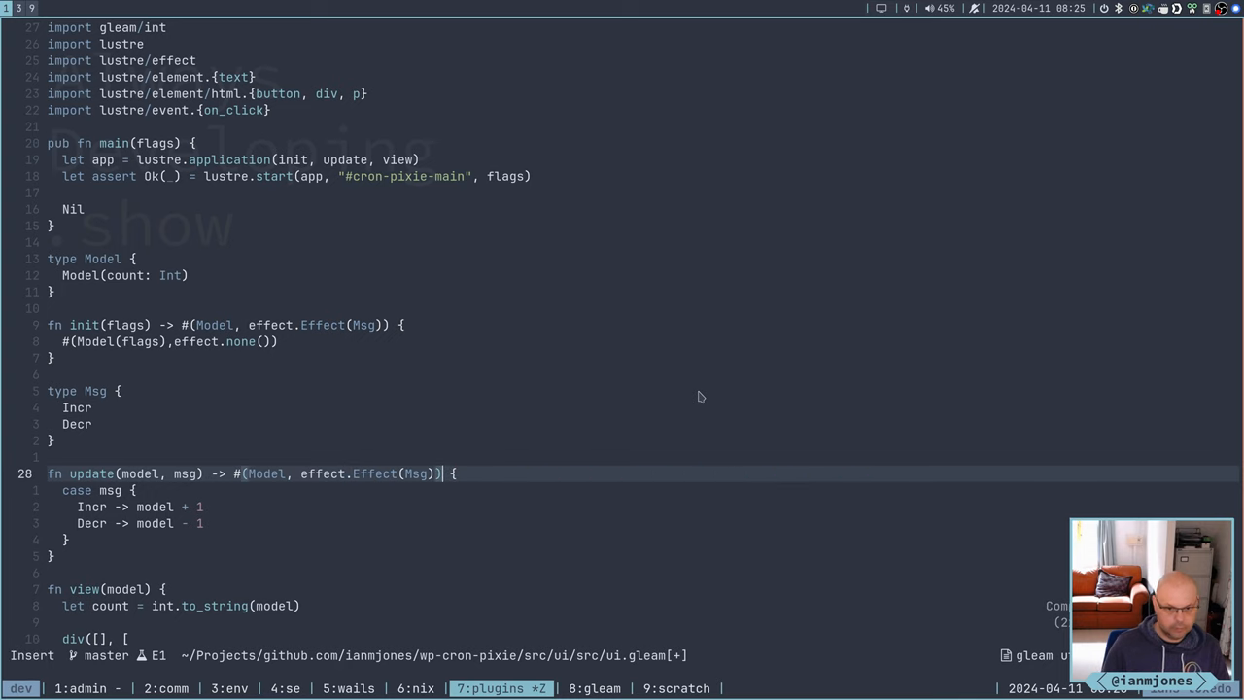
pyautogui.press('Escape')
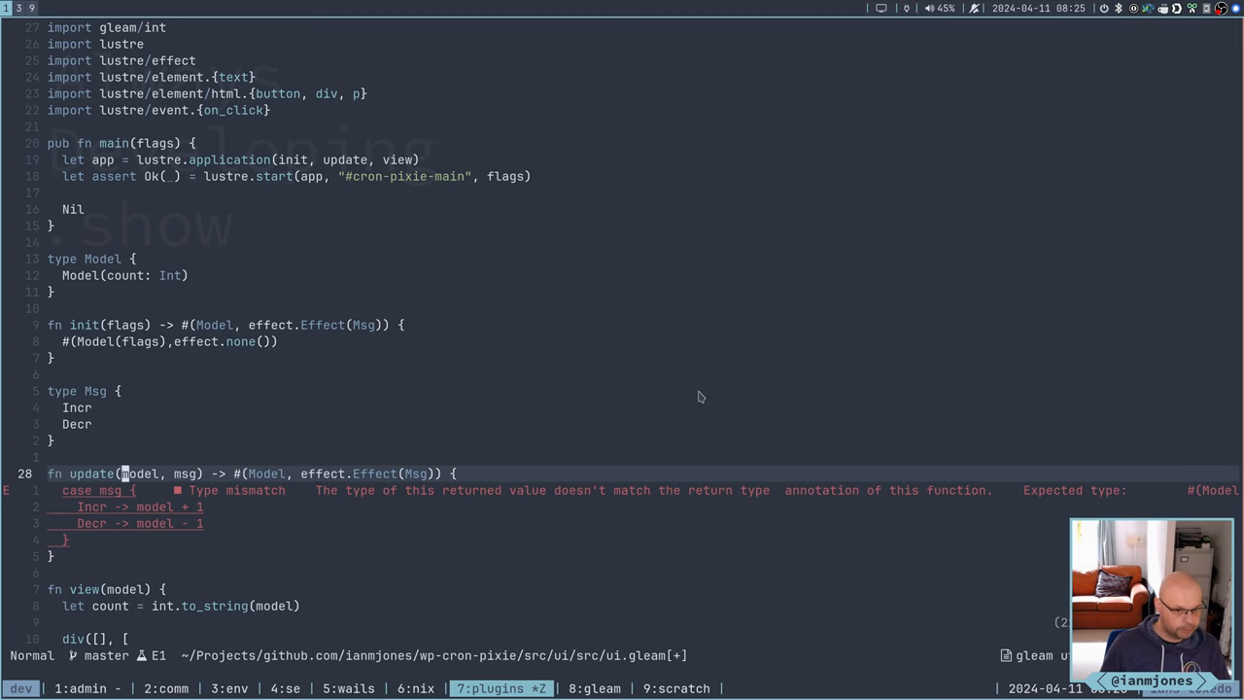
pyautogui.scroll(-3)
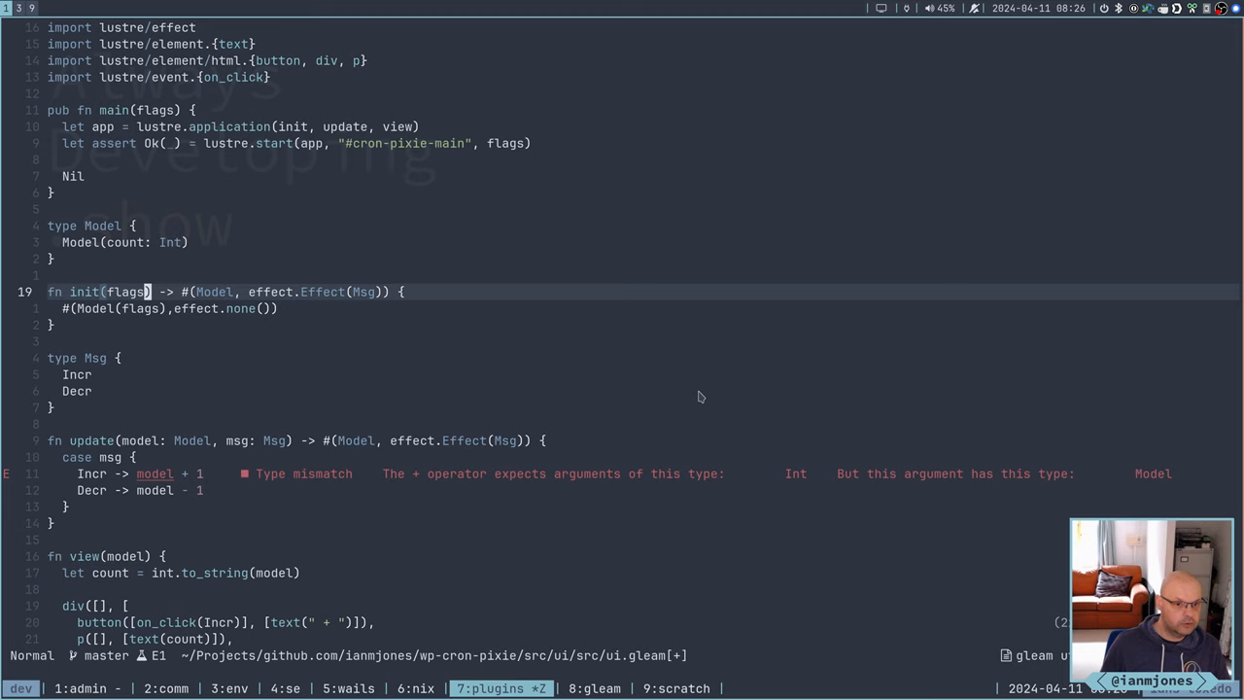
# Annotate the flags parameter with the Int type
pyautogui.press('i')
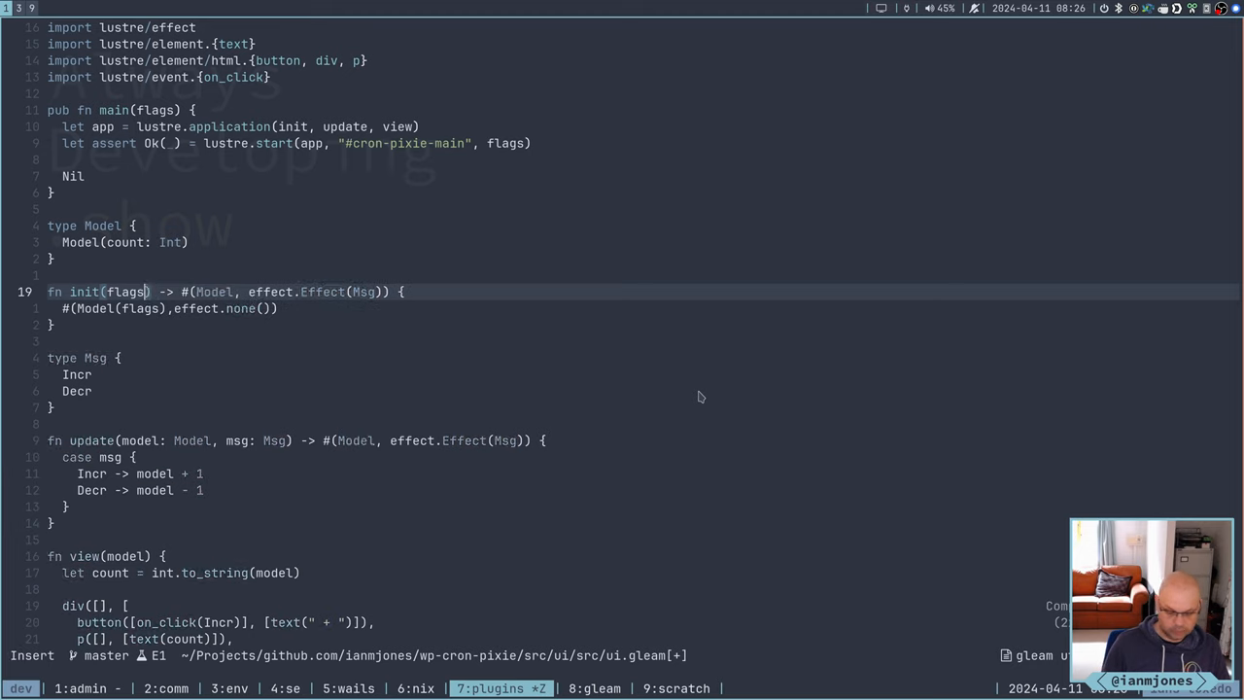
pyautogui.write(': Intr')
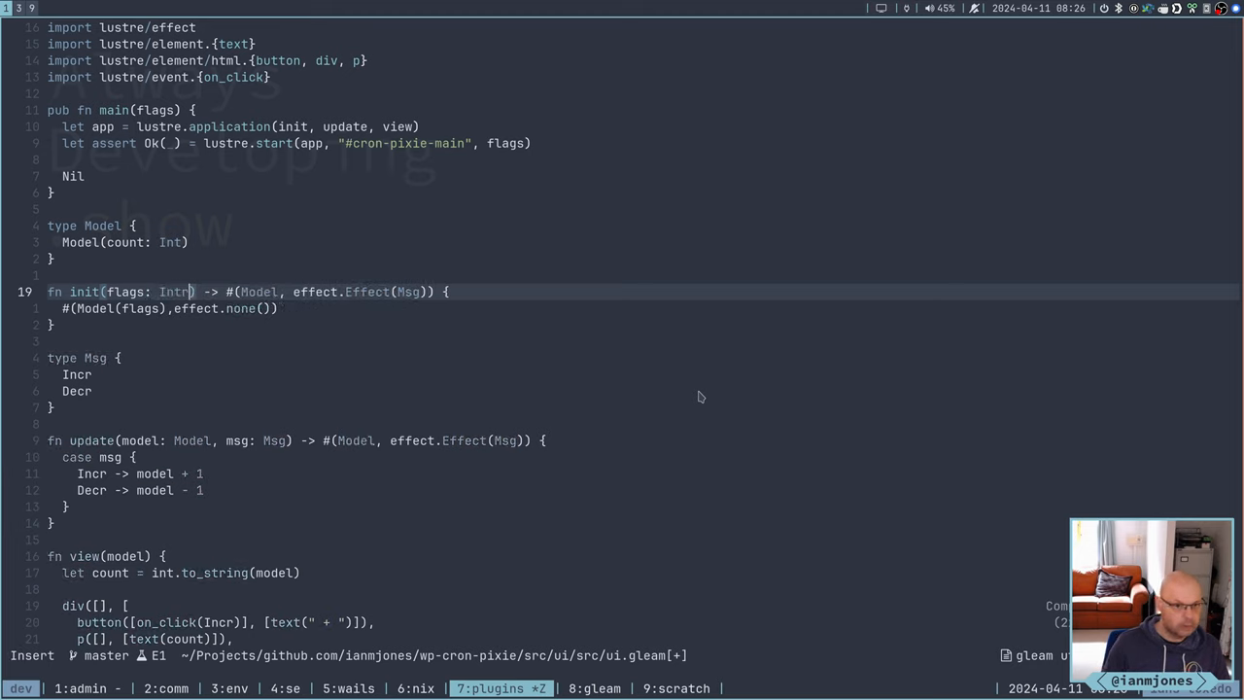
pyautogui.press('Escape')
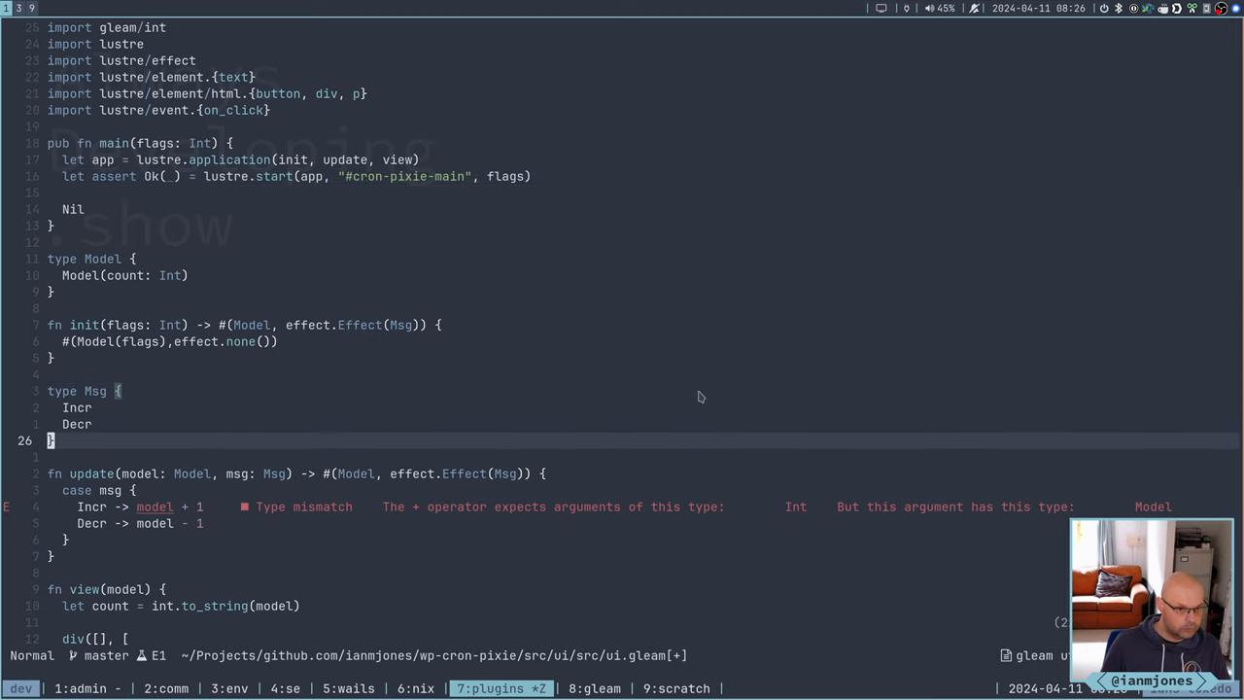
pyautogui.scroll(-3)
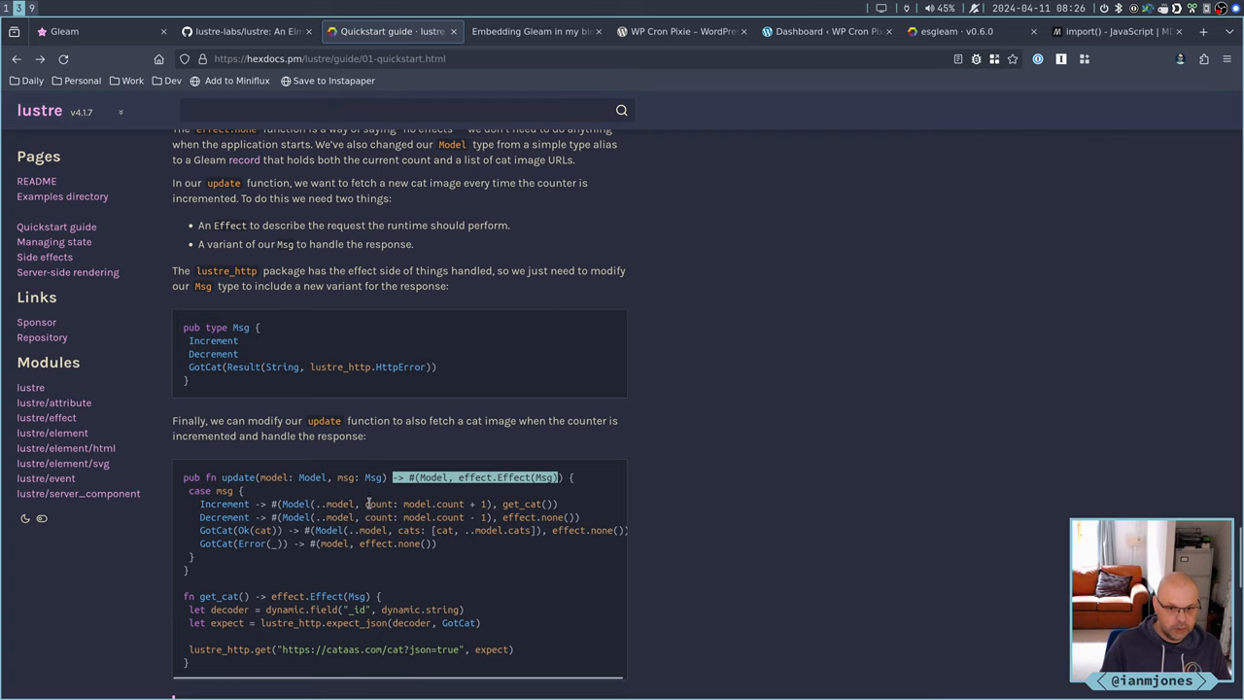
pyautogui.moveTo(446, 515)
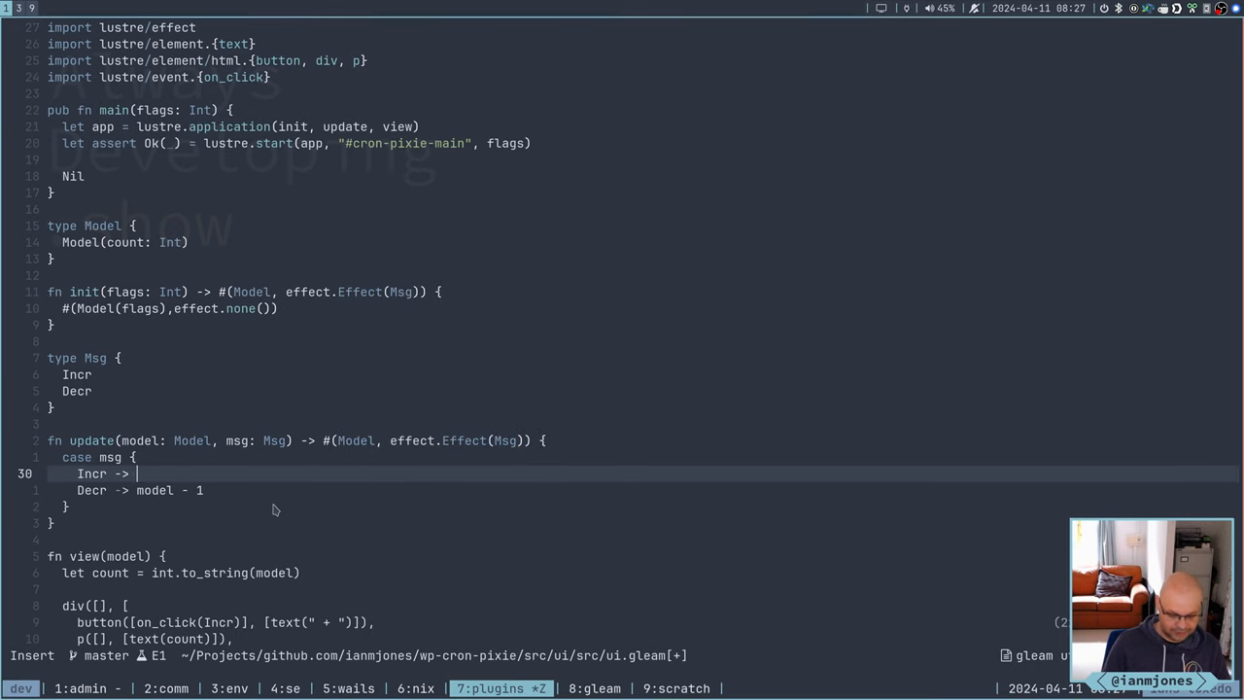
# Make Incr return #(Model(..model, count: model.count + 1), effect.none())
pyautogui.write('#(Model(..model, count: model.count + 1))')
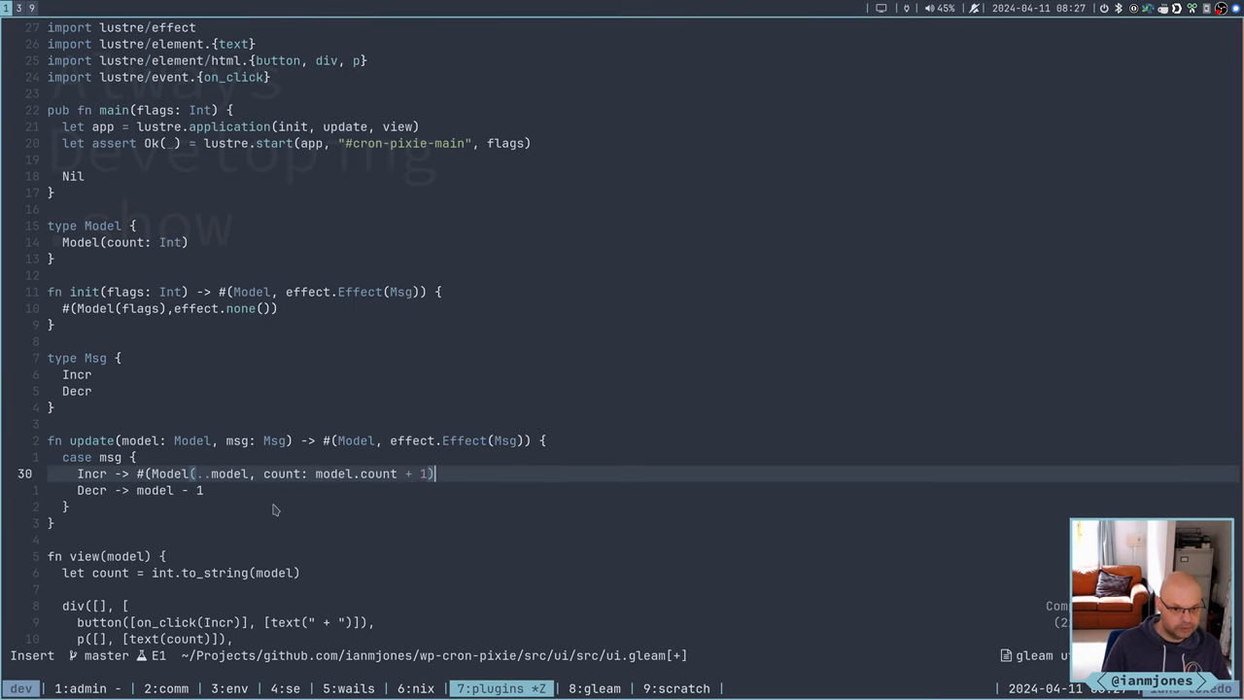
pyautogui.press('Escape')
pyautogui.write(',')
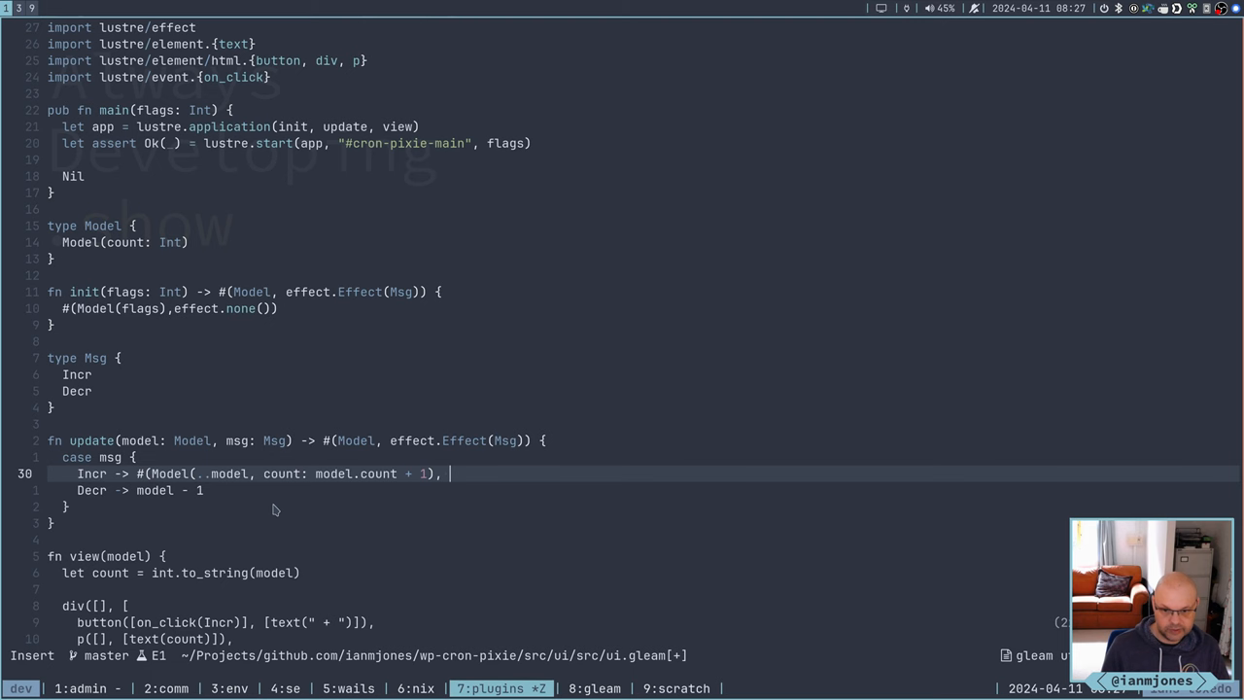
pyautogui.write('eff')
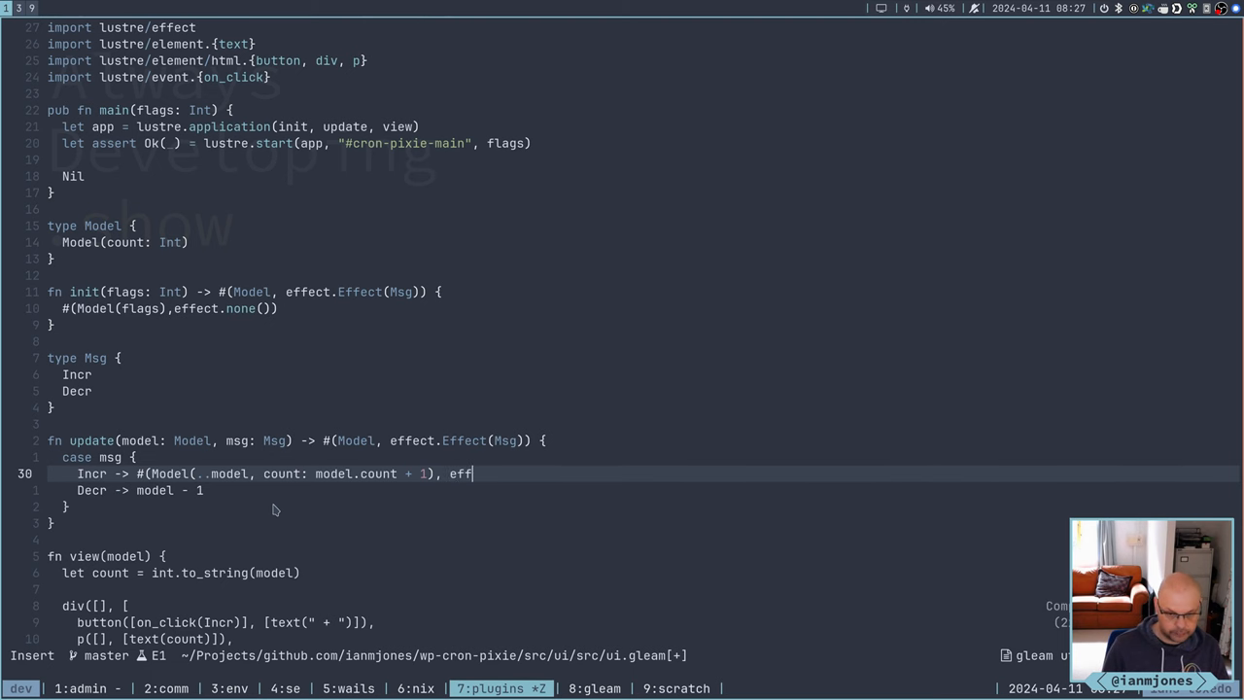
pyautogui.write('ect')
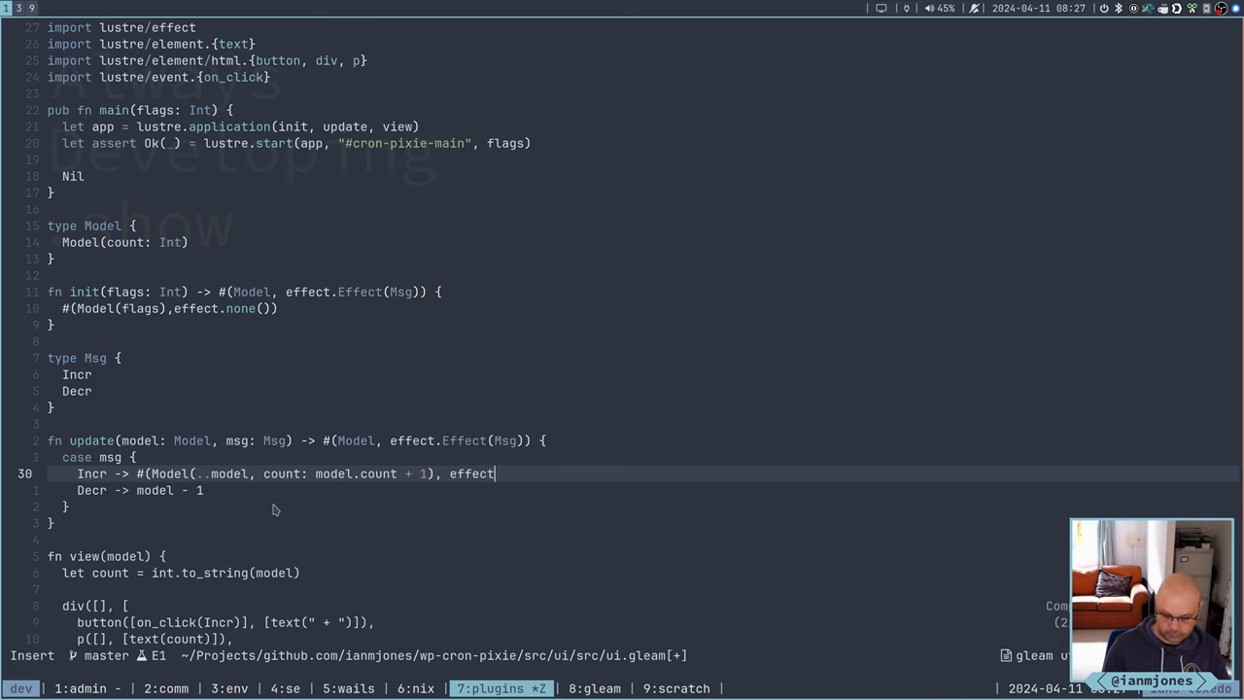
pyautogui.write('.none')
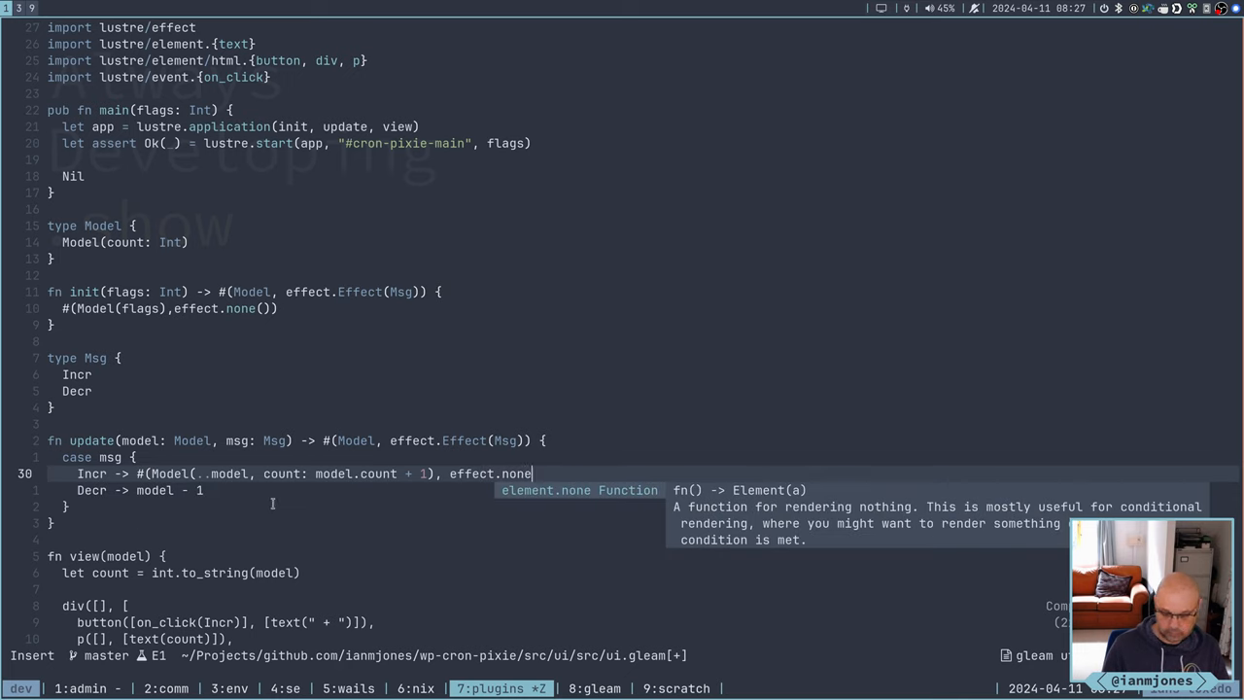
pyautogui.press('Escape')
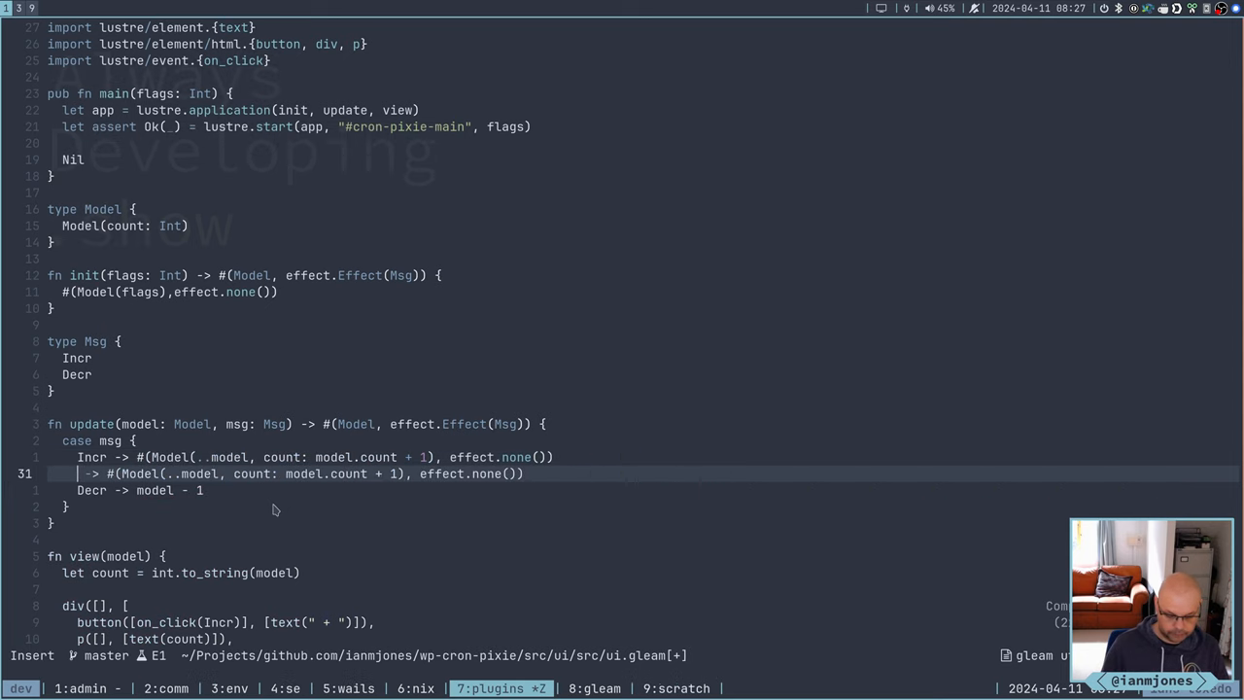
pyautogui.press('Escape')
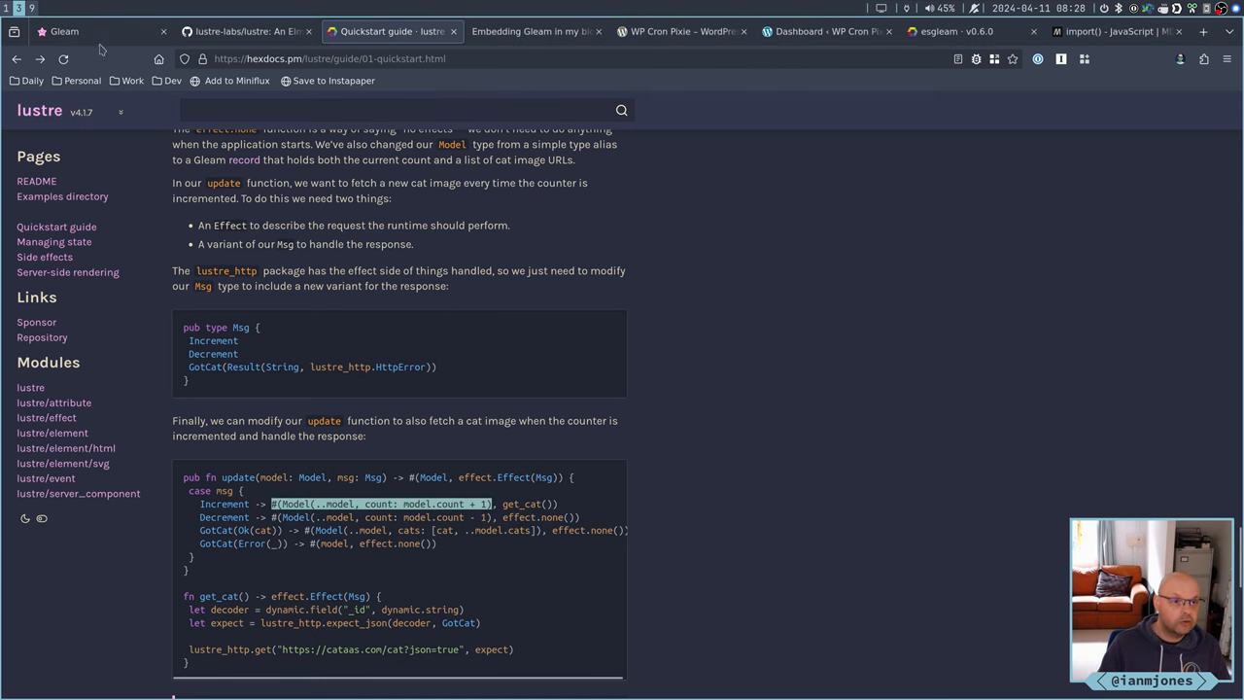
# Go from the Gleam homepage through the language tour contents to Records
pyautogui.click(65, 31)
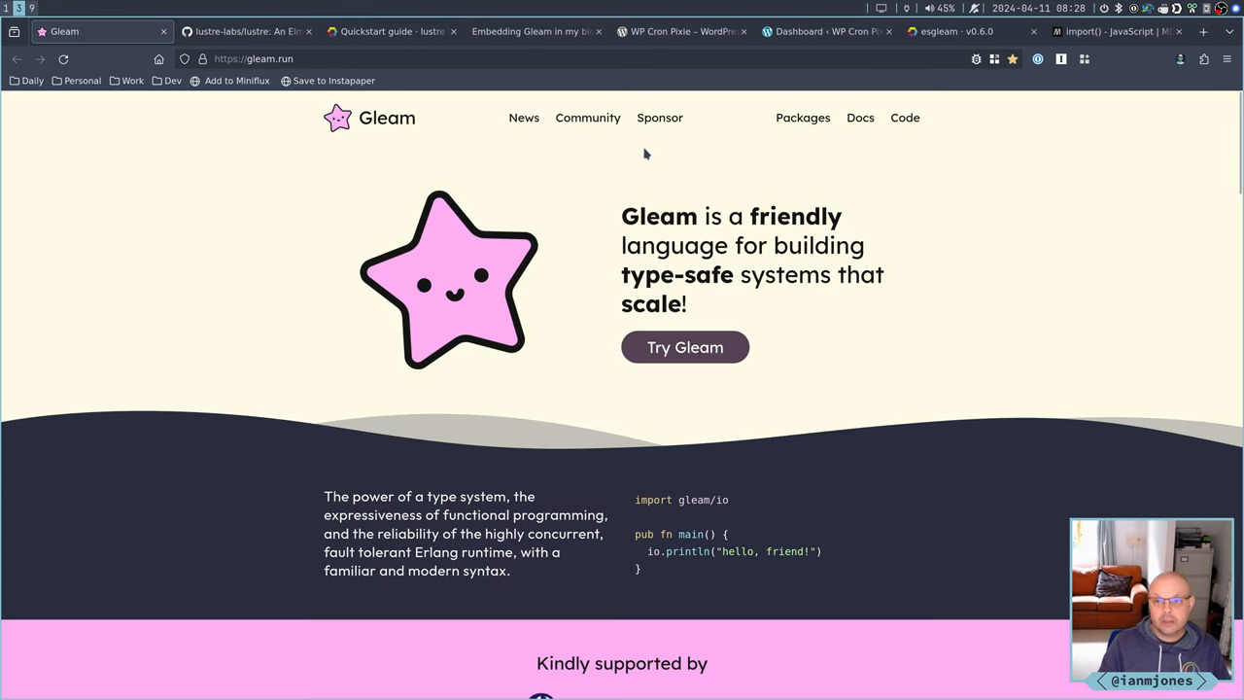
pyautogui.moveTo(885, 131)
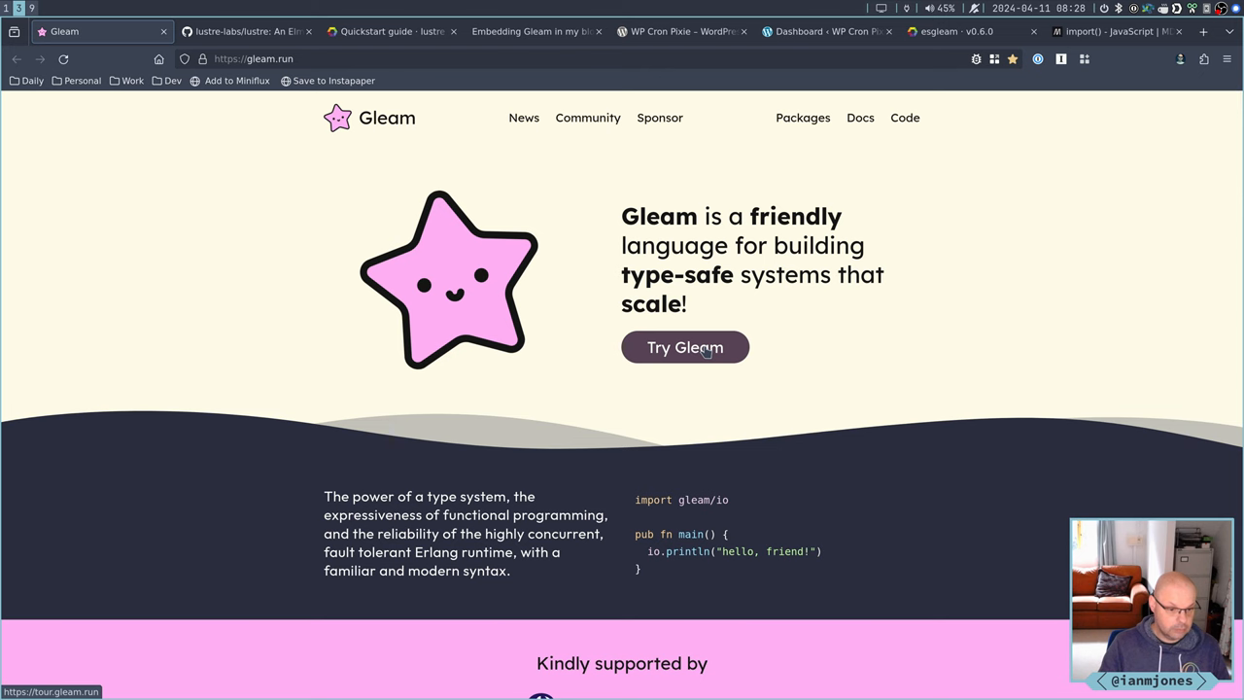
pyautogui.click(684, 347)
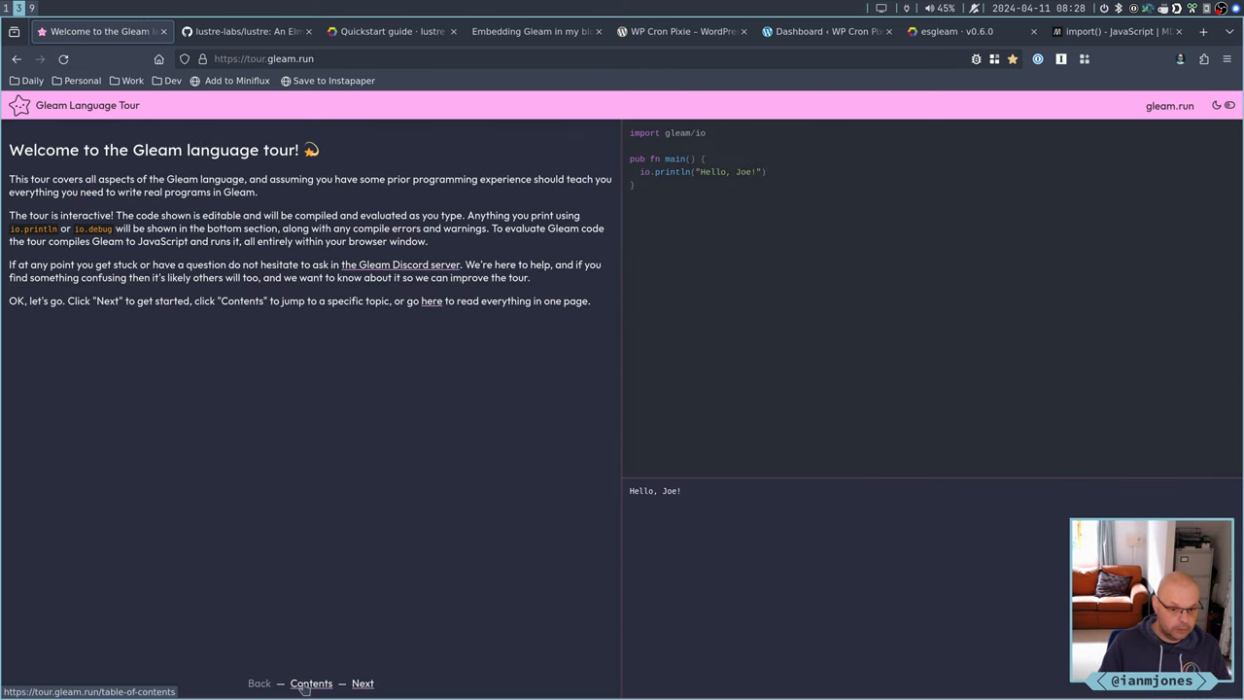
pyautogui.click(311, 683)
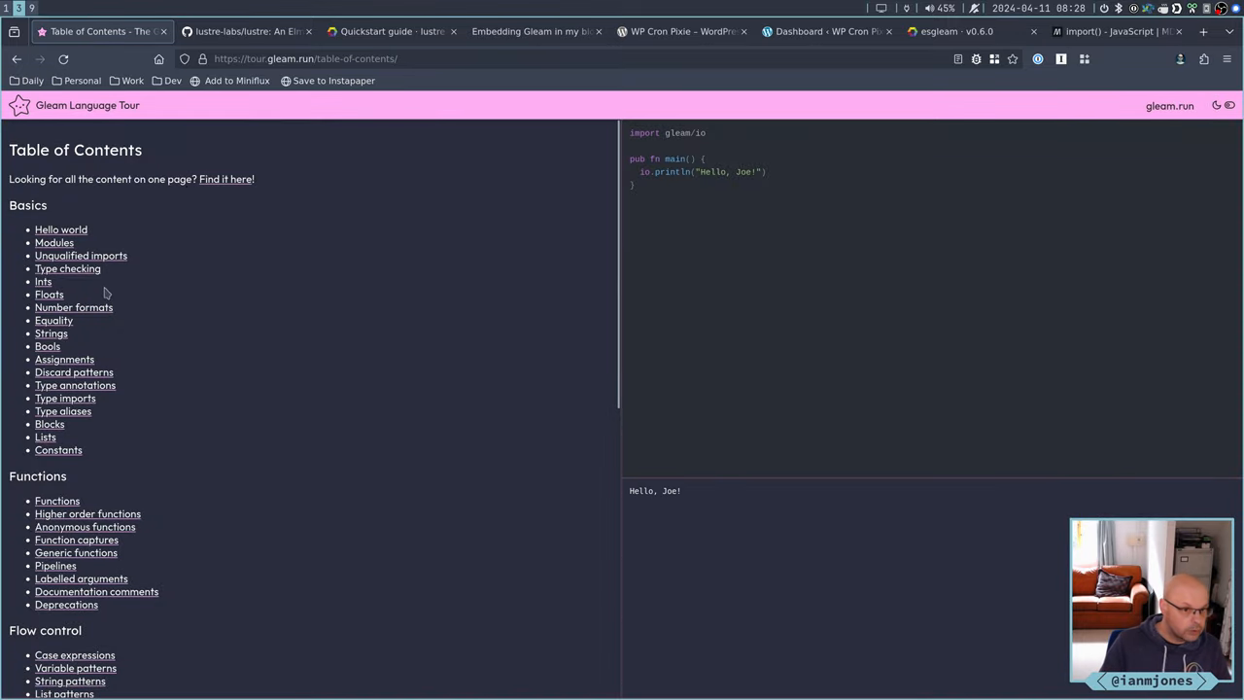
pyautogui.moveTo(48, 295)
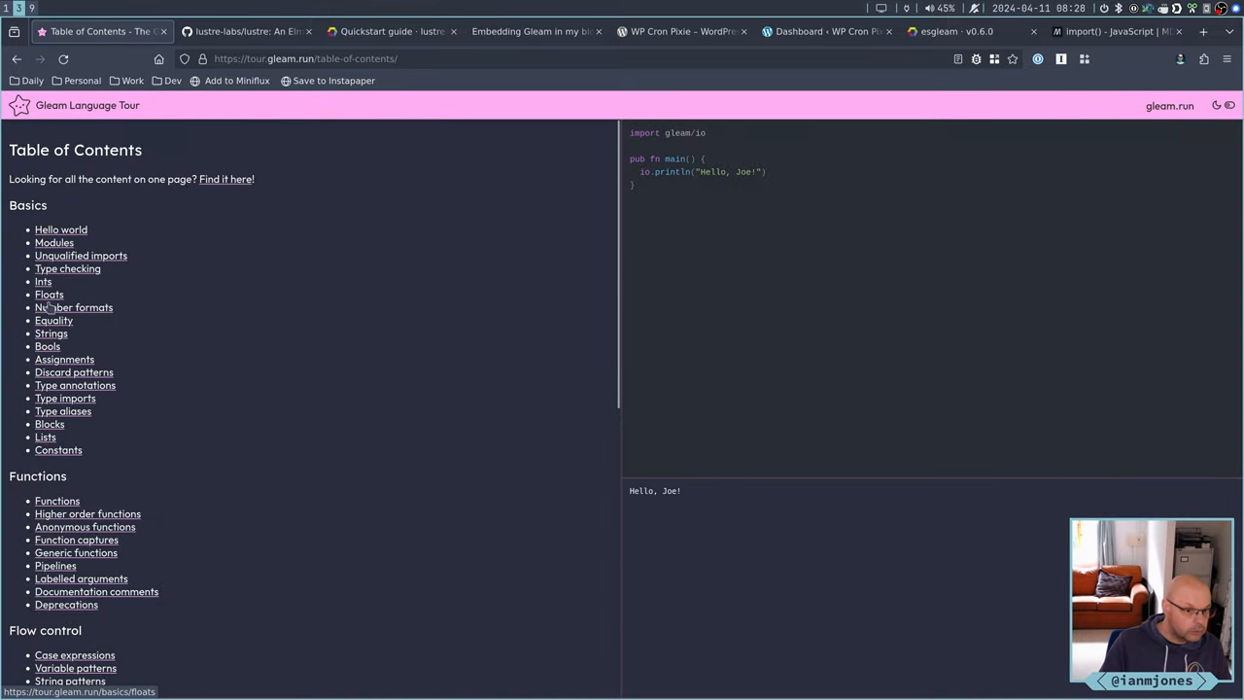
pyautogui.moveTo(65, 398)
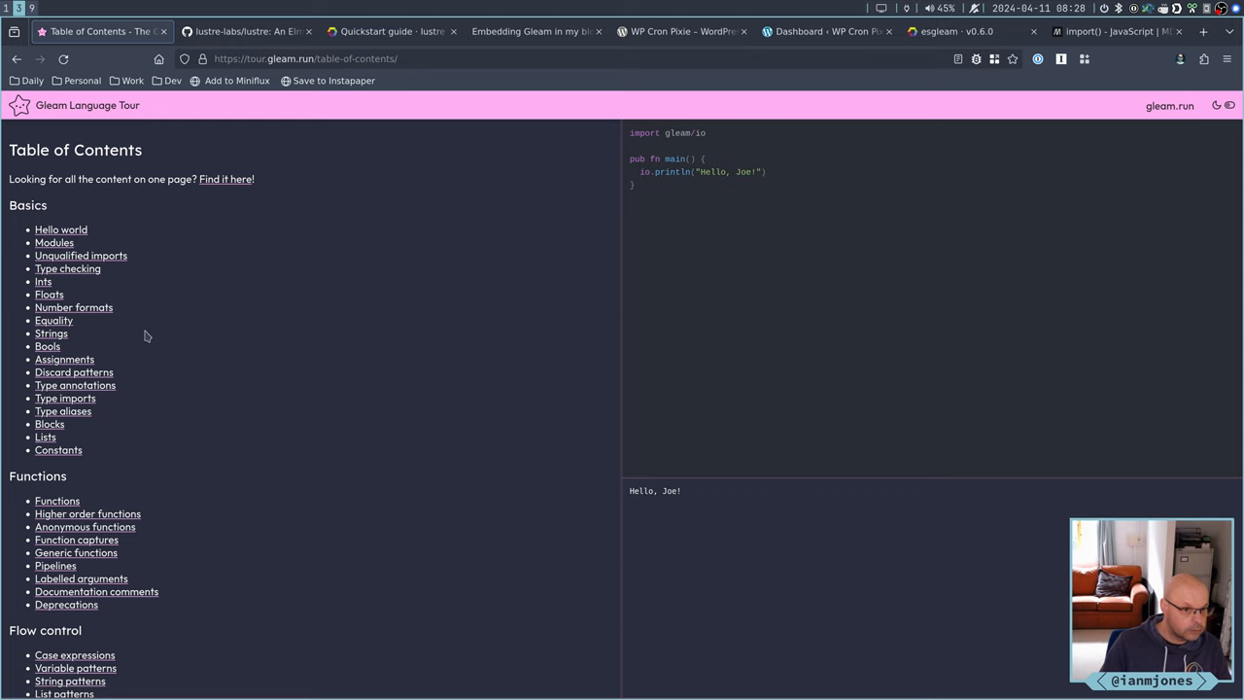
pyautogui.moveTo(132, 390)
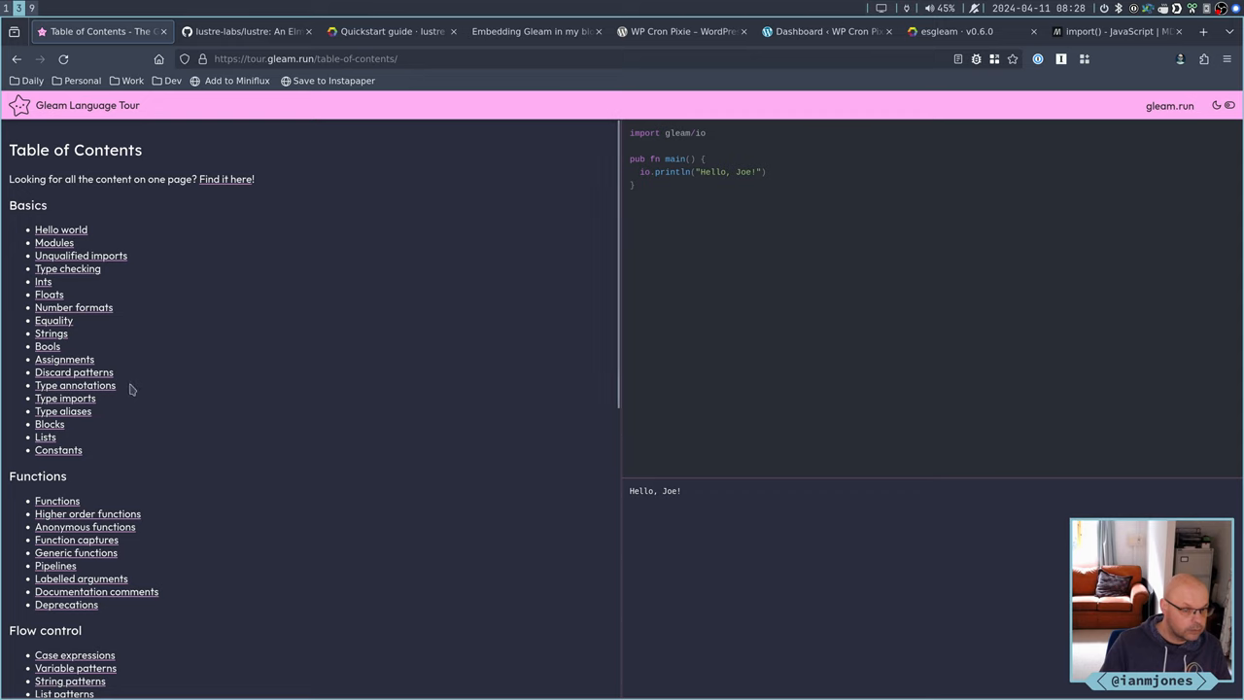
pyautogui.moveTo(191, 445)
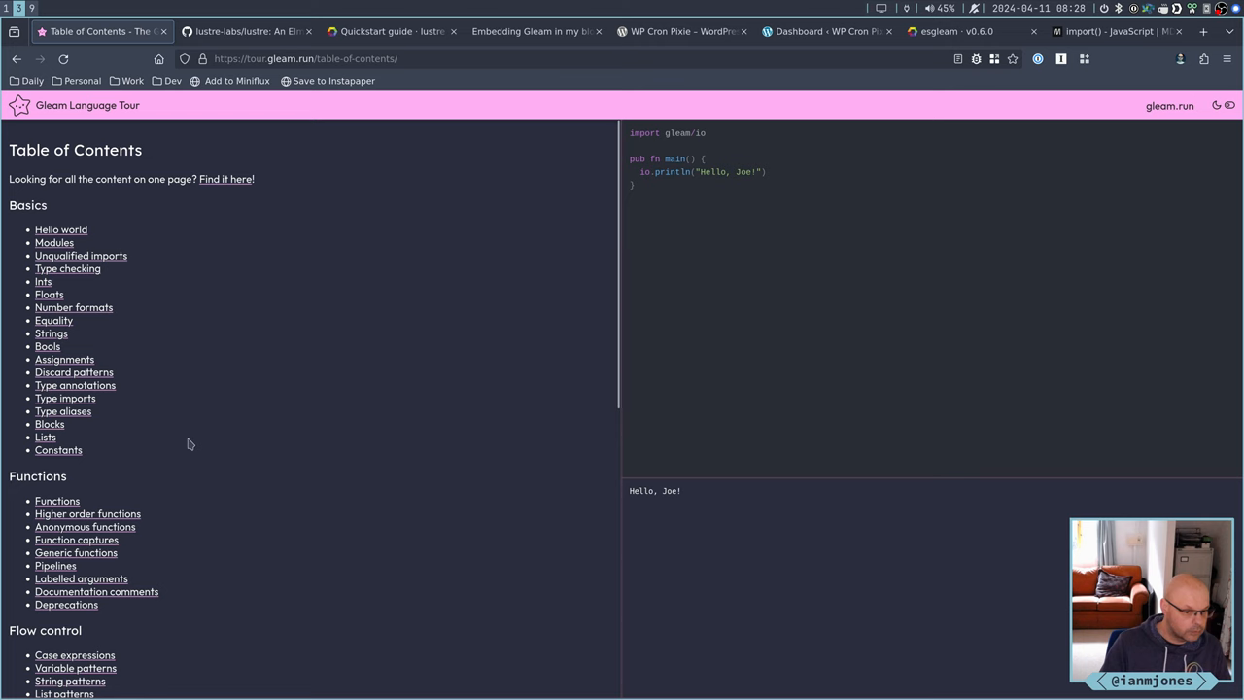
pyautogui.scroll(-3)
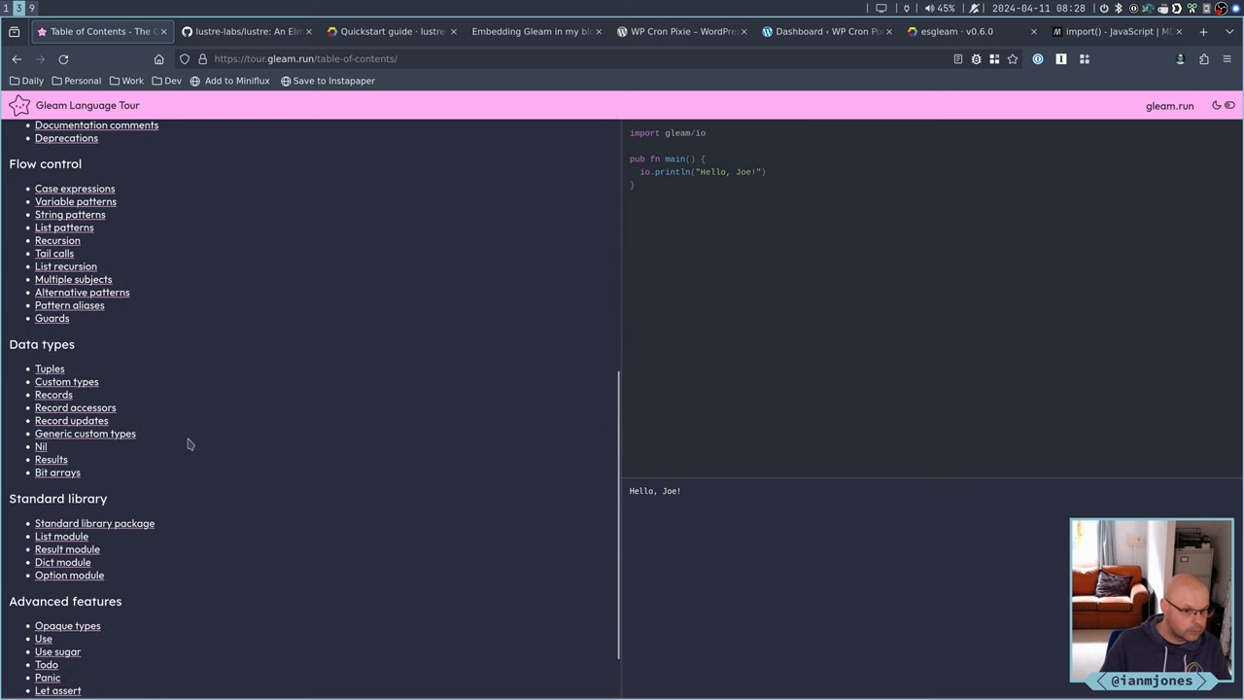
pyautogui.moveTo(75, 408)
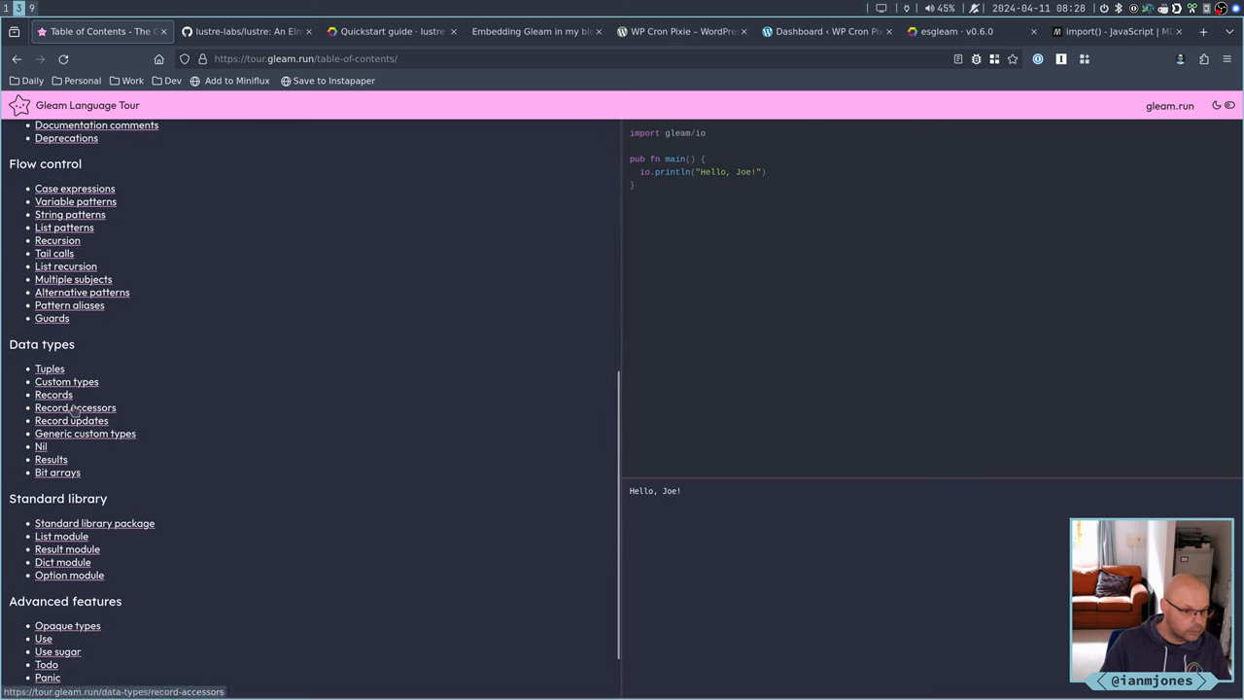
pyautogui.click(53, 394)
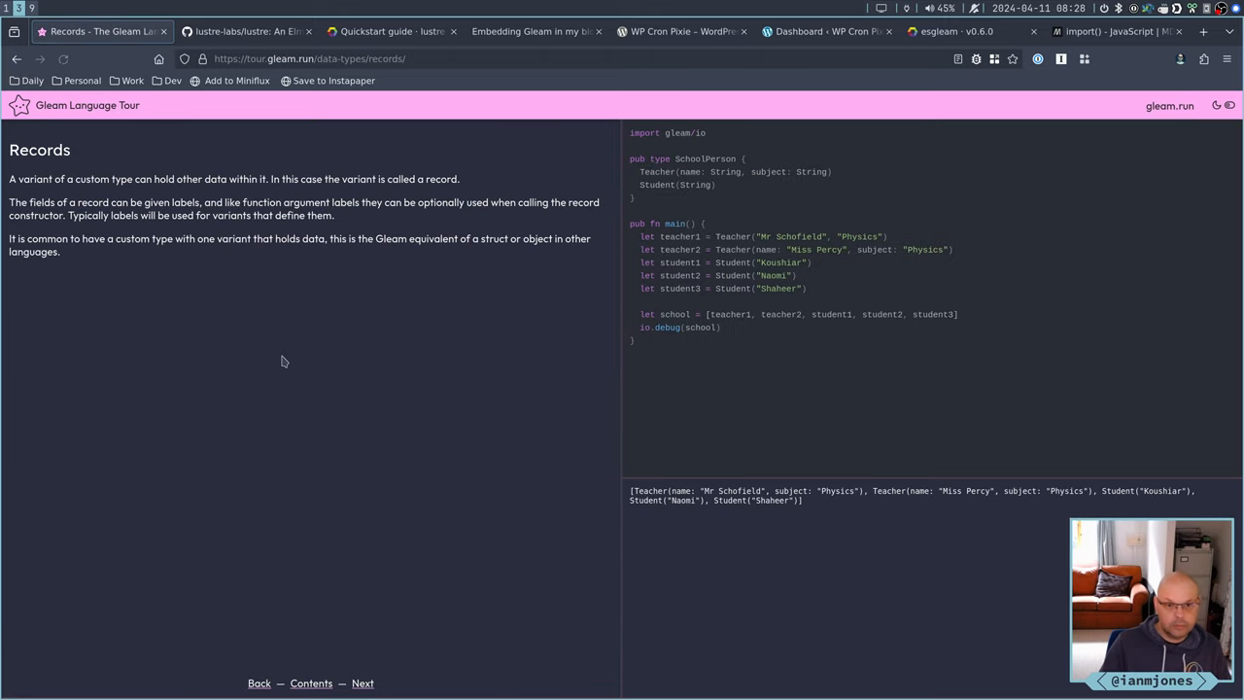
pyautogui.moveTo(306, 347)
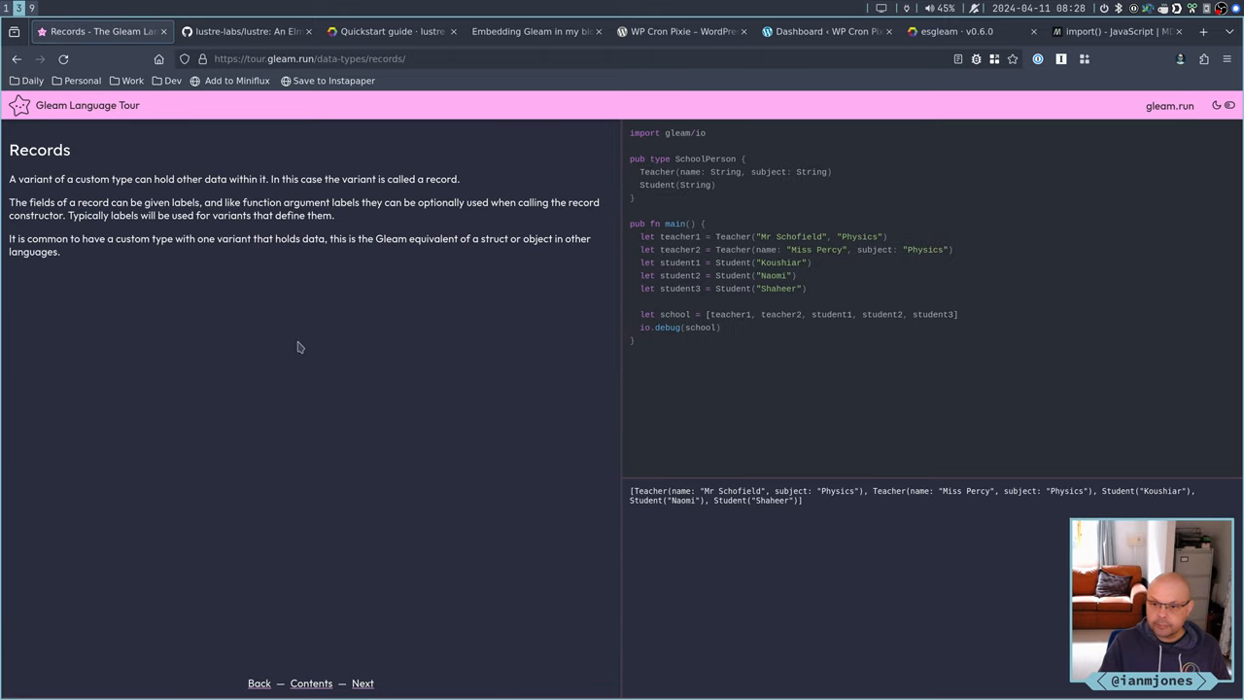
pyautogui.moveTo(195, 311)
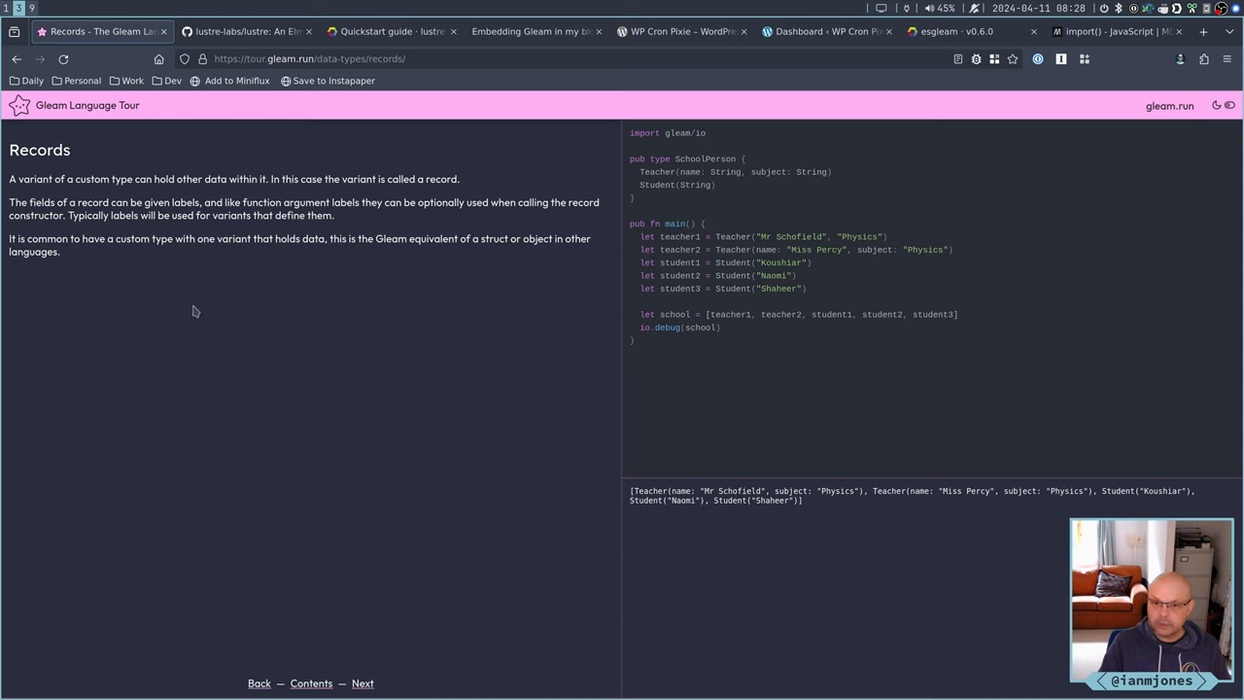
pyautogui.moveTo(541, 314)
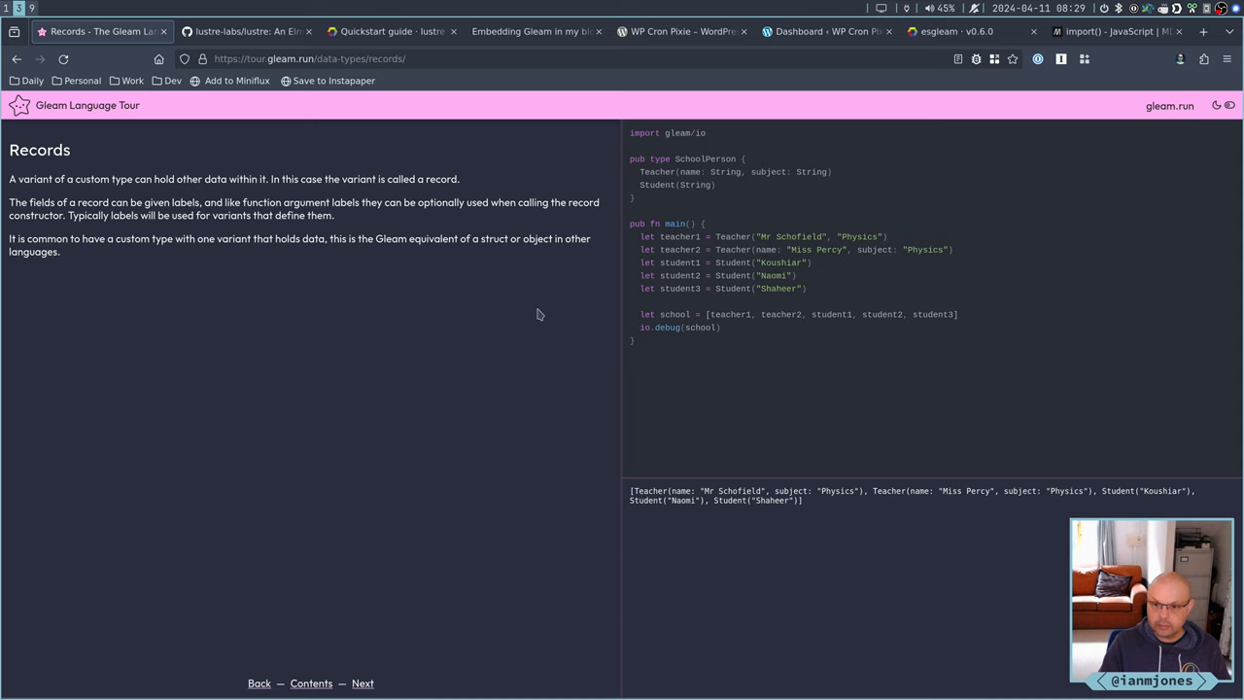
pyautogui.moveTo(436, 321)
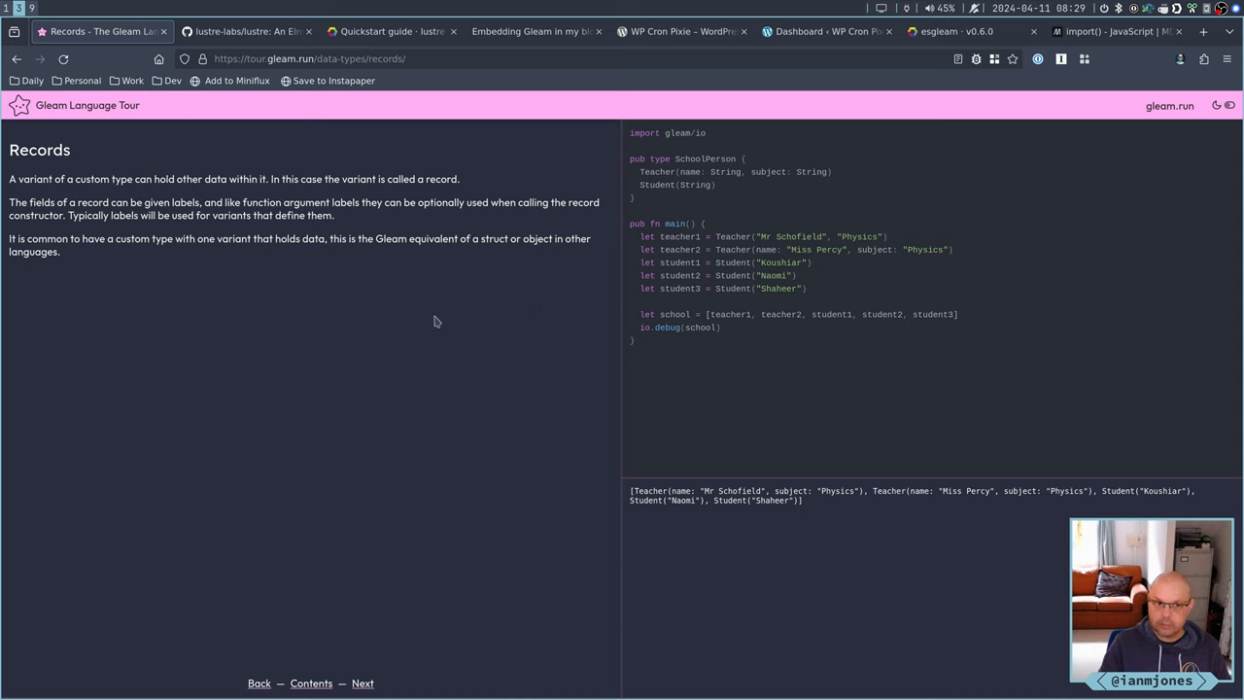
pyautogui.moveTo(362, 683)
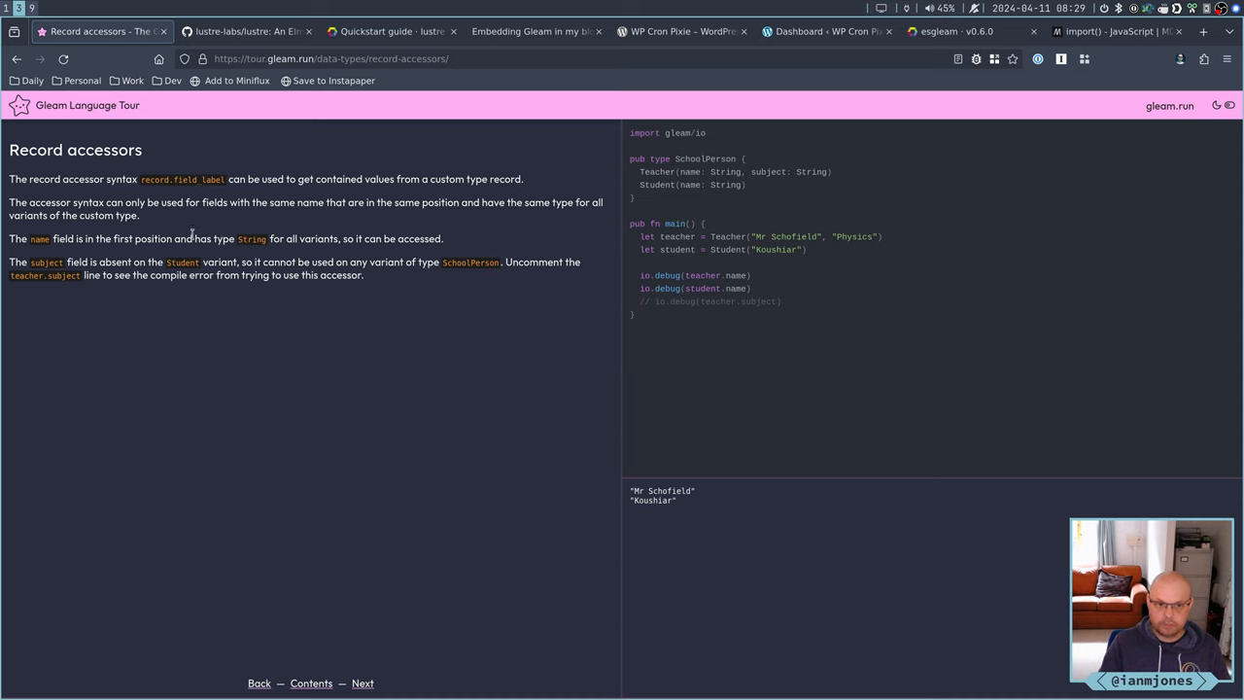
pyautogui.moveTo(251, 263)
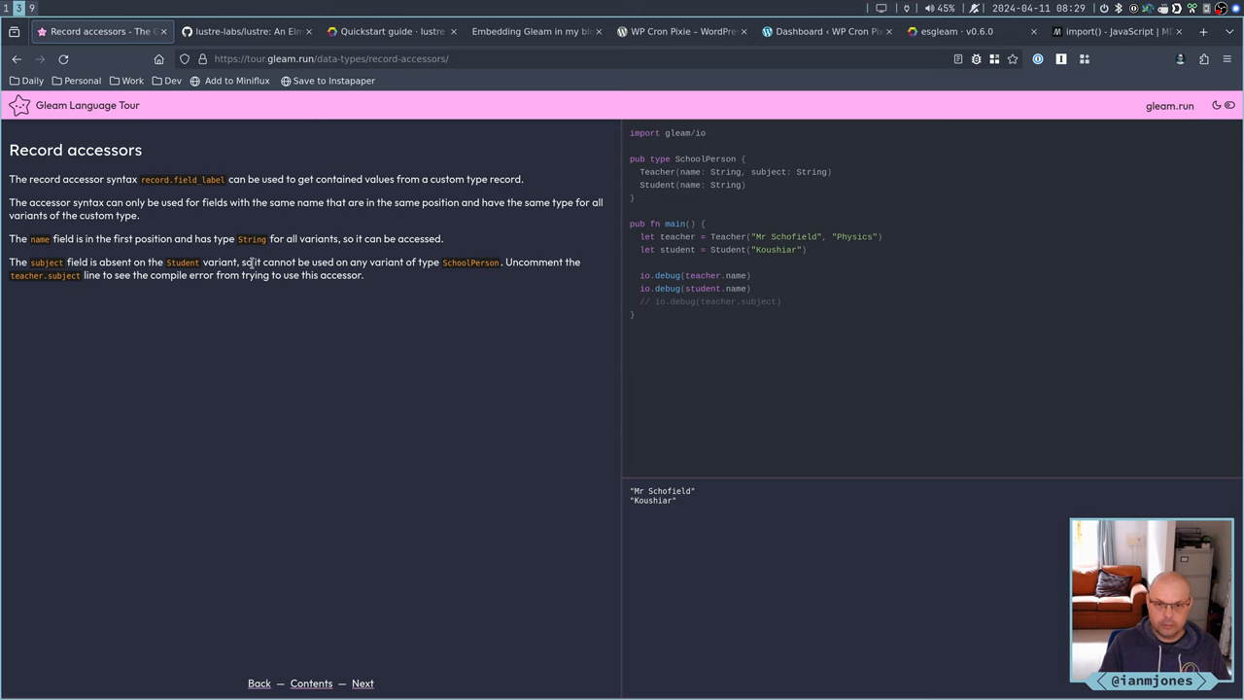
pyautogui.moveTo(336, 664)
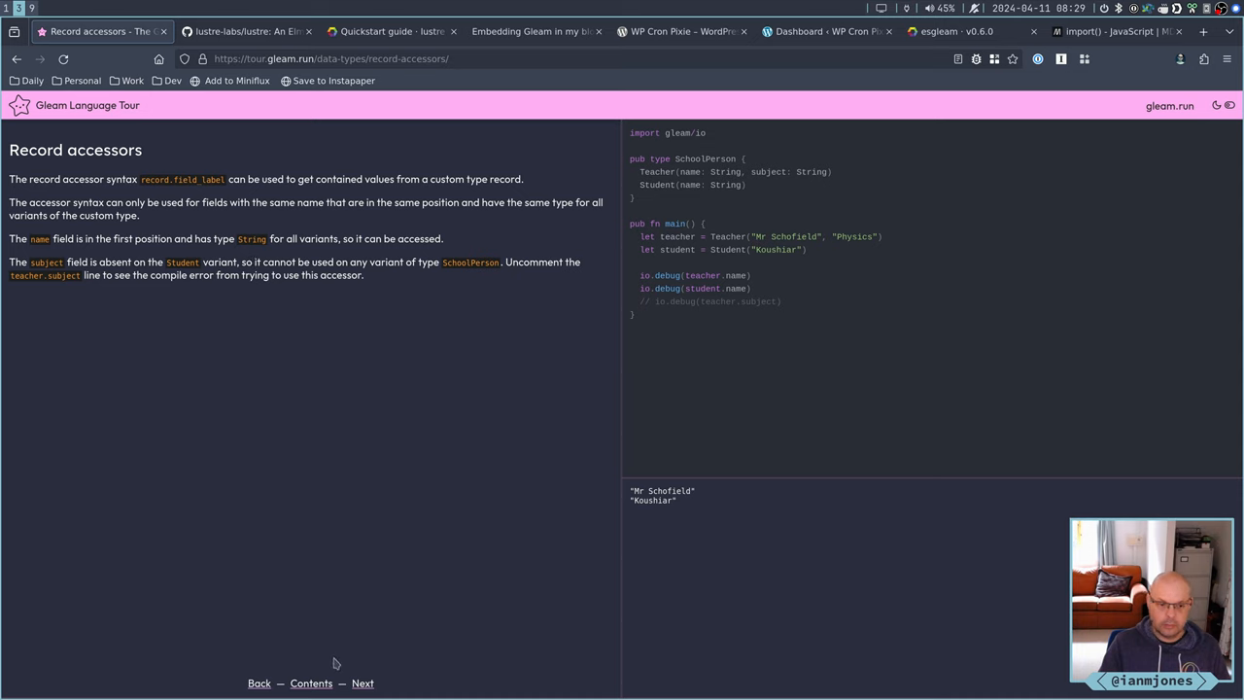
# Advance from Record accessors to the Record updates lesson with its Teacher example
pyautogui.click(361, 682)
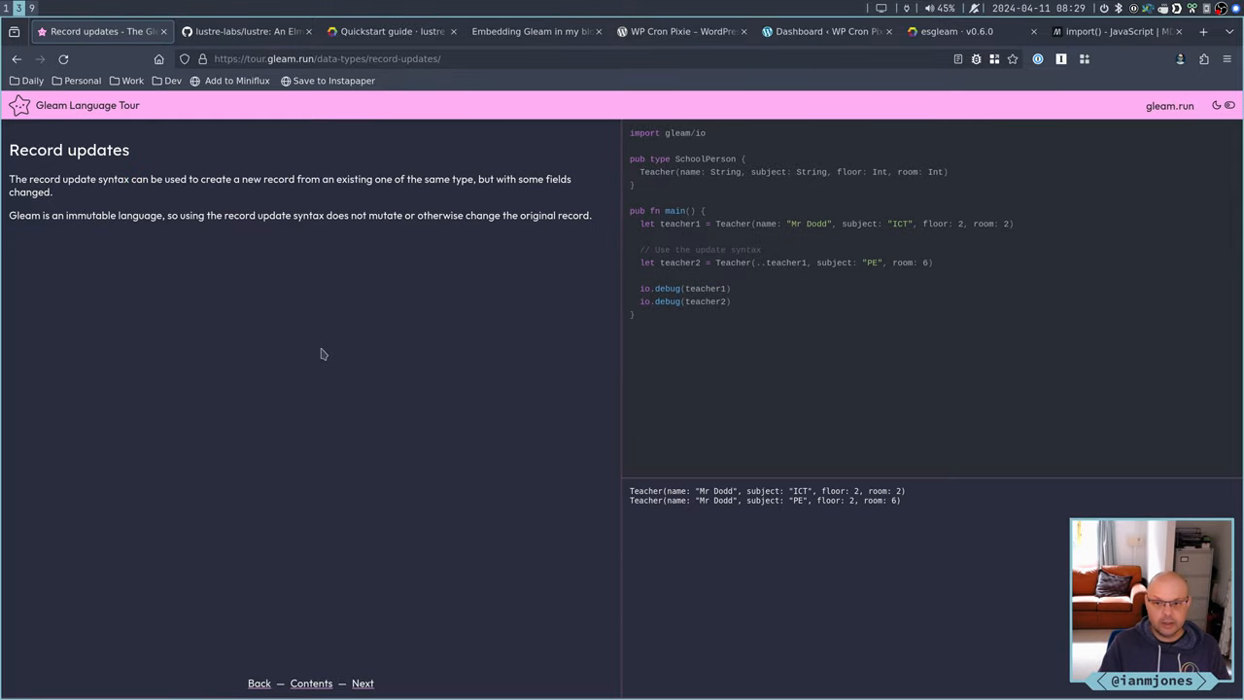
pyautogui.moveTo(764, 274)
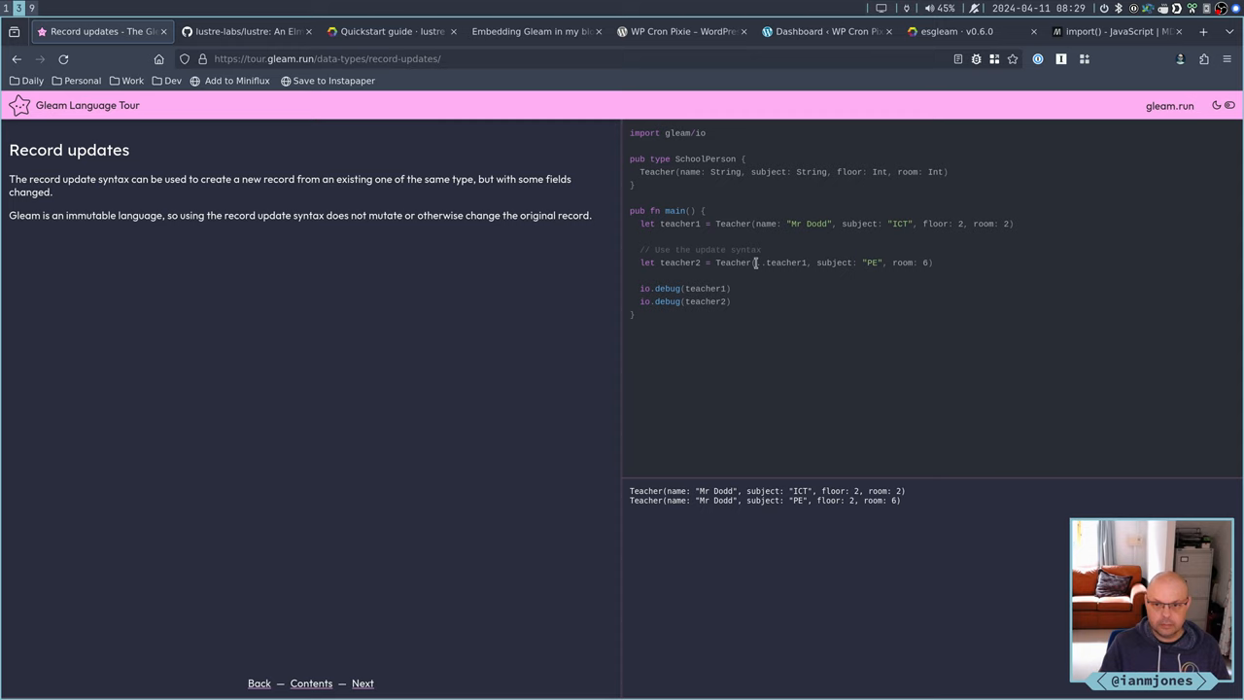
pyautogui.moveTo(432, 574)
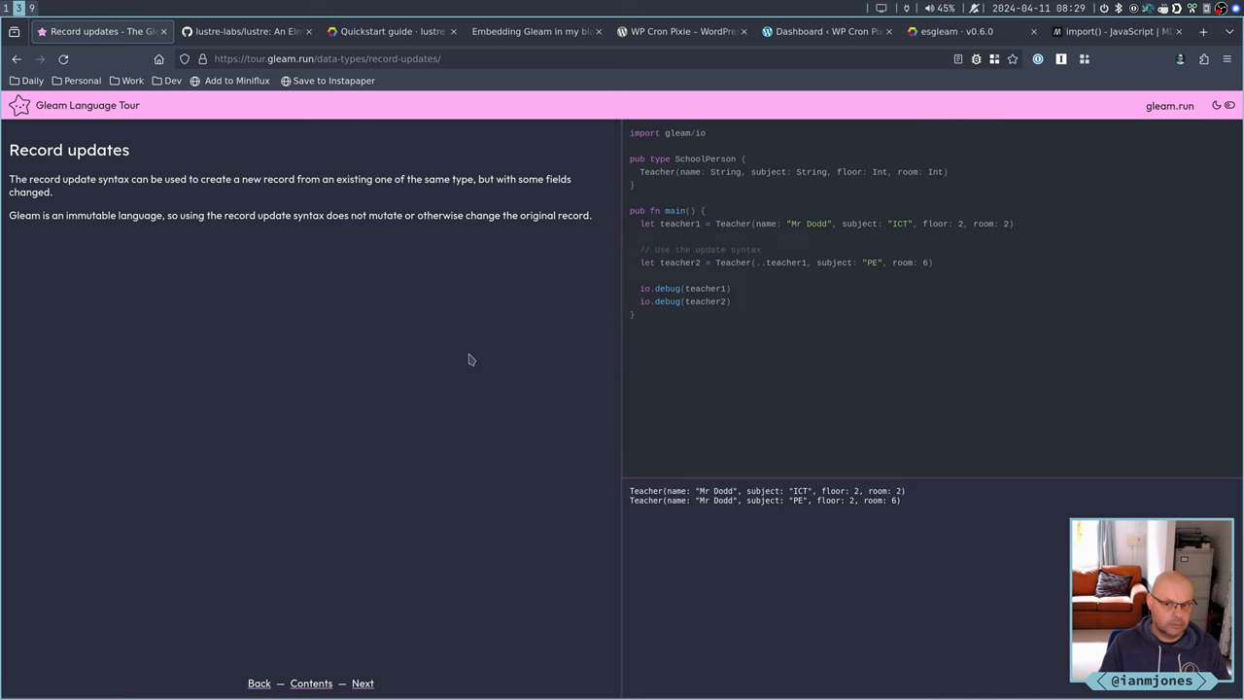
pyautogui.moveTo(813, 254)
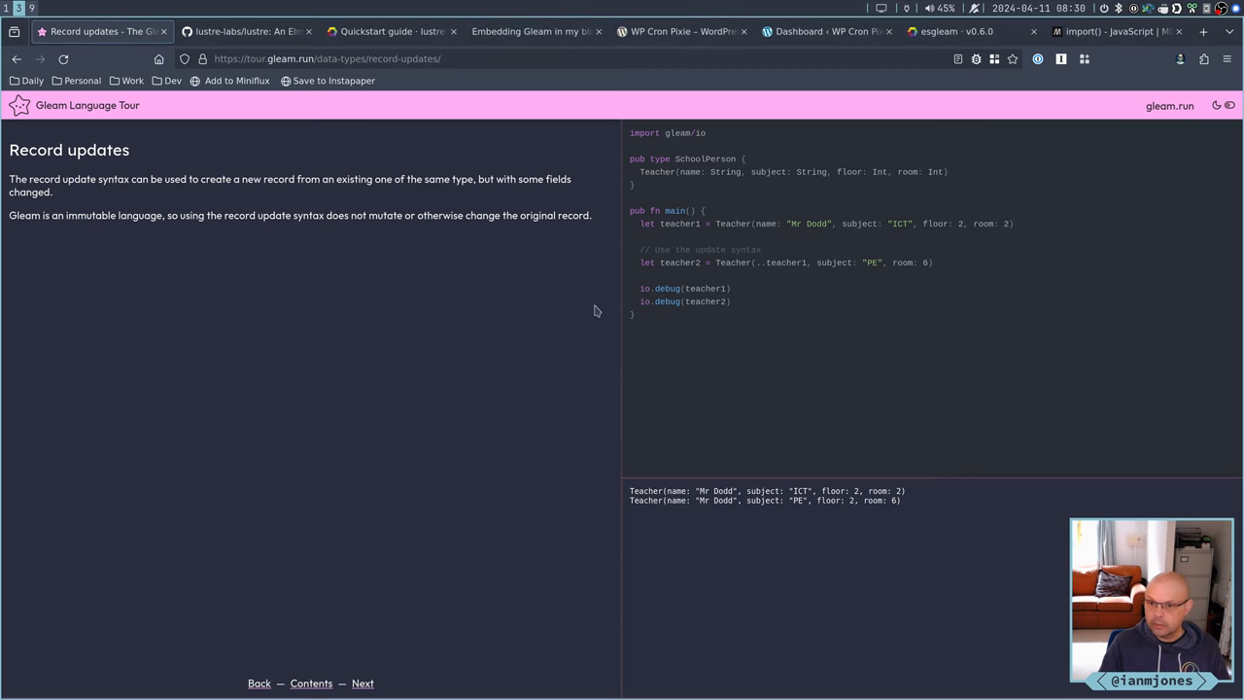
pyautogui.moveTo(851, 262)
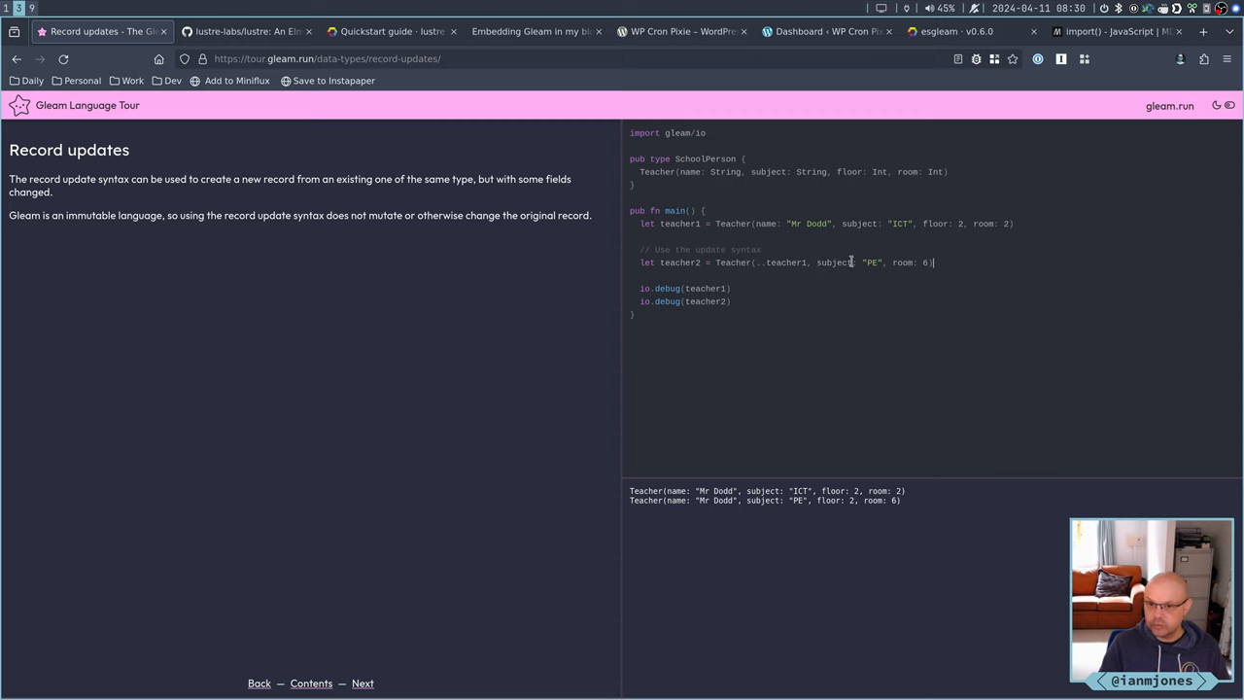
pyautogui.press('Backspace')
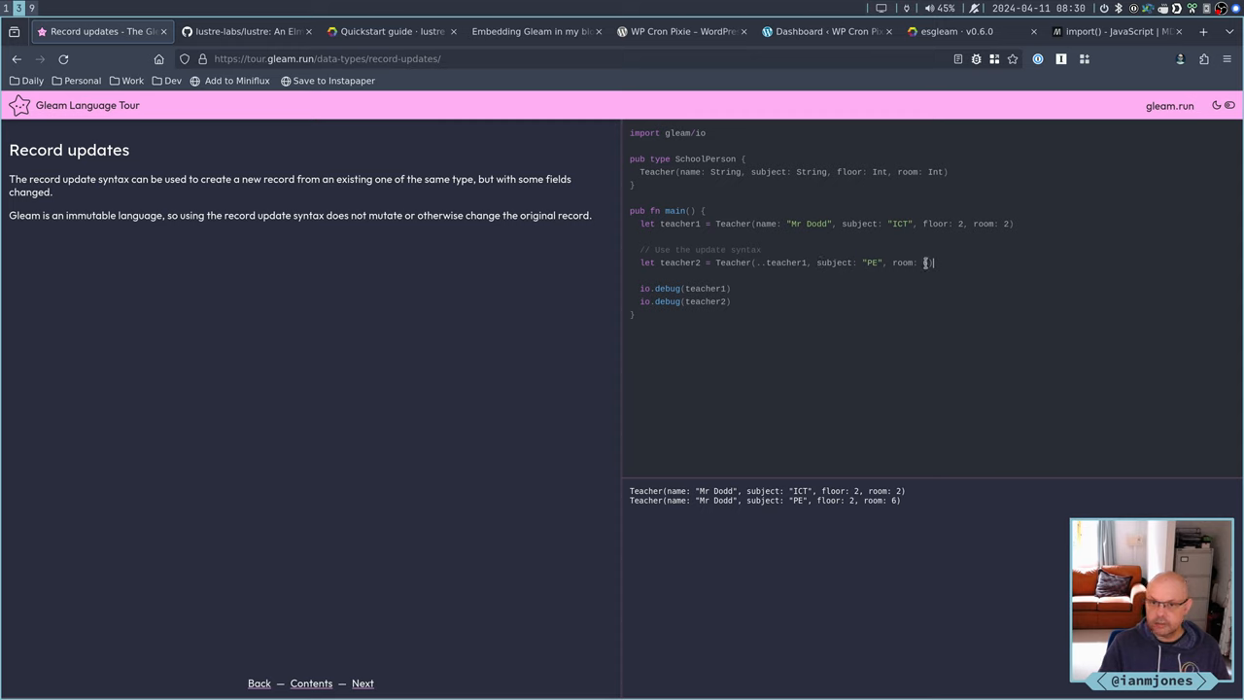
pyautogui.write('6')
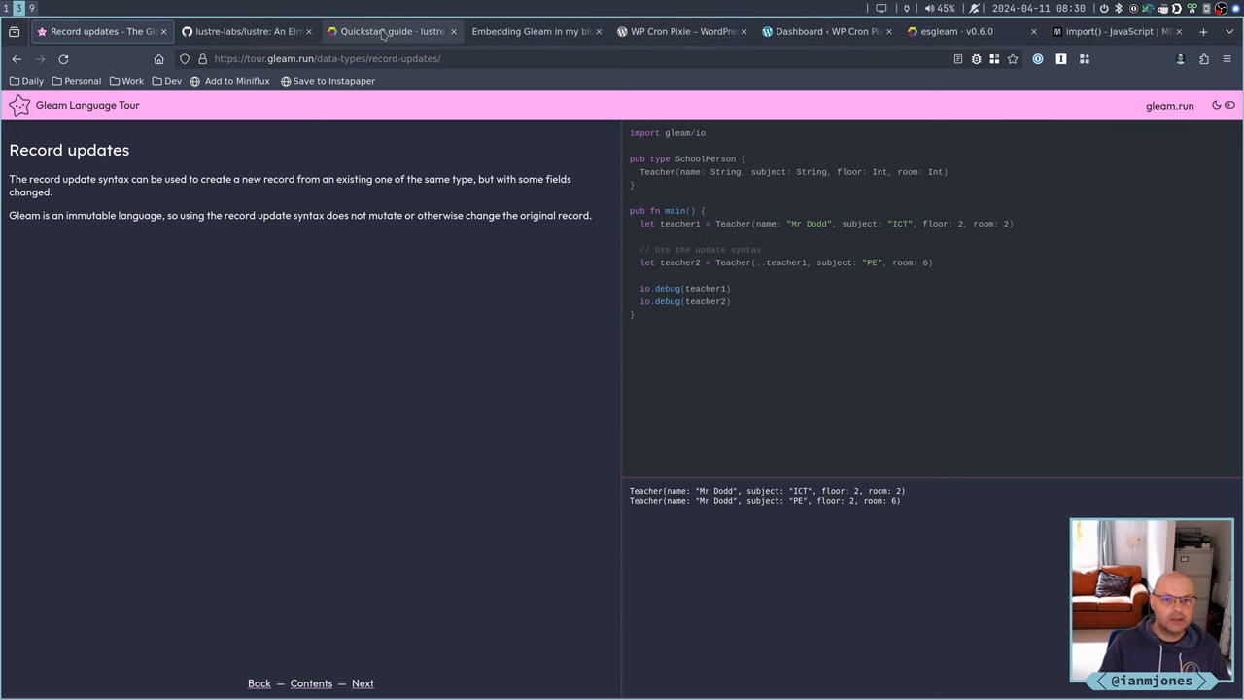
# Scroll through the Lustre quickstart's effect-based update and init examples, then revisit Record updates
pyautogui.click(388, 30)
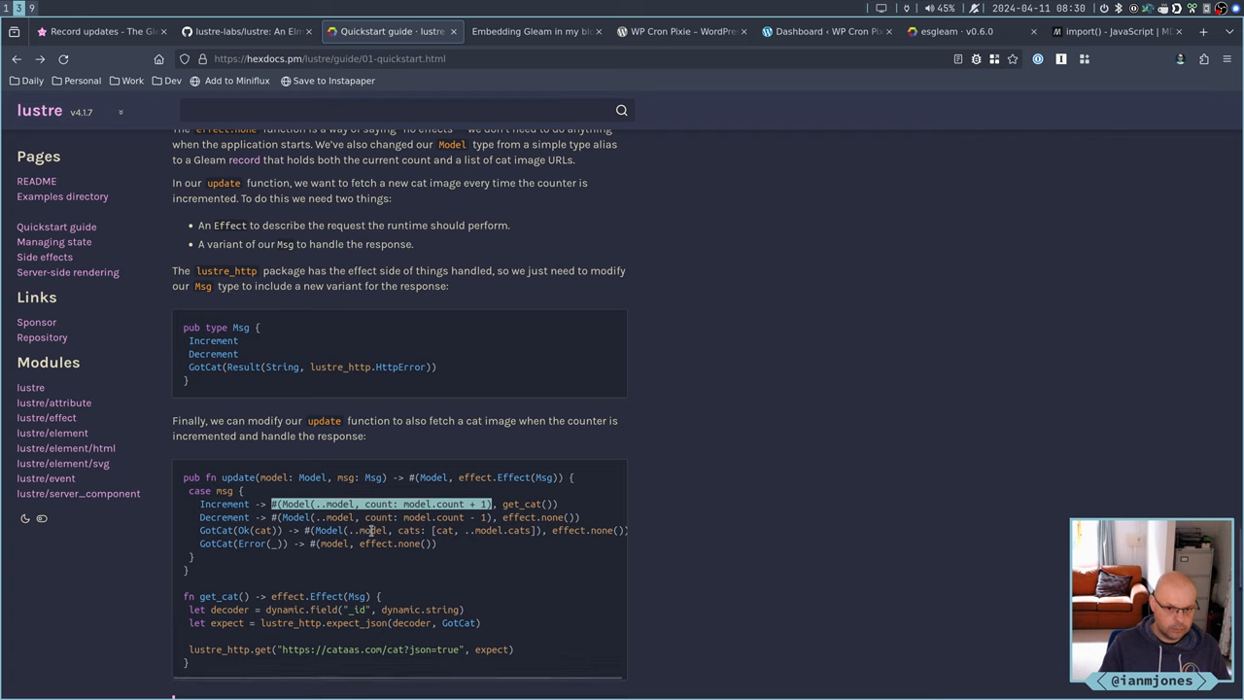
pyautogui.moveTo(514, 566)
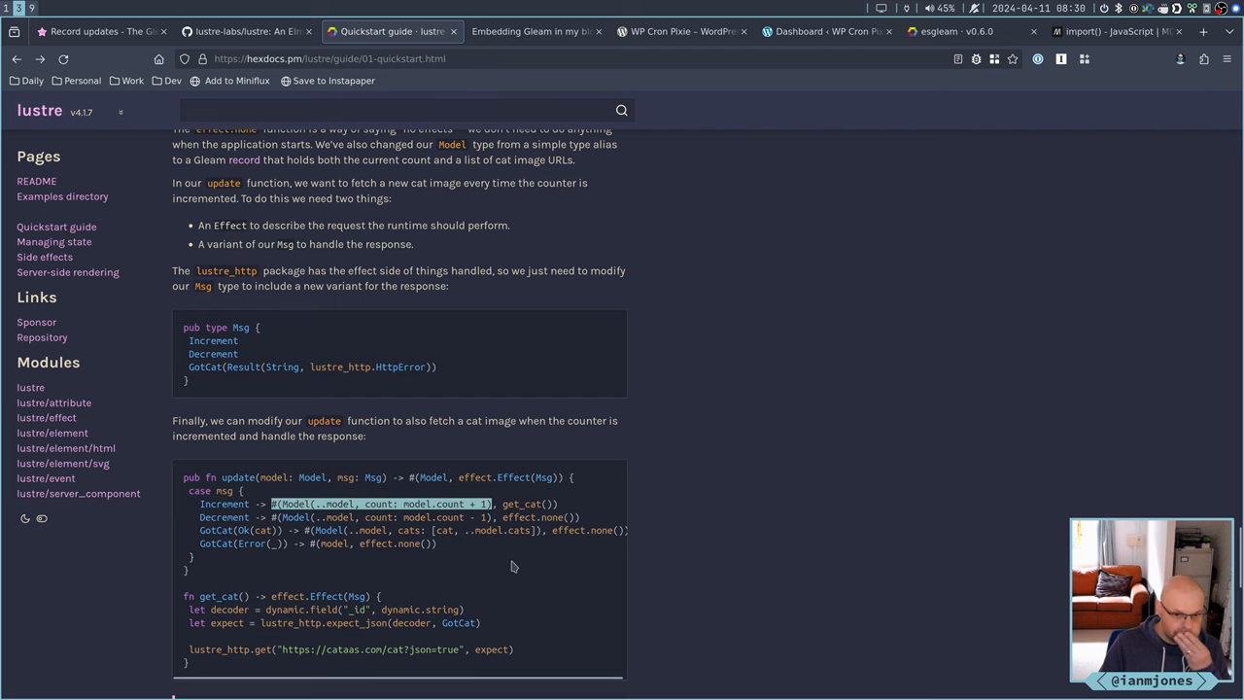
pyautogui.scroll(-3)
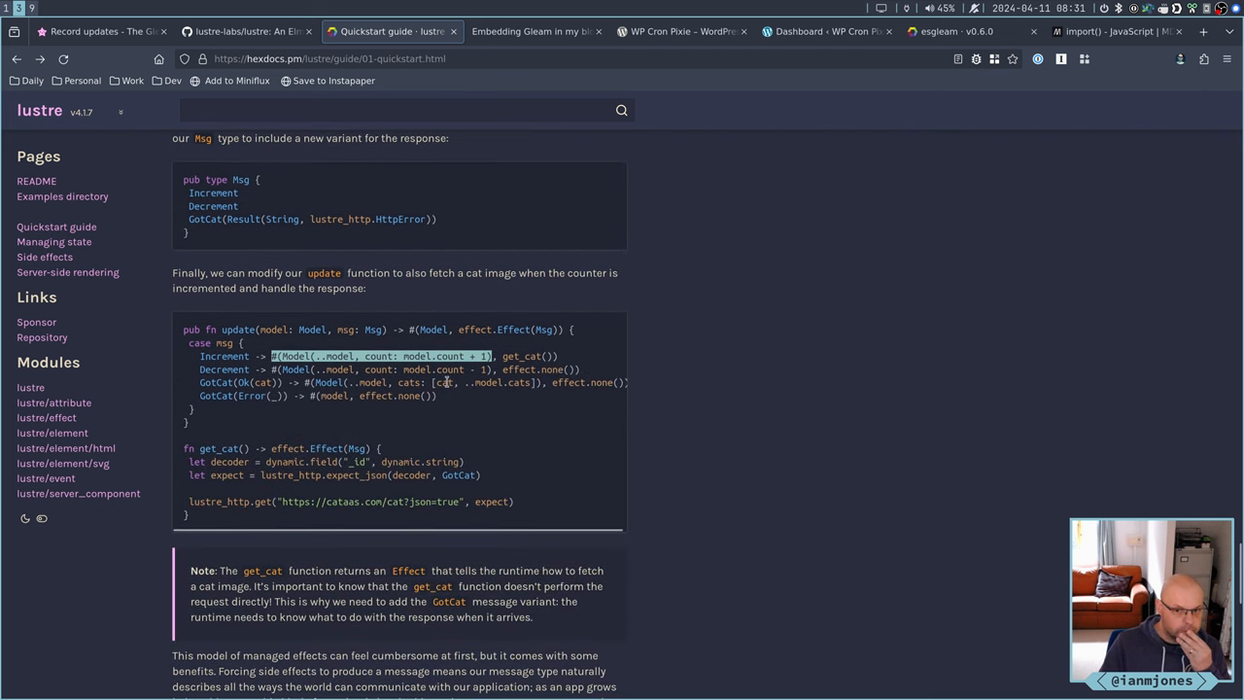
pyautogui.moveTo(477, 382)
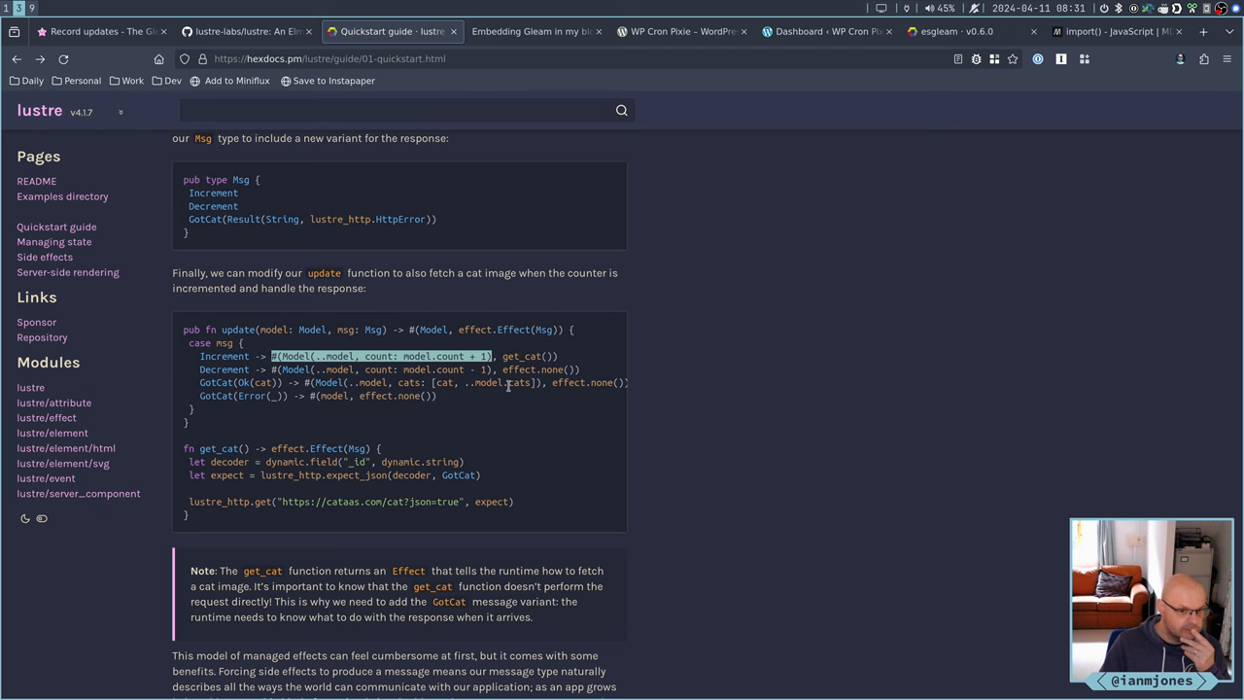
pyautogui.scroll(-3)
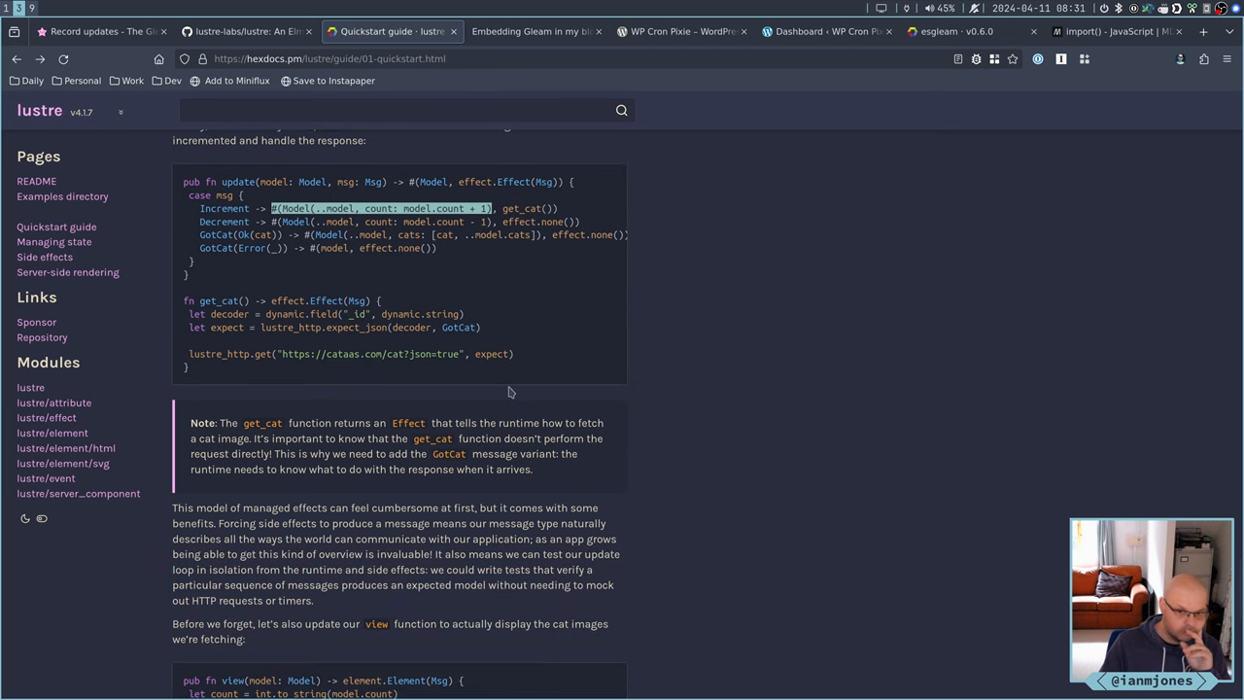
pyautogui.scroll(-3)
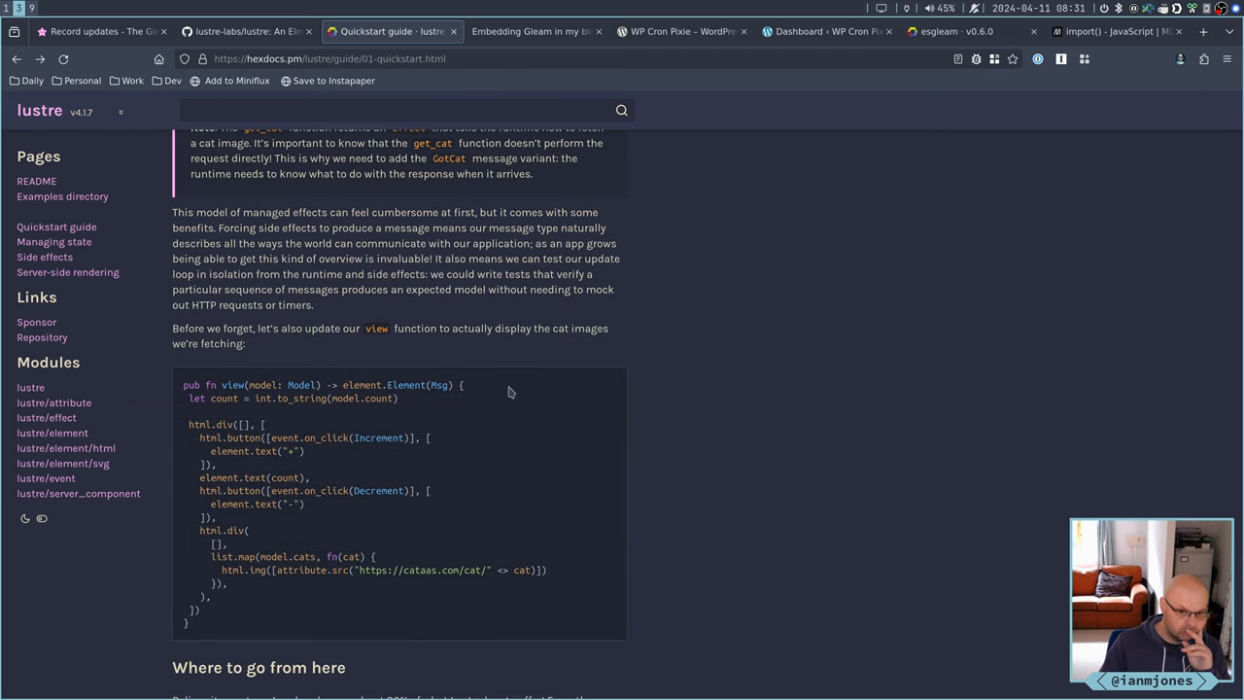
pyautogui.scroll(3)
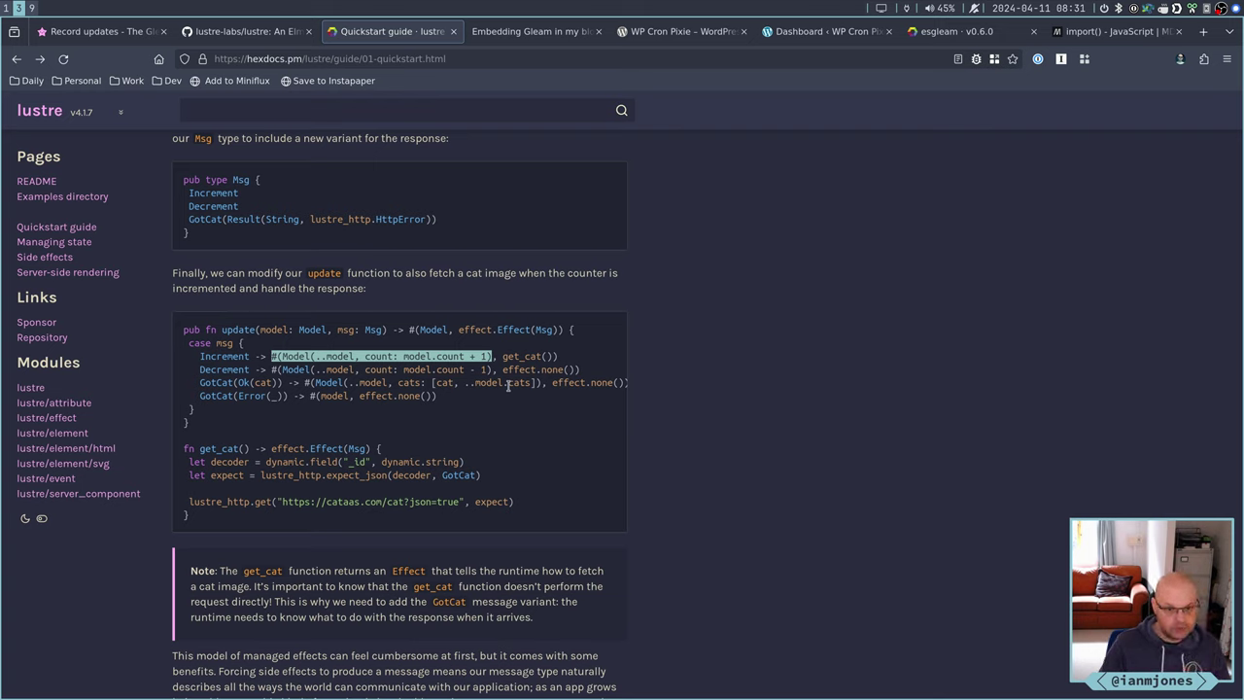
pyautogui.scroll(3)
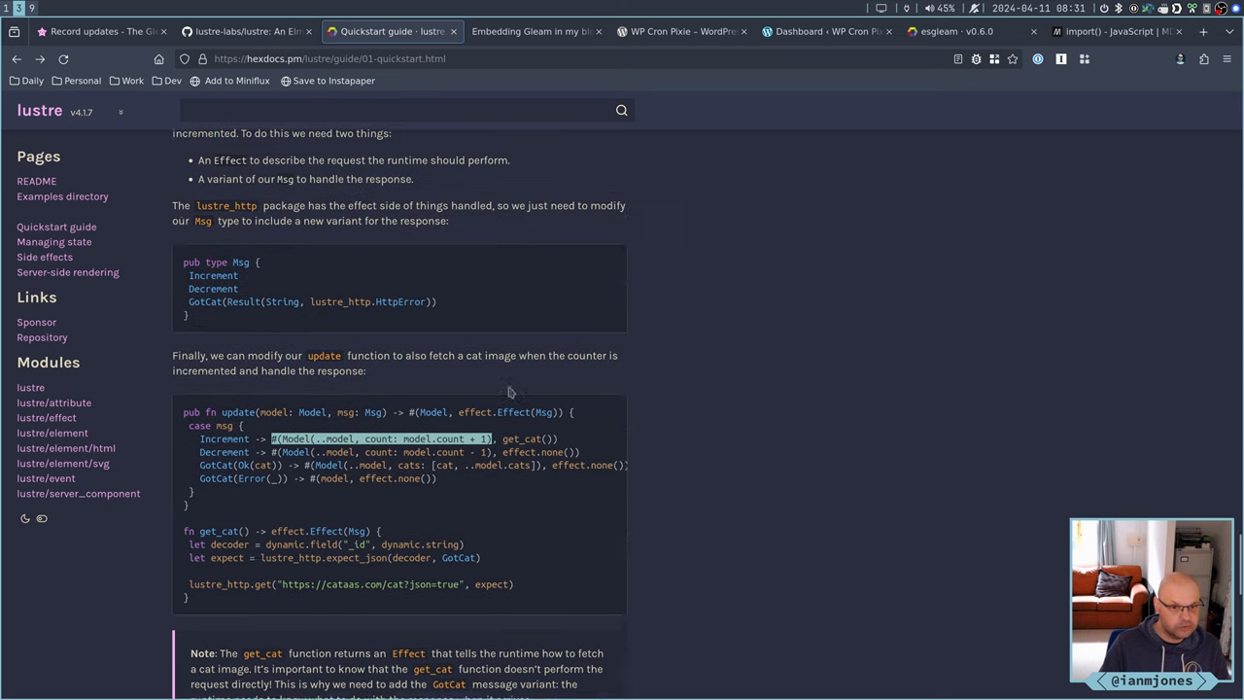
pyautogui.scroll(3)
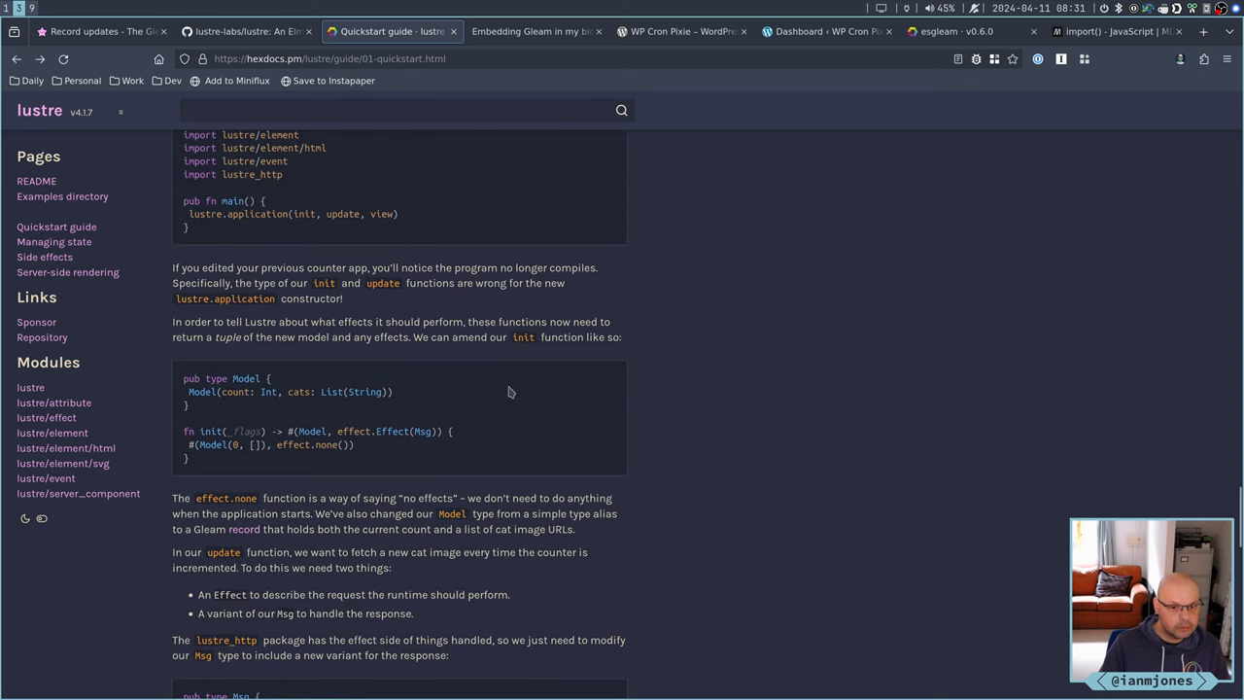
pyautogui.scroll(3)
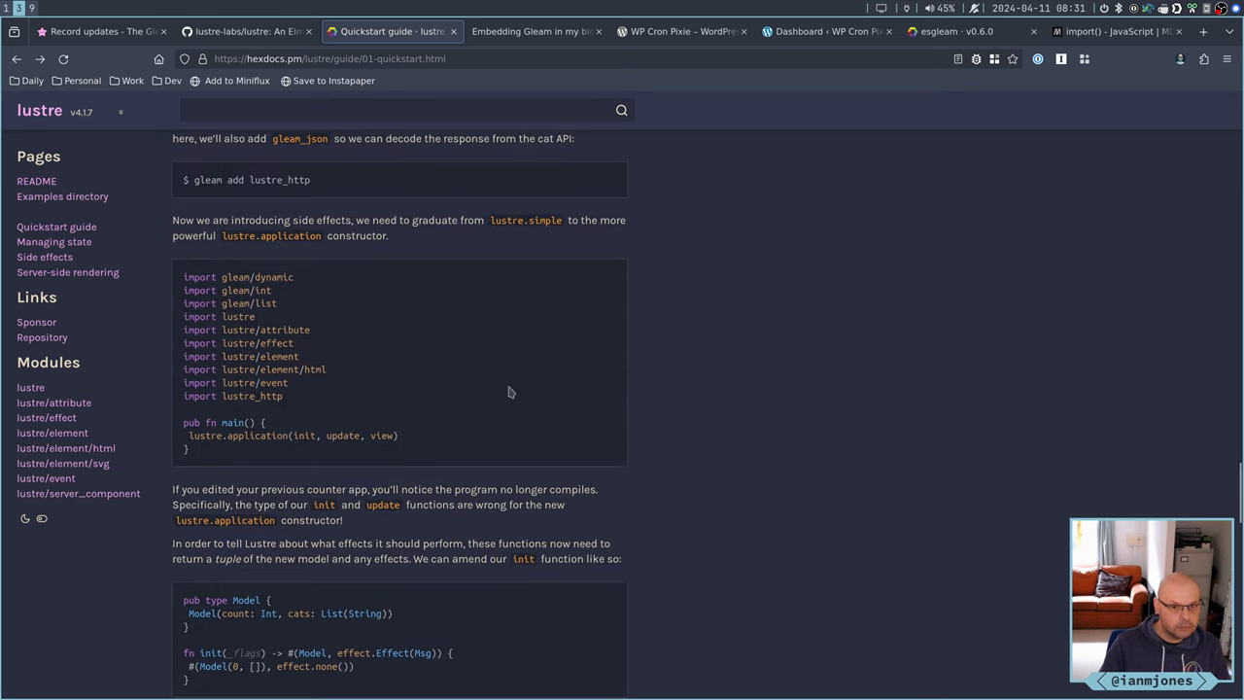
pyautogui.scroll(-3)
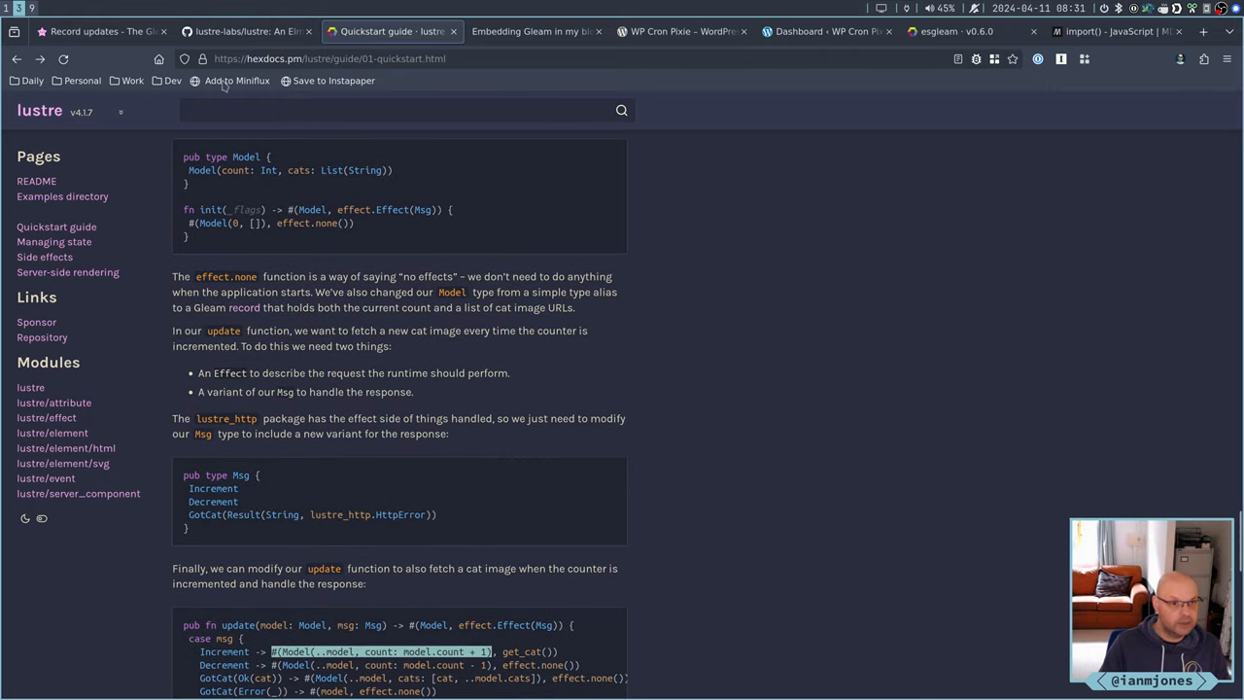
pyautogui.click(102, 31)
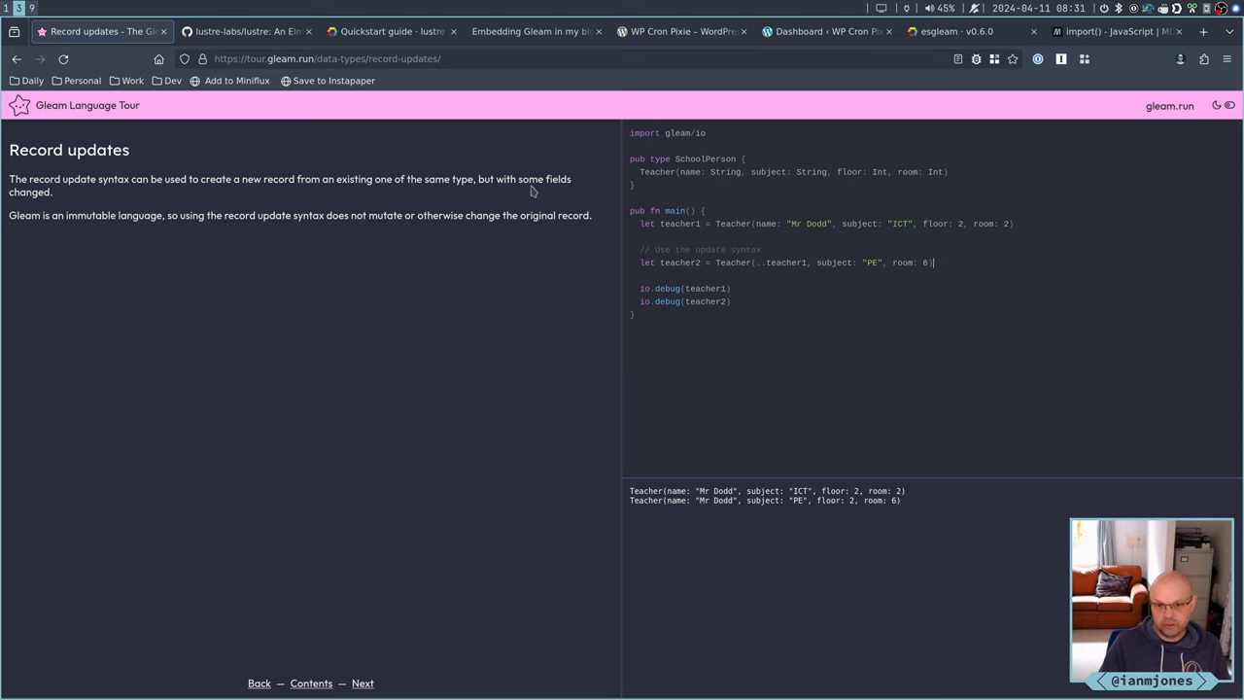
pyautogui.moveTo(328, 258)
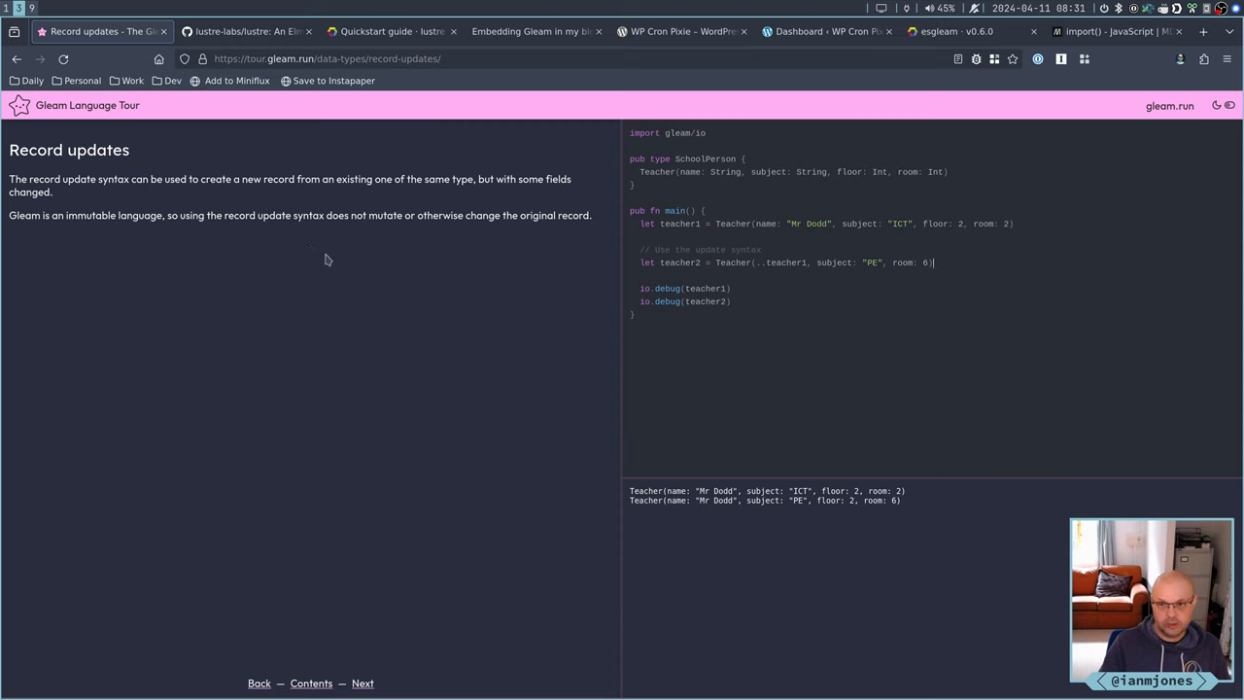
pyautogui.moveTo(295, 282)
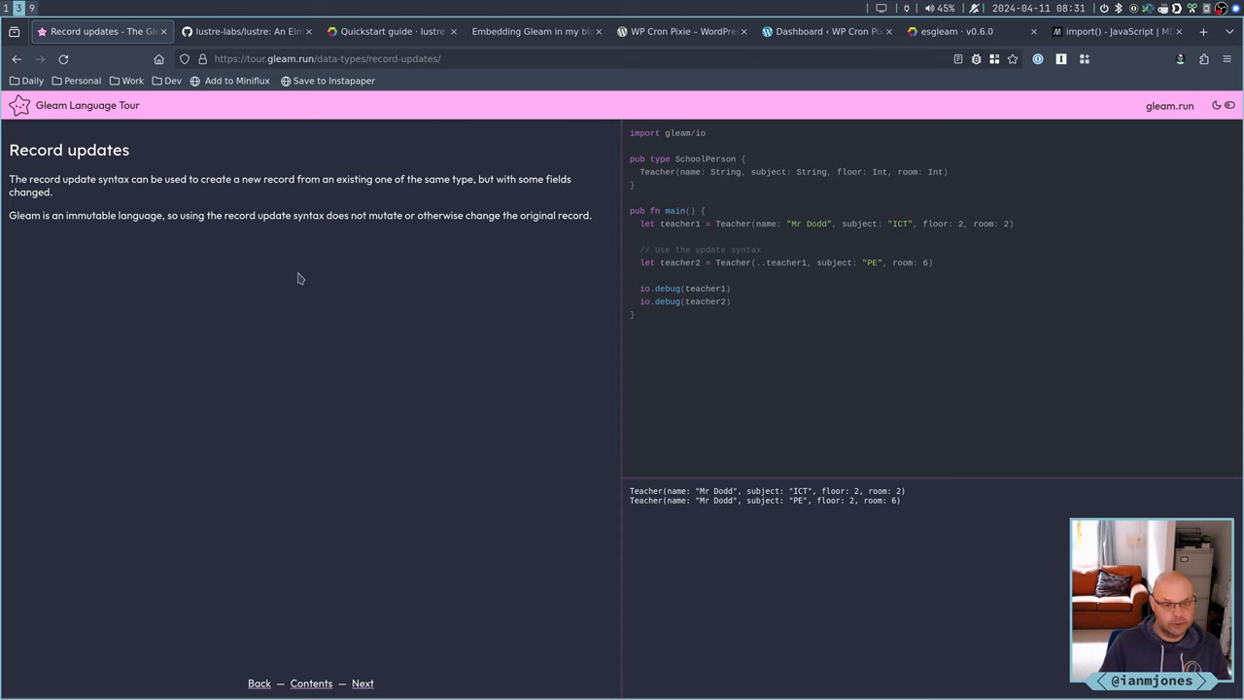
pyautogui.moveTo(312, 314)
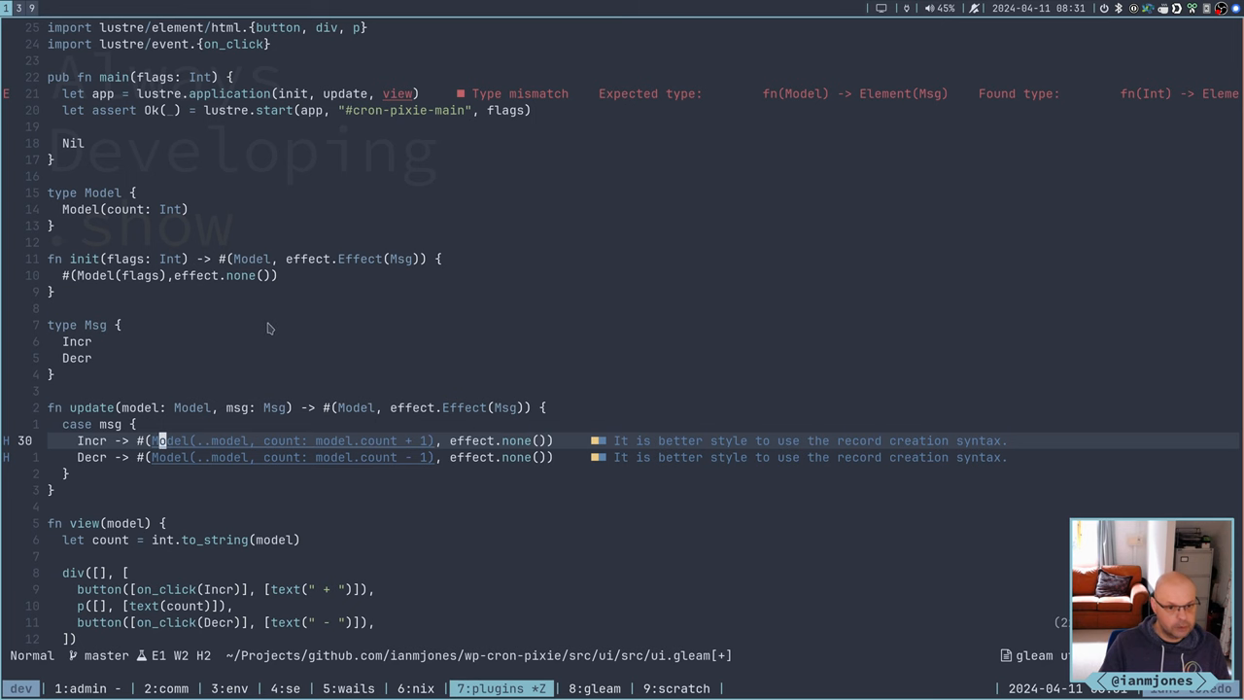
pyautogui.moveTo(909, 453)
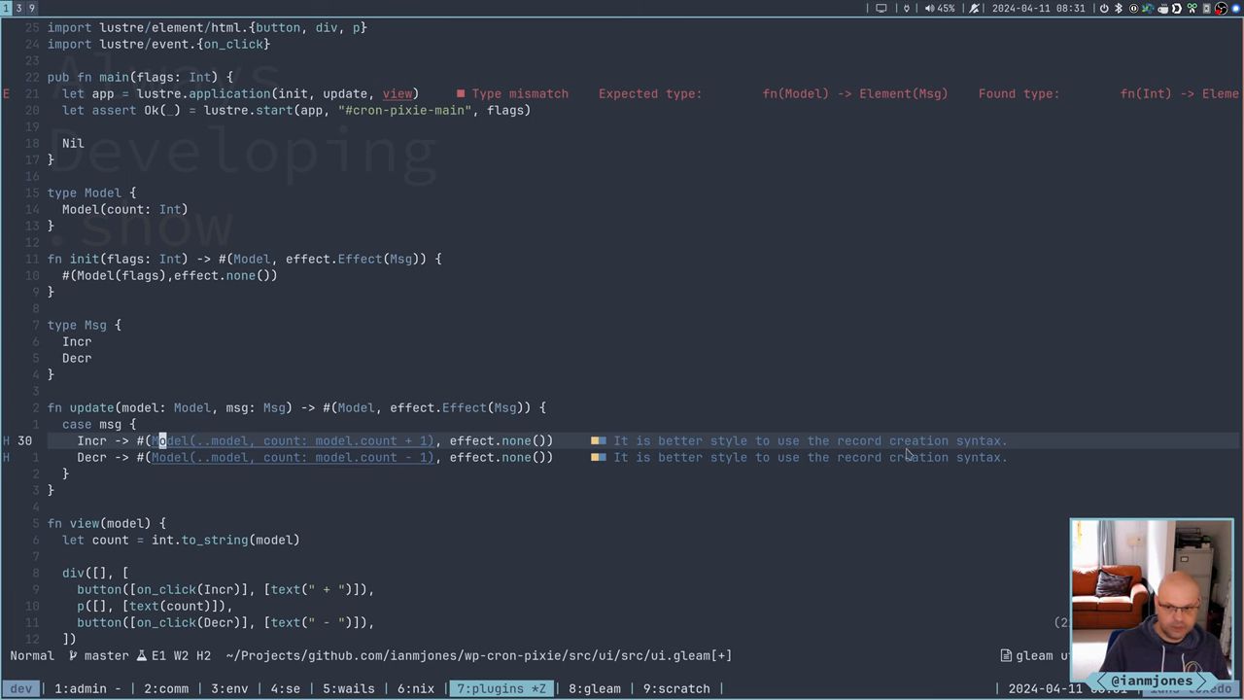
pyautogui.moveTo(794, 245)
pyautogui.write('/view')
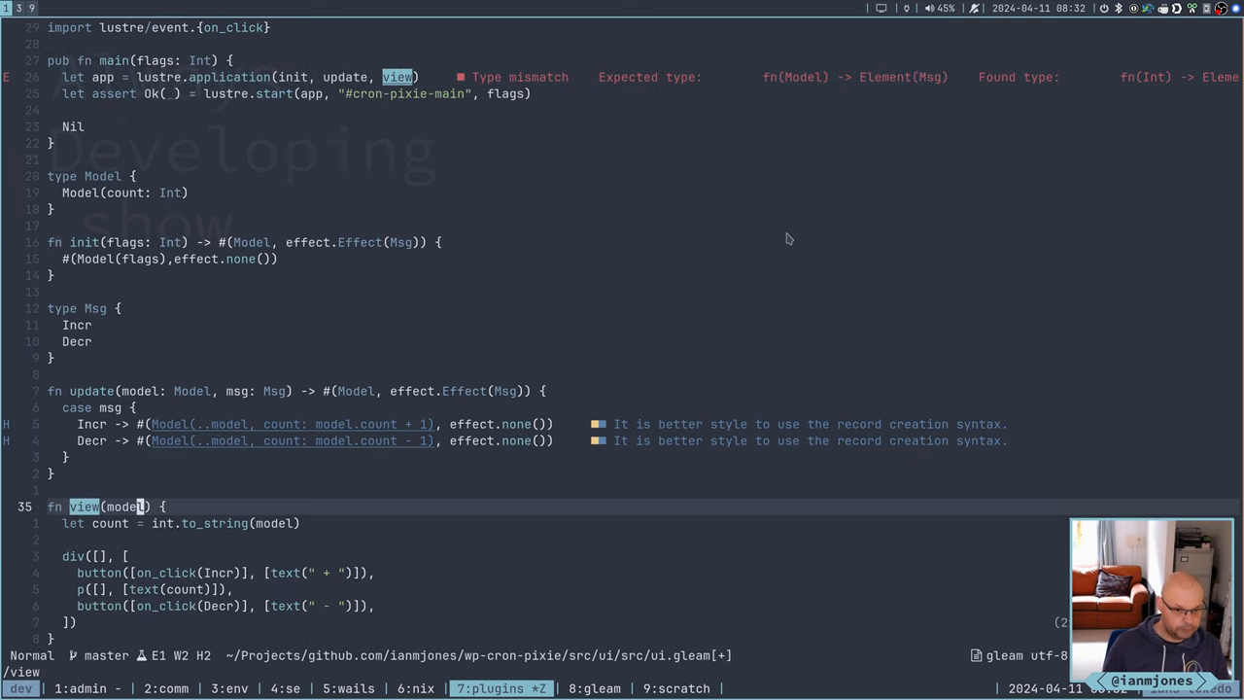
# Annotate view in ui.gleam as taking a Model and returning Element
pyautogui.write('Mod')
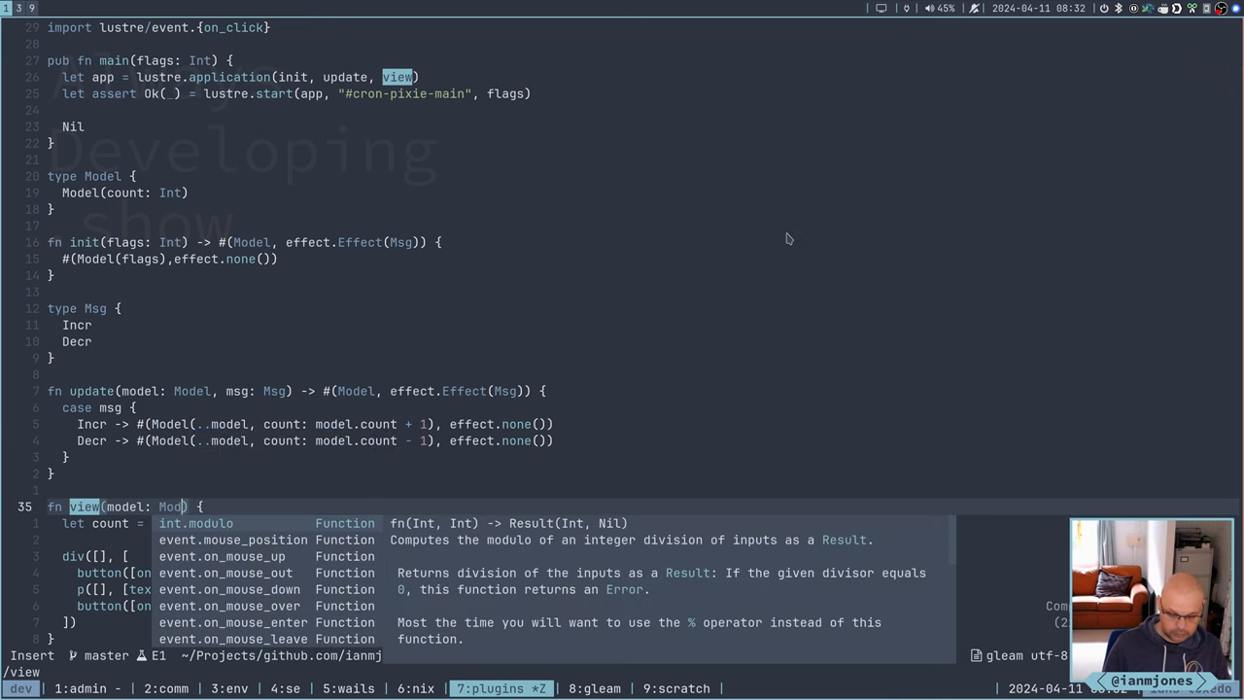
pyautogui.press('Escape')
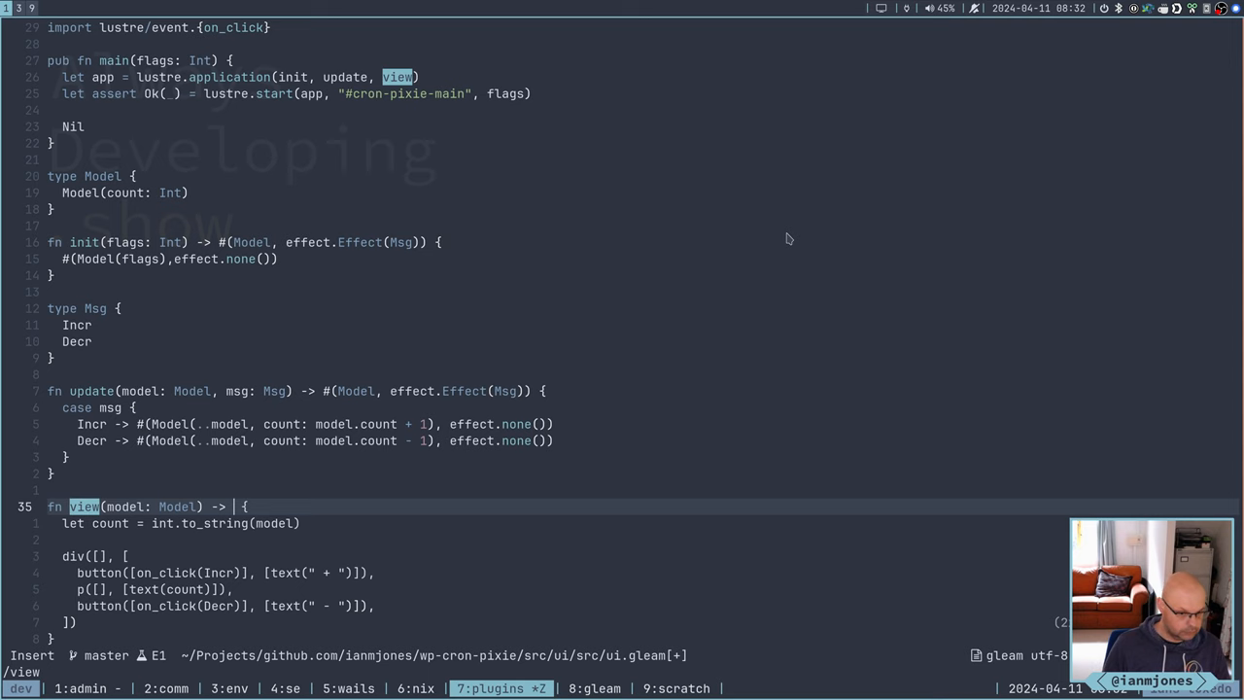
pyautogui.write('Element')
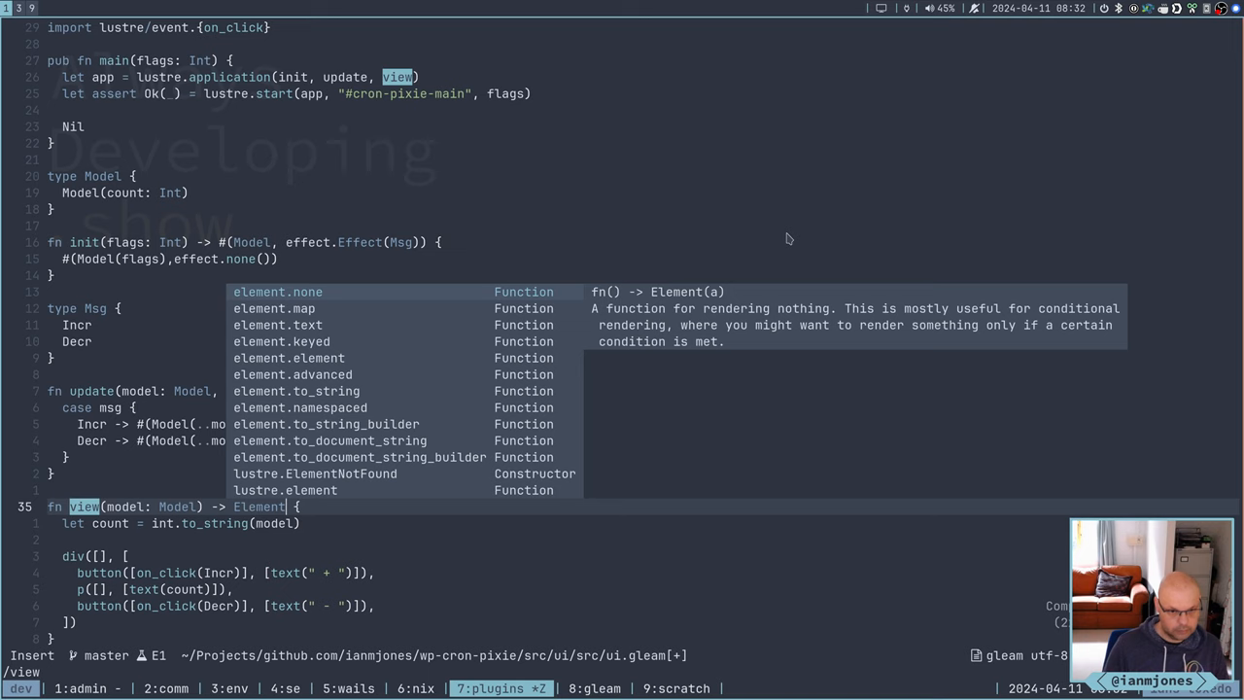
pyautogui.press('Escape')
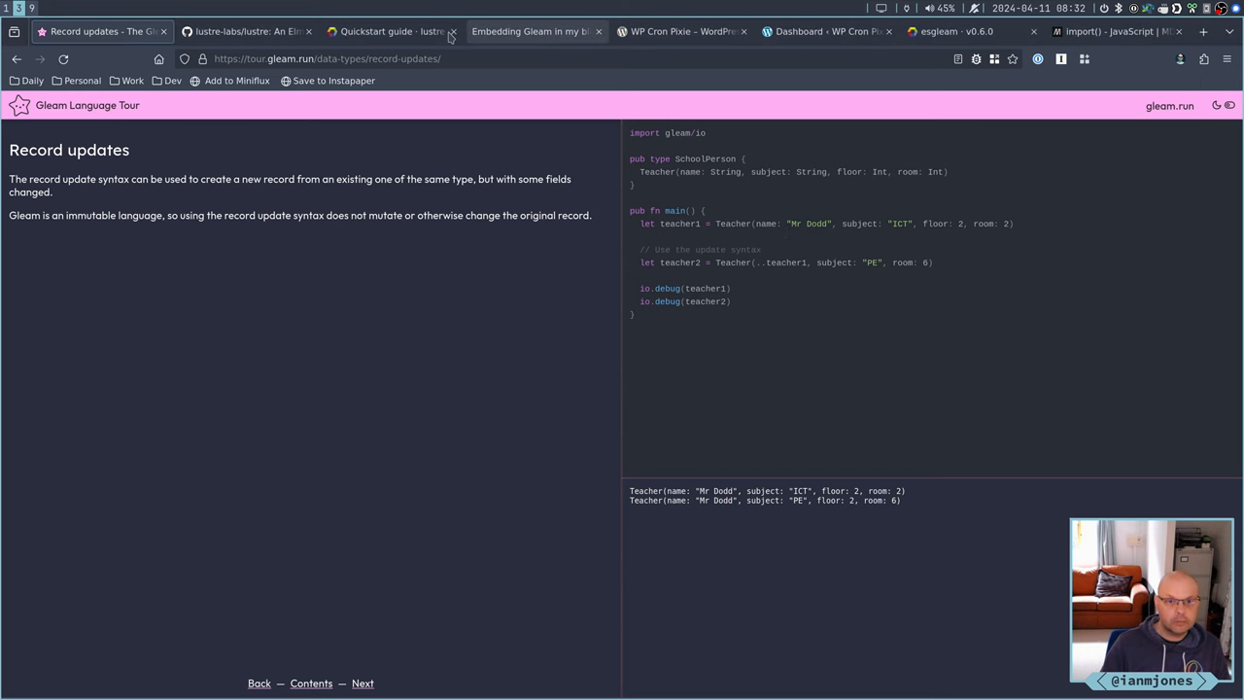
# Scroll the Lustre quickstart to its view example and select element.Element(Msg)
pyautogui.click(389, 31)
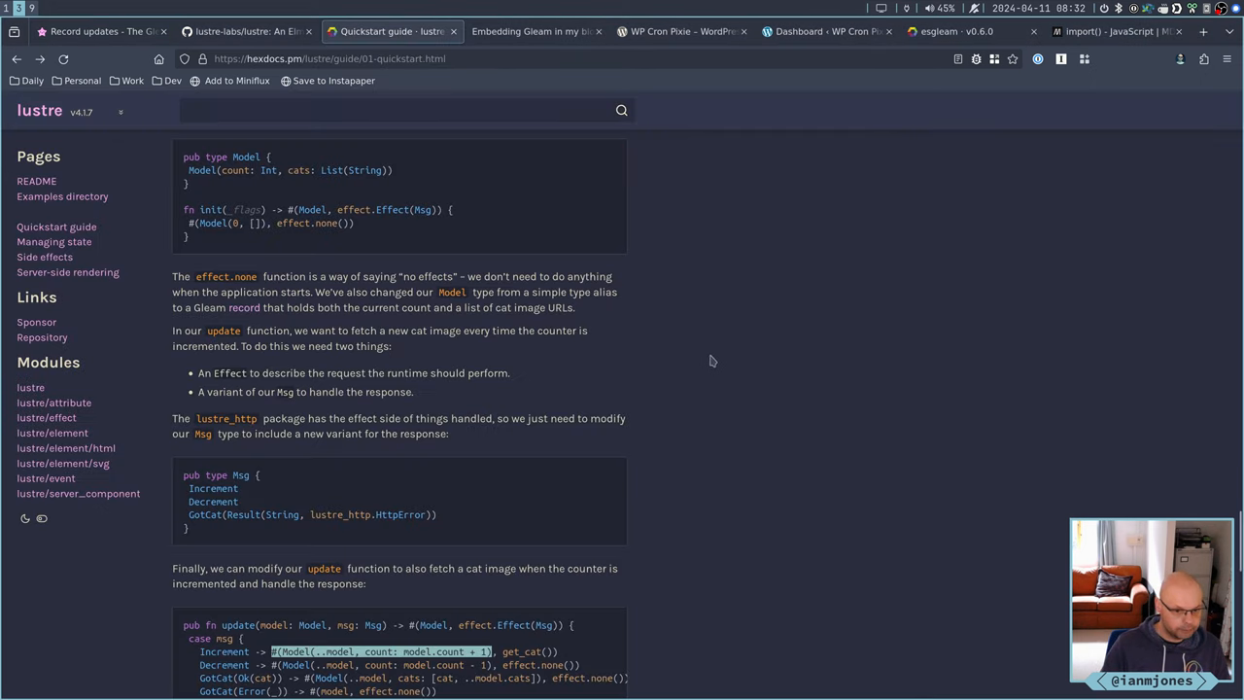
pyautogui.scroll(-3)
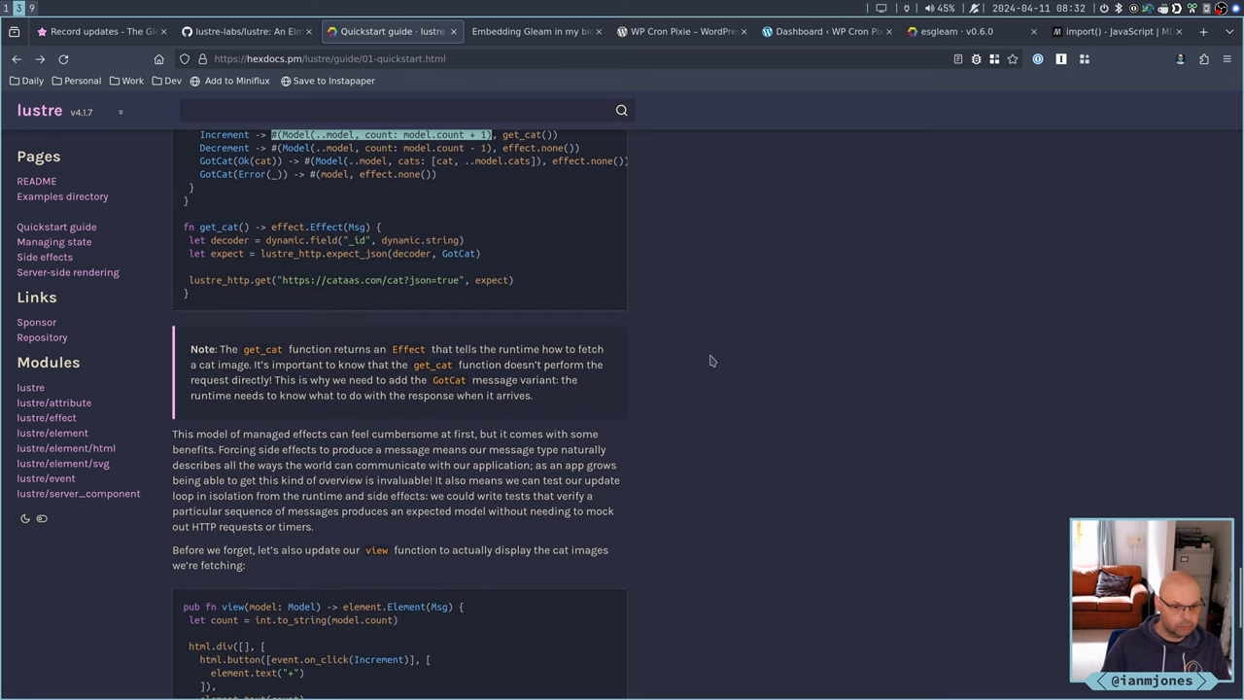
pyautogui.moveTo(690, 325)
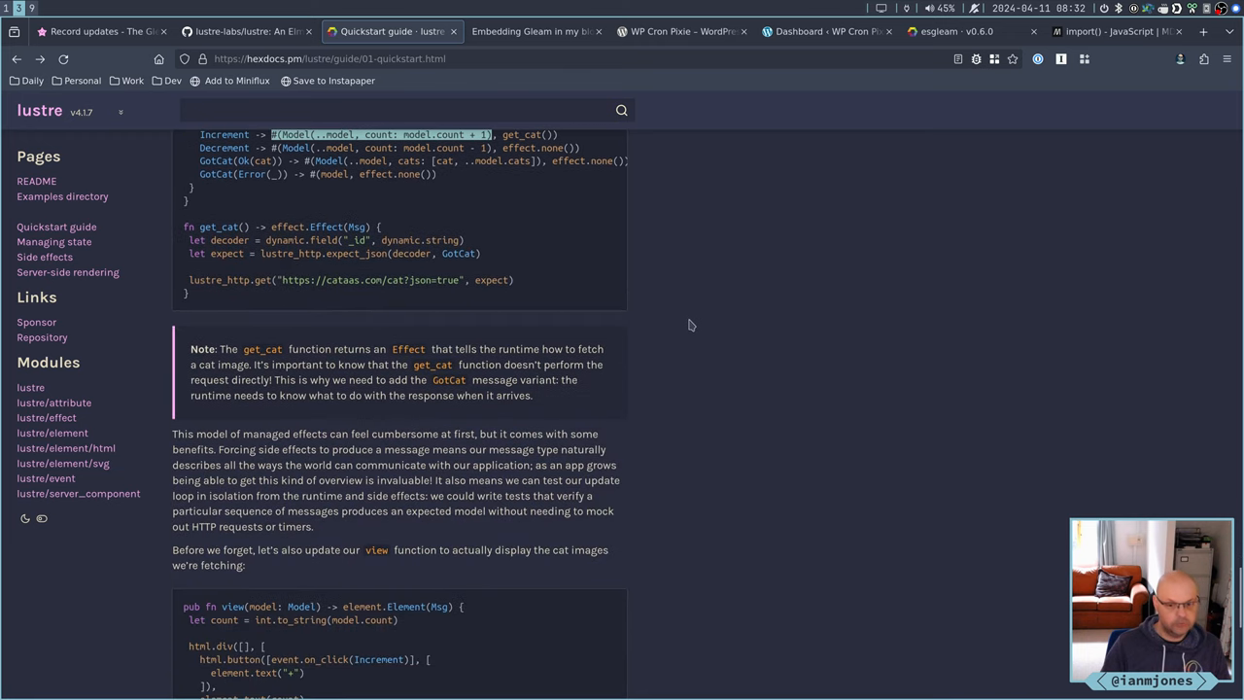
pyautogui.scroll(-3)
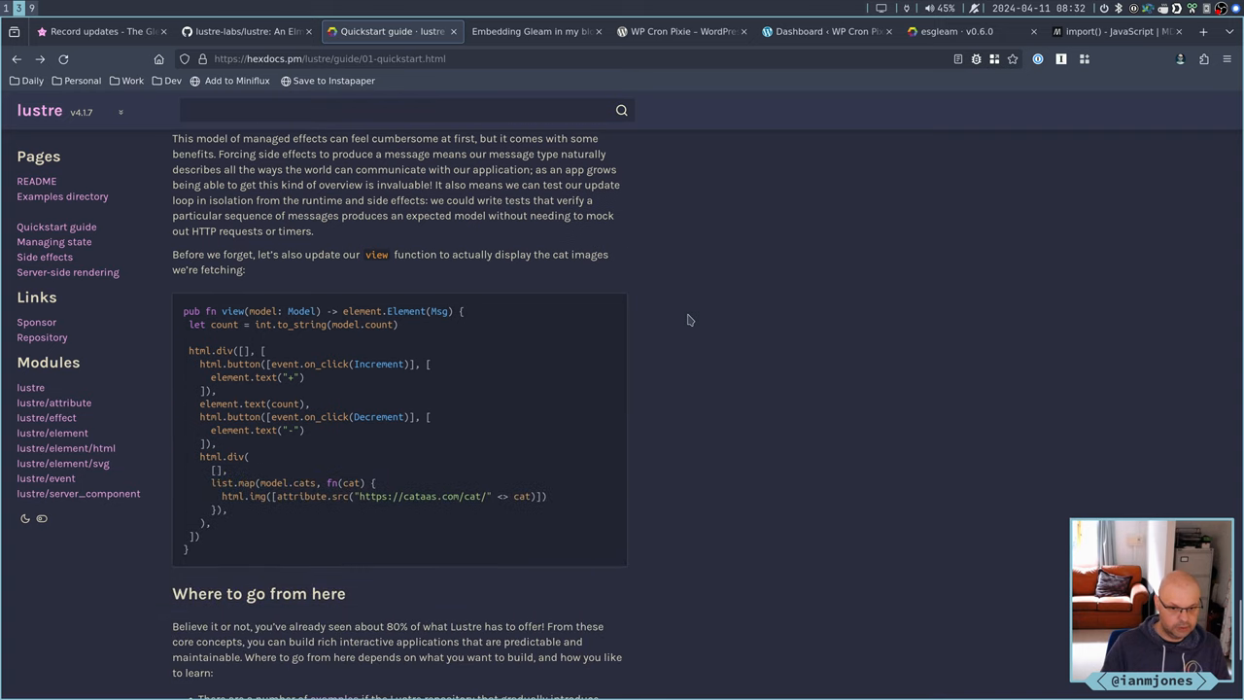
pyautogui.scroll(-3)
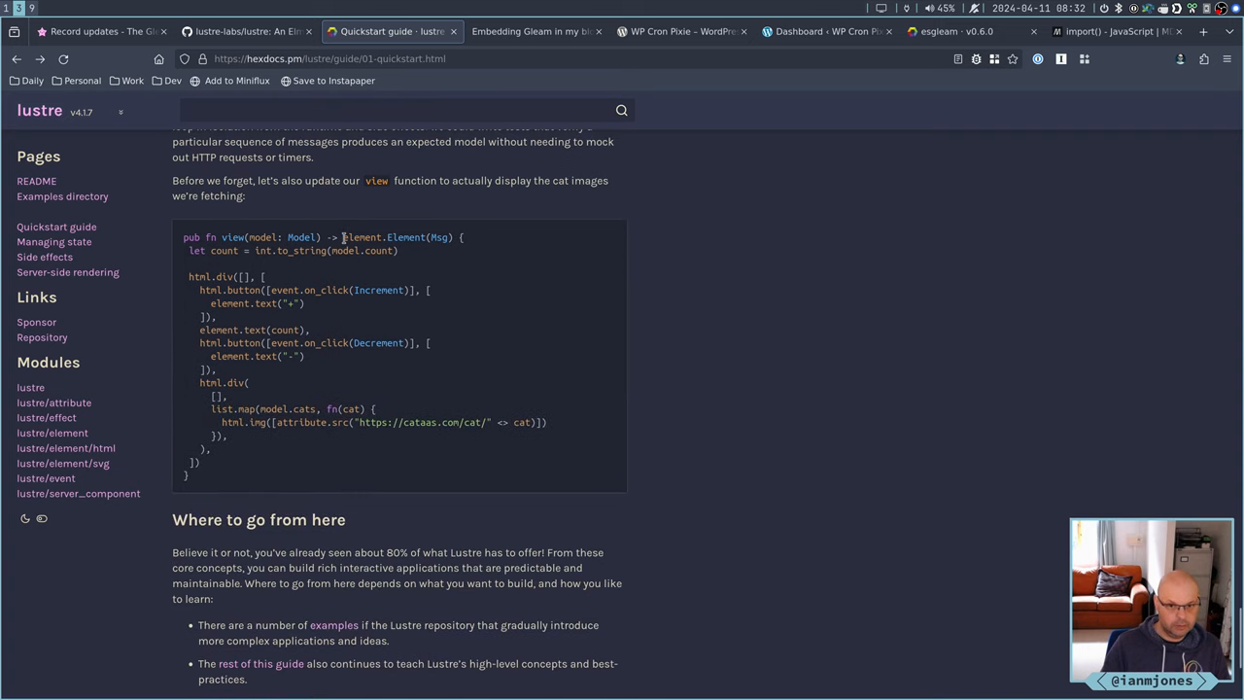
pyautogui.doubleClick(397, 237)
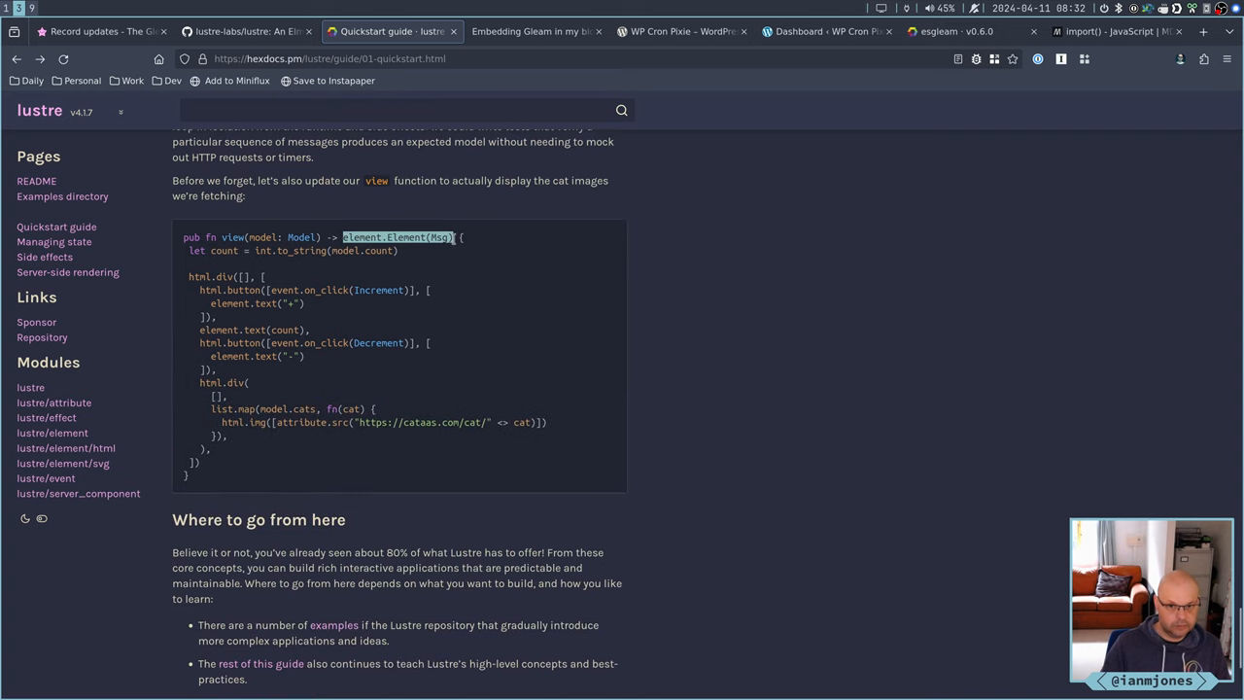
pyautogui.moveTo(625, 204)
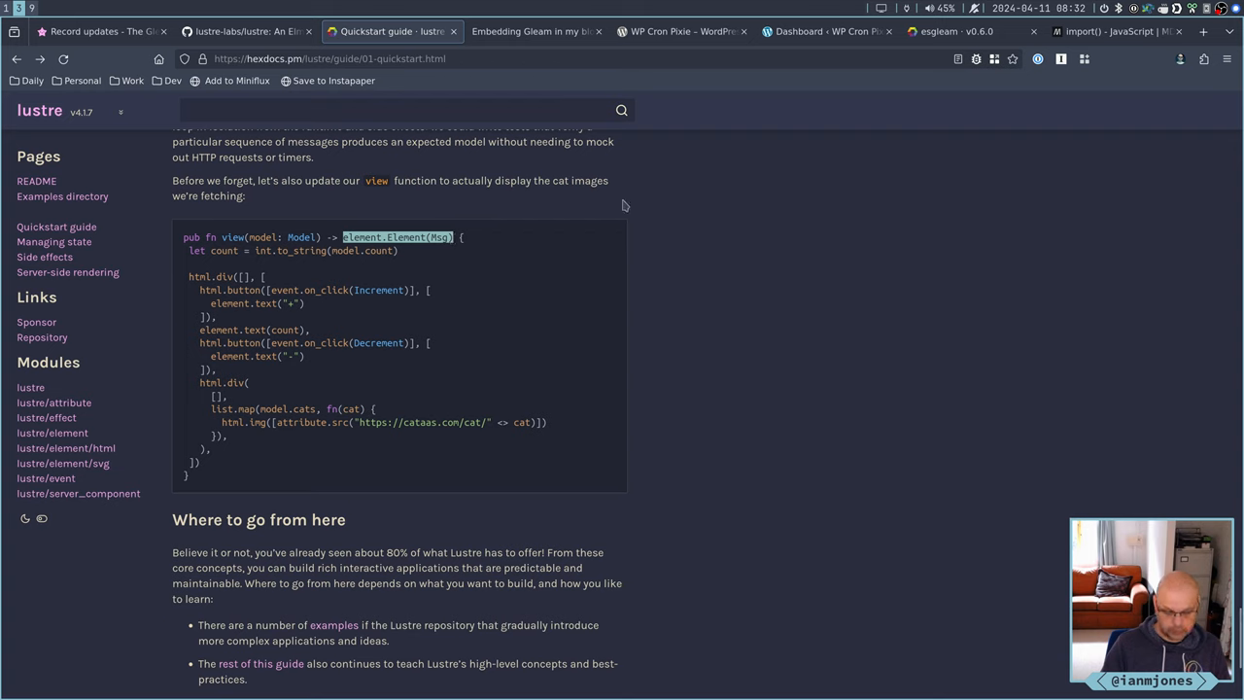
pyautogui.moveTo(544, 259)
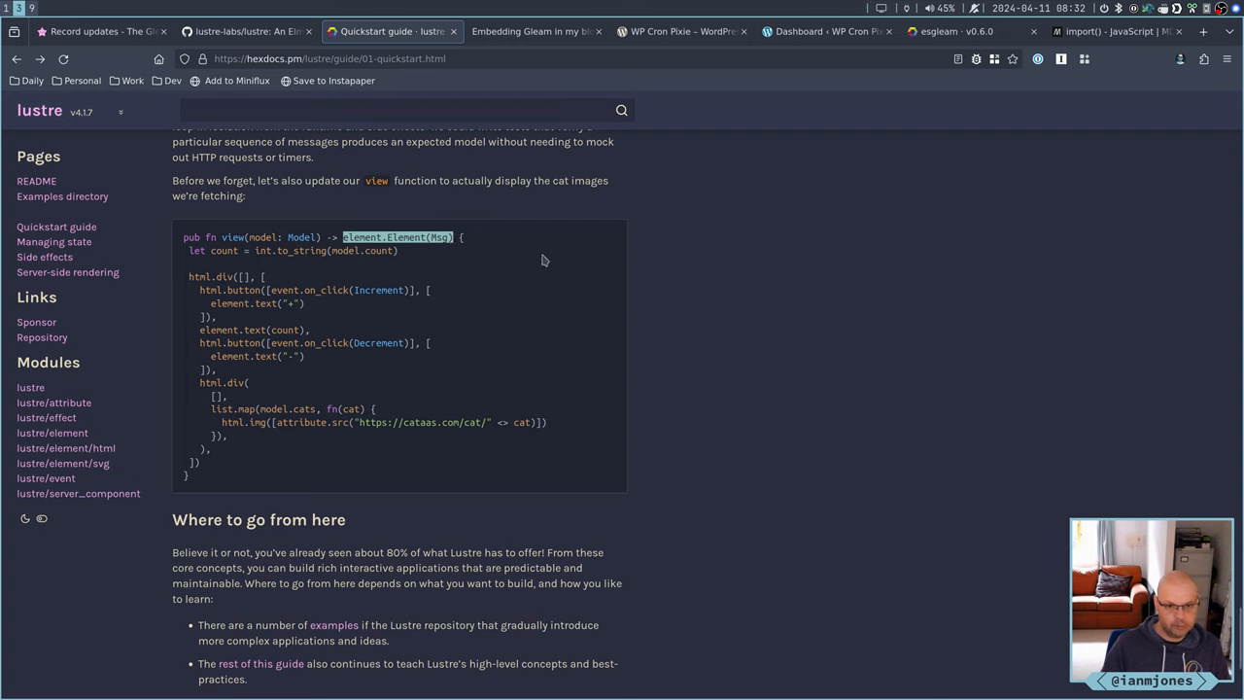
pyautogui.moveTo(747, 216)
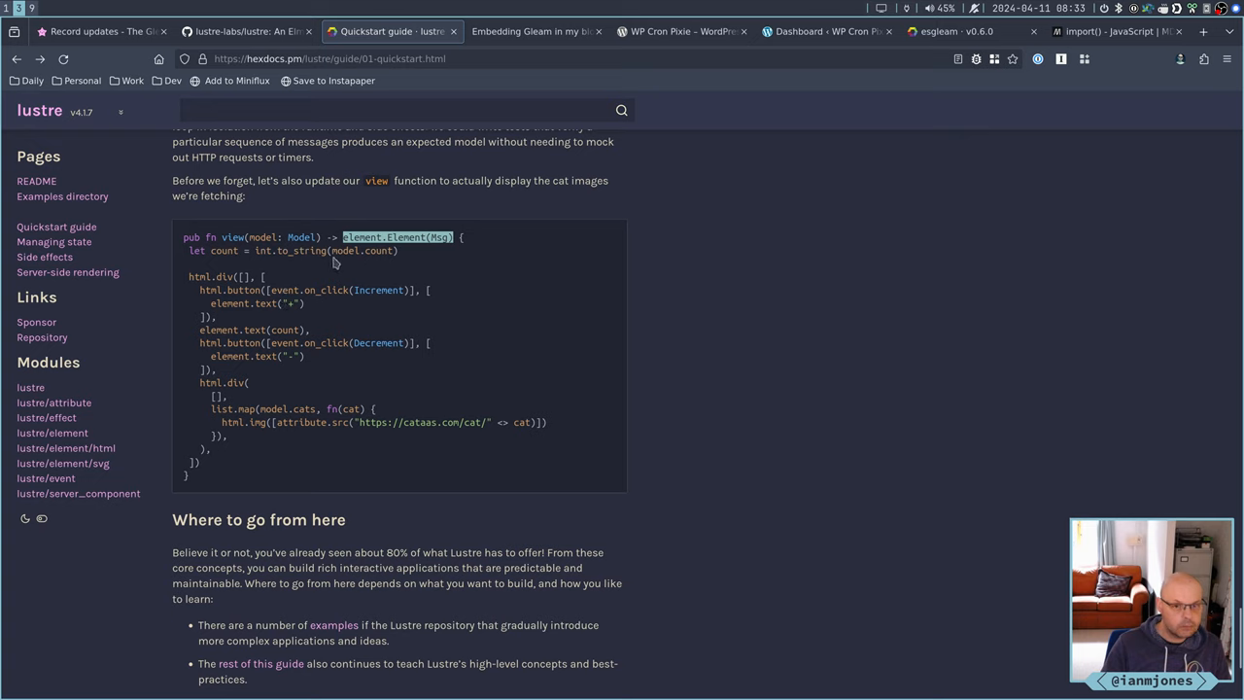
pyautogui.moveTo(382, 249)
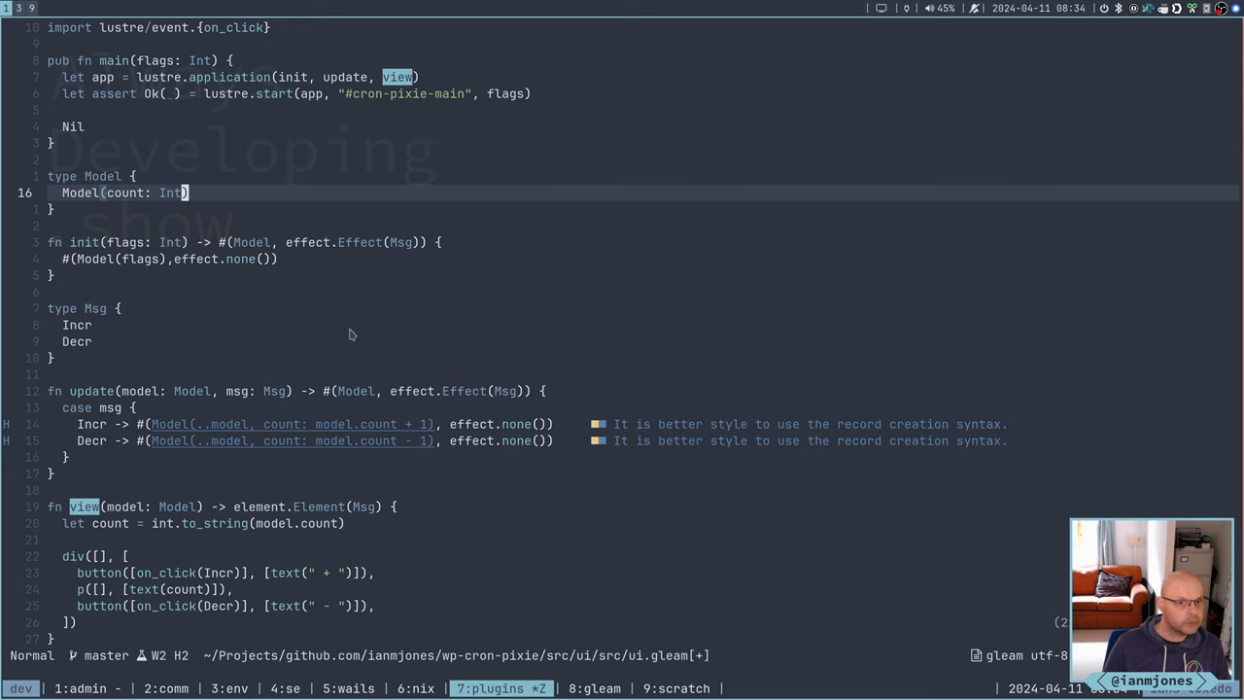
# Declare view as returning element.Element(Msg), rendering int.to_string(model.count)
pyautogui.scroll(3)
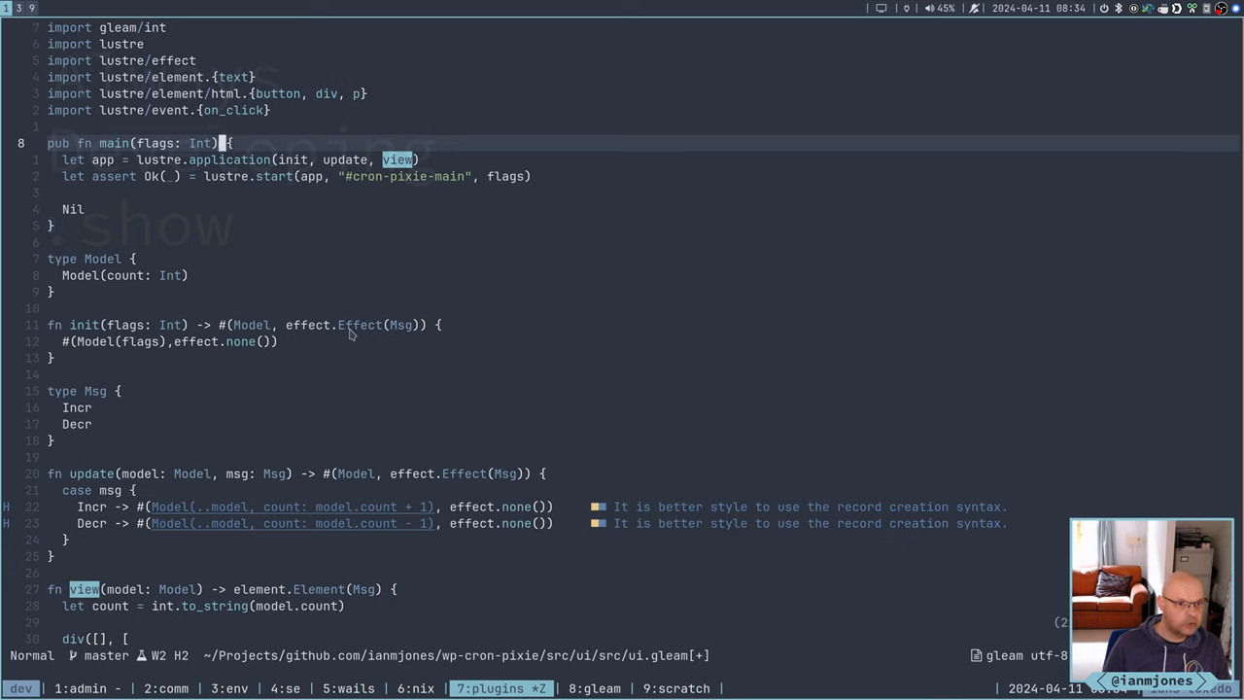
pyautogui.moveTo(152, 143)
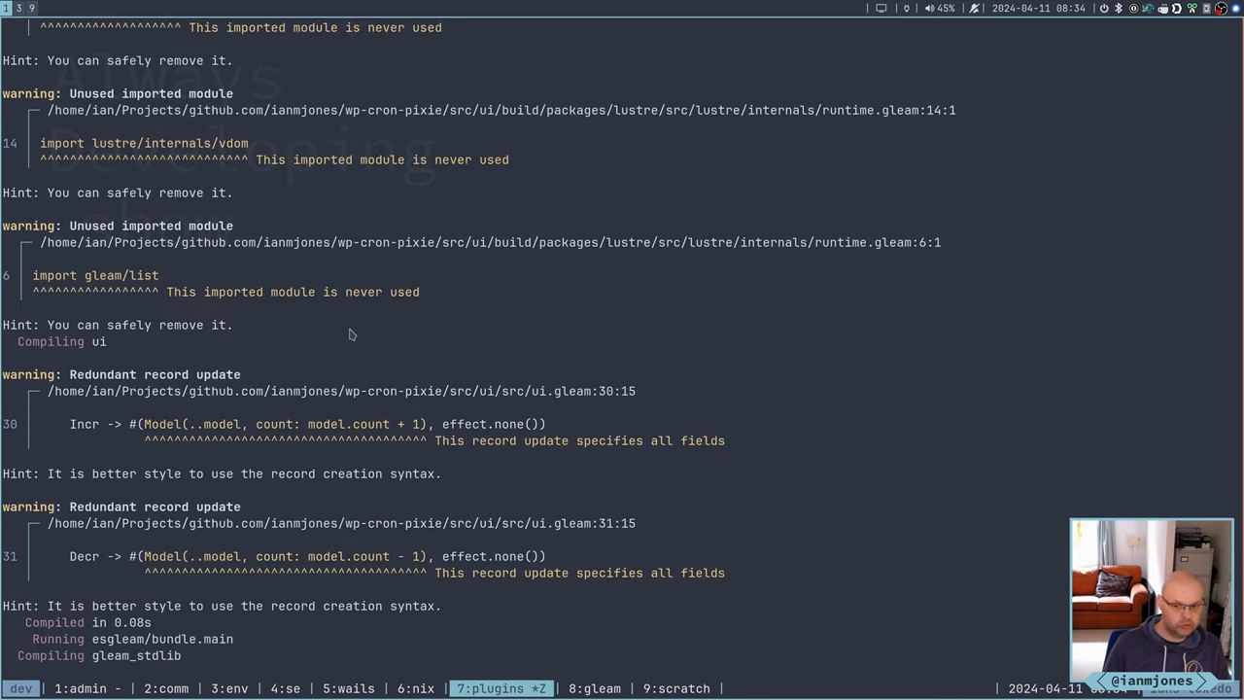
# Scroll through the compiler output to review the redundant record update warnings
pyautogui.scroll(-3)
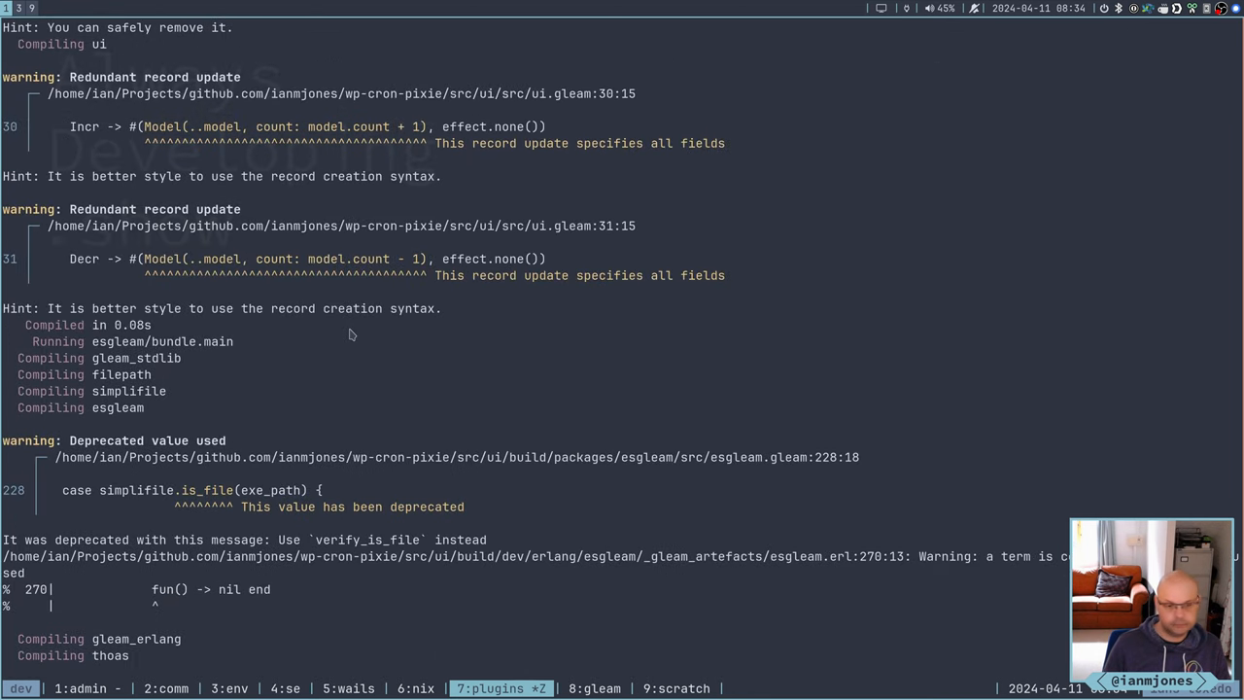
pyautogui.scroll(-3)
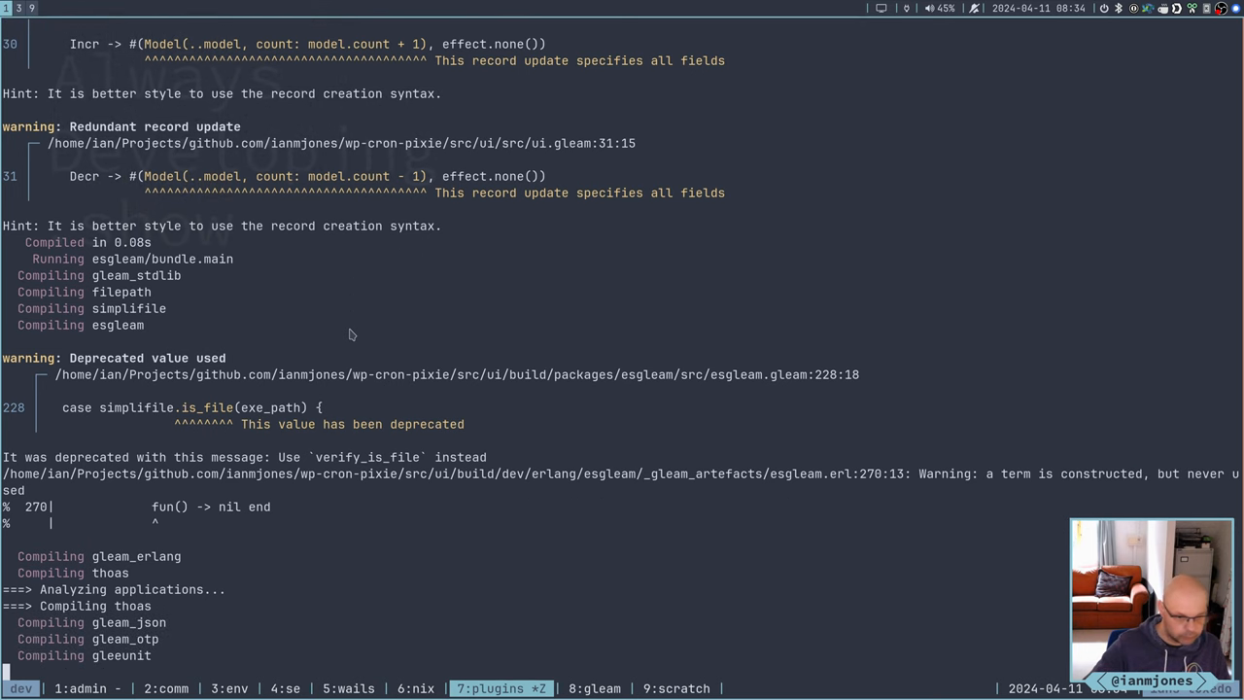
pyautogui.scroll(-3)
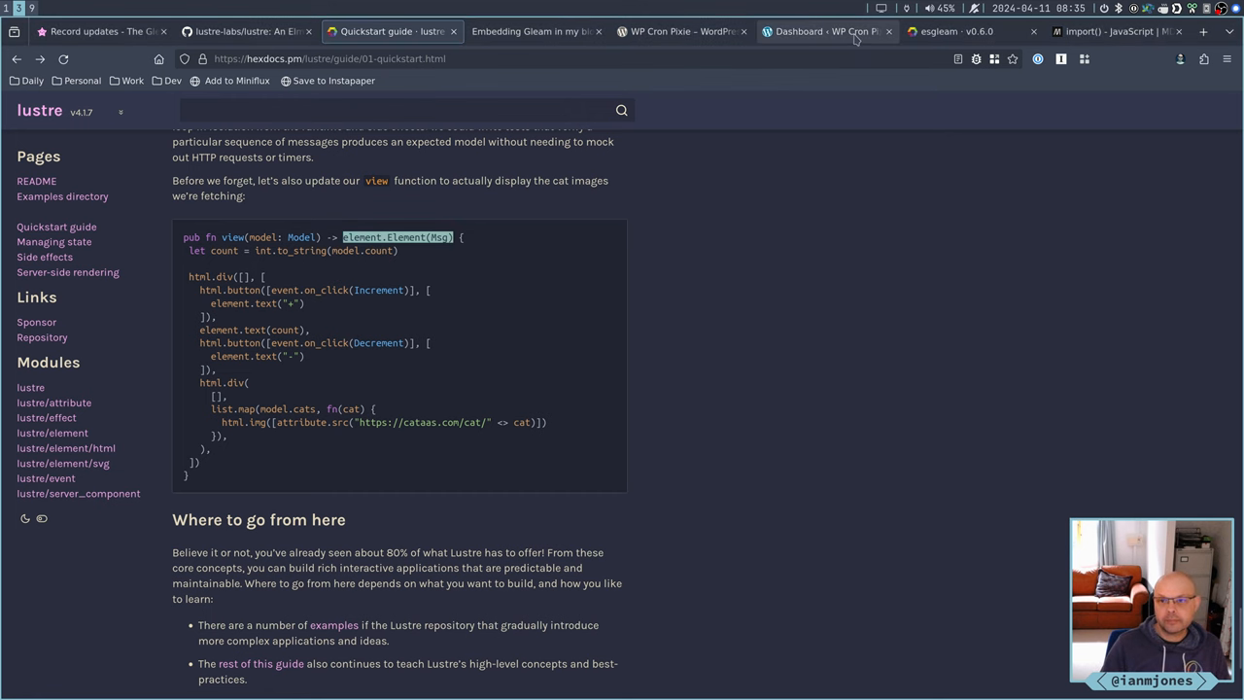
# Close leftover doc tabs, upload wp-cron-pixie-1.5.0-dev.zip, and replace the installed plugin
pyautogui.click(958, 32)
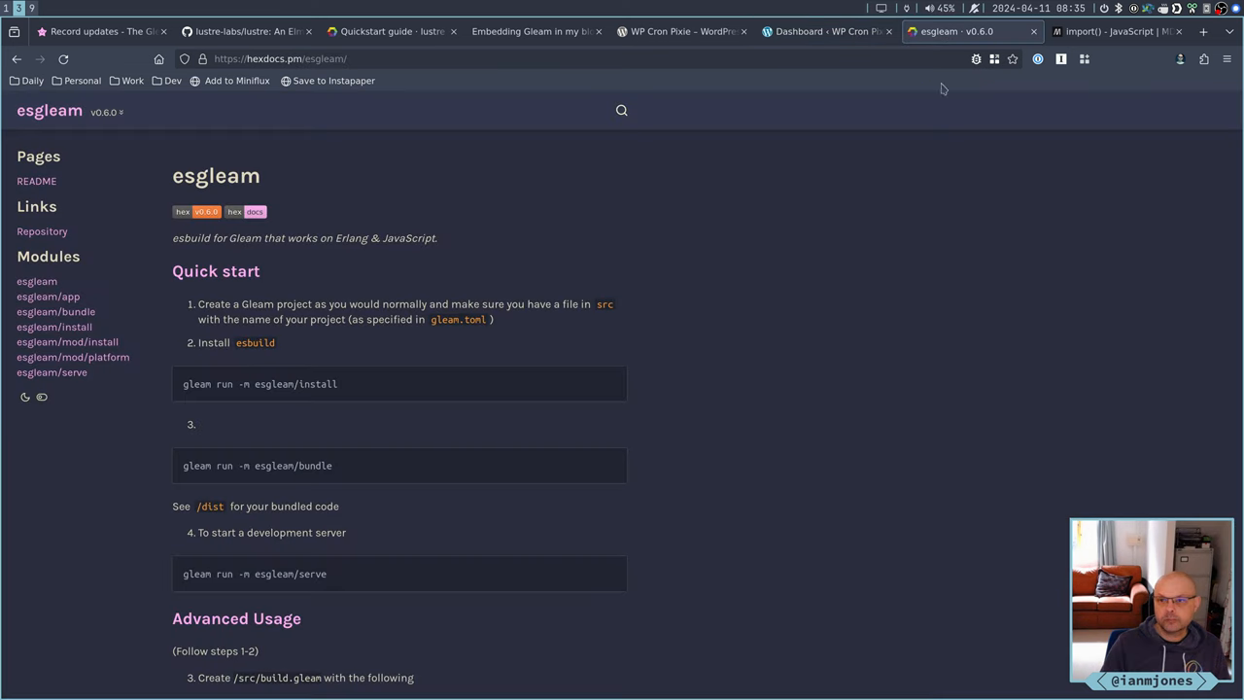
pyautogui.moveTo(926, 259)
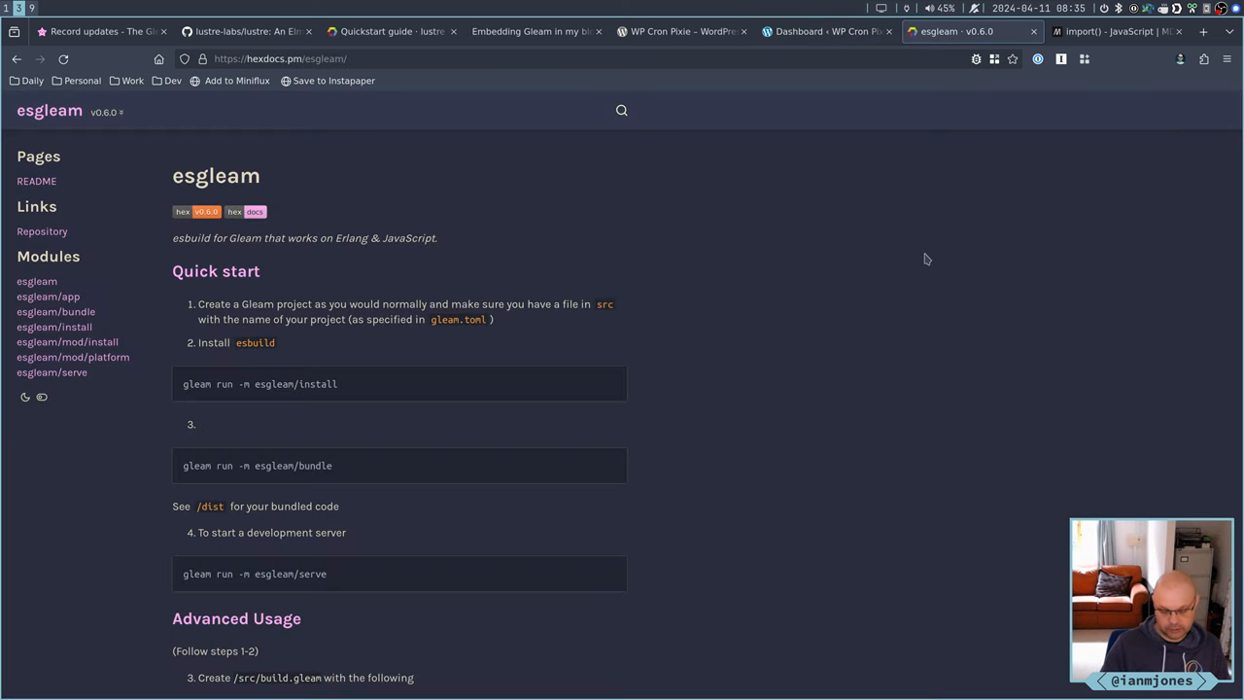
pyautogui.click(826, 31)
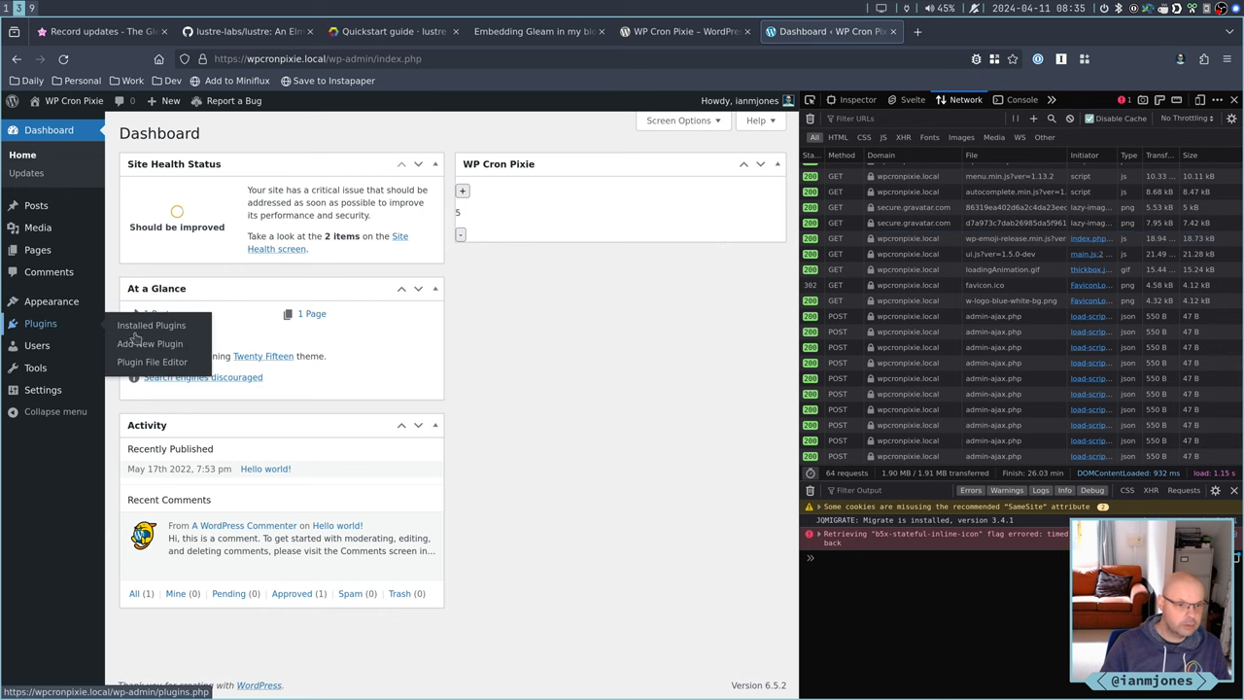
pyautogui.click(150, 343)
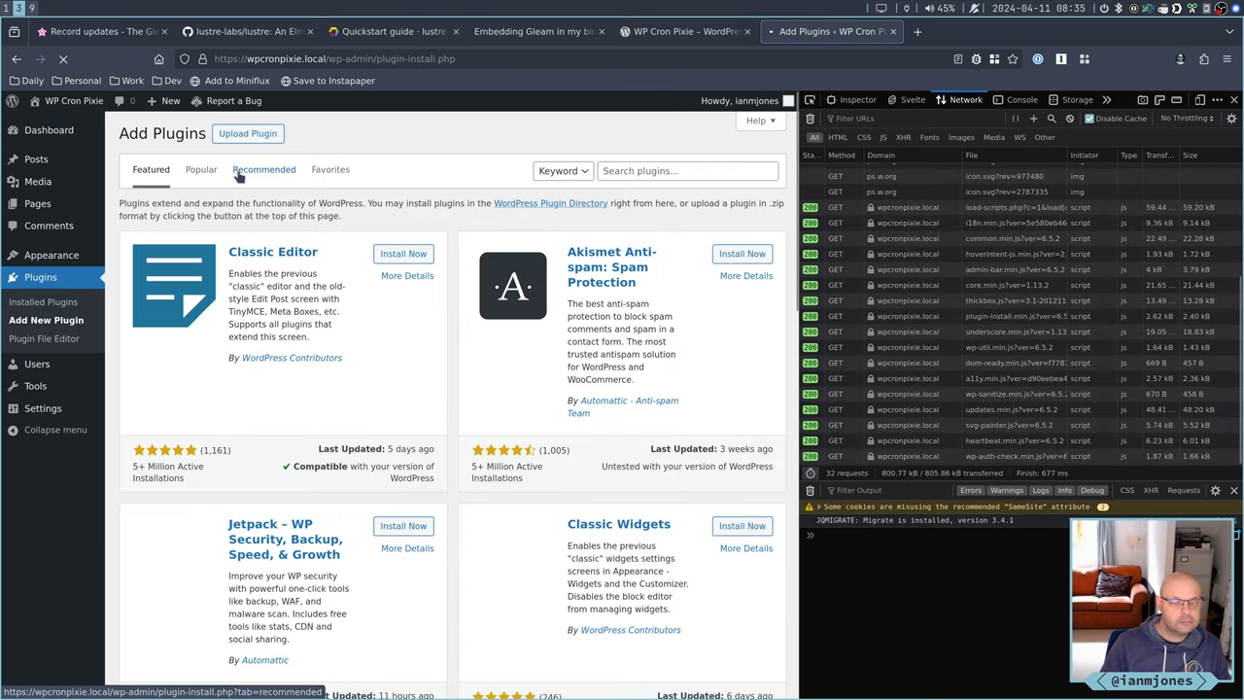
pyautogui.click(247, 133)
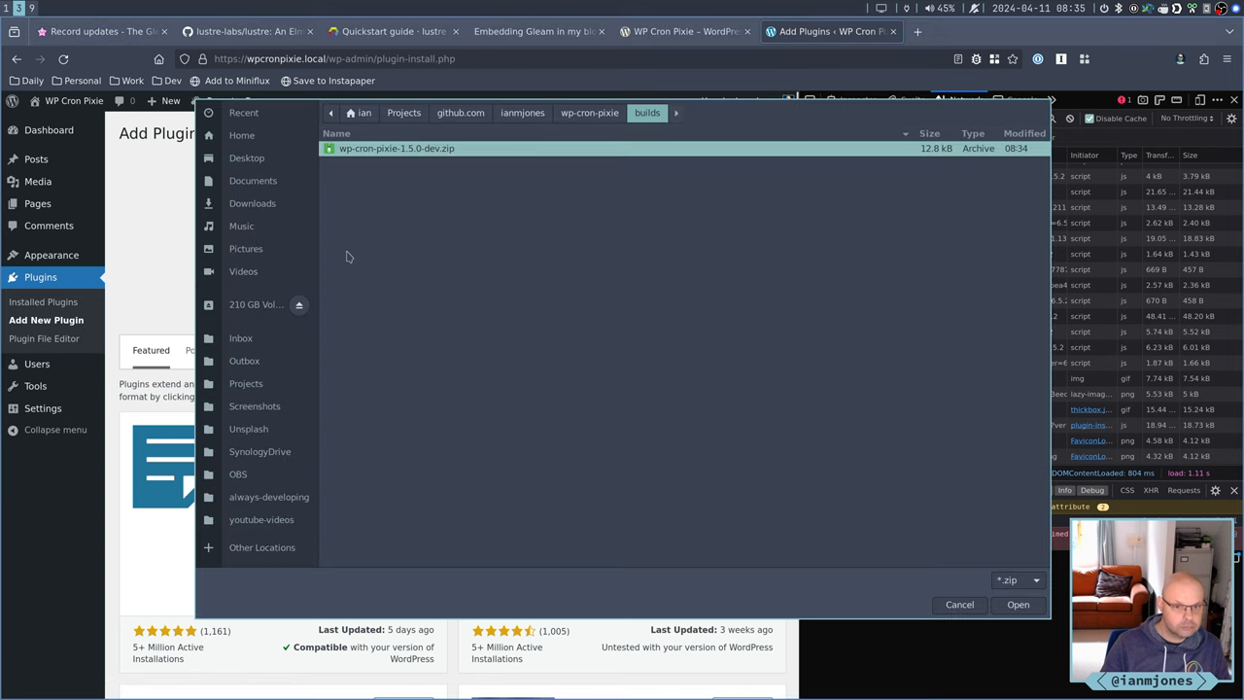
pyautogui.click(1017, 603)
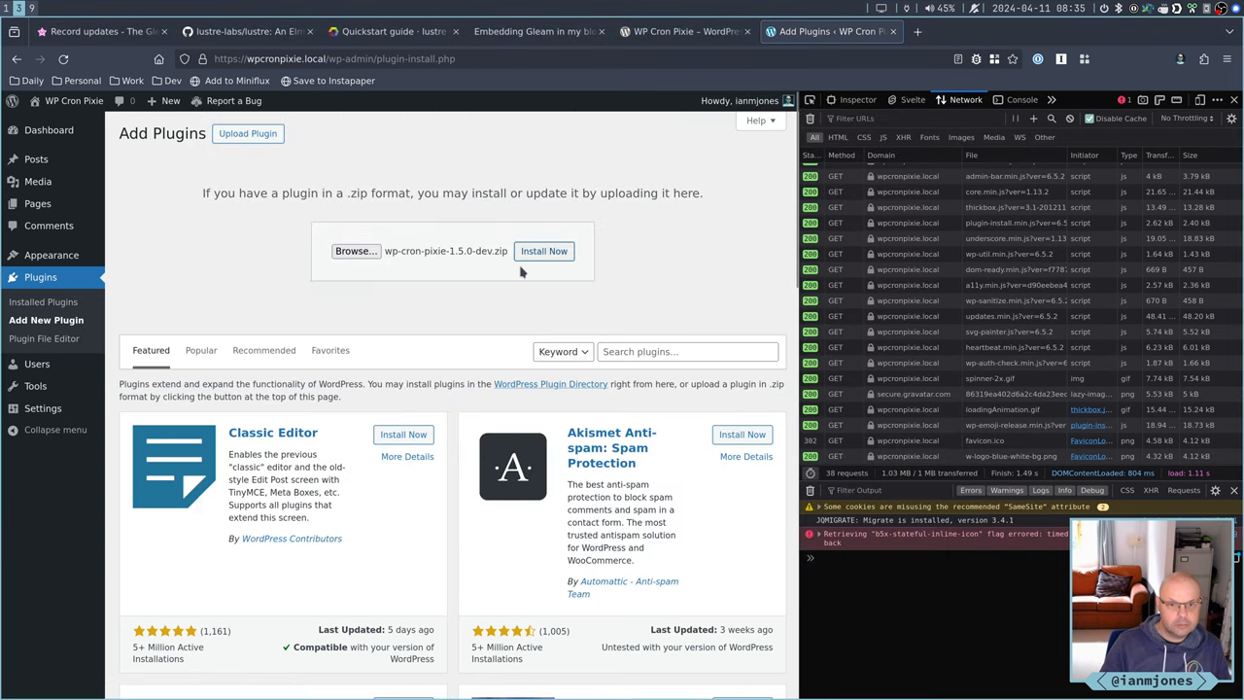
pyautogui.click(544, 251)
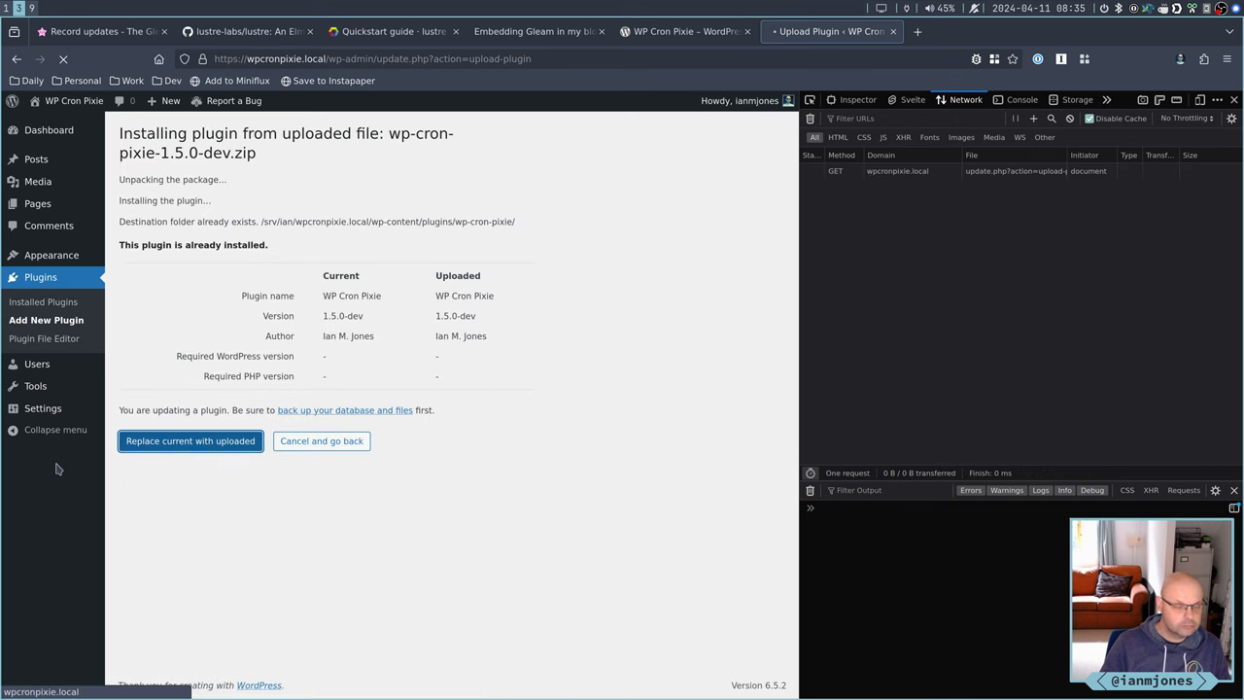
pyautogui.click(189, 441)
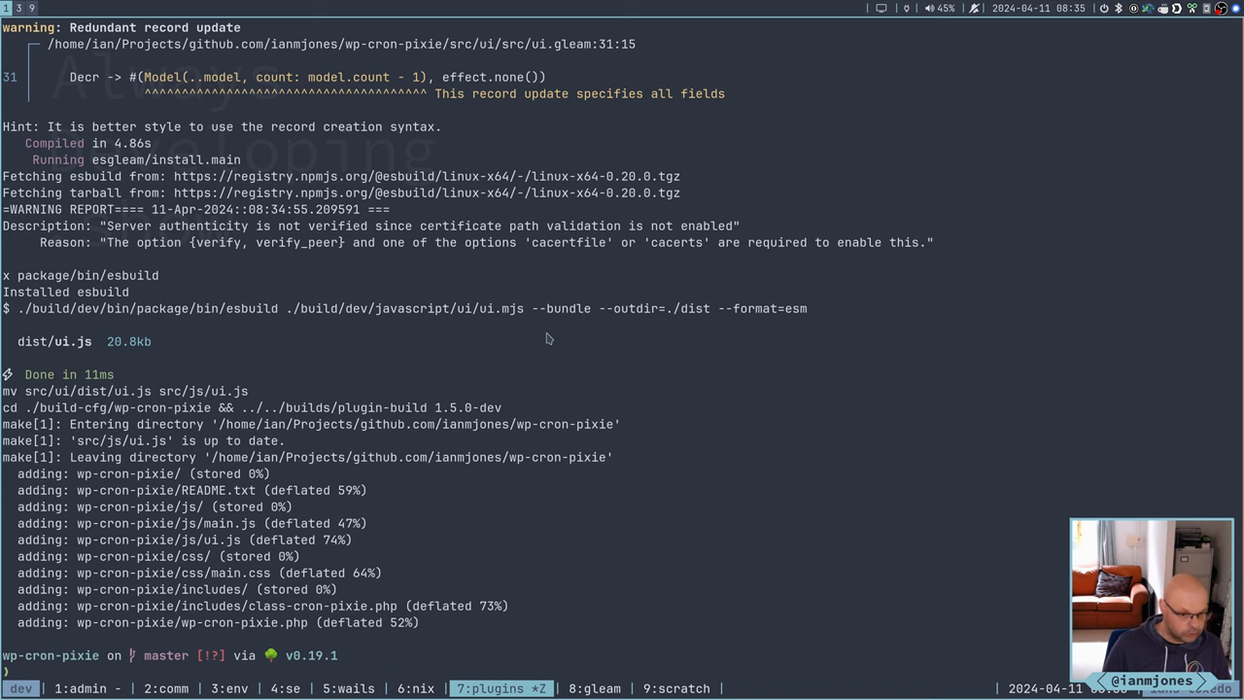
# Run make clean && make zip to rebuild the plugin zip
pyautogui.write('make clean && make zip')
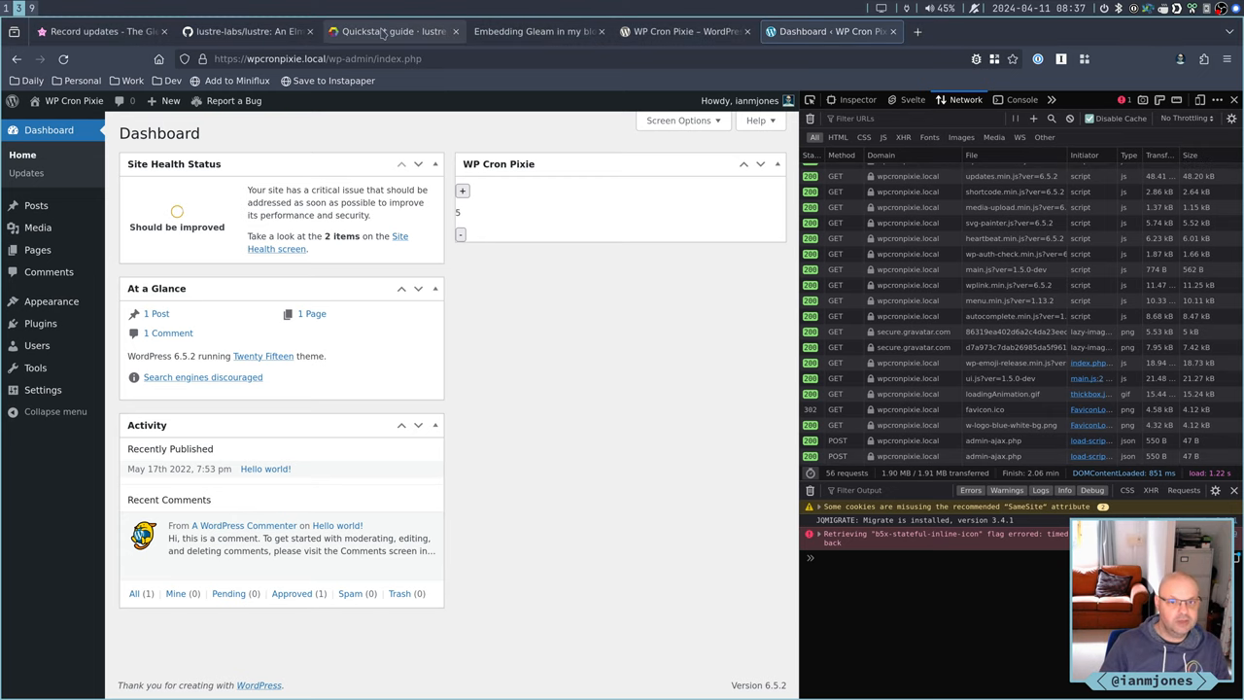
# Return to the Record updates lesson and select parts of its teacher example code
pyautogui.click(102, 31)
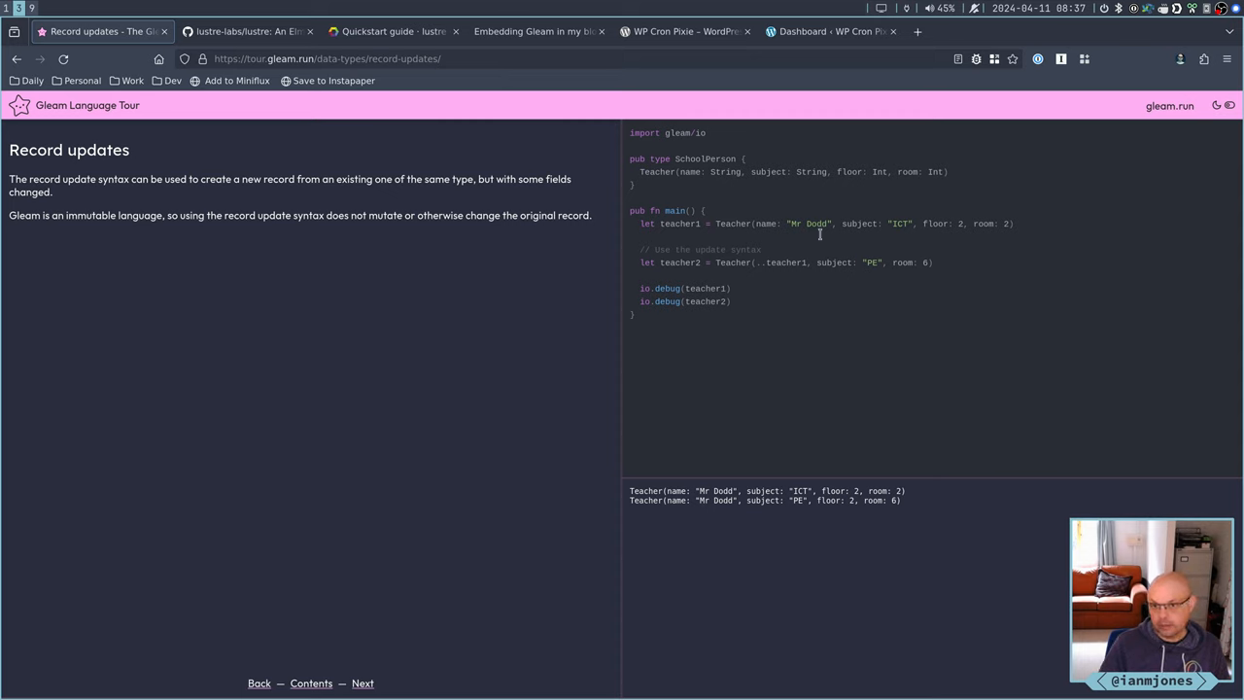
pyautogui.moveTo(845, 223)
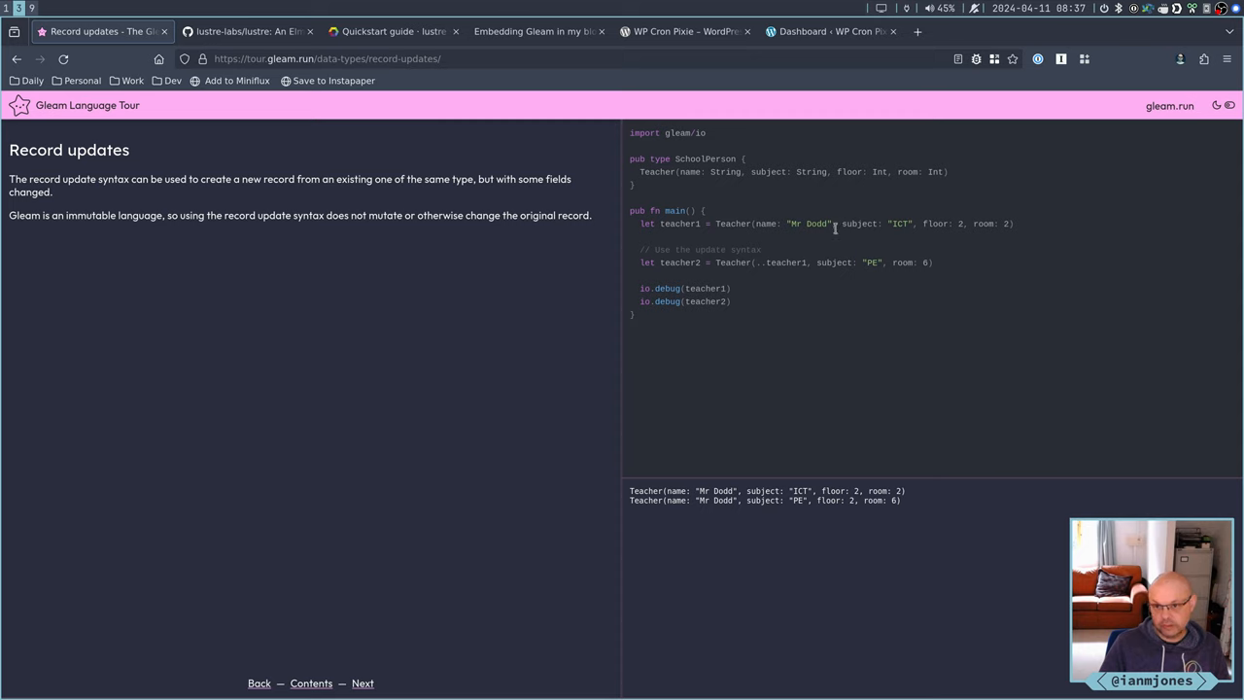
pyautogui.doubleClick(777, 262)
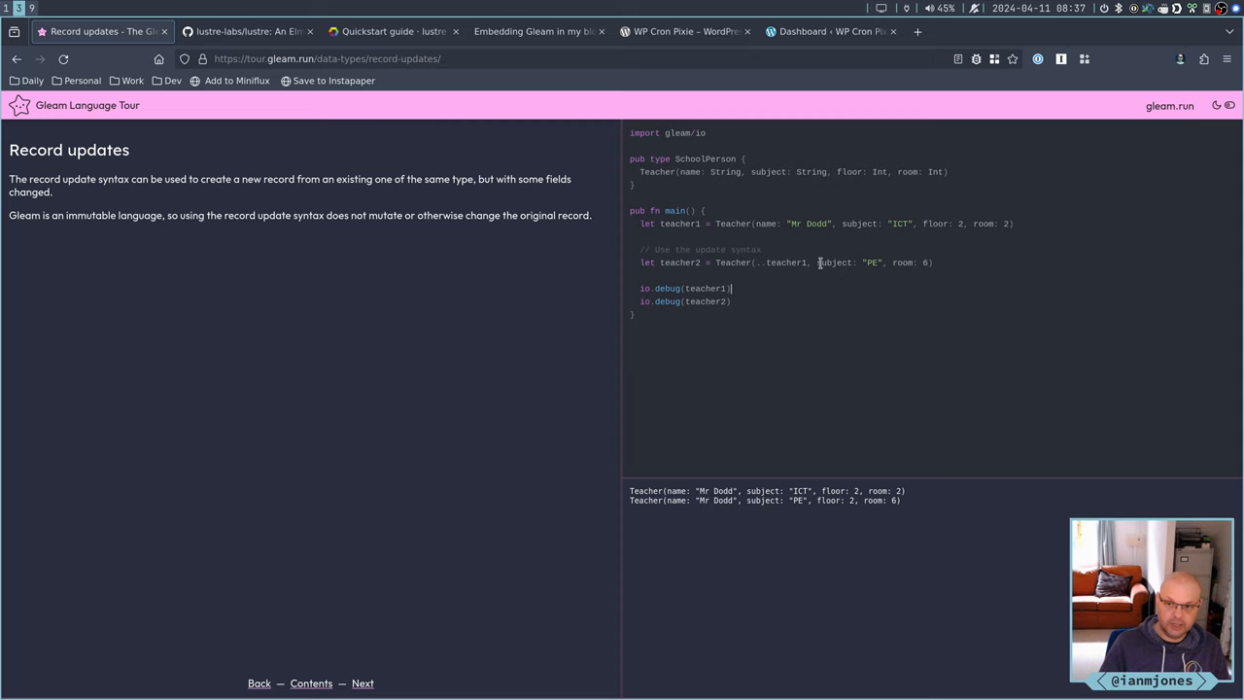
pyautogui.moveTo(986, 219)
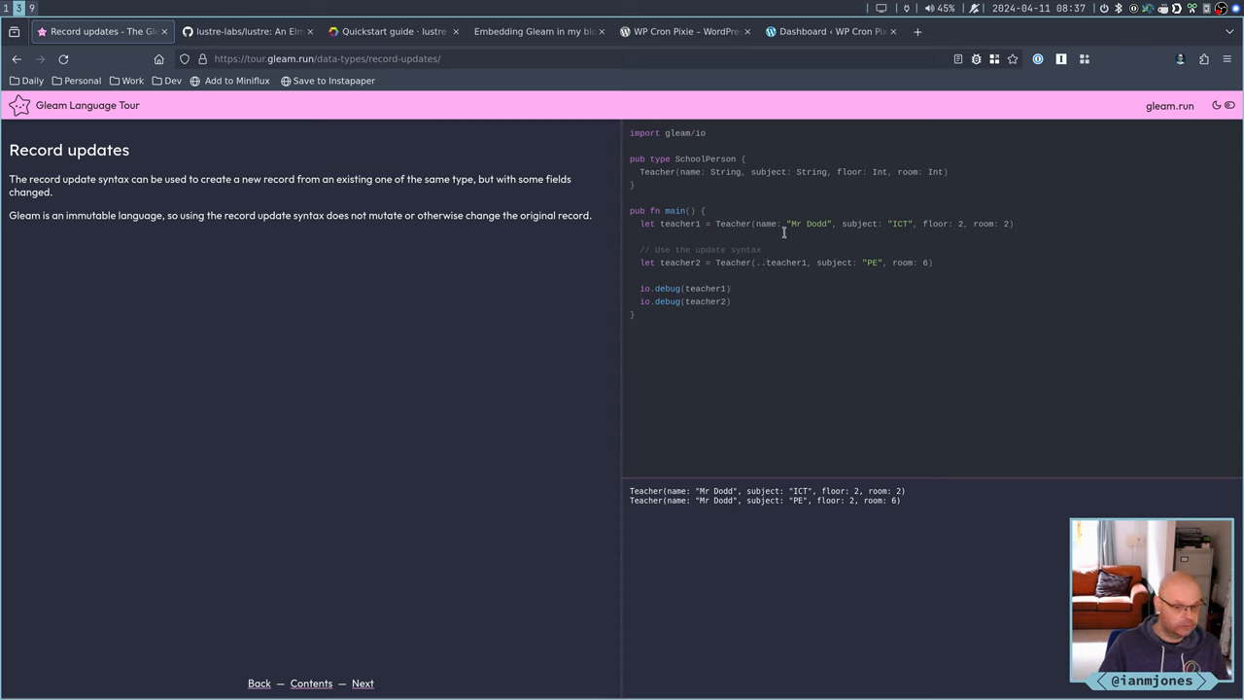
pyautogui.click(732, 288)
pyautogui.write(':e src/ui')
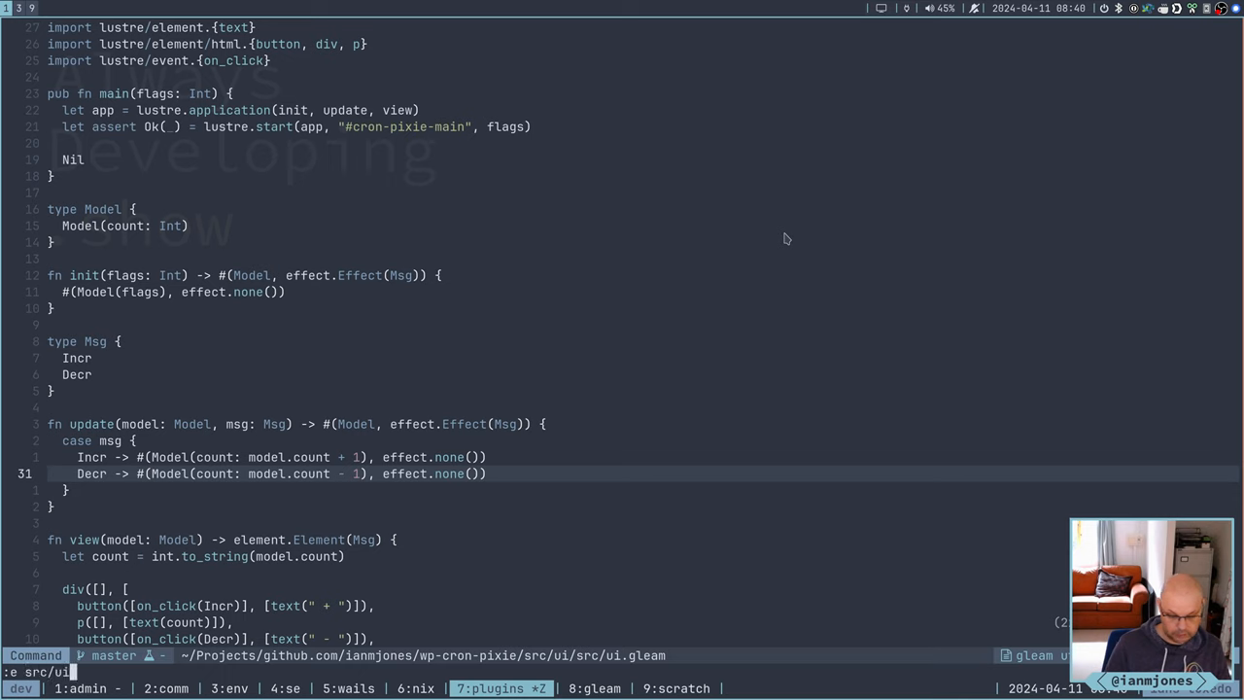
pyautogui.write('test/')
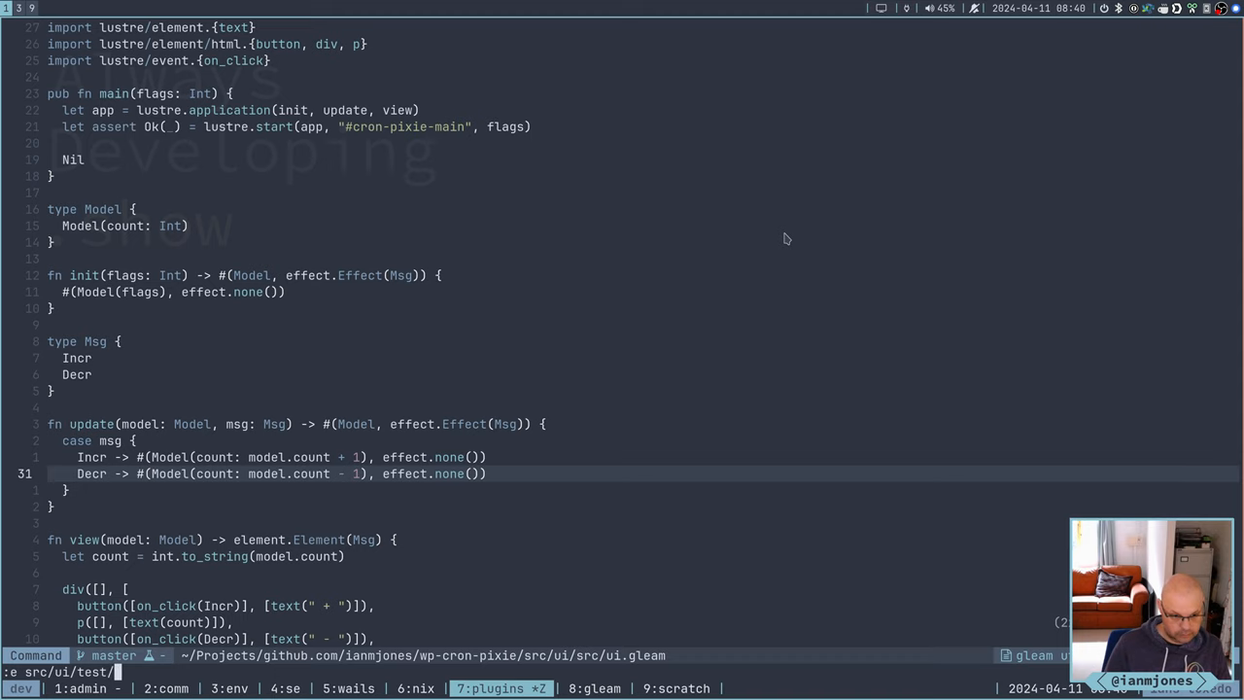
pyautogui.press('Return')
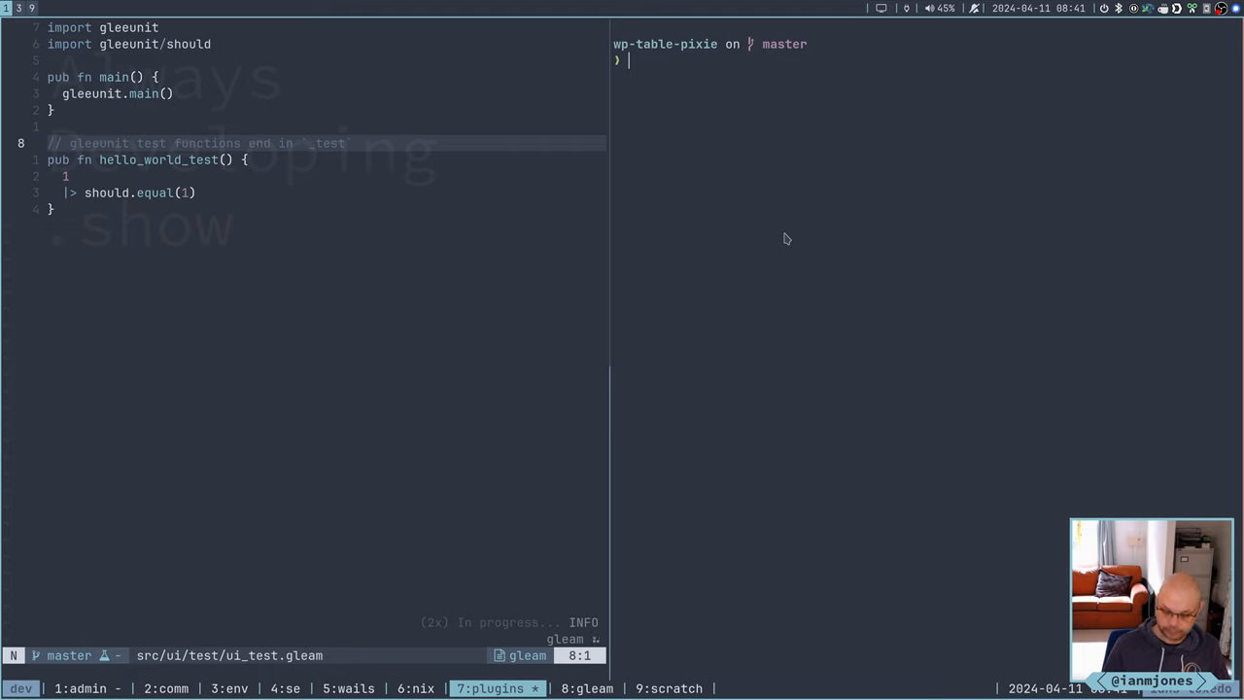
pyautogui.write('cat')
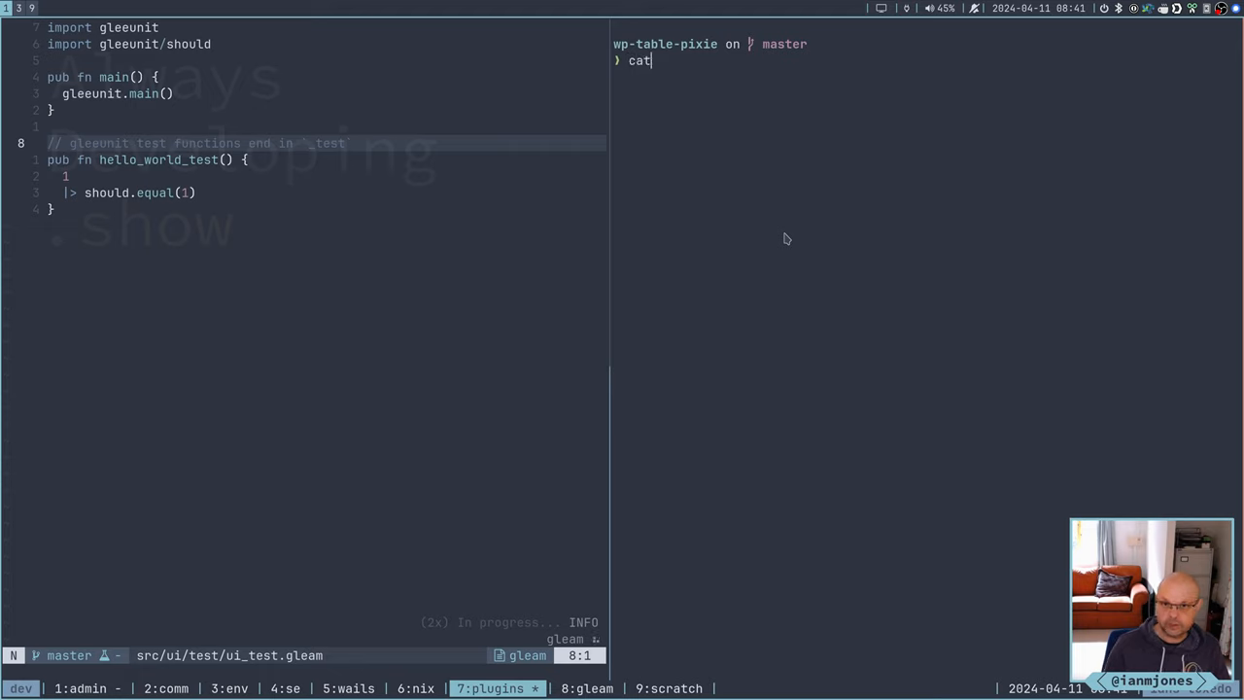
pyautogui.write('v')
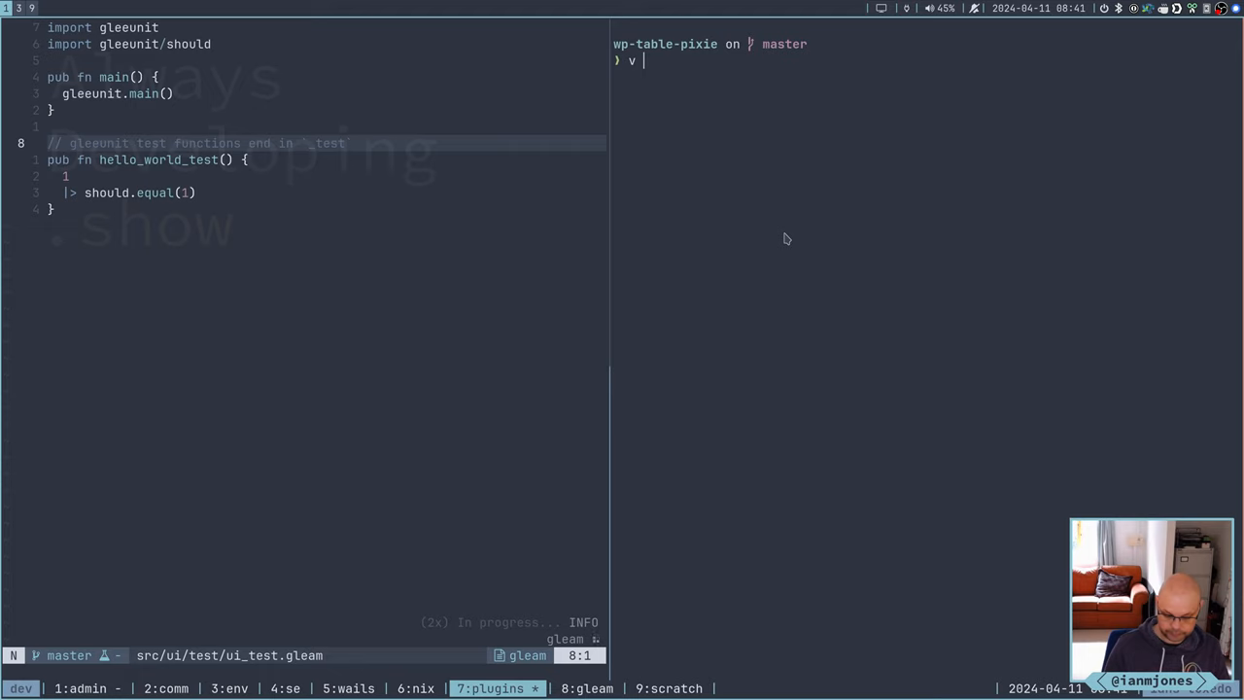
pyautogui.write('Make')
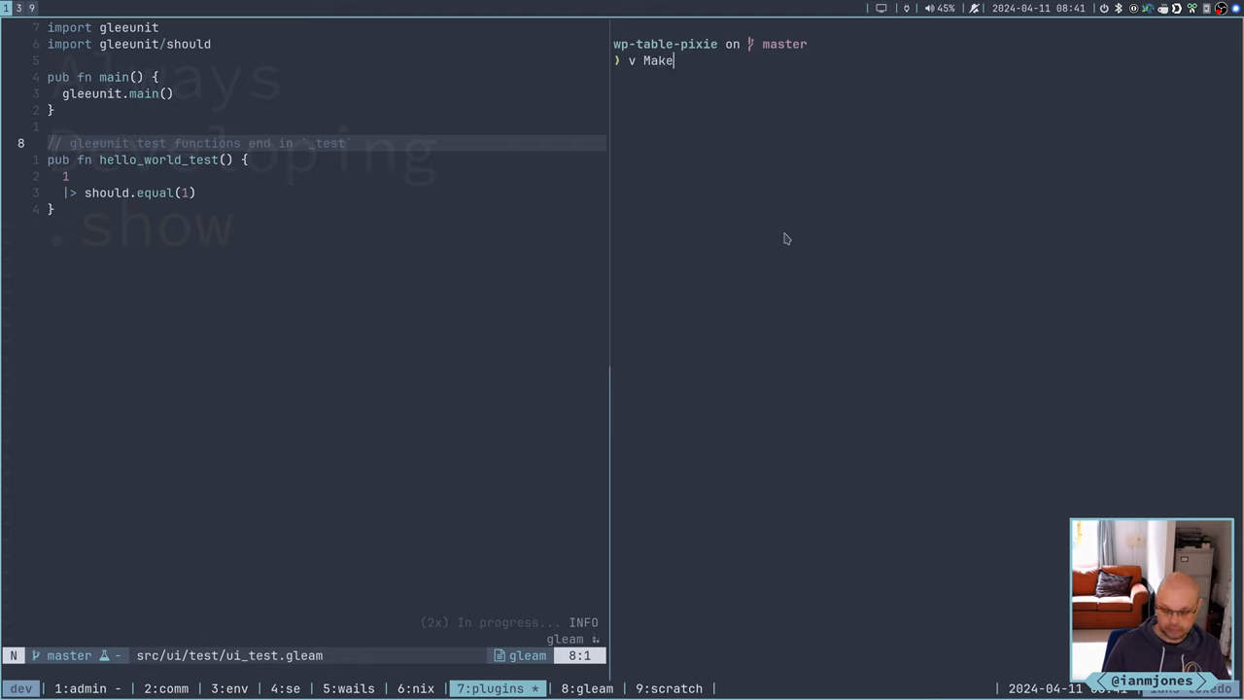
pyautogui.press('ctrl+u')
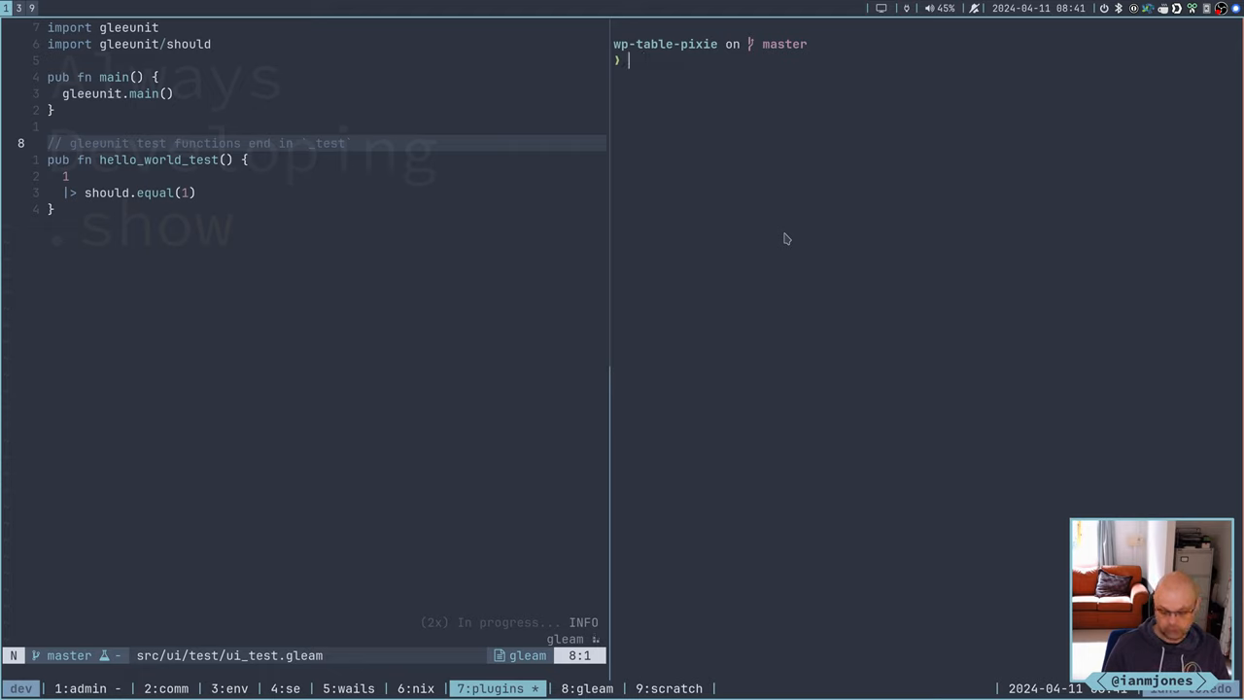
pyautogui.write('cd')
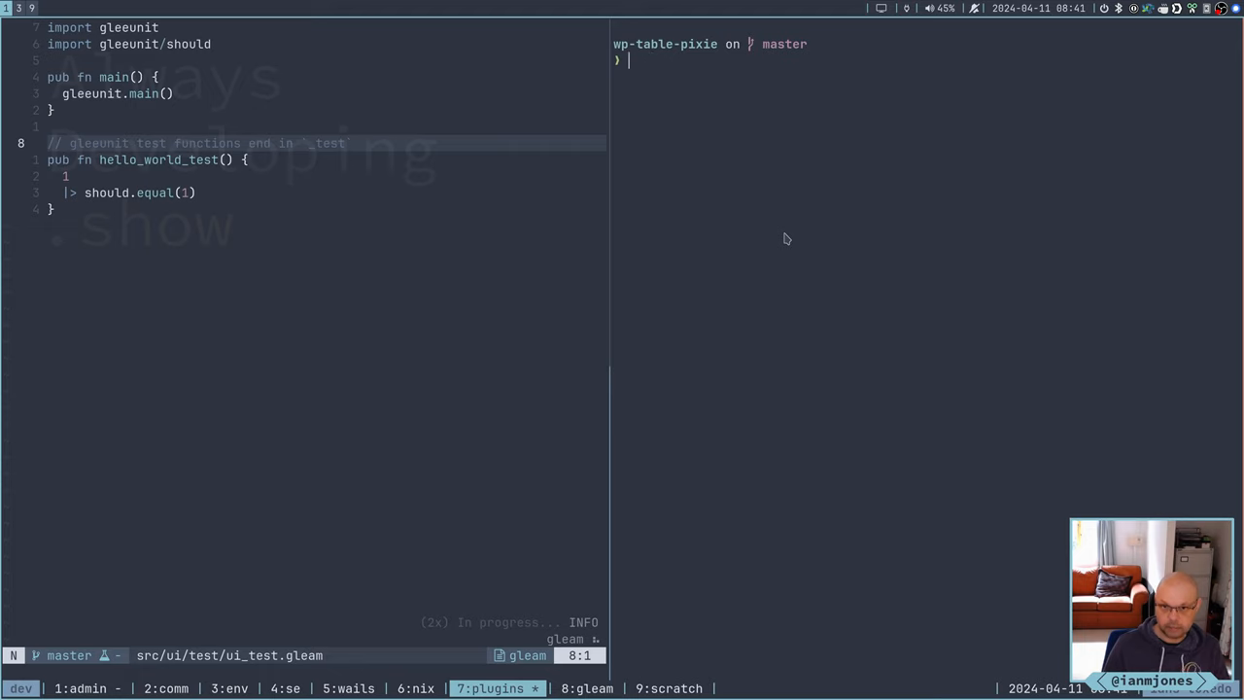
# Jump into wp-cron-pixie with 'j', list its files with ll, and view the Makefile
pyautogui.write('j wp-cr')
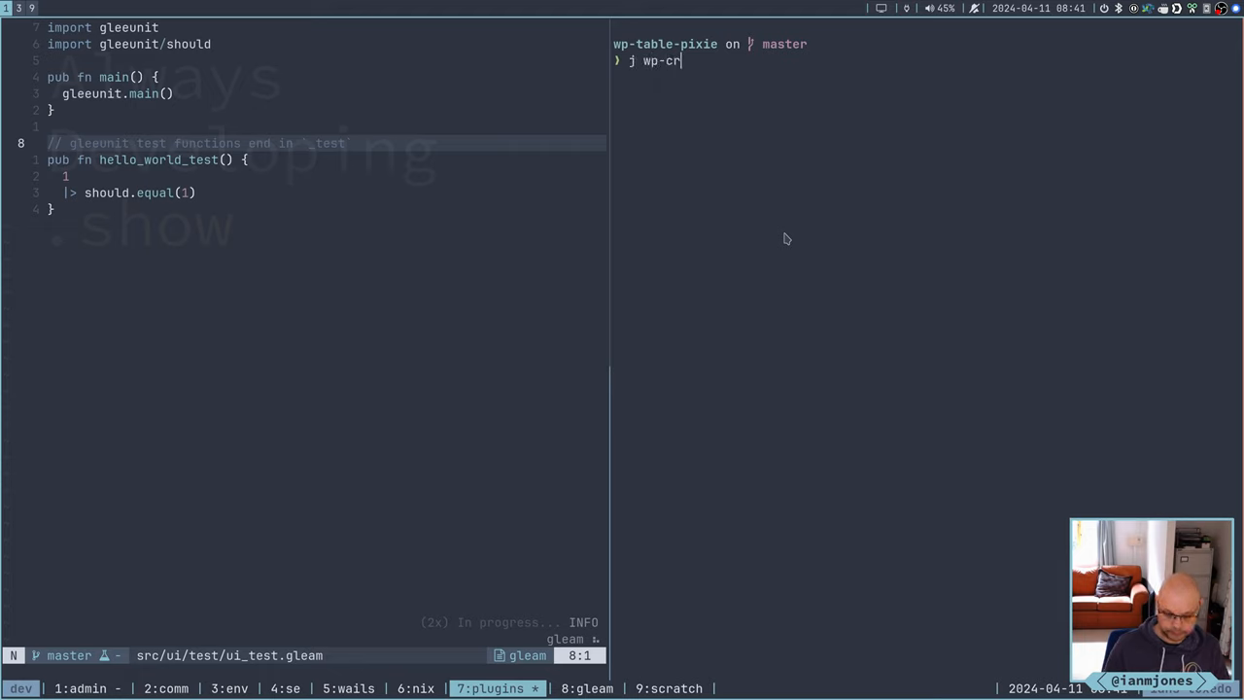
pyautogui.write('on-pix')
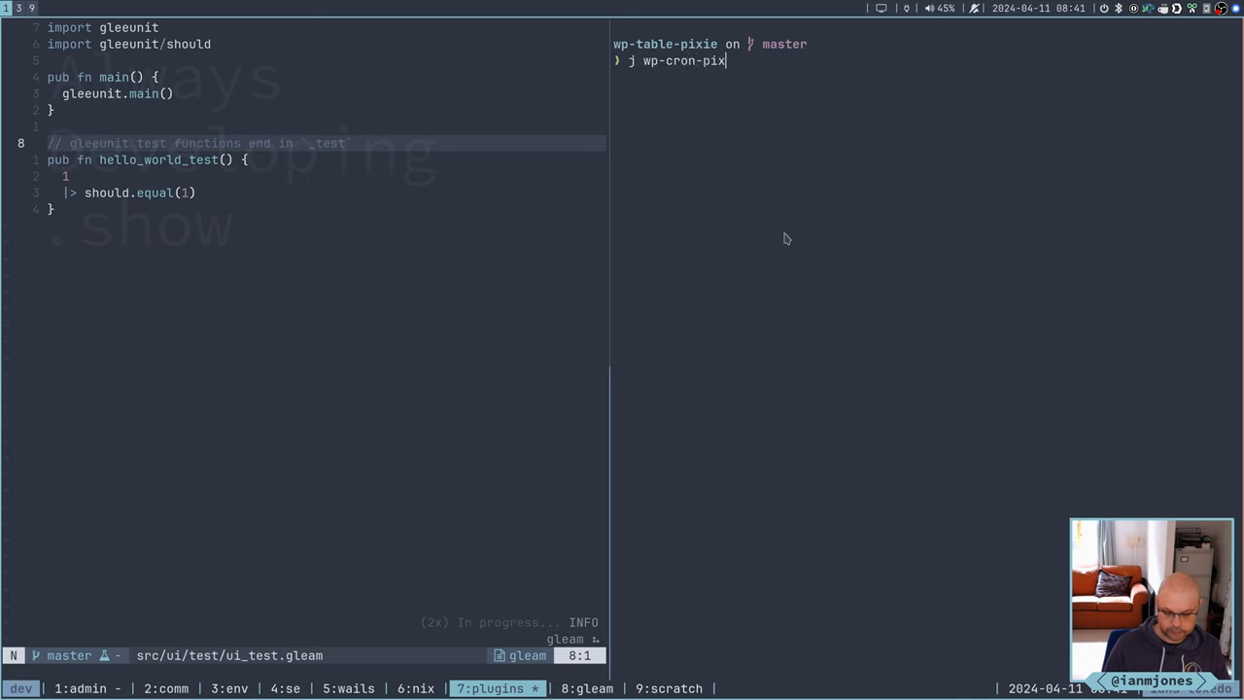
pyautogui.press('Return')
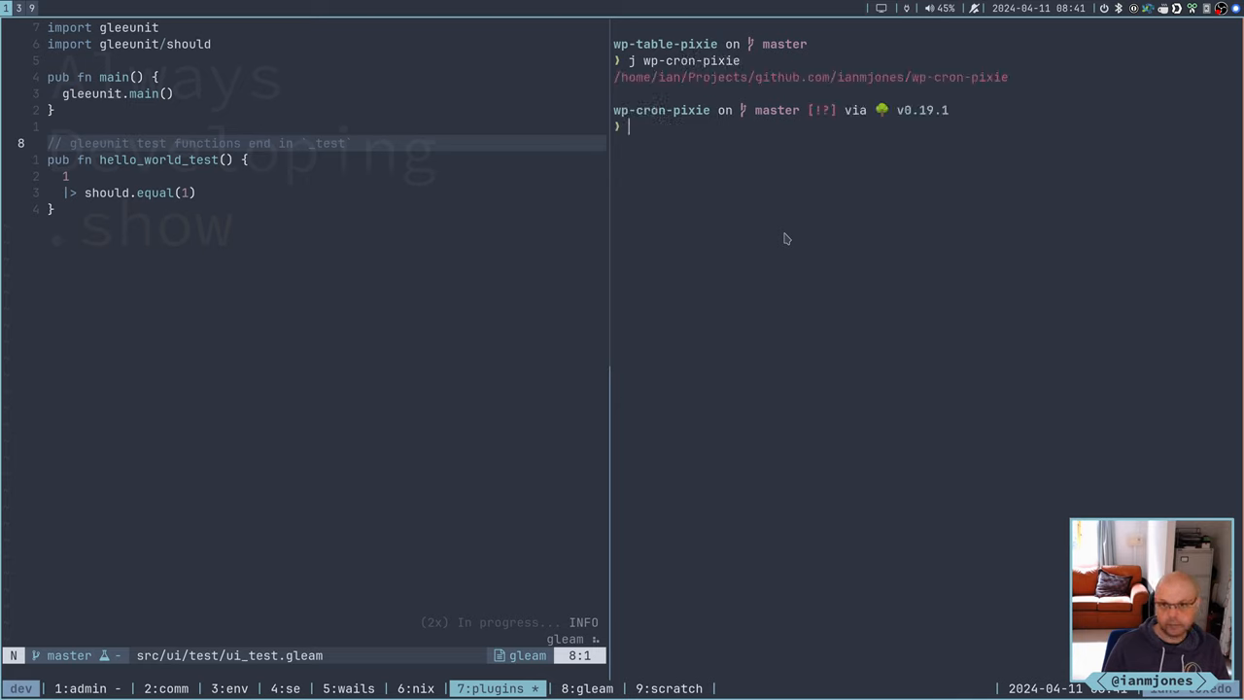
pyautogui.write('ll')
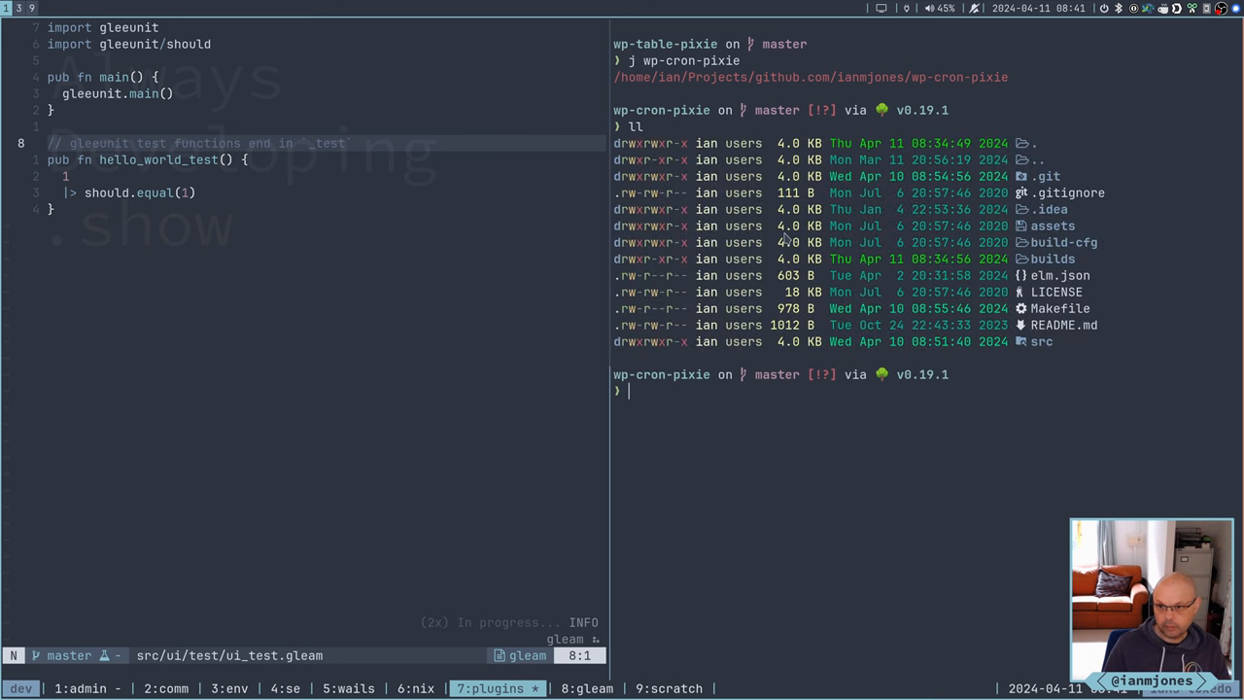
pyautogui.write('v Makefile')
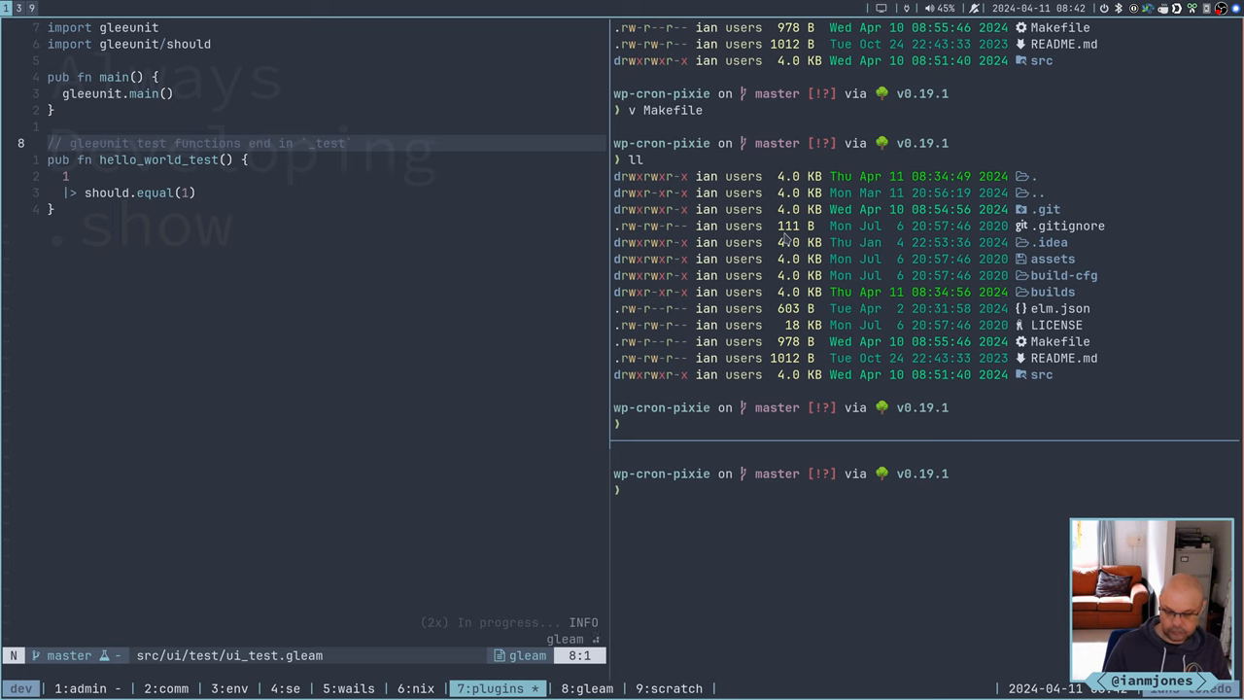
# Clear the stray path, cd into src/ui, and run gleam test (1 passed, 0 failures)
pyautogui.write('rc/ui')
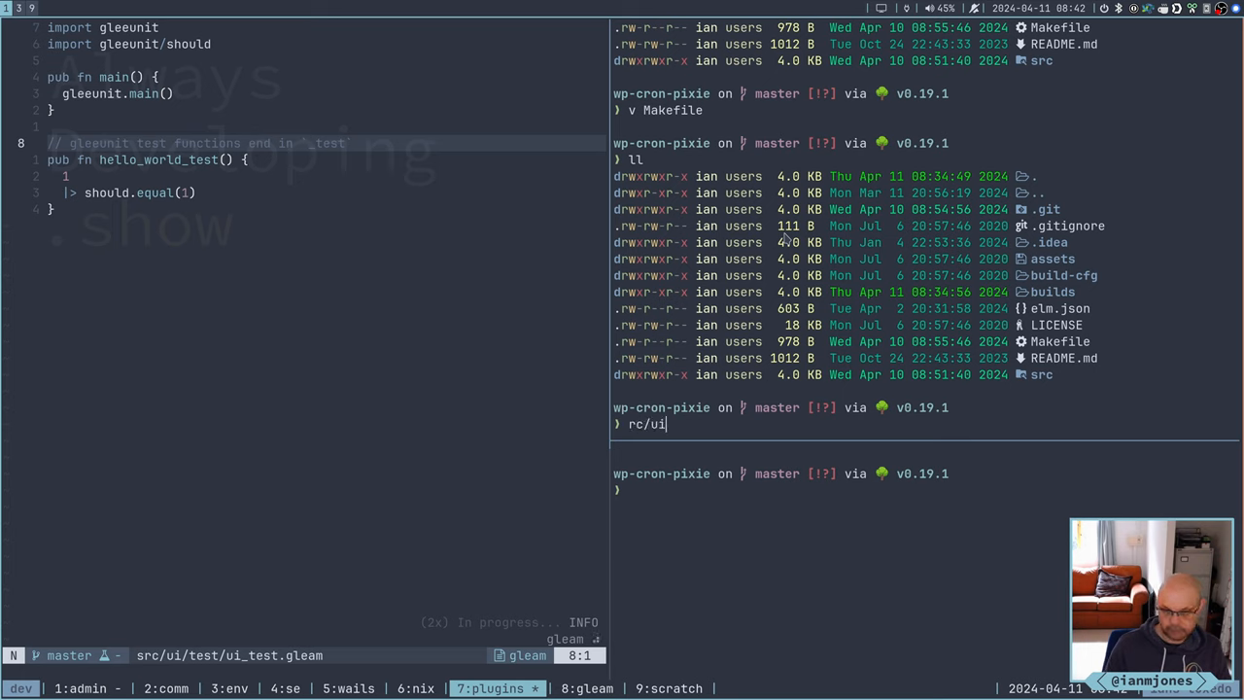
pyautogui.press('ctrl+u')
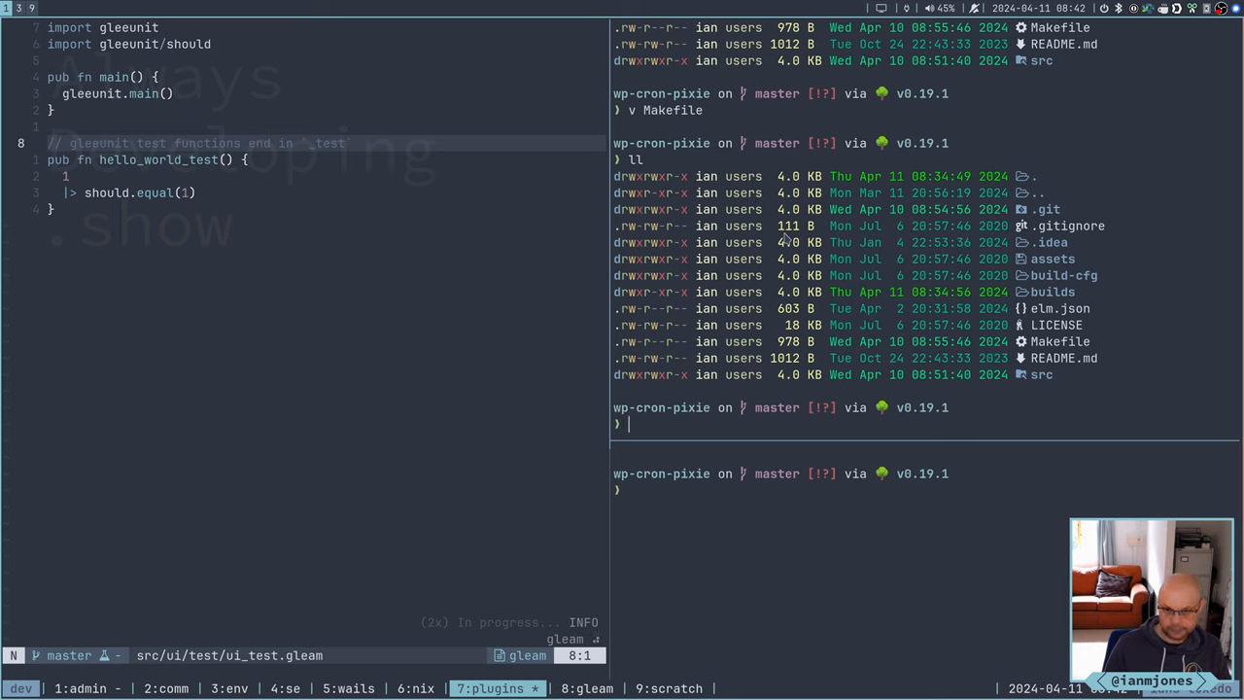
pyautogui.write('cd')
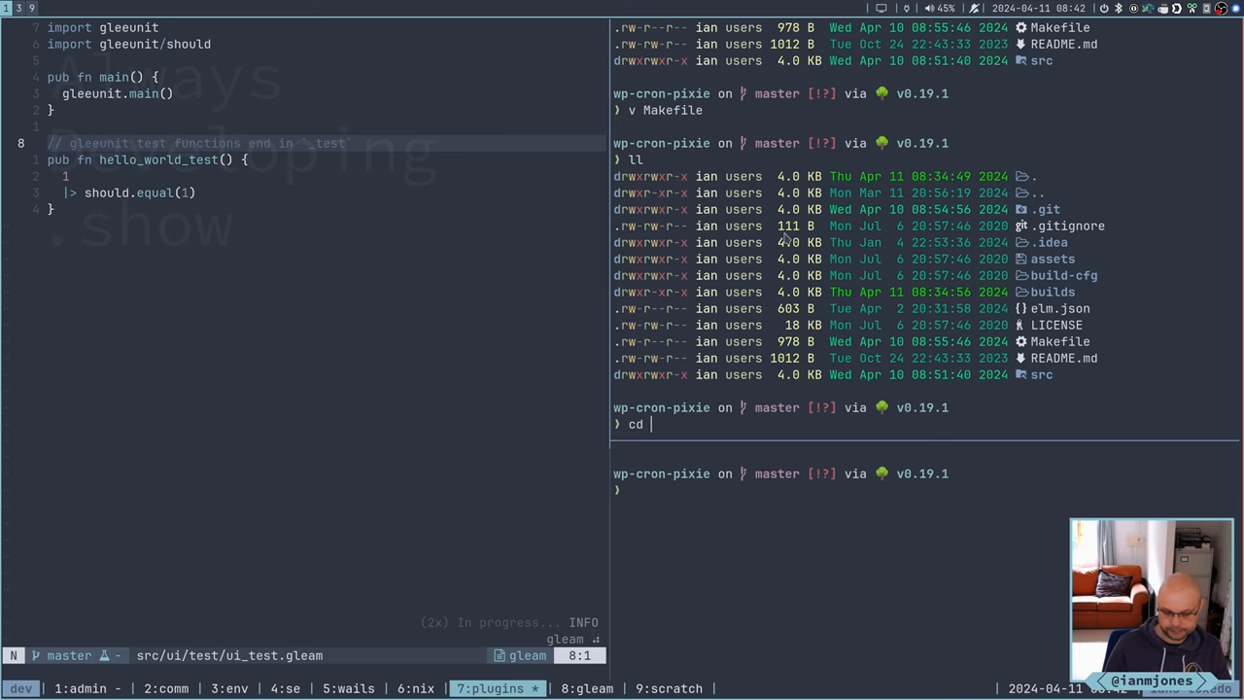
pyautogui.write('src/ui/')
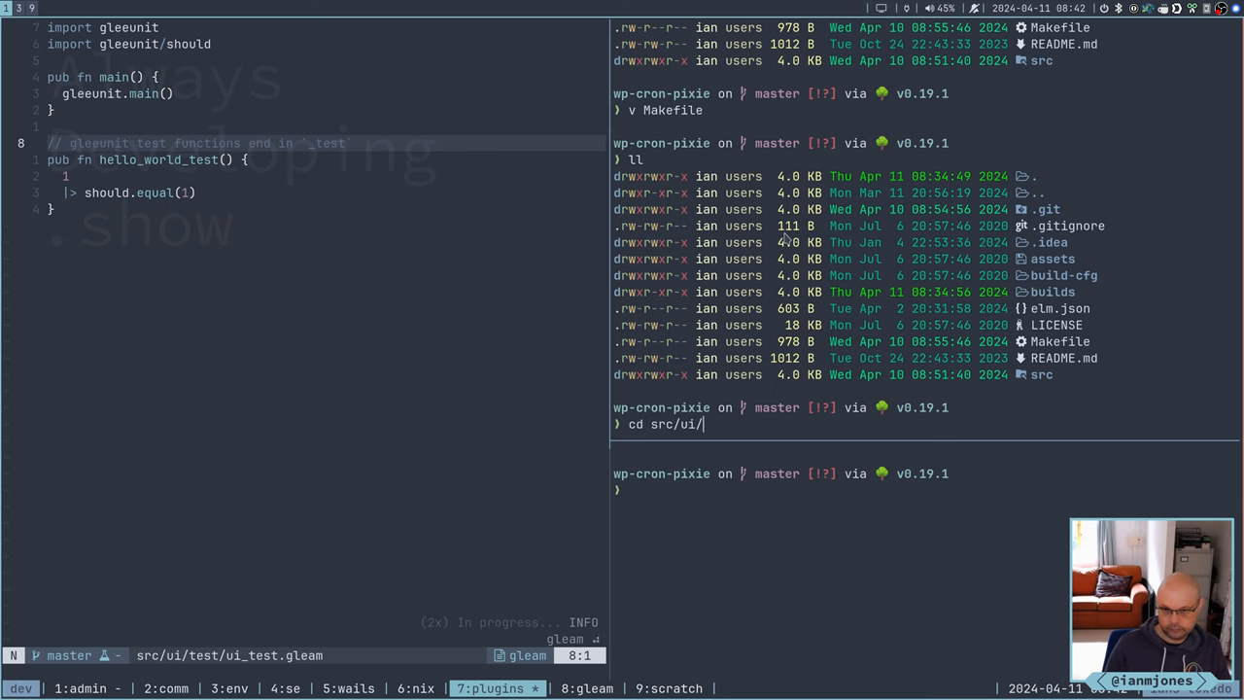
pyautogui.press('Return')
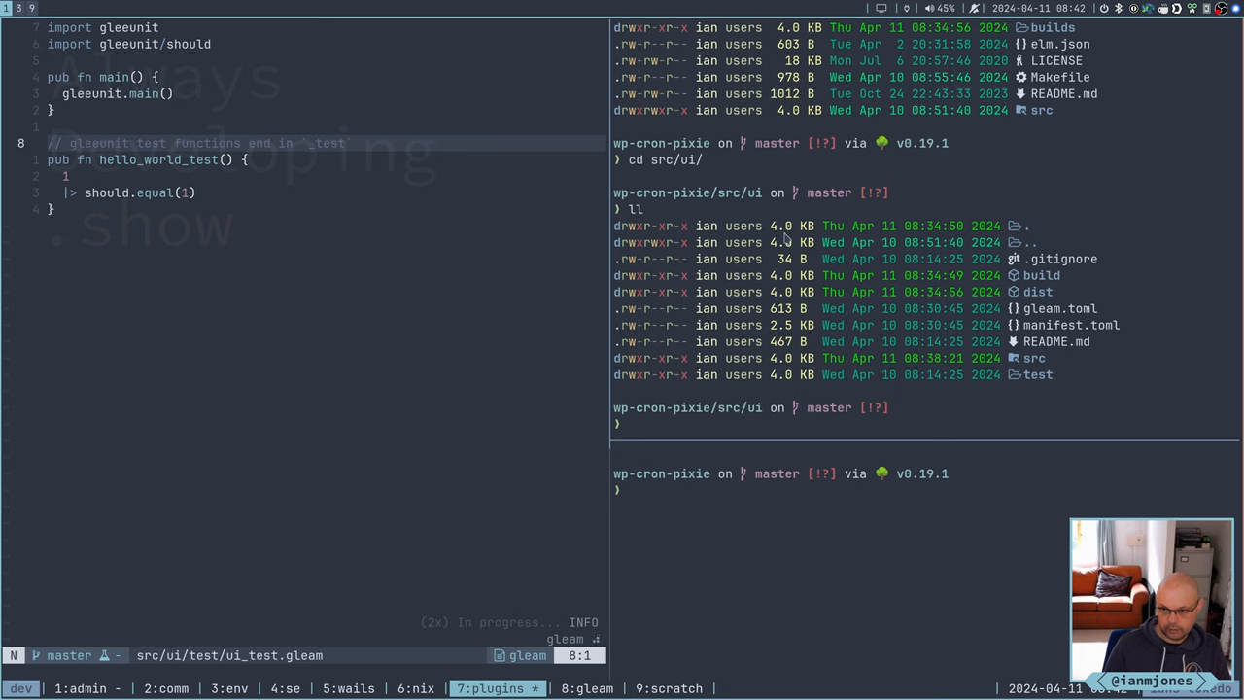
pyautogui.write('gleam test')
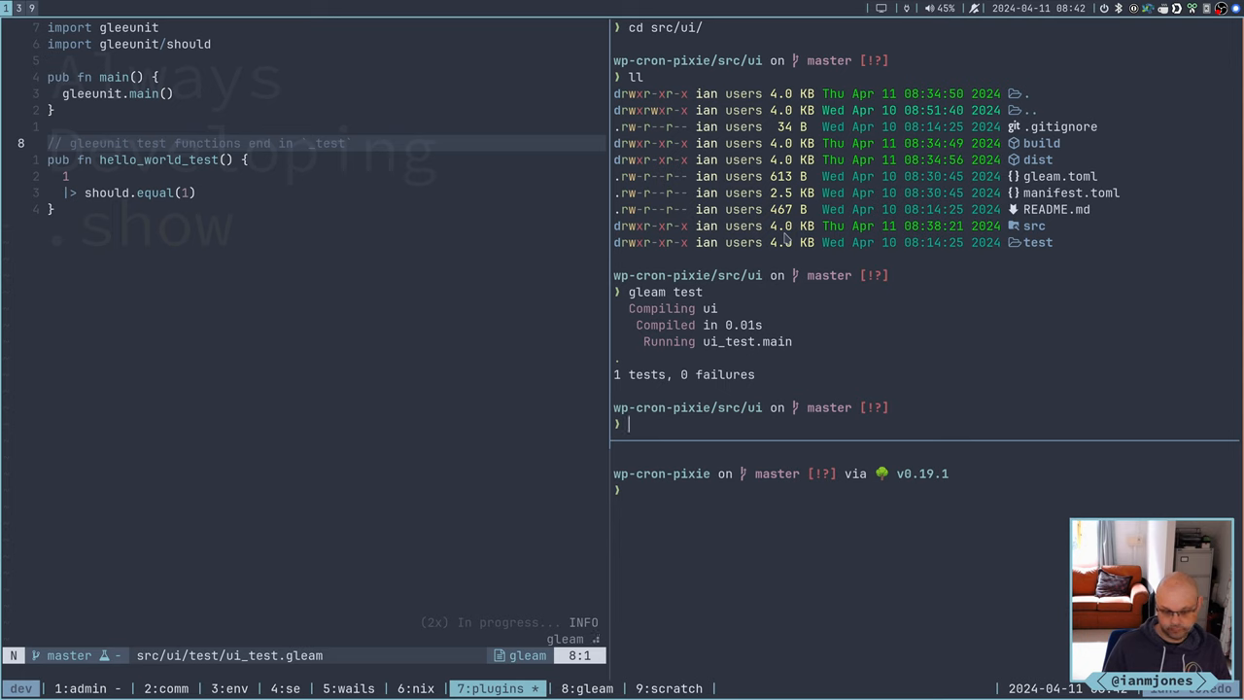
pyautogui.write('watchexec')
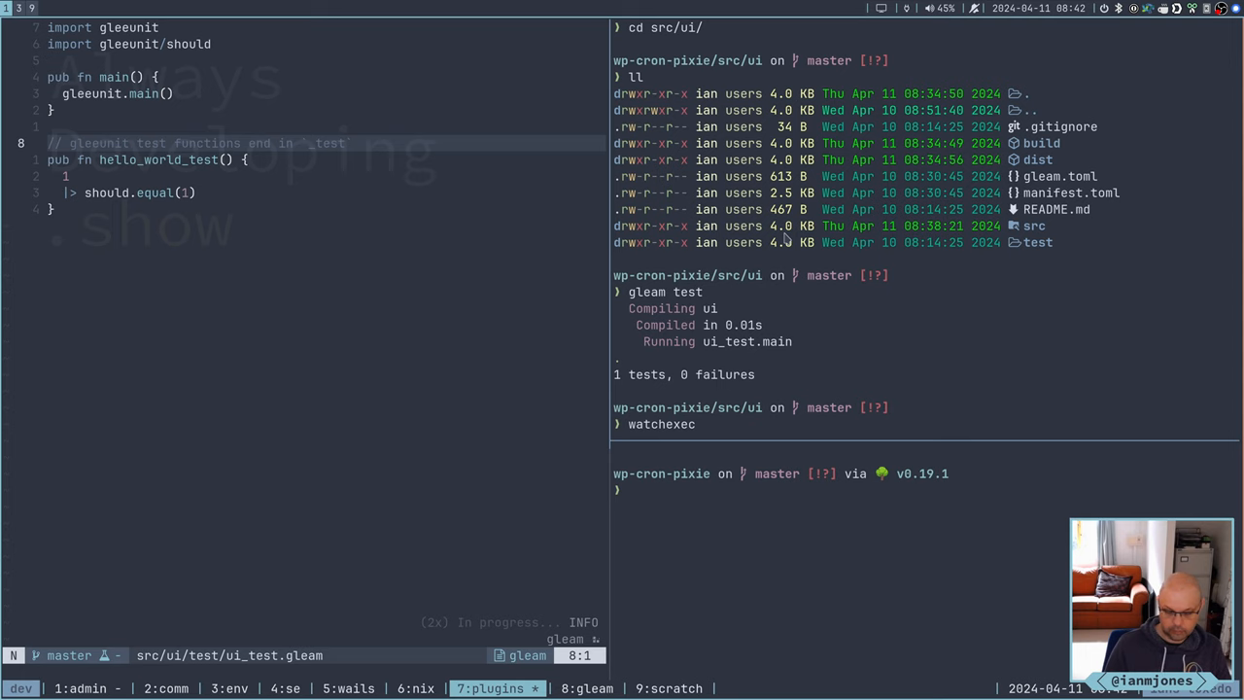
# Run 'watchexec gleam test' and watch it fail when expecting 2, then pass with 1
pyautogui.write('g')
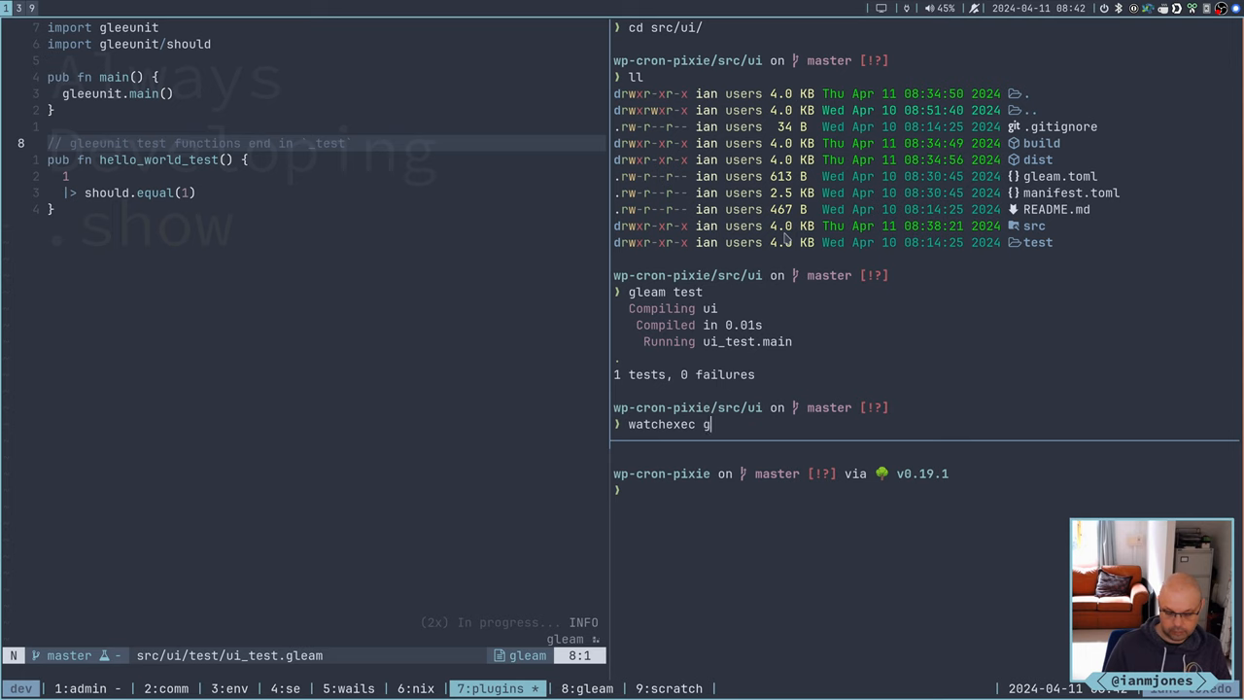
pyautogui.write('leam test')
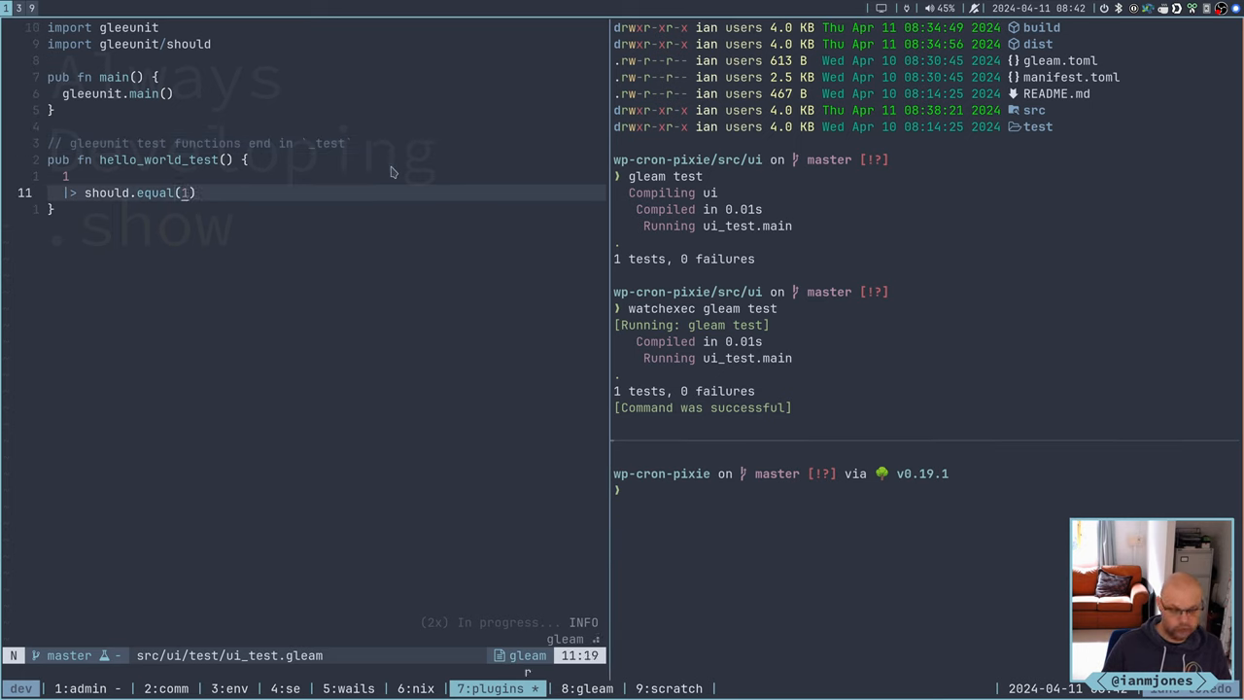
pyautogui.write('2')
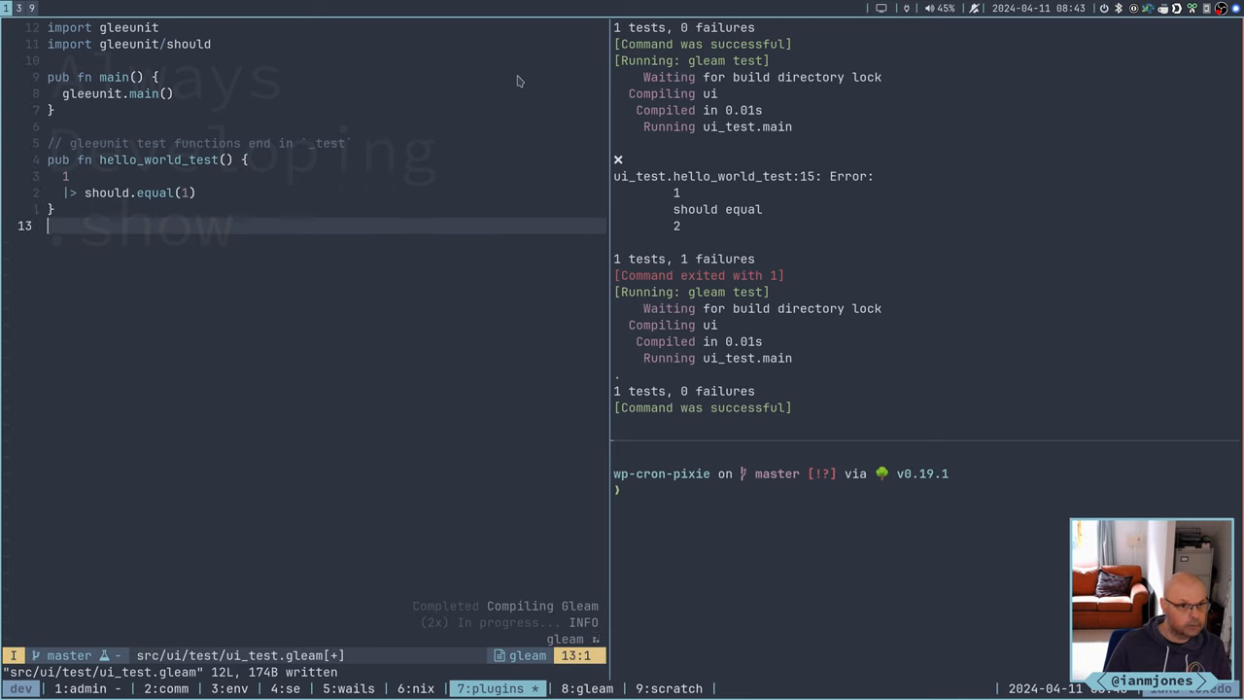
# Type 'pub fn init_test() {' on a new line below hello_world_test
pyautogui.press('Return')
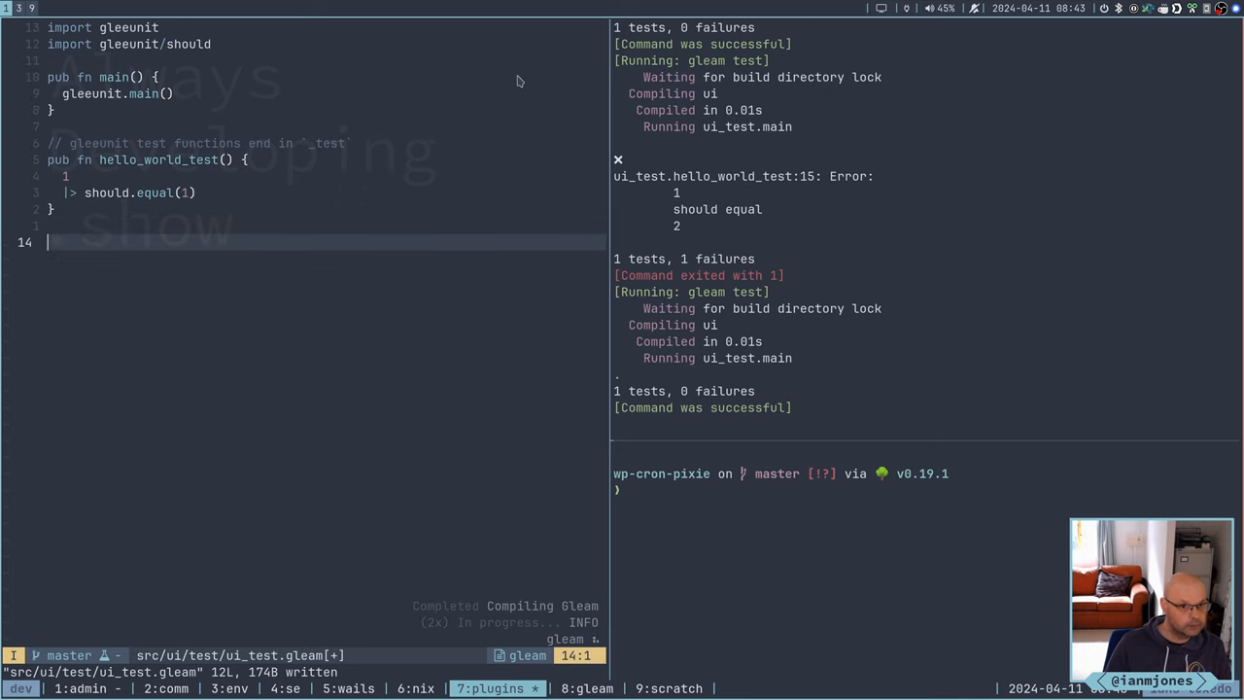
pyautogui.write('p')
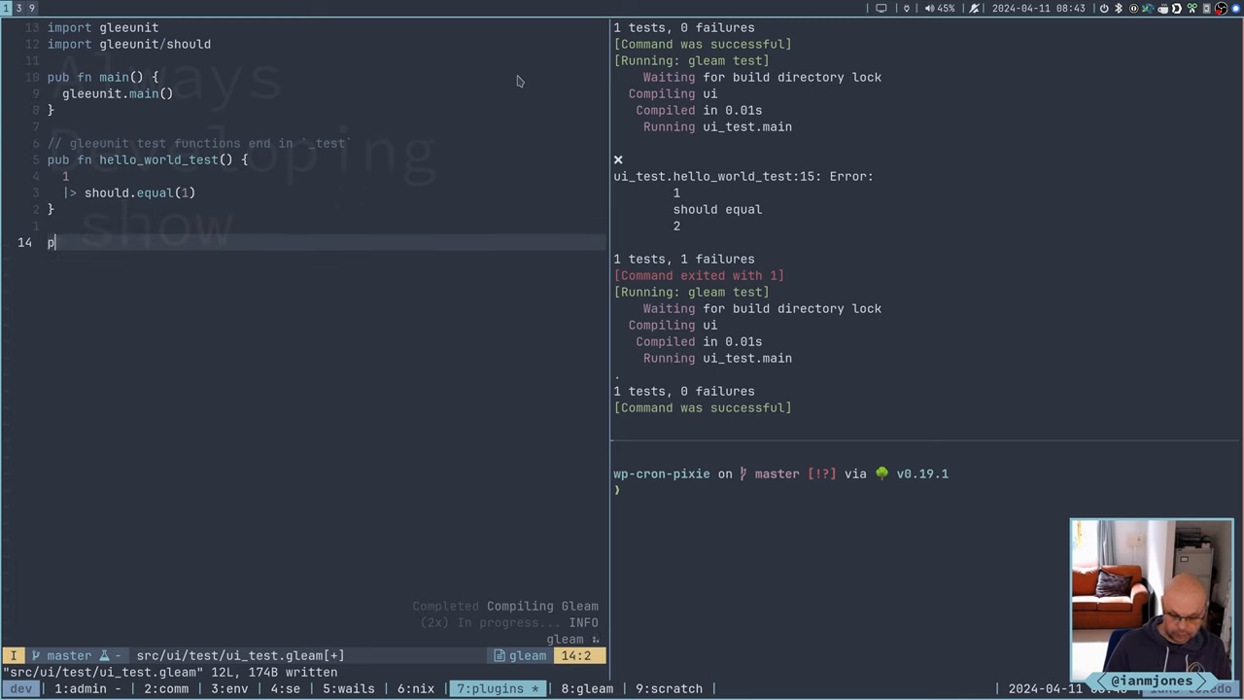
pyautogui.write('ub fn')
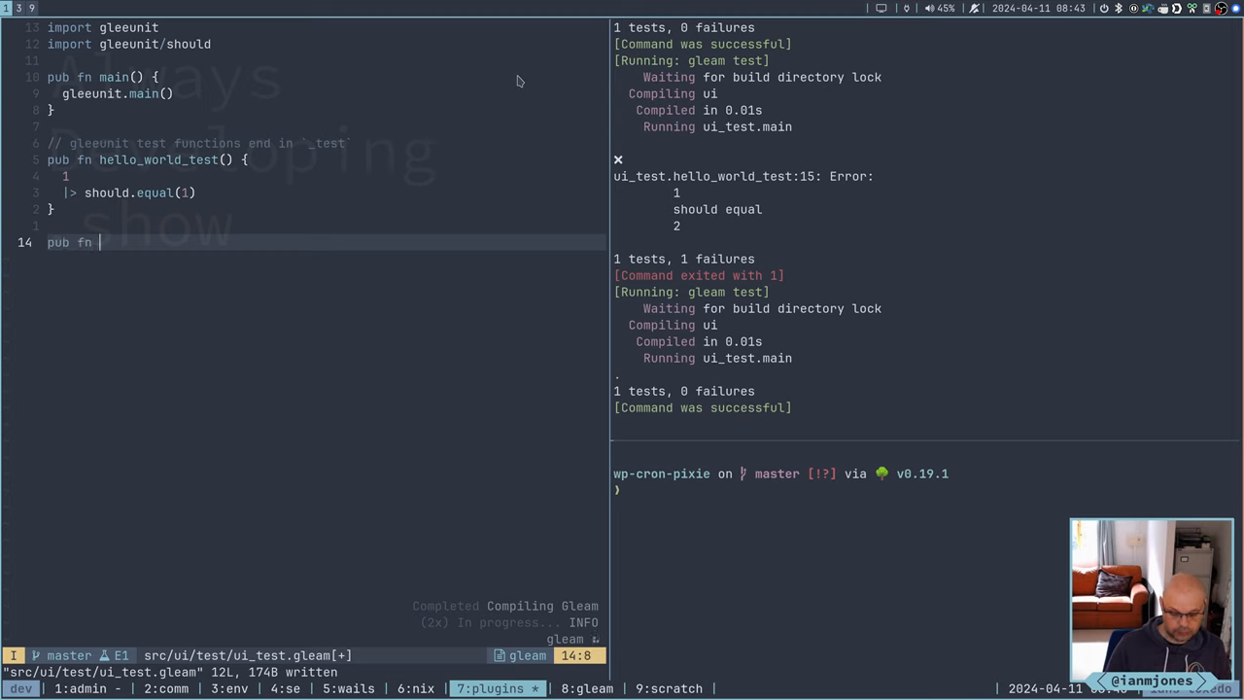
pyautogui.write('init')
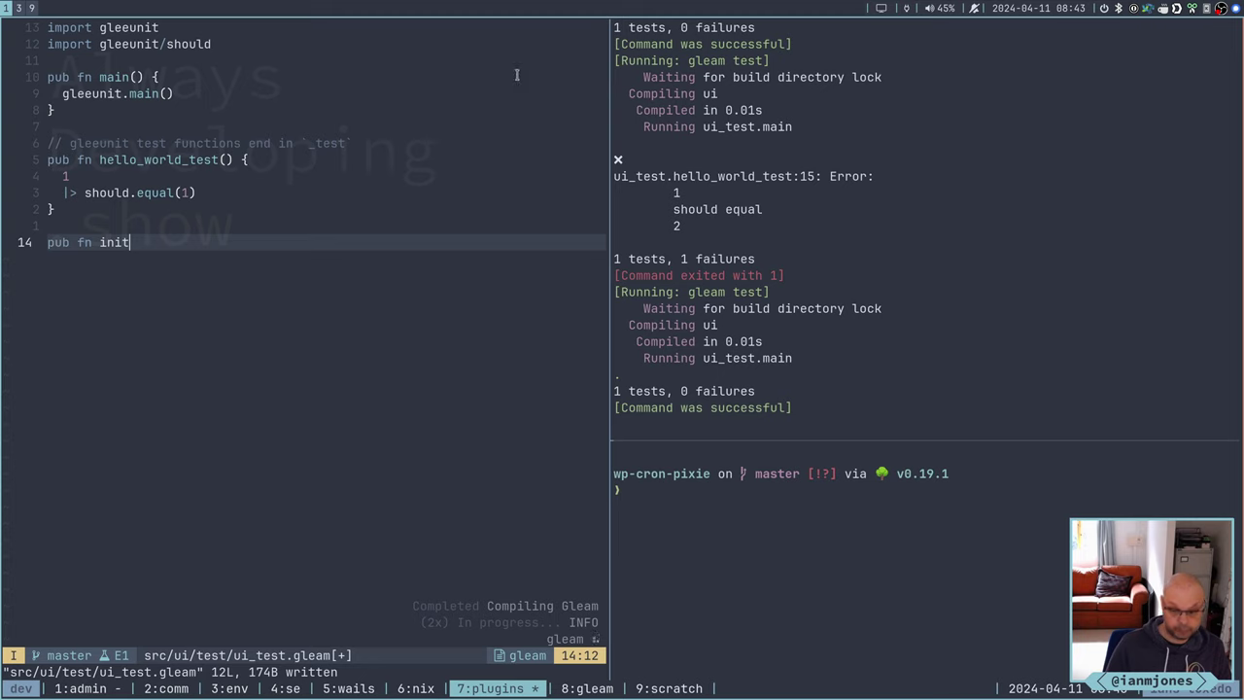
pyautogui.write('_')
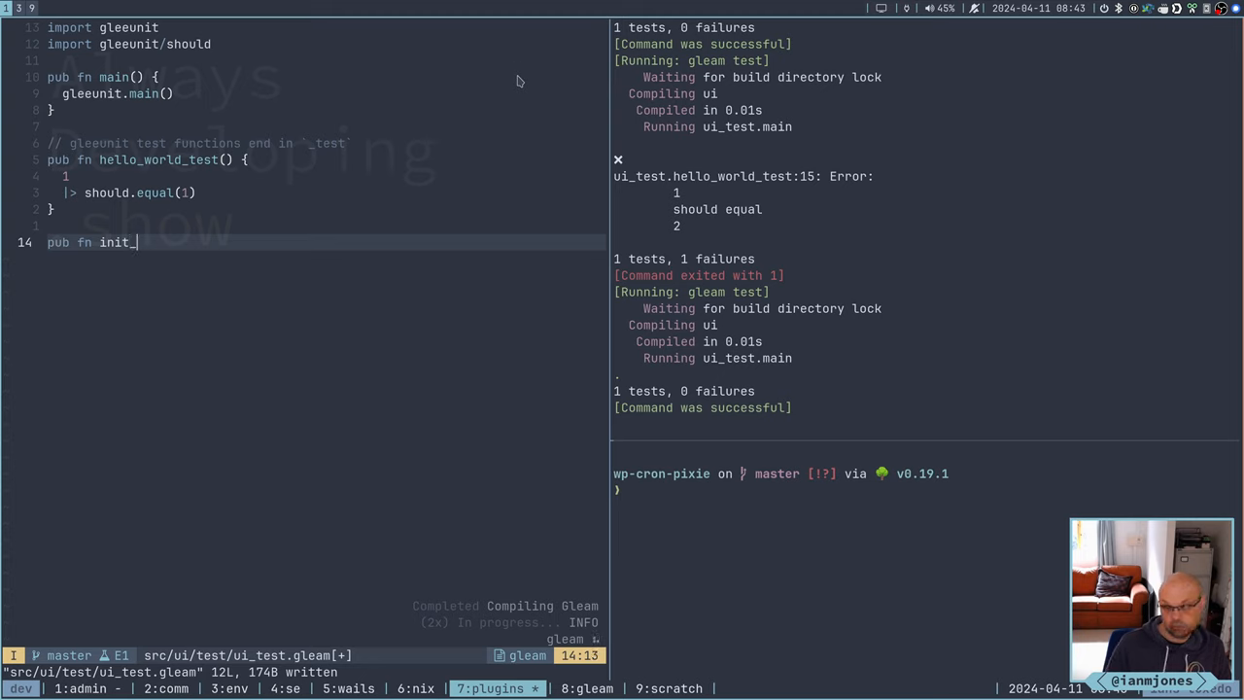
pyautogui.write('test')
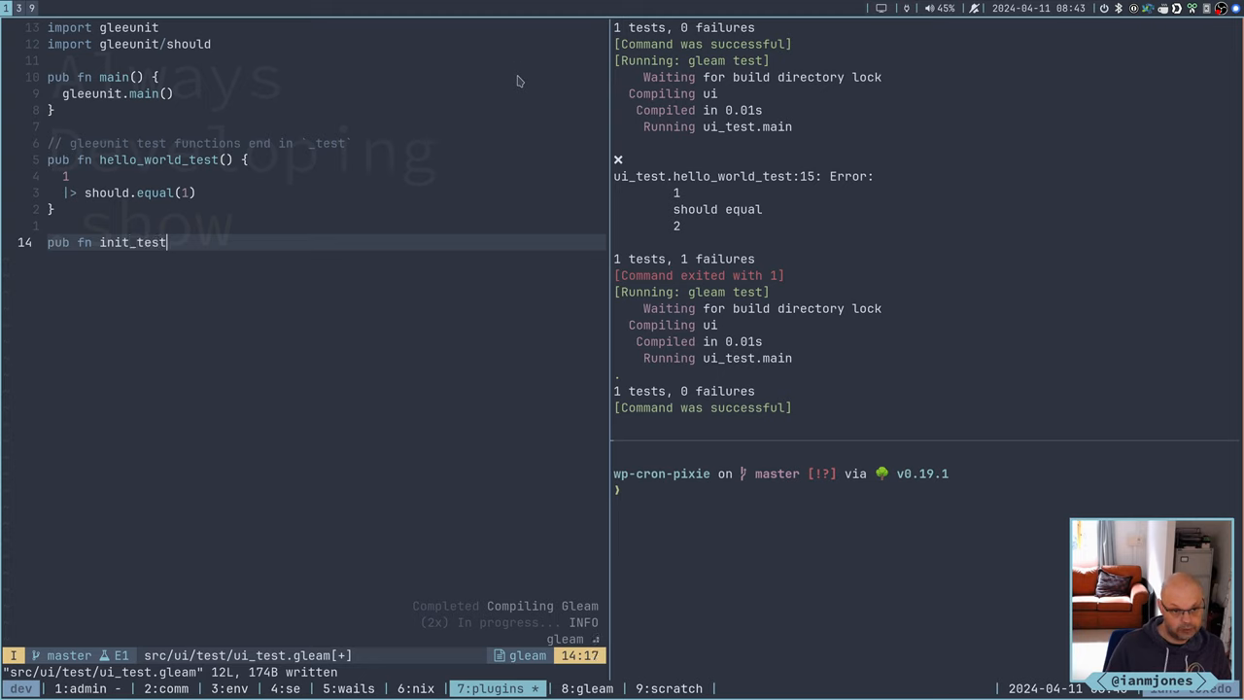
pyautogui.write('() {')
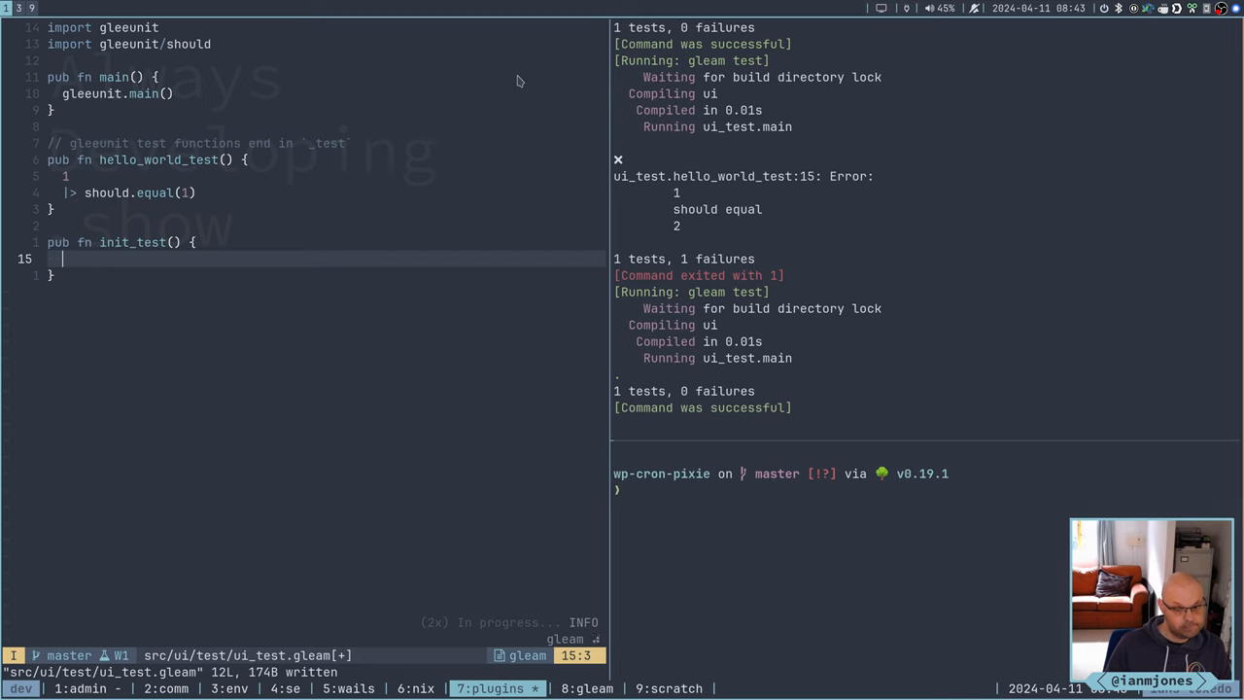
# Start init_test's body with 'init(0) |> should.equal('
pyautogui.write('in')
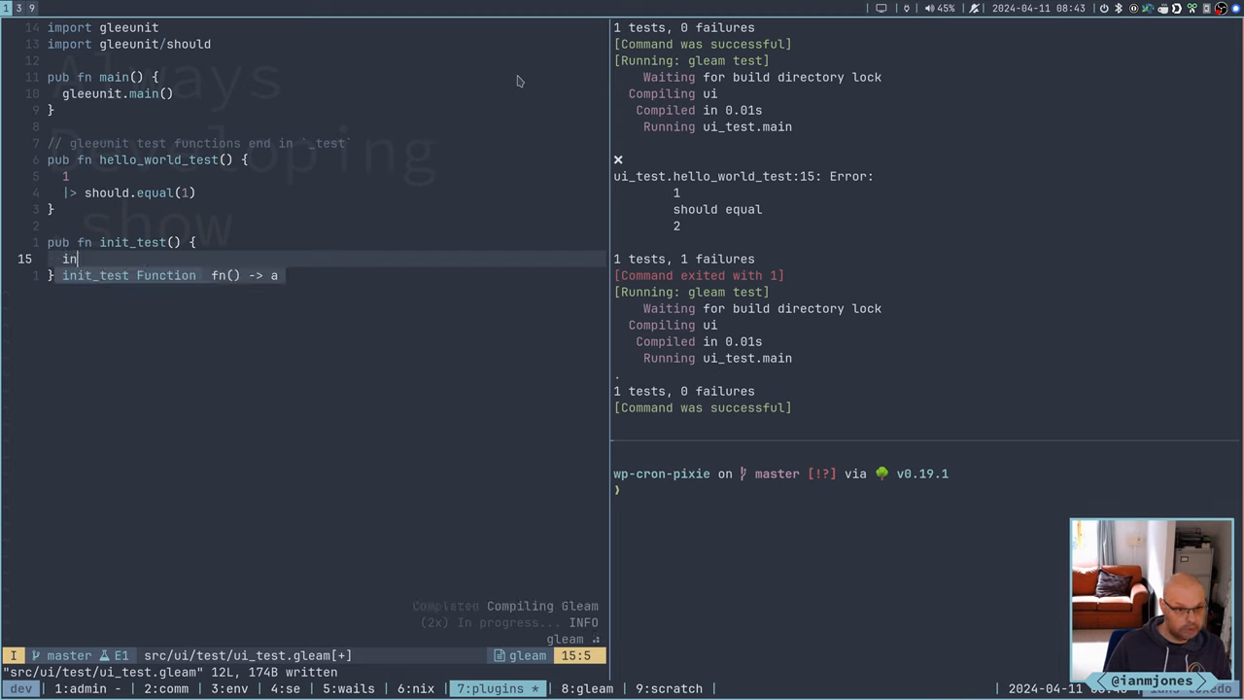
pyautogui.write('it')
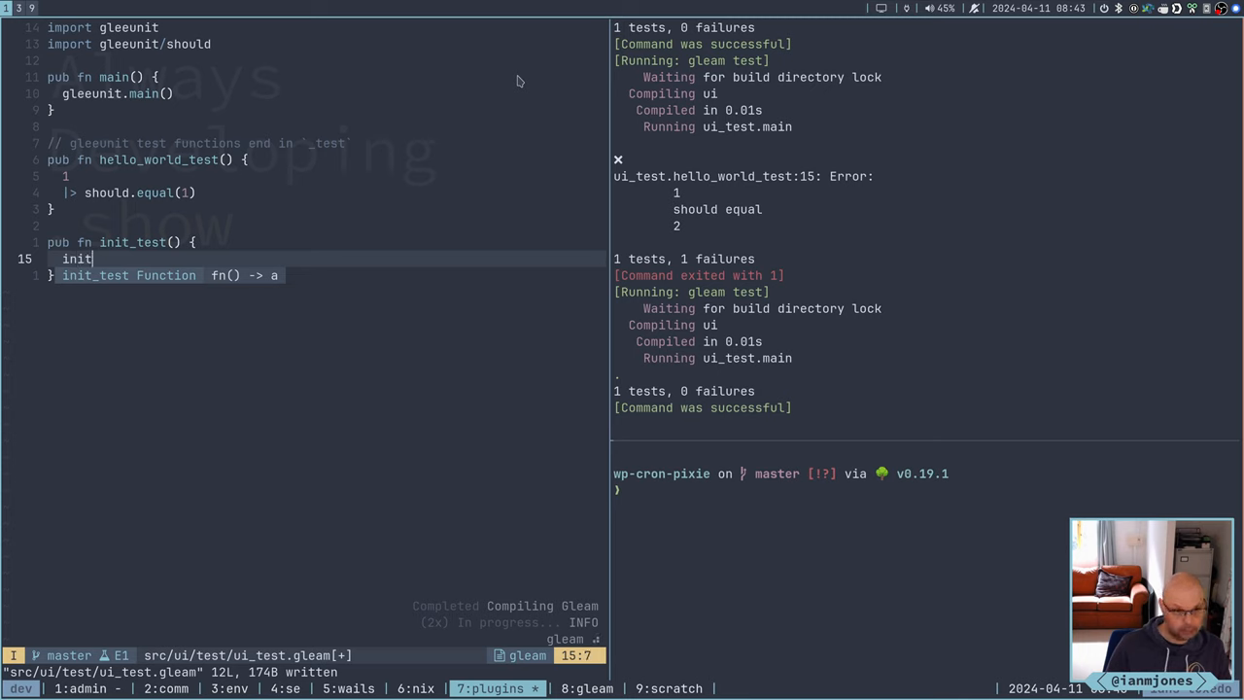
pyautogui.write('(')
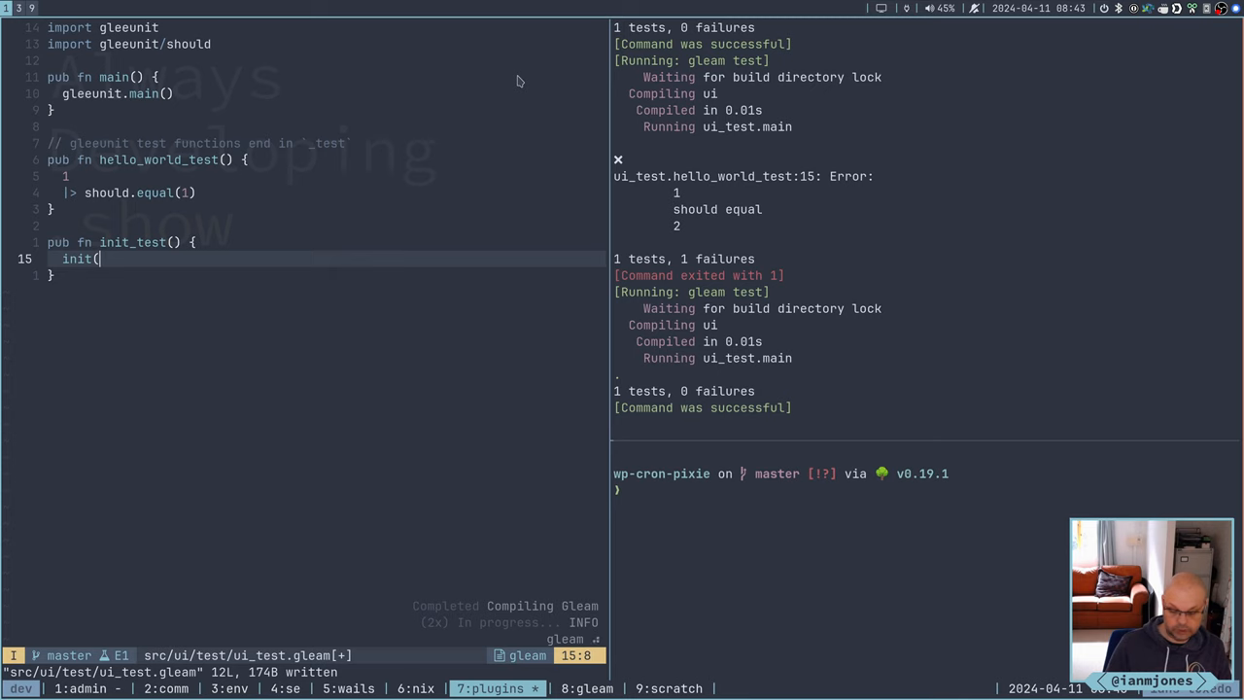
pyautogui.write('0')
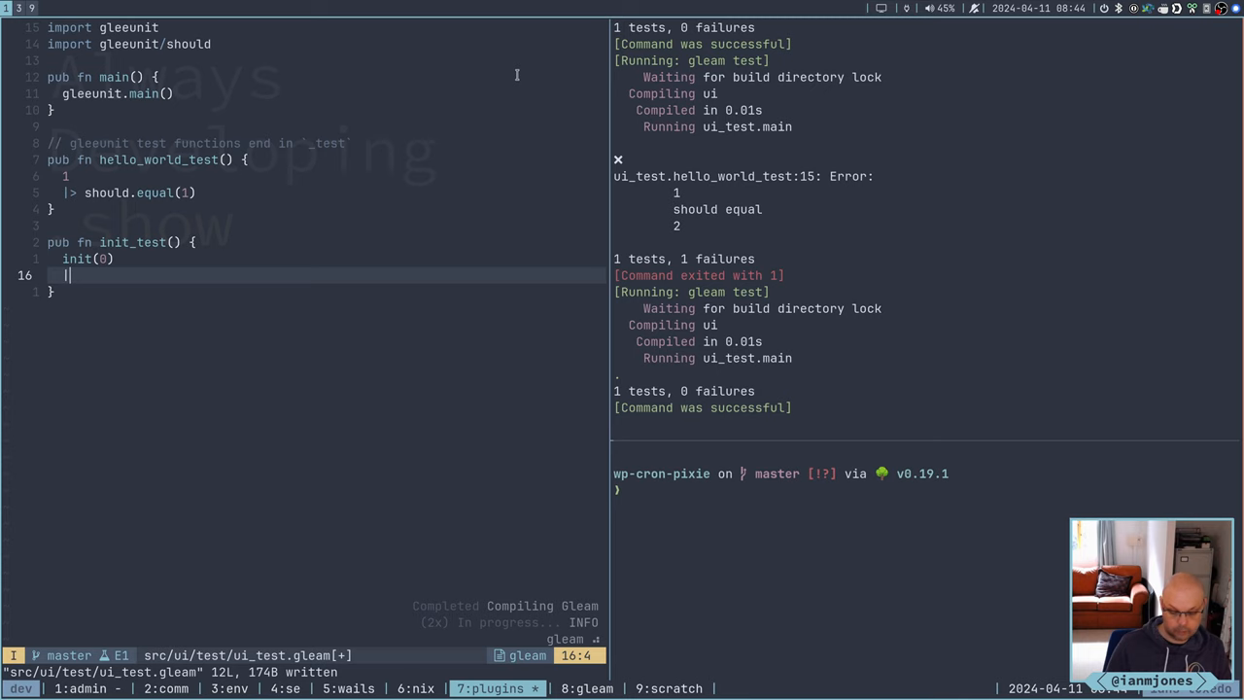
pyautogui.write('|>')
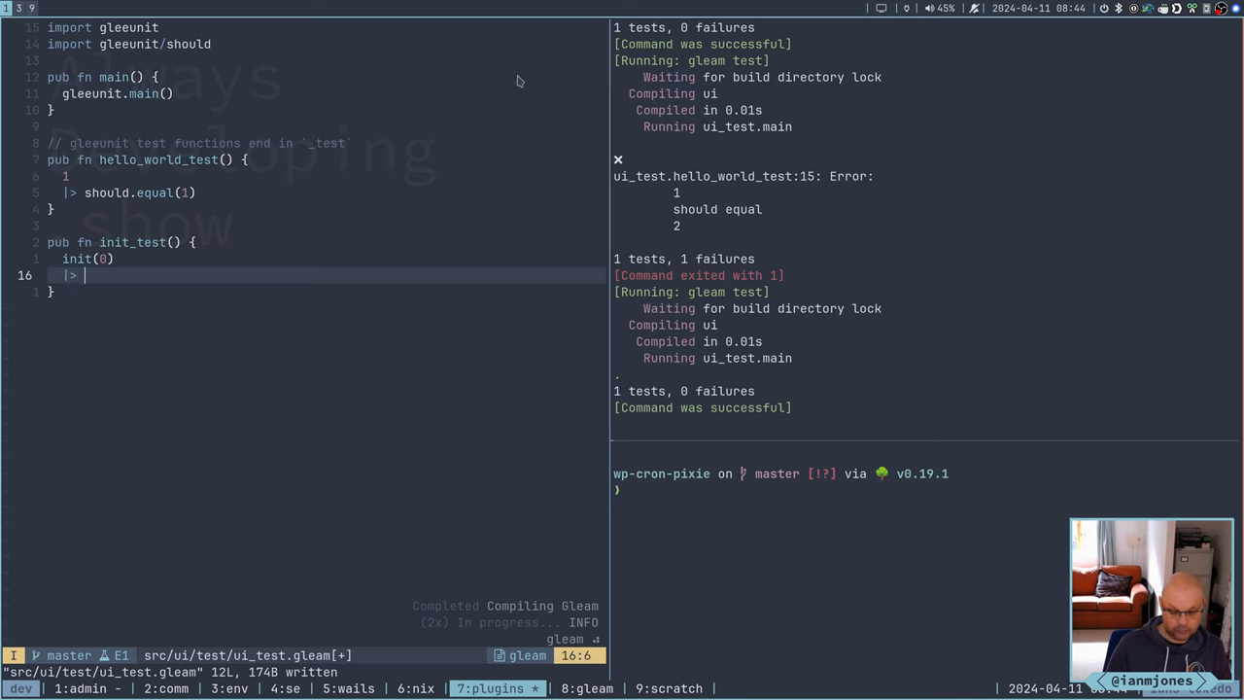
pyautogui.write('should')
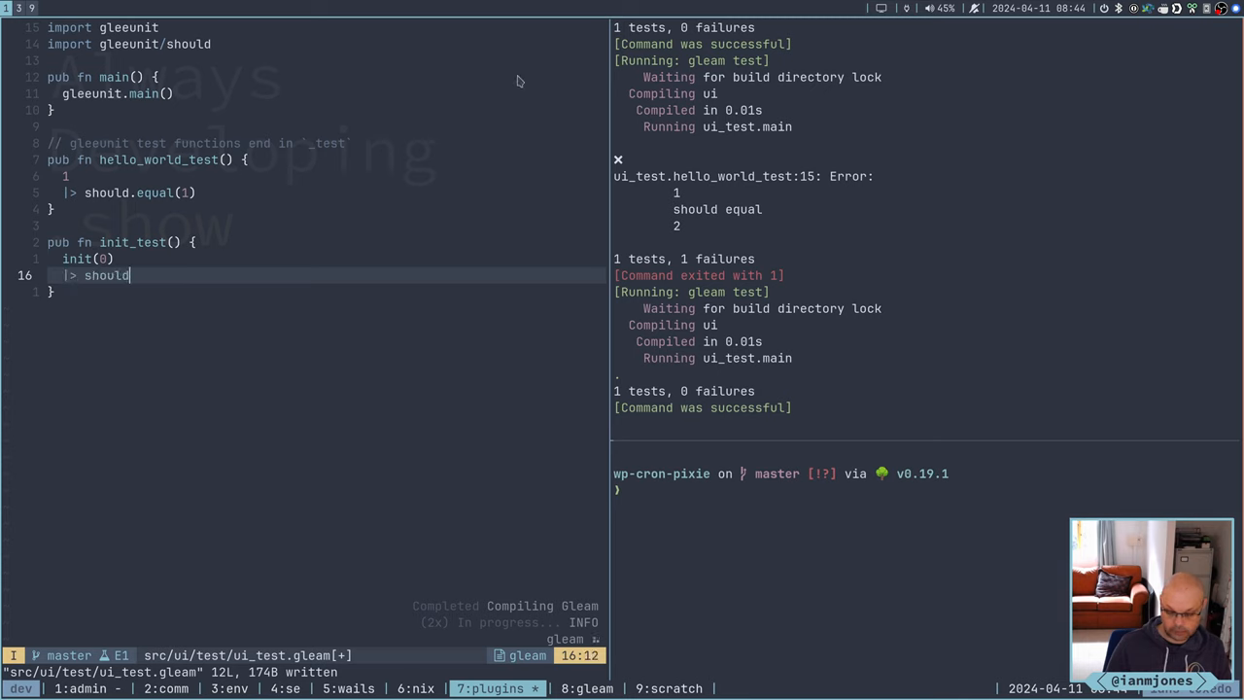
pyautogui.write('.')
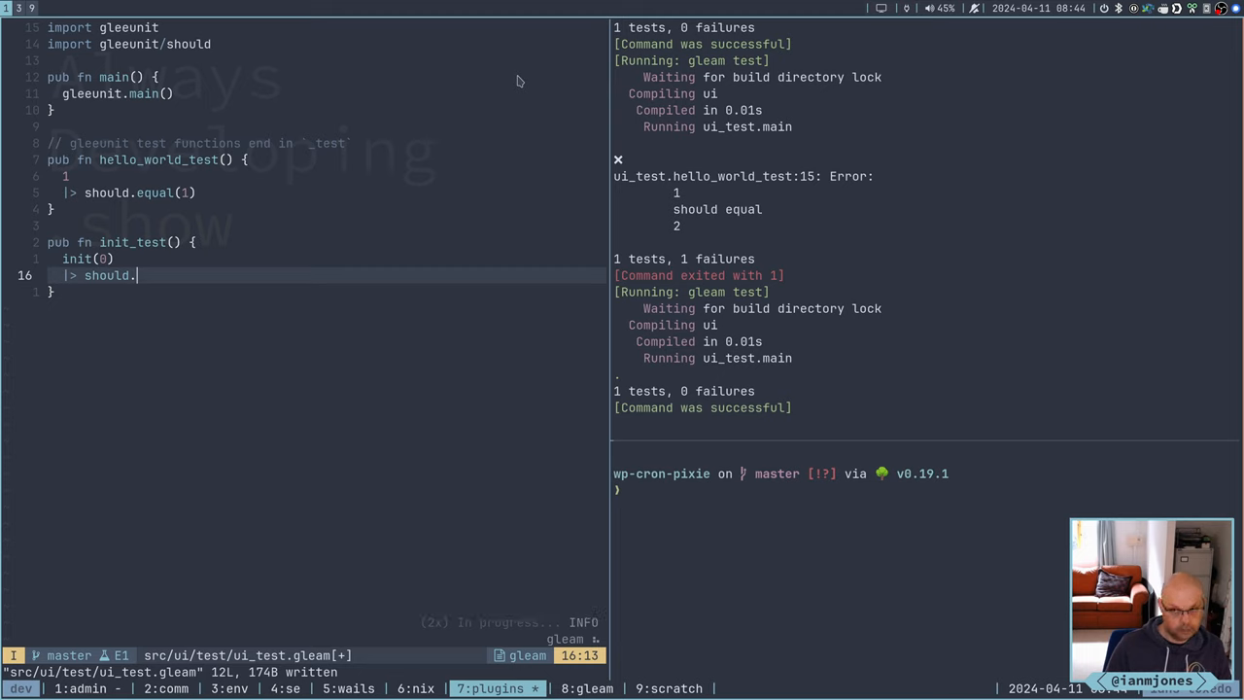
pyautogui.write('eq')
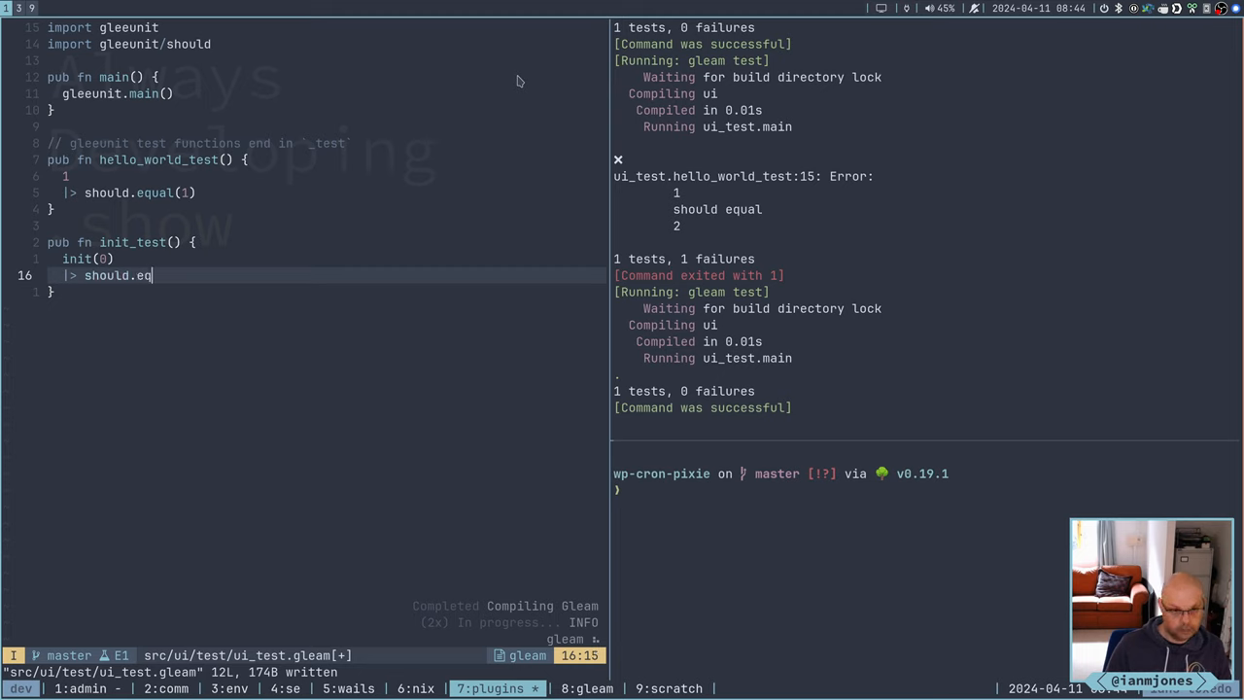
pyautogui.write('ual')
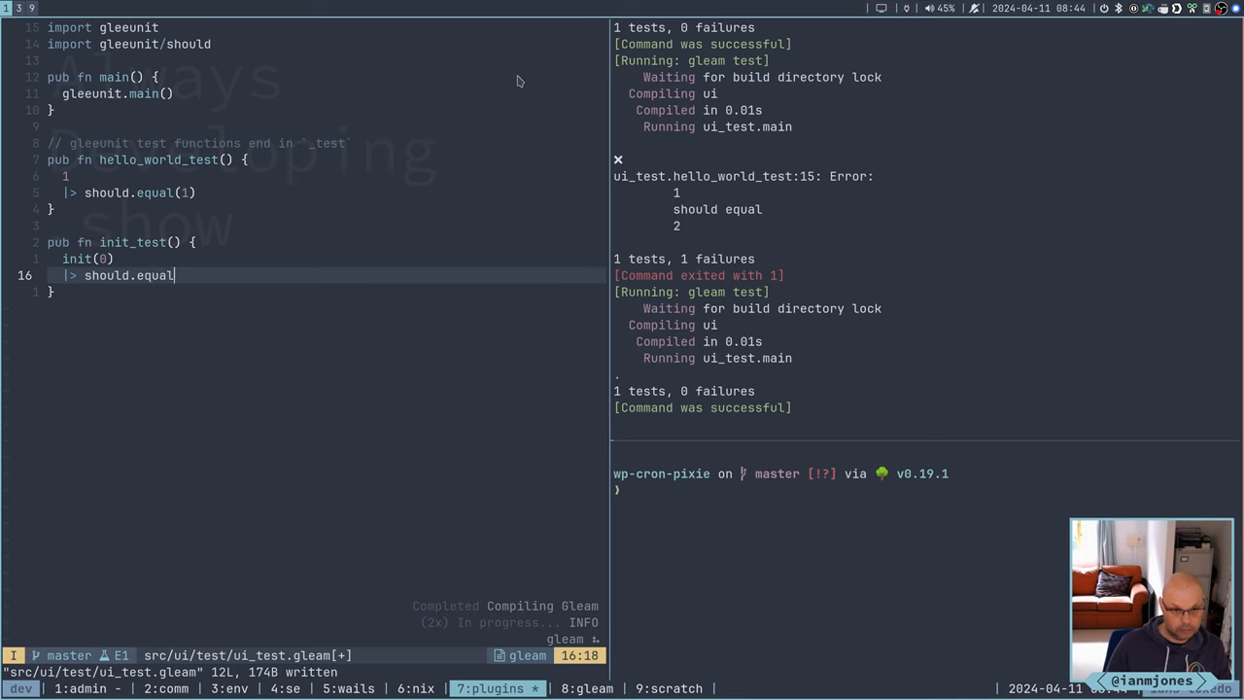
pyautogui.write('(')
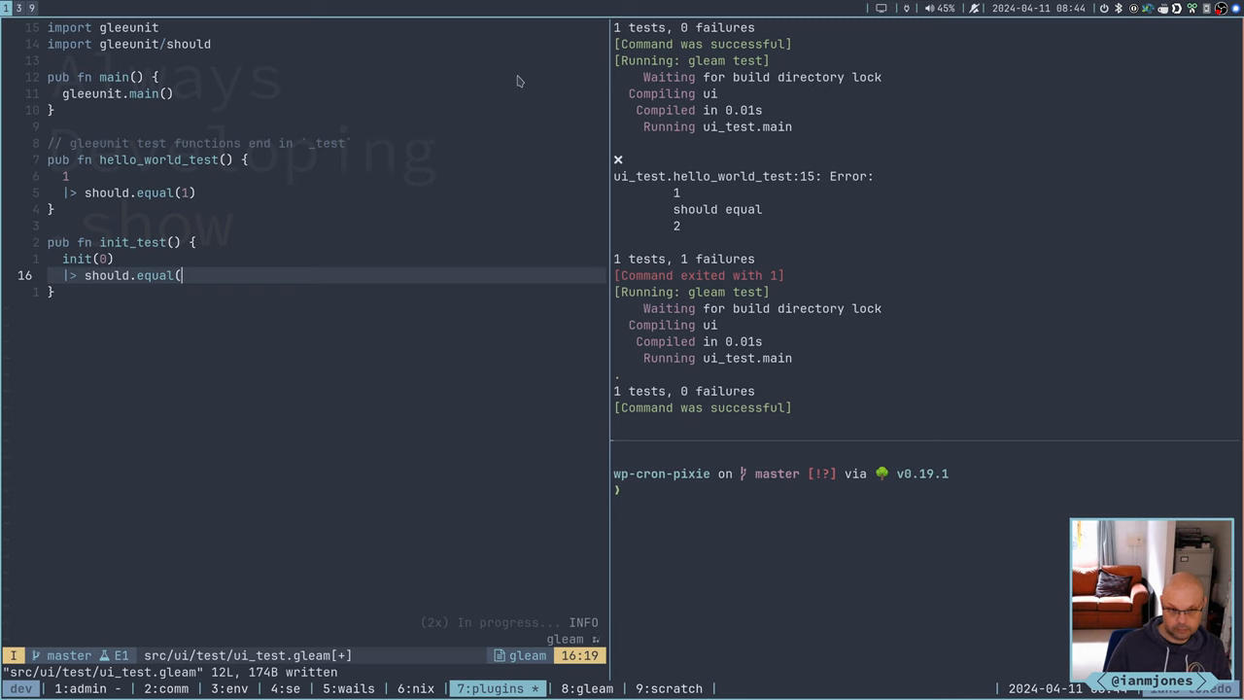
# Fill in the expected tuple #(Model(count: 0), effect.none())
pyautogui.write('#')
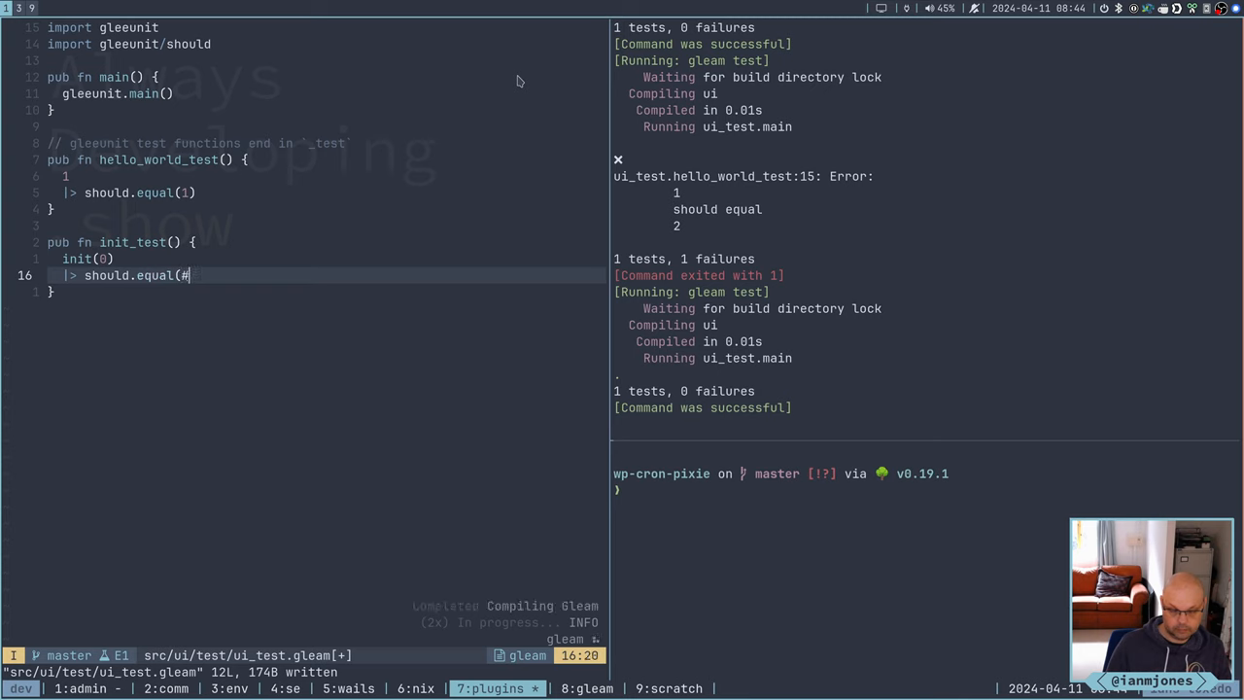
pyautogui.write('()')
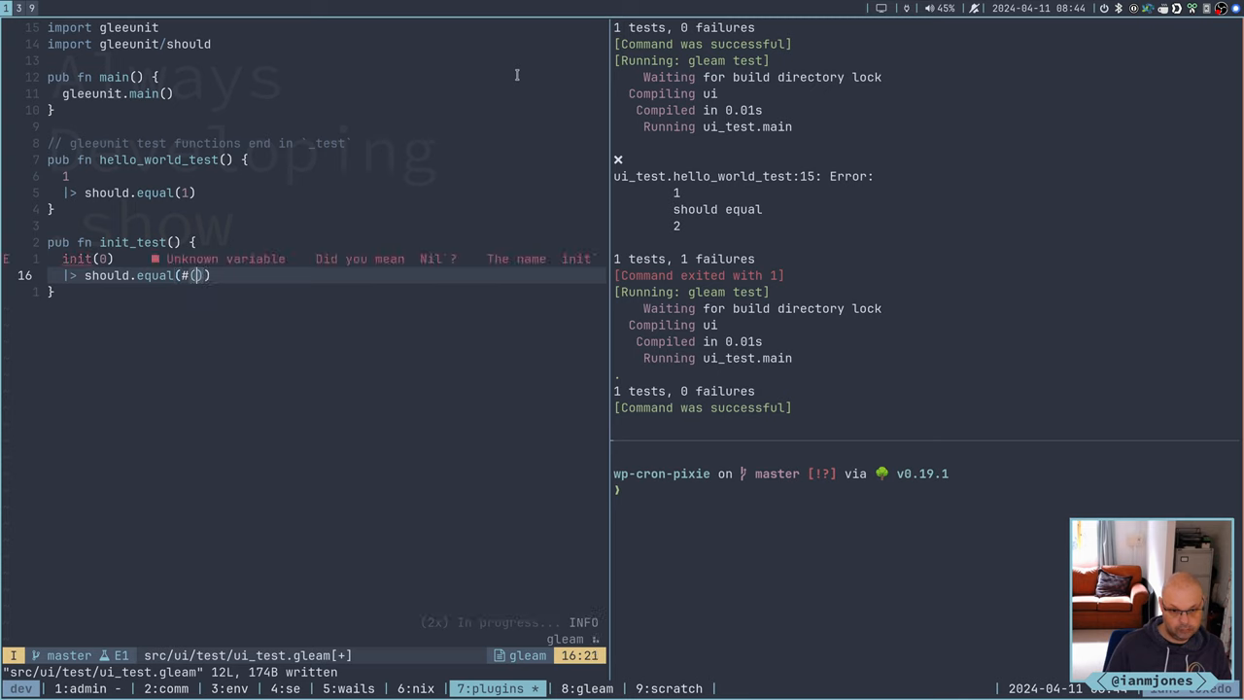
pyautogui.write('Mod')
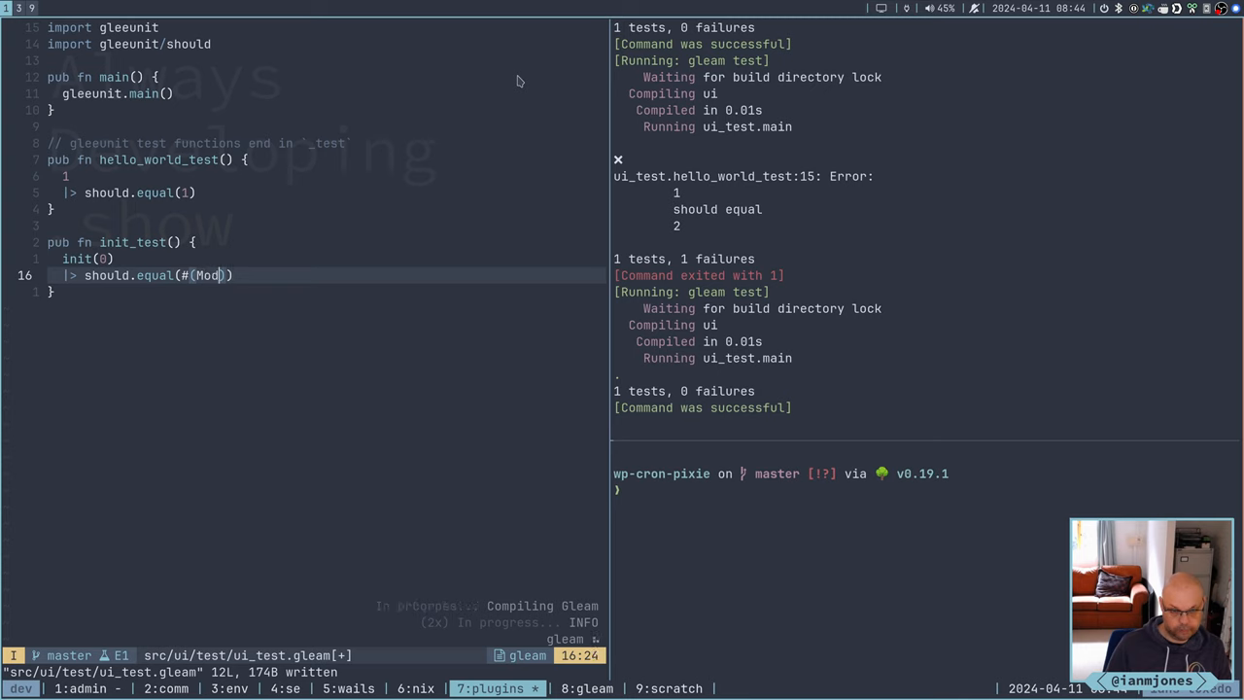
pyautogui.write('el(')
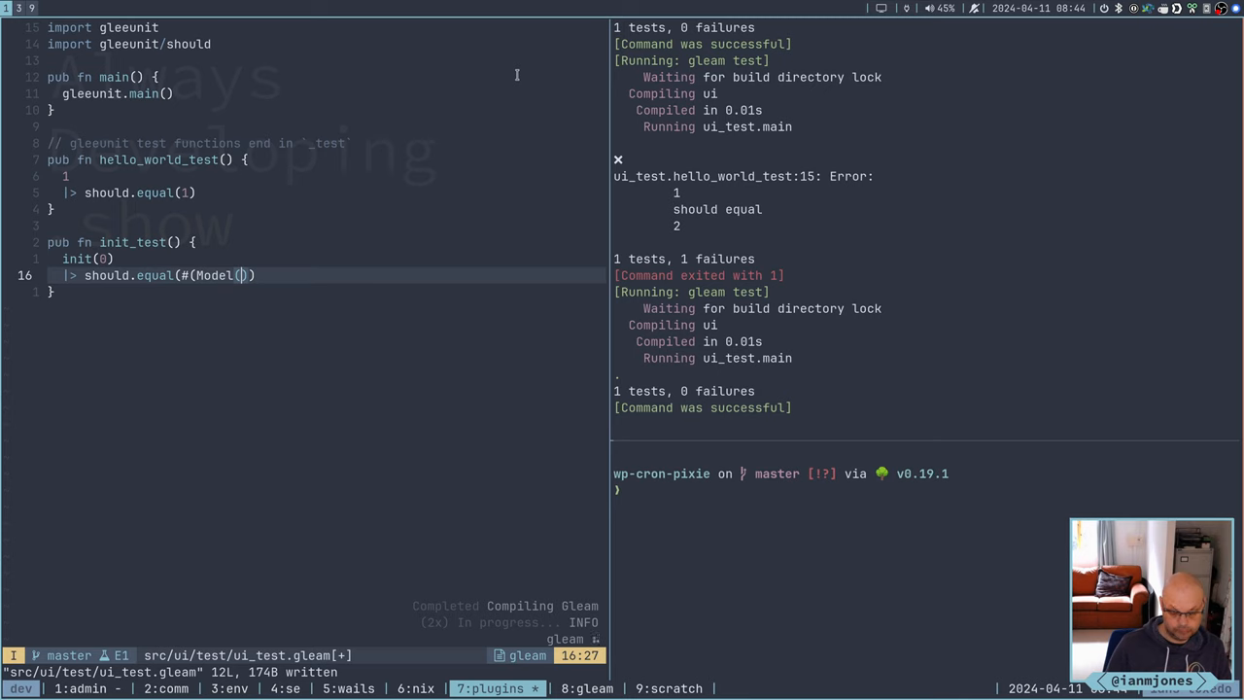
pyautogui.write('count')
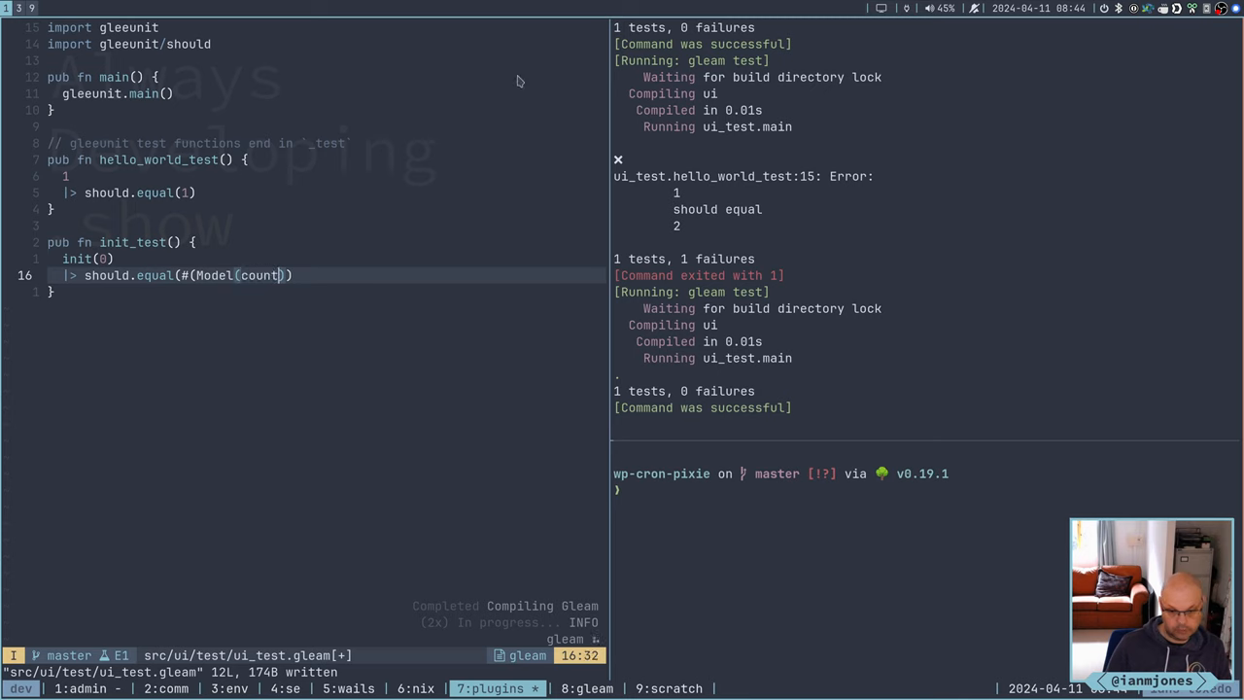
pyautogui.write(': 0,')
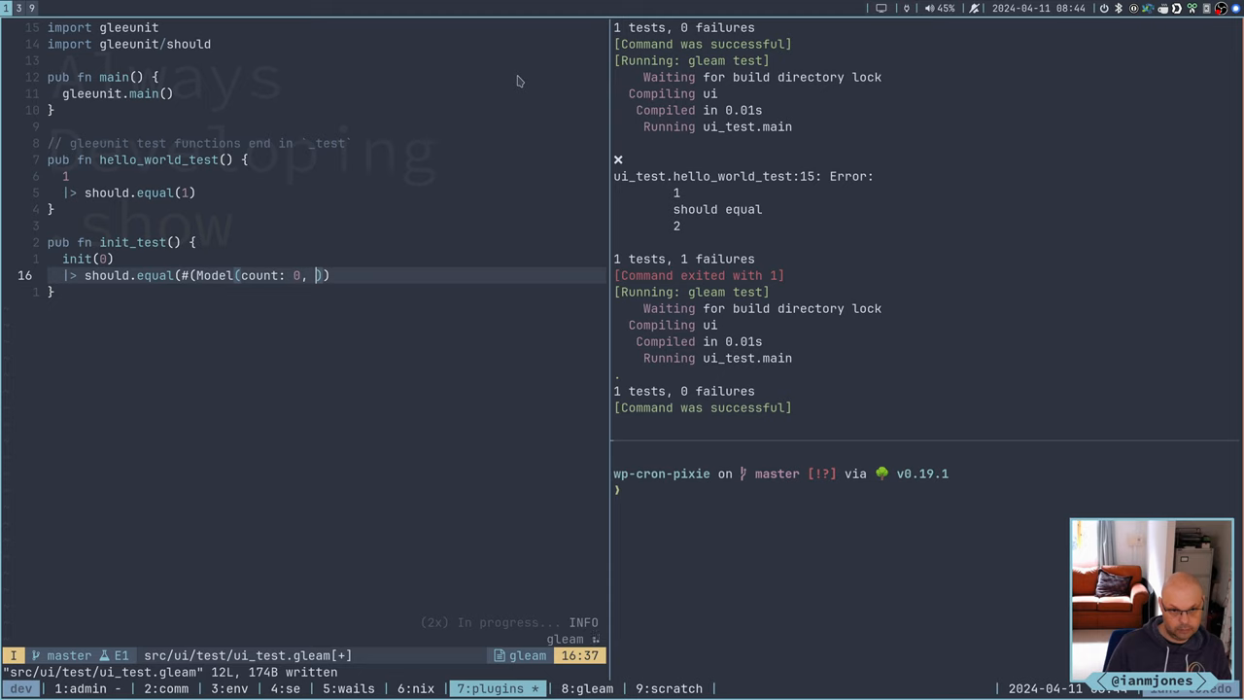
pyautogui.write('e')
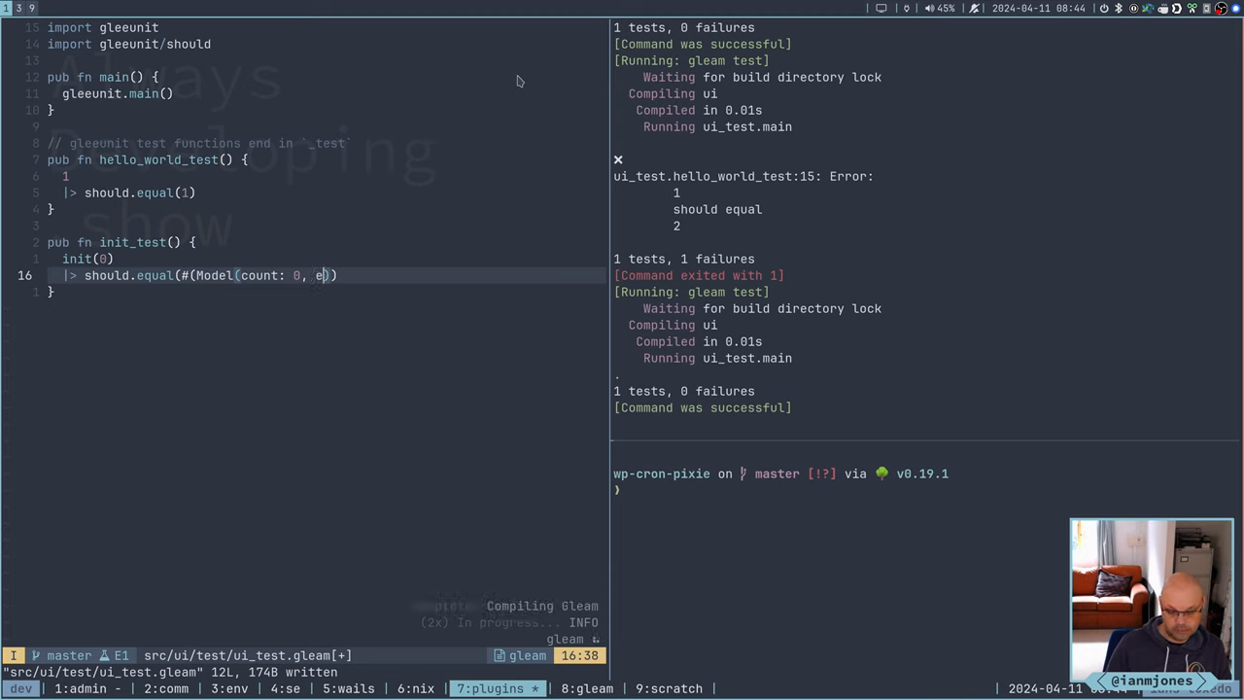
pyautogui.write('ffect')
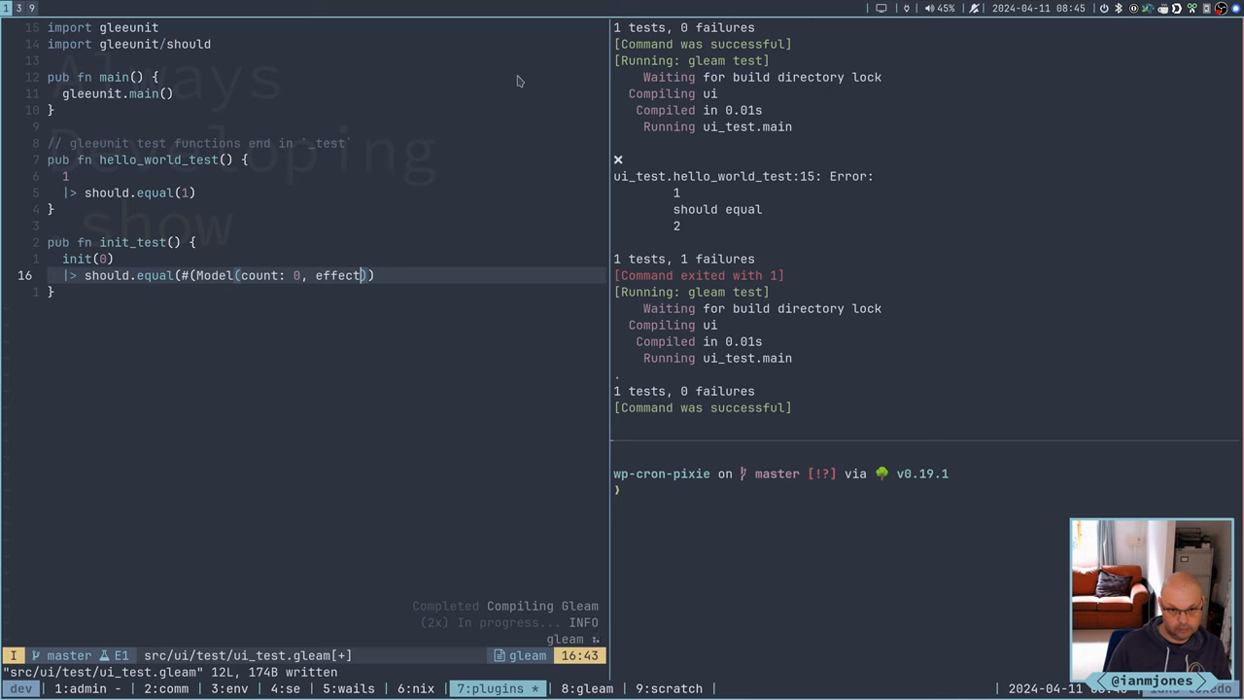
pyautogui.write('none')
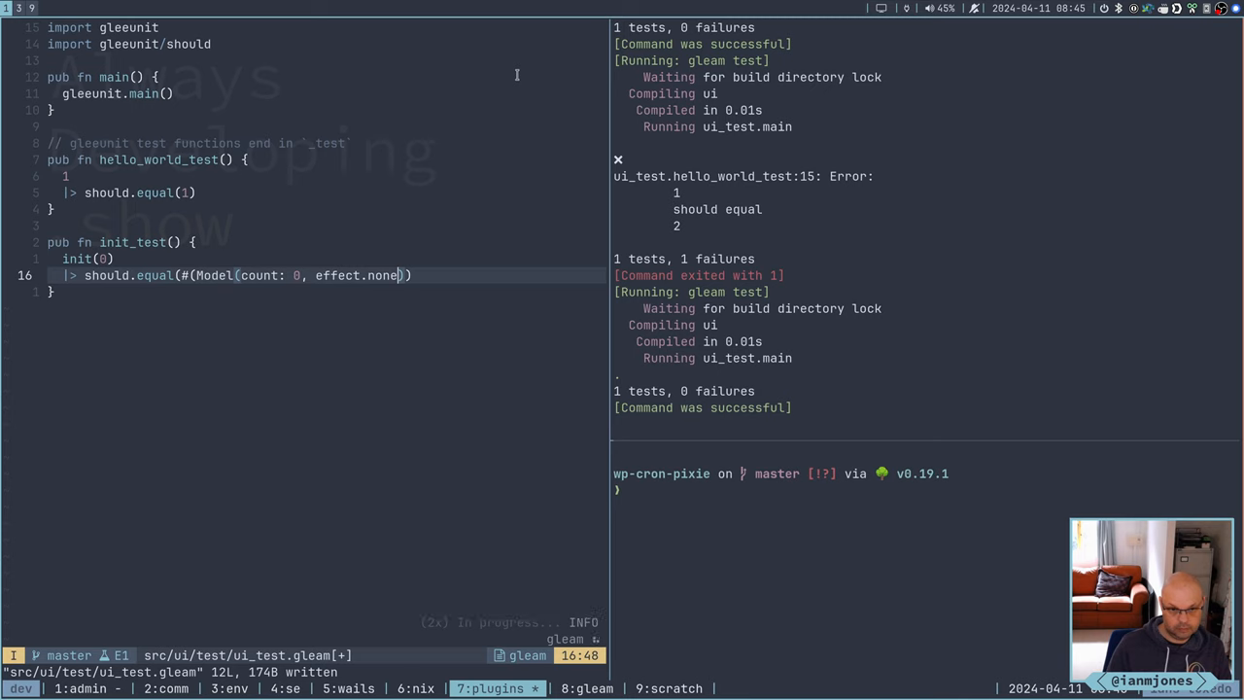
pyautogui.write('()')
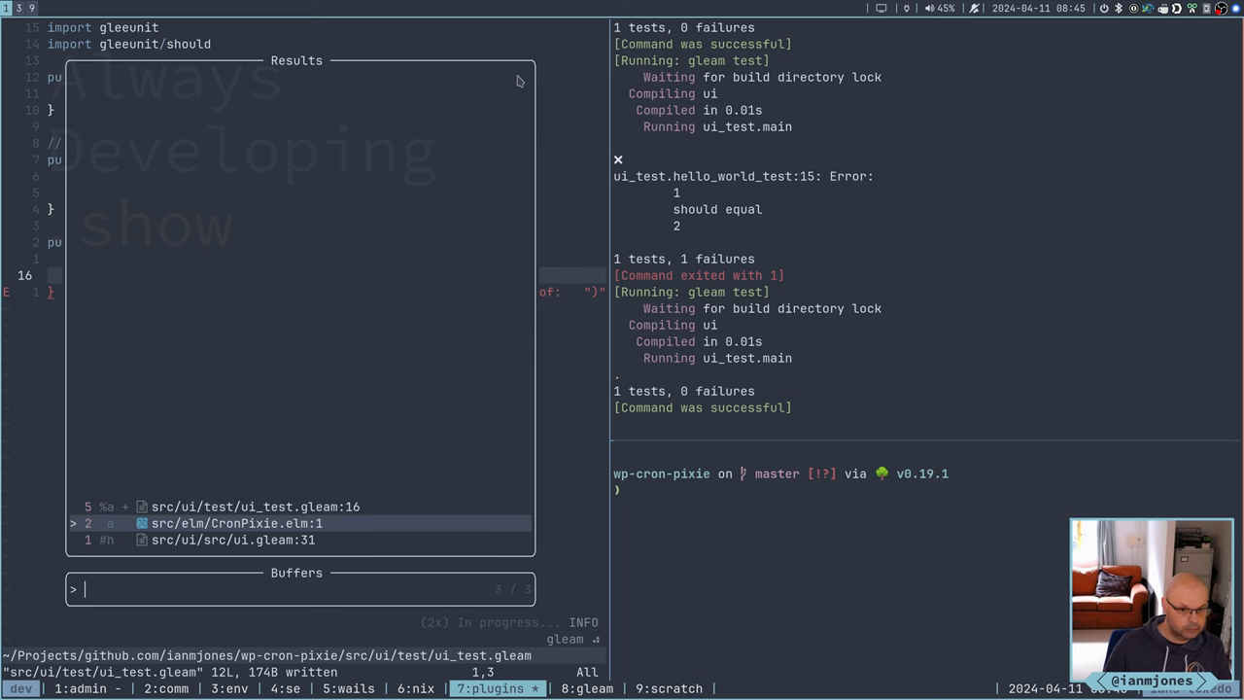
# Dismiss the buffer picker and append a closing ')' to the should.equal line
pyautogui.click(232, 539)
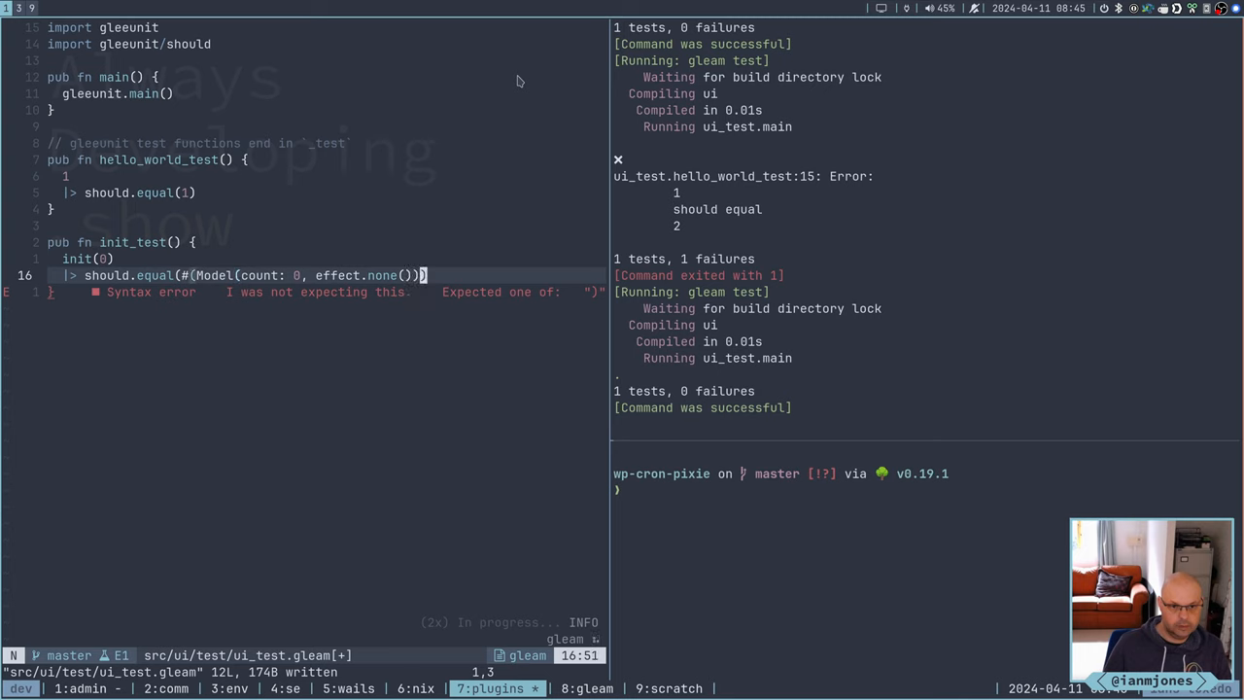
pyautogui.write(')')
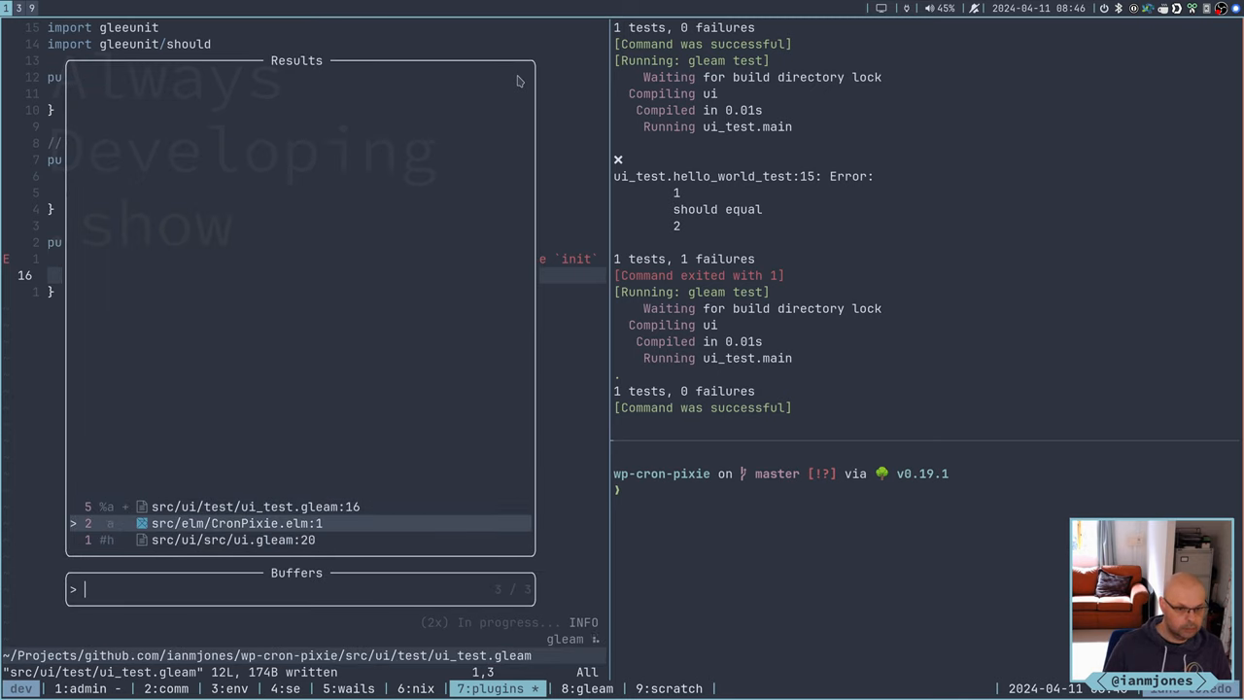
# Switch to ui.gleam and prefix both 'fn init' and 'type Model' with 'pub'
pyautogui.click(233, 540)
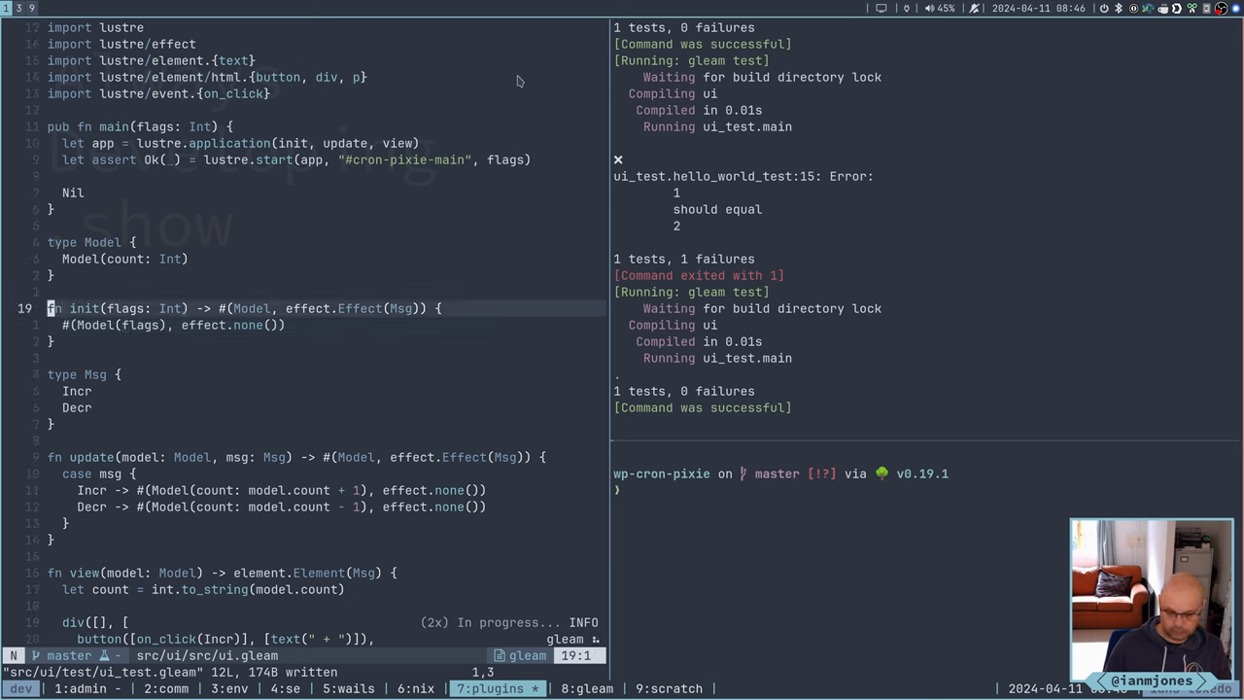
pyautogui.write('pub')
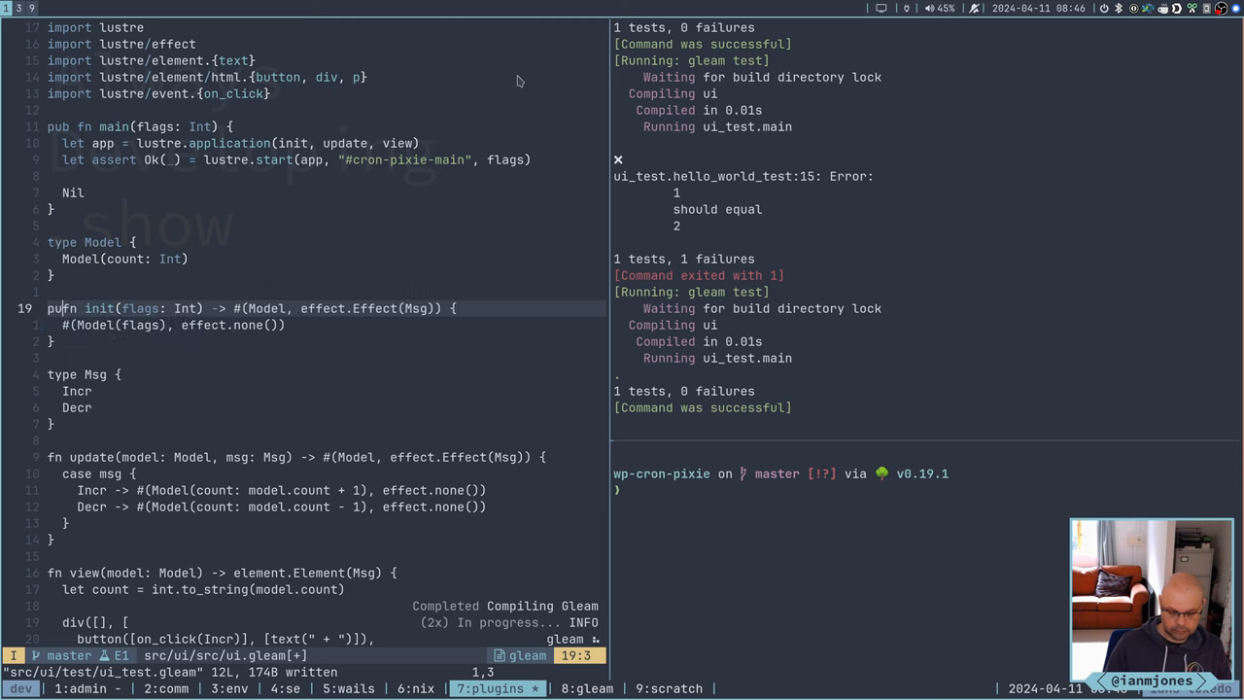
pyautogui.press('Escape')
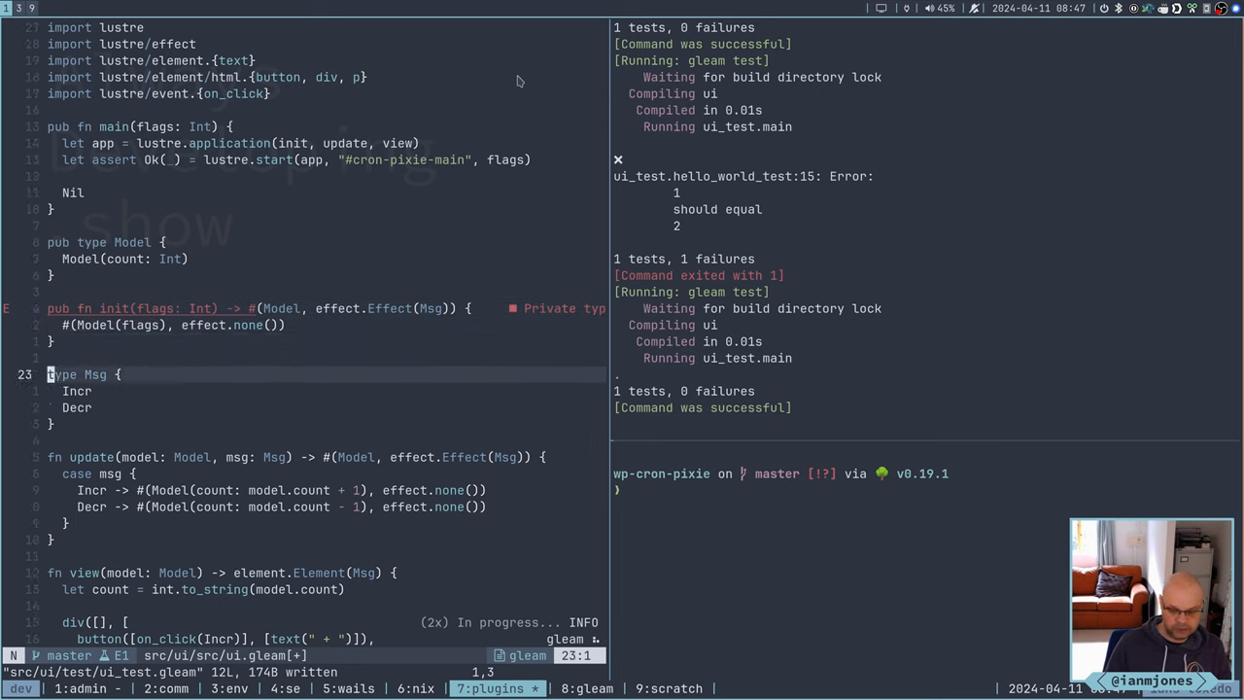
pyautogui.write('pub')
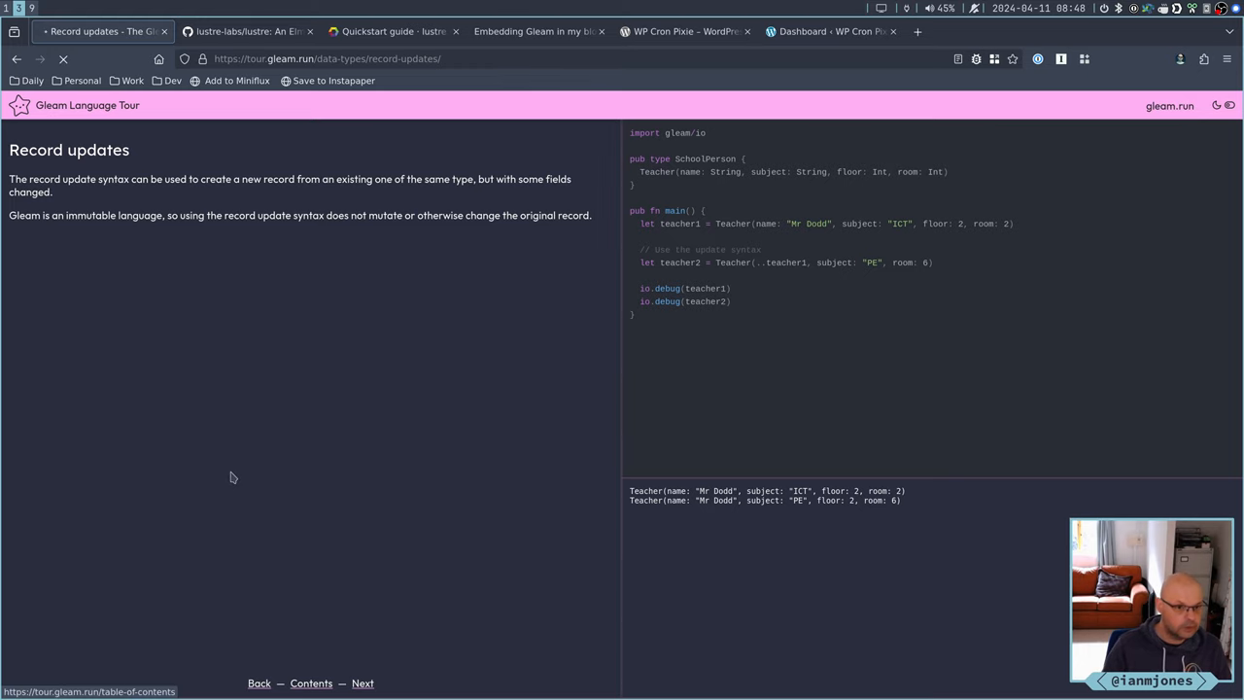
# Open the tour's Contents page and scroll to Advanced features and back to Basics
pyautogui.click(311, 683)
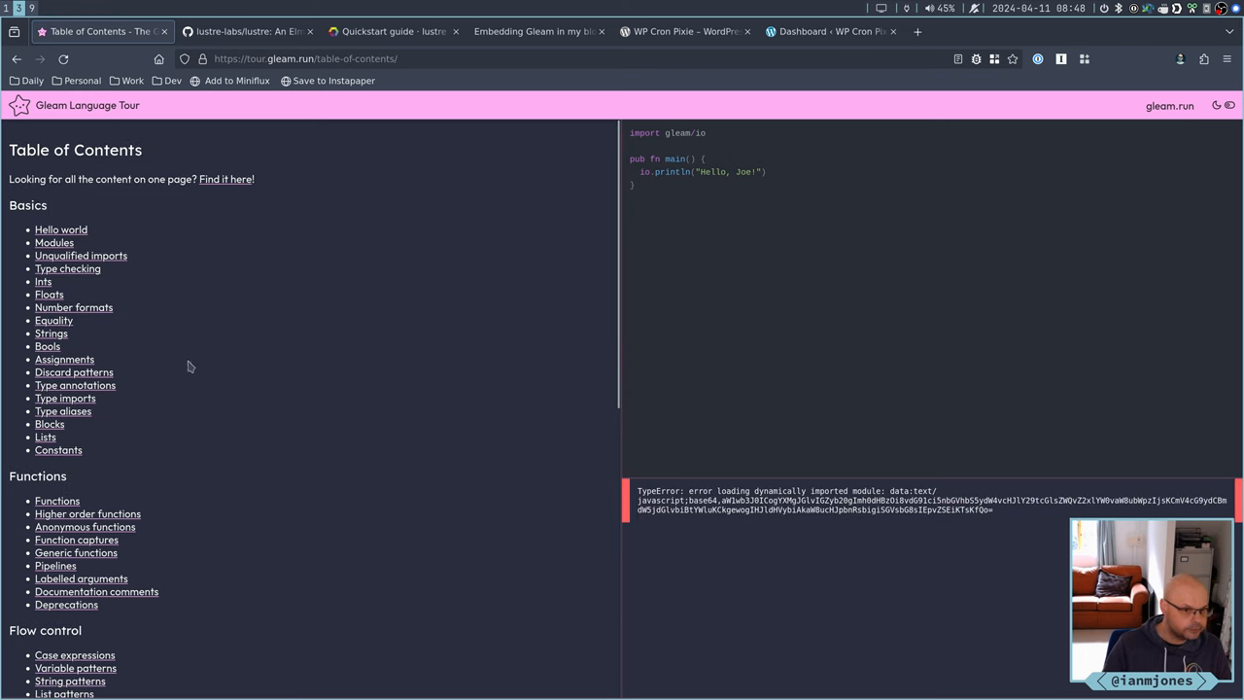
pyautogui.scroll(-3)
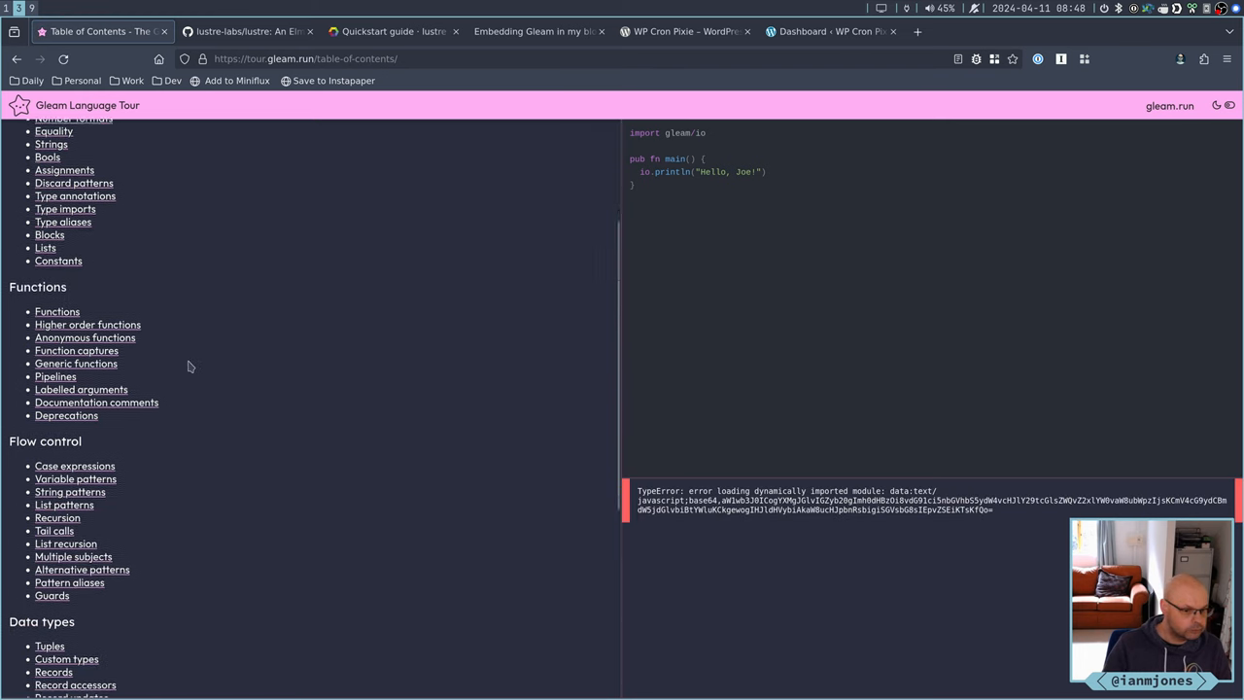
pyautogui.scroll(-3)
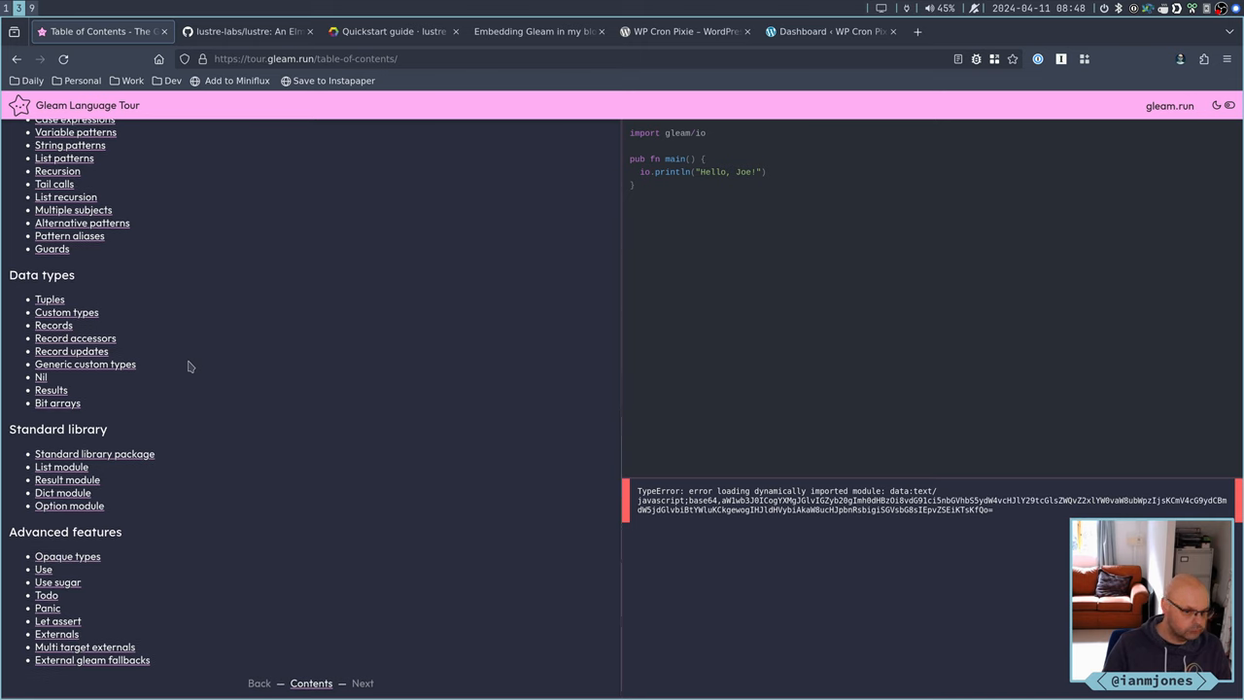
pyautogui.moveTo(85, 648)
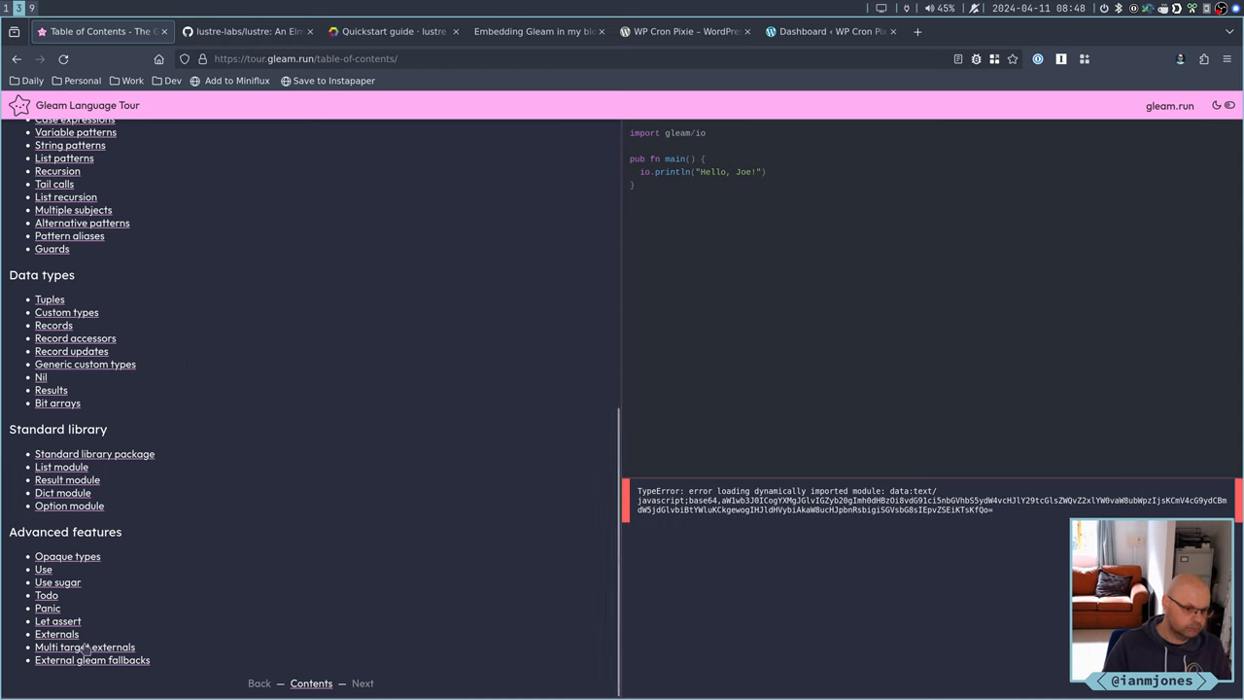
pyautogui.moveTo(57, 581)
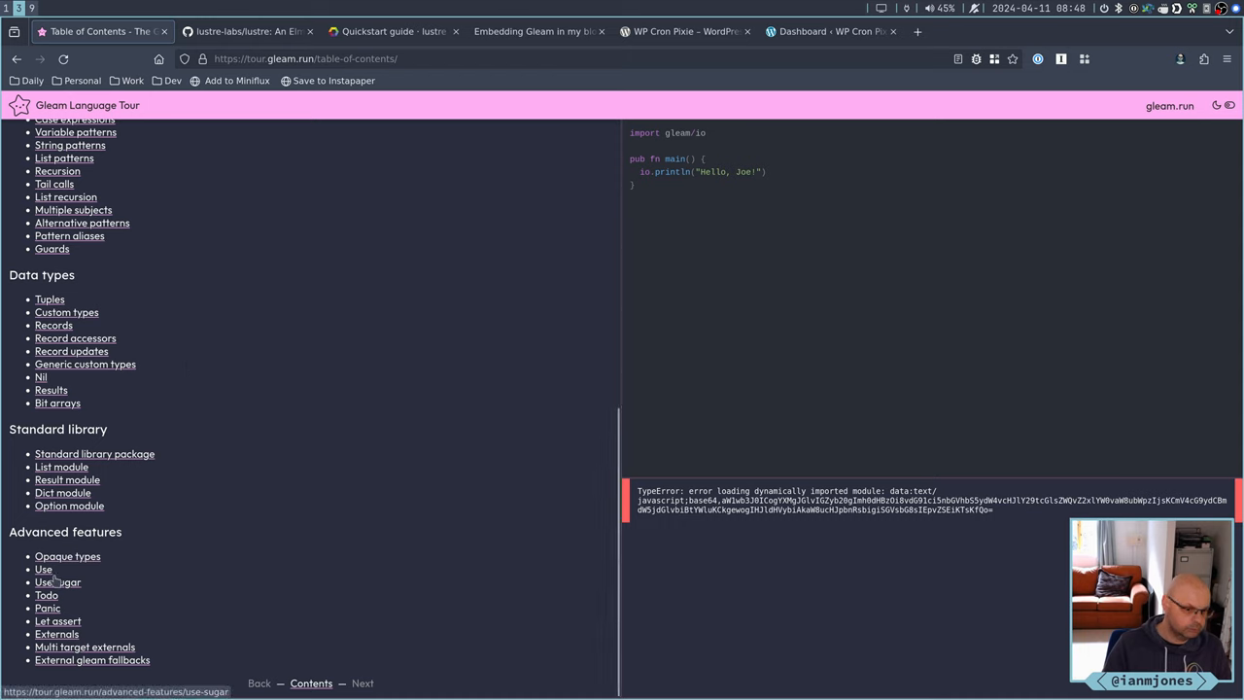
pyautogui.moveTo(201, 354)
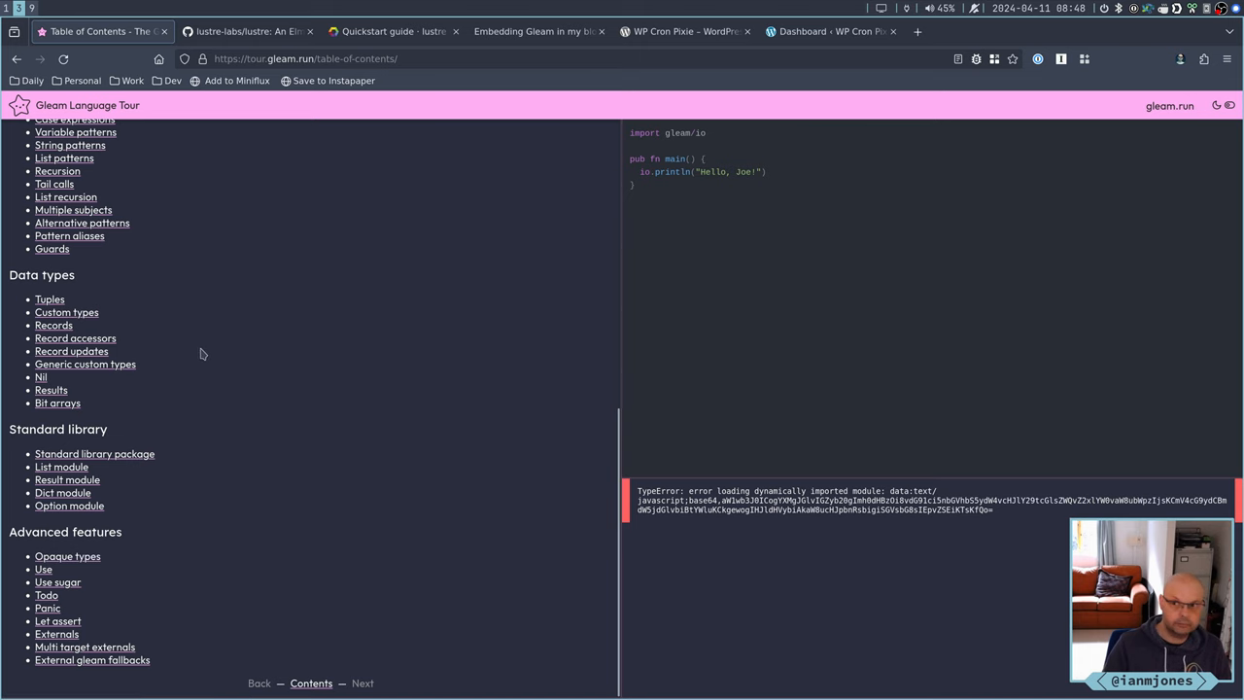
pyautogui.scroll(3)
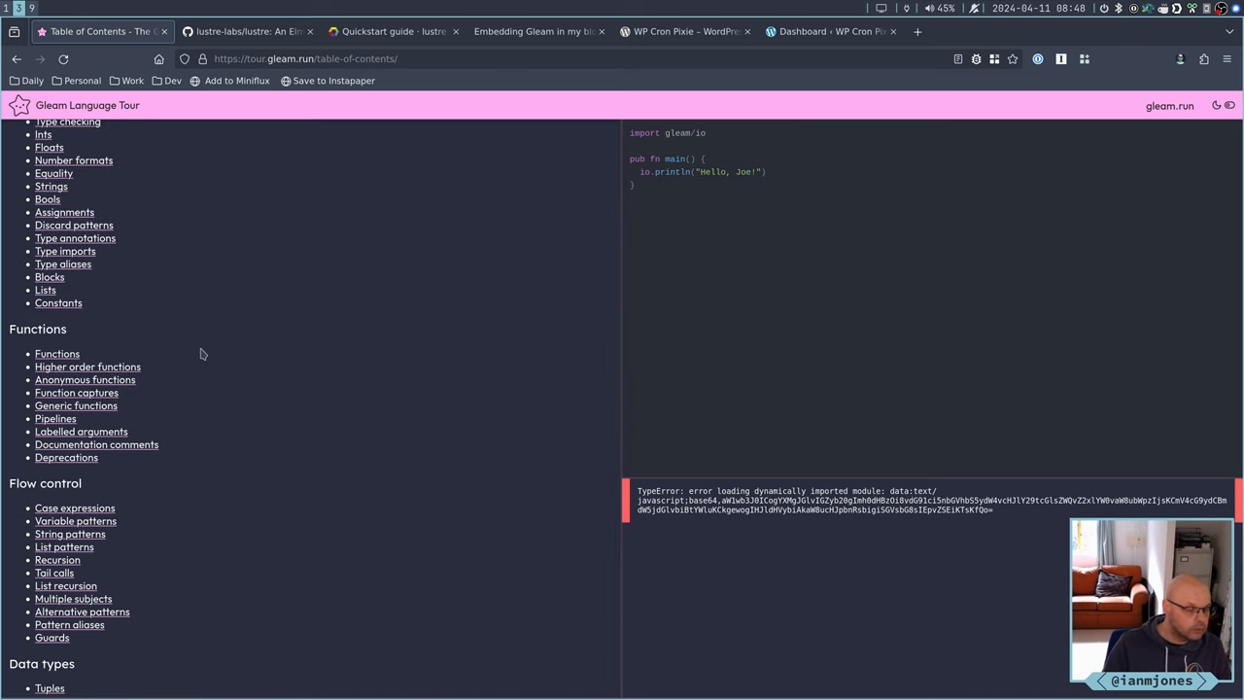
pyautogui.scroll(3)
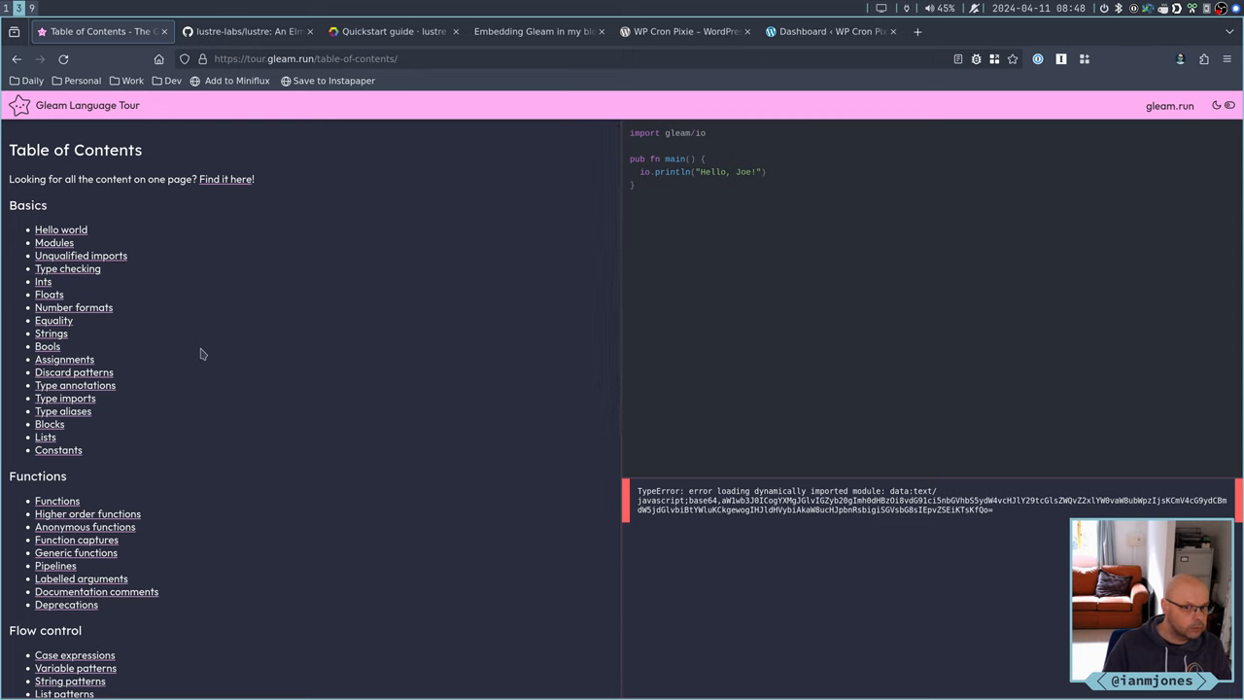
pyautogui.moveTo(221, 311)
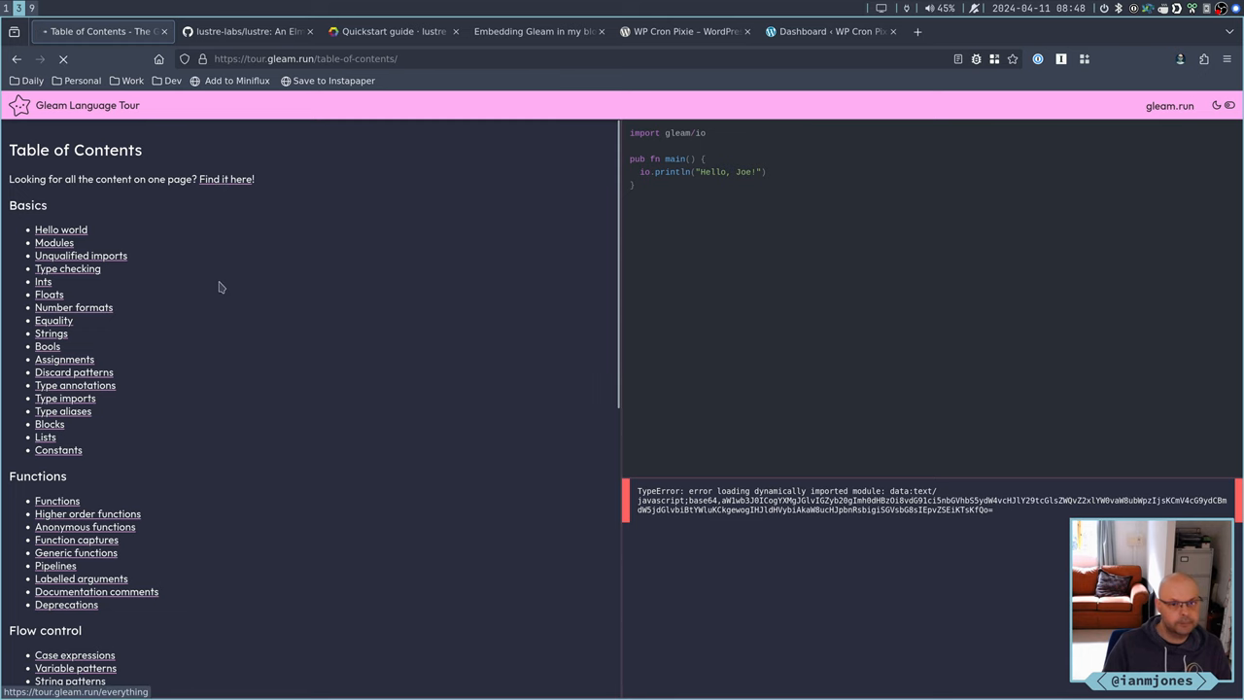
# Search the all-in-one tour page for 'should' through its 15 matches, then close the find bar
pyautogui.click(225, 179)
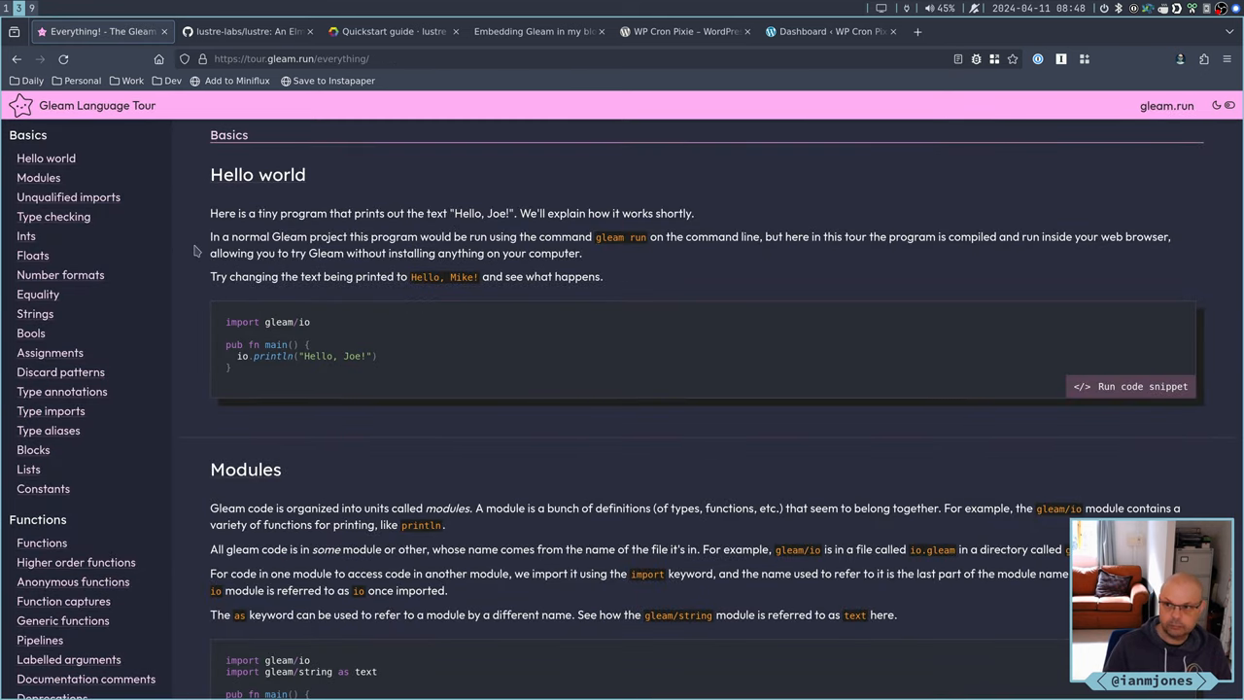
pyautogui.press('ctrl+f')
pyautogui.write('should')
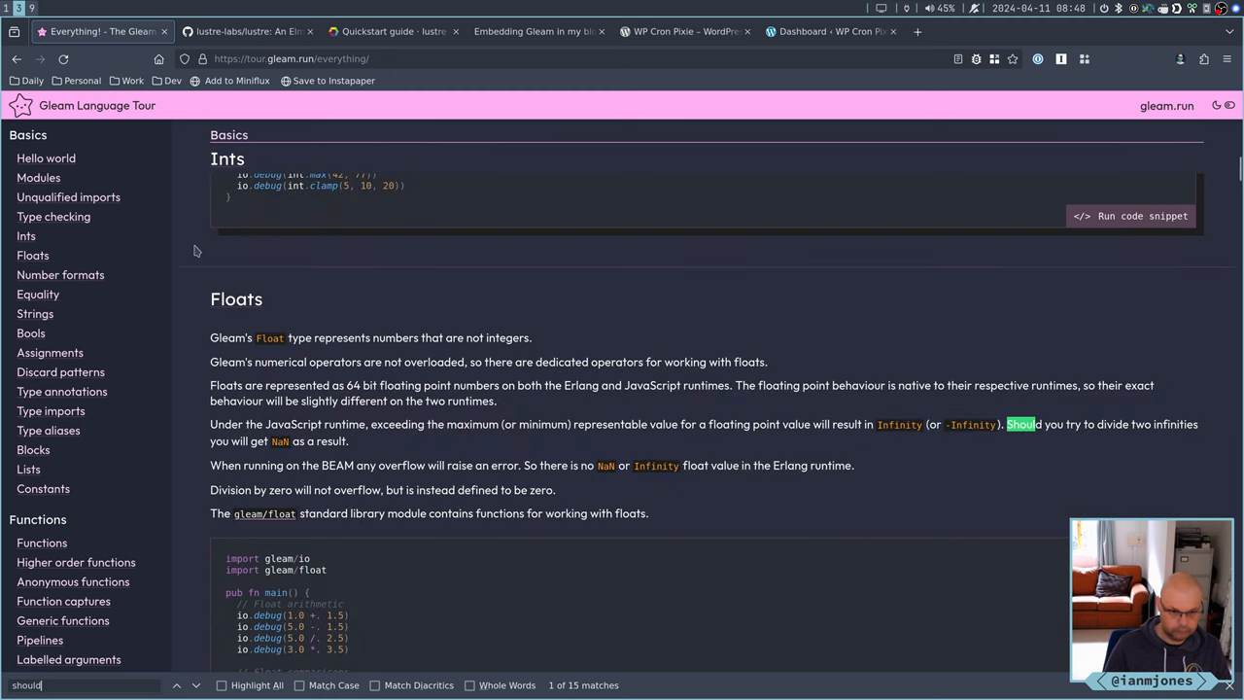
pyautogui.click(195, 685)
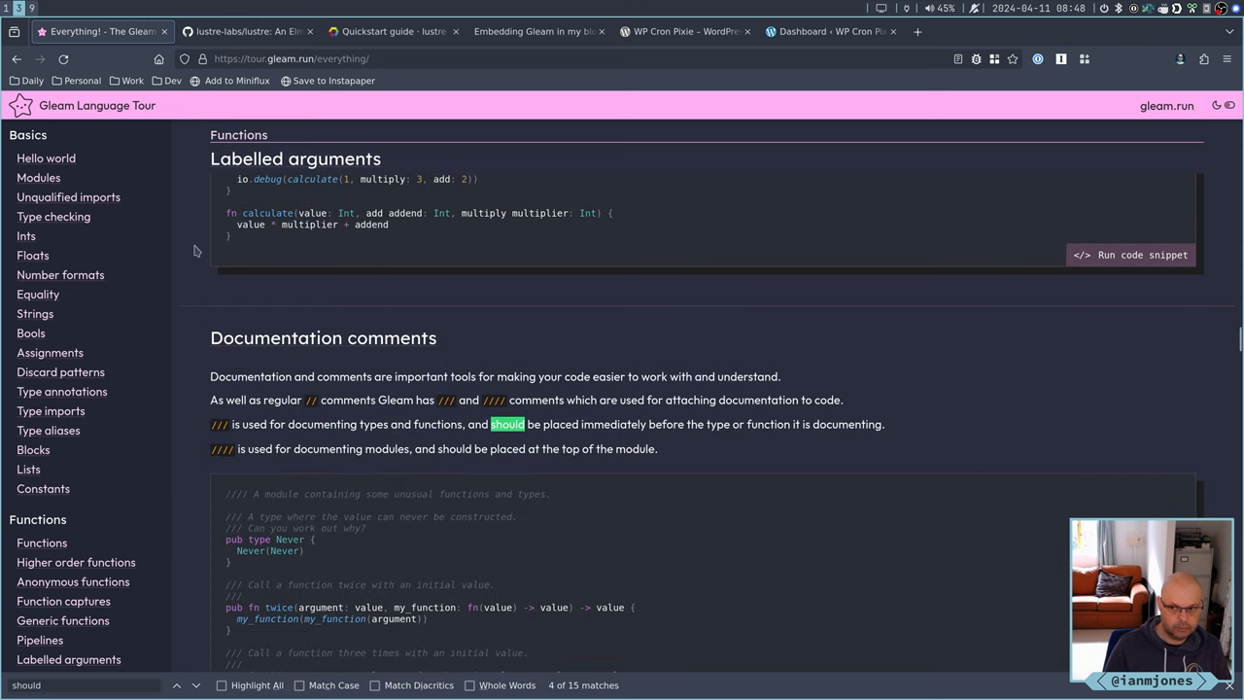
pyautogui.scroll(-3)
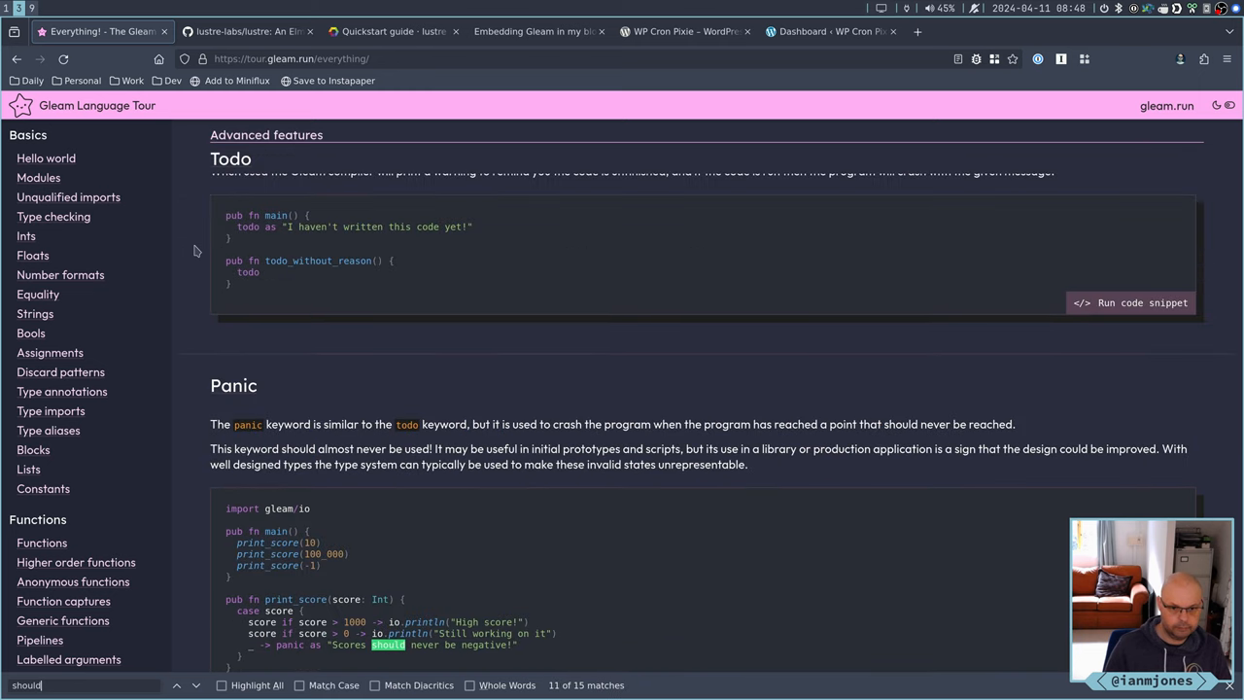
pyautogui.scroll(-3)
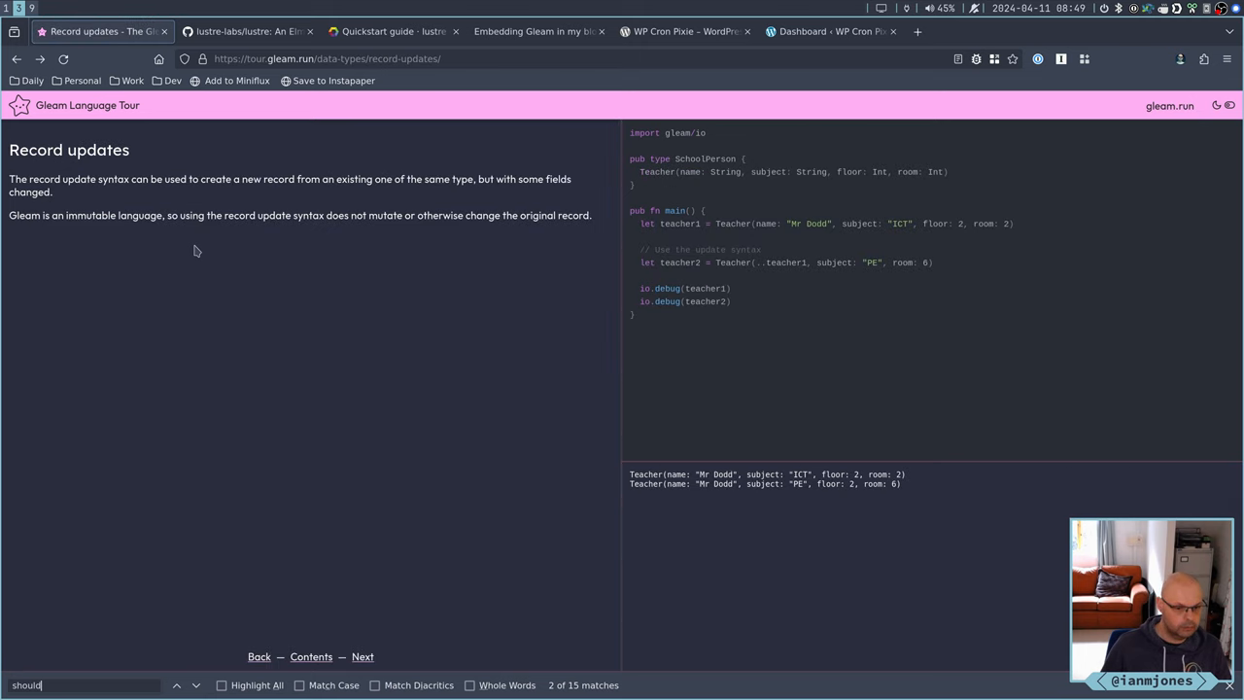
pyautogui.press('Escape')
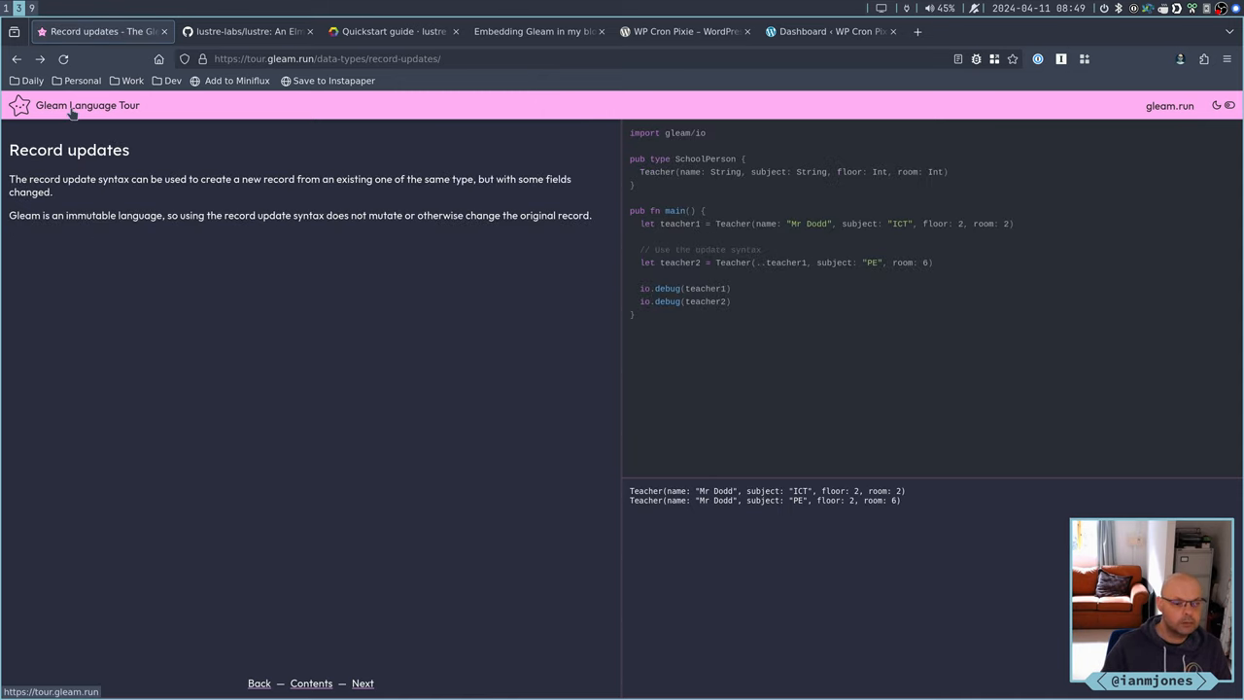
pyautogui.moveTo(690, 102)
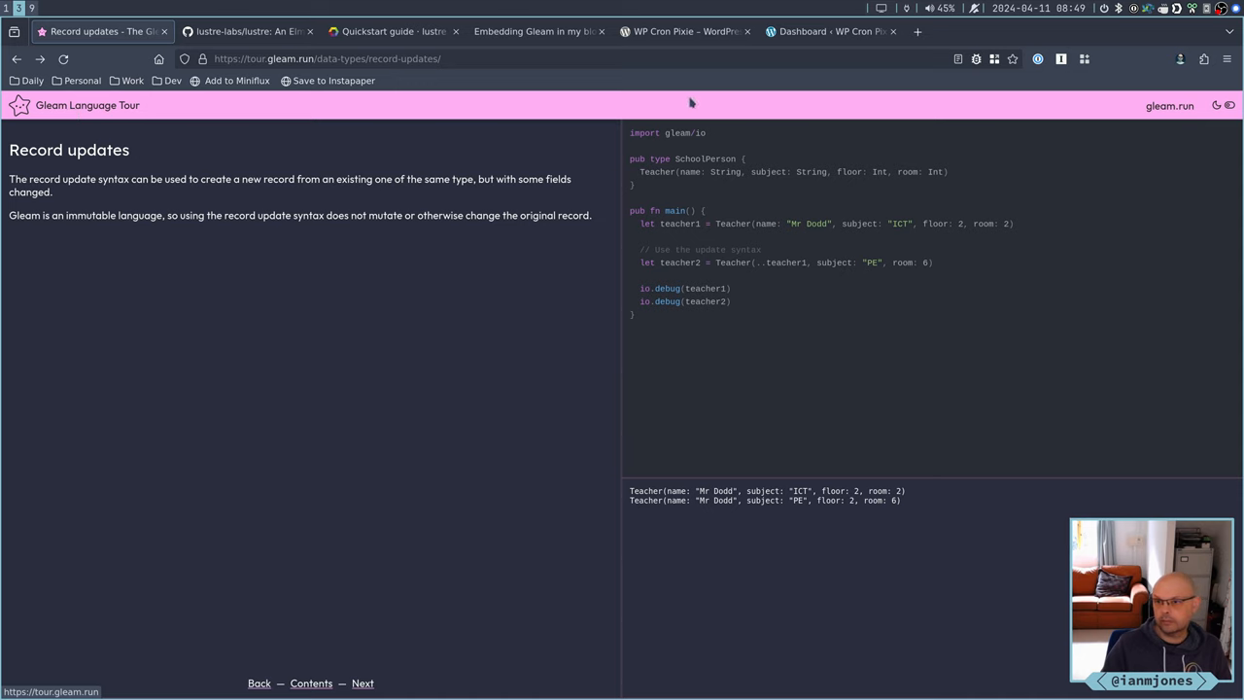
# Go to gleam.run, open Docs, and scroll through its guides, references and cheatsheets
pyautogui.click(1170, 105)
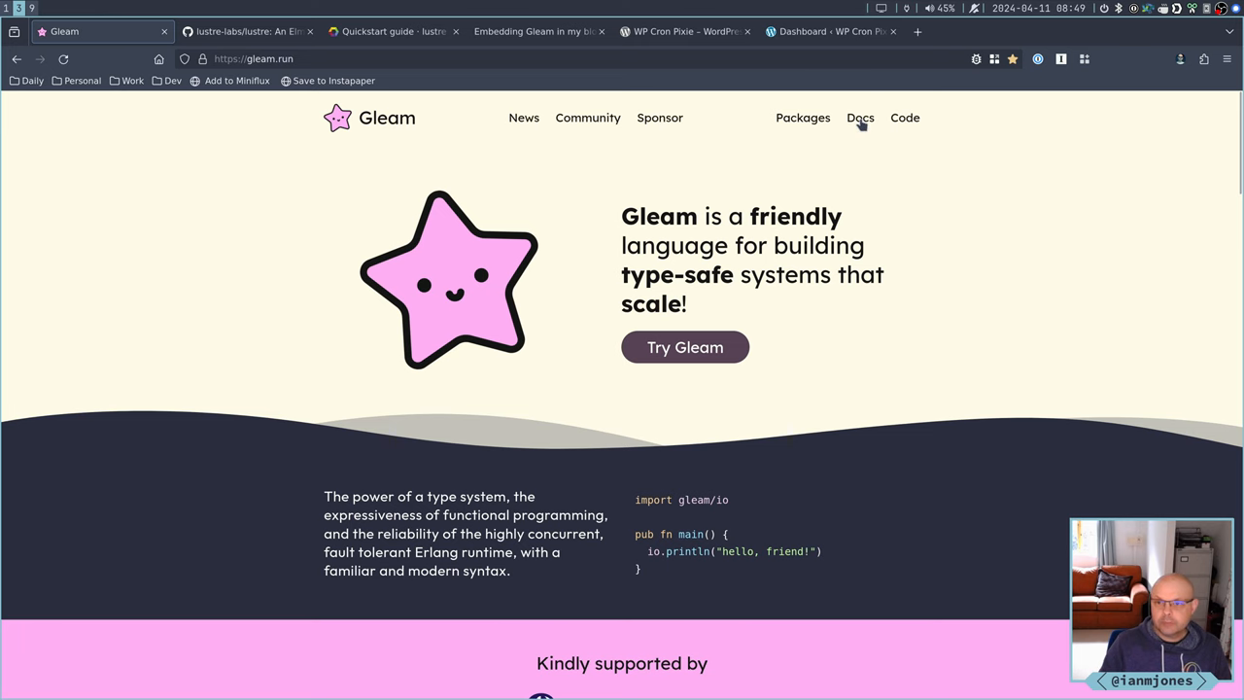
pyautogui.click(860, 118)
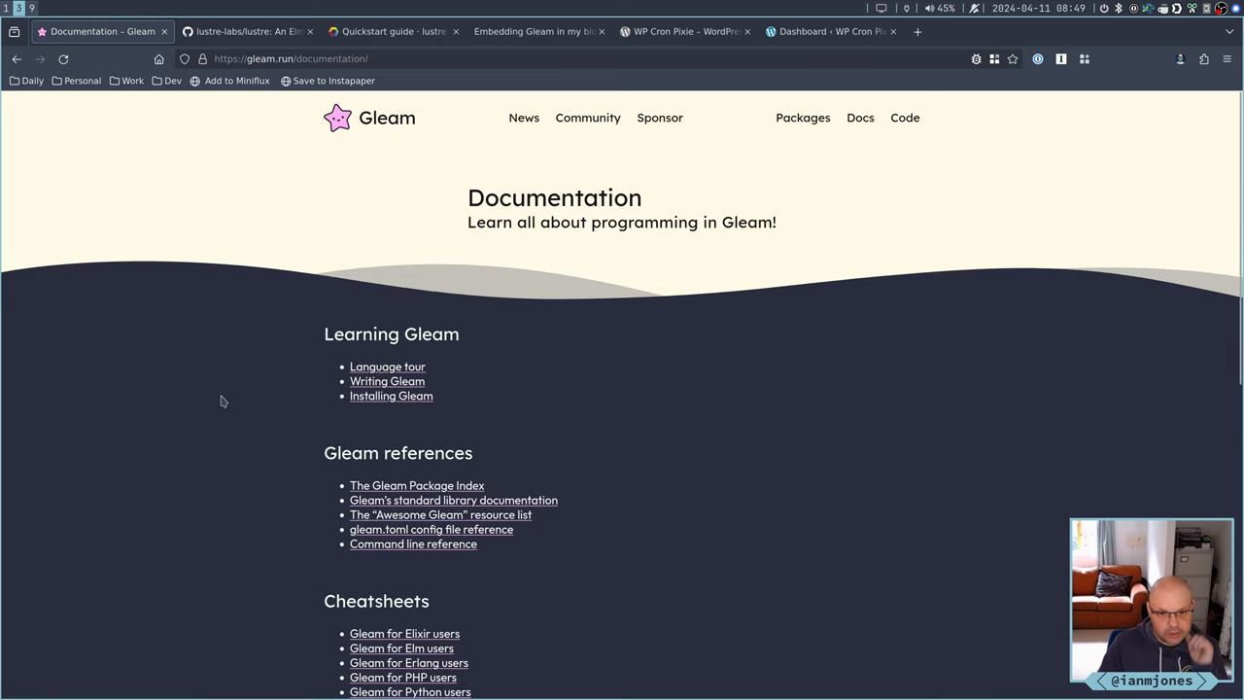
pyautogui.scroll(-3)
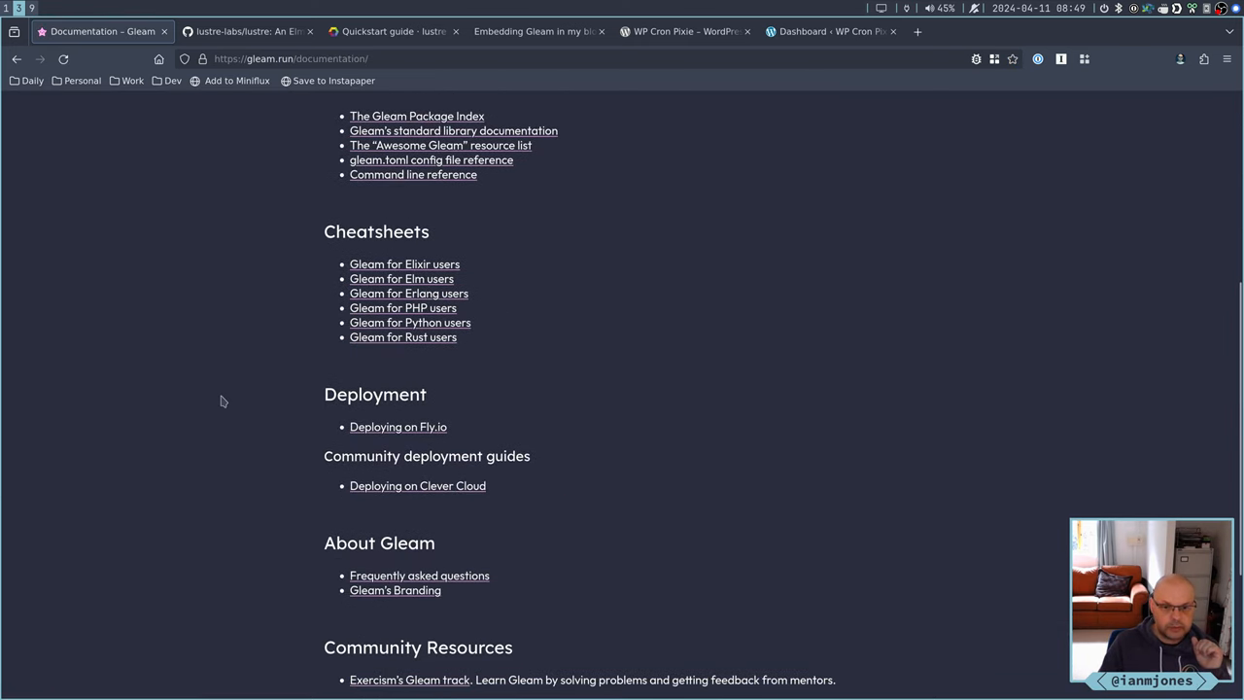
pyautogui.scroll(-3)
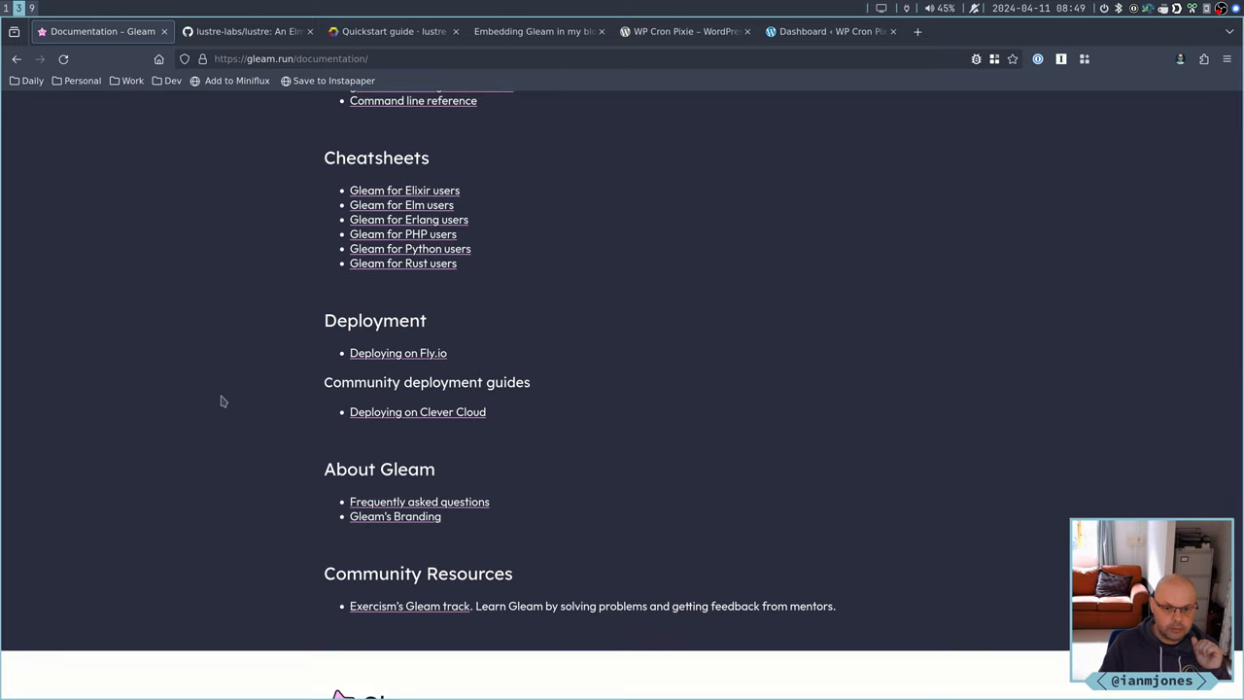
pyautogui.scroll(3)
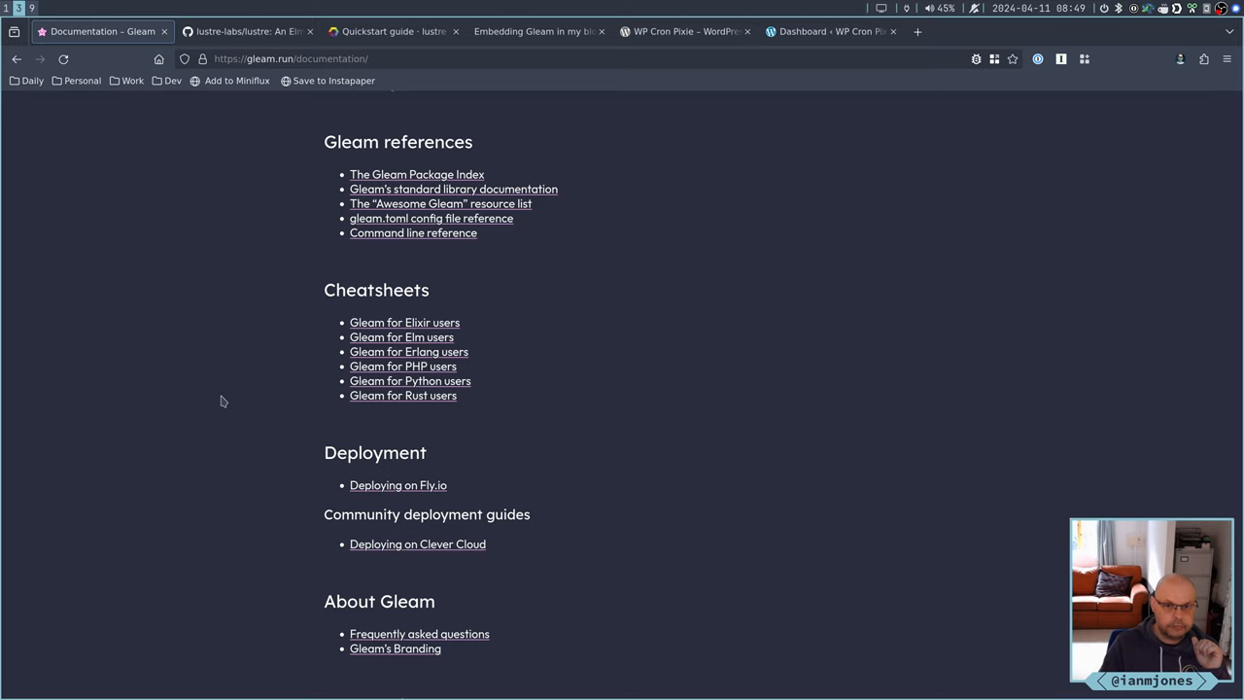
pyautogui.scroll(3)
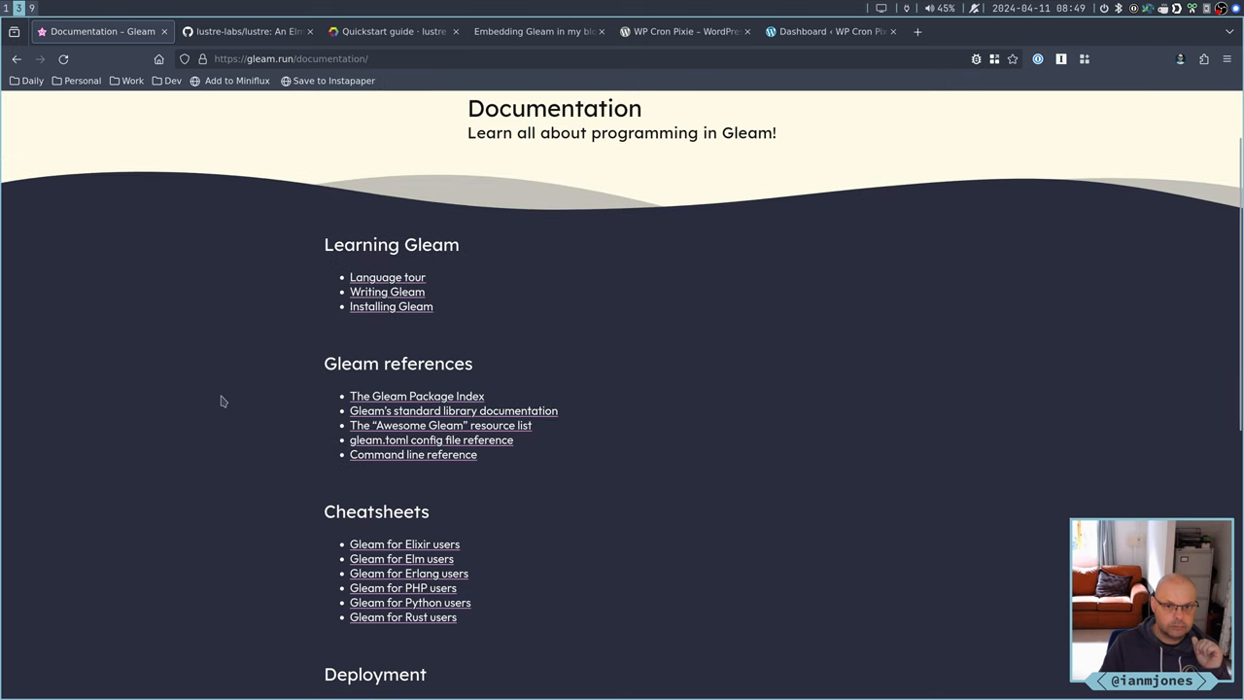
pyautogui.moveTo(387, 292)
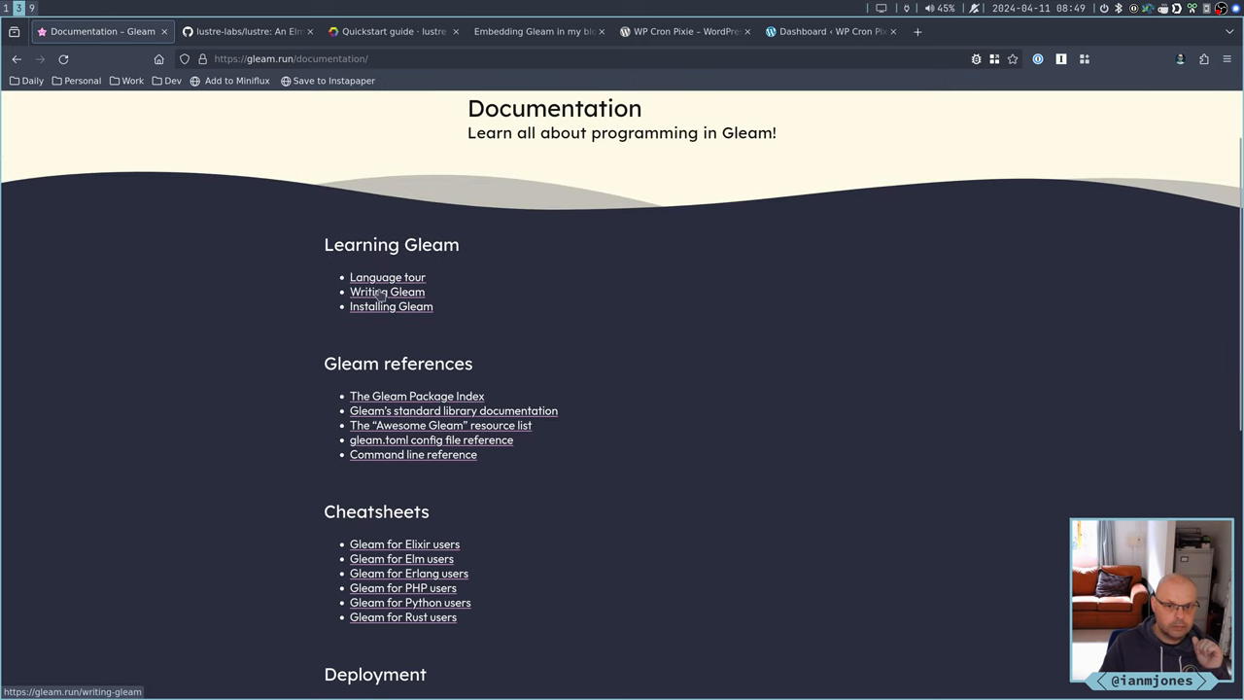
# Open the Writing Gleam guide and scroll down to its format_pair testing example
pyautogui.click(387, 292)
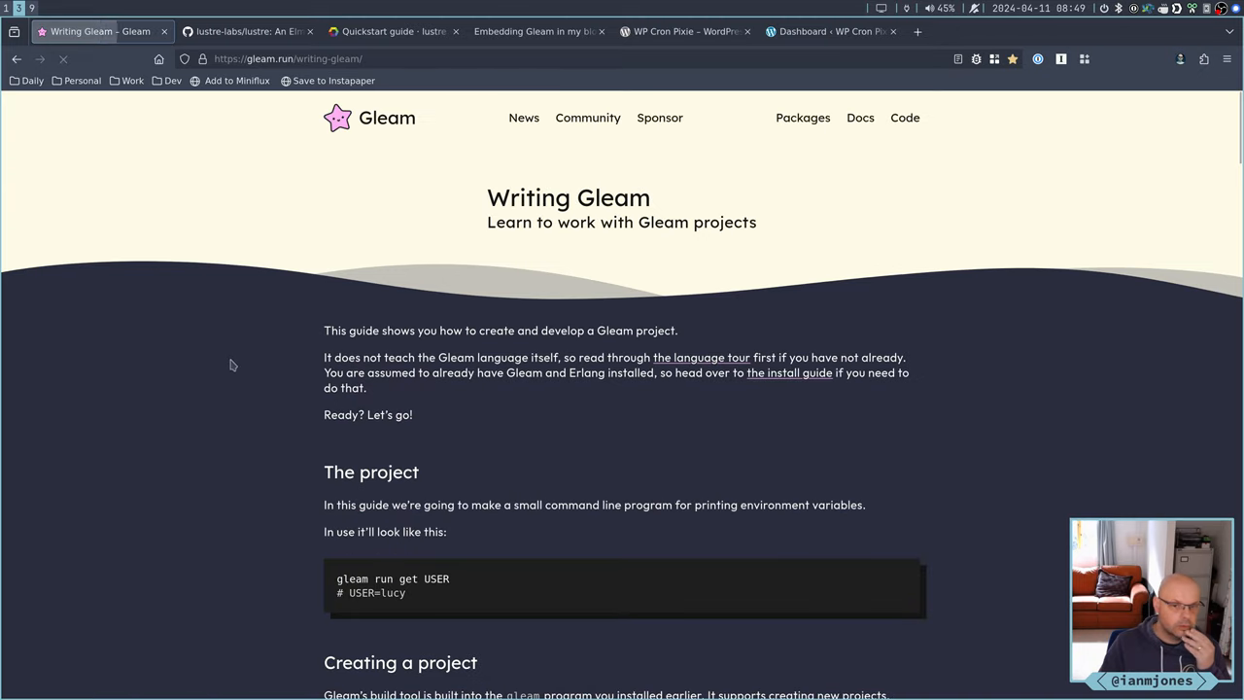
pyautogui.scroll(-3)
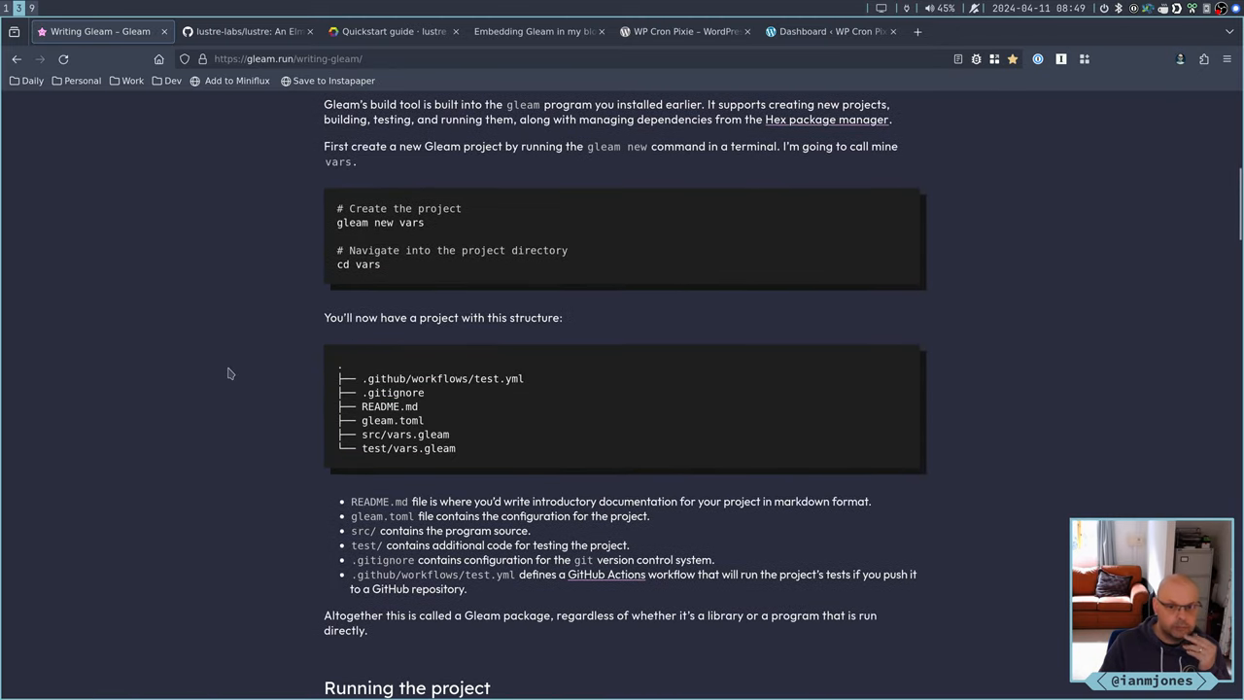
pyautogui.scroll(-3)
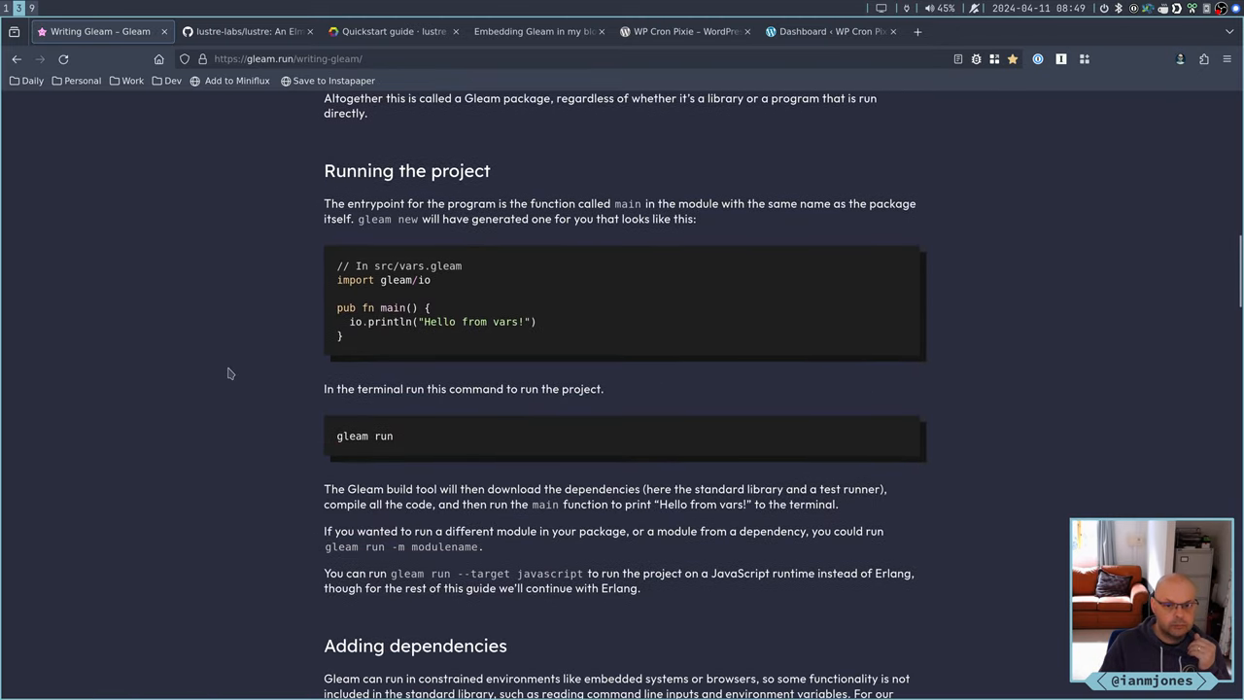
pyautogui.scroll(-3)
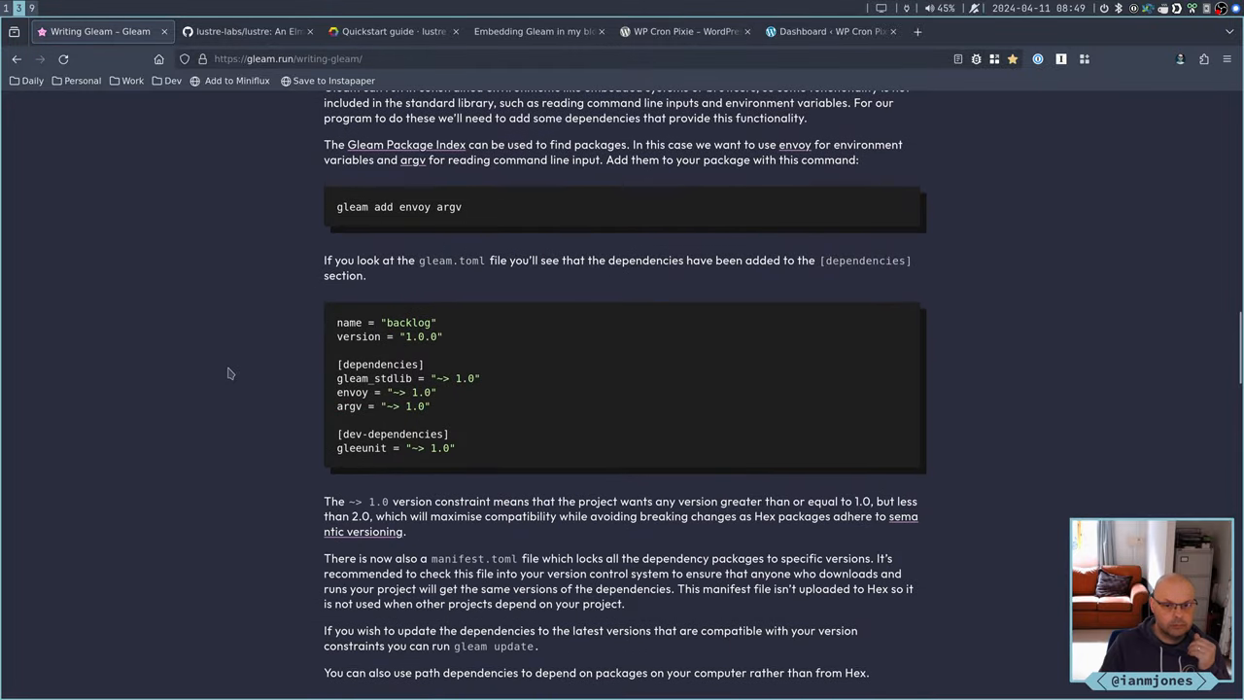
pyautogui.scroll(-3)
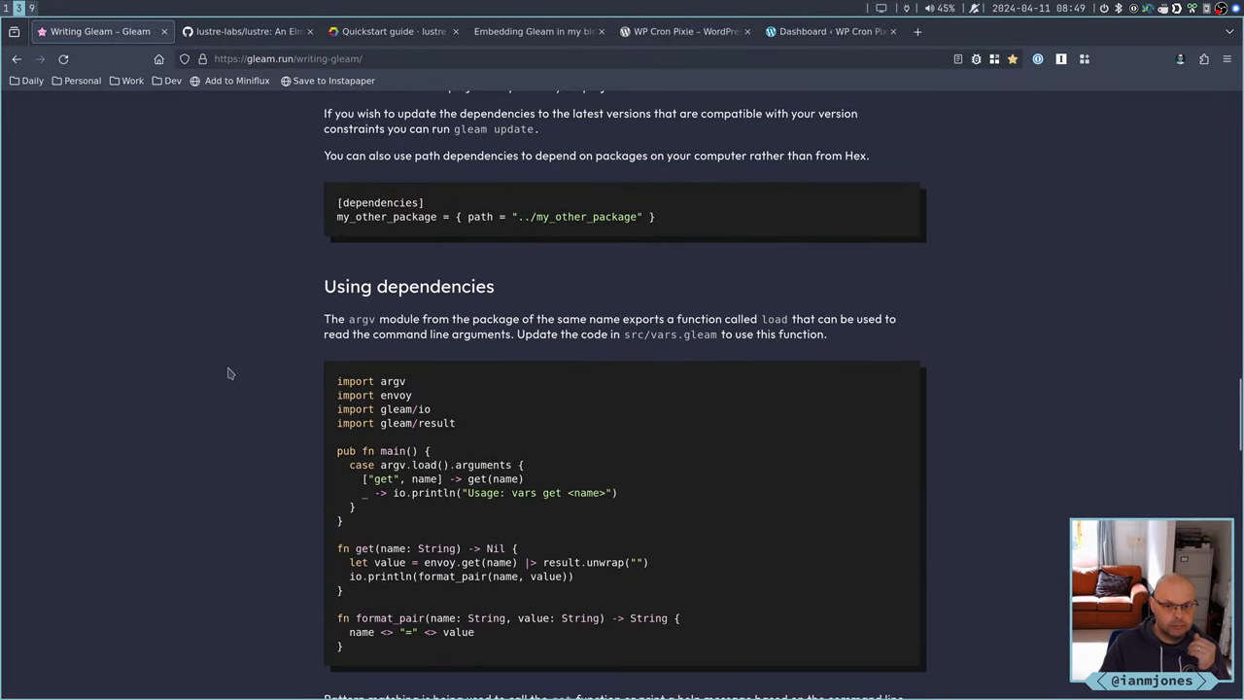
pyautogui.scroll(-3)
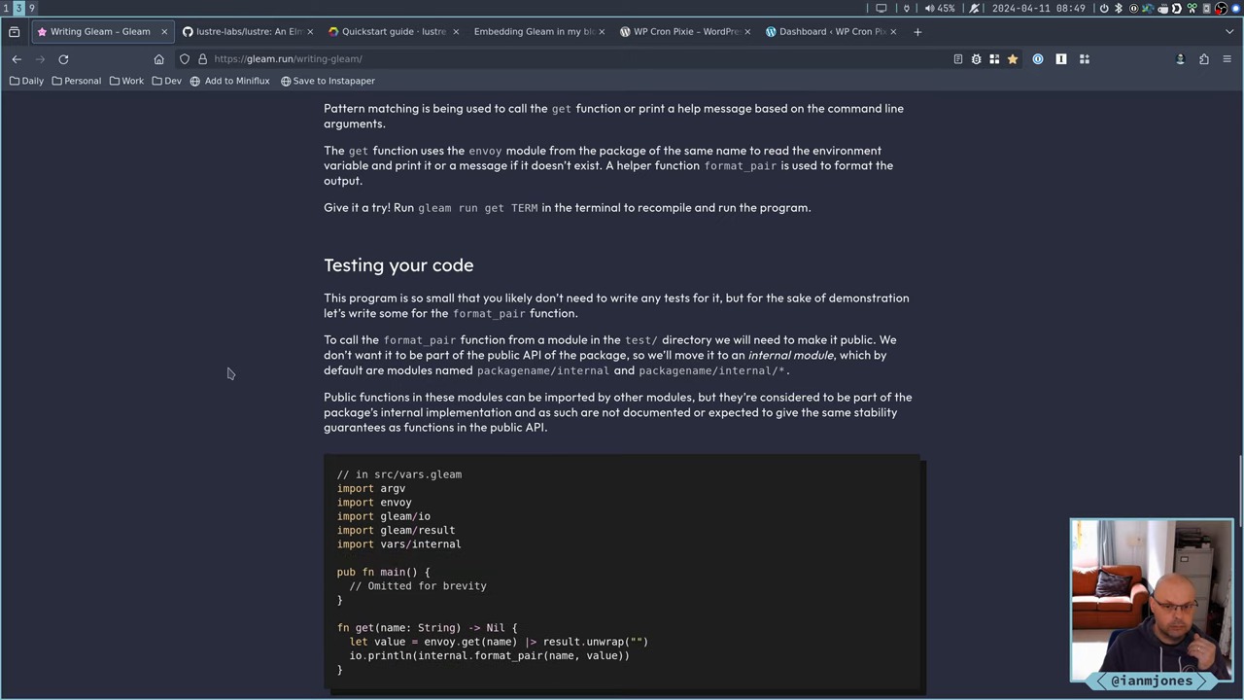
pyautogui.scroll(-3)
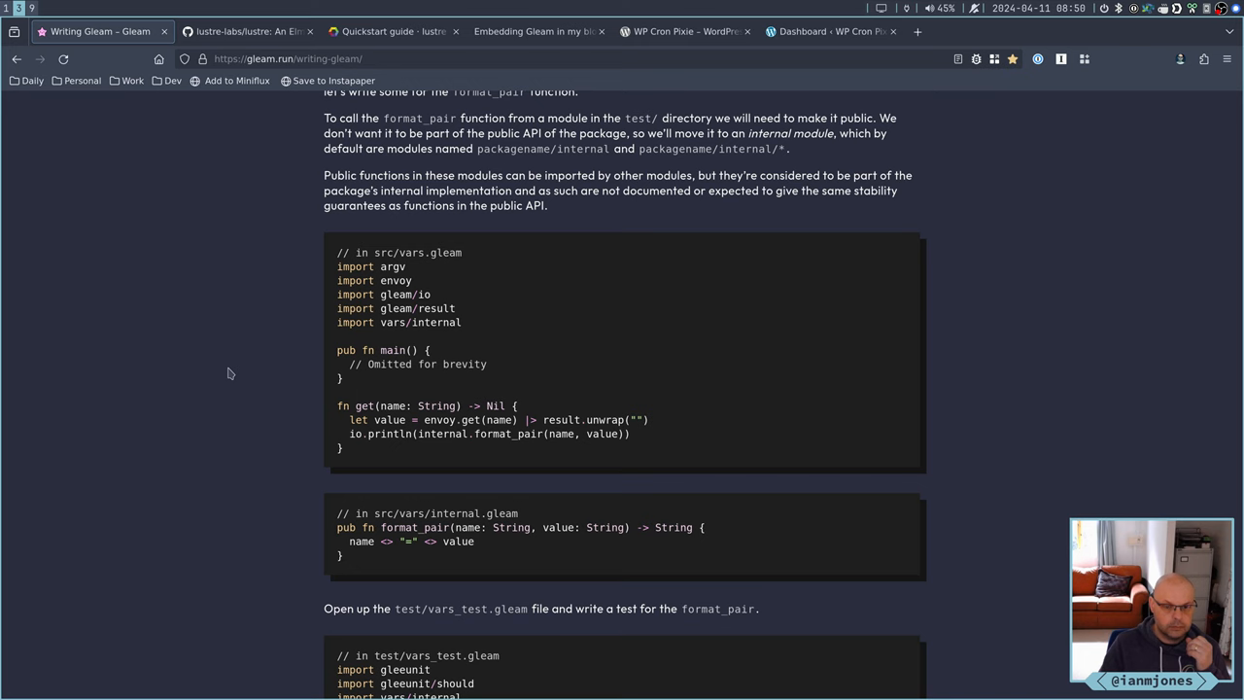
pyautogui.scroll(-3)
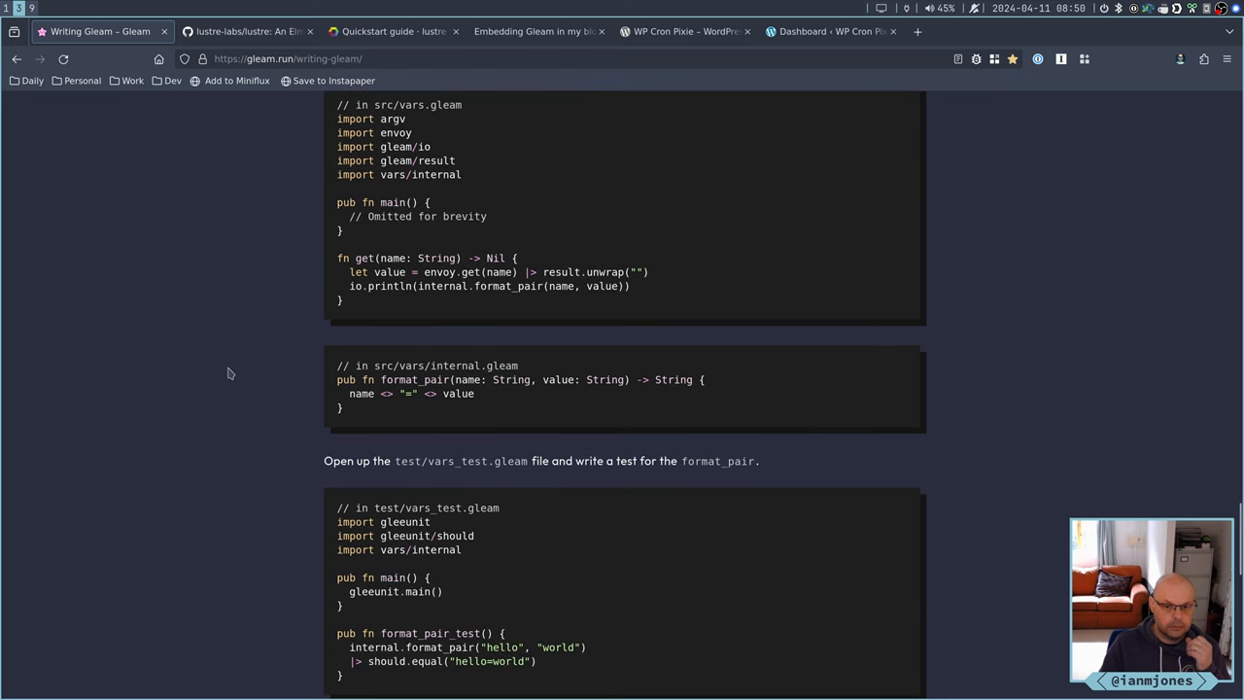
pyautogui.scroll(-3)
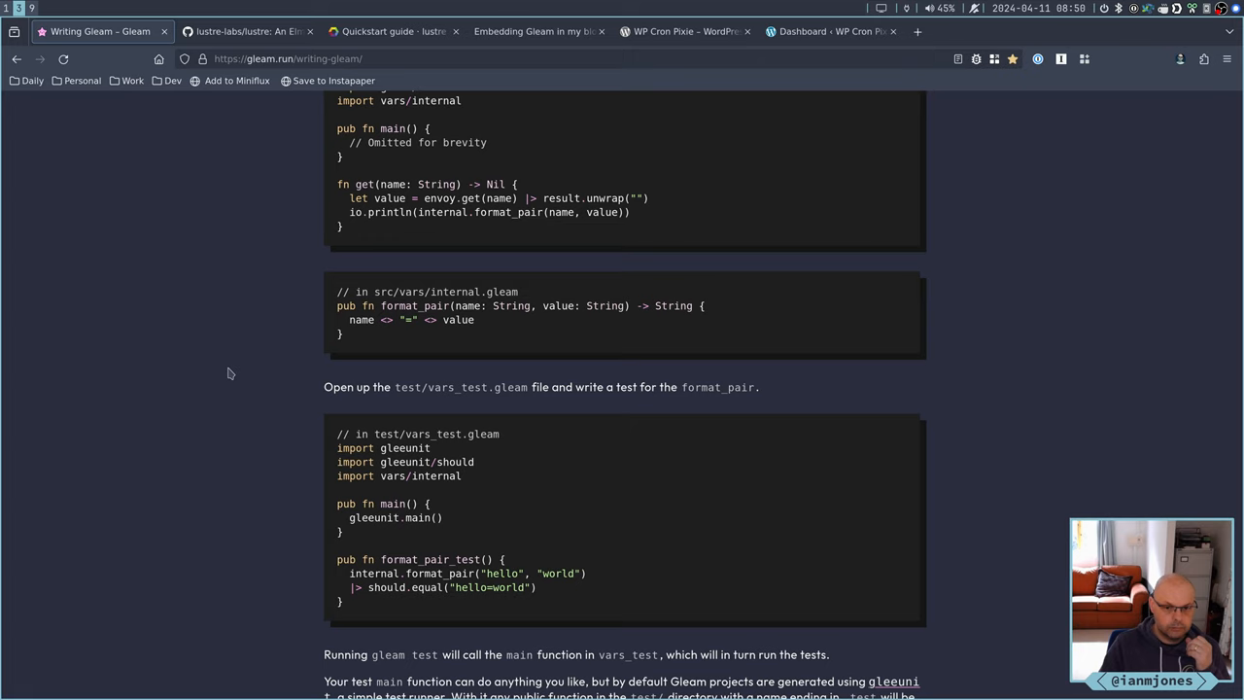
pyautogui.moveTo(290, 419)
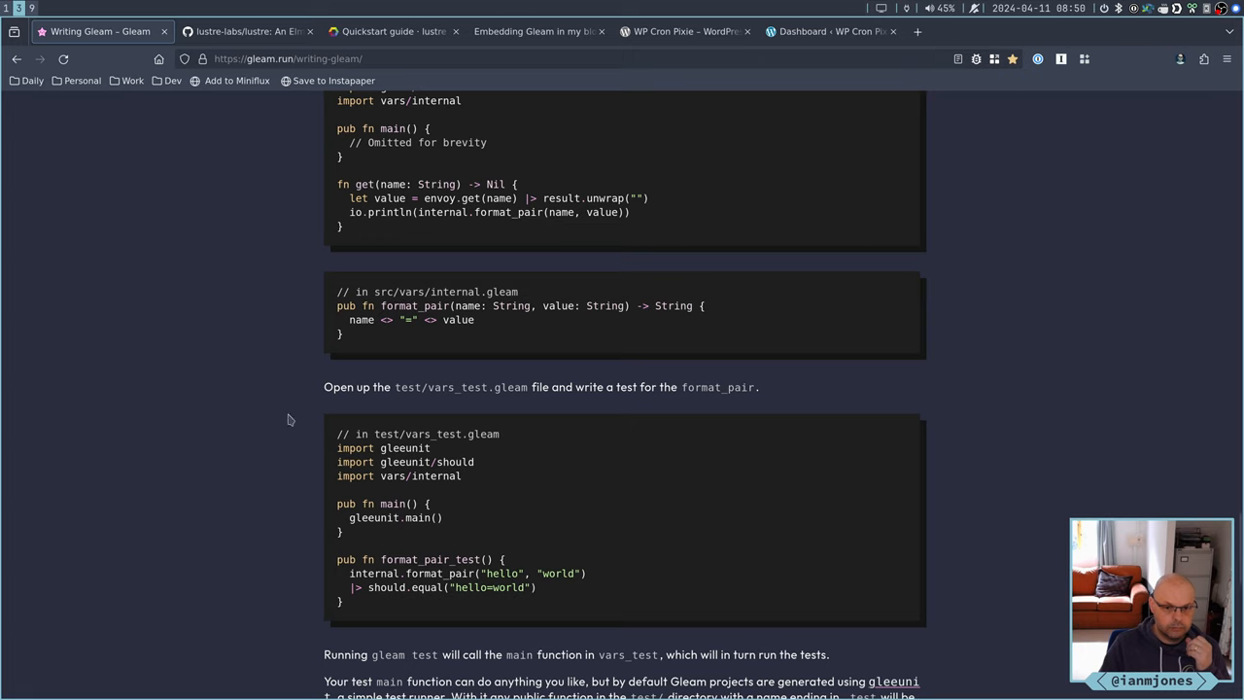
pyautogui.moveTo(372, 569)
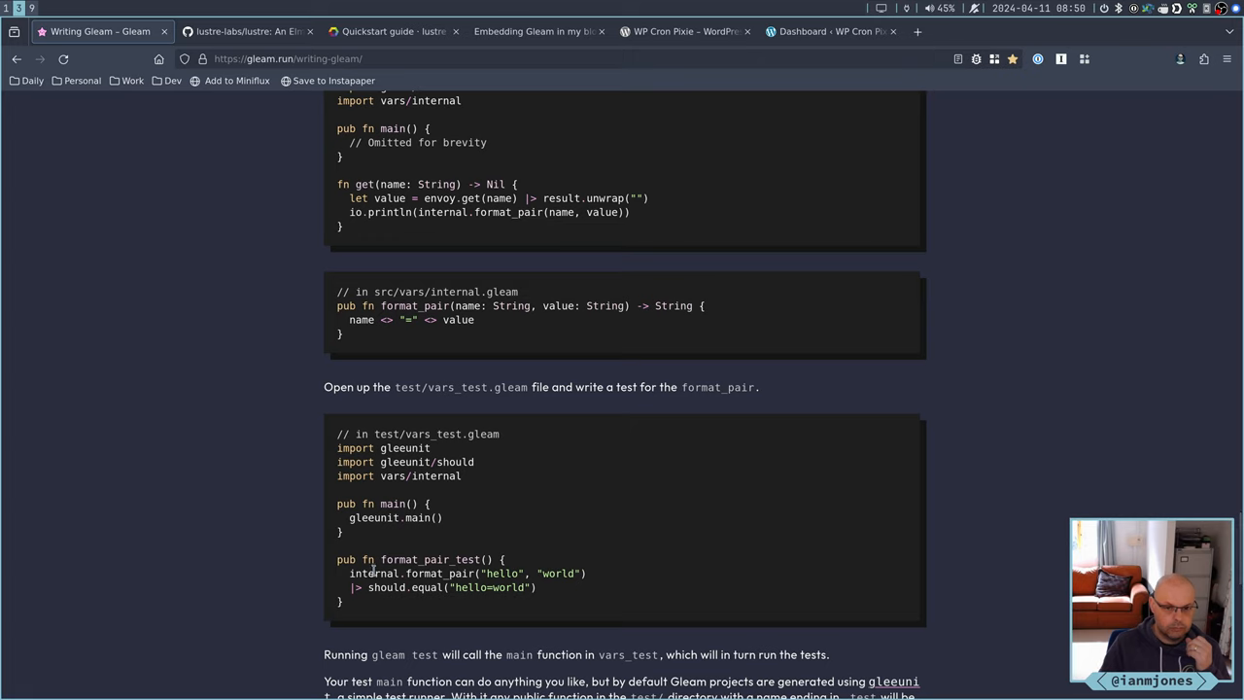
pyautogui.moveTo(370, 379)
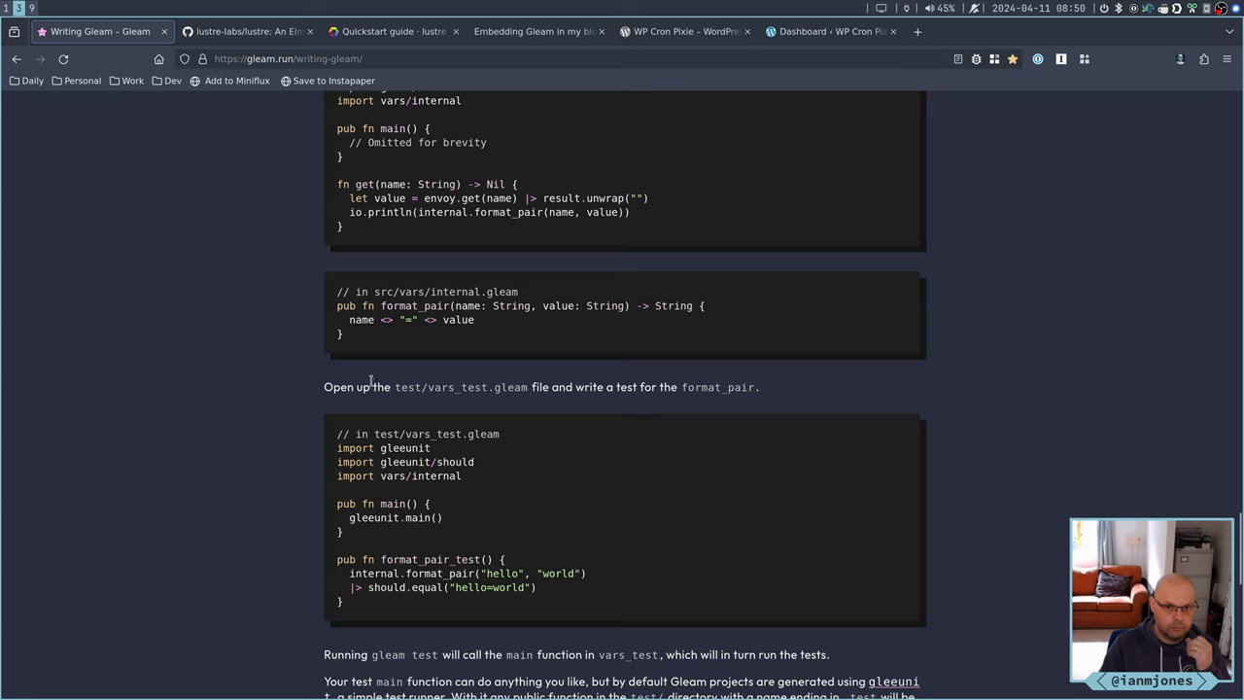
pyautogui.moveTo(277, 258)
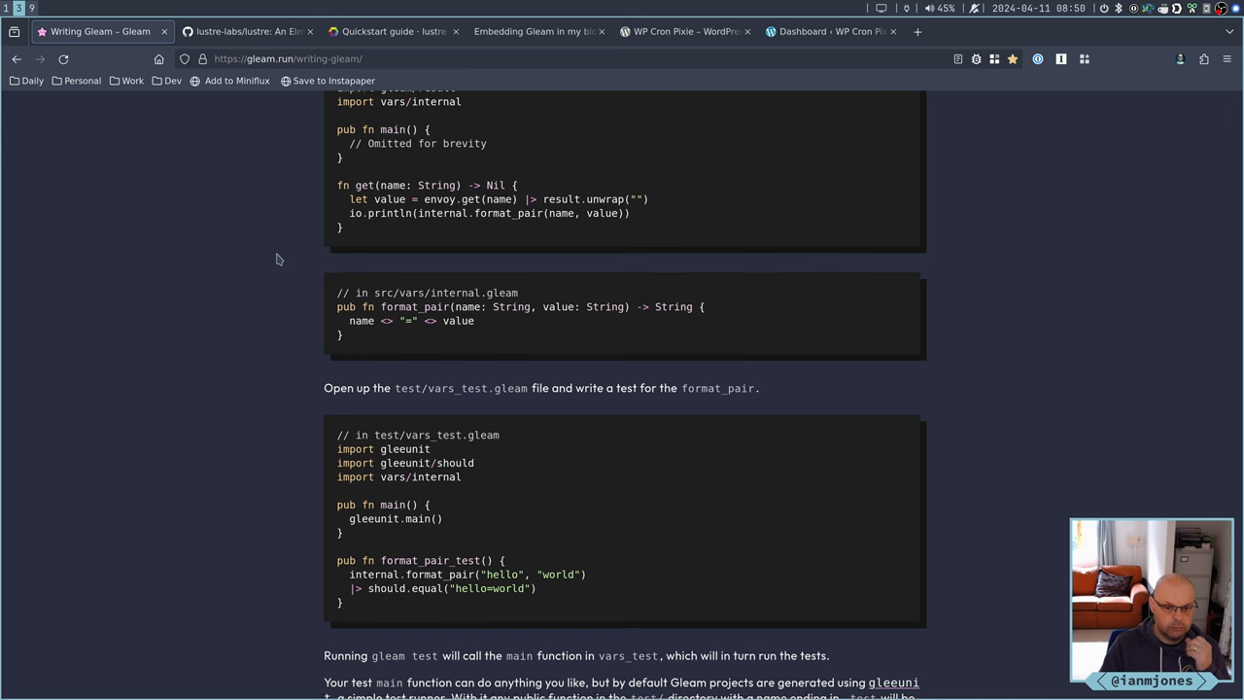
# Read down the 'Testing your code' section, selecting 'internal' in the example, to the gleeunit paragraph
pyautogui.scroll(-3)
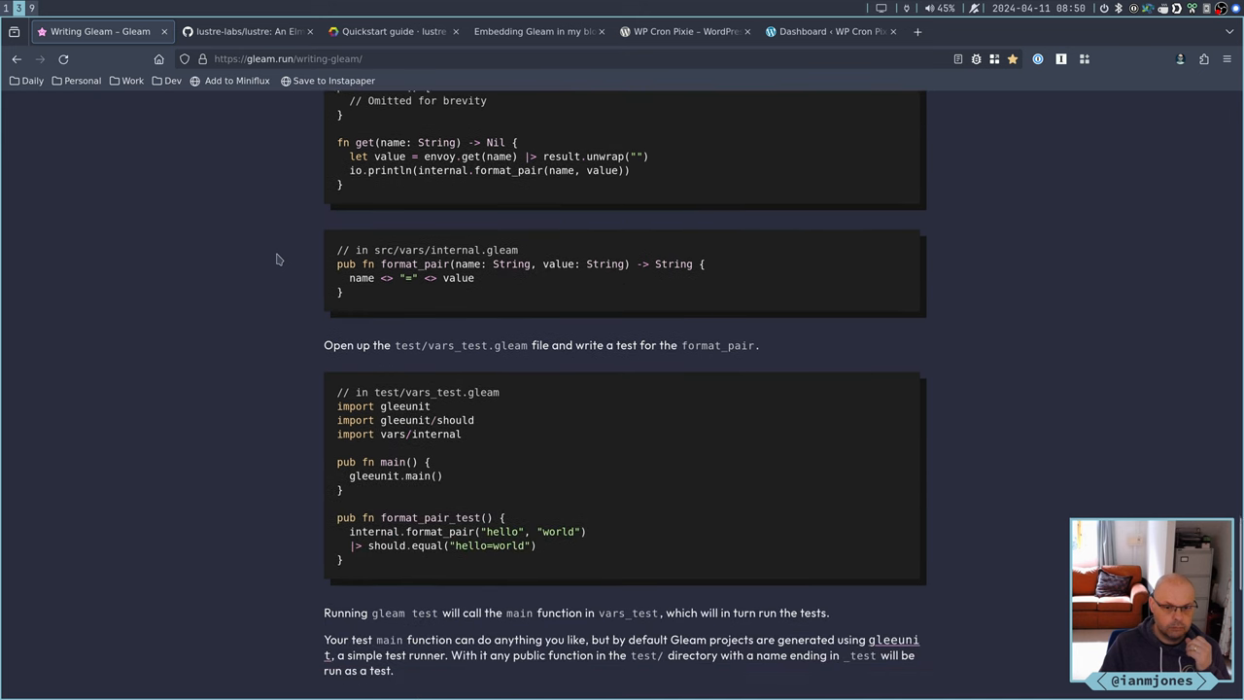
pyautogui.scroll(-3)
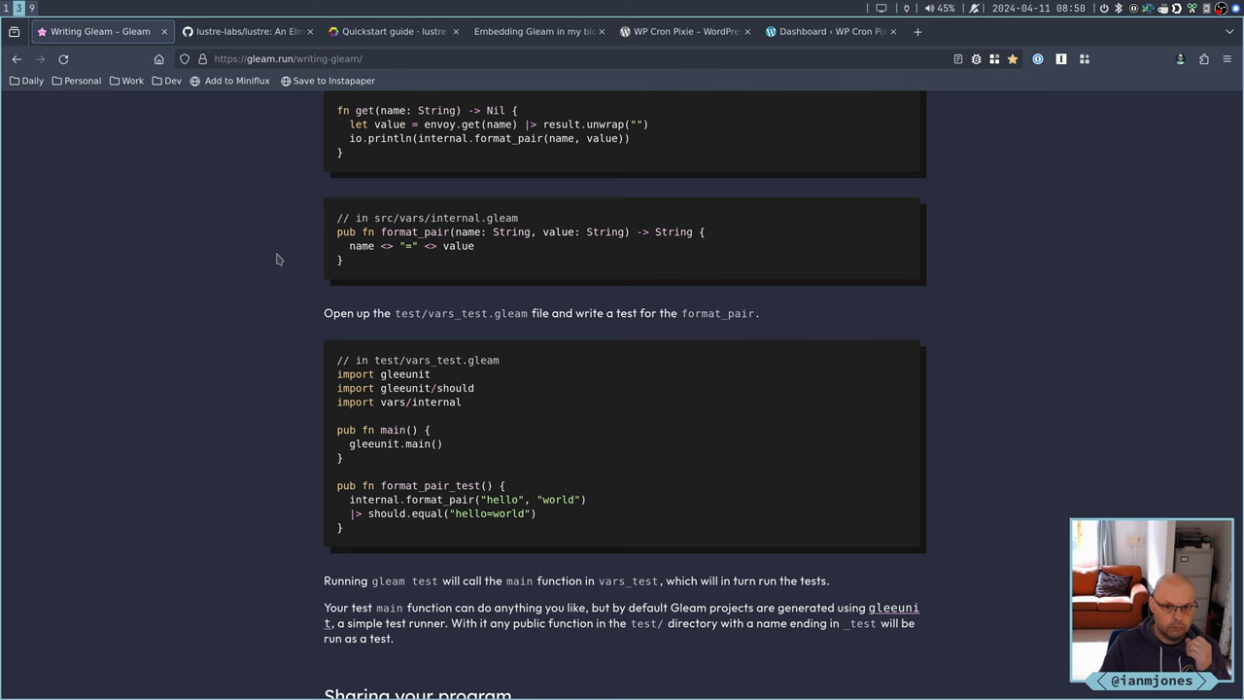
pyautogui.scroll(-3)
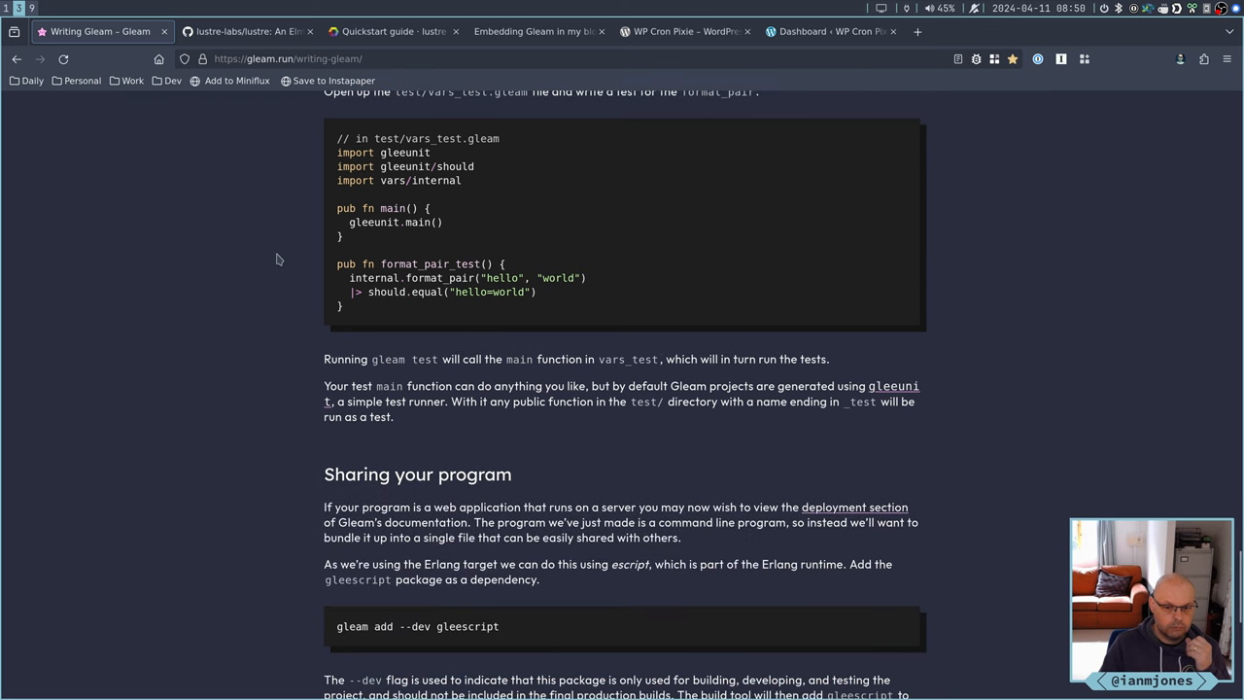
pyautogui.scroll(-3)
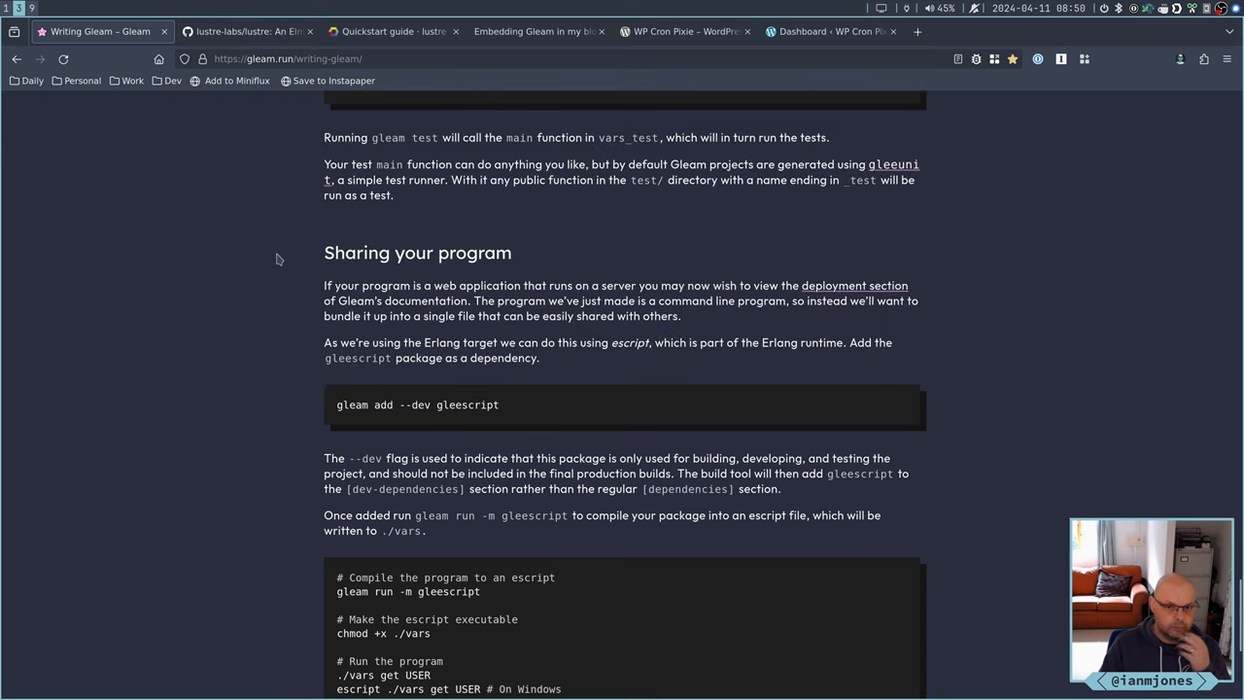
pyautogui.scroll(3)
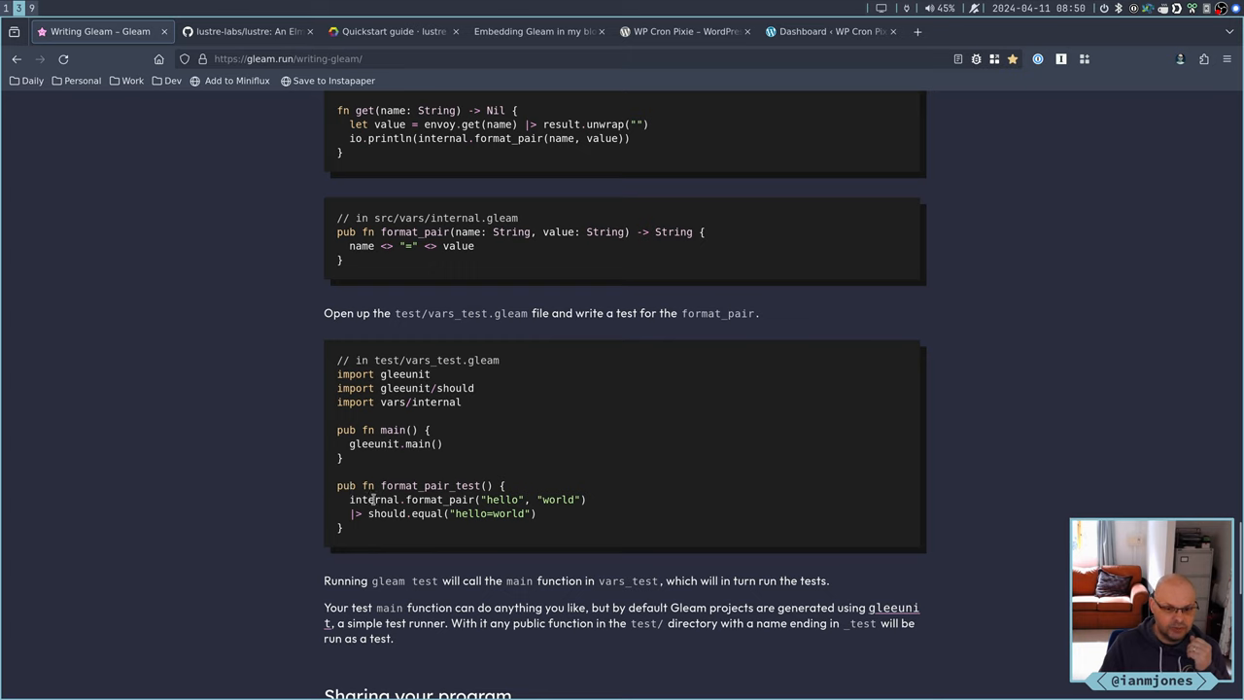
pyautogui.doubleClick(374, 499)
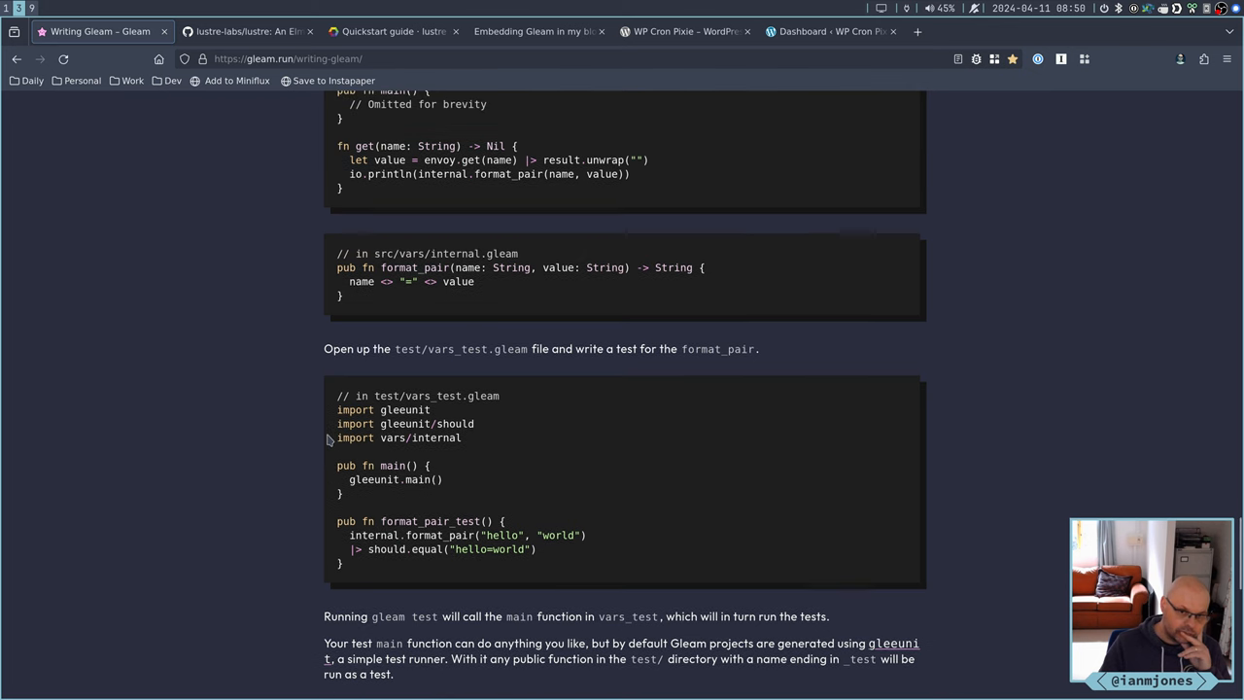
pyautogui.scroll(3)
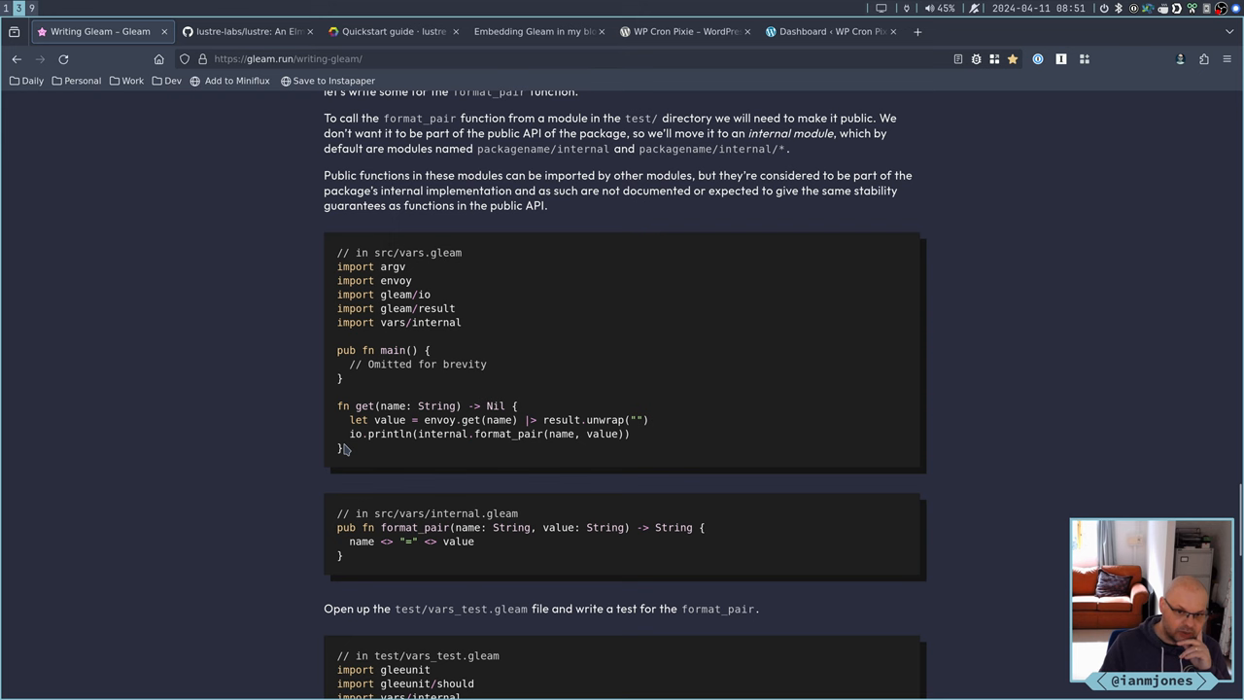
pyautogui.scroll(3)
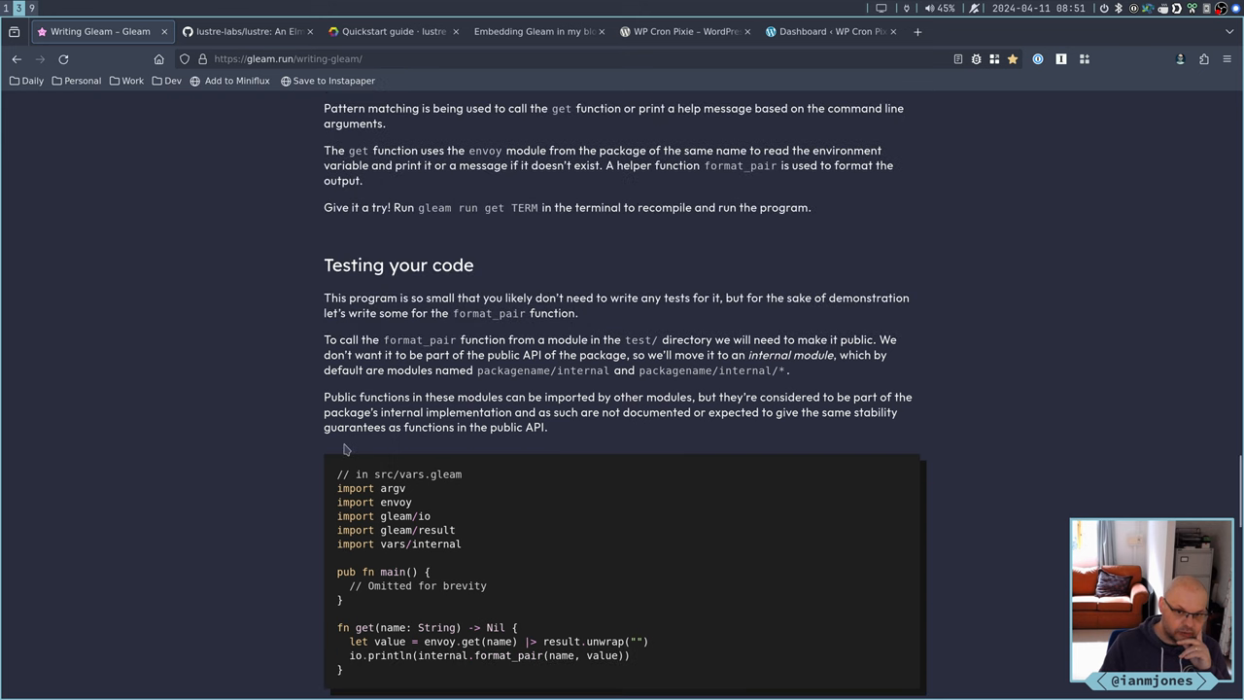
pyautogui.scroll(-3)
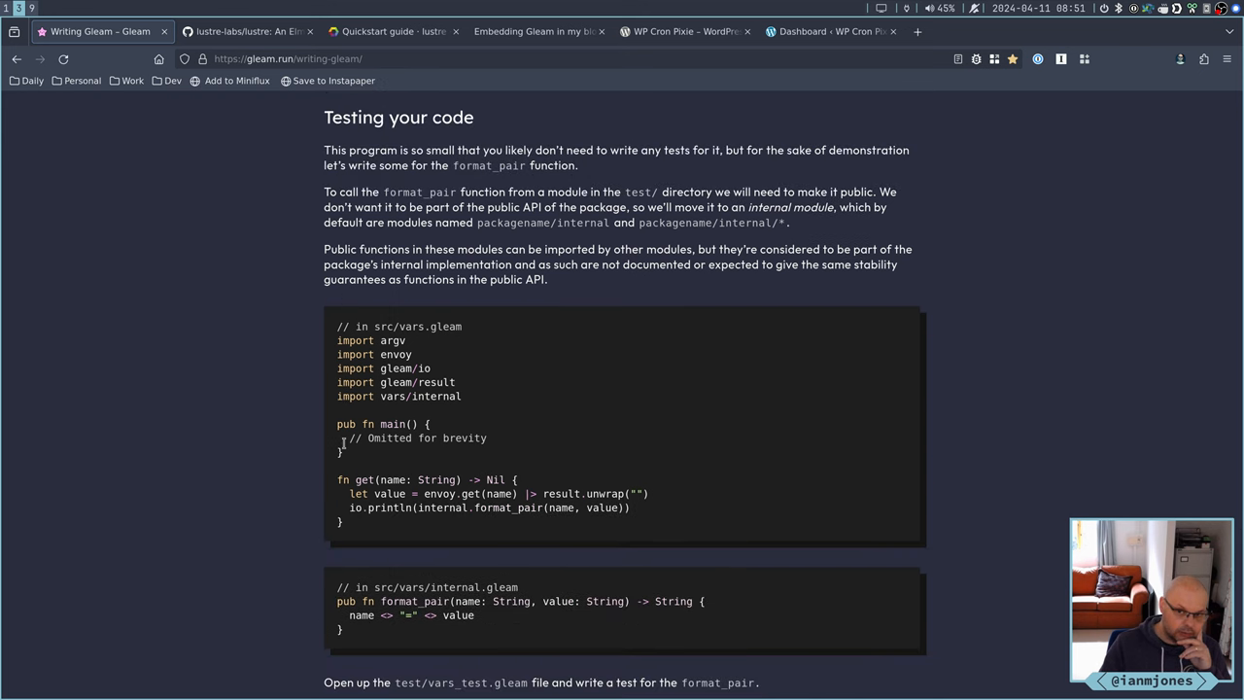
pyautogui.scroll(-3)
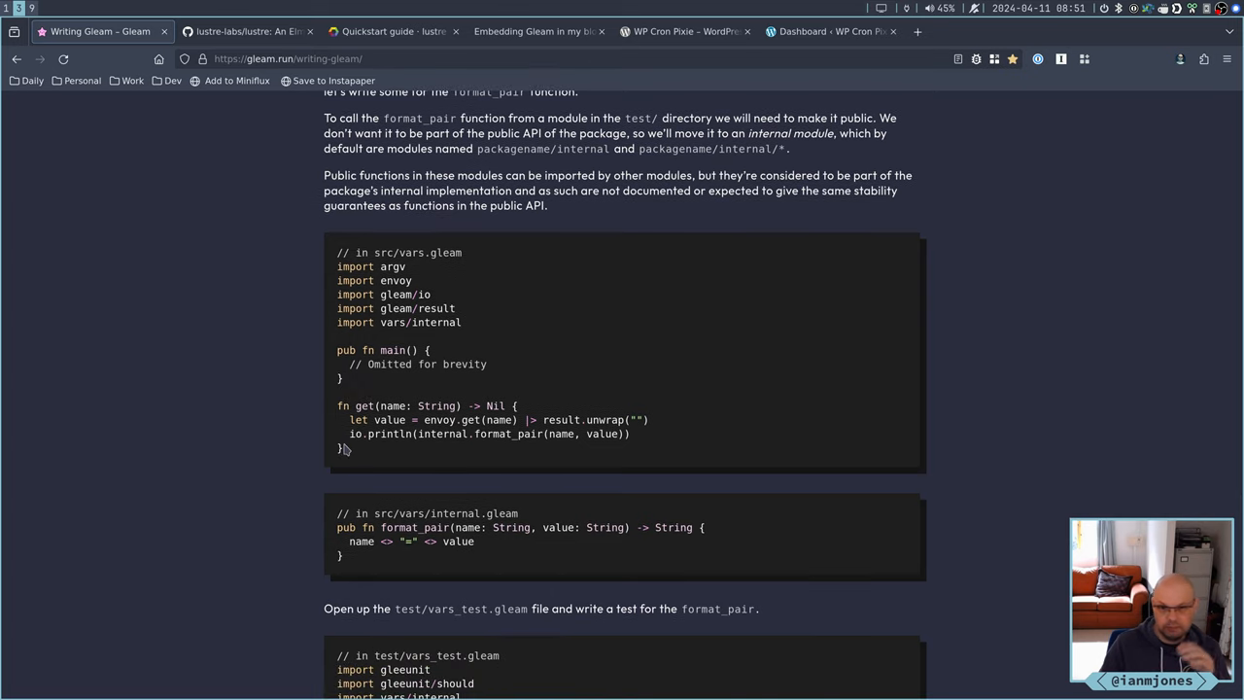
pyautogui.scroll(-3)
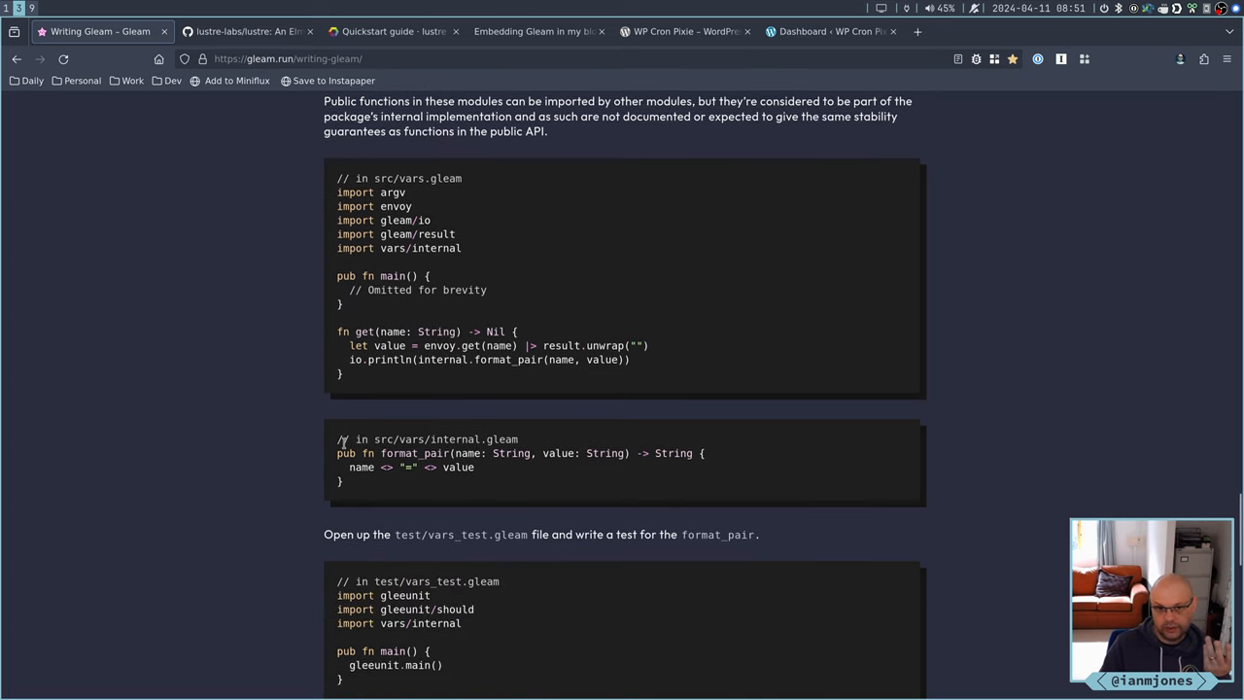
pyautogui.scroll(-3)
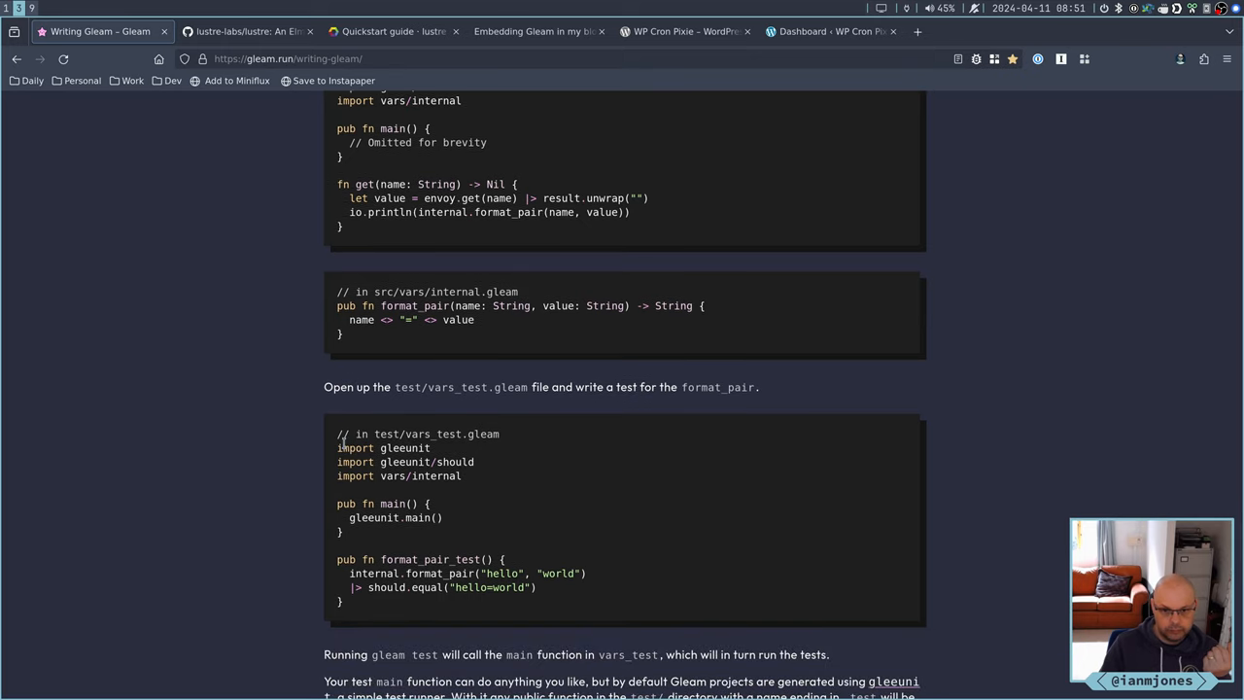
pyautogui.scroll(-3)
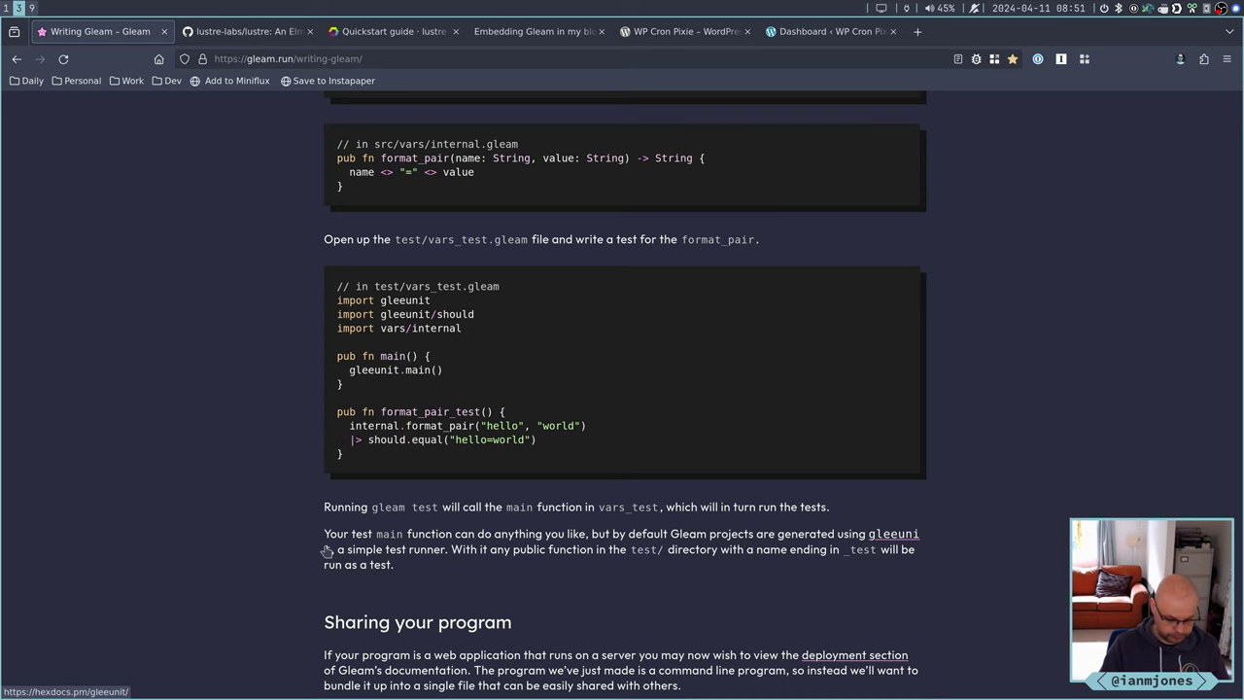
# Open the gleeunit package documentation on HexDocs and skim its overview
pyautogui.click(893, 534)
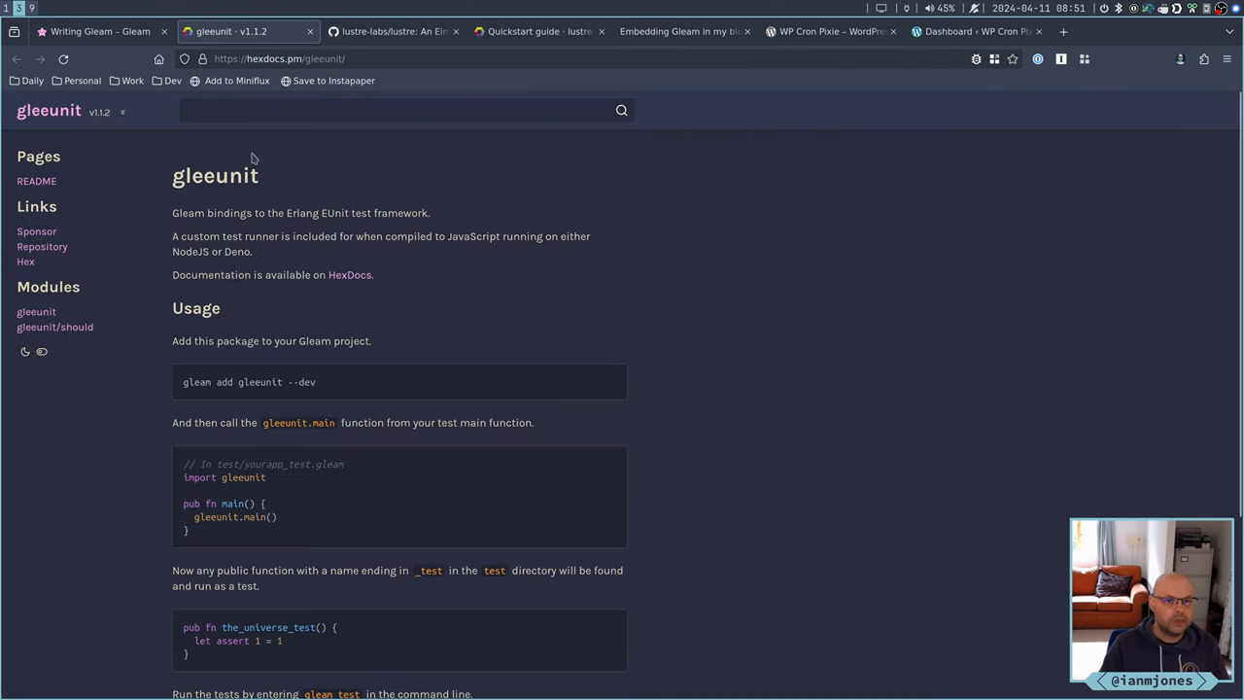
pyautogui.moveTo(695, 296)
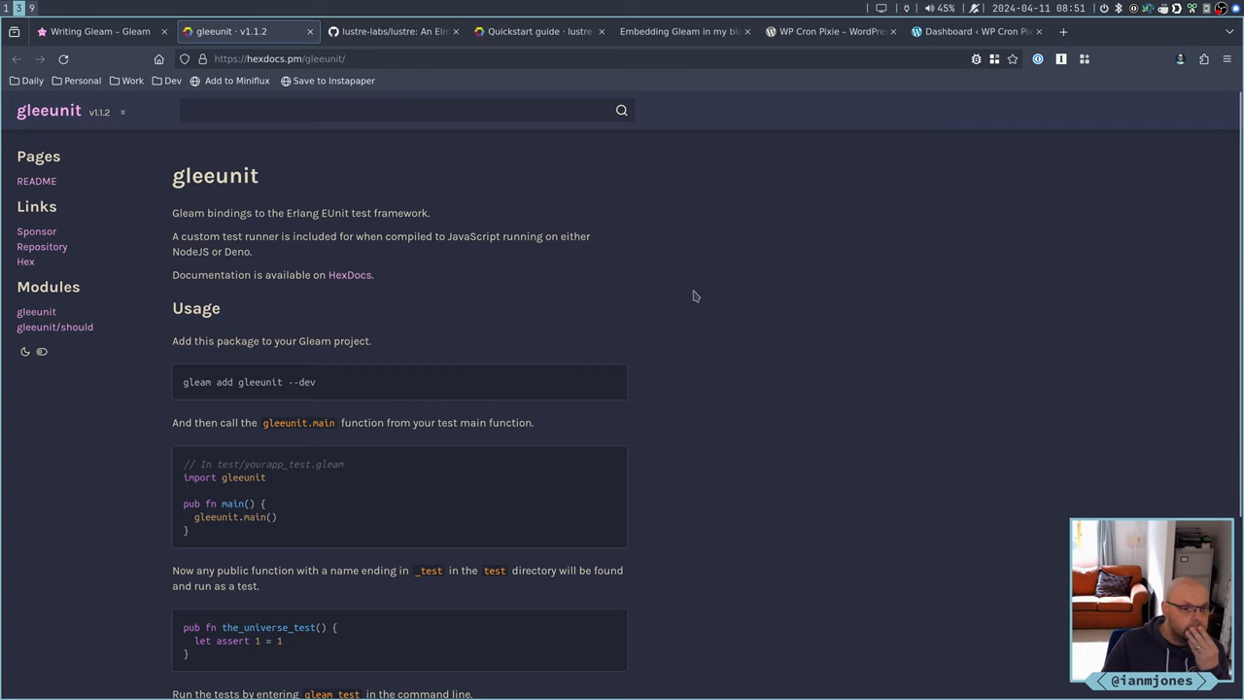
pyautogui.scroll(-3)
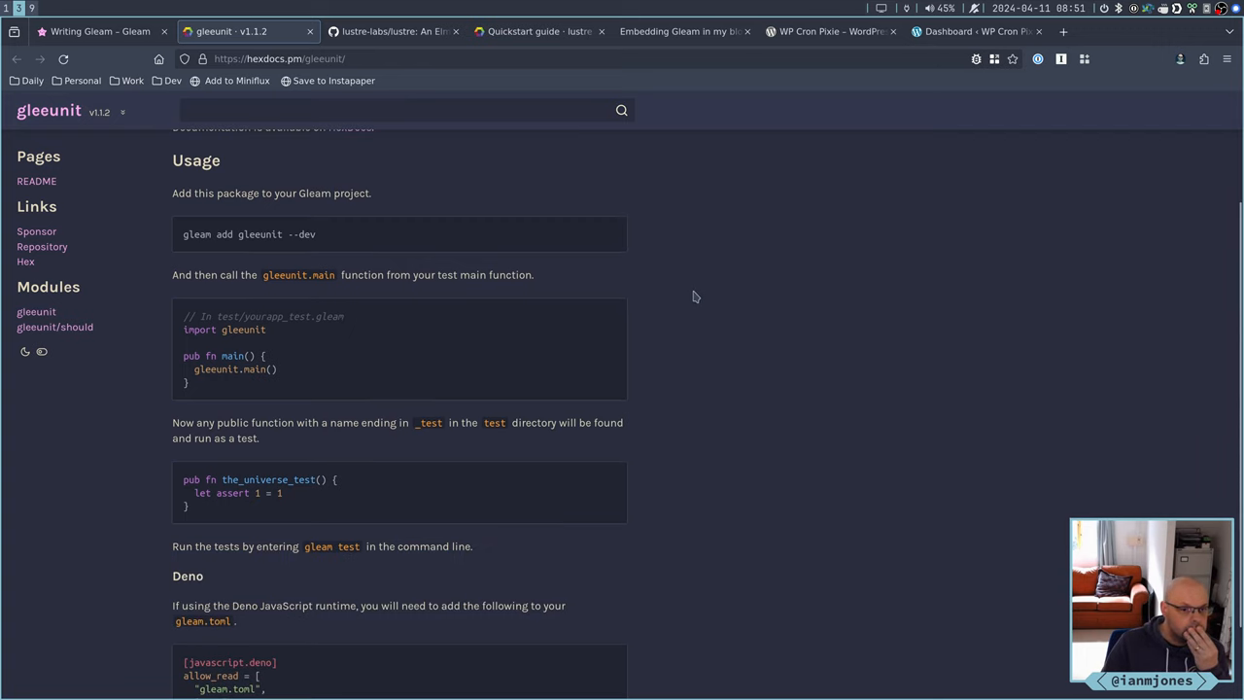
pyautogui.scroll(-3)
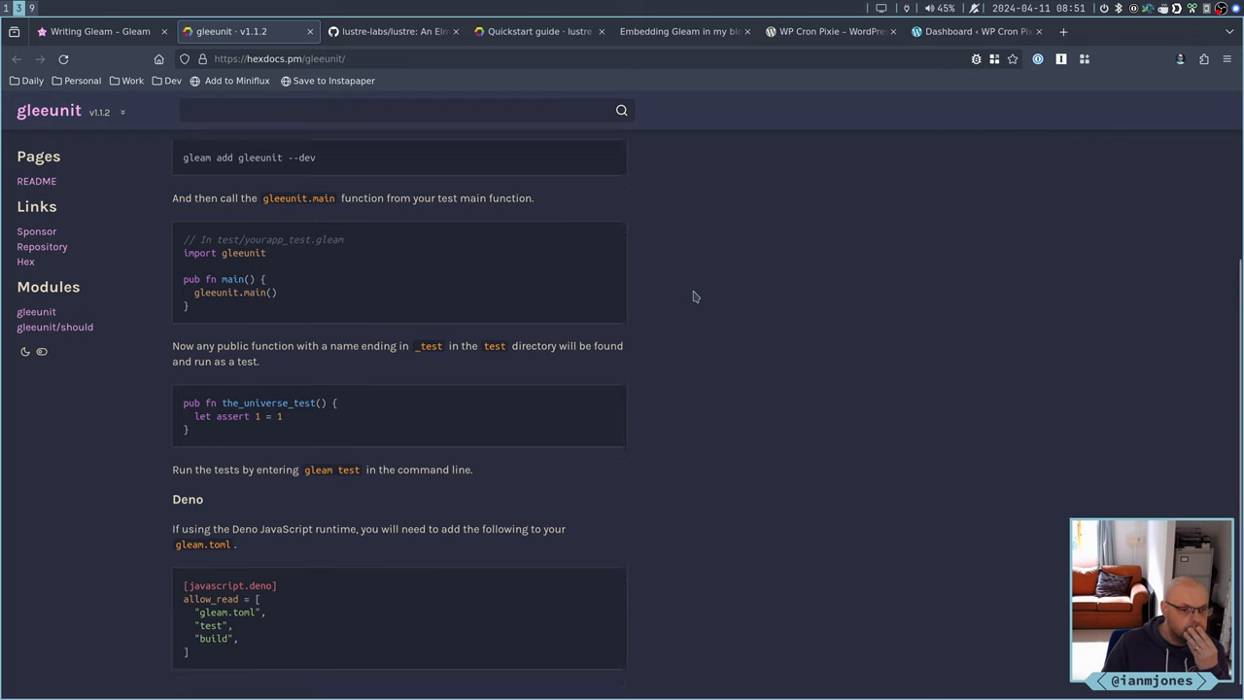
pyautogui.scroll(-3)
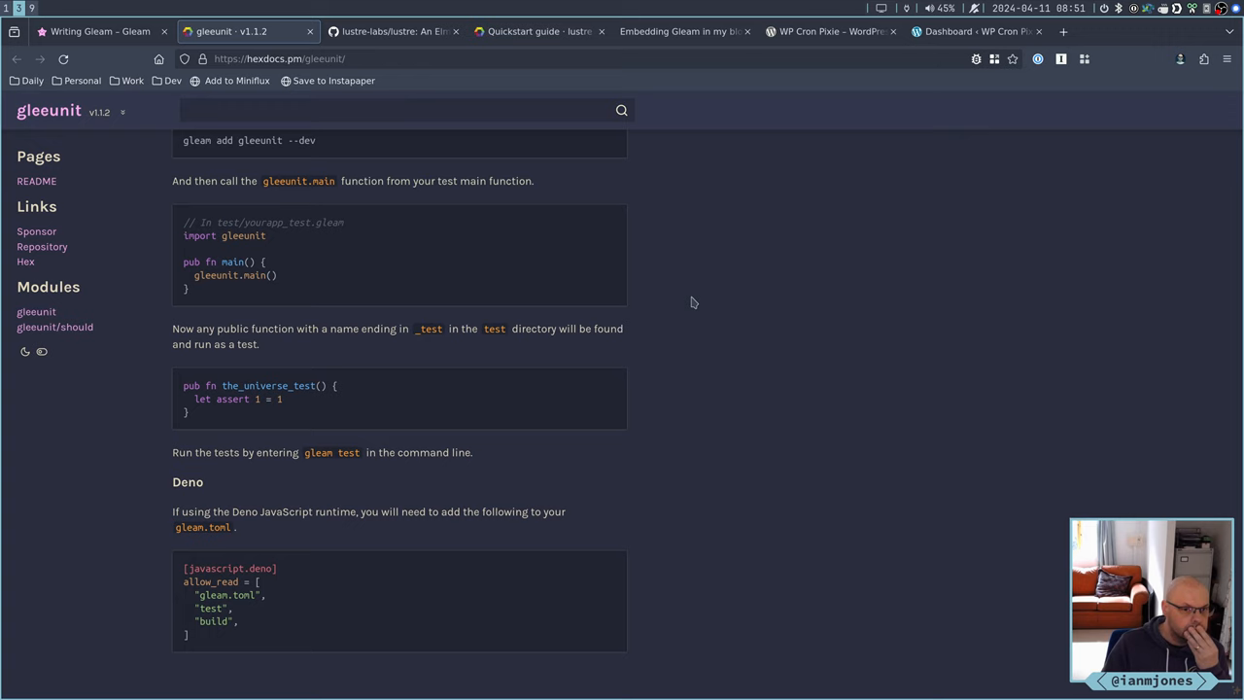
pyautogui.moveTo(689, 303)
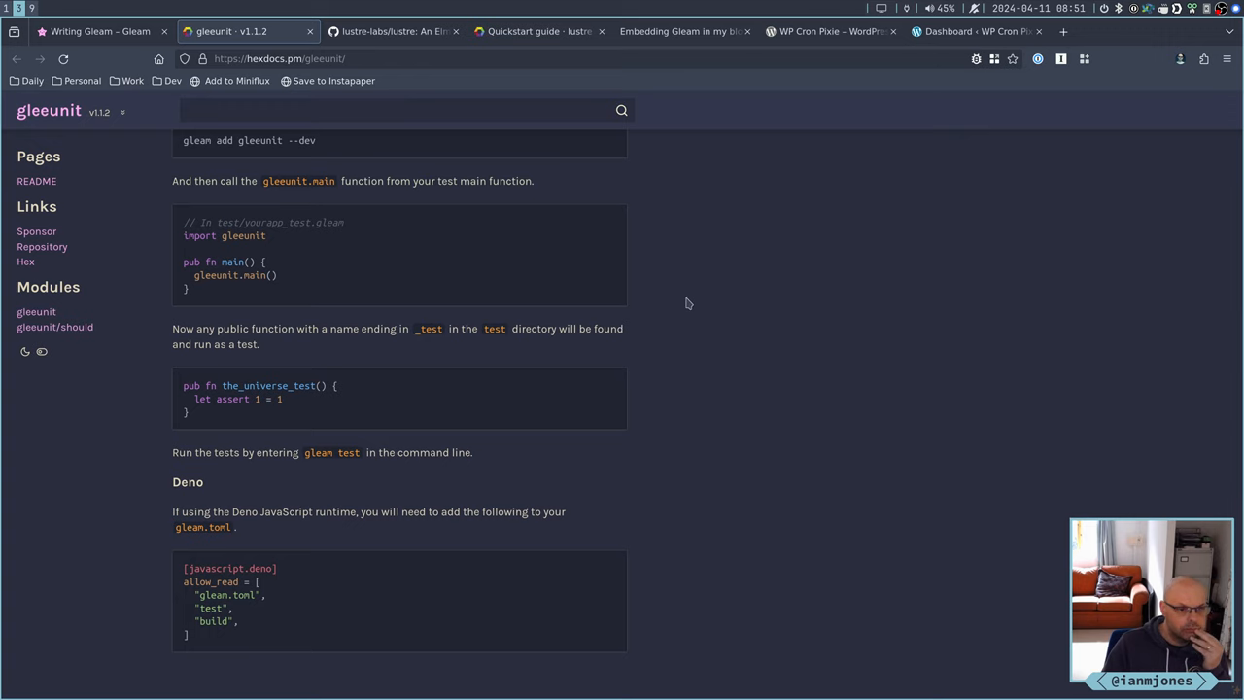
pyautogui.scroll(3)
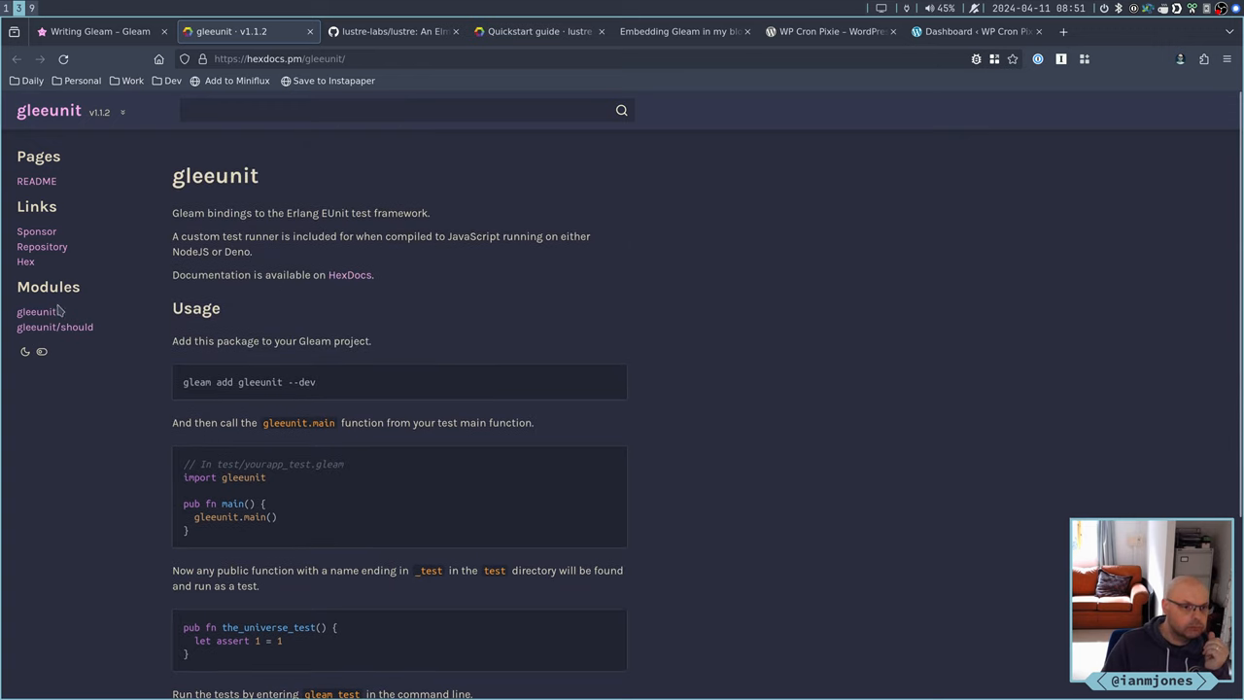
# Open the gleeunit/should module and review assertions like be_error, be_true and equal
pyautogui.click(36, 311)
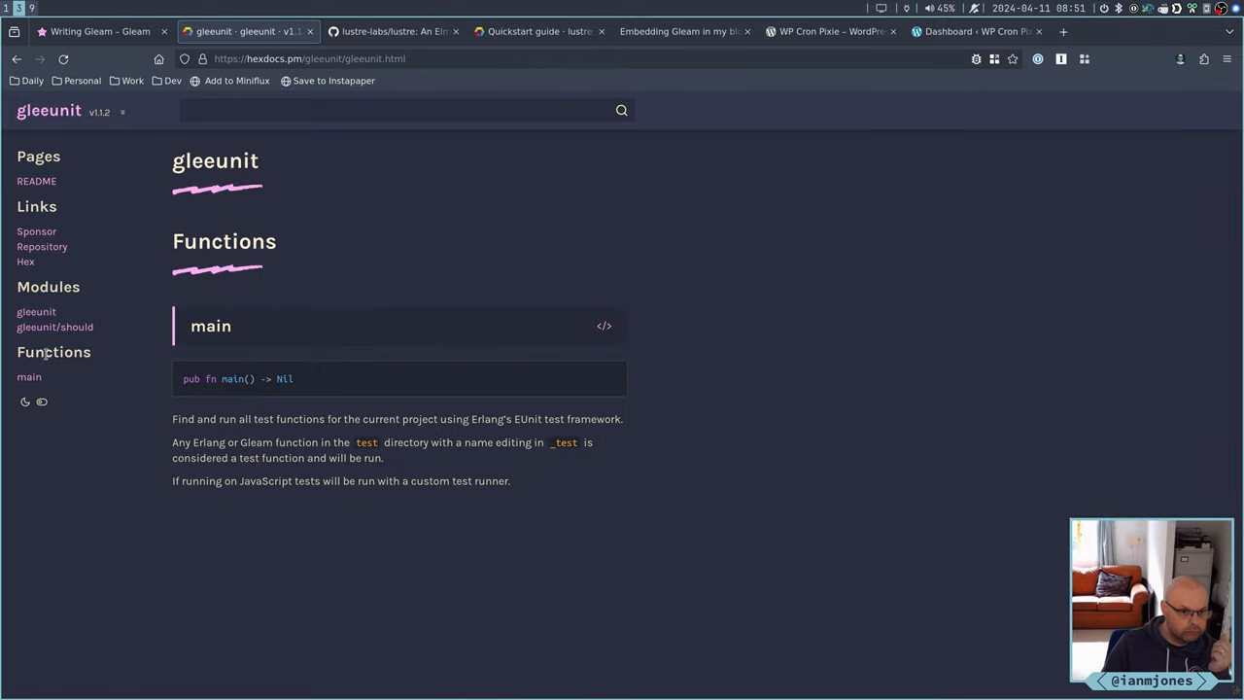
pyautogui.moveTo(29, 378)
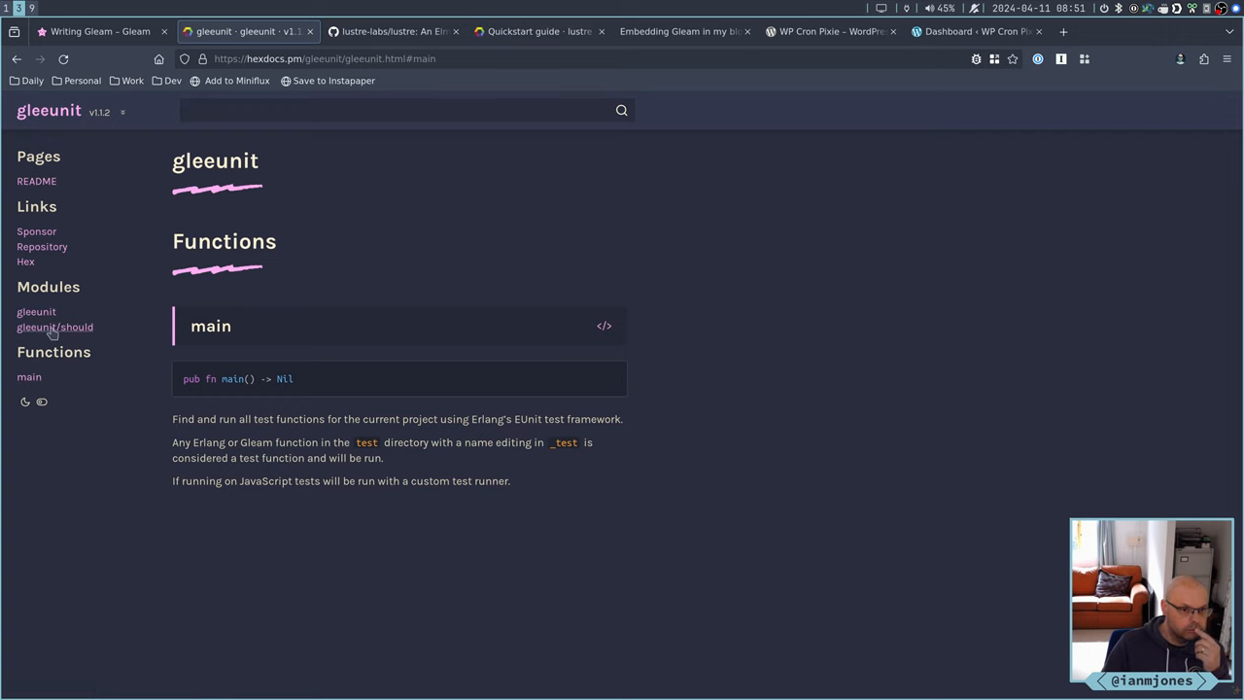
pyautogui.click(55, 326)
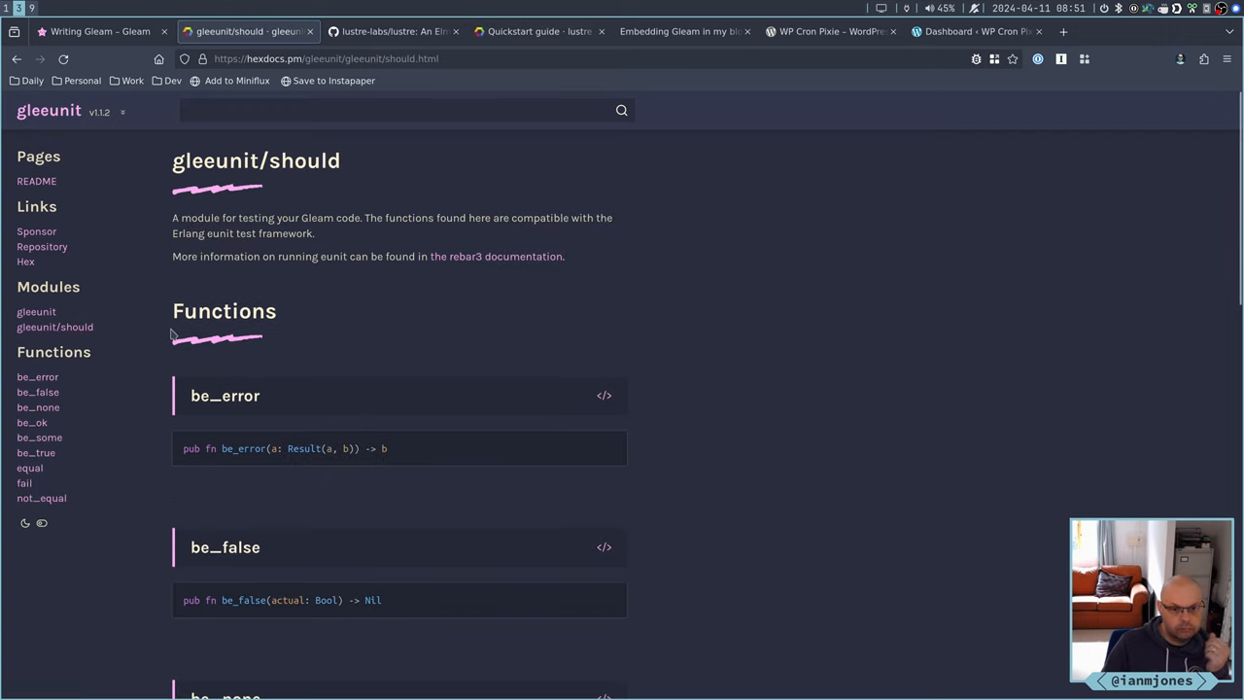
pyautogui.scroll(-3)
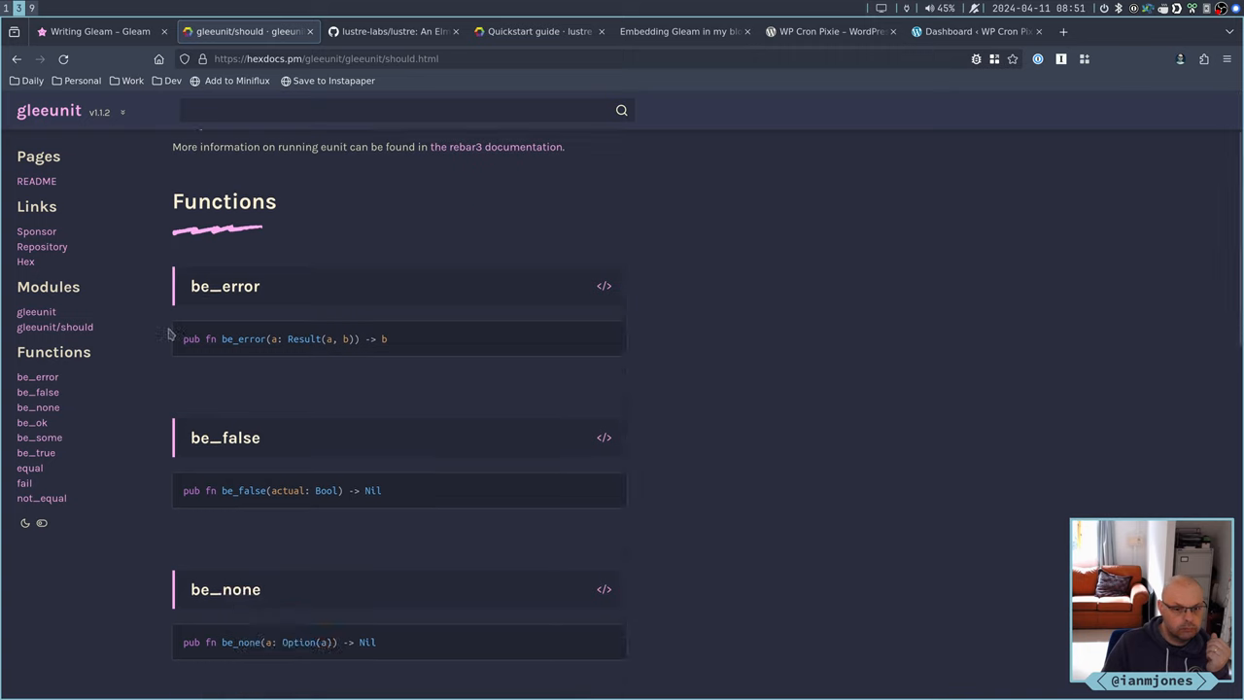
pyautogui.scroll(-3)
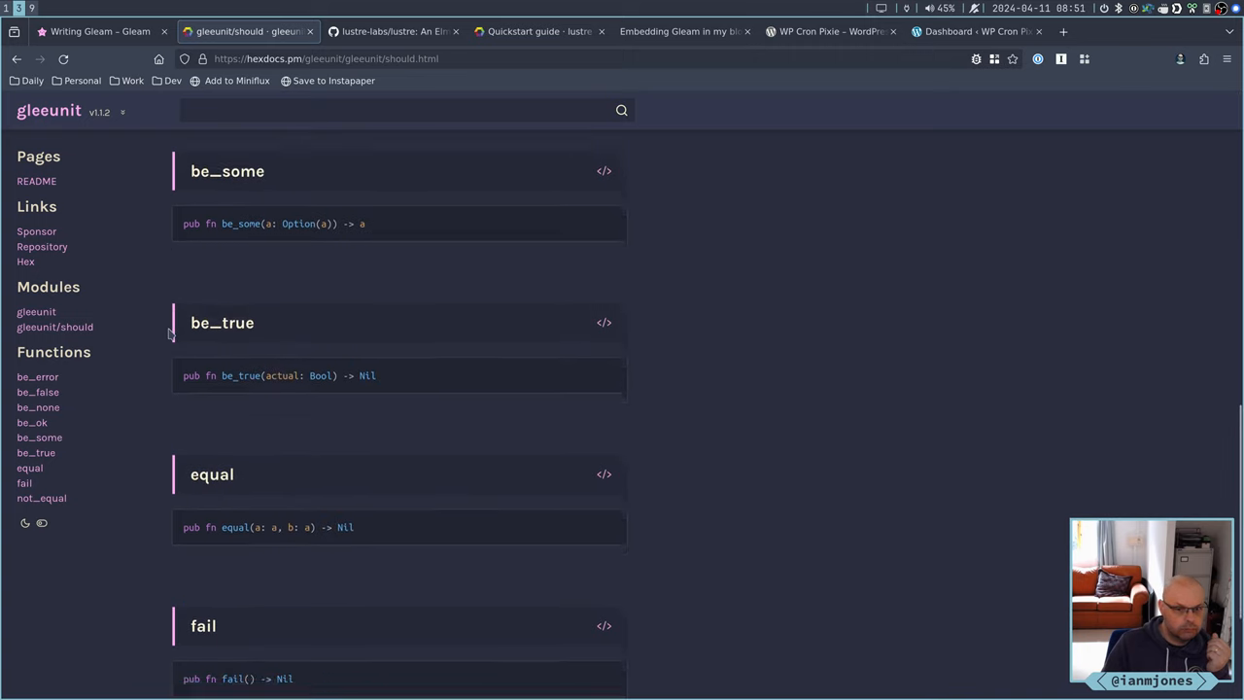
pyautogui.scroll(3)
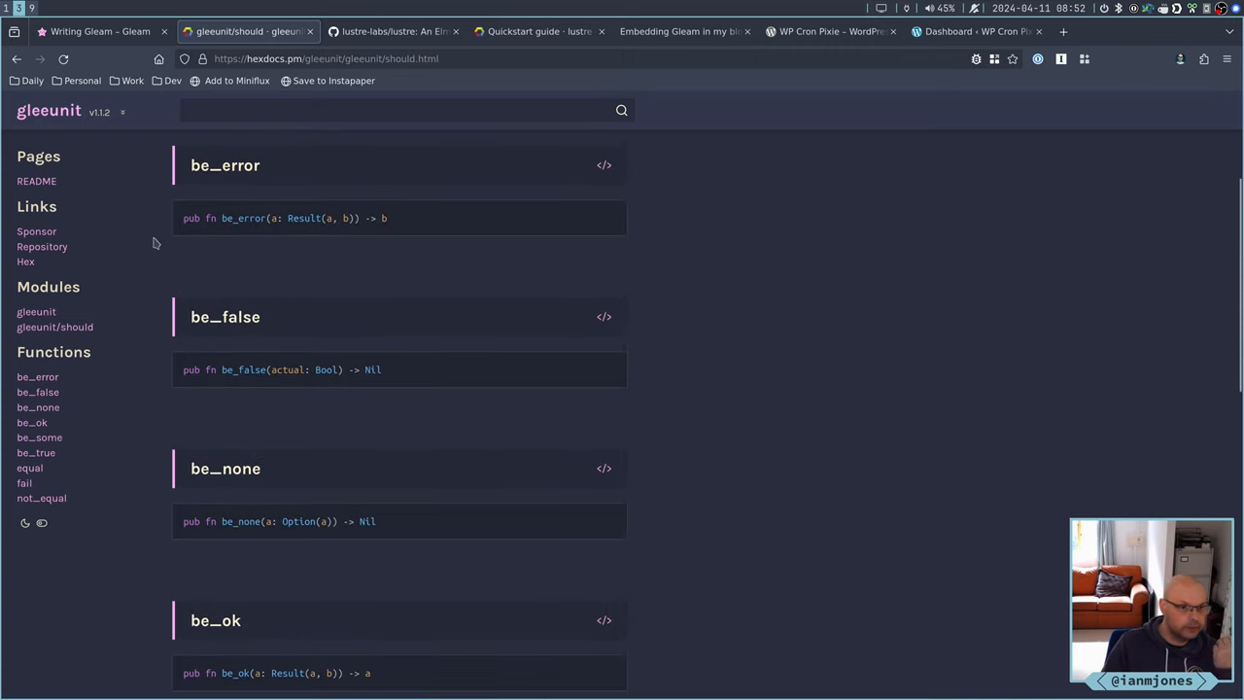
pyautogui.scroll(3)
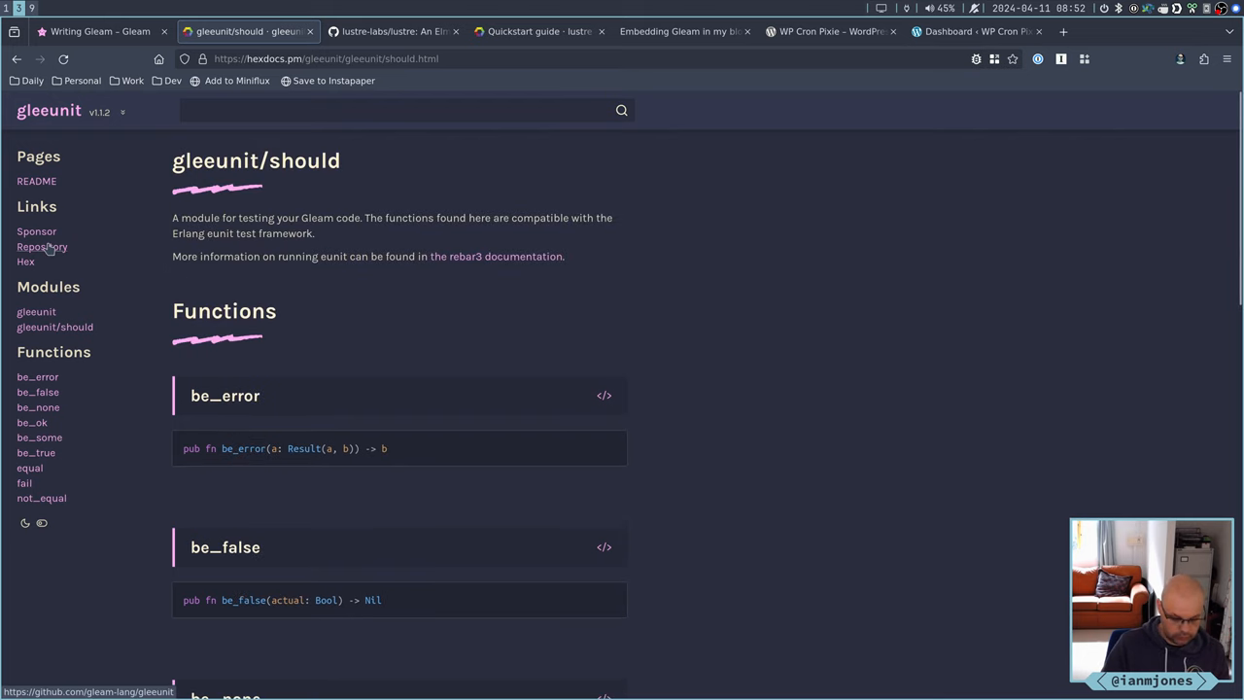
# Follow the gleeunit Repository link to a 404, then go to github.com/gleam-lang/ instead
pyautogui.click(42, 247)
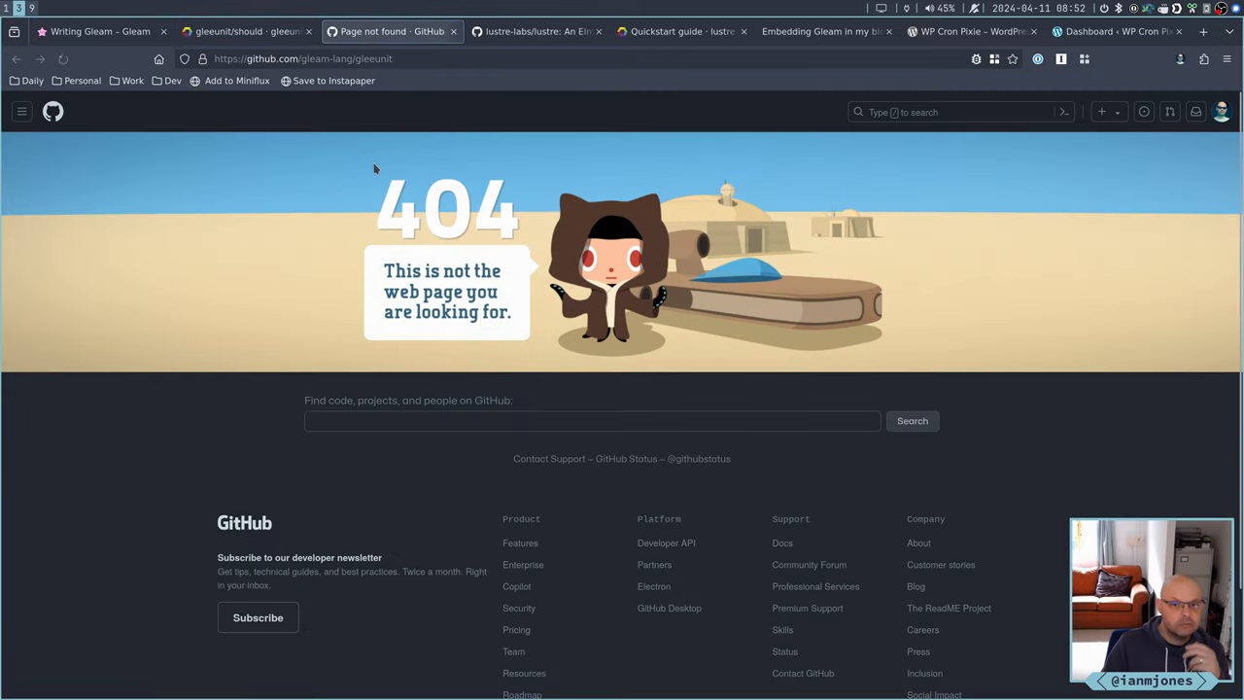
pyautogui.moveTo(452, 31)
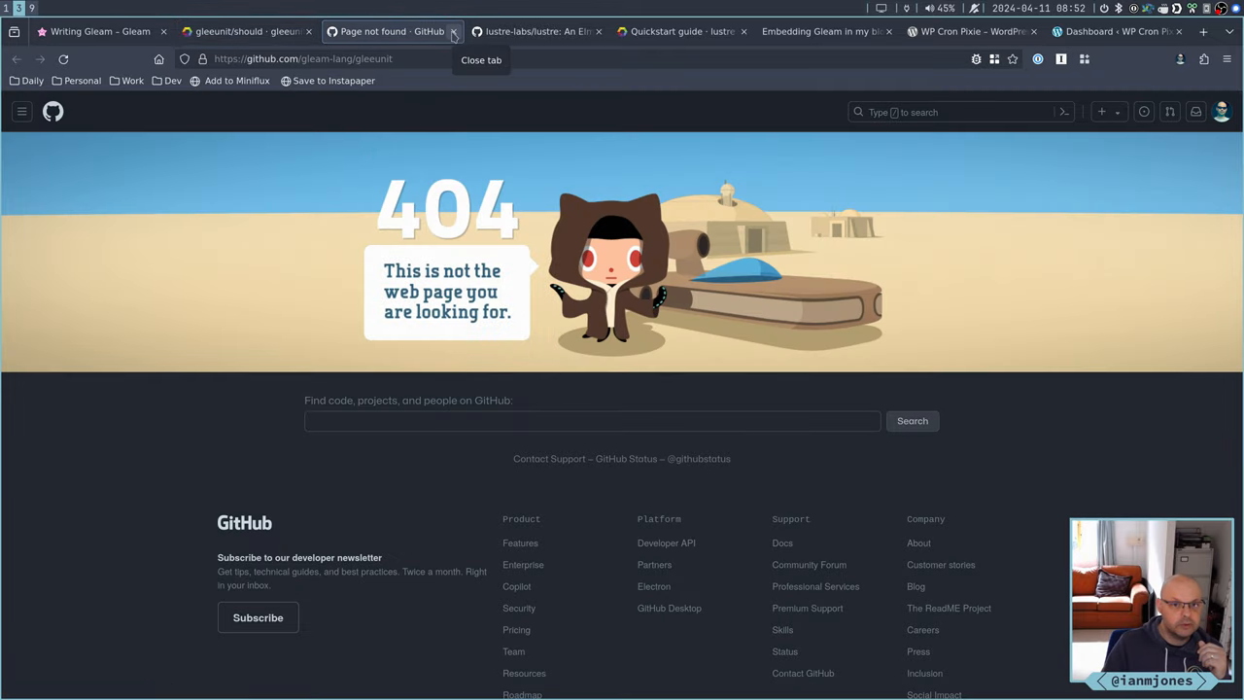
pyautogui.moveTo(331, 58)
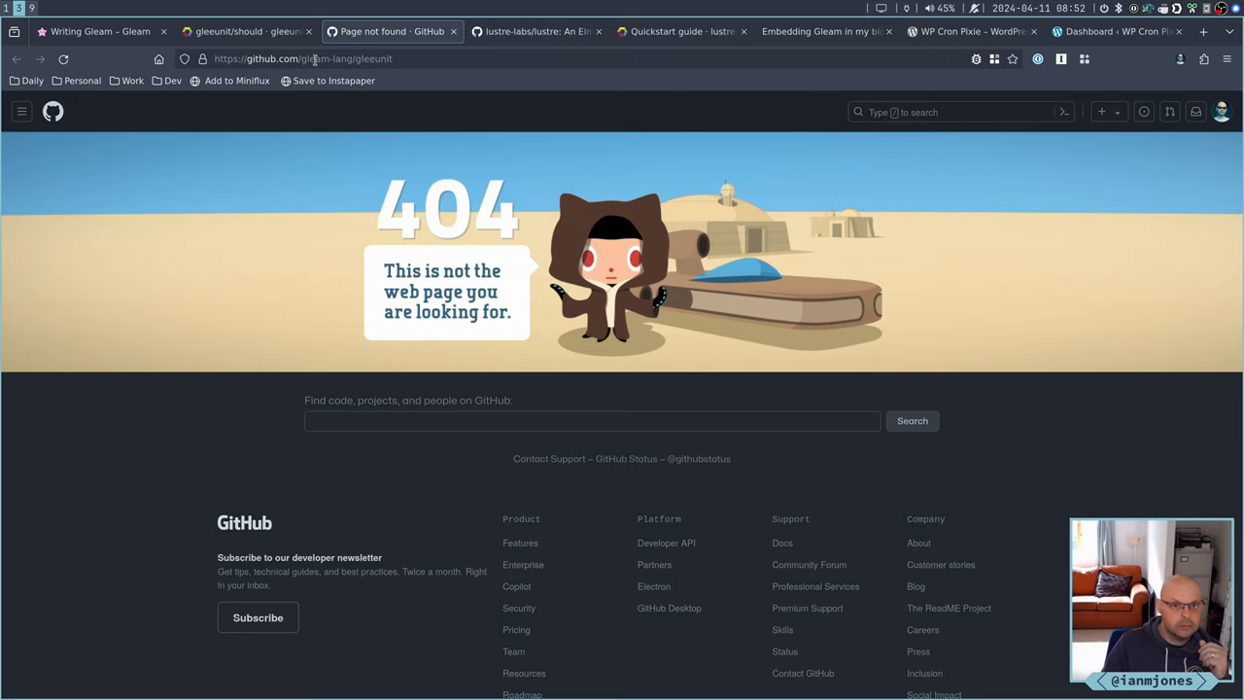
pyautogui.click(302, 59)
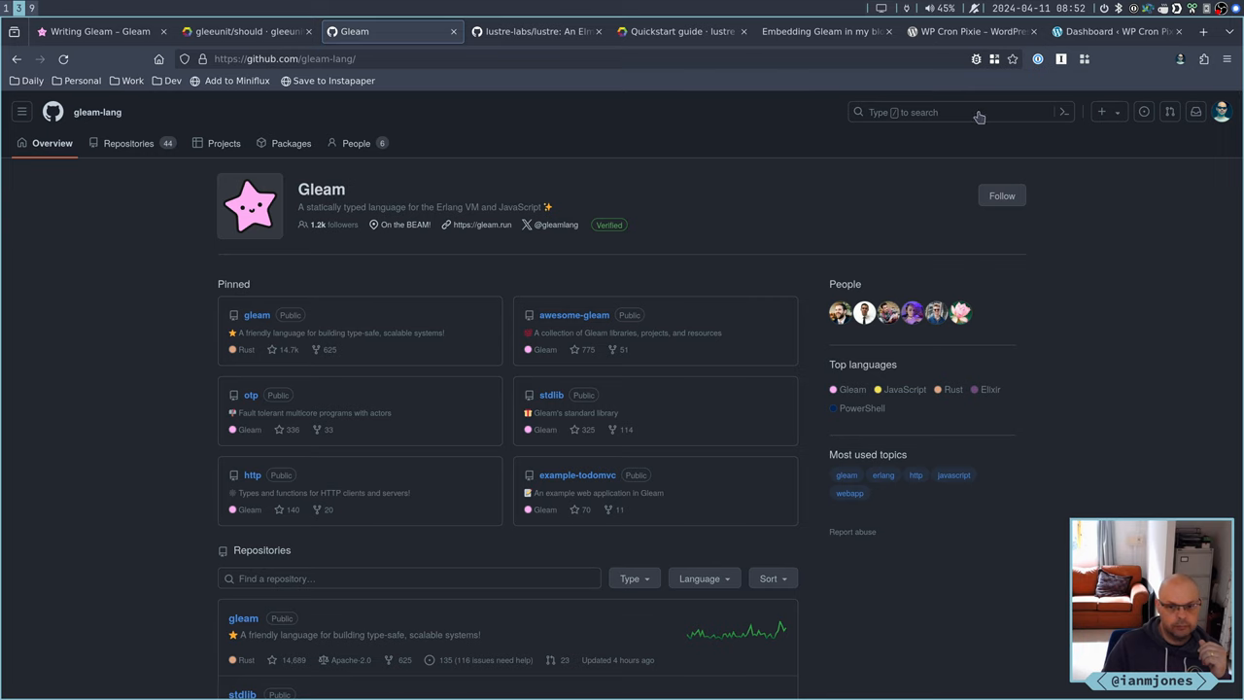
pyautogui.moveTo(932, 116)
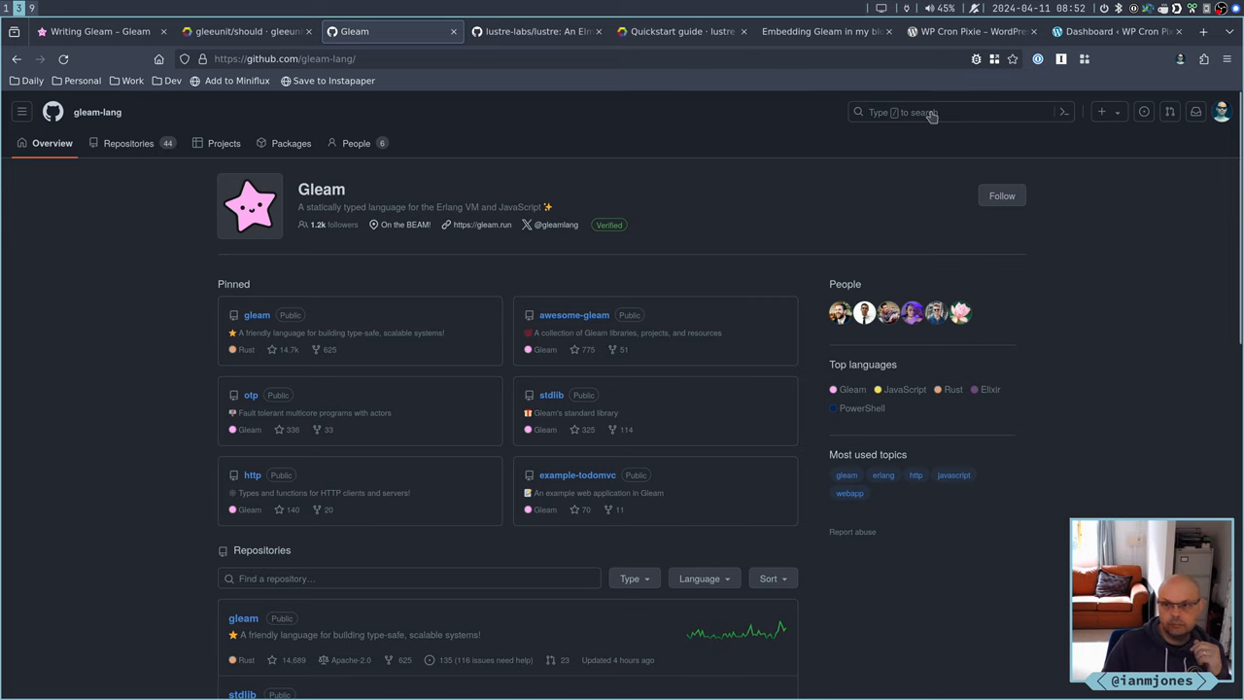
pyautogui.click(958, 111)
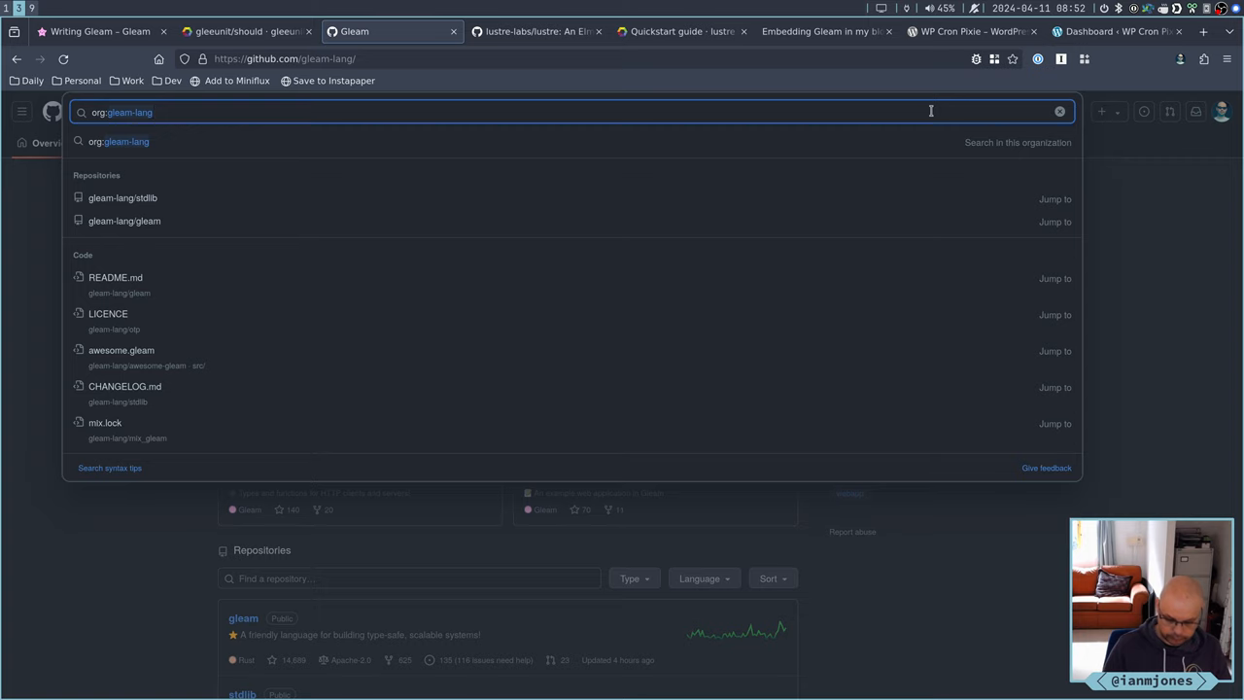
pyautogui.write('gleeunit')
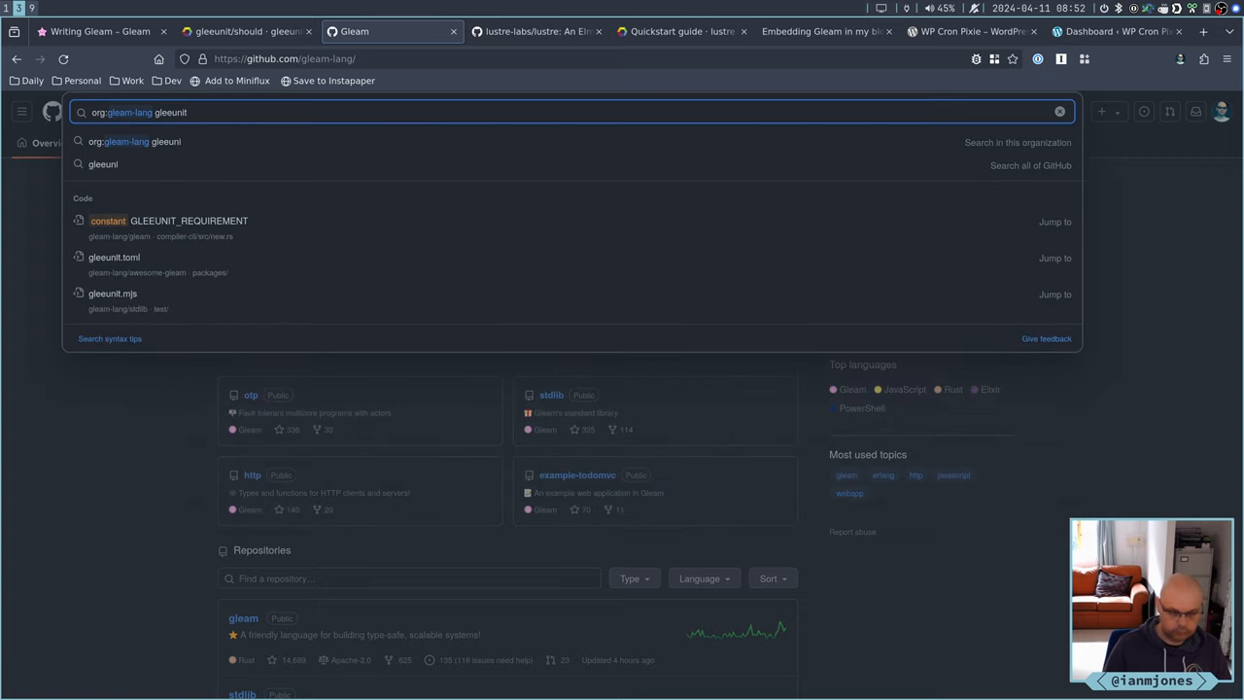
pyautogui.press('Return')
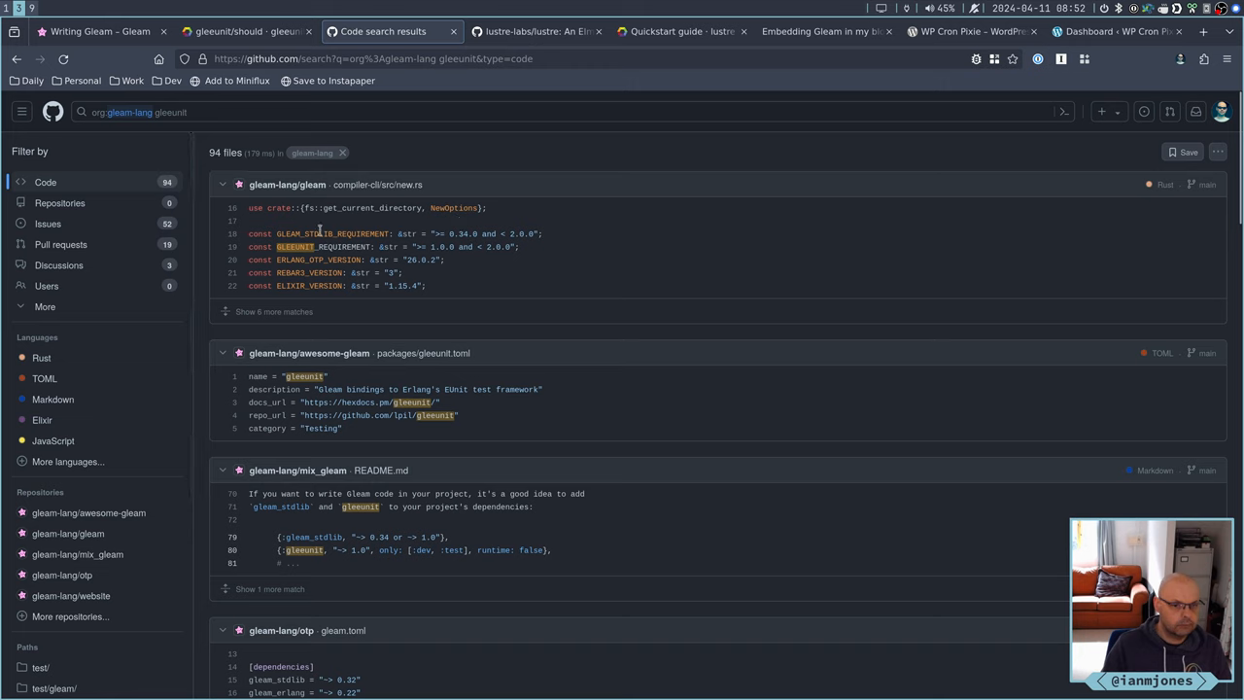
pyautogui.moveTo(309, 415)
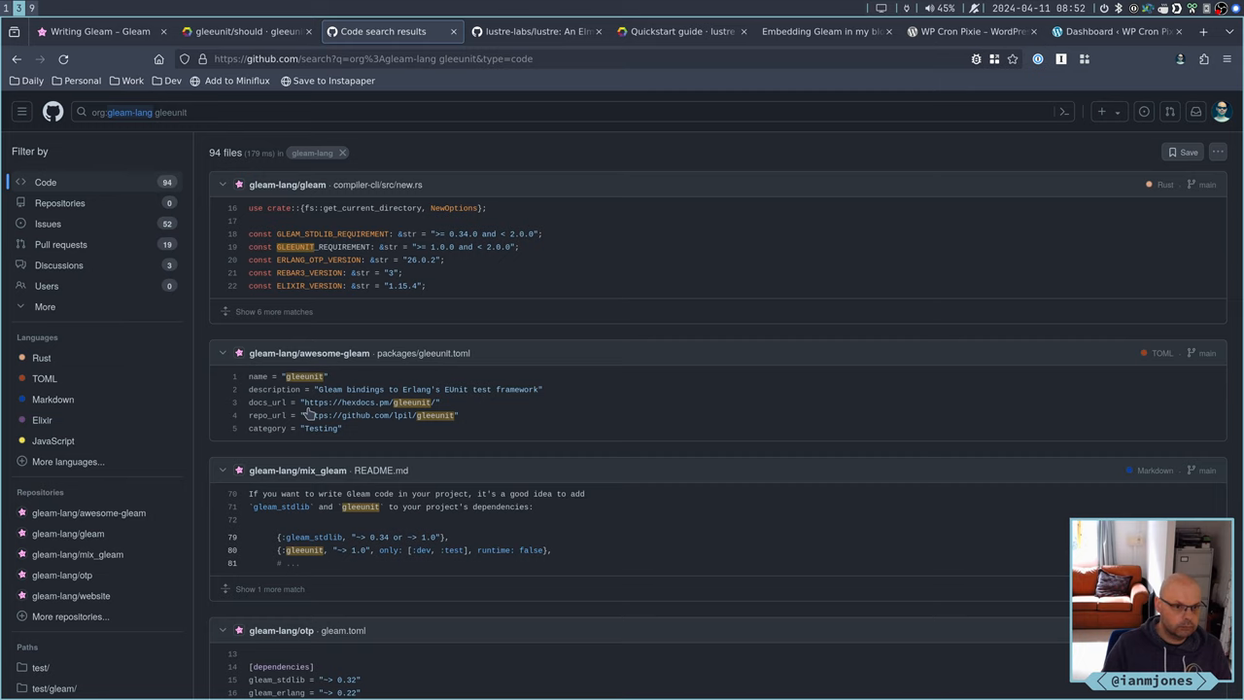
pyautogui.moveTo(288, 161)
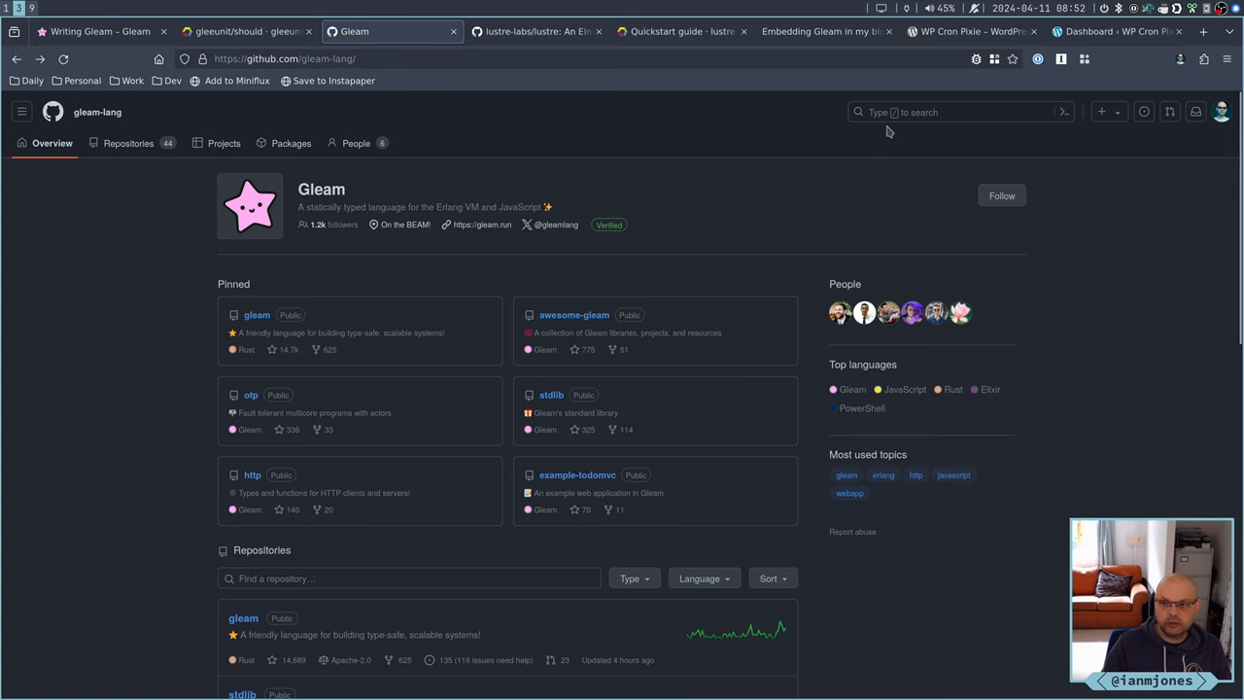
# Search all of GitHub for gleeunit, finding the lpil/gleeunit repository
pyautogui.click(957, 111)
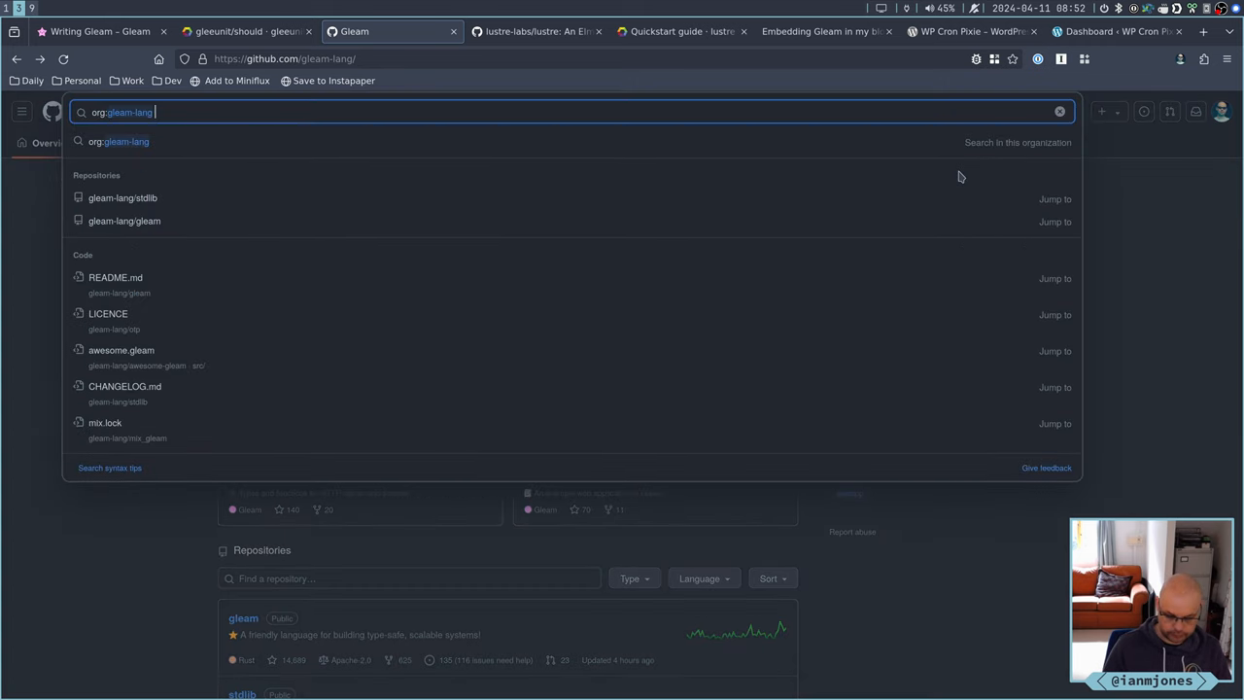
pyautogui.press('Backspace')
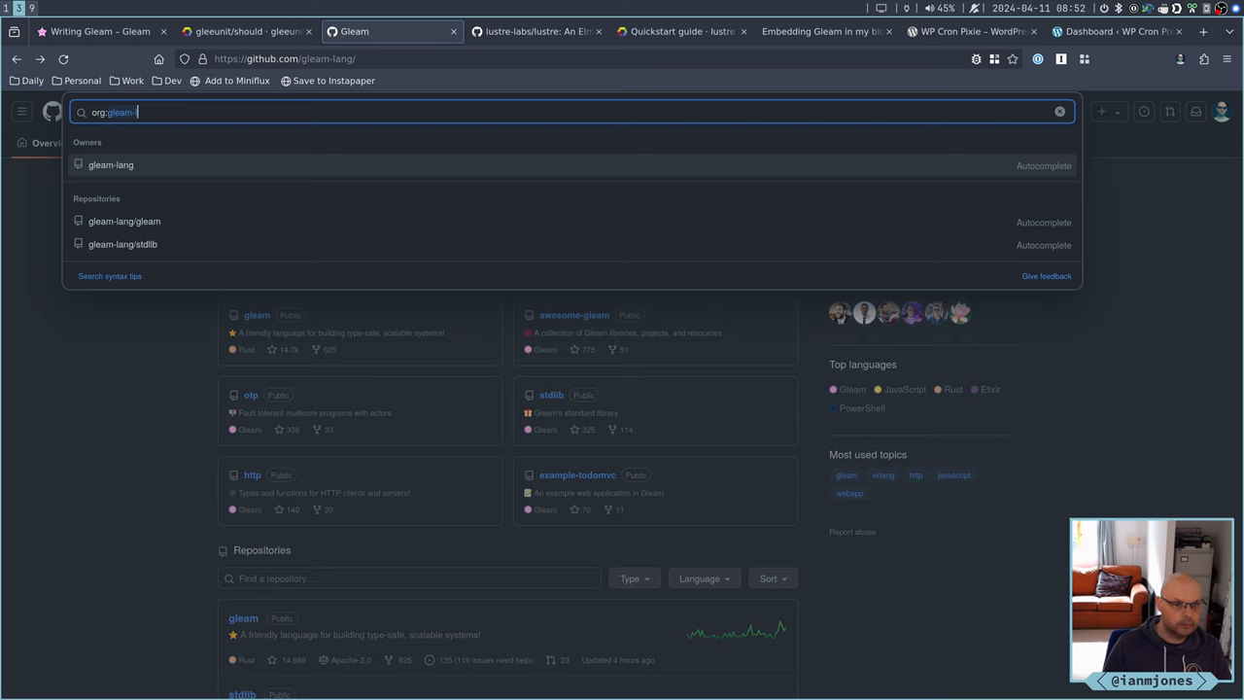
pyautogui.write('gleeunit')
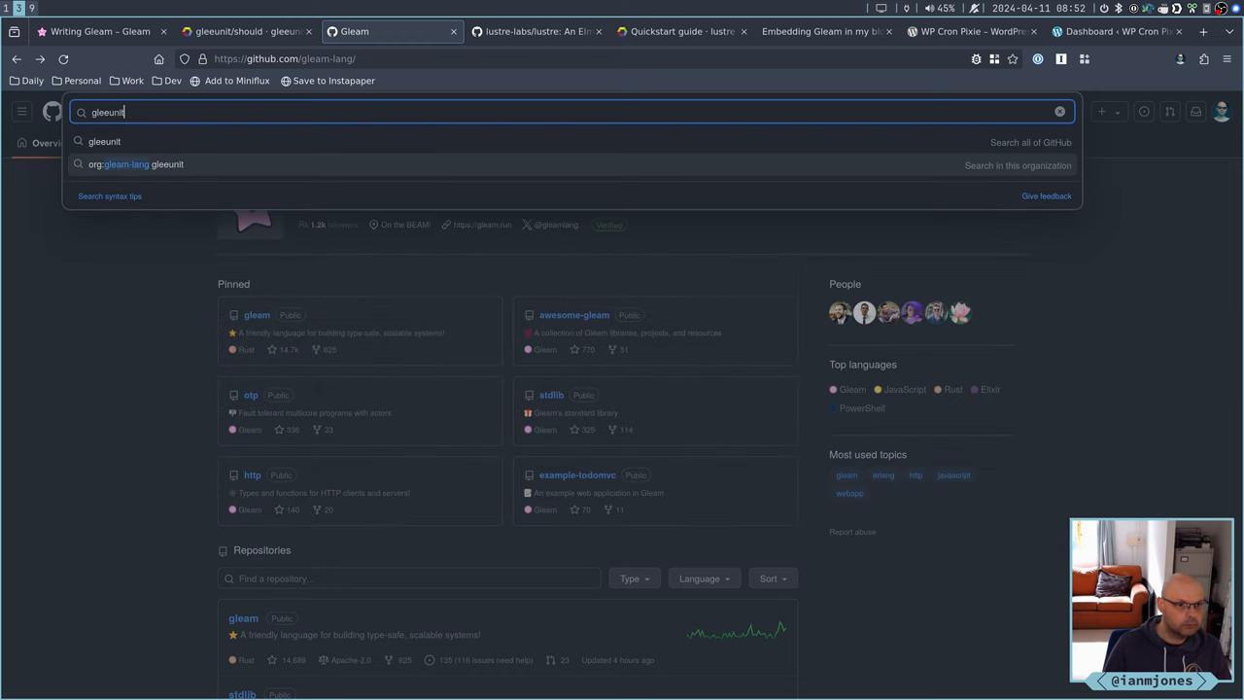
pyautogui.press('Return')
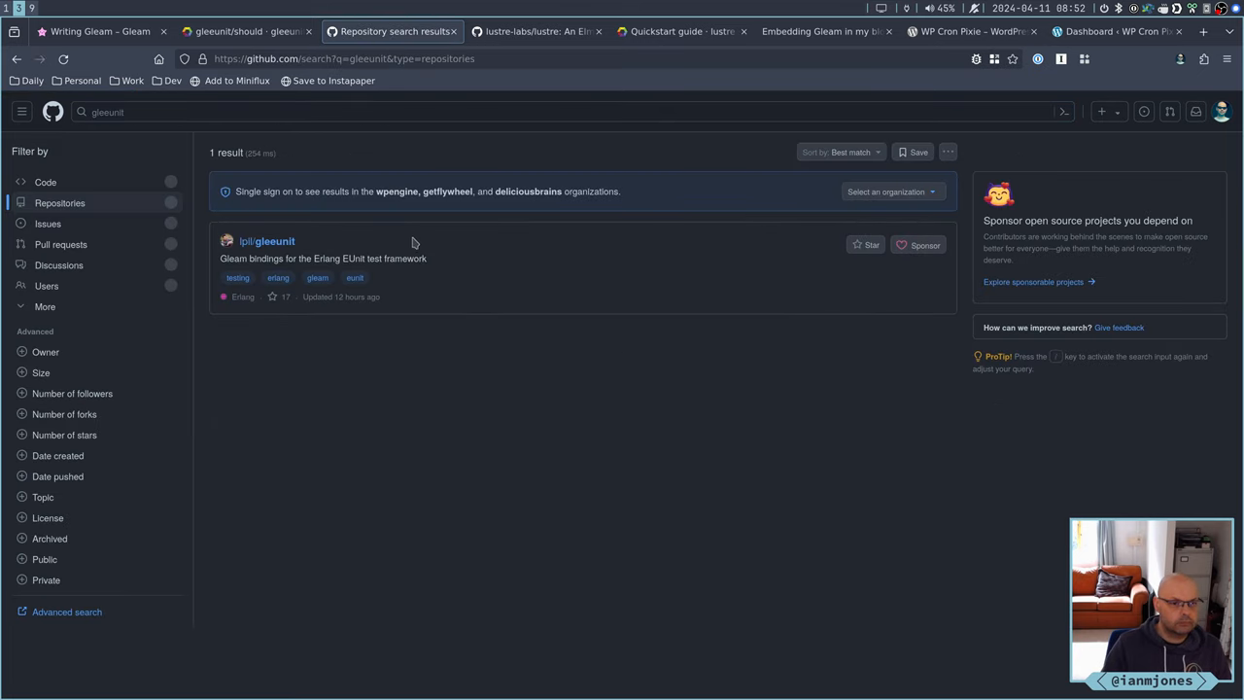
pyautogui.moveTo(267, 242)
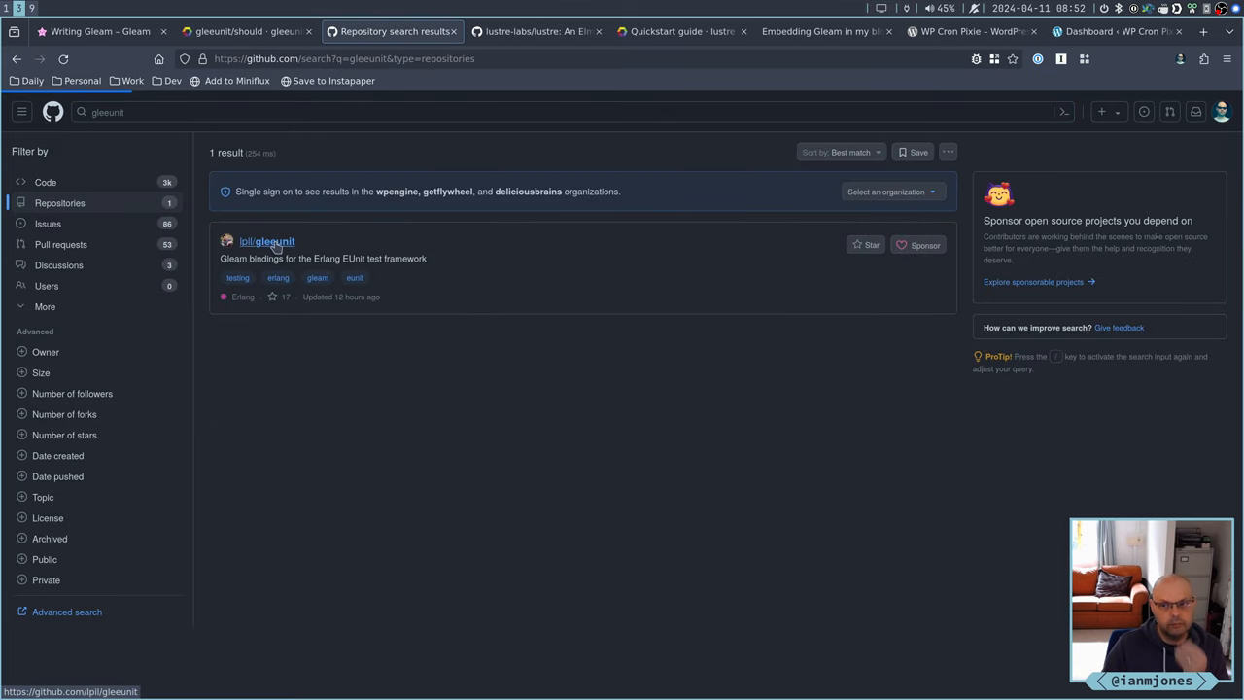
# Open lpil/gleeunit and read its README usage and Deno setup instructions
pyautogui.click(267, 241)
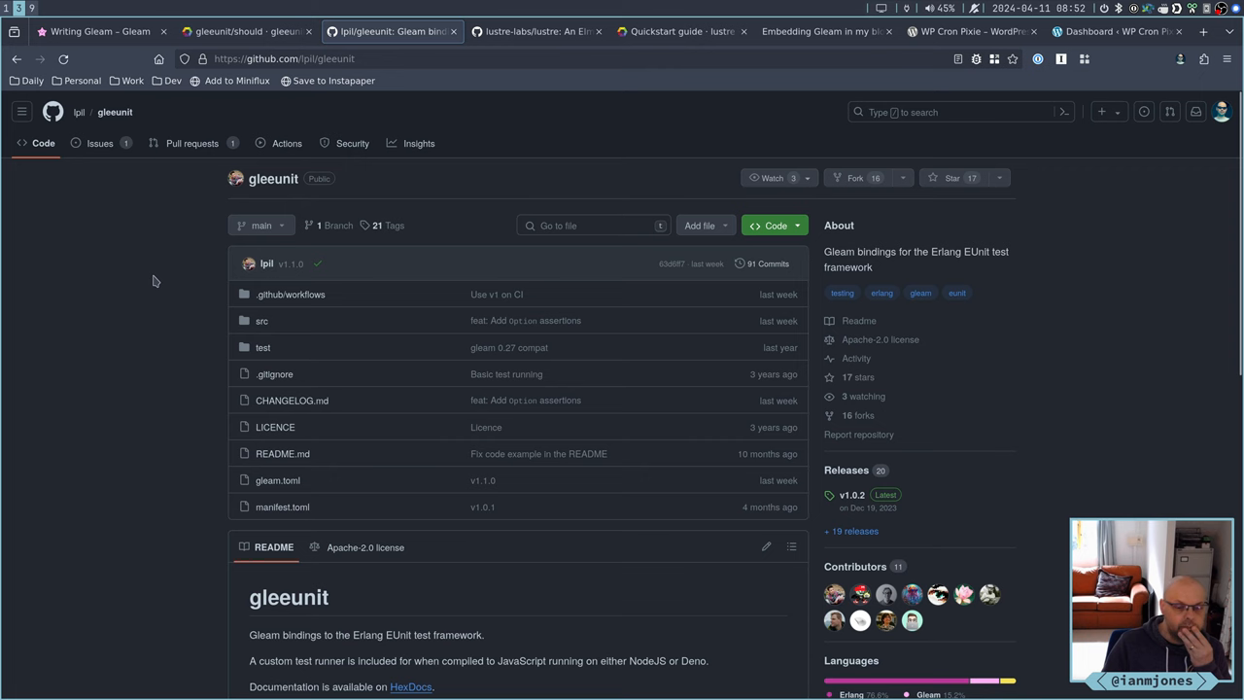
pyautogui.scroll(-3)
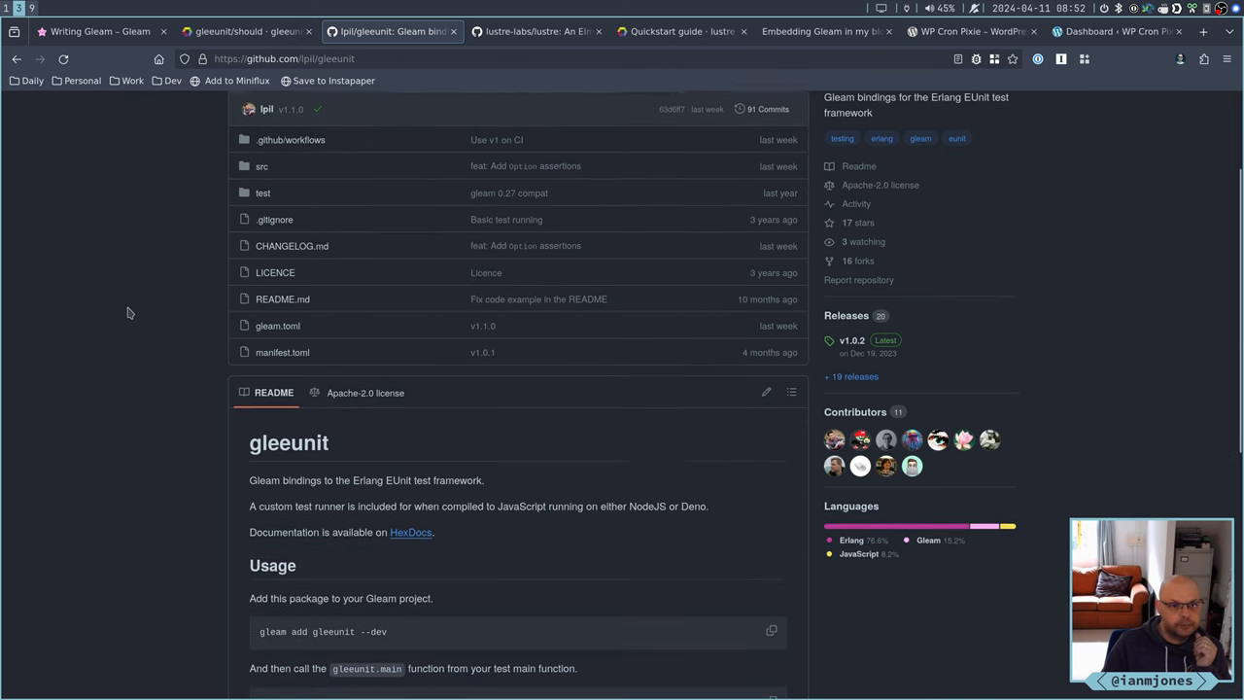
pyautogui.scroll(-3)
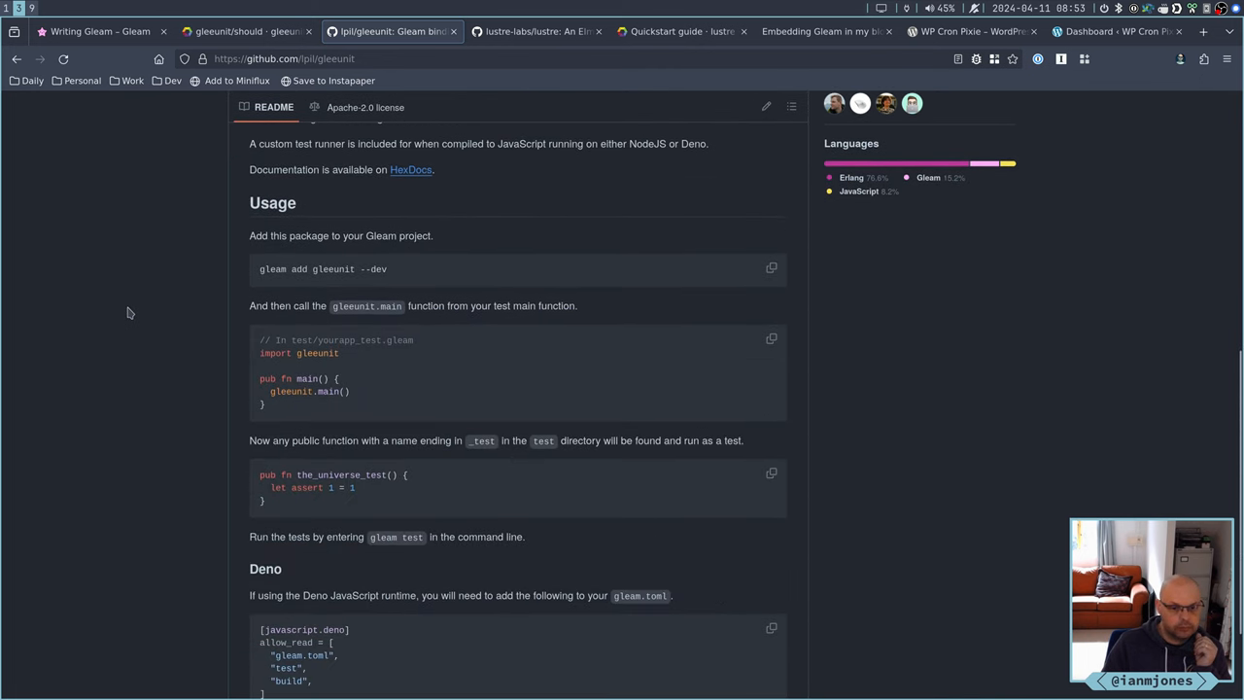
pyautogui.scroll(-3)
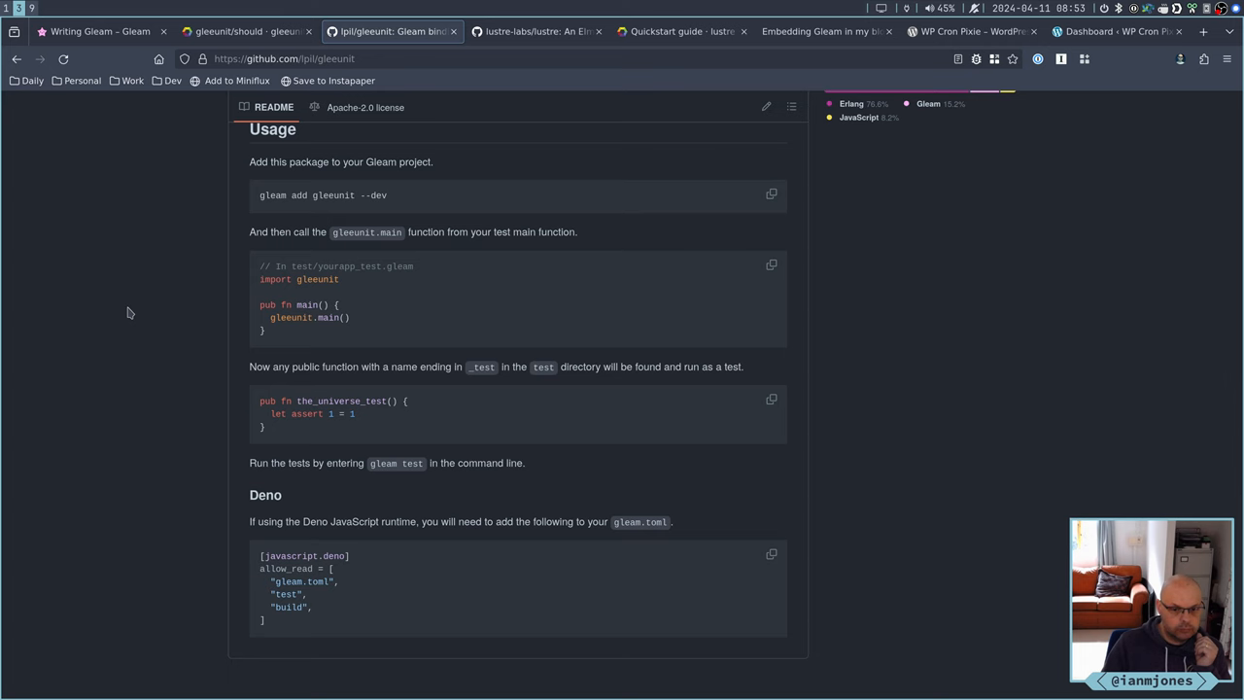
pyautogui.scroll(3)
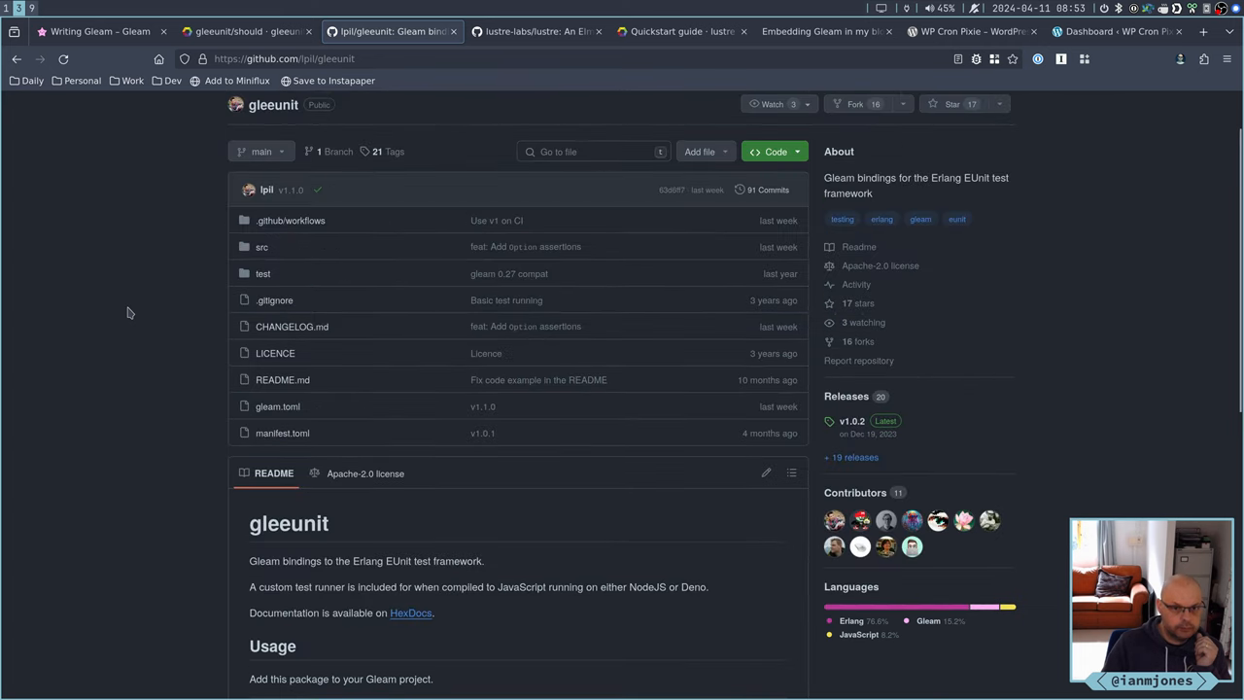
pyautogui.moveTo(204, 319)
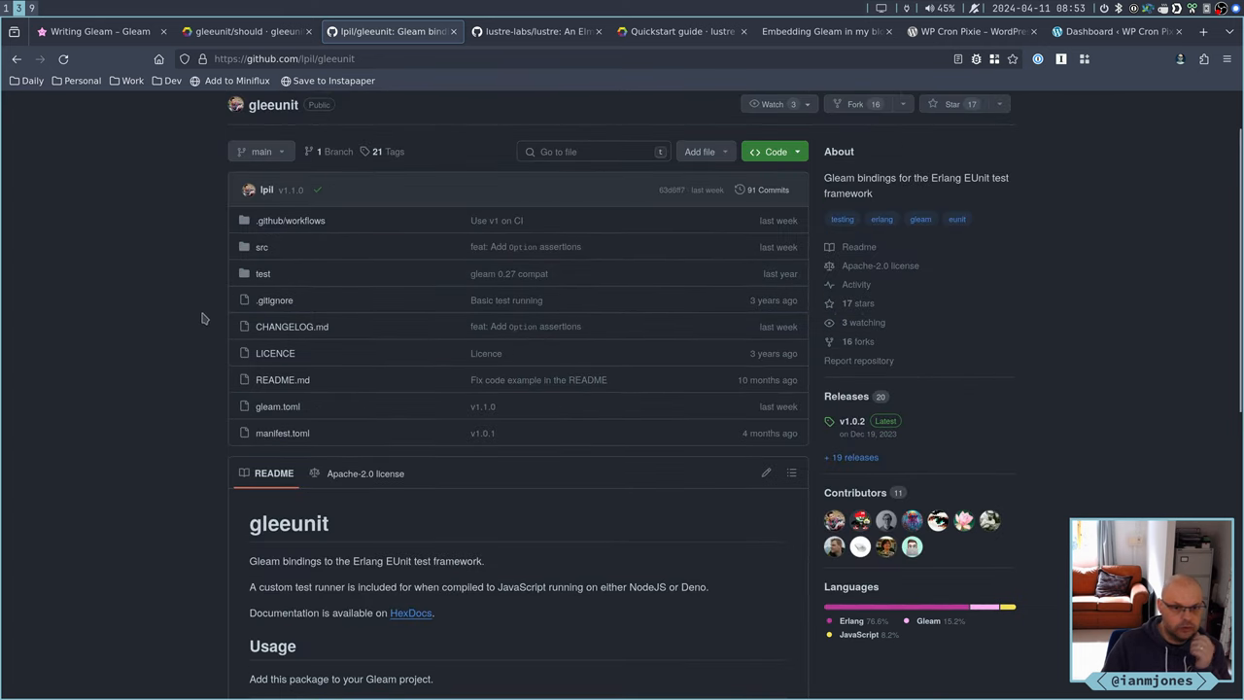
pyautogui.scroll(3)
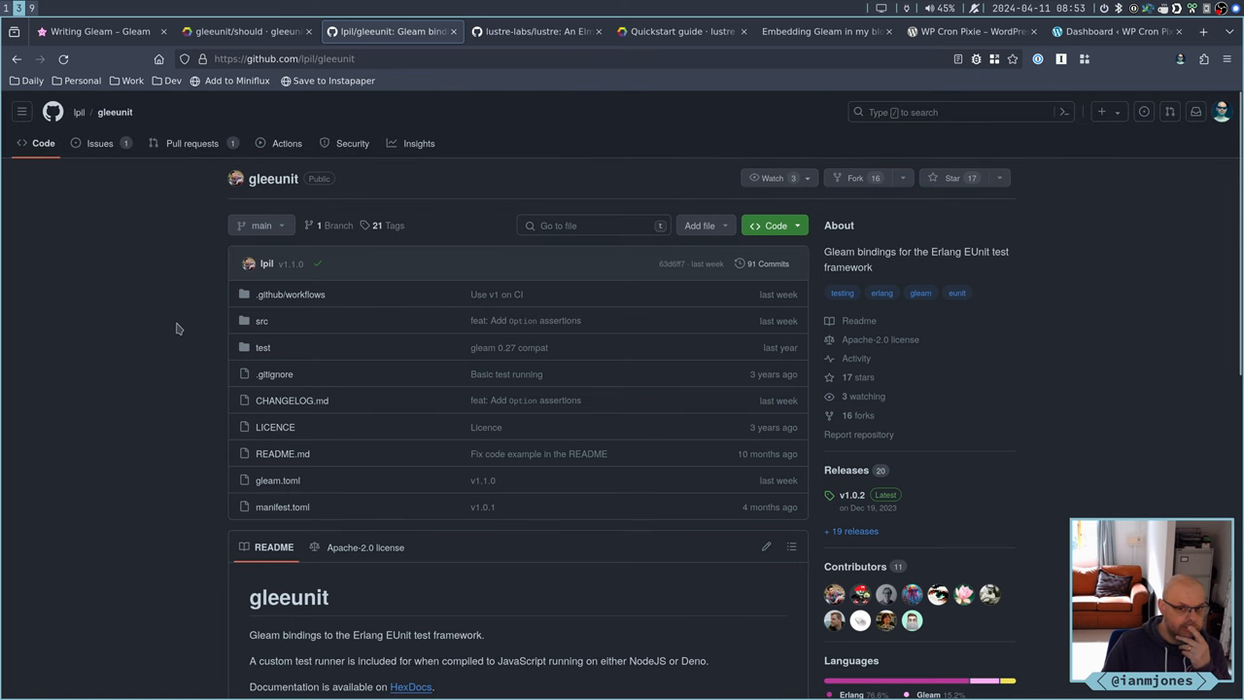
pyautogui.scroll(-3)
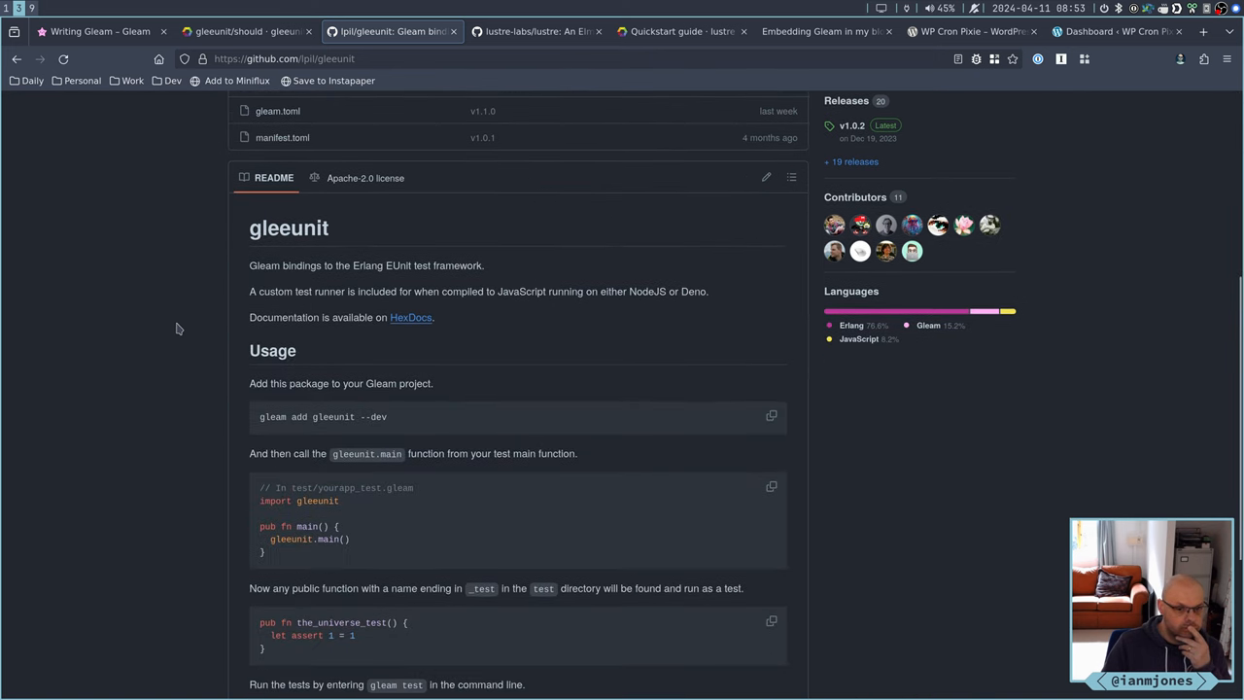
pyautogui.scroll(-3)
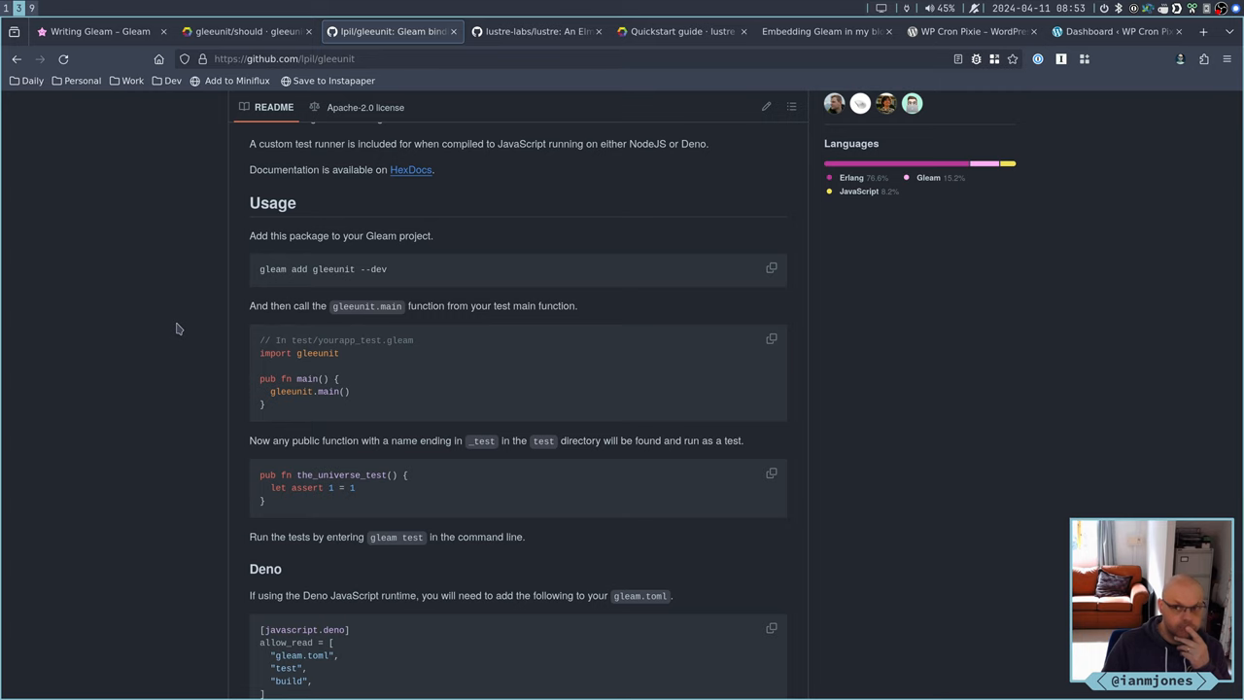
pyautogui.moveTo(214, 112)
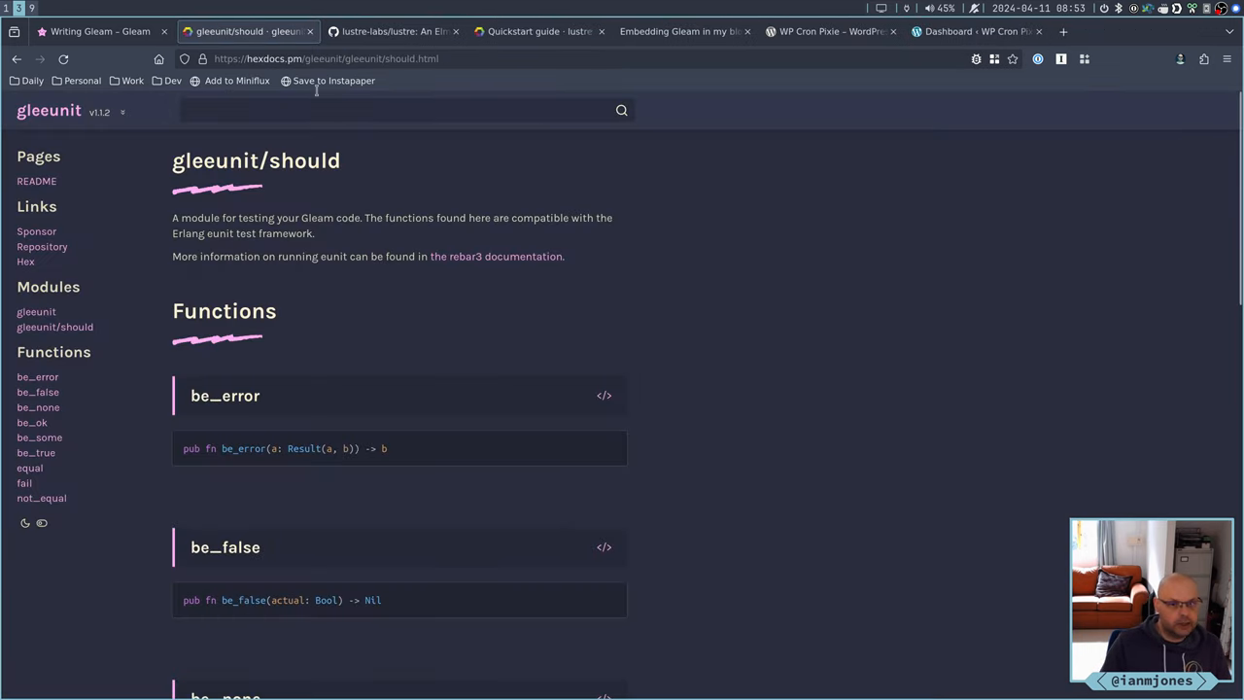
pyautogui.click(98, 30)
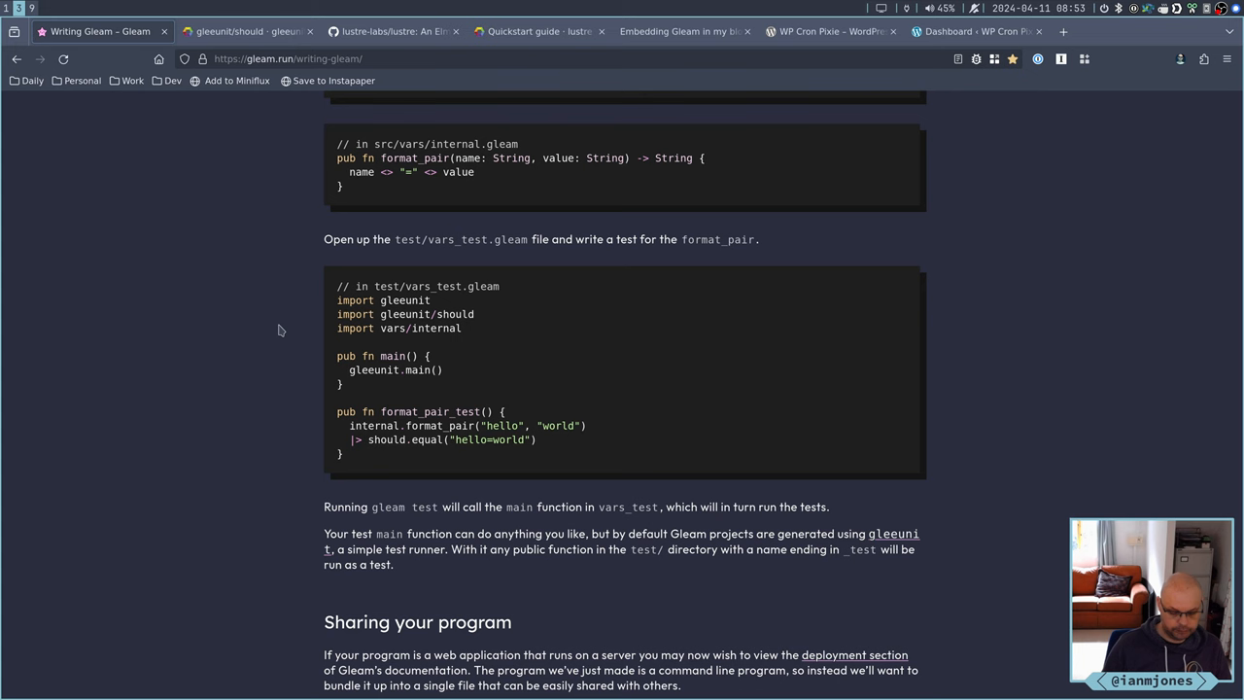
pyautogui.moveTo(397, 340)
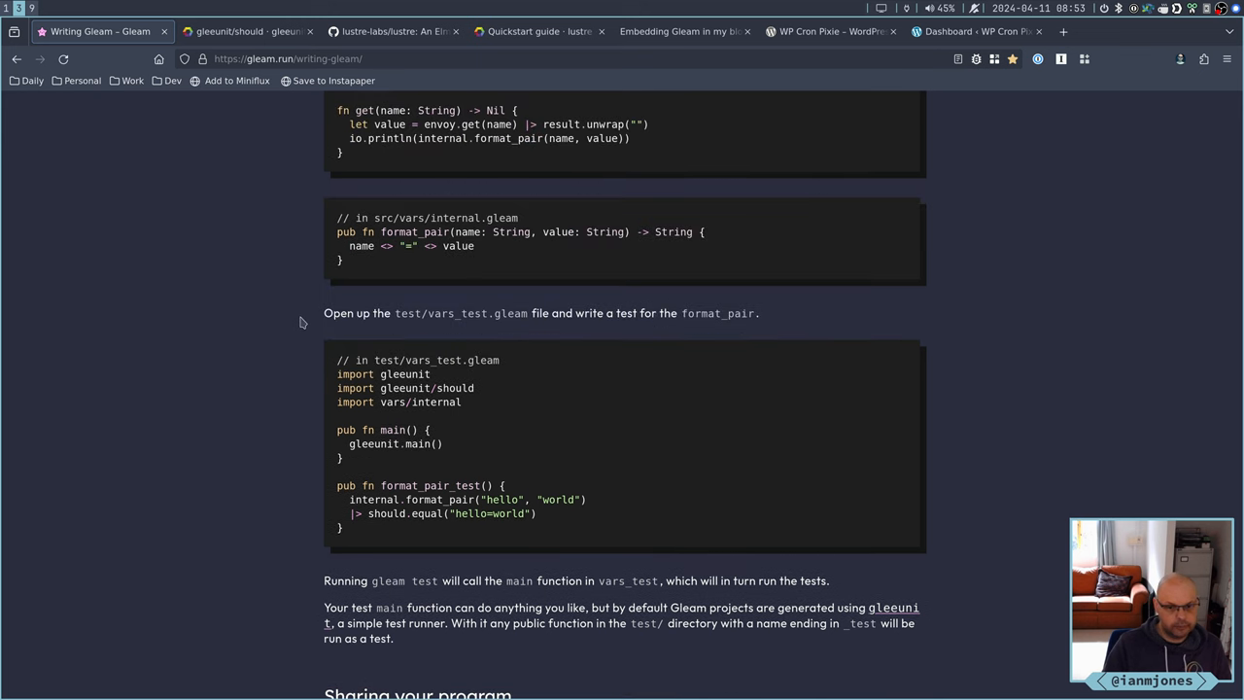
pyautogui.scroll(3)
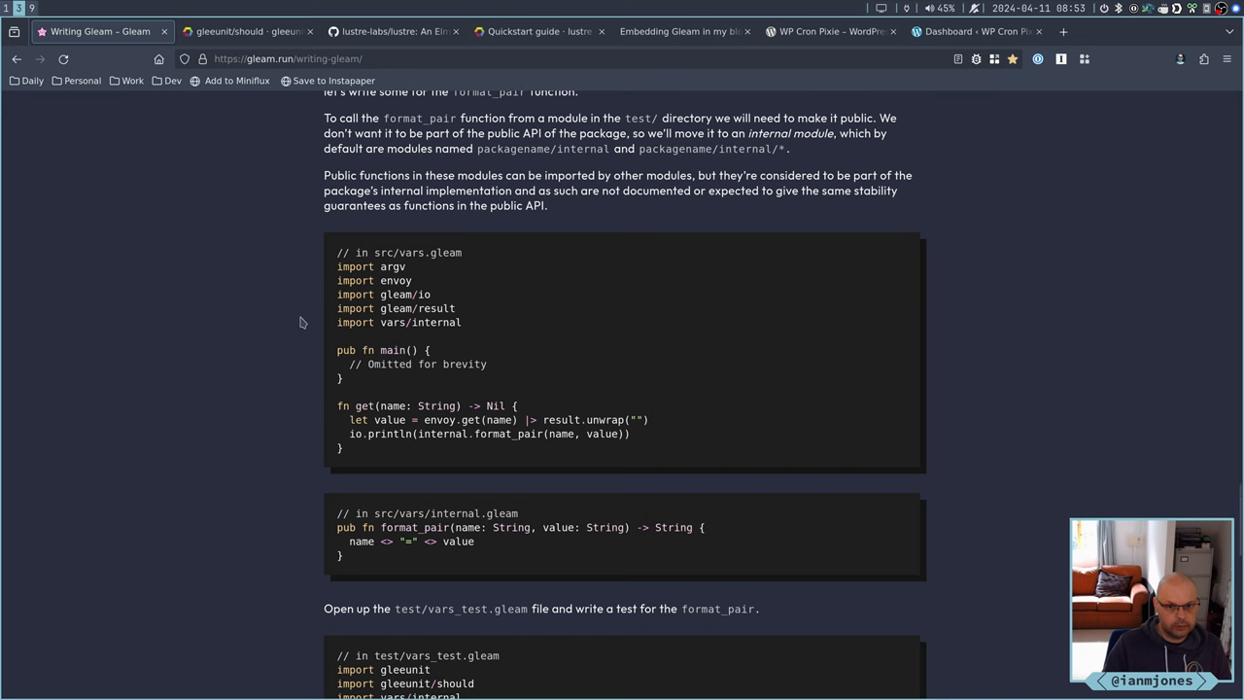
pyautogui.scroll(-3)
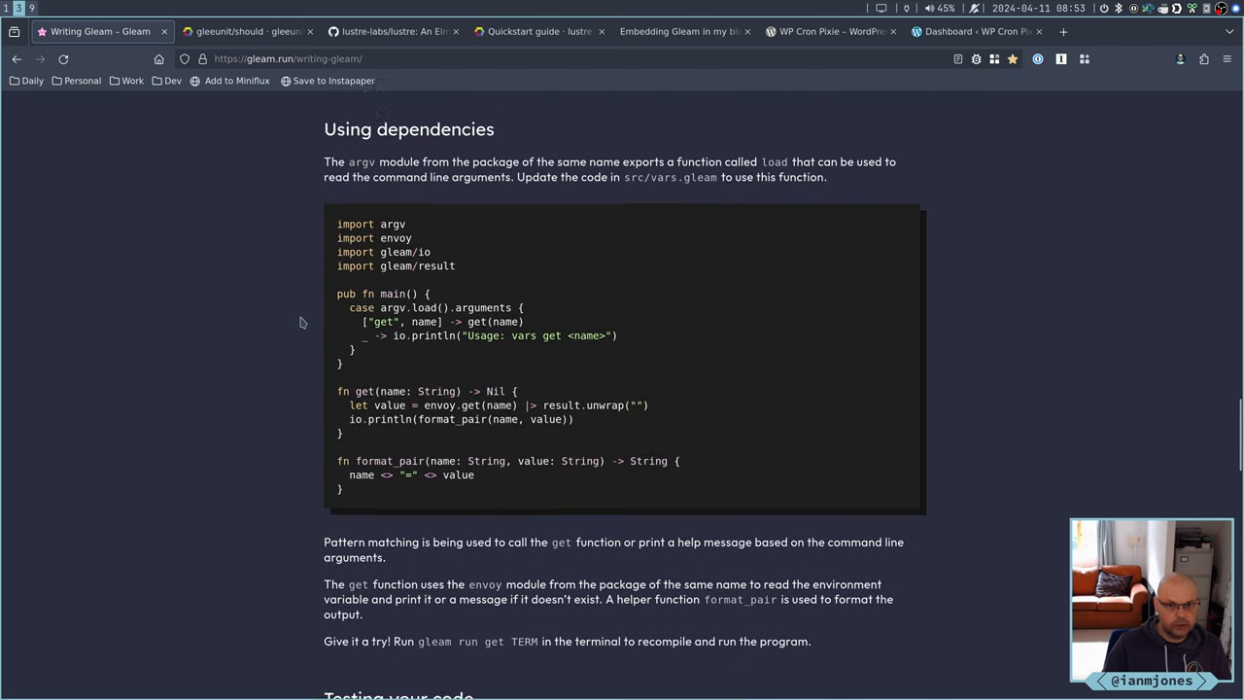
pyautogui.scroll(3)
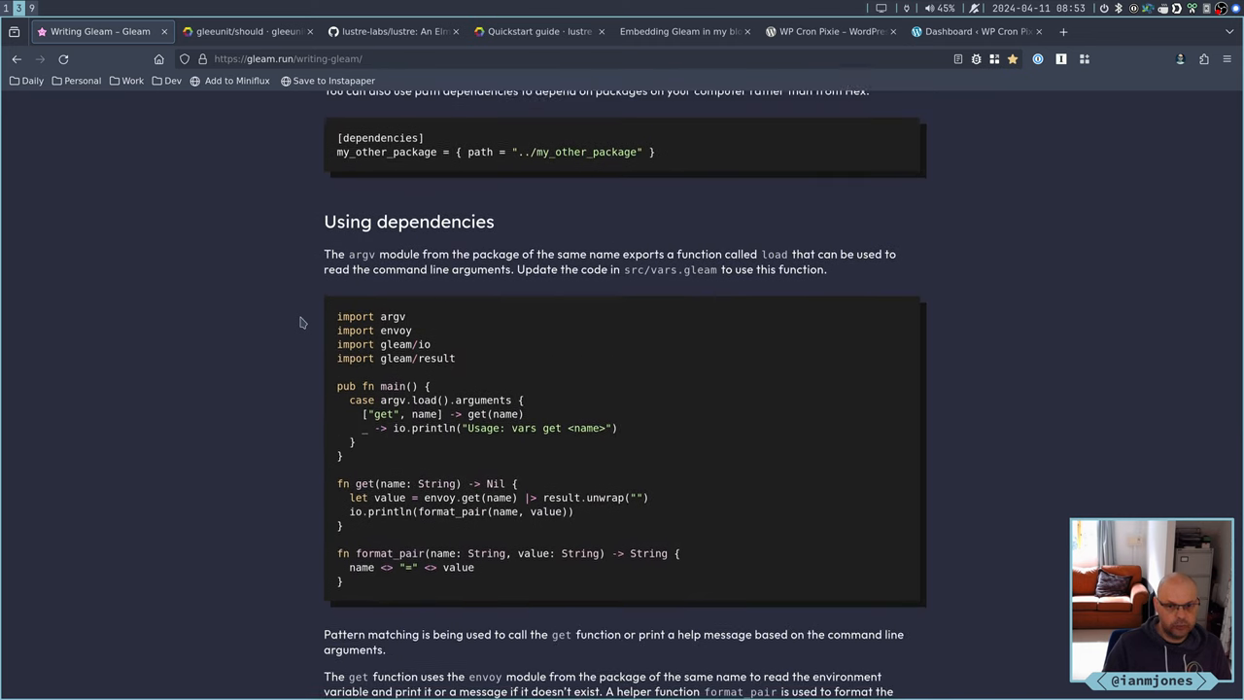
pyautogui.scroll(3)
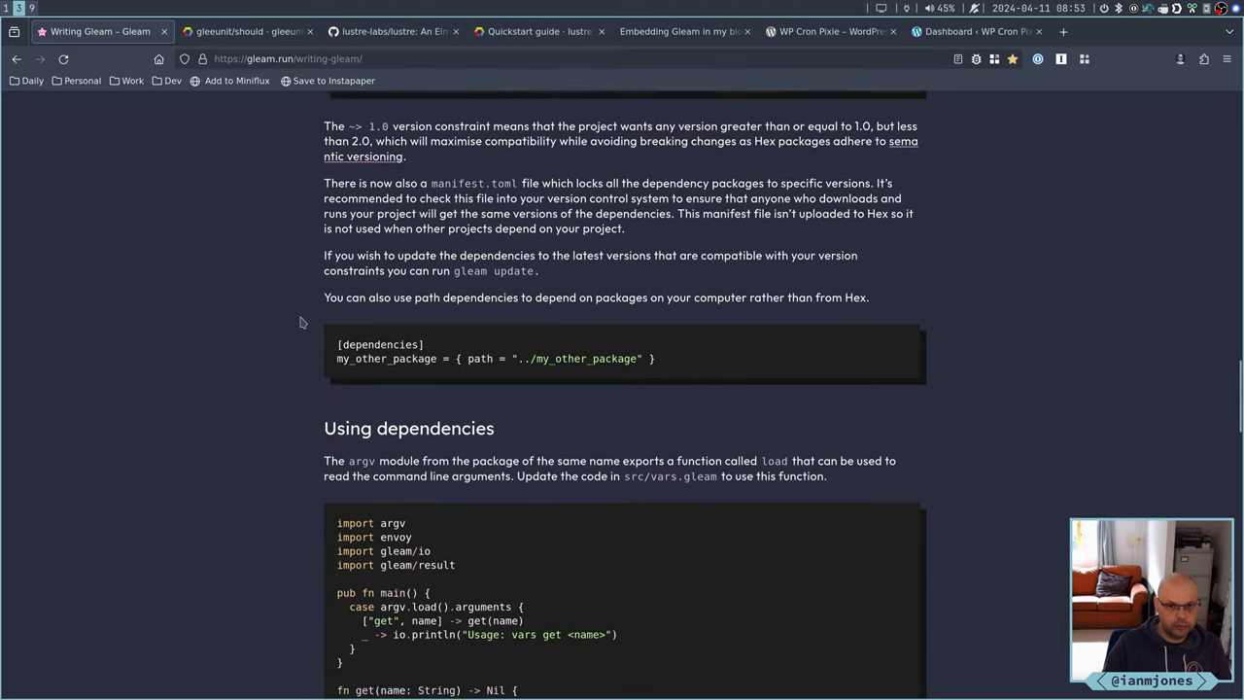
pyautogui.scroll(-3)
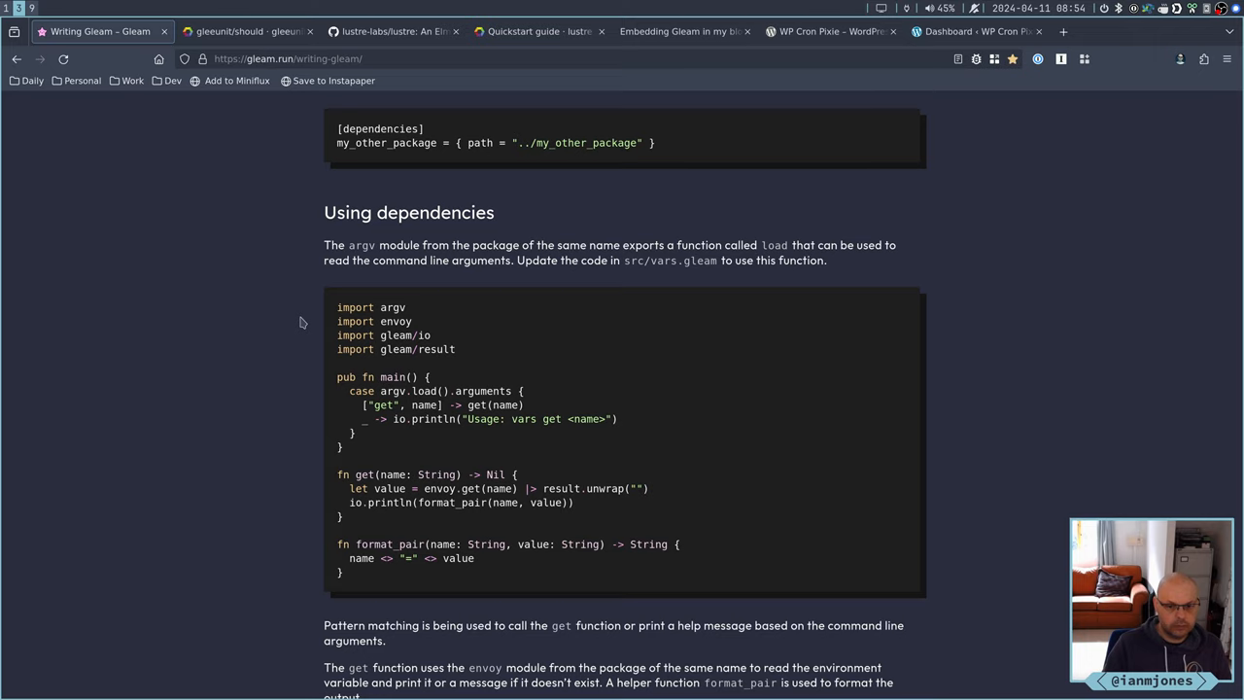
pyautogui.scroll(3)
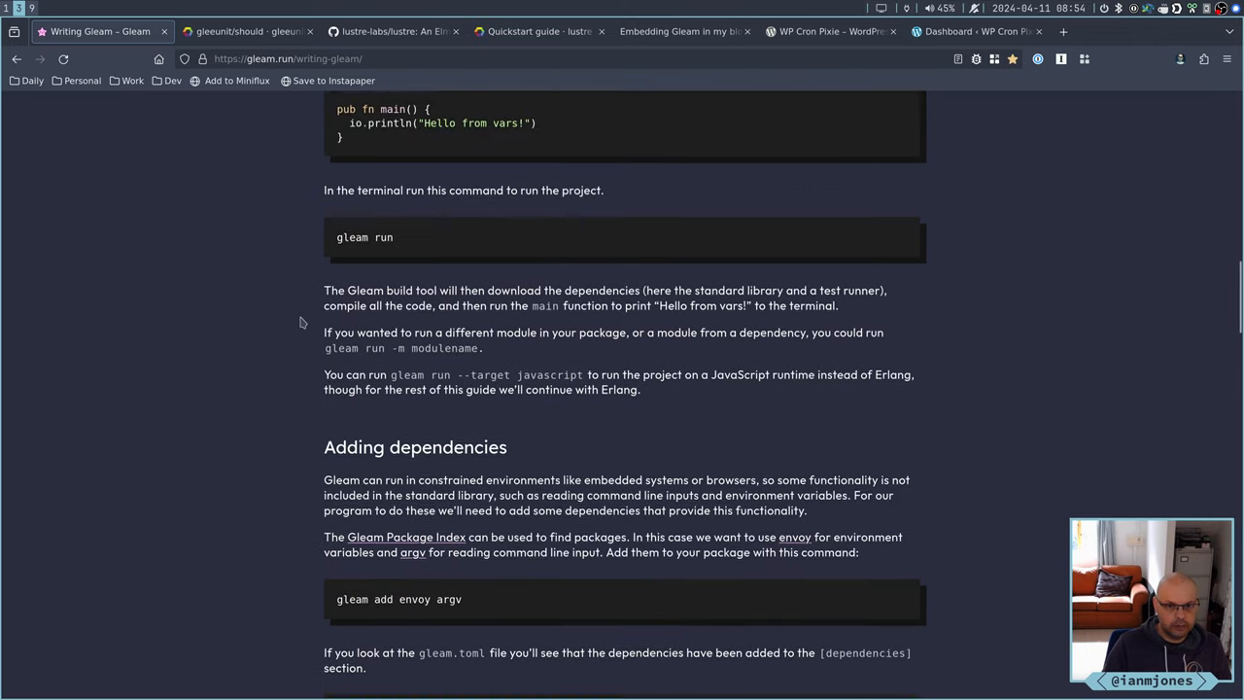
pyautogui.scroll(-3)
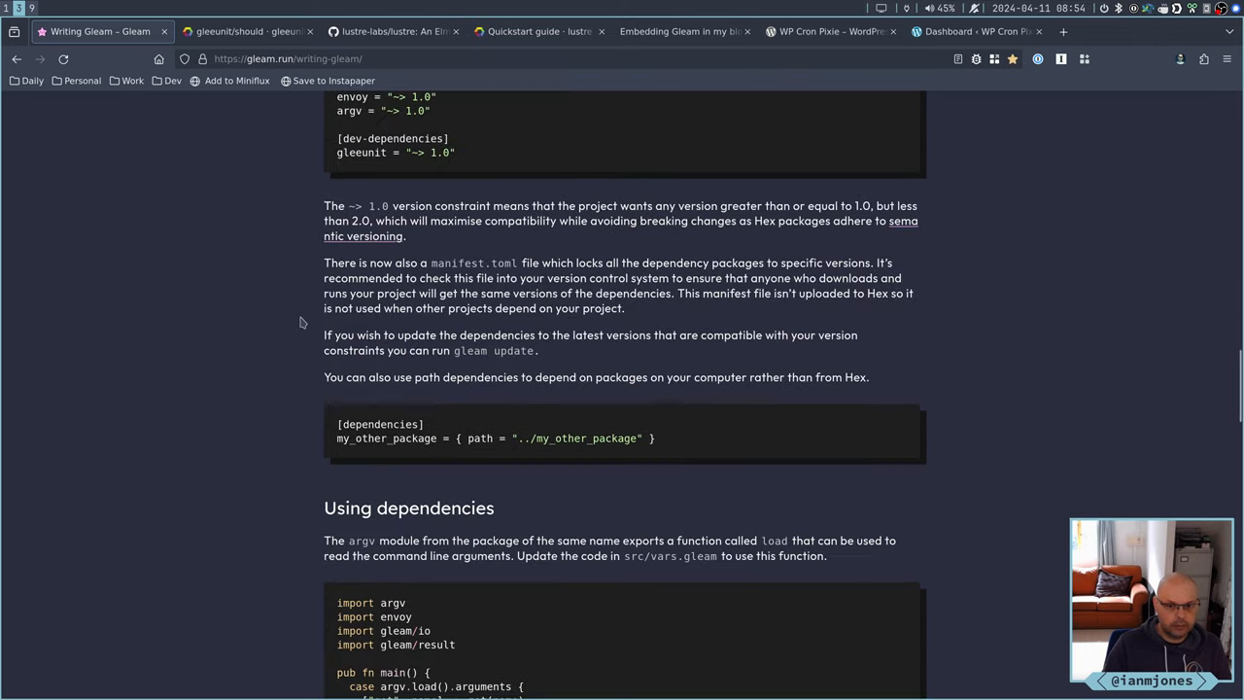
pyautogui.scroll(-3)
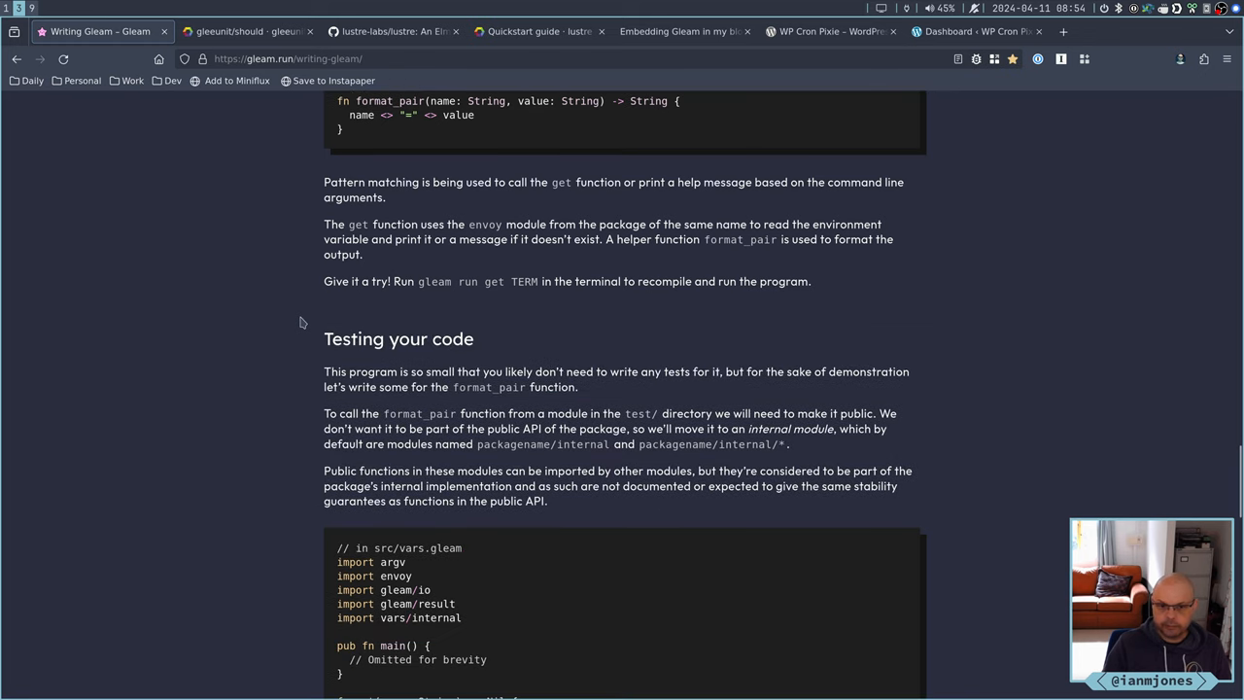
pyautogui.scroll(-3)
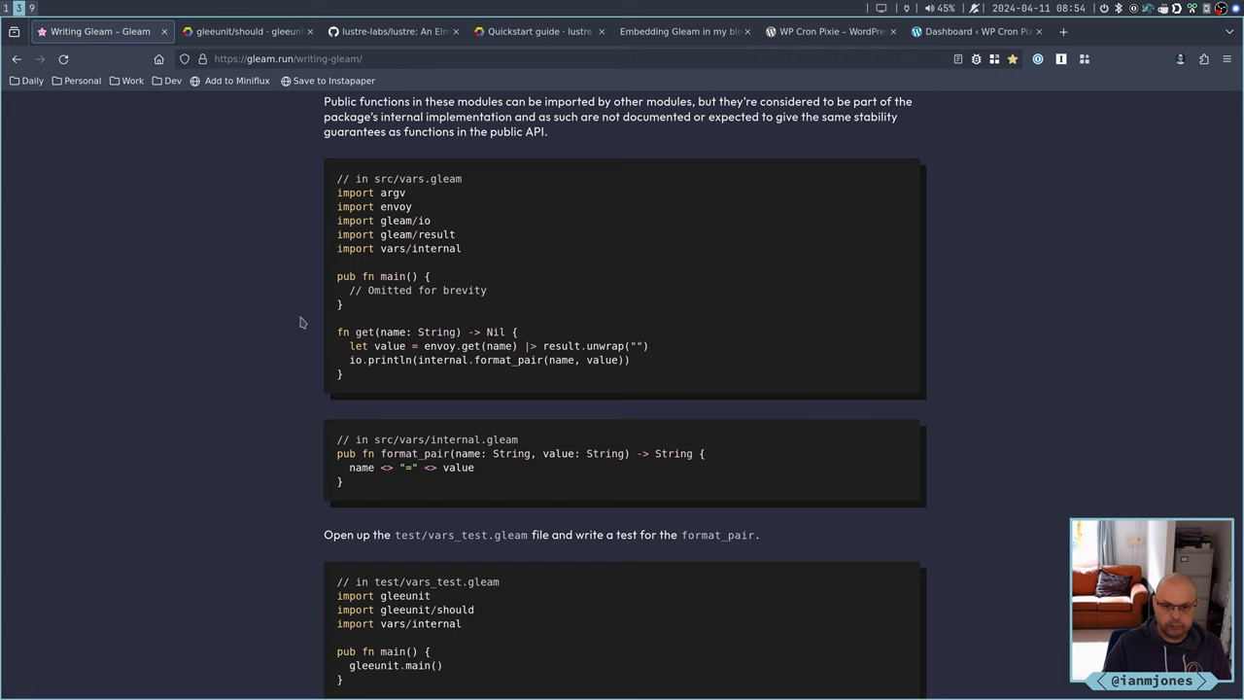
pyautogui.scroll(-3)
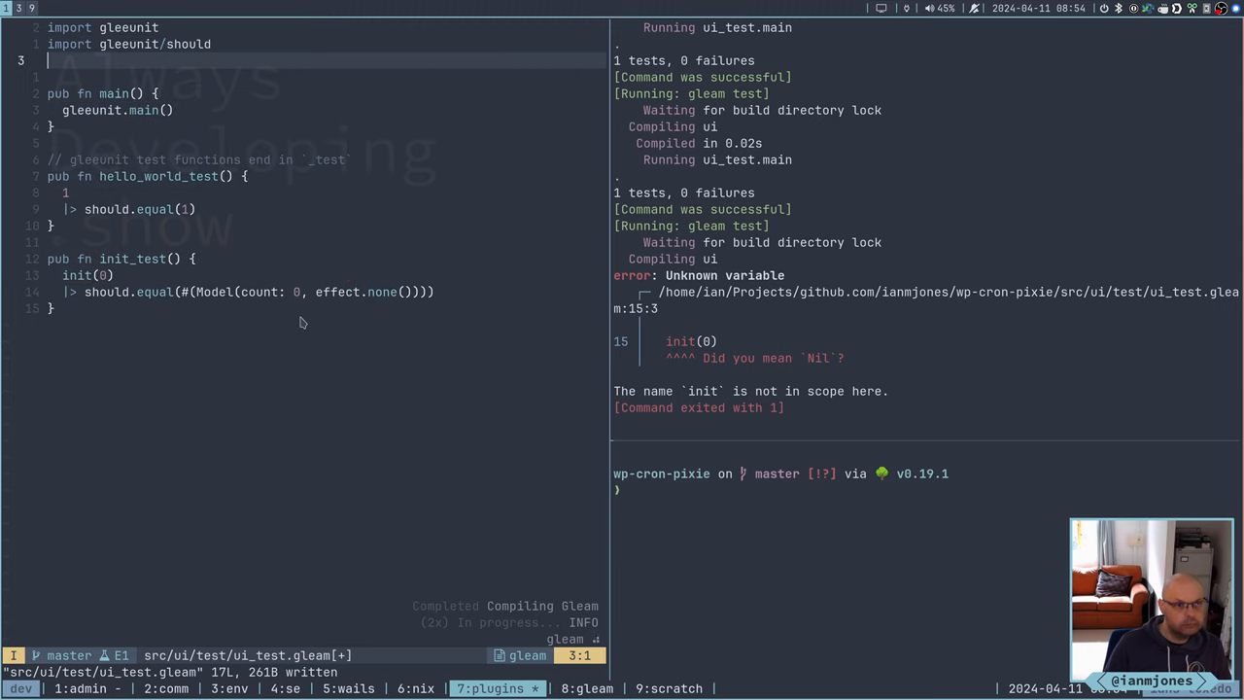
# Add 'import ui' on line 3 of ui_test.gleam
pyautogui.write('import')
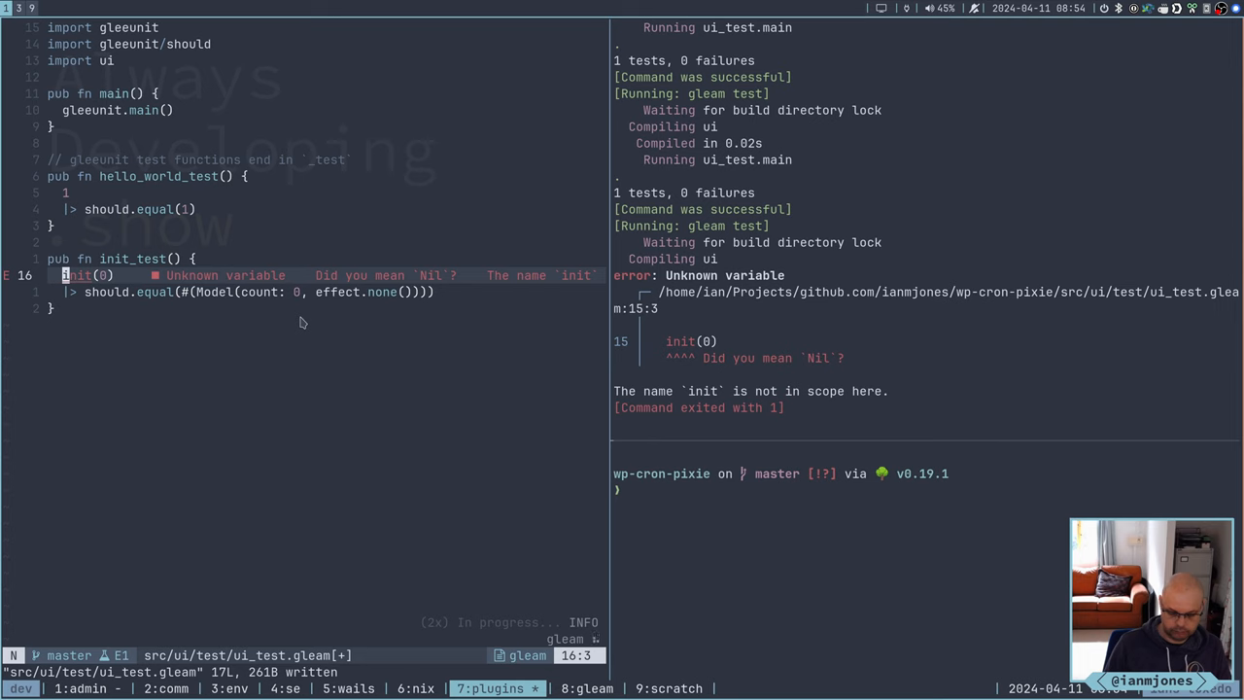
pyautogui.write('ui.')
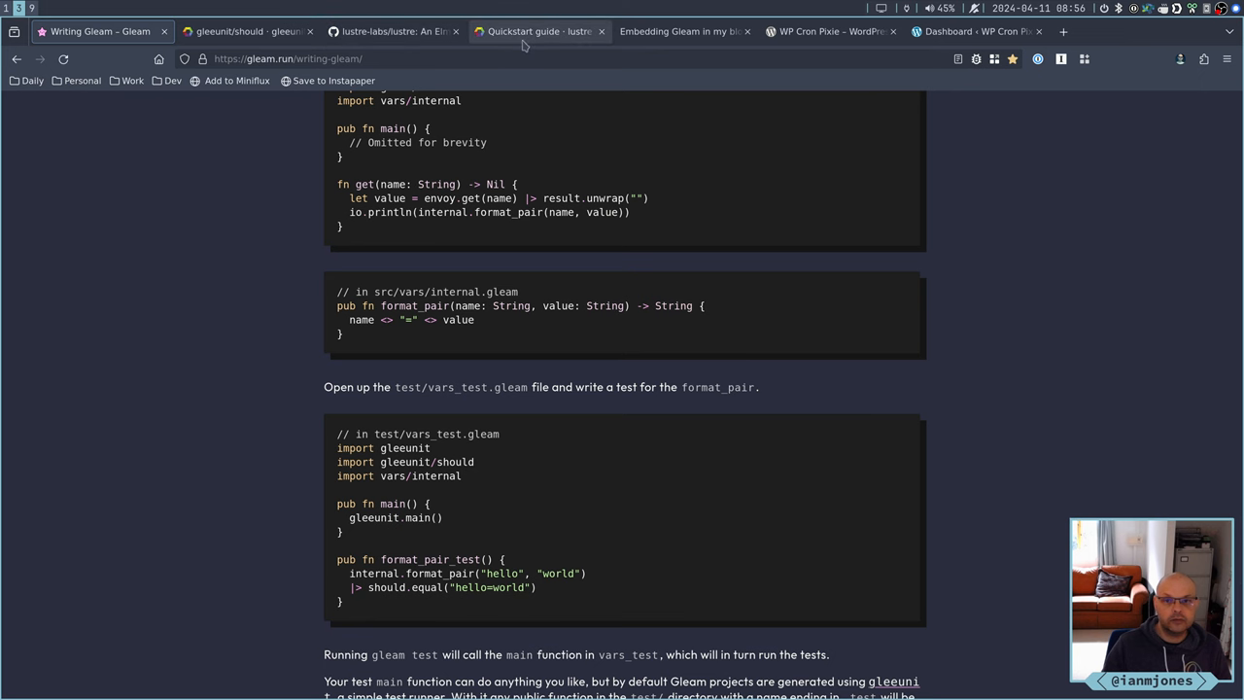
# Open the lustre/effect module docs, read the Effect type and batch, and jump to none
pyautogui.click(534, 30)
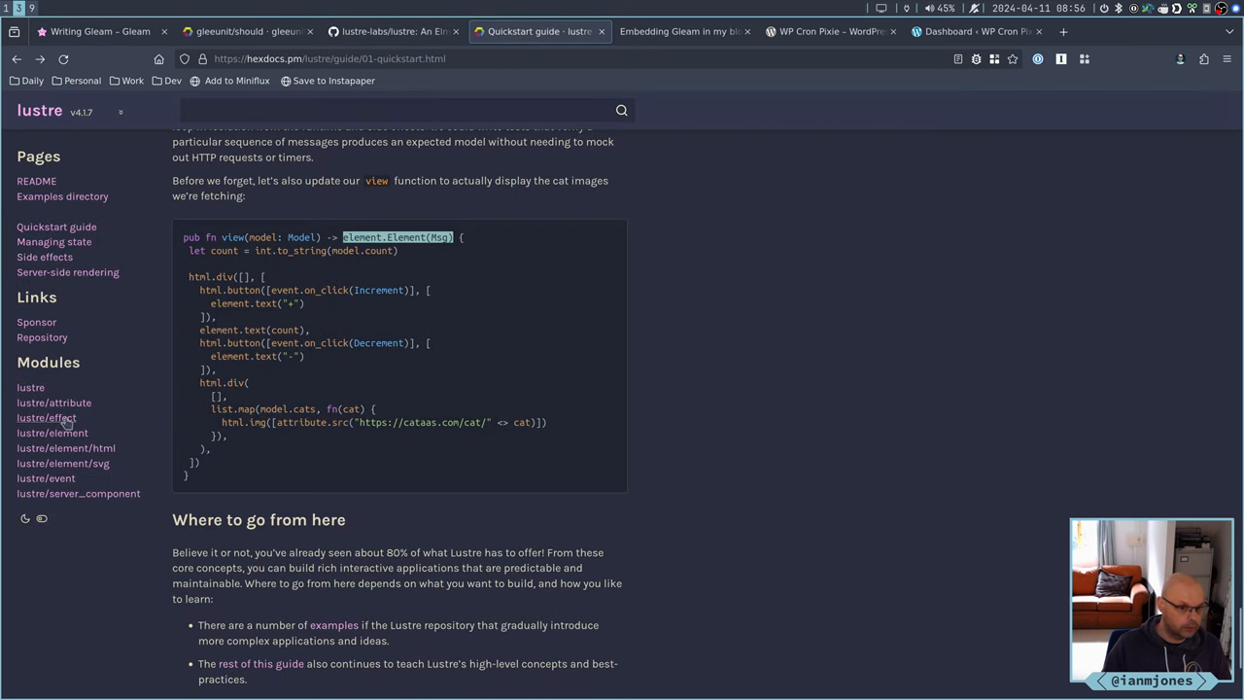
pyautogui.click(45, 417)
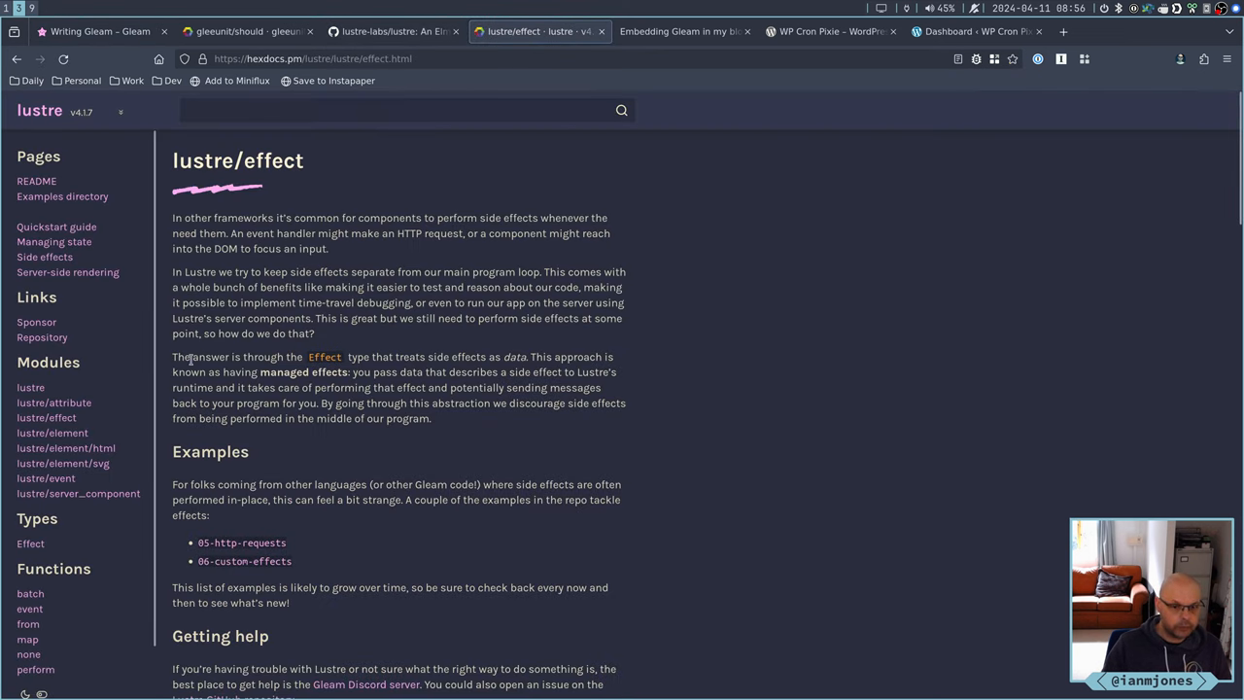
pyautogui.moveTo(150, 564)
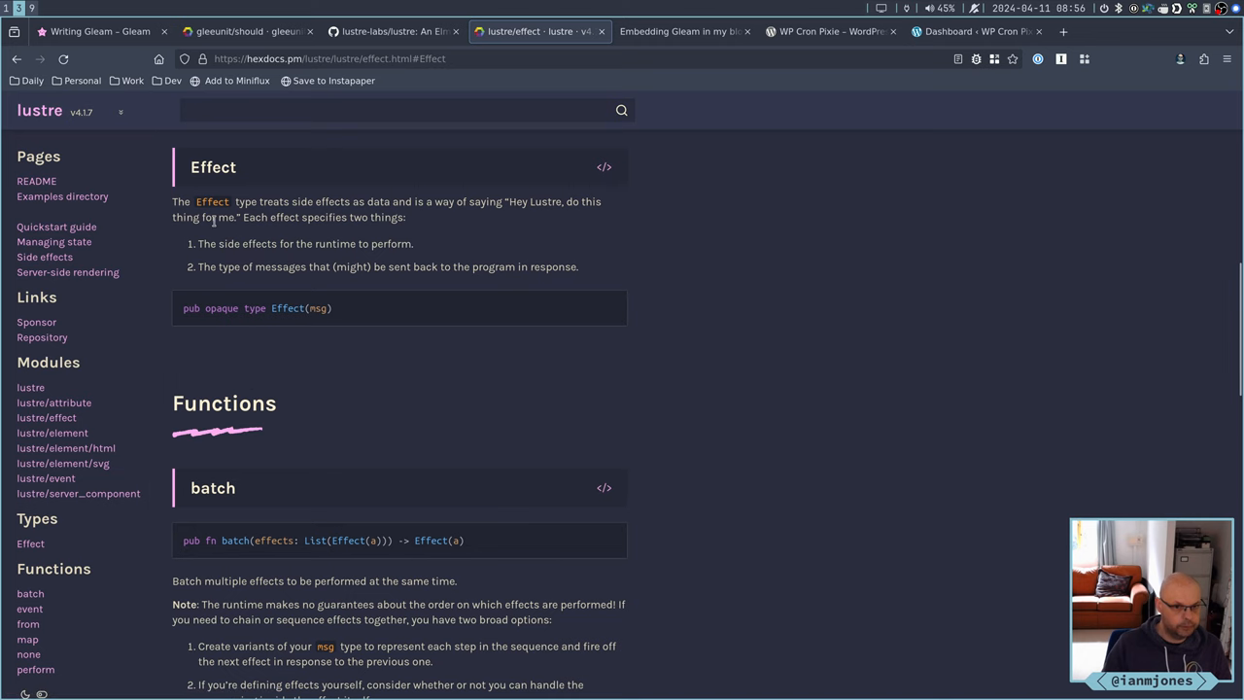
pyautogui.scroll(3)
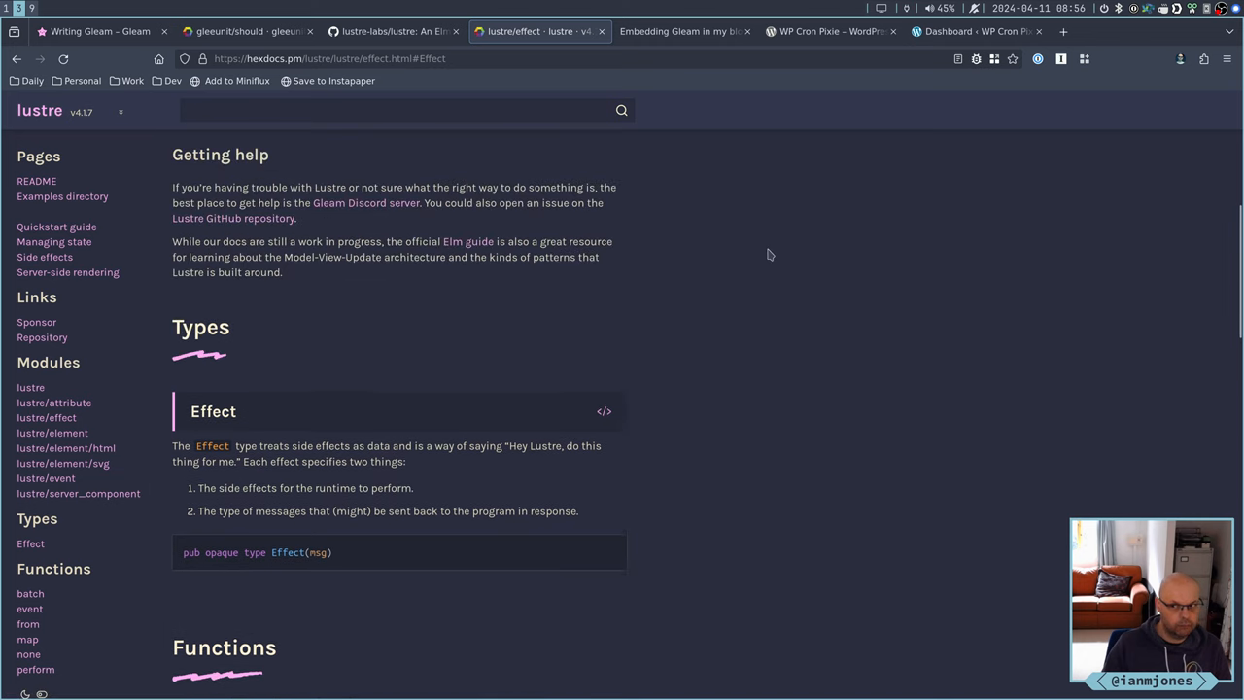
pyautogui.scroll(-3)
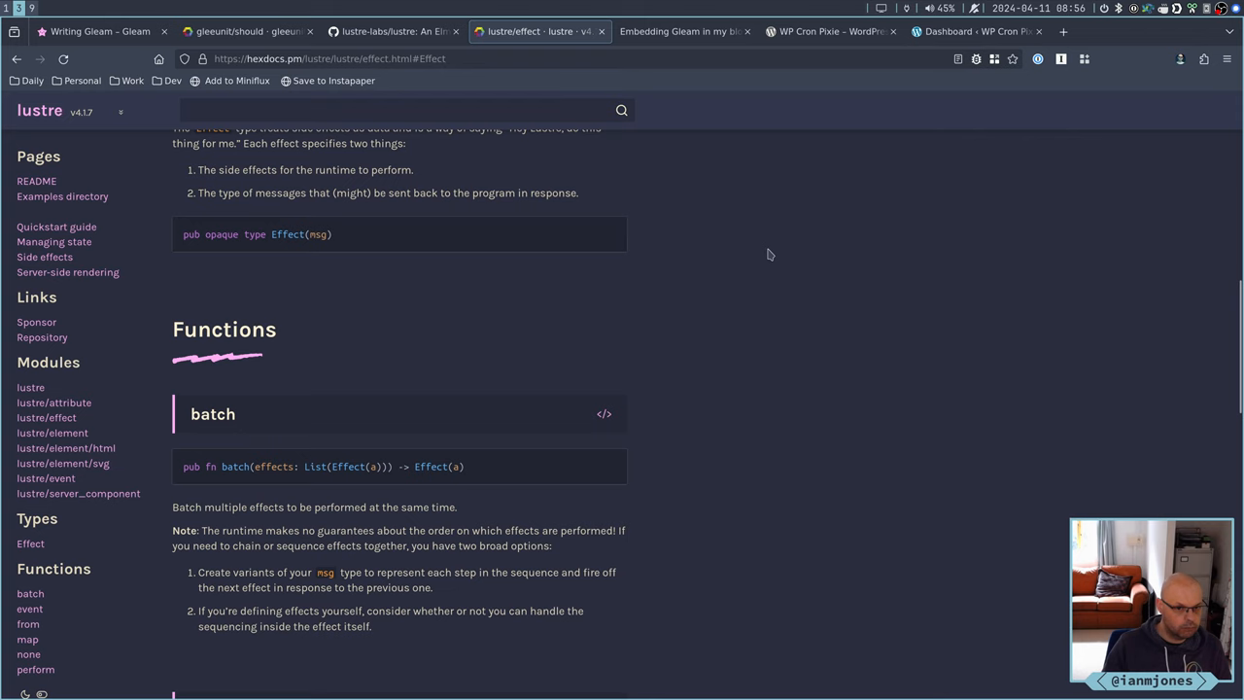
pyautogui.moveTo(269, 488)
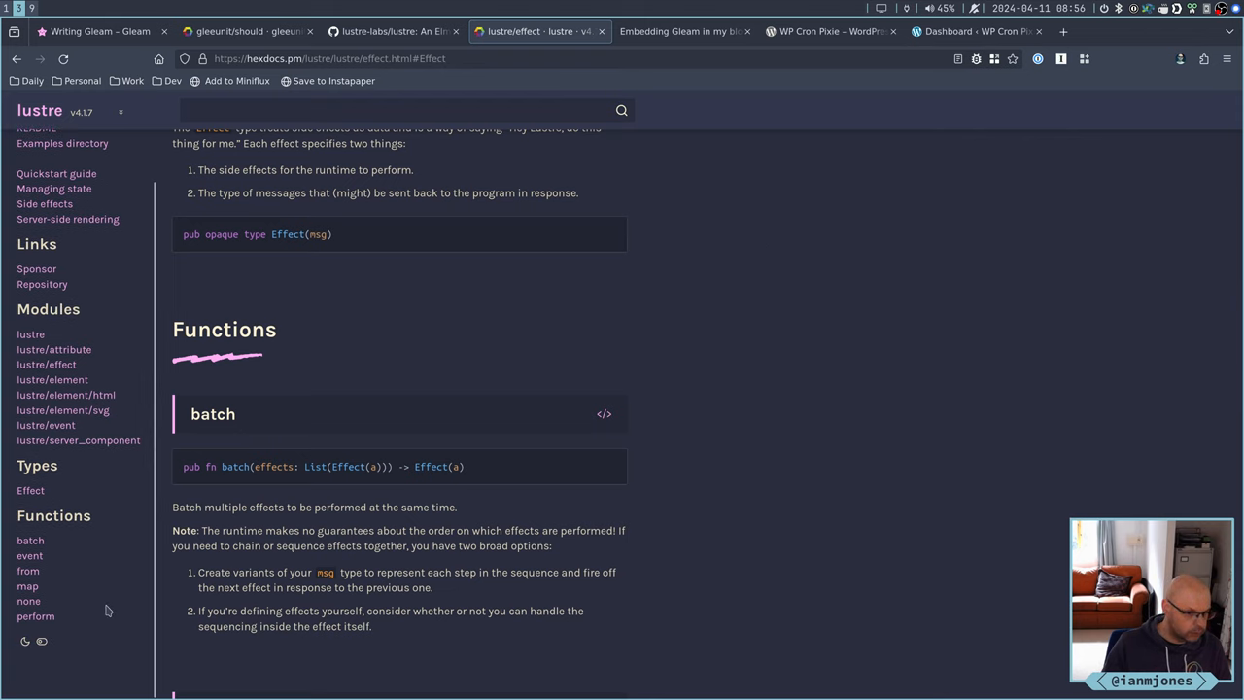
pyautogui.click(29, 600)
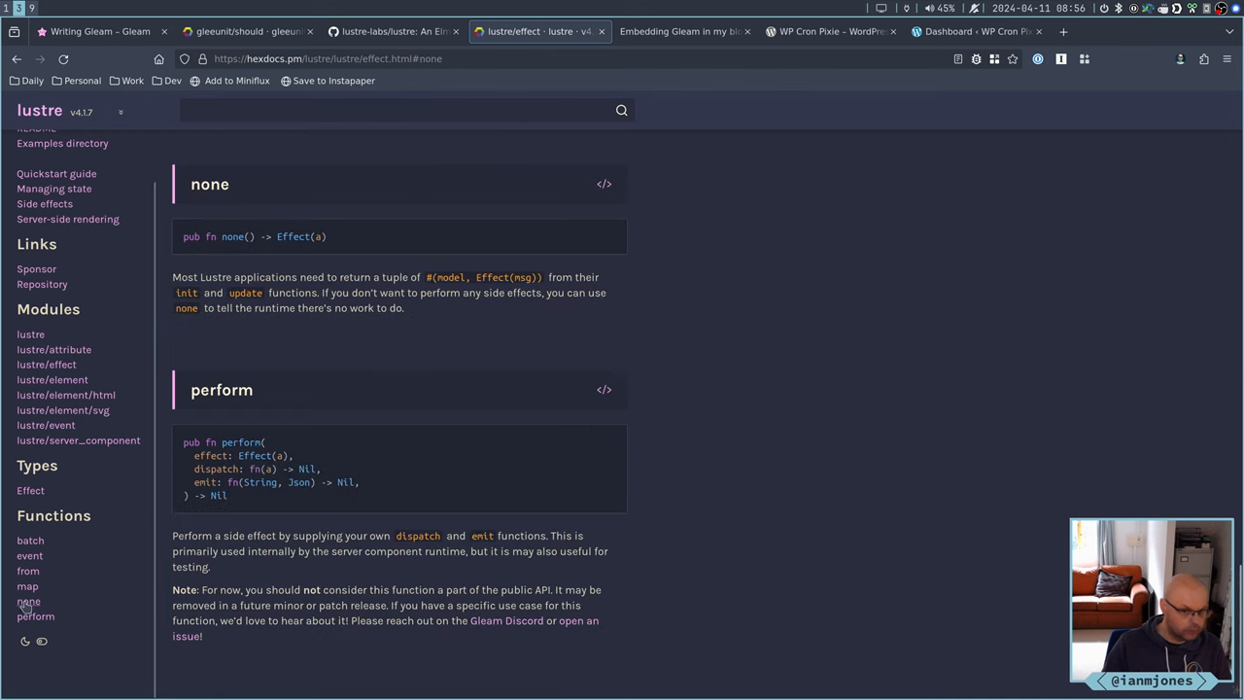
pyautogui.moveTo(248, 260)
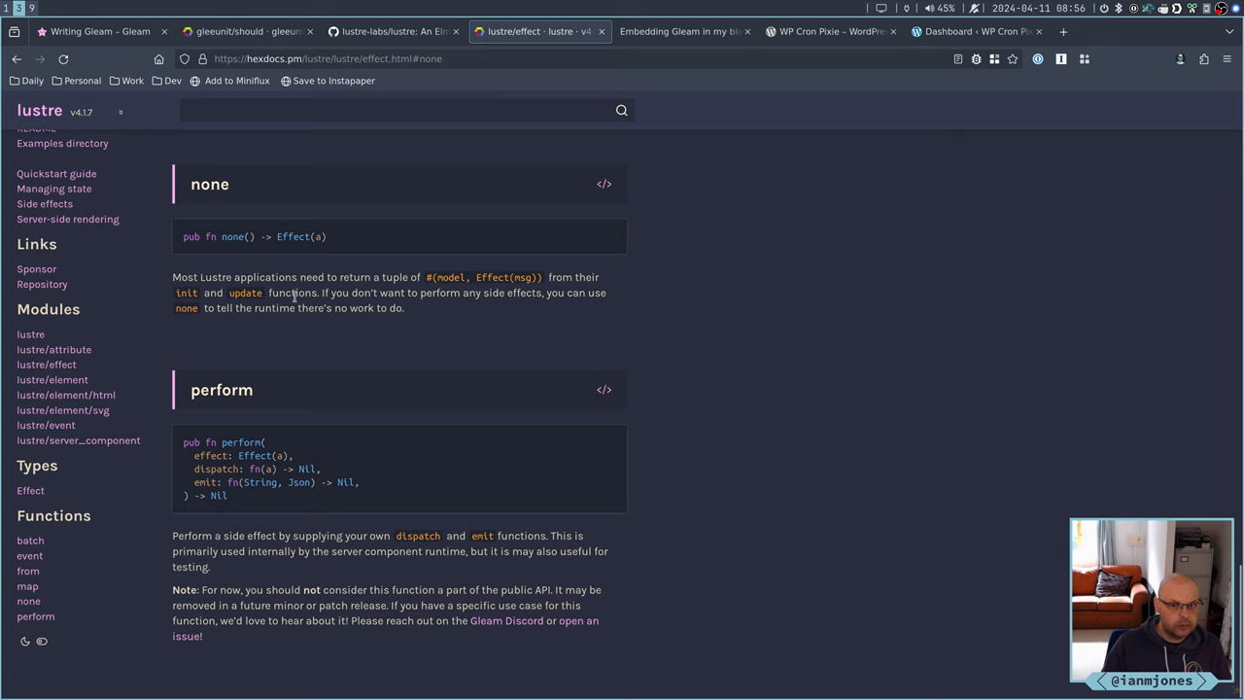
pyautogui.moveTo(291, 304)
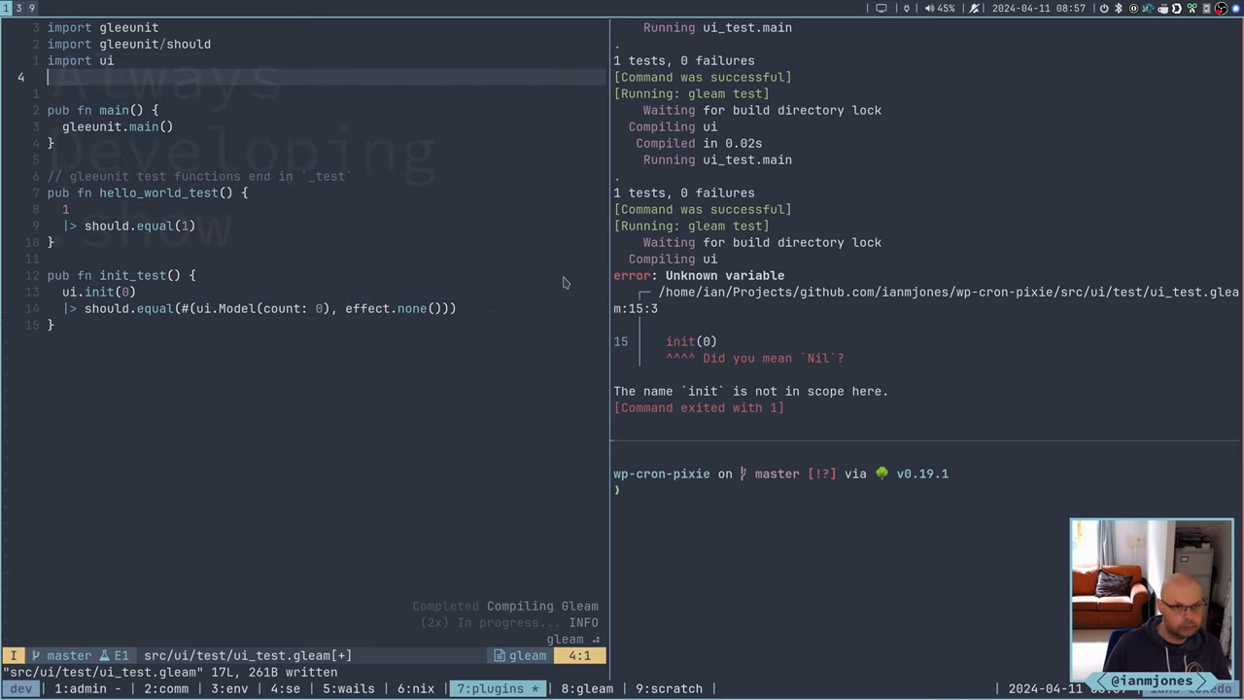
# Add 'import lustre/effect' to ui_test.gleam and save, so gleam test passes 2 tests
pyautogui.write('import')
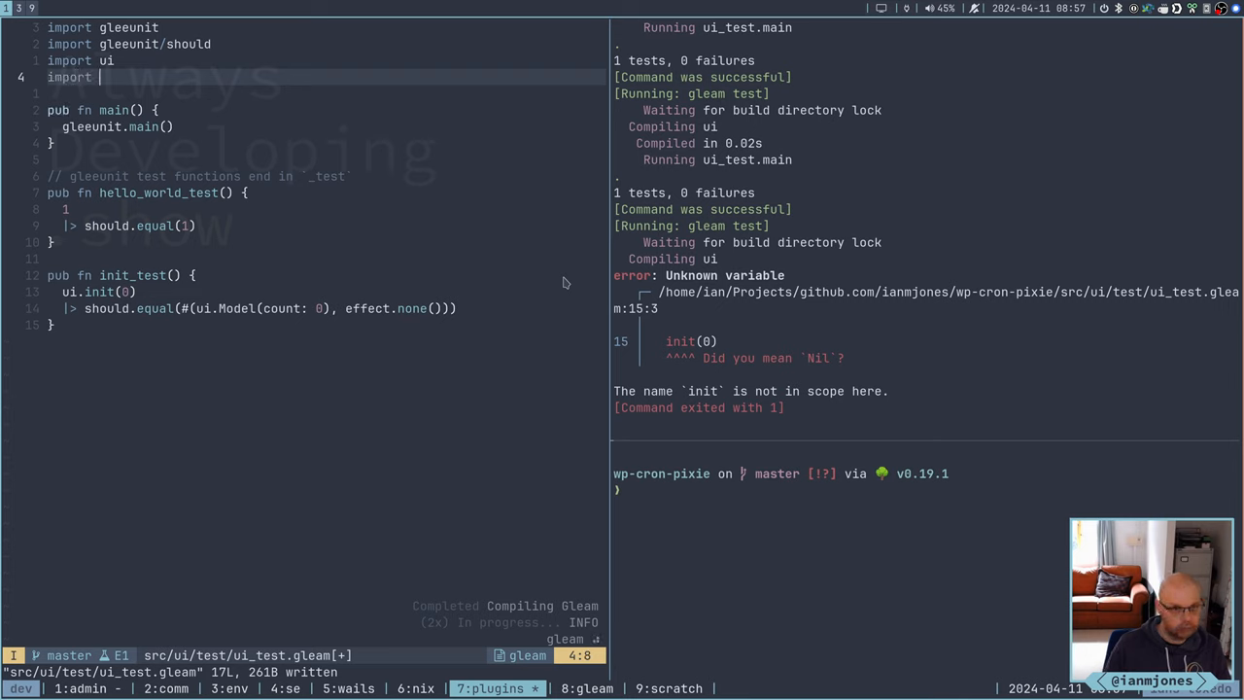
pyautogui.write('lustre')
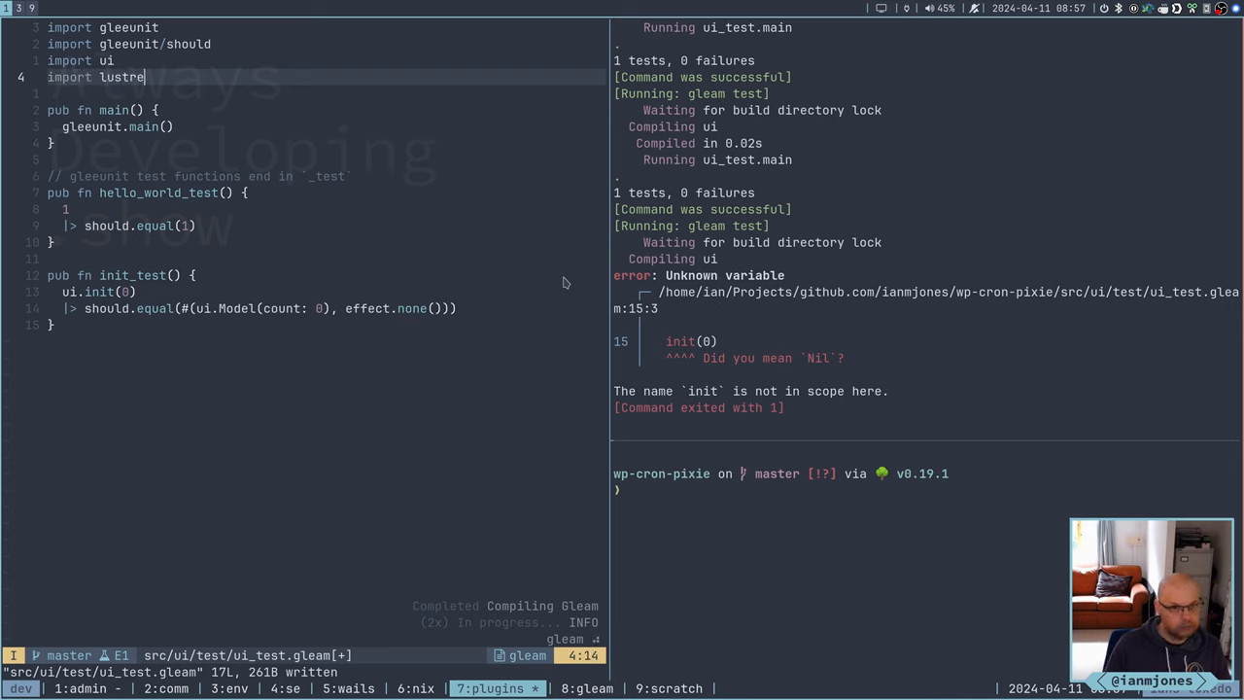
pyautogui.write('/effec')
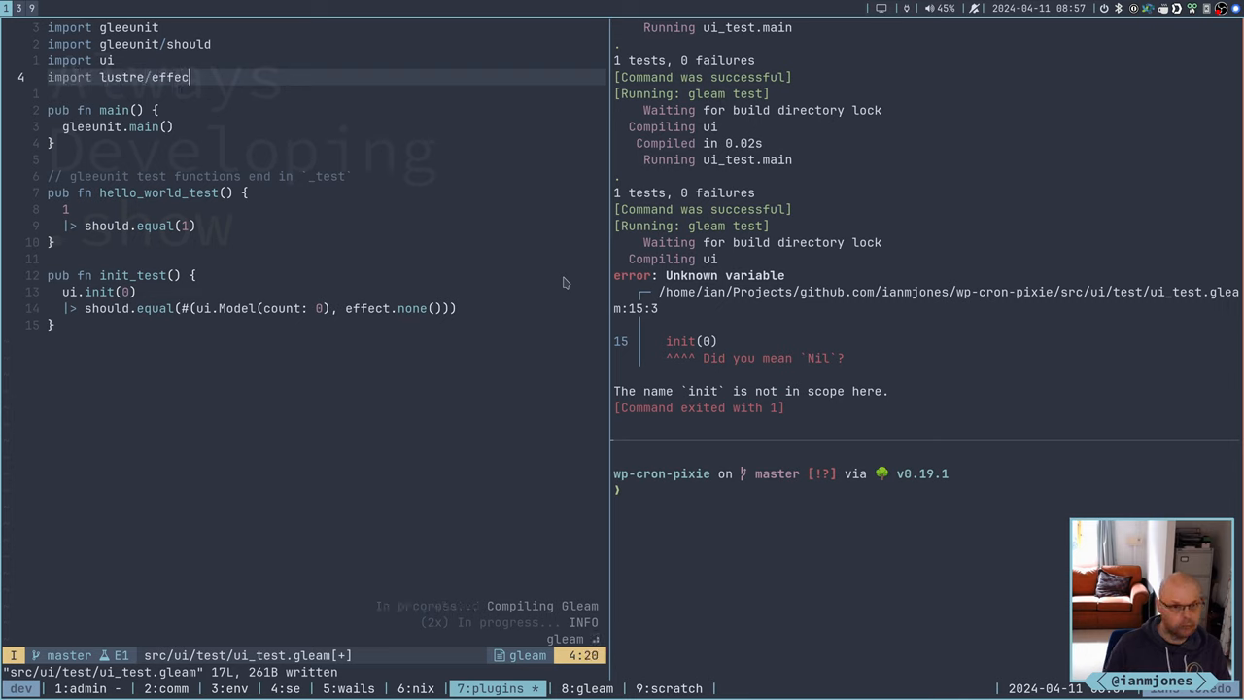
pyautogui.press('Escape')
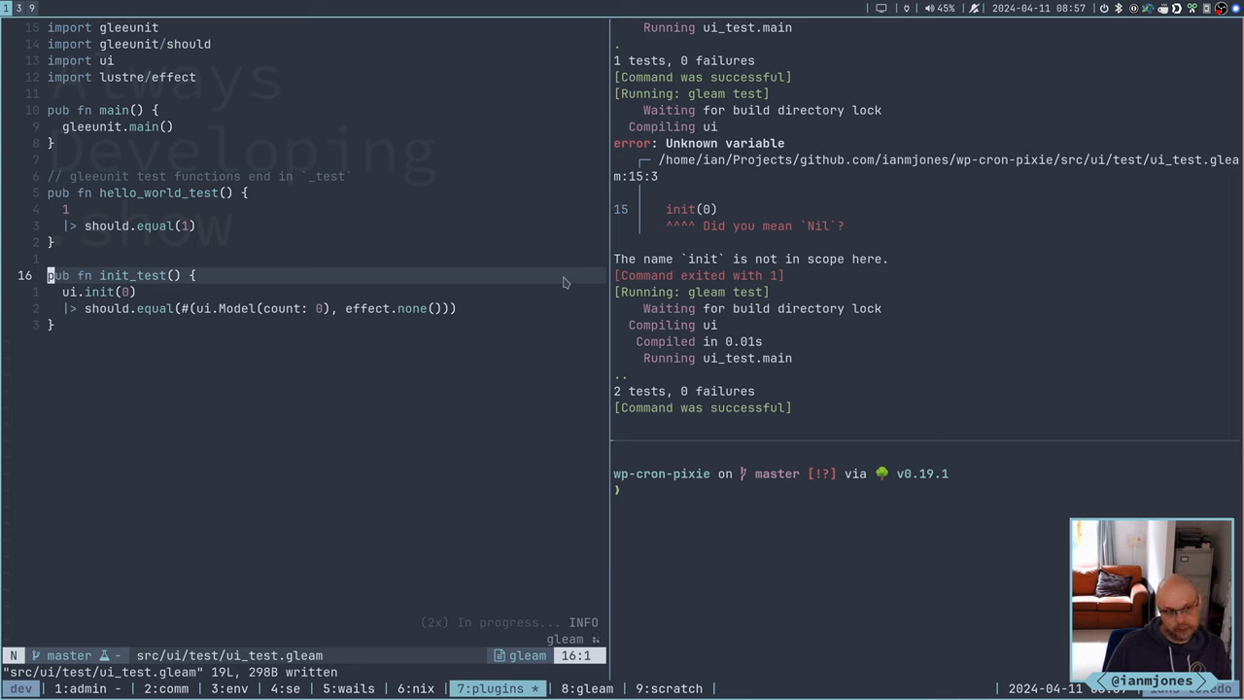
pyautogui.press('j')
pyautogui.write('// ')
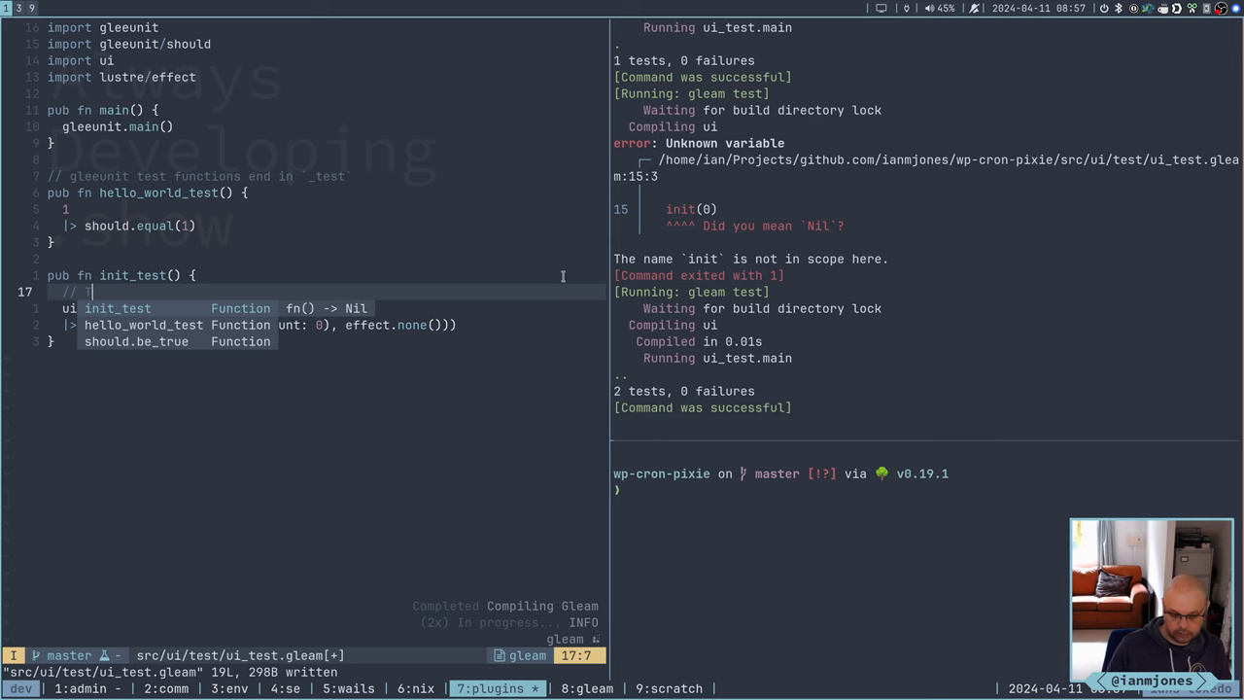
# Write a '// TODO Test more complex…' comment at the start of init_test
pyautogui.write('TODO')
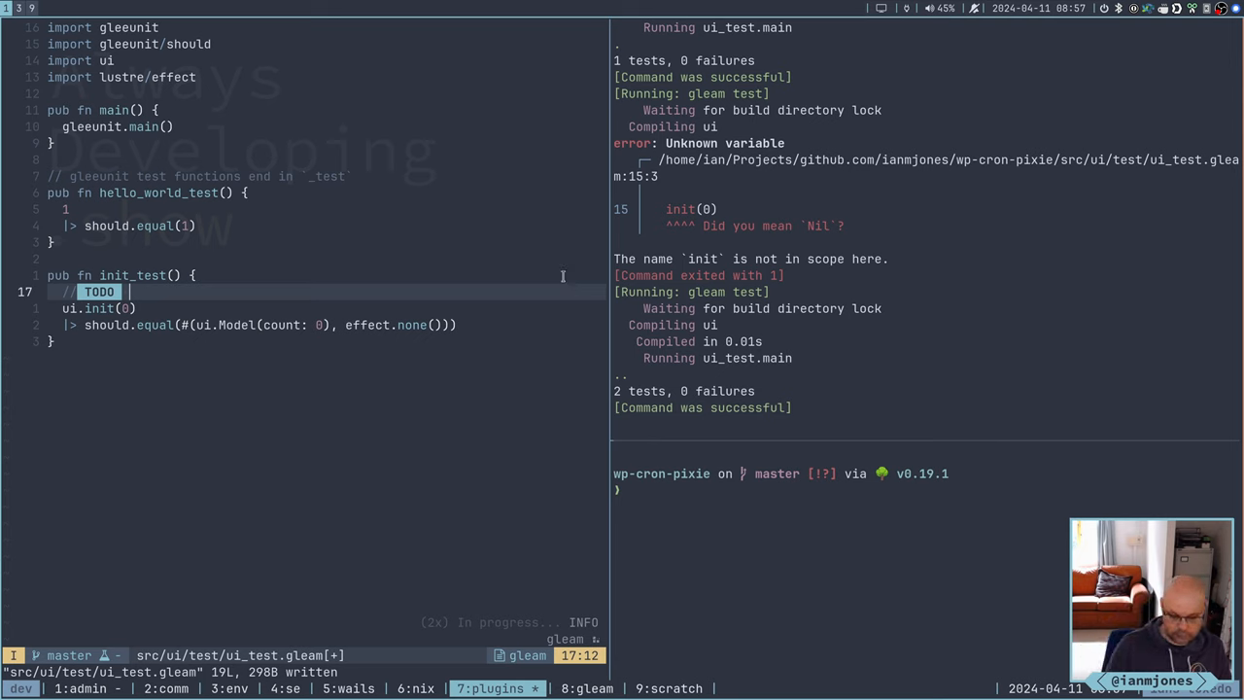
pyautogui.write('Test')
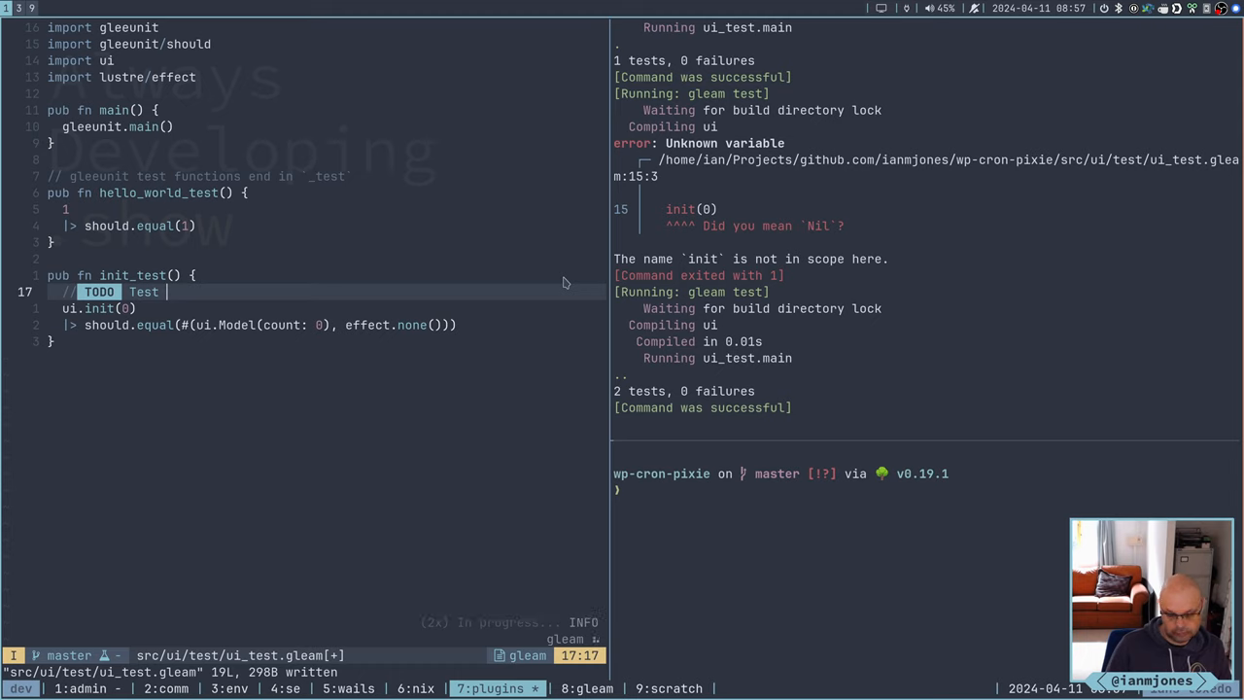
pyautogui.write('more')
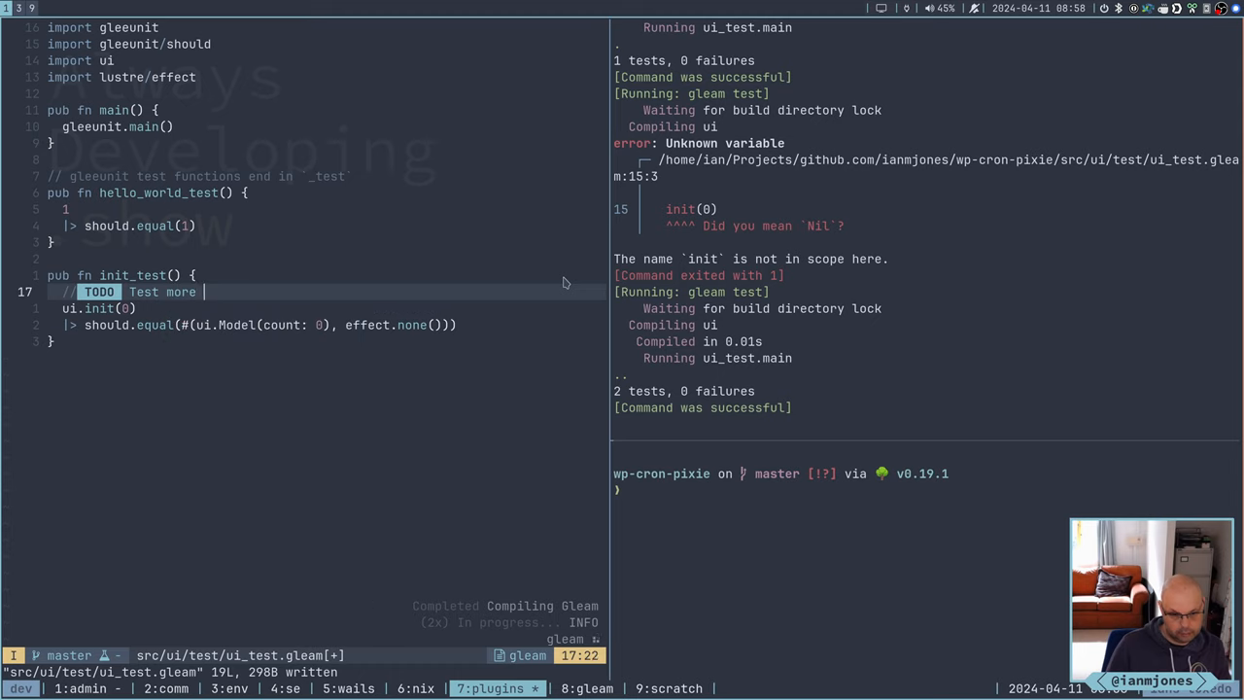
pyautogui.write('complex')
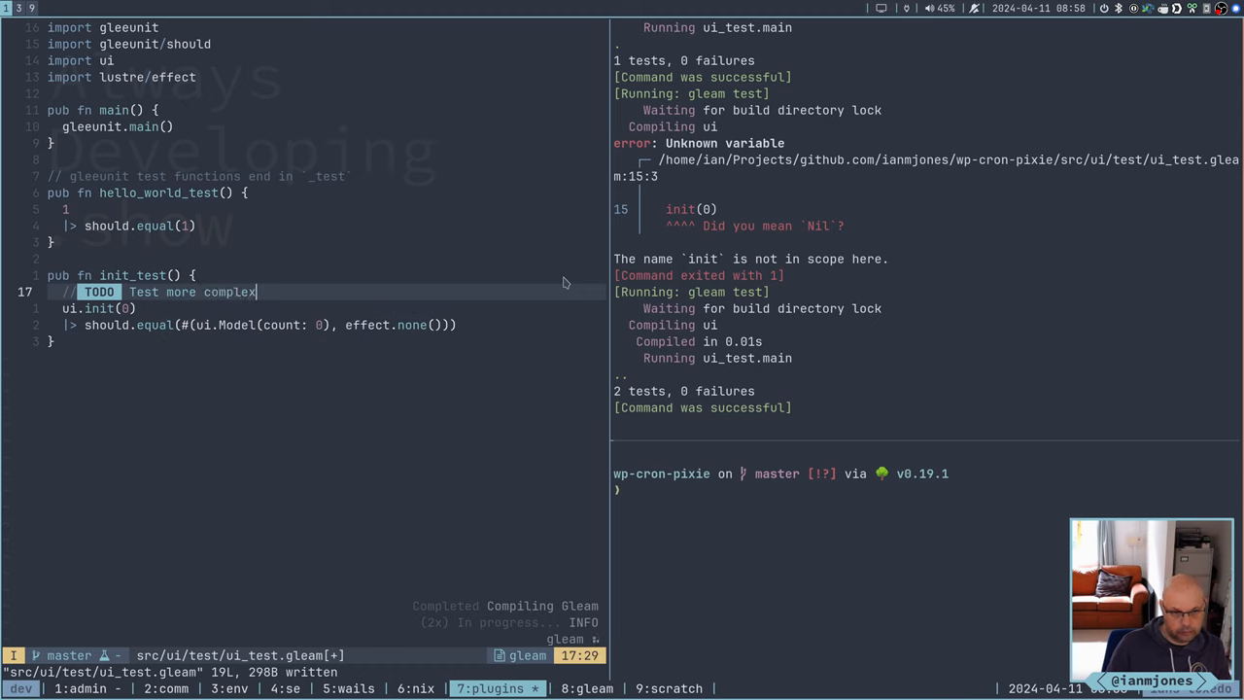
pyautogui.write('M')
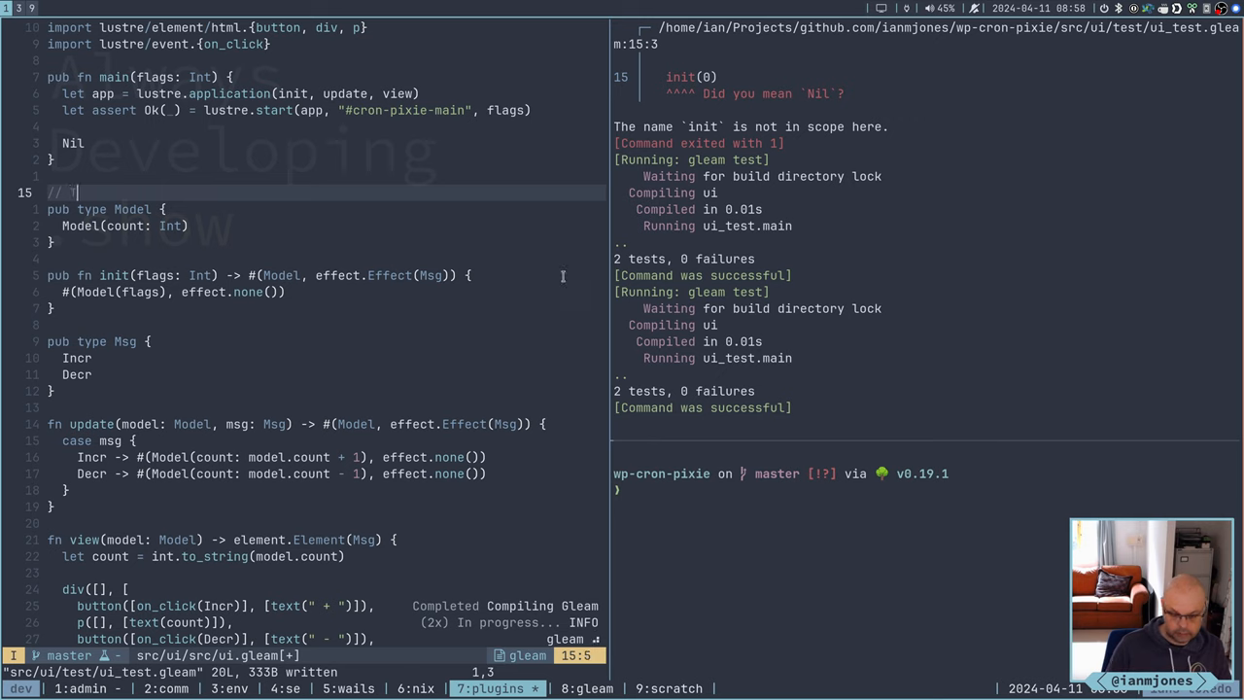
# Add the comment 'TODO Create more complex Model.' above the Model type in ui.gleam
pyautogui.write('TODO')
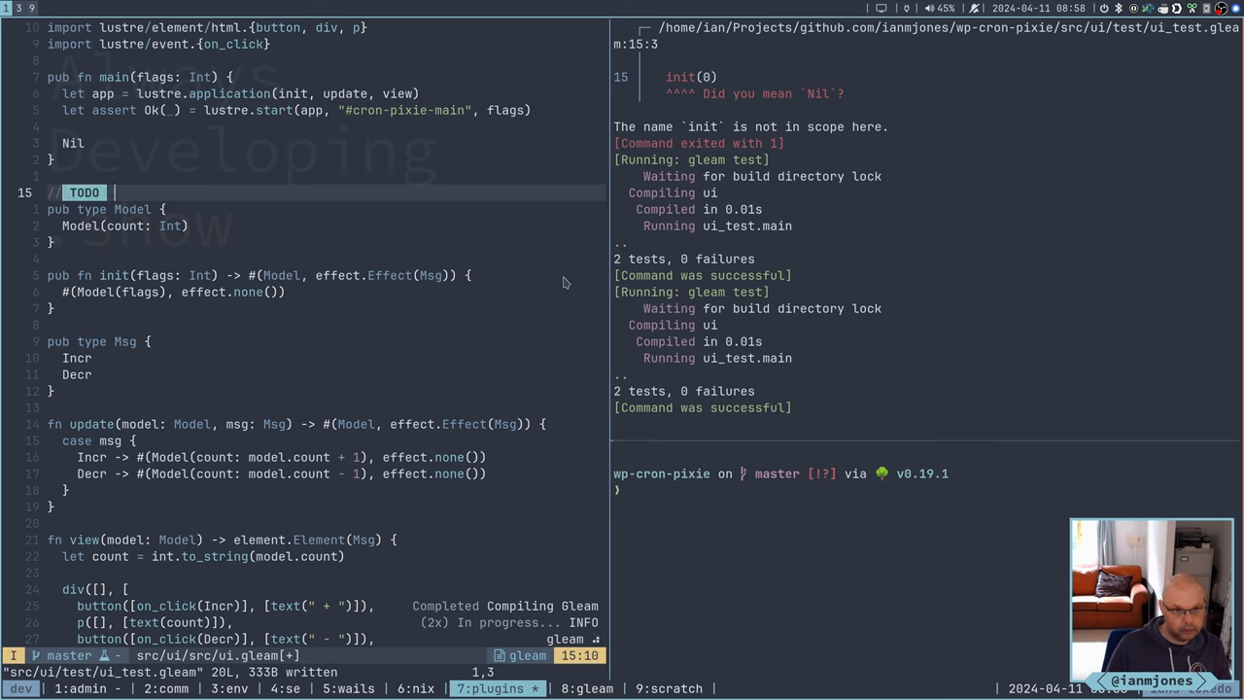
pyautogui.write('Create')
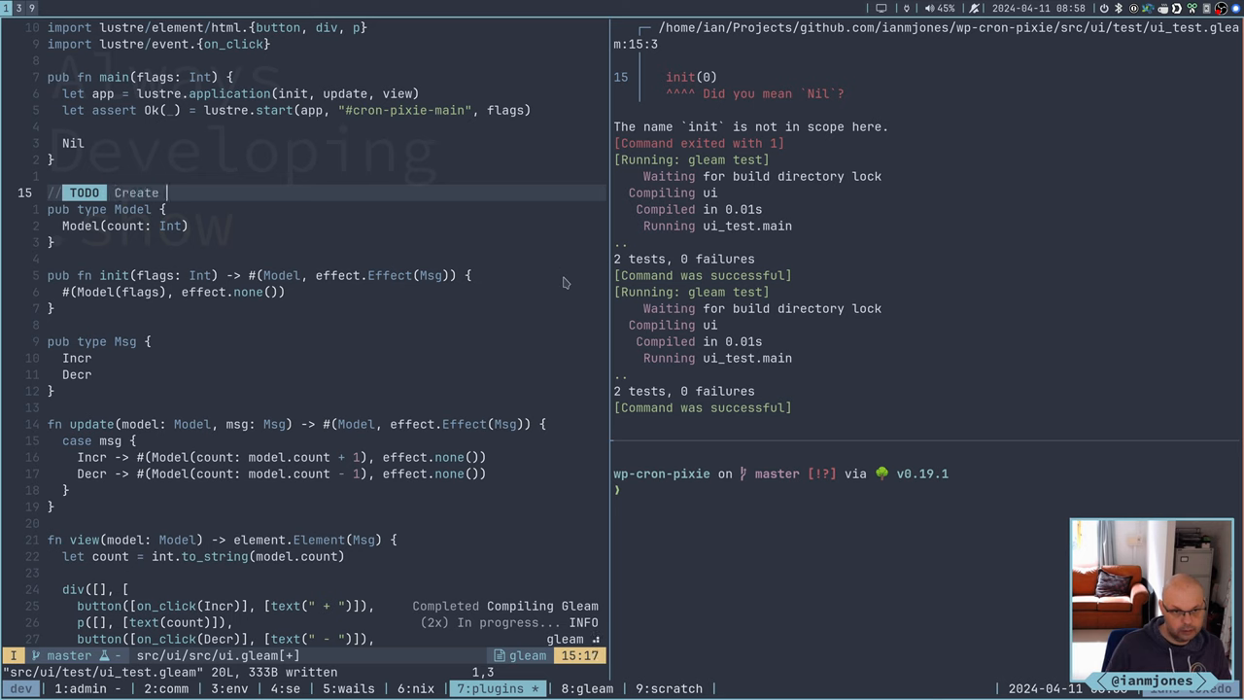
pyautogui.write('more complex Model.')
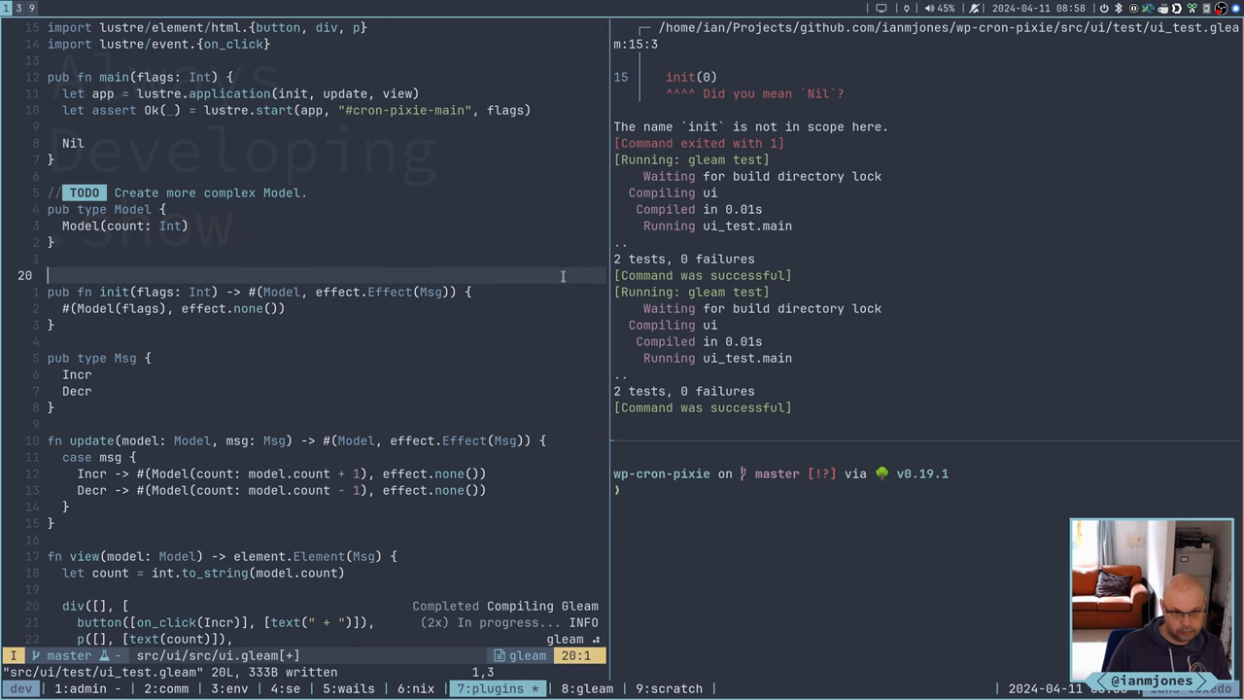
# Add the comment '// TODO Decode more complex flags to Model.' above the init function
pyautogui.write('//')
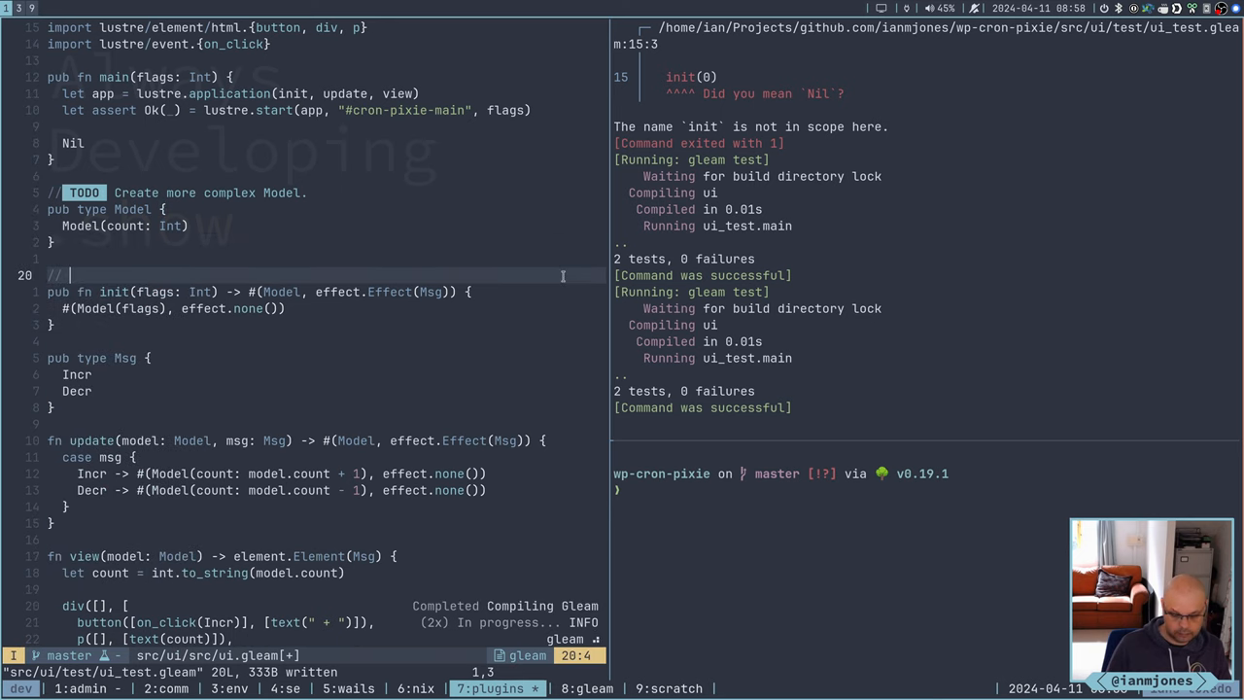
pyautogui.write('TODO')
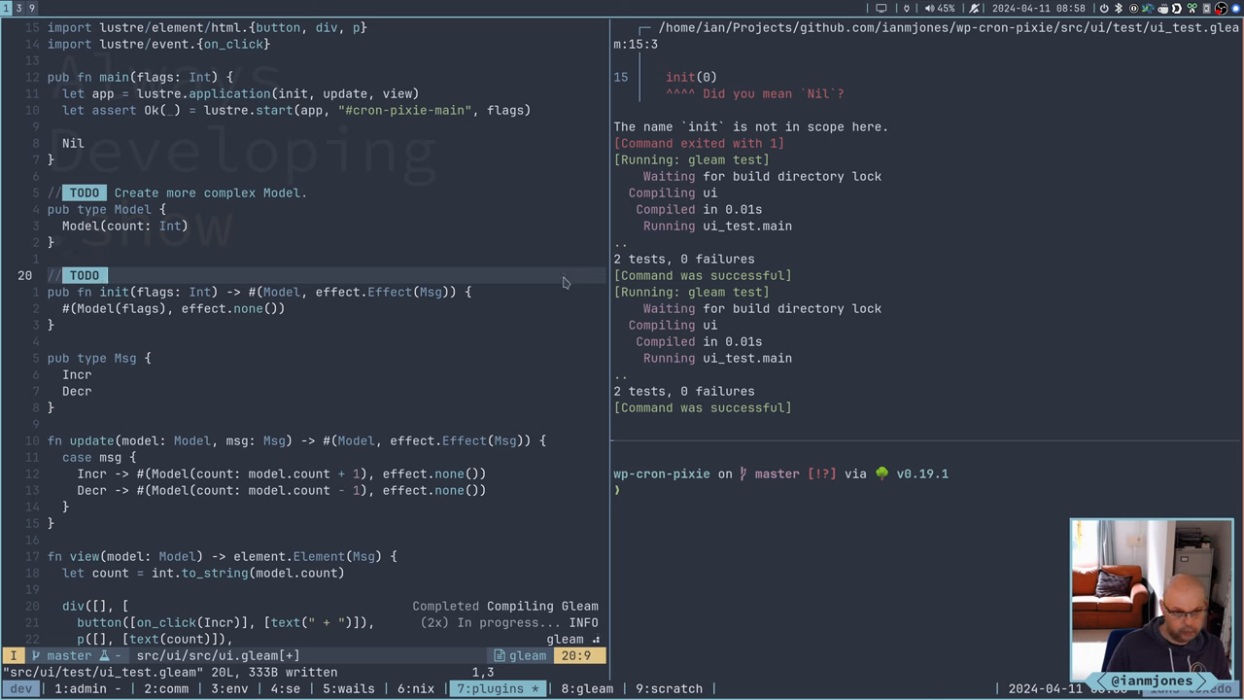
pyautogui.write('De')
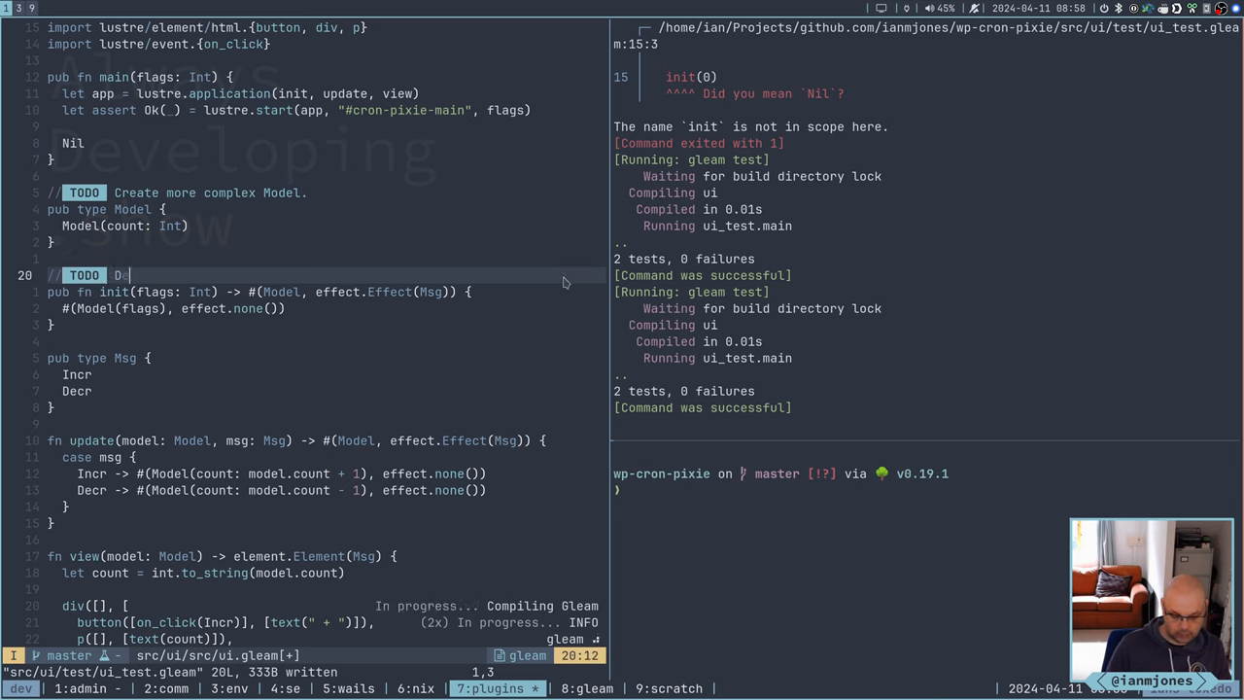
pyautogui.write('ecode')
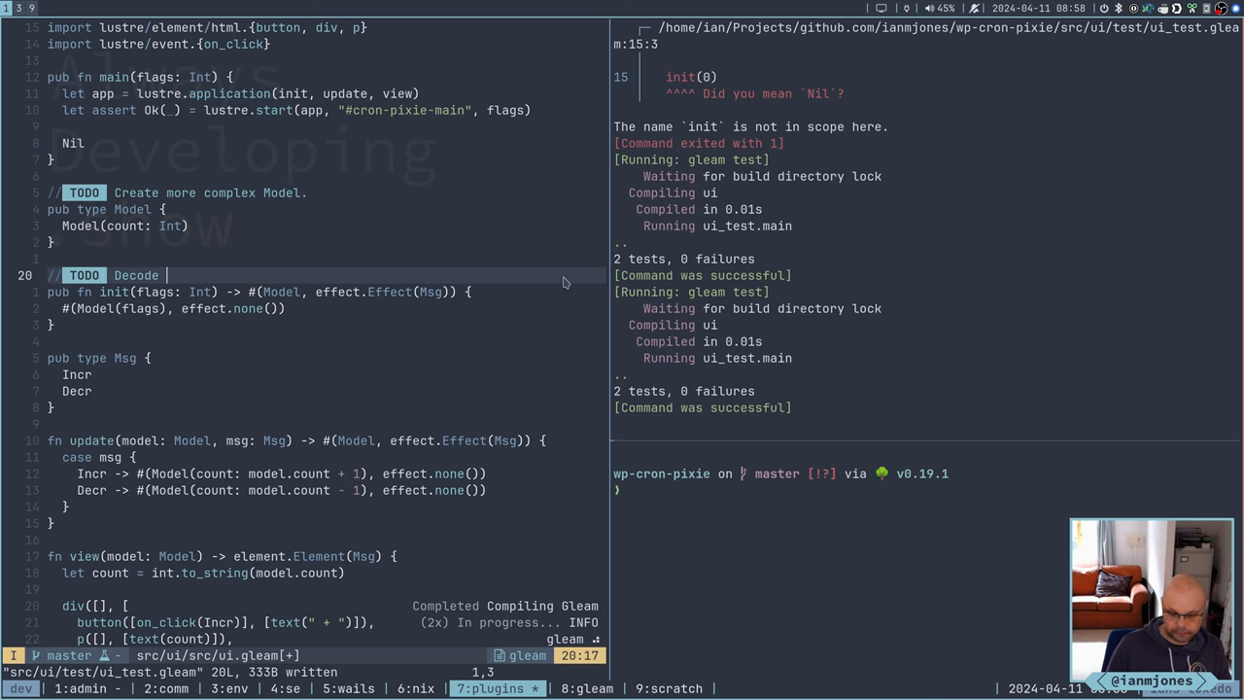
pyautogui.write('more c')
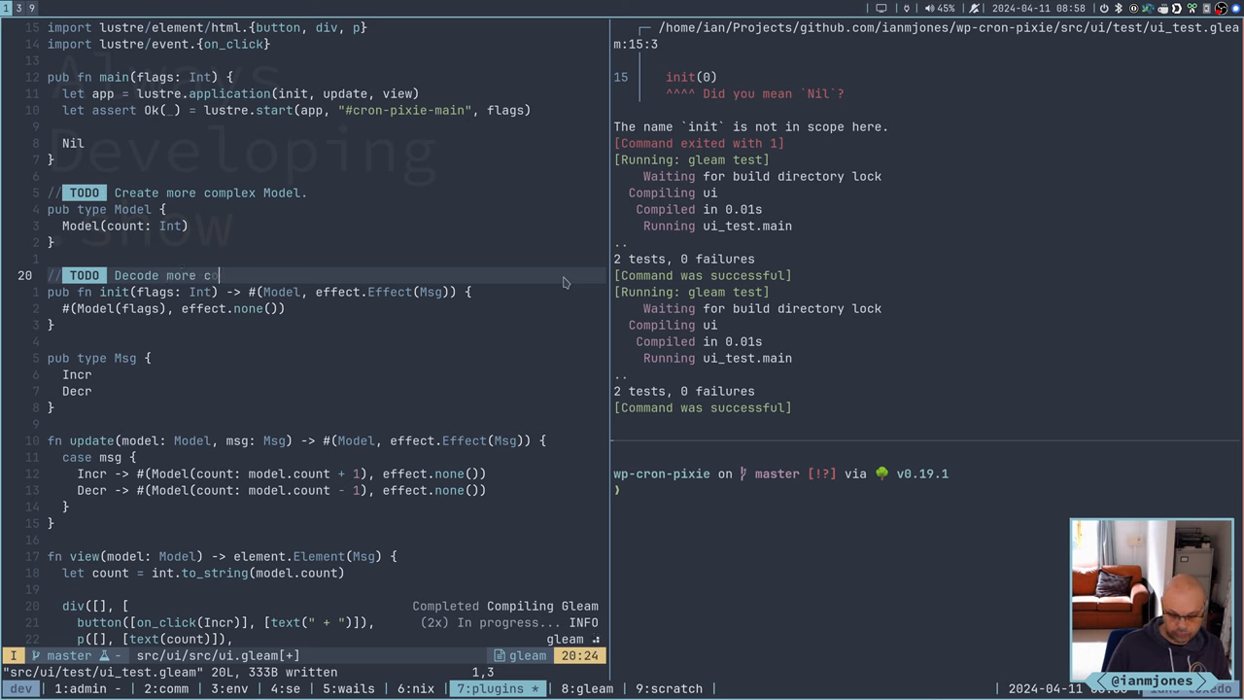
pyautogui.write('omplex')
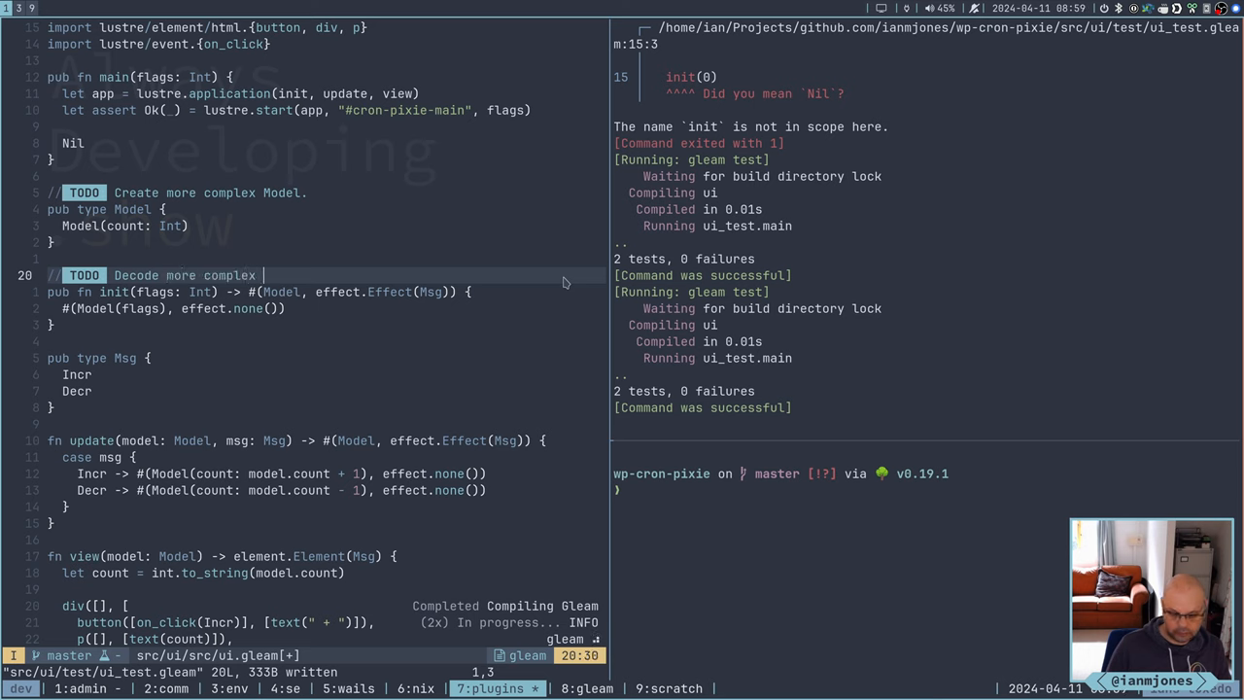
pyautogui.write('flags')
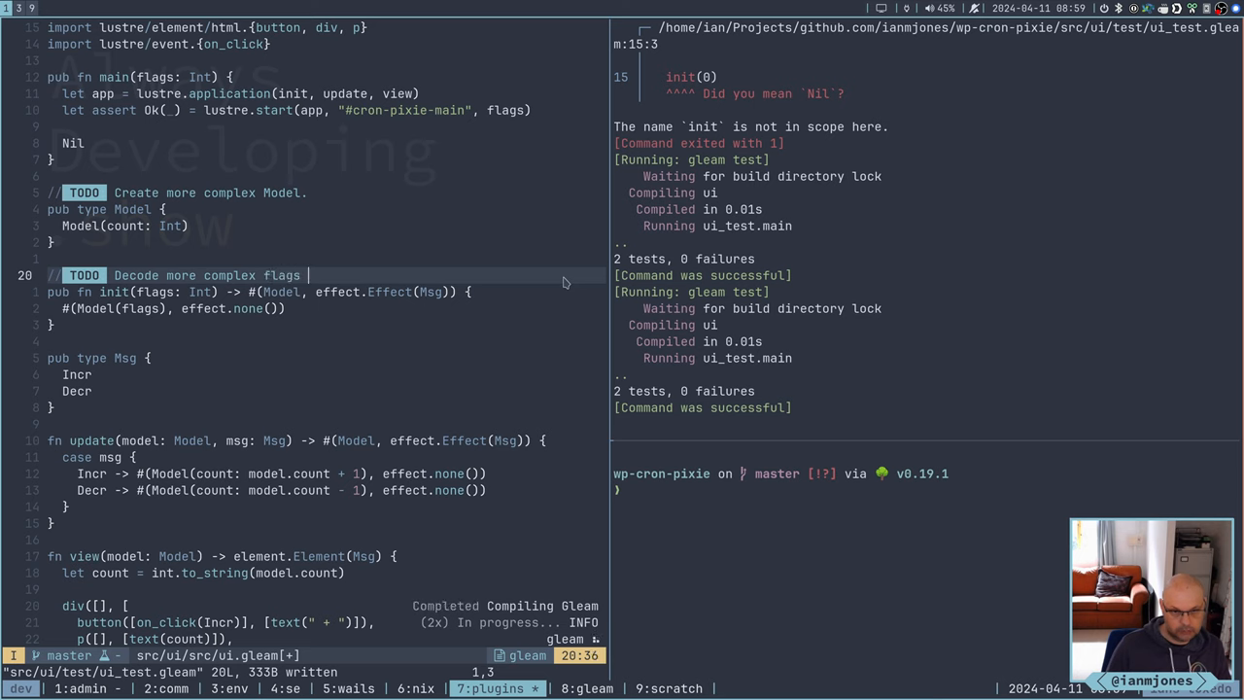
pyautogui.write('to Model')
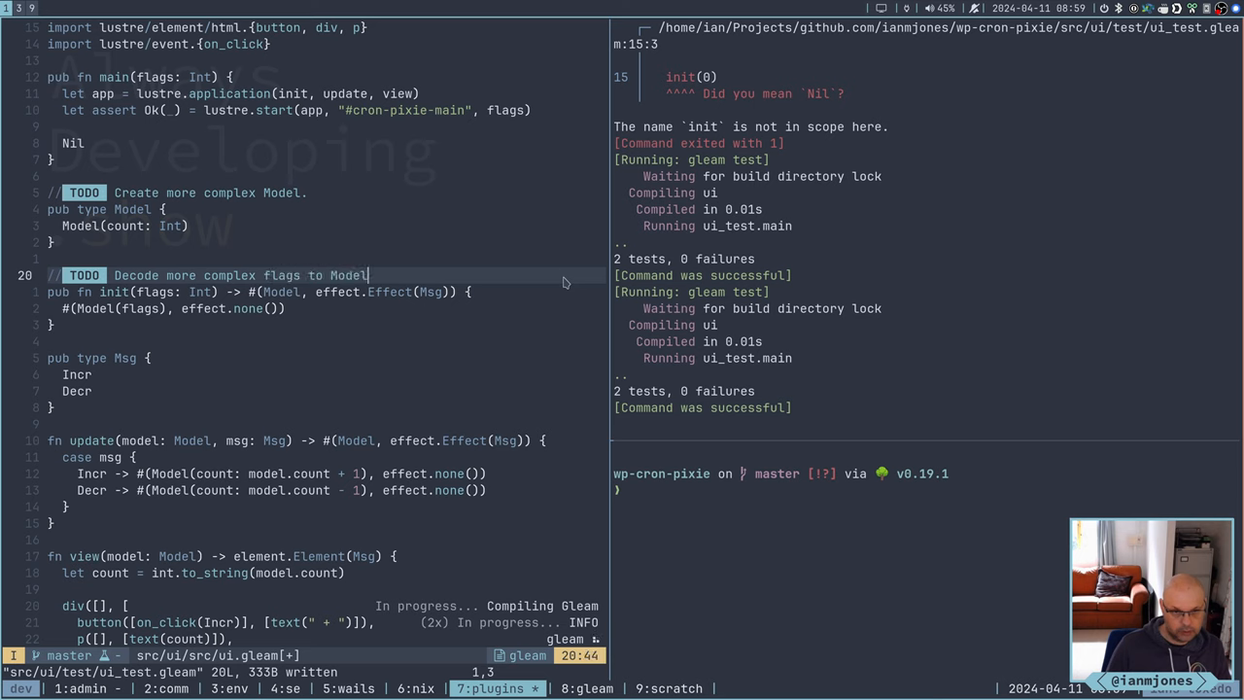
pyautogui.press('Escape')
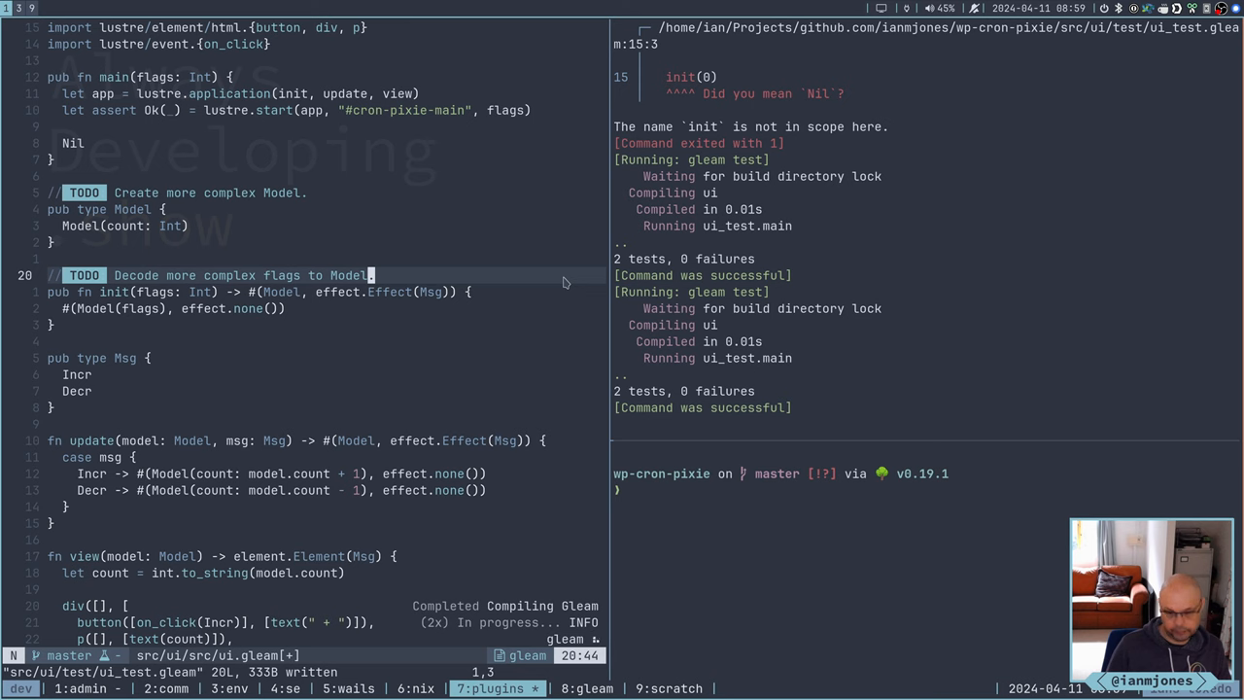